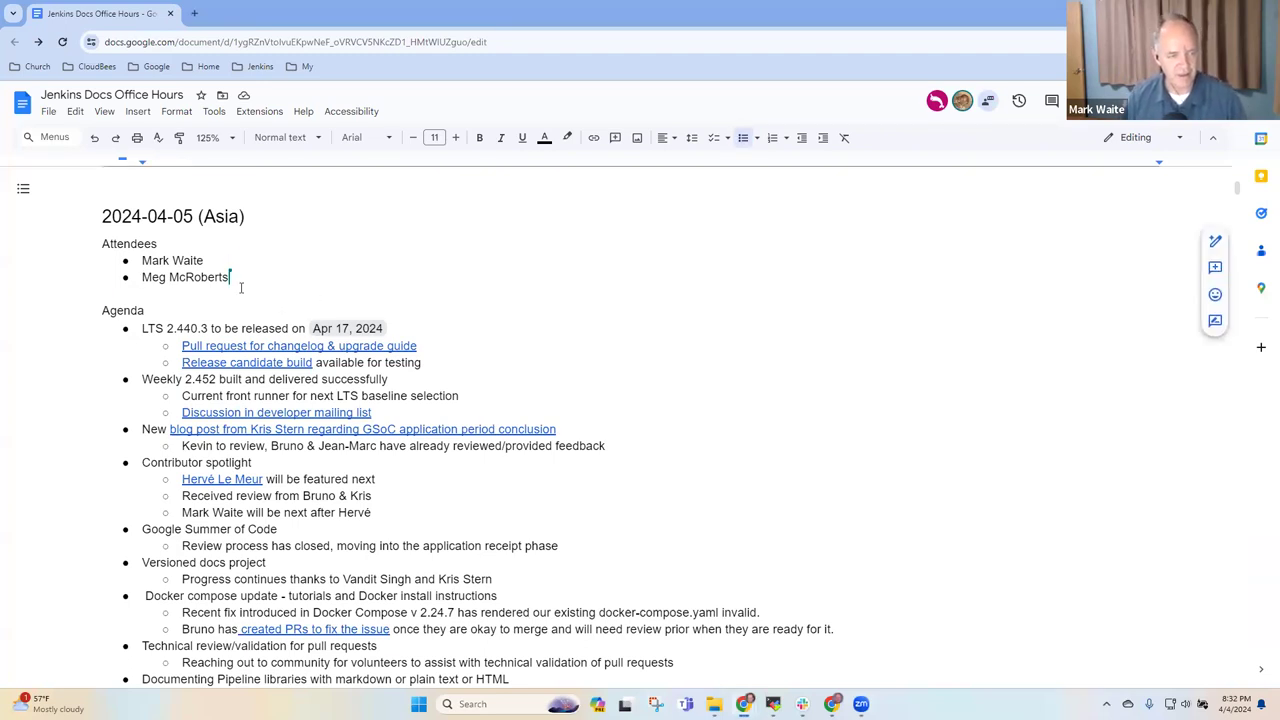
{"action": "type", "text": "Kris Stern"}
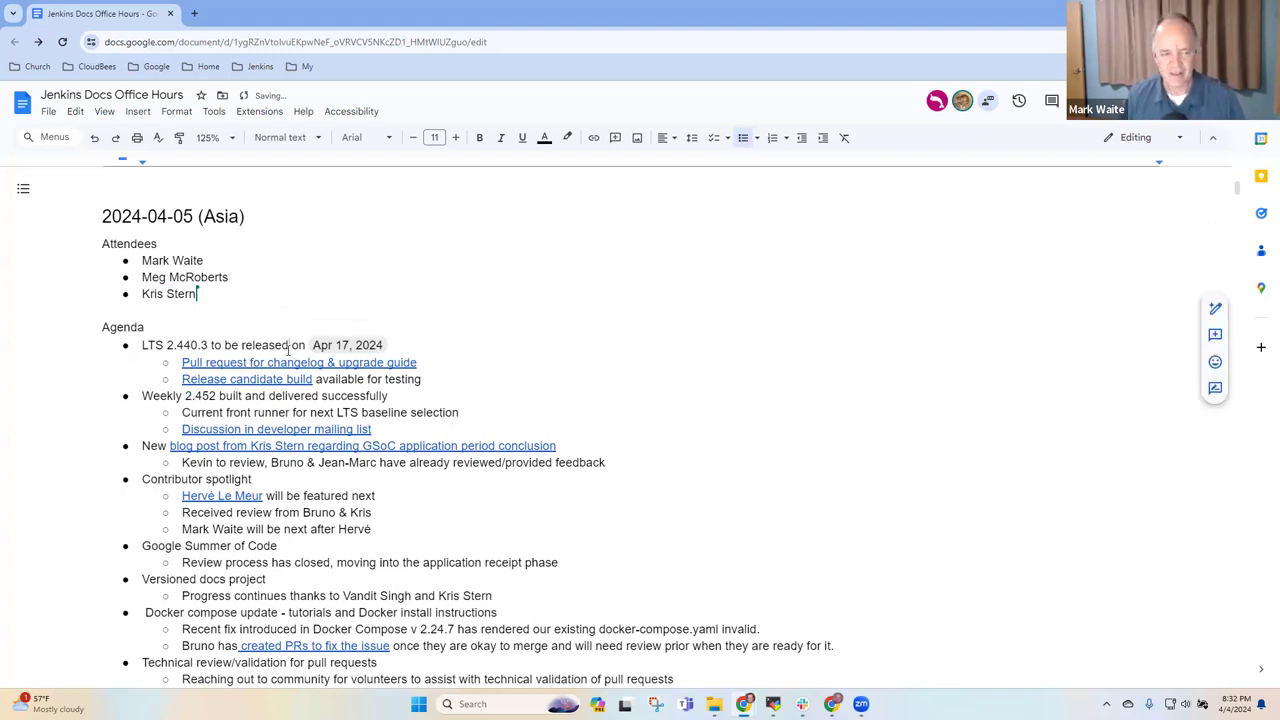
{"action": "left_click_drag", "start_coordinate": [142, 344], "coordinate": [308, 344]}
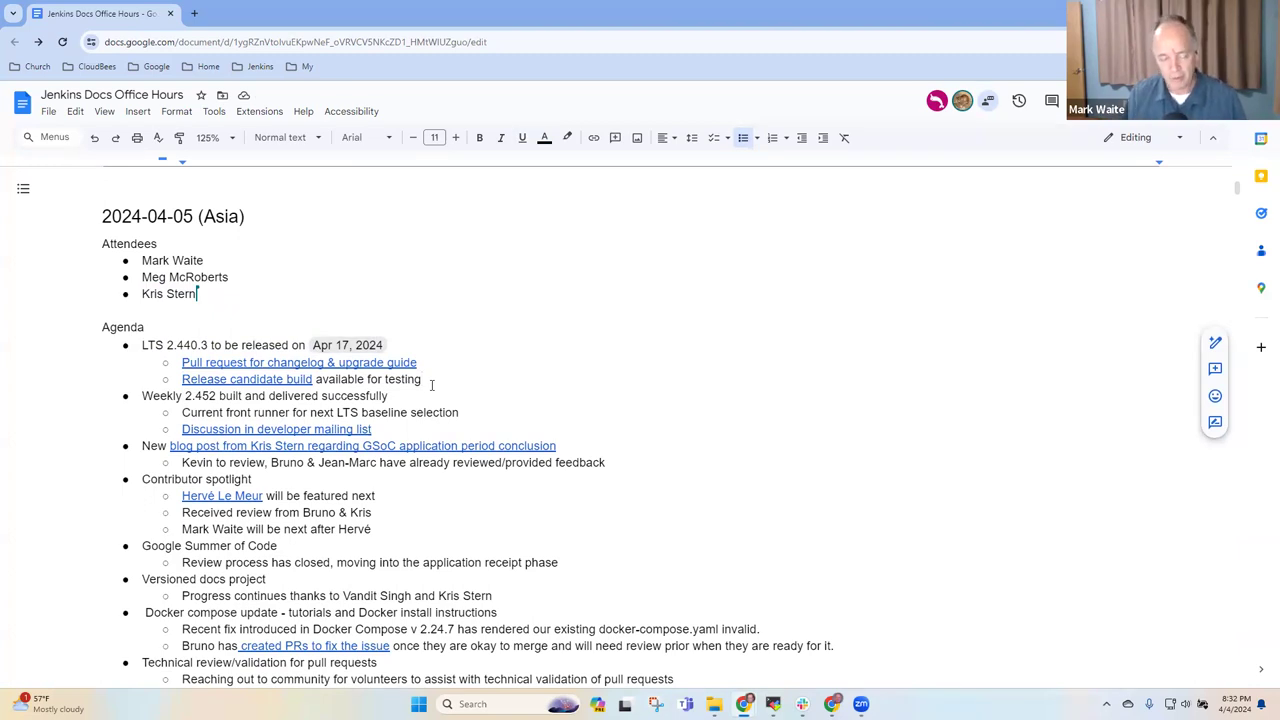
- Start a sub-bullet under LTS 2.440.3 noting the announcement is ready but had some surprises
{"action": "key", "text": "enter"}
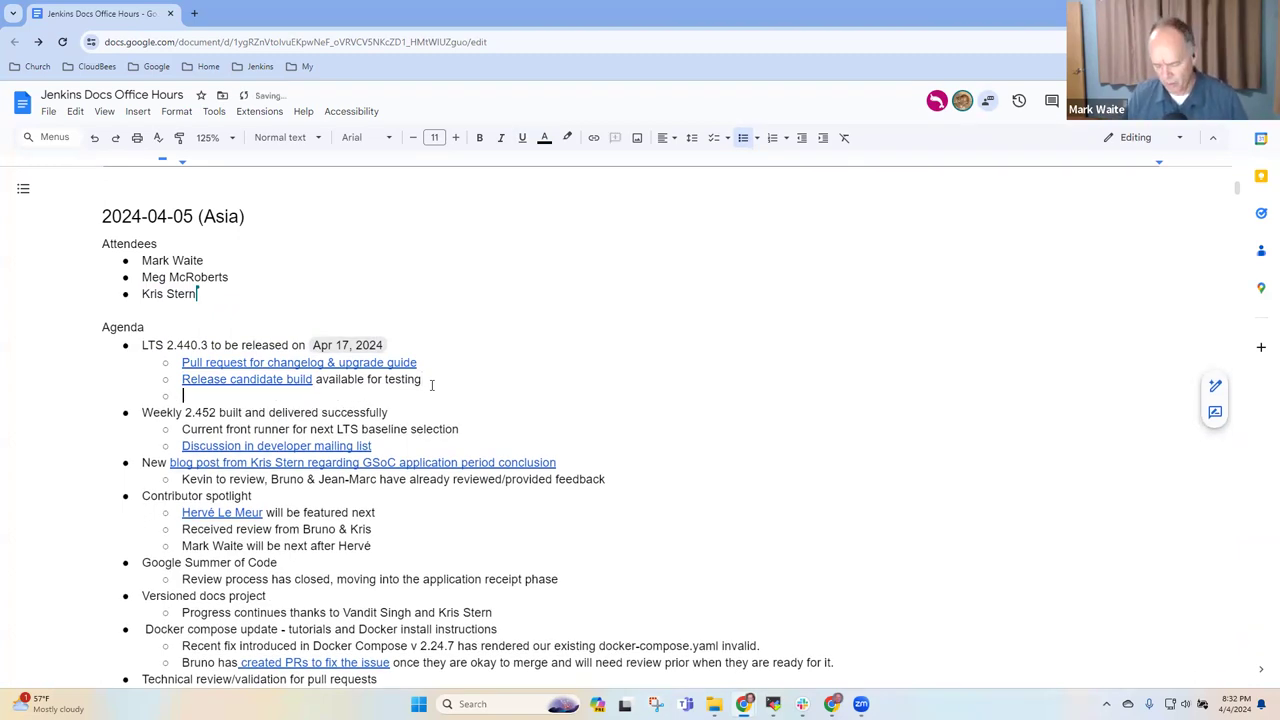
{"action": "type", "text": "L"}
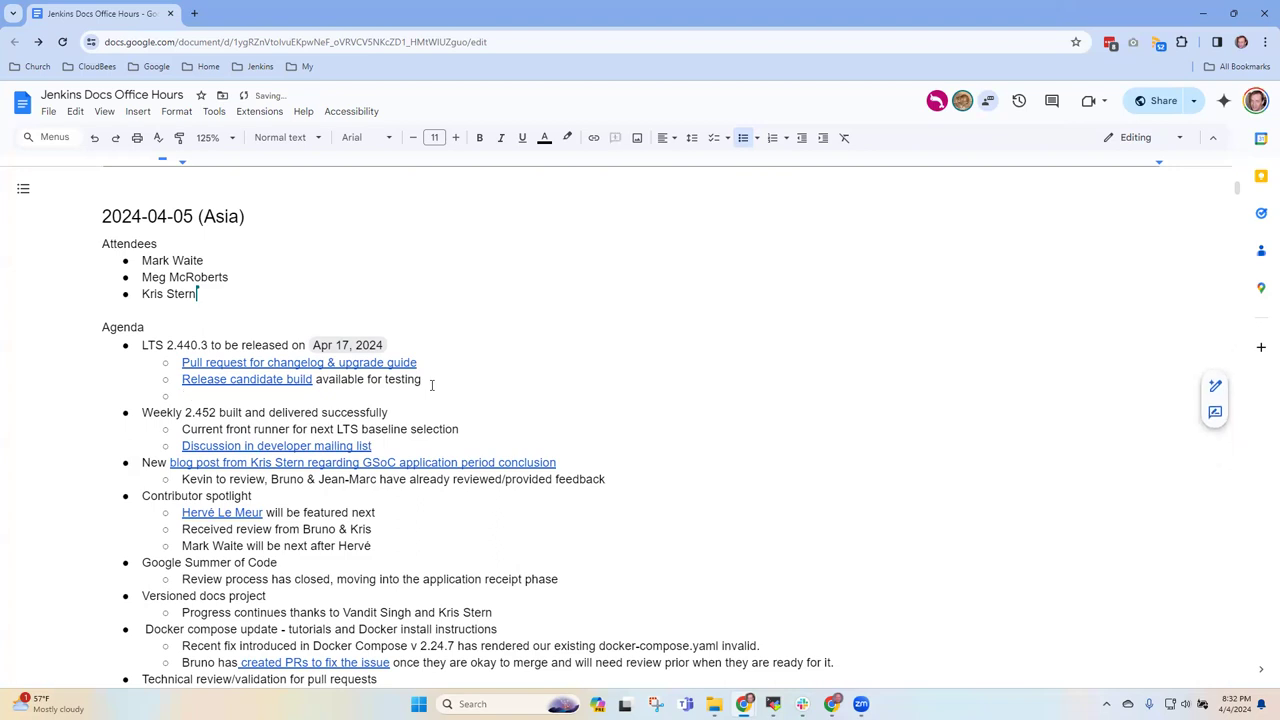
{"action": "type", "text": "REad"}
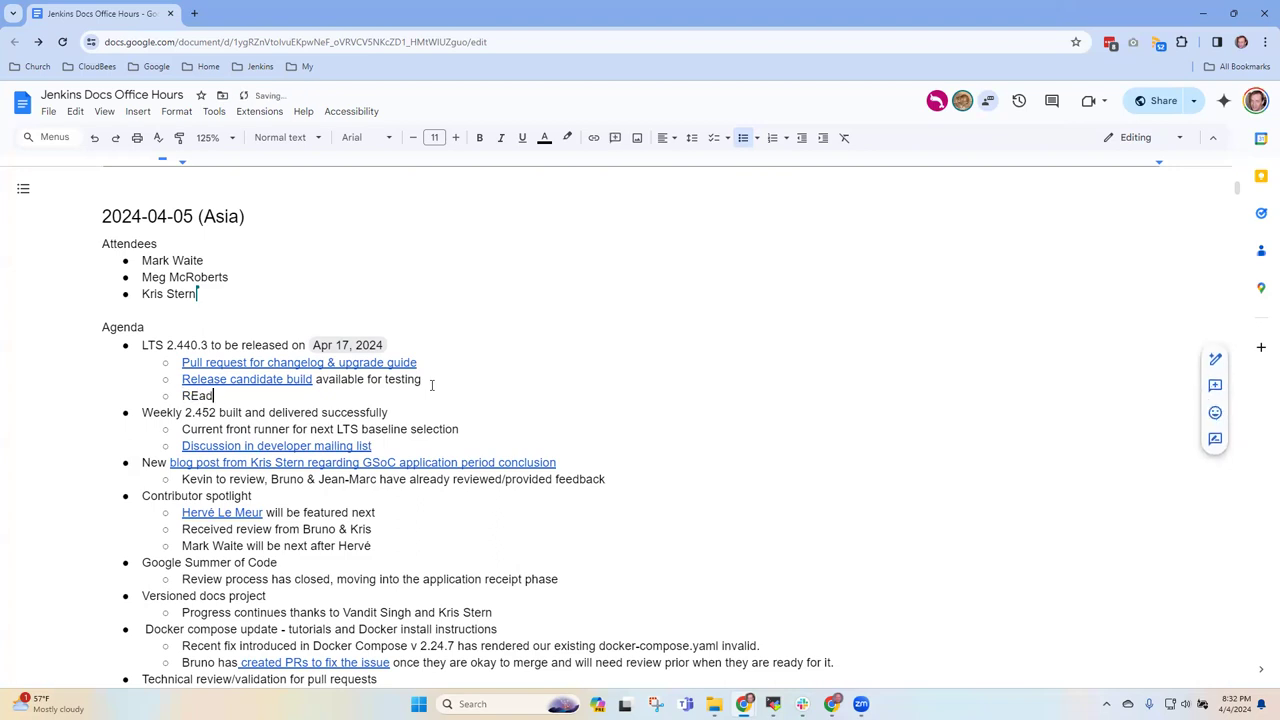
{"action": "type", "text": "Ready to"}
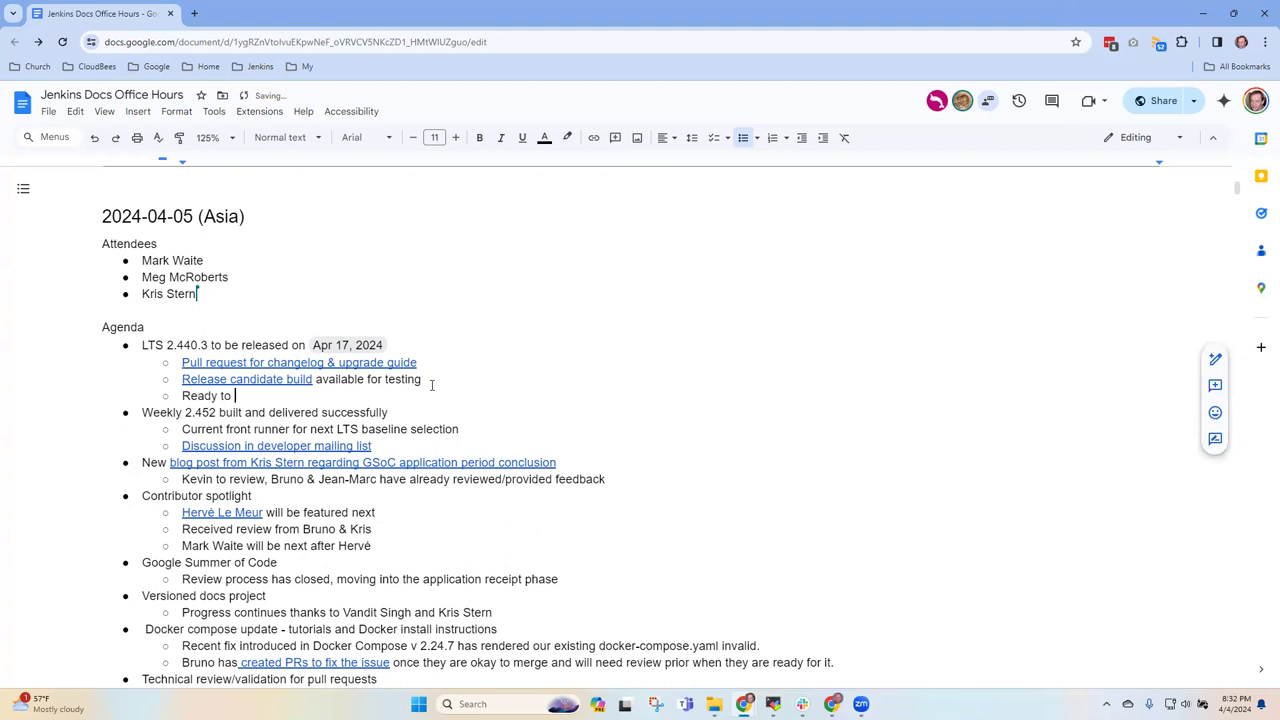
{"action": "type", "text": "Announcement had"}
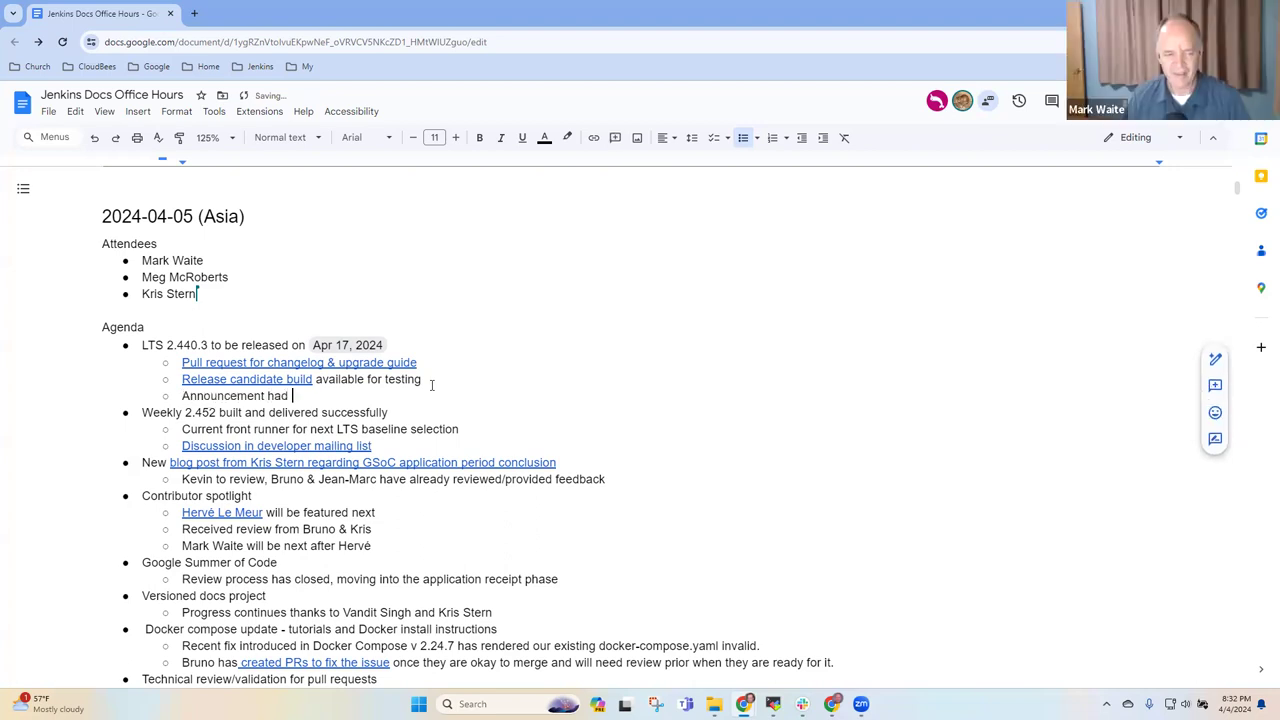
{"action": "type", "text": "some surpris"}
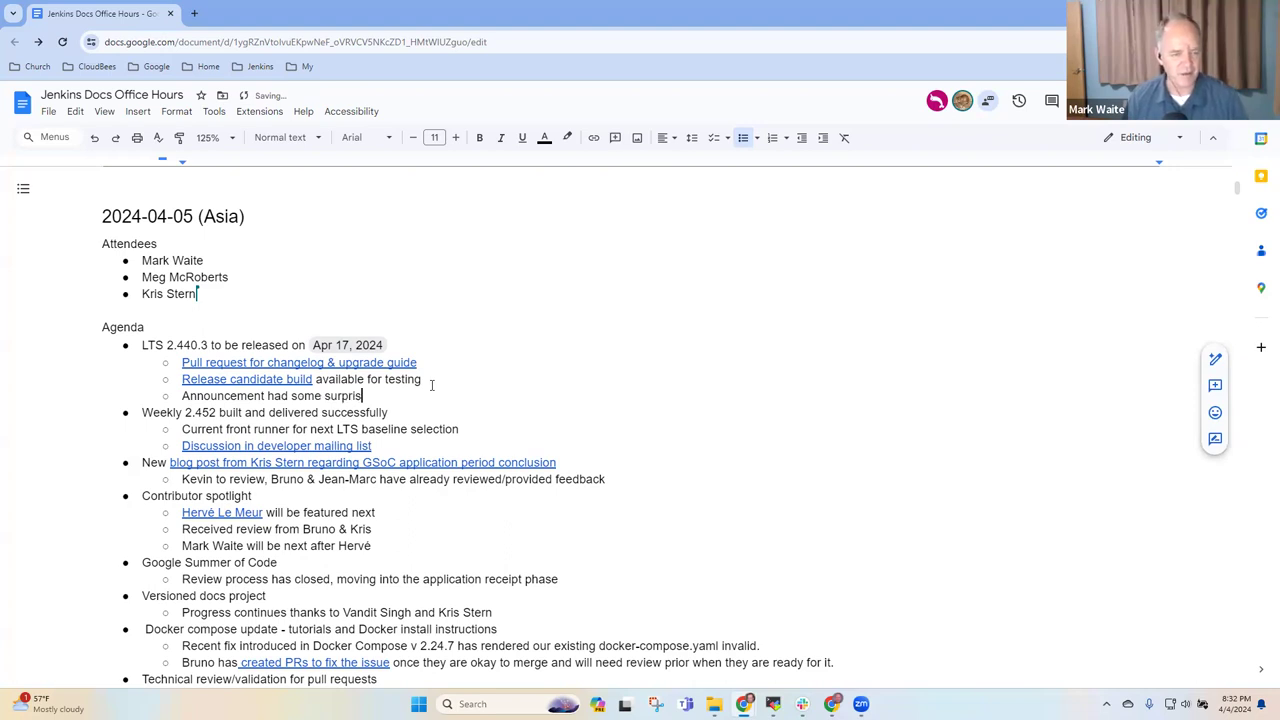
{"action": "type", "text": "es"}
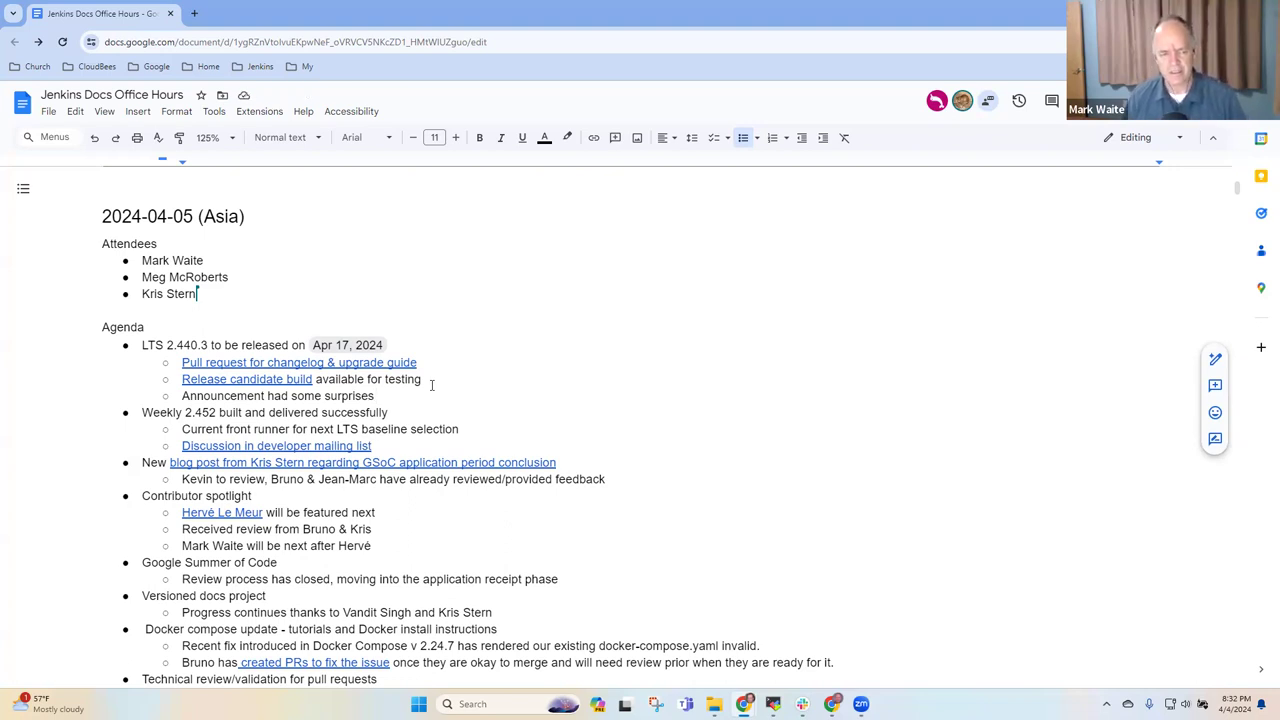
- Record that the tag is correct but the link is incorrect, and begin the update note
{"action": "type", "text": ", tag is placed ocrr"}
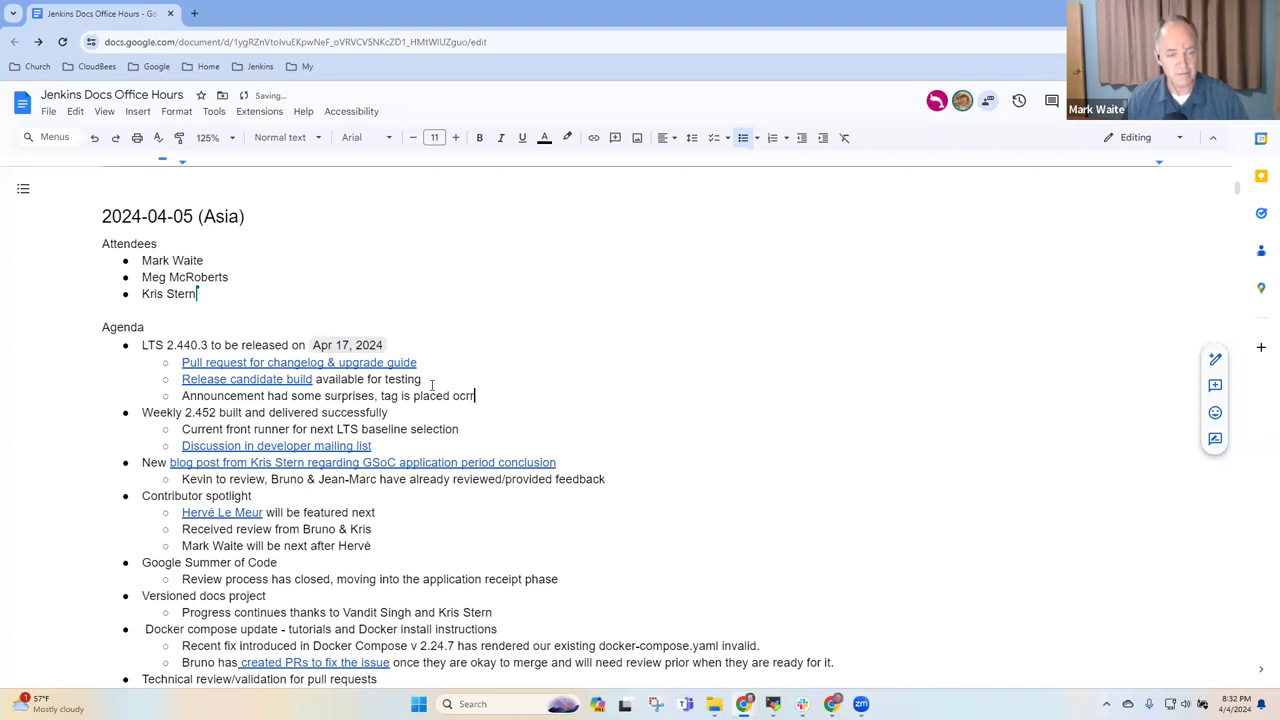
{"action": "type", "text": "correctly bu"}
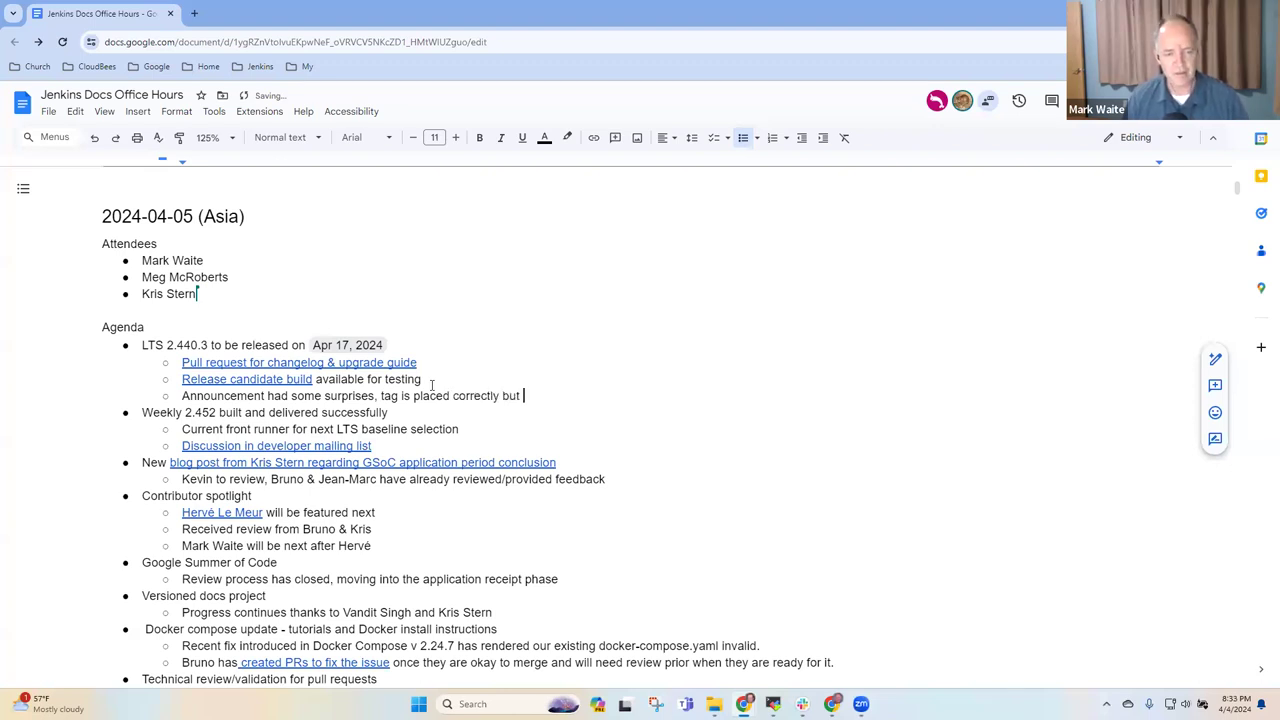
{"action": "type", "text": "the"}
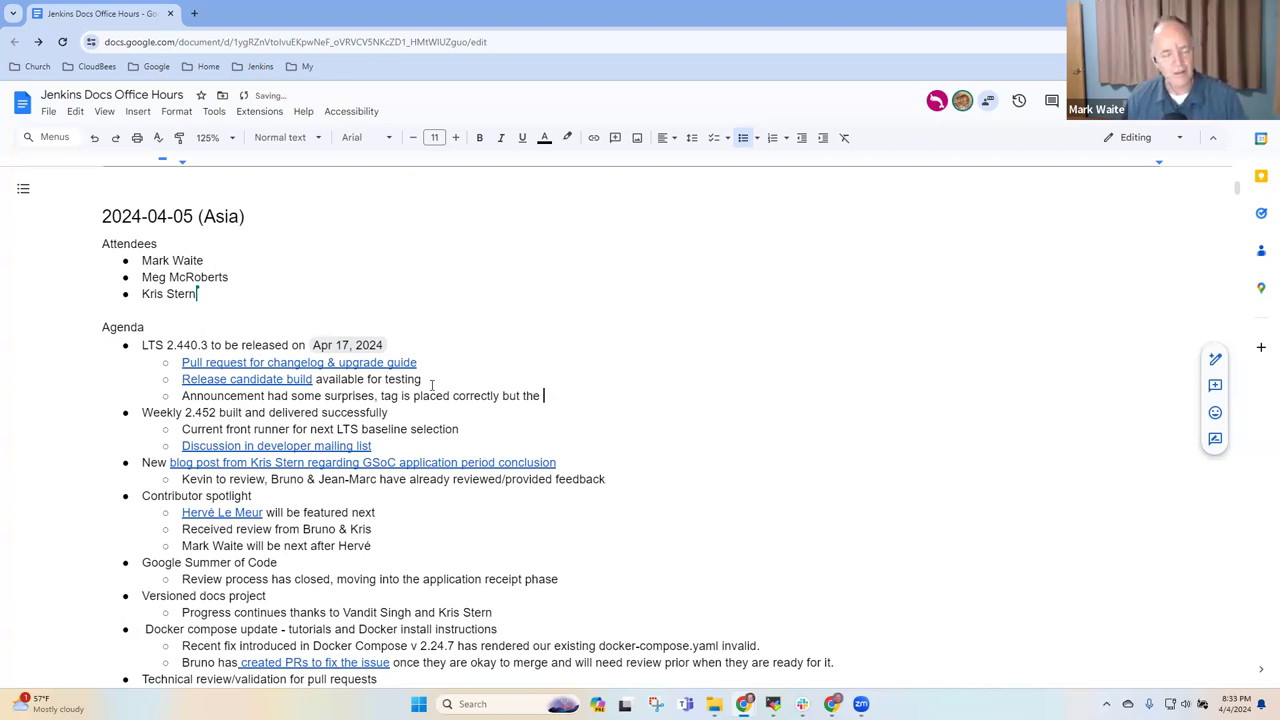
{"action": "type", "text": "linked build is"}
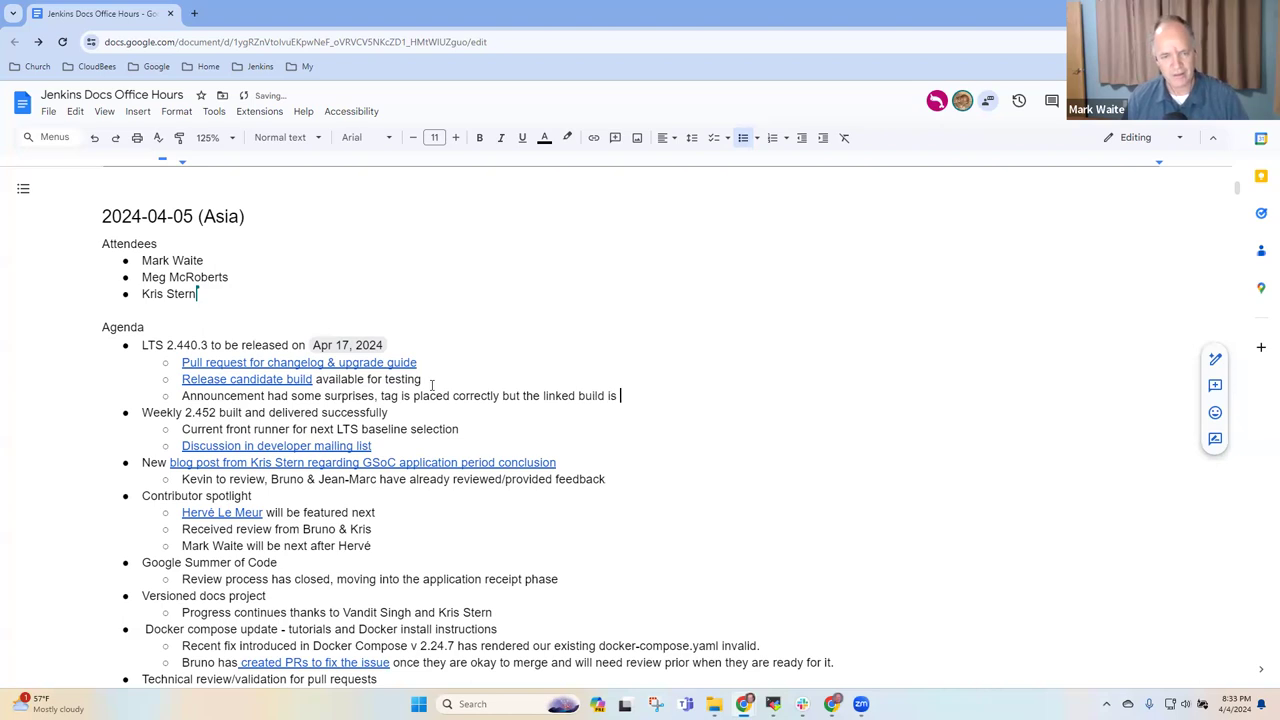
{"action": "type", "text": "incorrect"}
{"action": "type", "text": "Wil"}
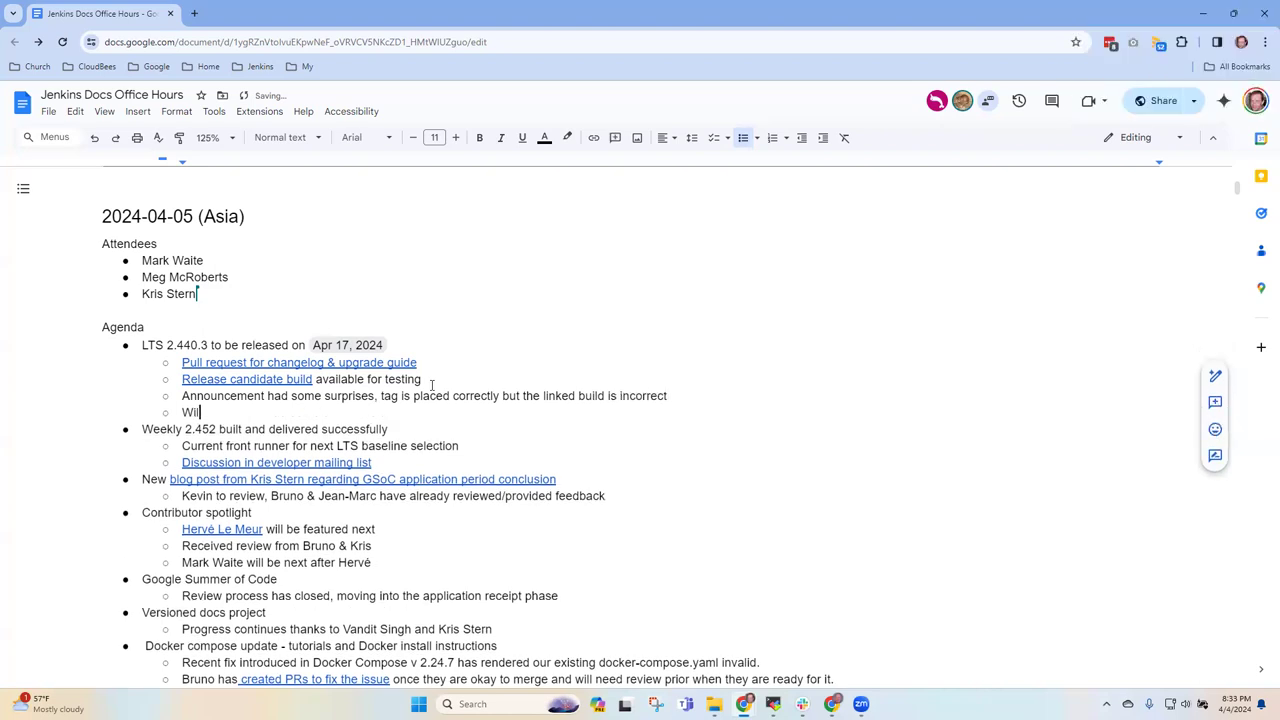
{"action": "type", "text": "update"}
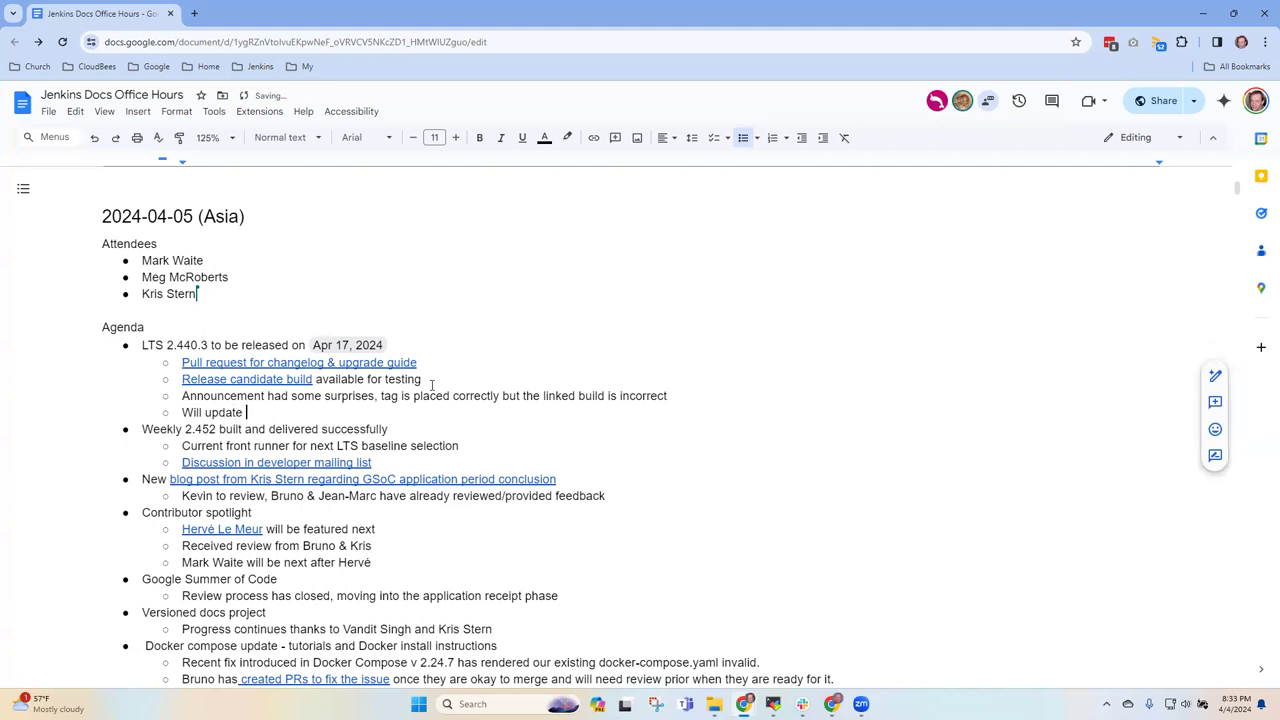
{"action": "type", "text": "a"}
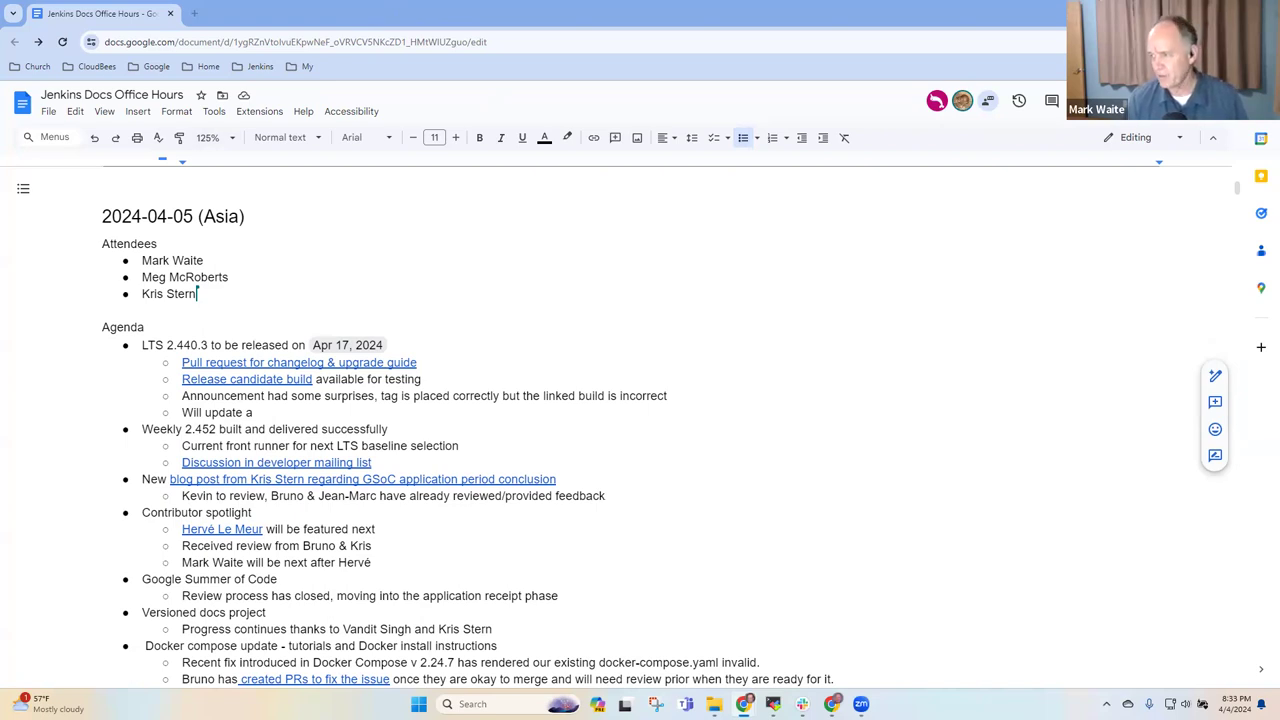
{"action": "mouse_move", "coordinate": [848, 270]}
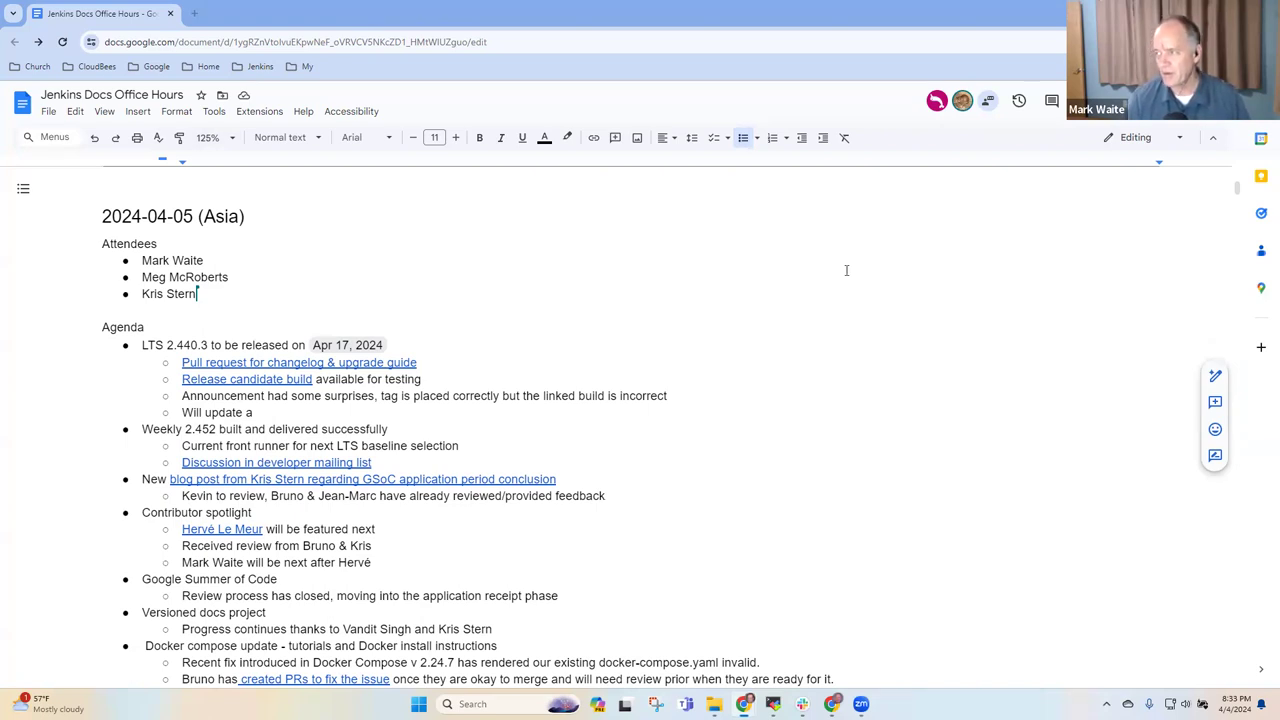
- Reach the jenkins 2.440.3-rc pre-release page via the Jenkins bookmark and Releases list
{"action": "left_click", "coordinate": [194, 12]}
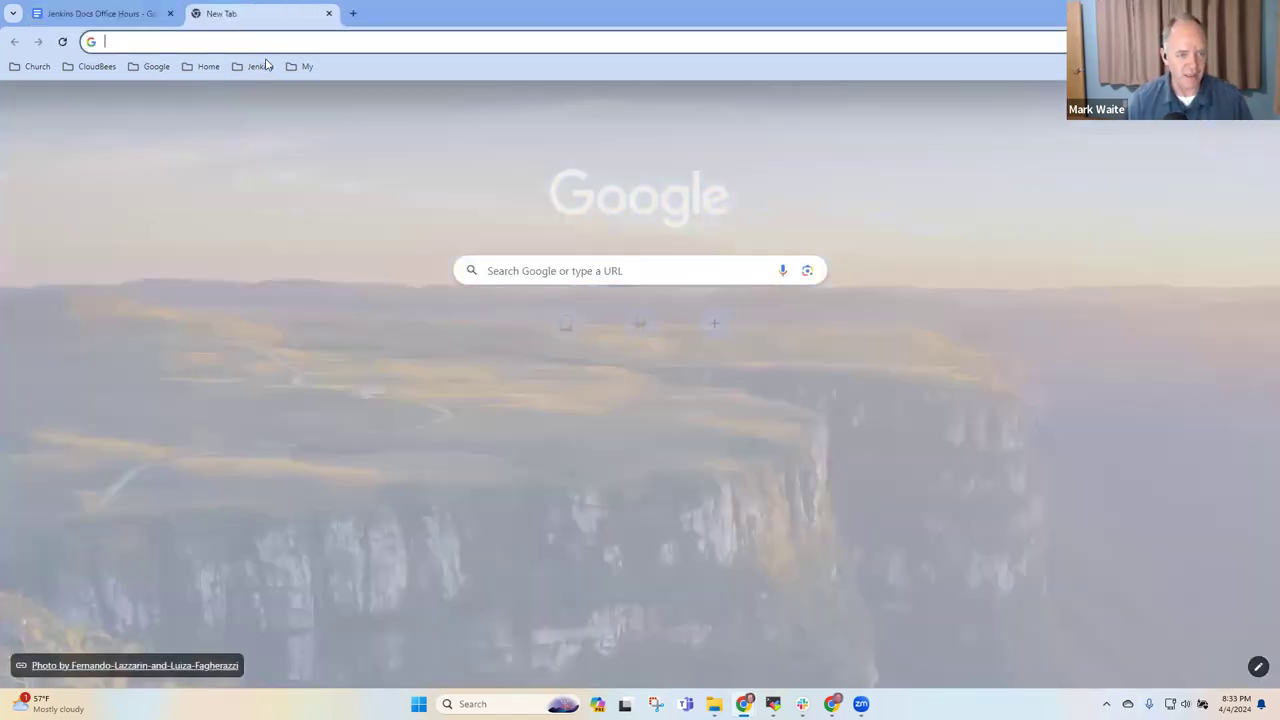
{"action": "left_click", "coordinate": [260, 66]}
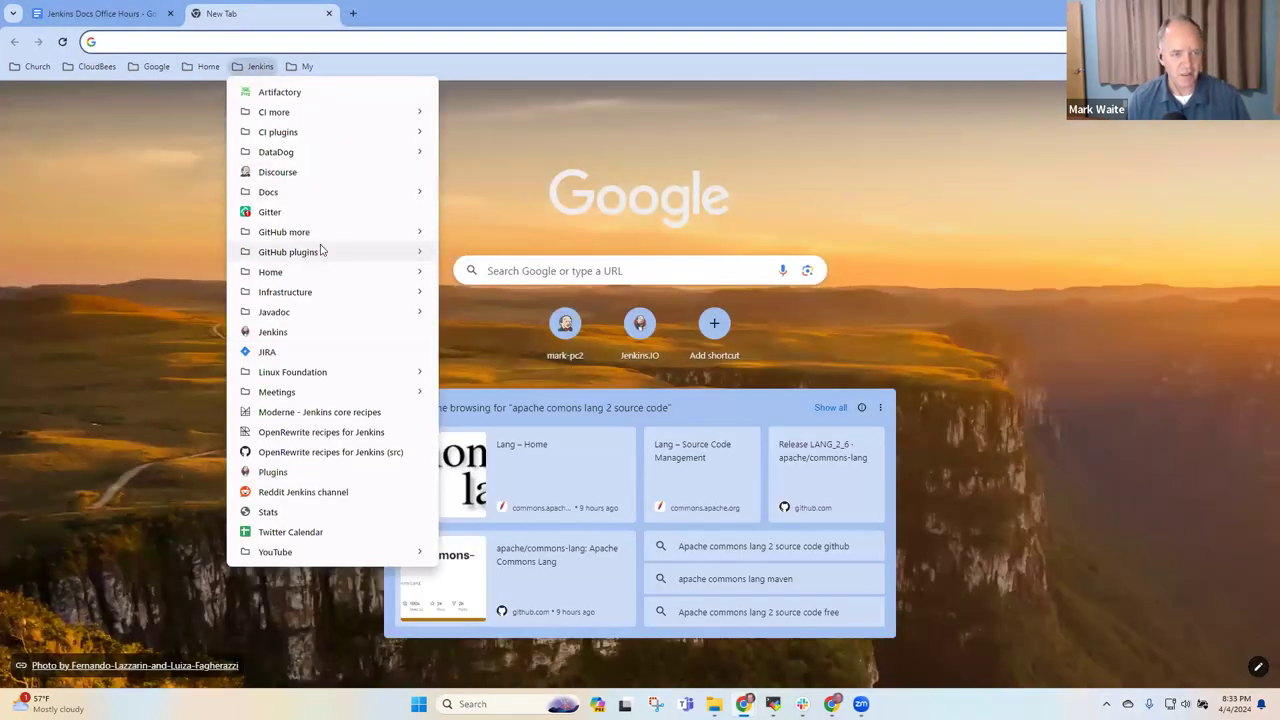
{"action": "mouse_move", "coordinate": [284, 232]}
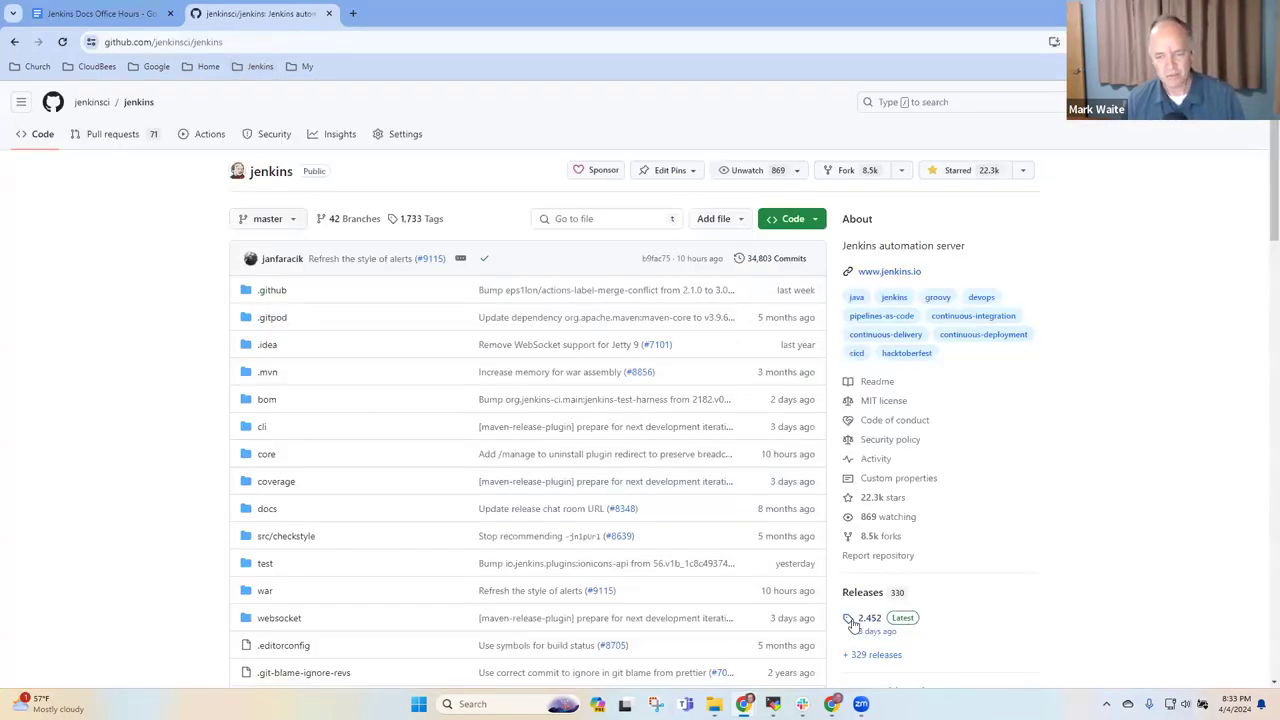
{"action": "left_click", "coordinate": [868, 616]}
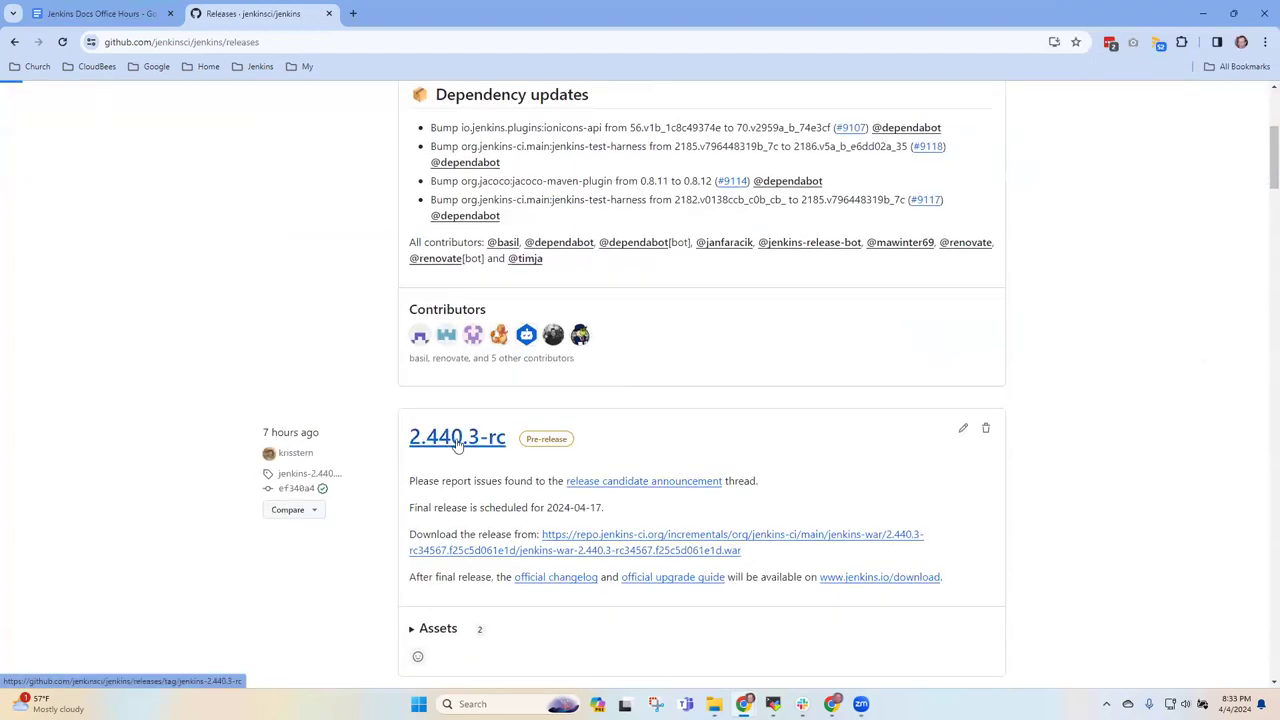
{"action": "left_click", "coordinate": [456, 436]}
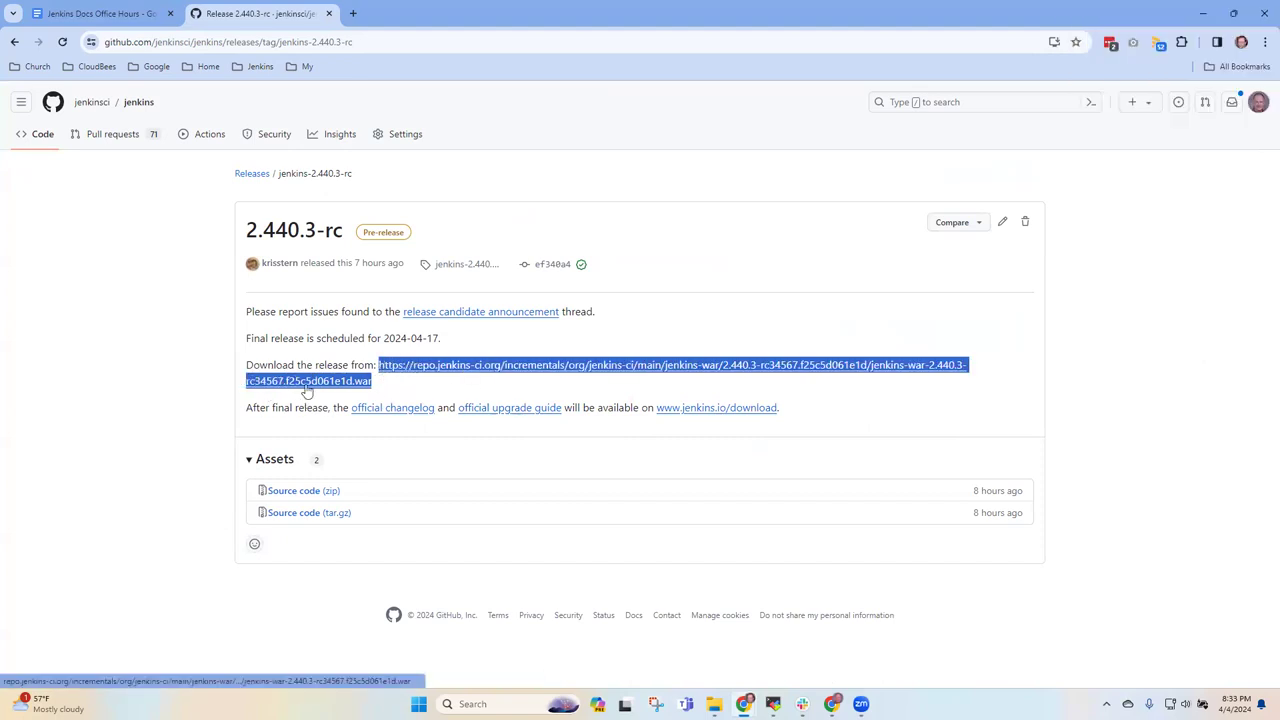
- Open the release candidate download location in Artifactory and select the commit hash in the folder name
{"action": "right_click", "coordinate": [308, 390]}
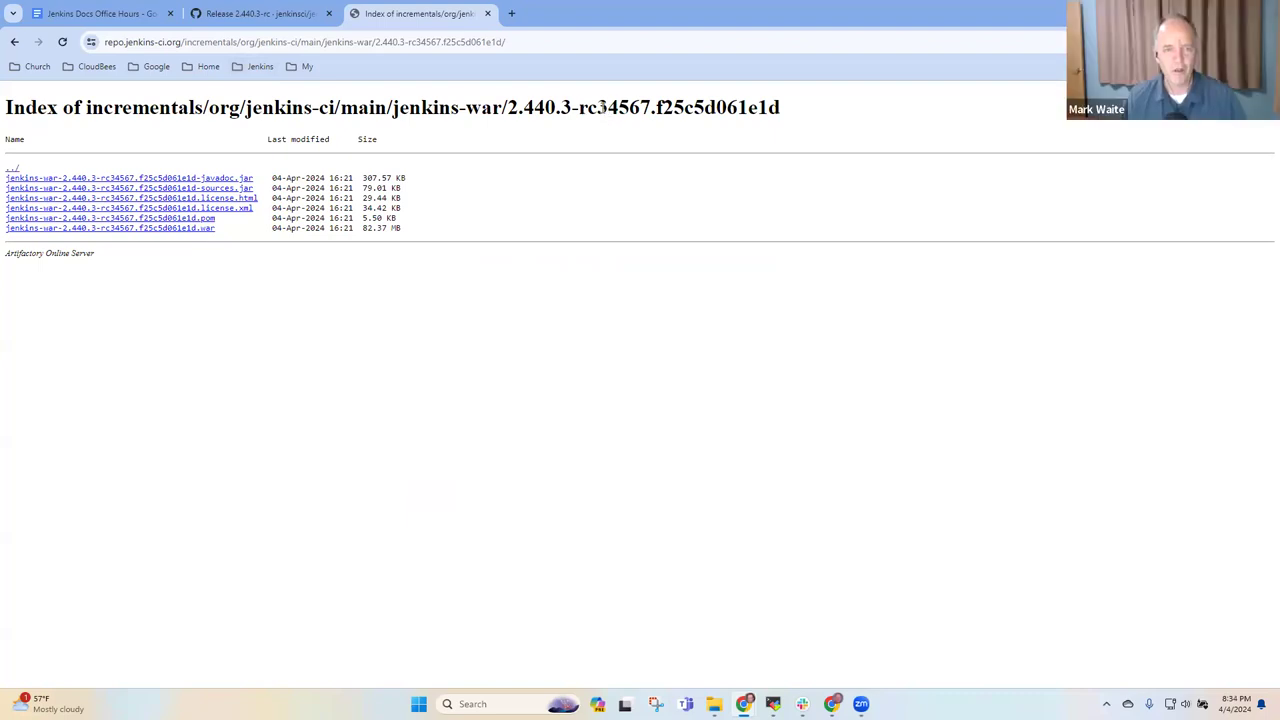
{"action": "double_click", "coordinate": [622, 108]}
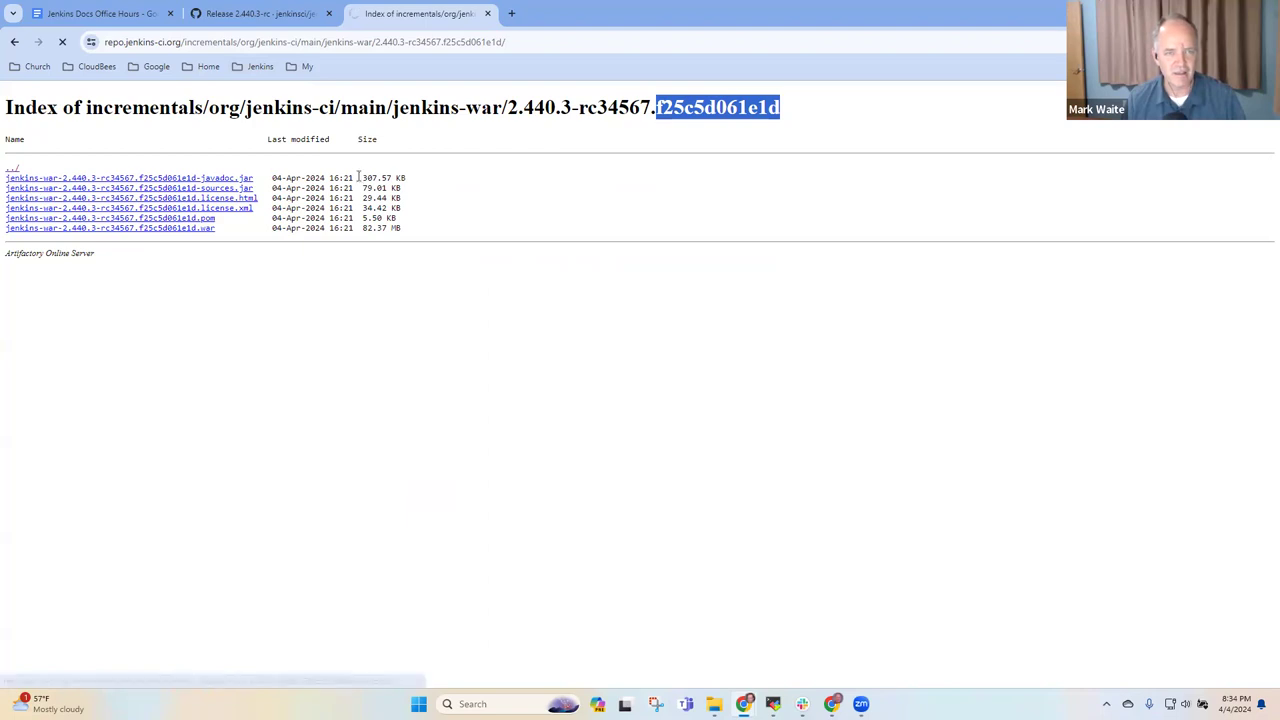
{"action": "mouse_move", "coordinate": [292, 160]}
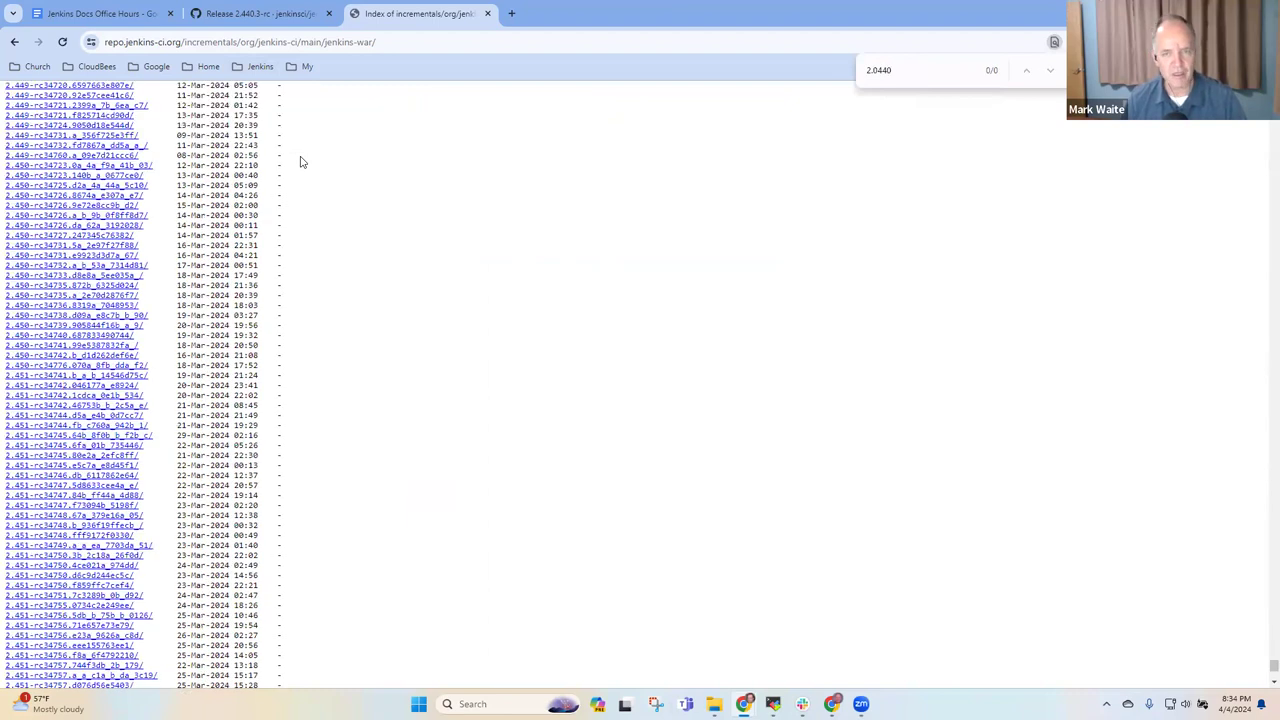
- Search the jenkins-war listing for 2.440 and scroll to the 2.440.3-rc builds
{"action": "type", "text": "2.440"}
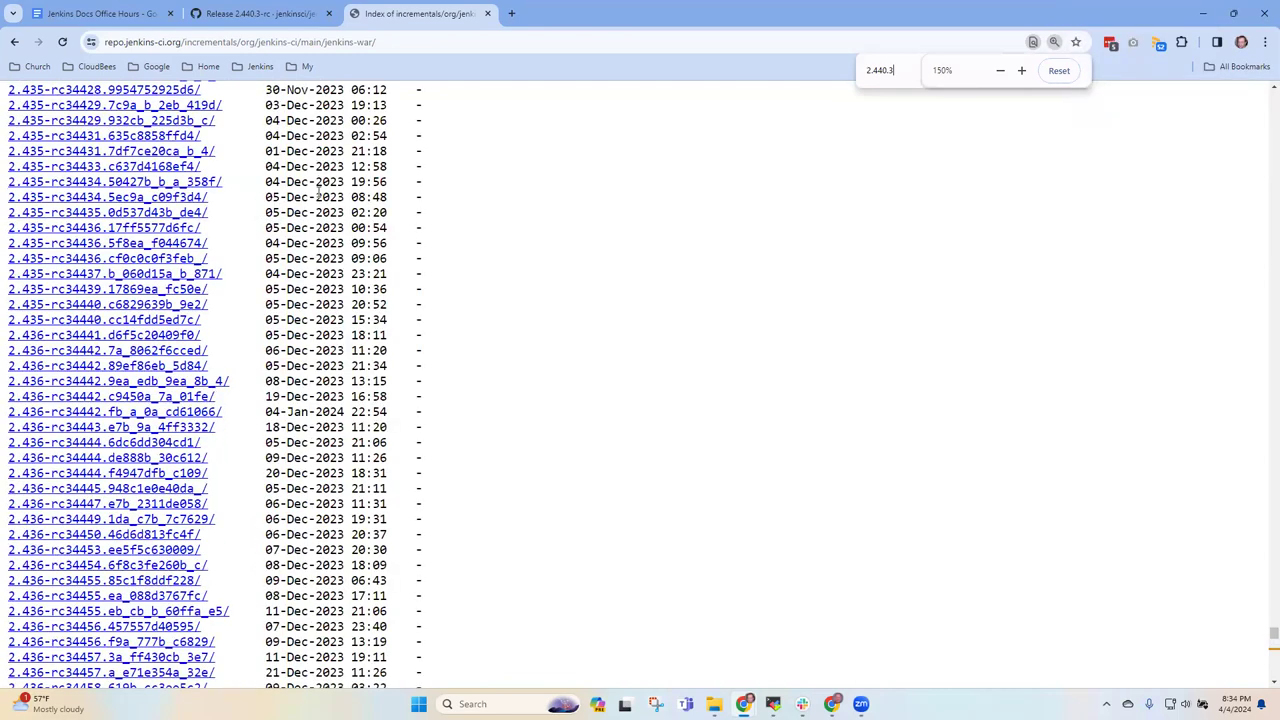
{"action": "key", "text": "Enter"}
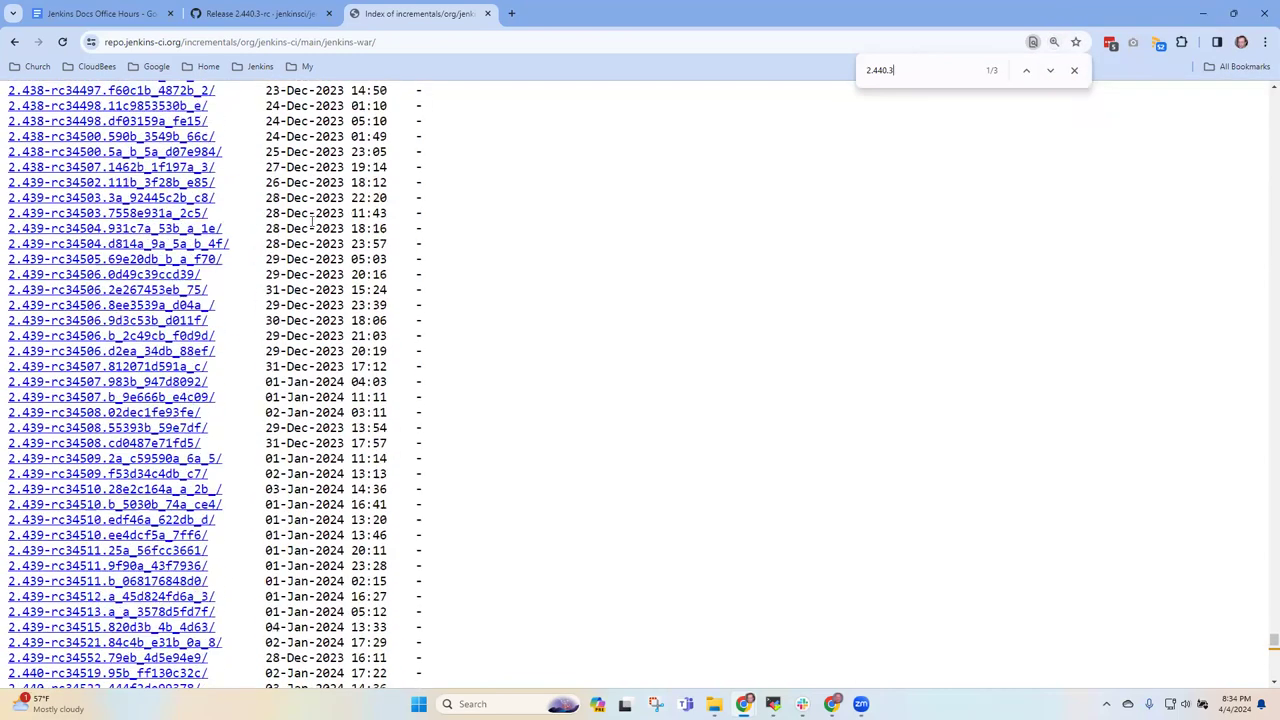
{"action": "scroll", "scroll_direction": "down", "scroll_amount": 3}
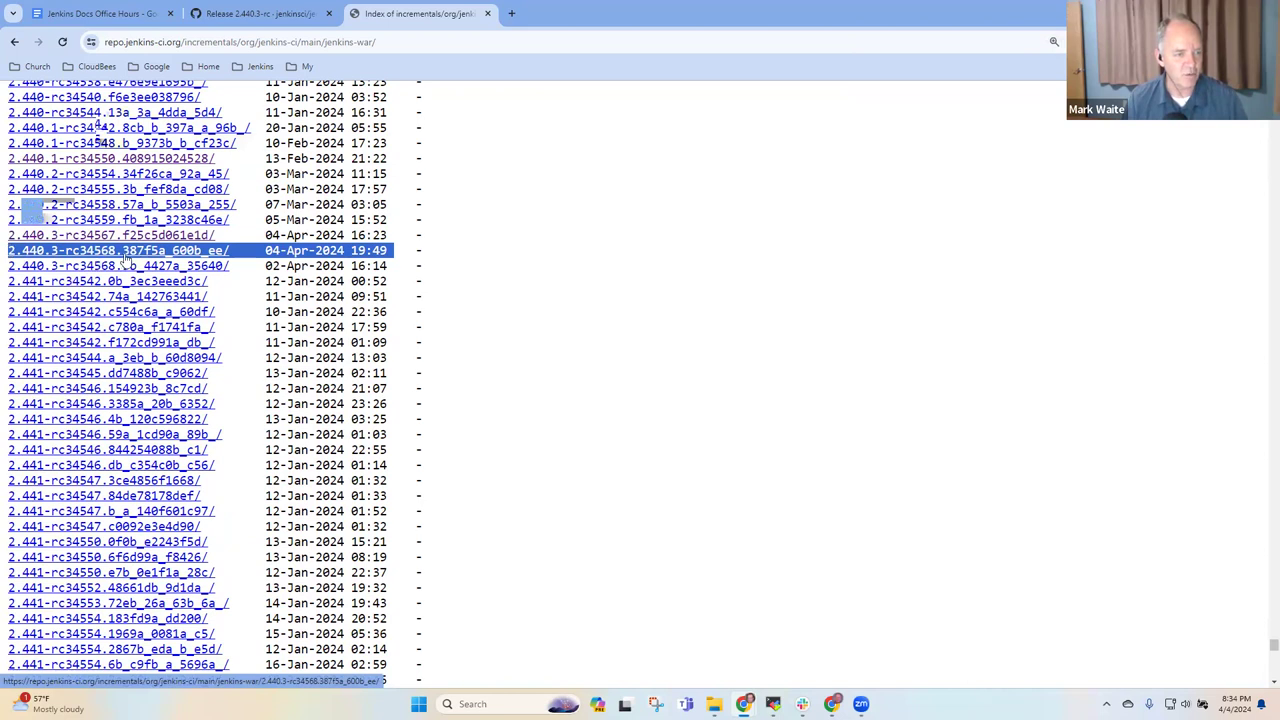
{"action": "scroll", "scroll_direction": "down", "scroll_amount": 3}
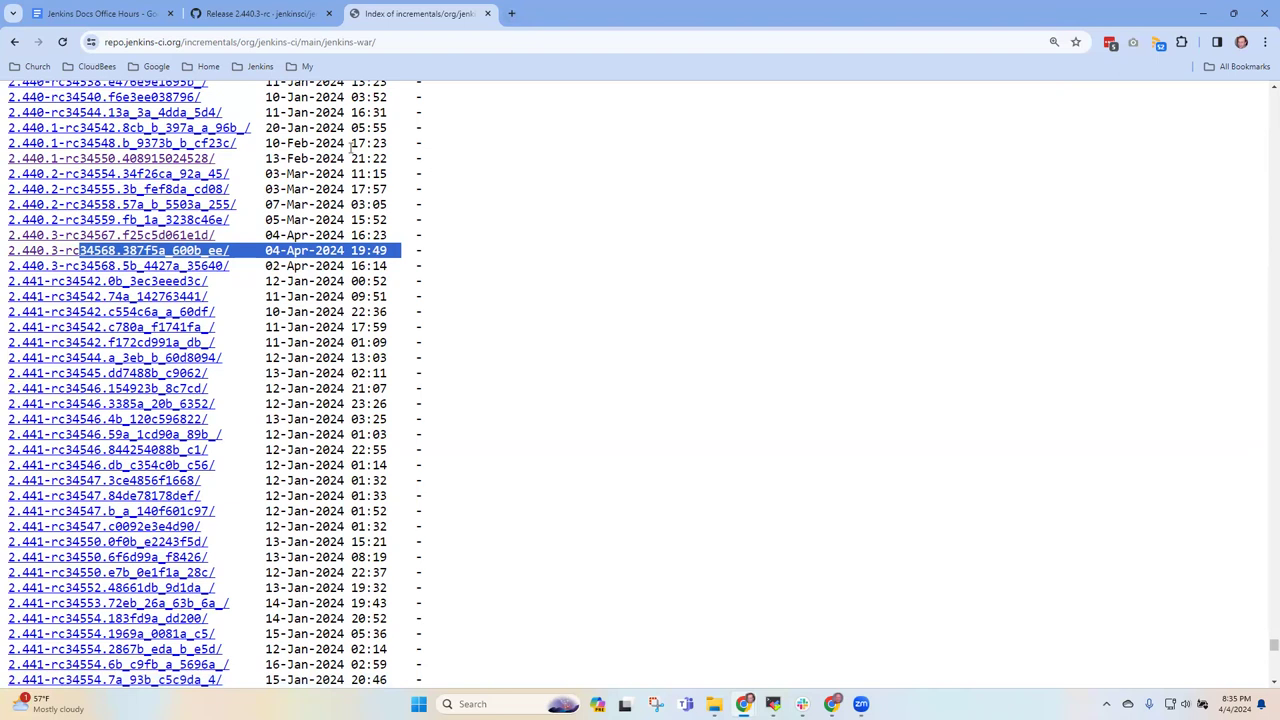
- From the bom job on ci.jenkins.io, reach the PR-3094 pull request job and its GitHub repository
{"action": "left_click", "coordinate": [564, 12]}
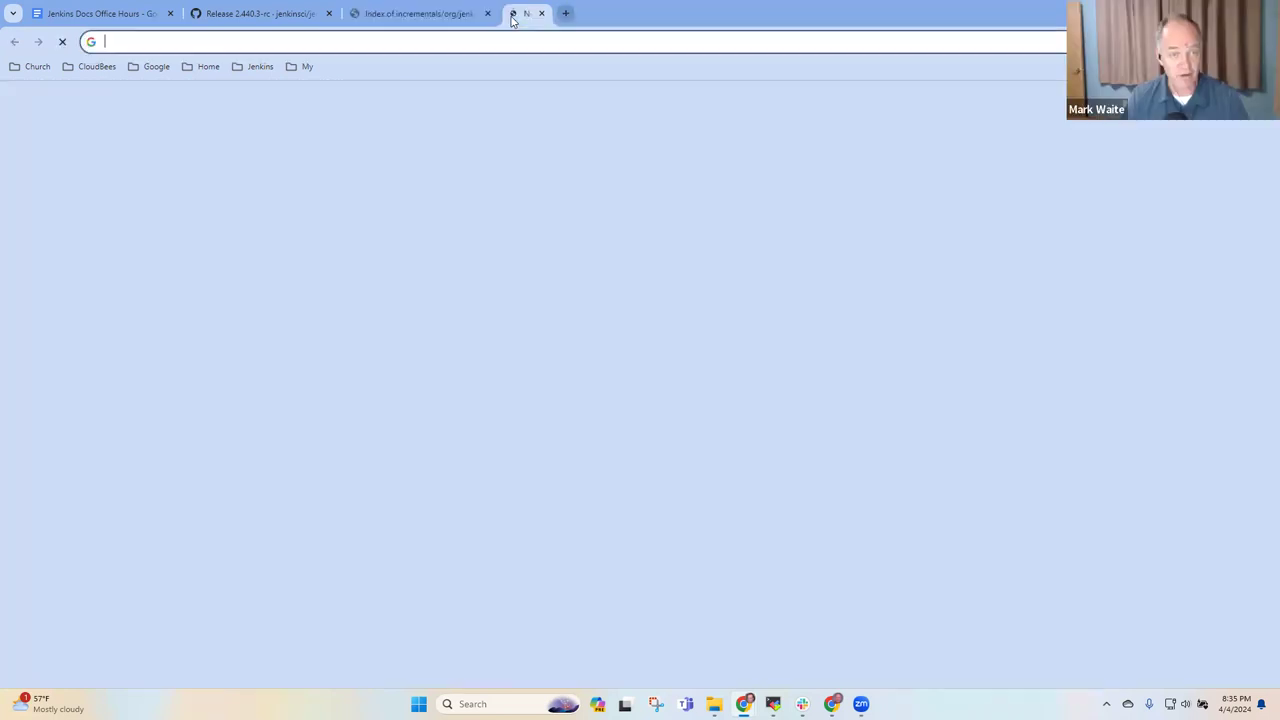
{"action": "left_click", "coordinate": [260, 66]}
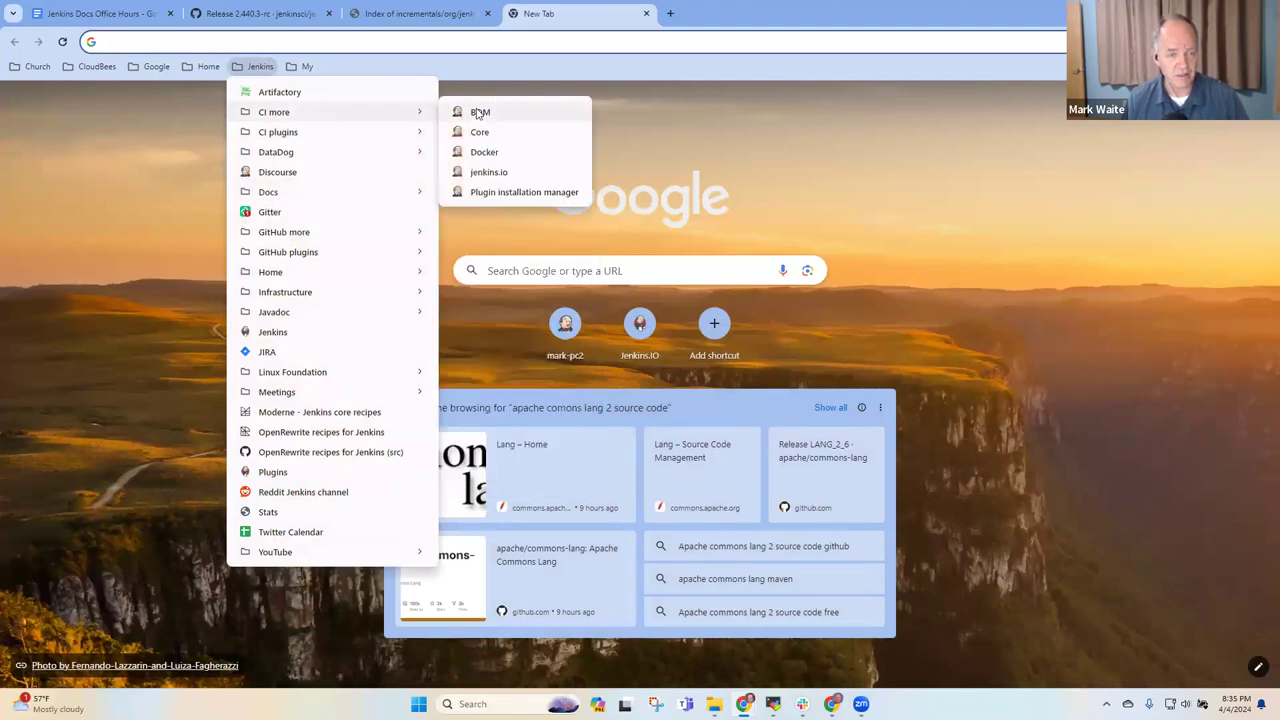
{"action": "left_click", "coordinate": [480, 112]}
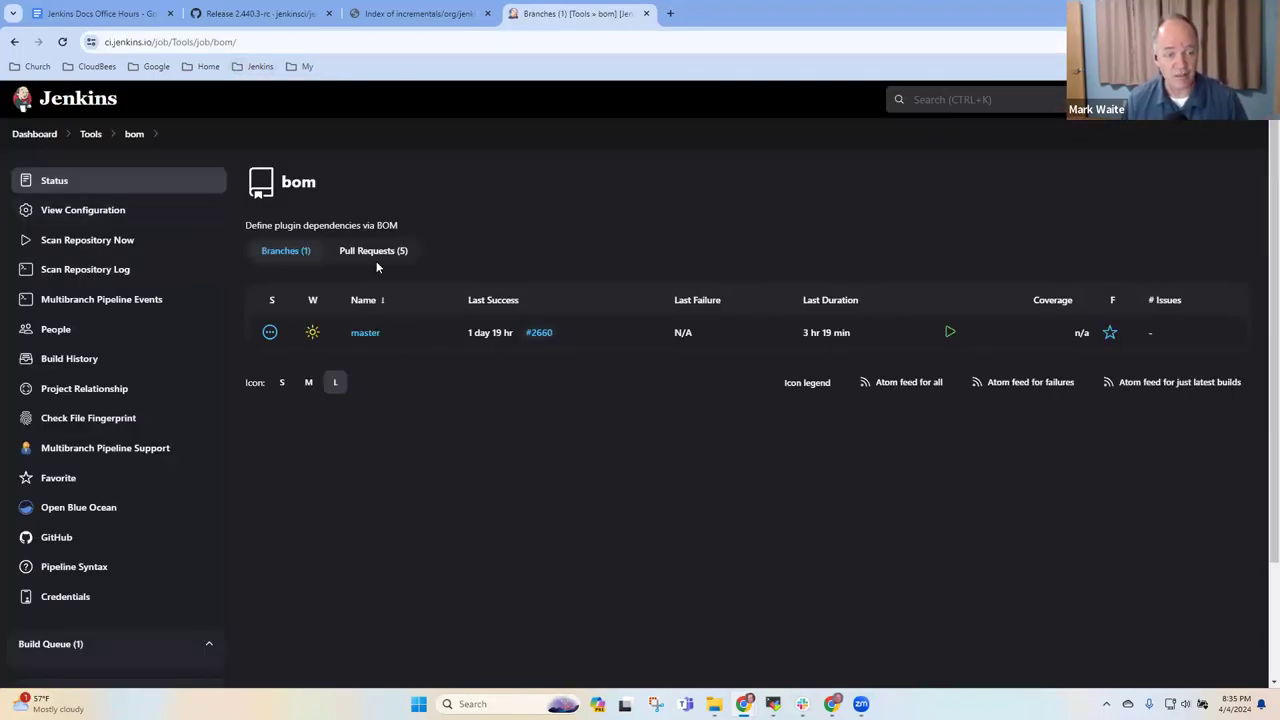
{"action": "left_click", "coordinate": [372, 250]}
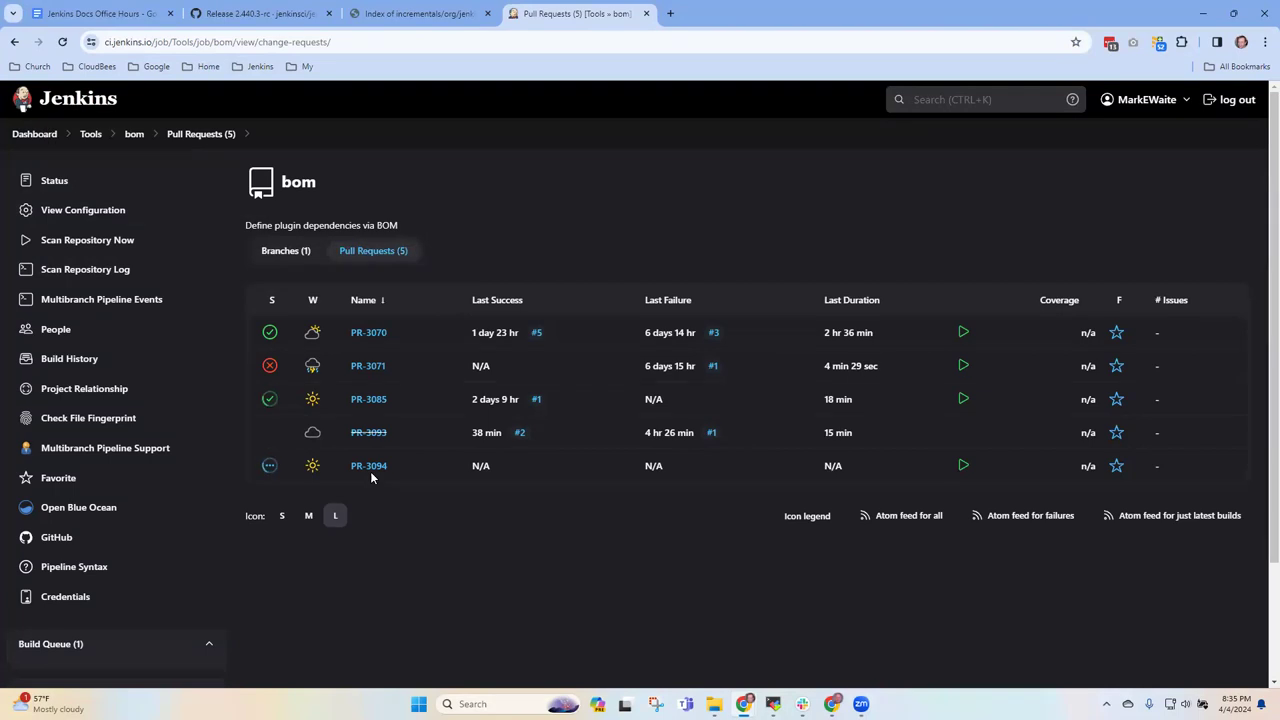
{"action": "left_click", "coordinate": [368, 464]}
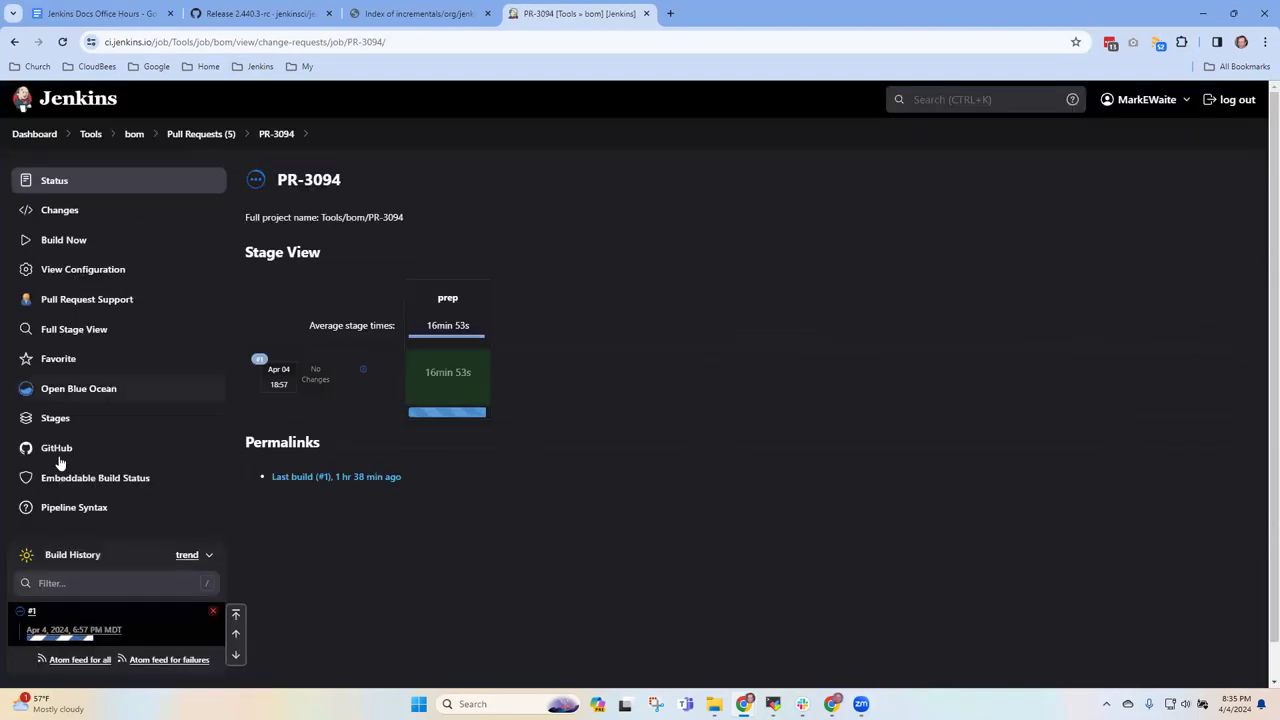
{"action": "left_click", "coordinate": [56, 448]}
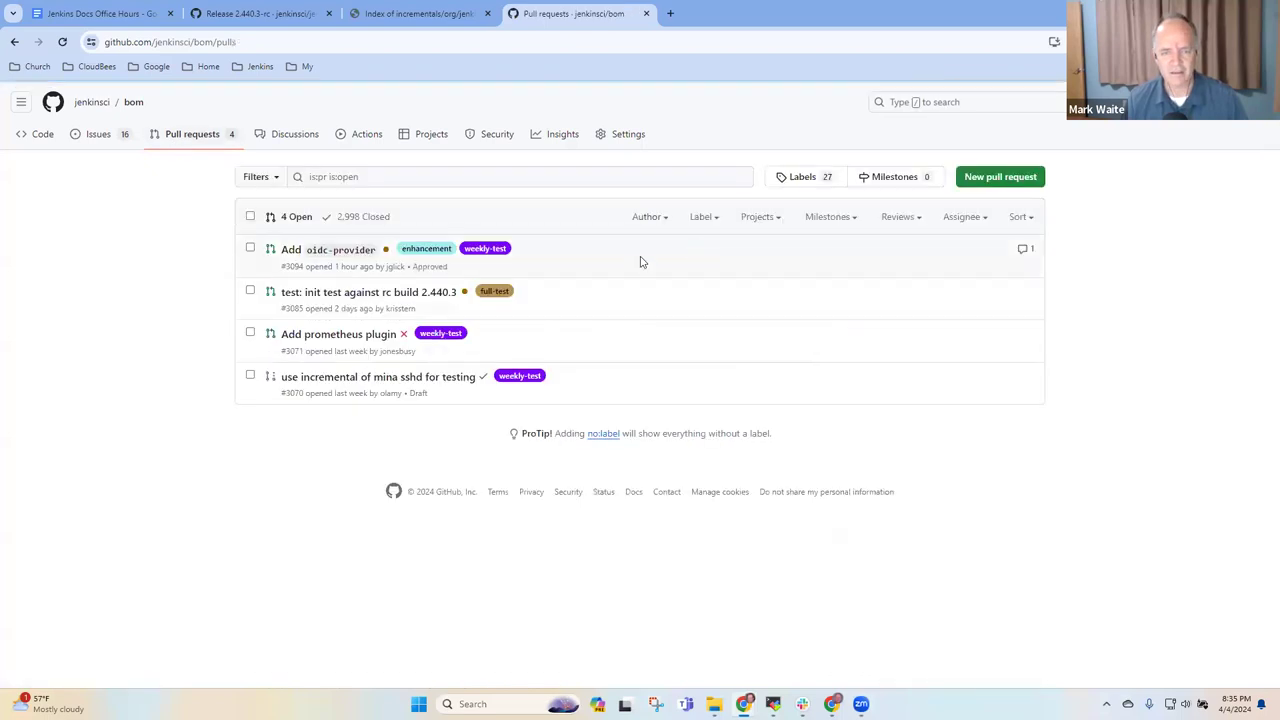
{"action": "mouse_move", "coordinate": [380, 292]}
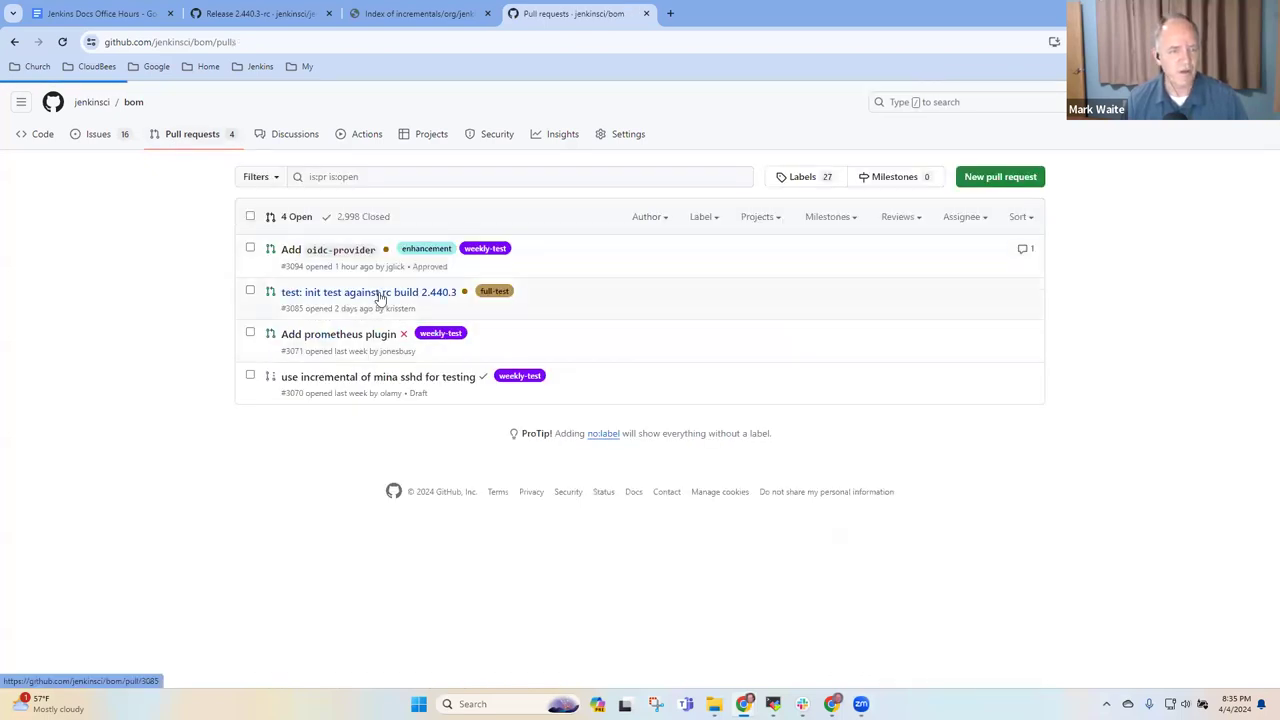
- Check pull request #3085's files changed and select its 'Init testing for LTS 2.440.3 RC' description
{"action": "left_click", "coordinate": [368, 292]}
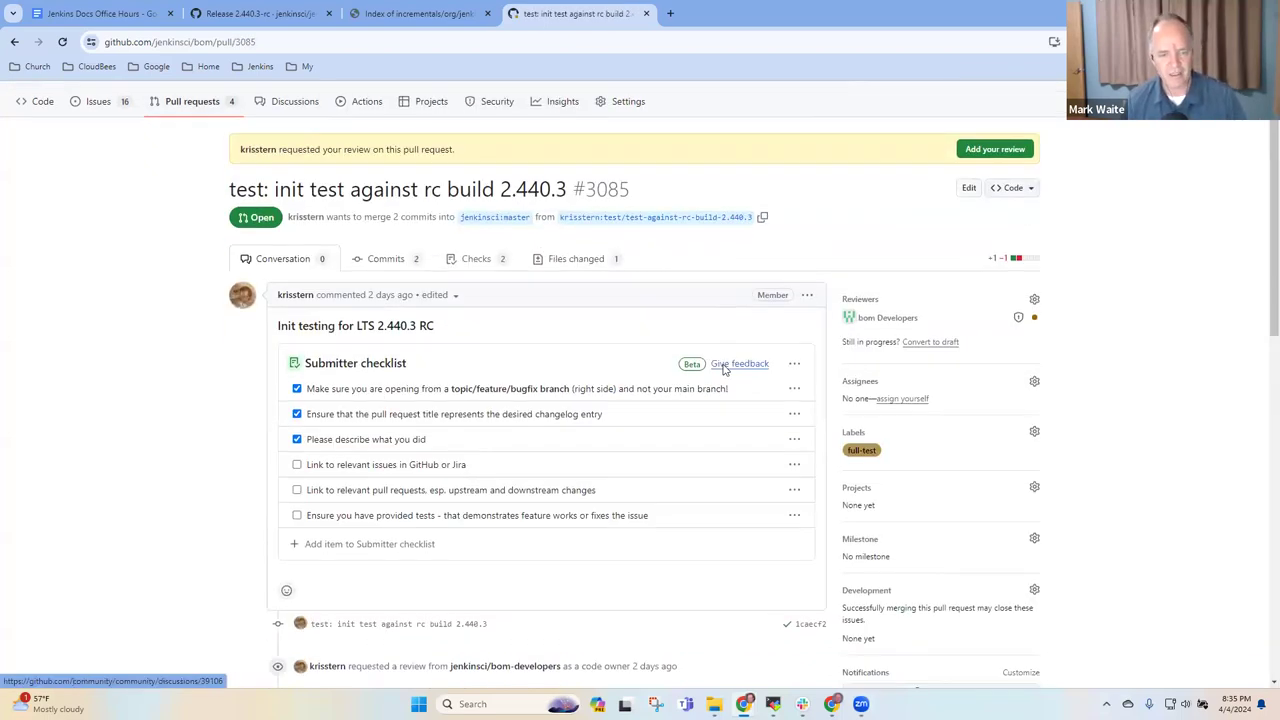
{"action": "scroll", "scroll_direction": "down", "scroll_amount": 3}
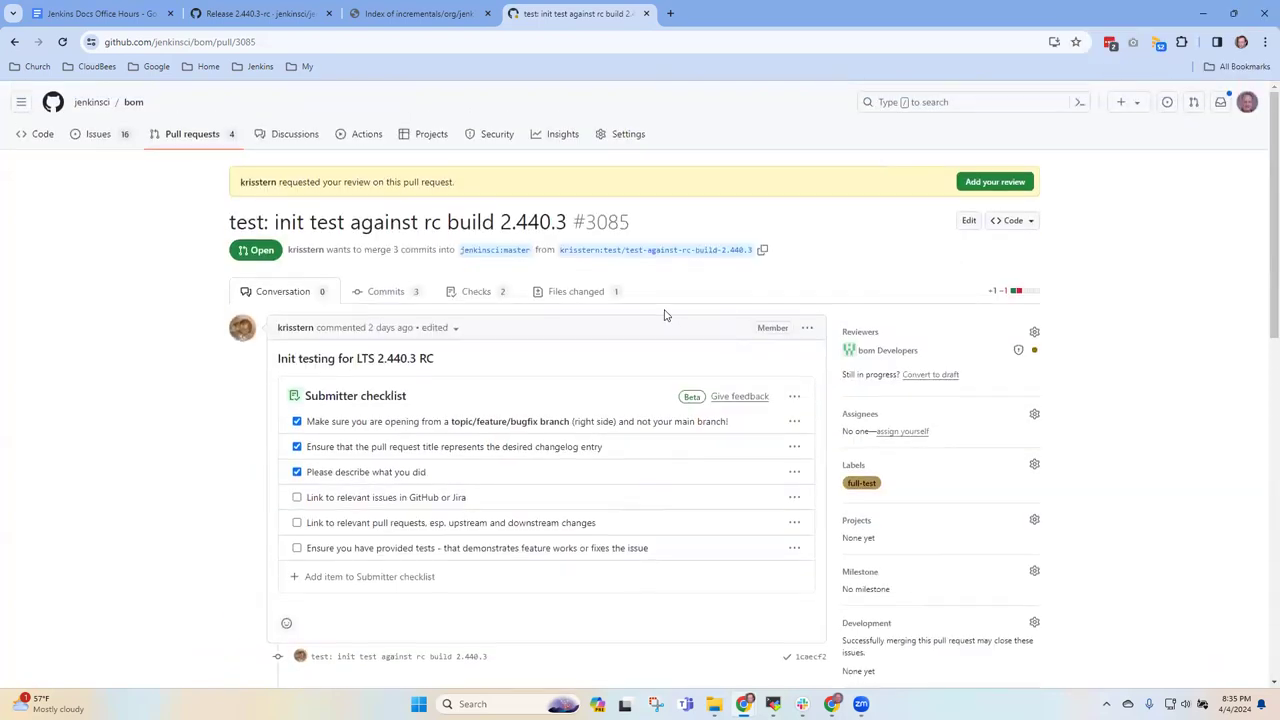
{"action": "left_click", "coordinate": [576, 292]}
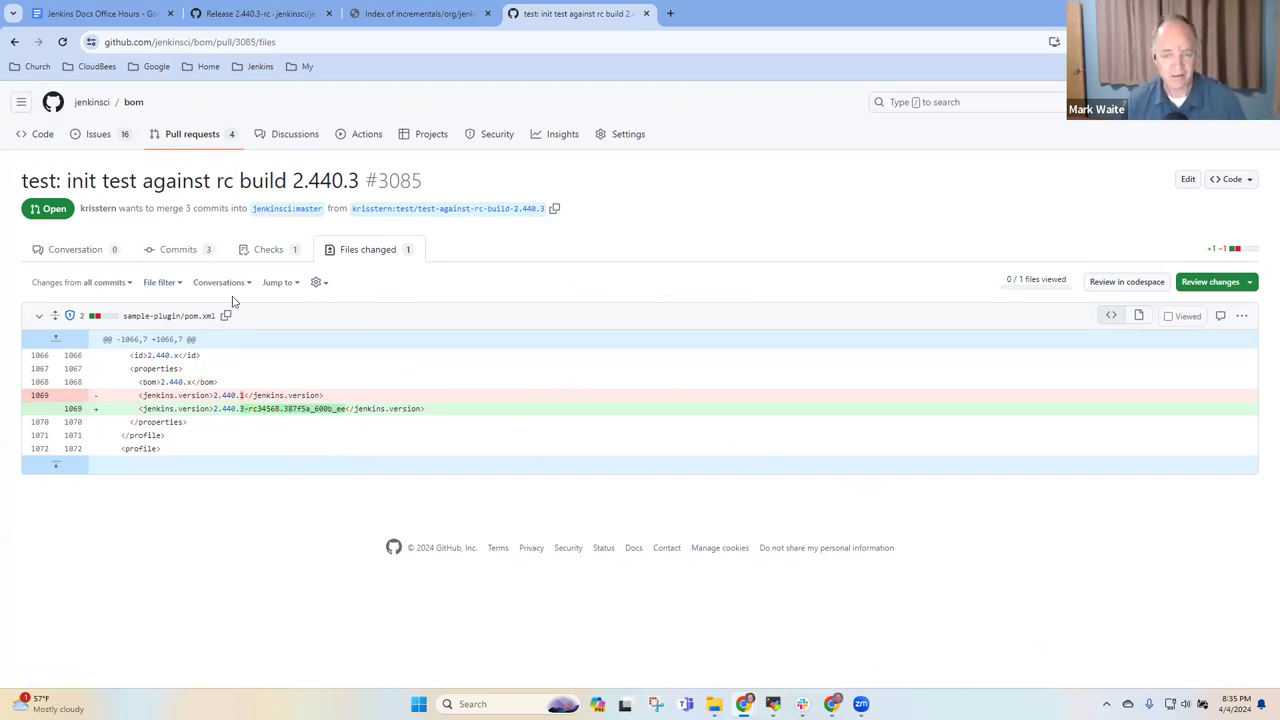
{"action": "left_click", "coordinate": [76, 248]}
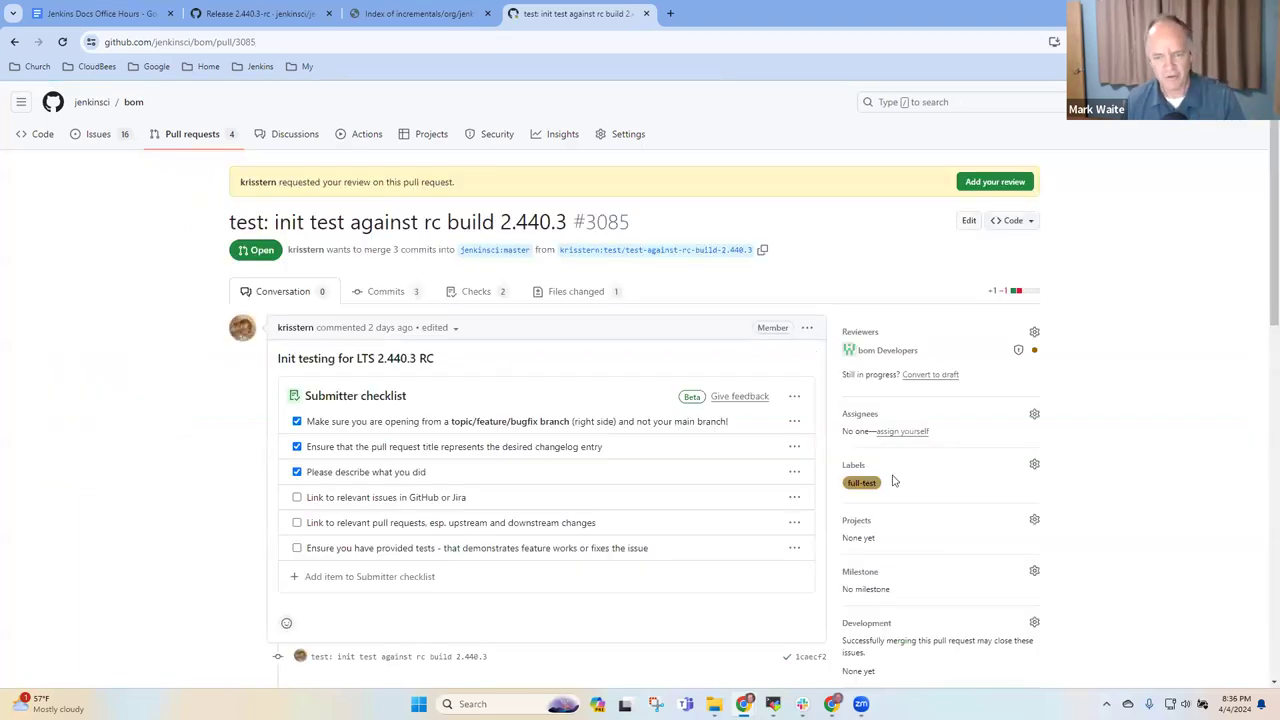
{"action": "mouse_move", "coordinate": [860, 482]}
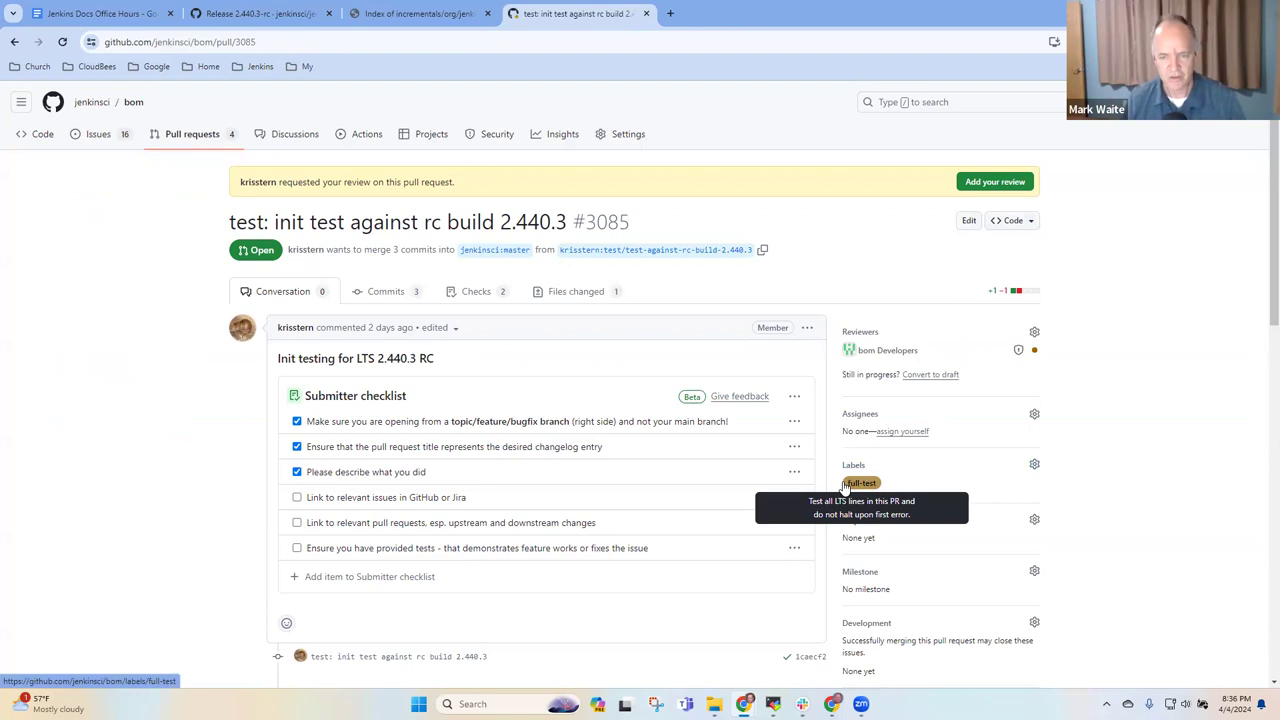
{"action": "mouse_move", "coordinate": [1032, 444]}
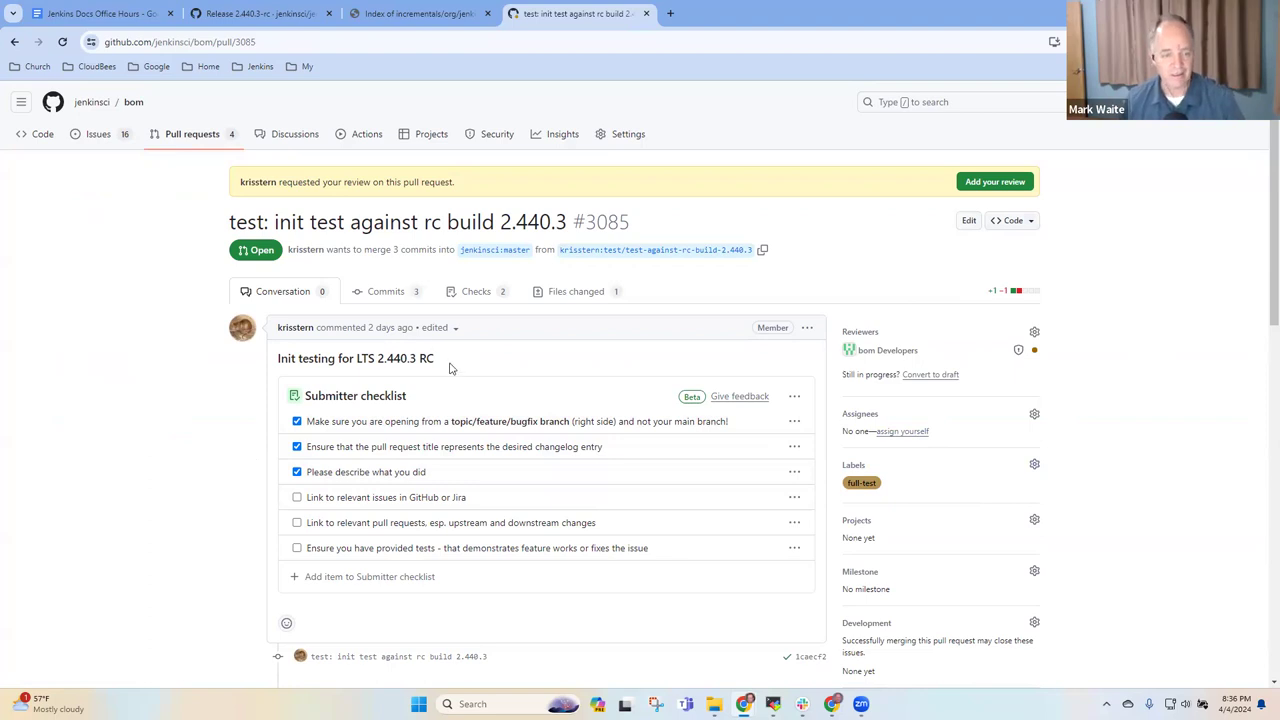
{"action": "triple_click", "coordinate": [356, 358]}
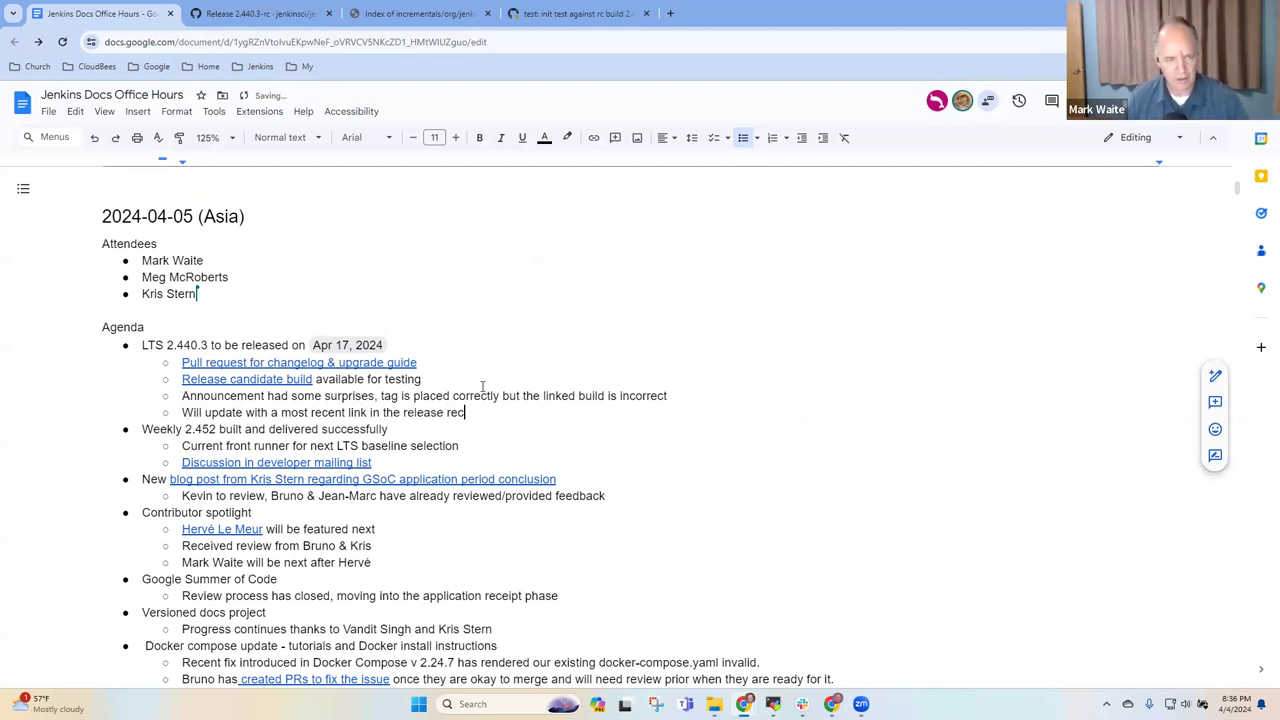
- Finish the LTS sub-bullet with 'GitHub release note when available' and return to the pull request
{"action": "type", "text": "GitHub"}
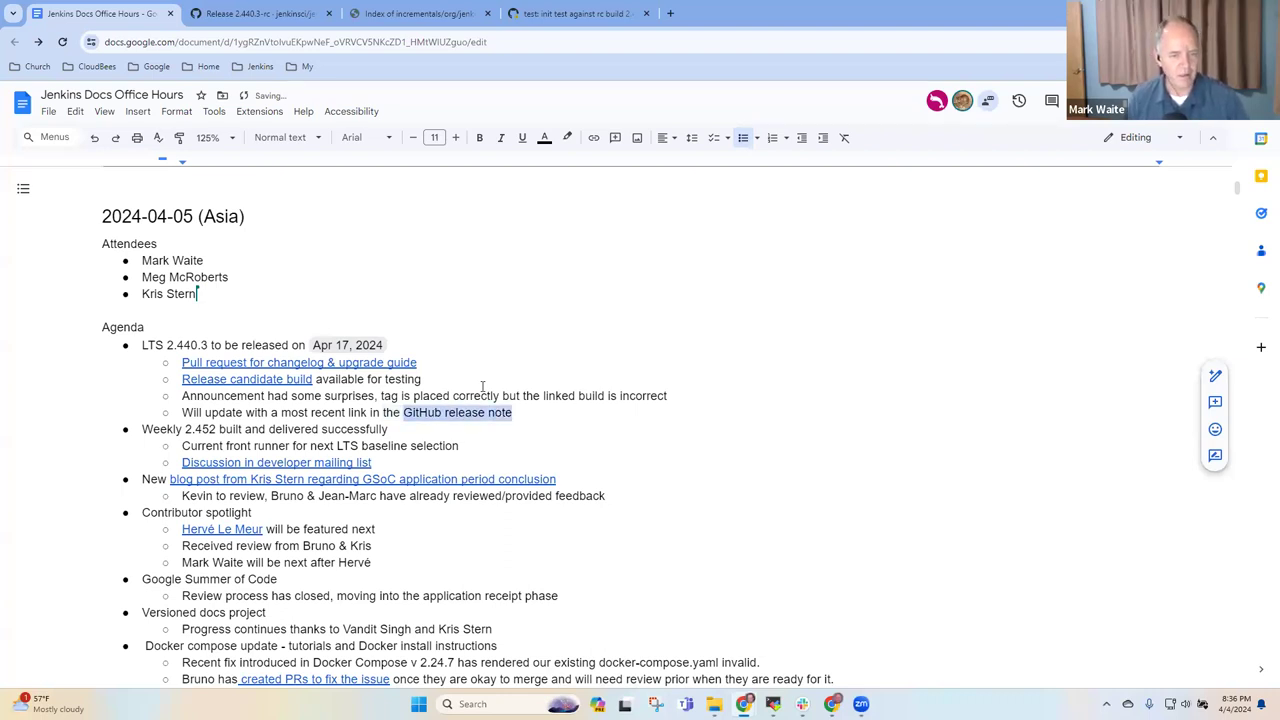
{"action": "type", "text": "when"}
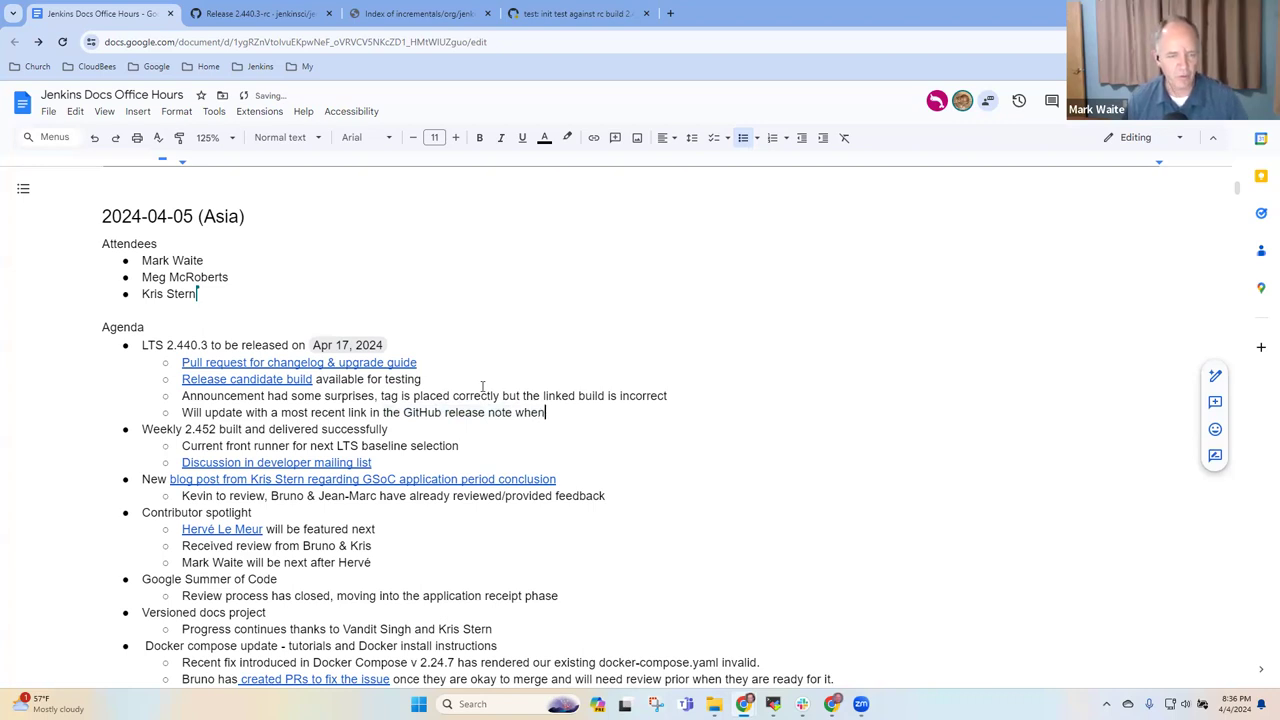
{"action": "type", "text": "available"}
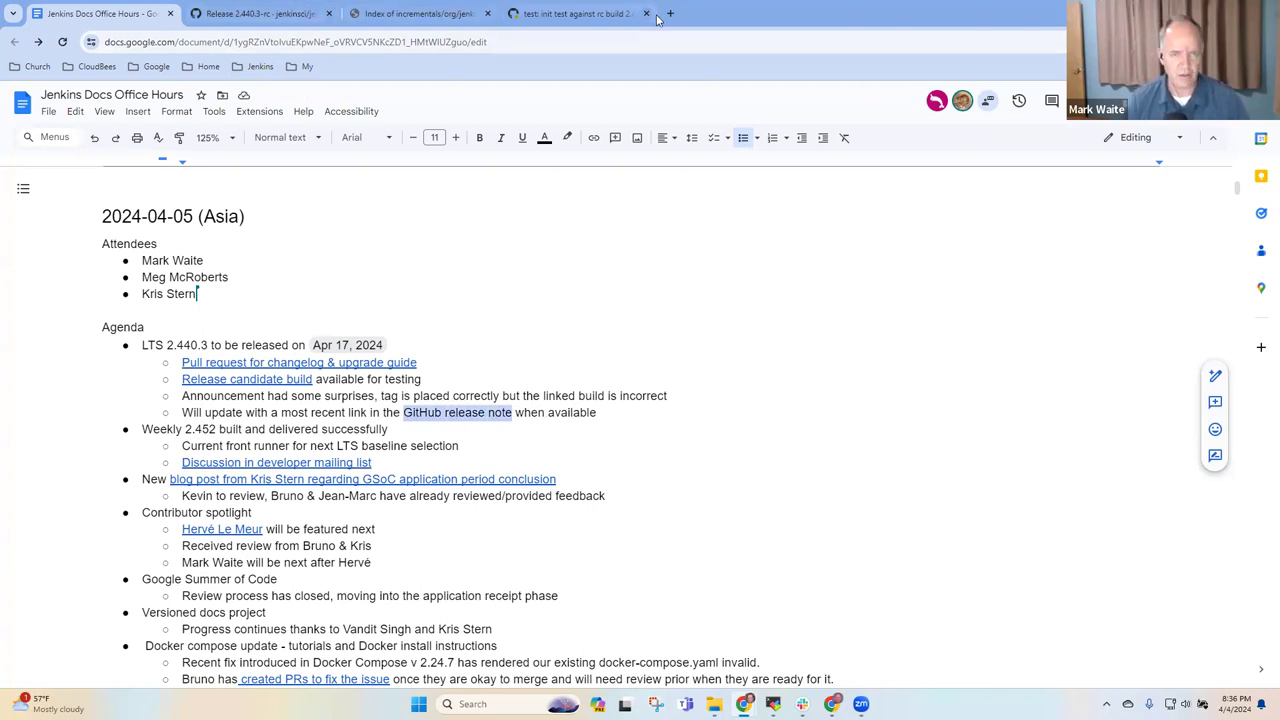
{"action": "left_click", "coordinate": [576, 12]}
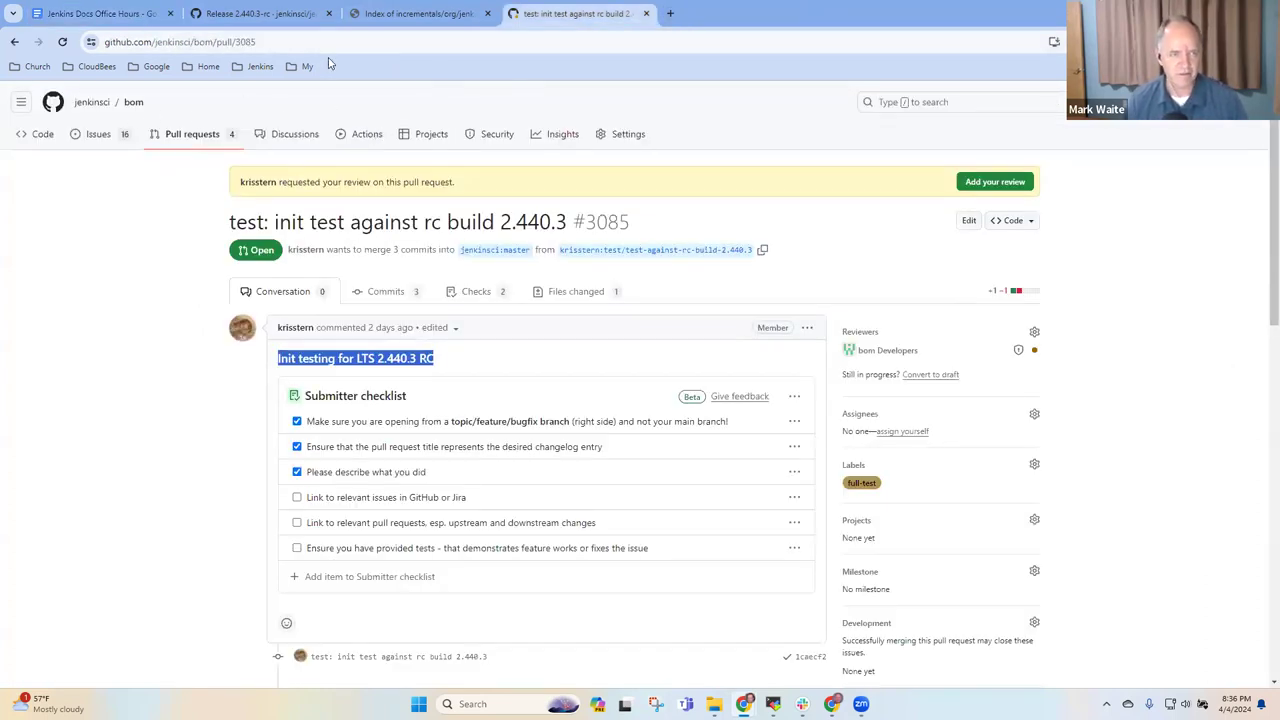
- From the saved Jenkins links, reach the stable-2.440 branch job and its build #10
{"action": "left_click", "coordinate": [260, 66]}
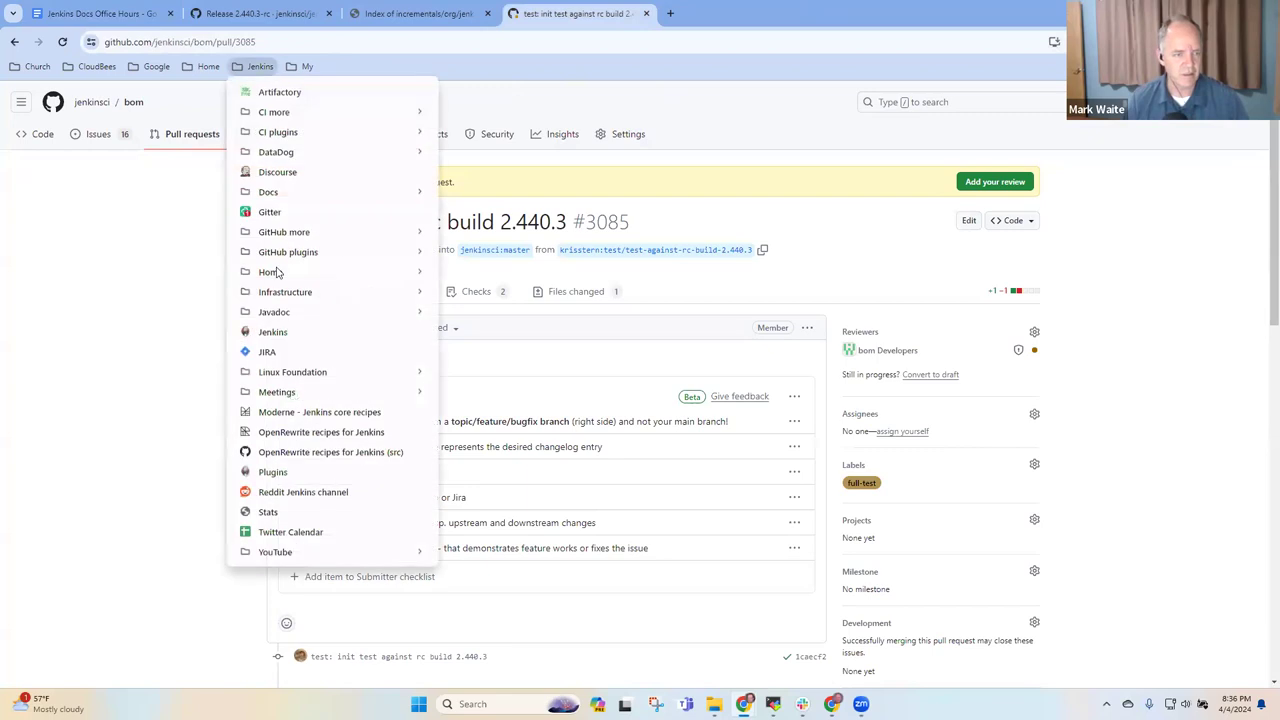
{"action": "mouse_move", "coordinate": [310, 122]}
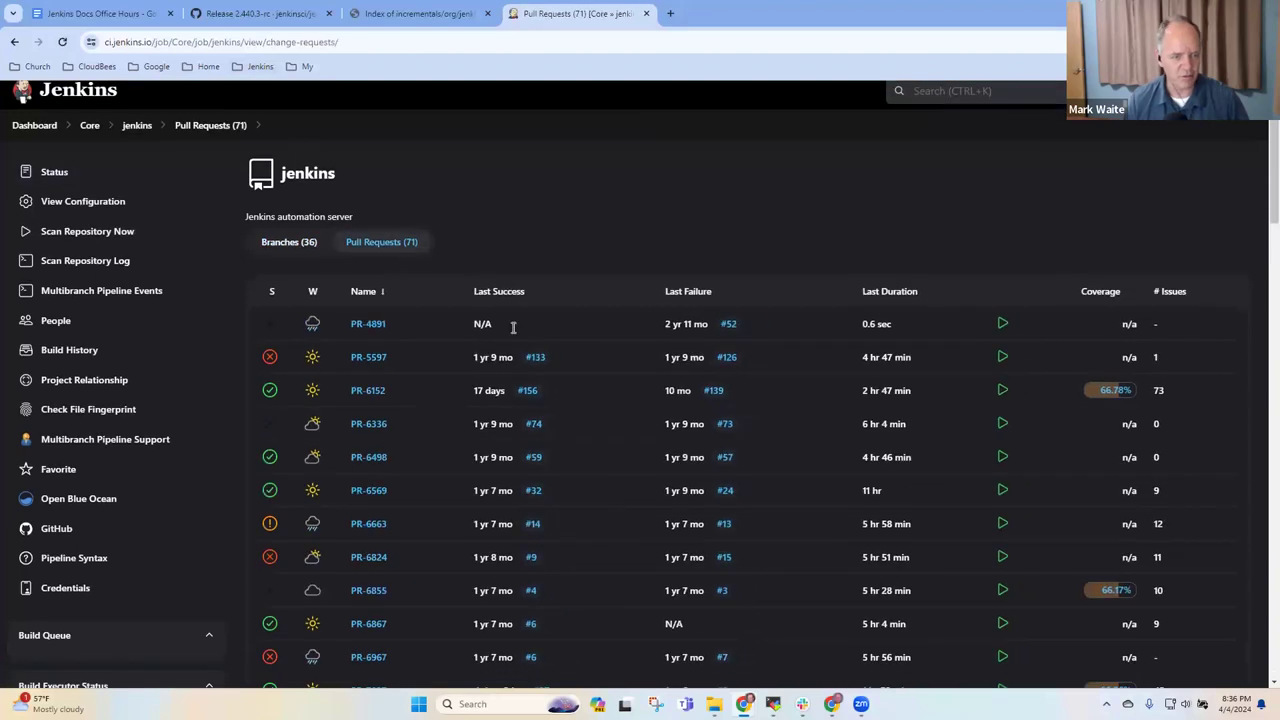
{"action": "scroll", "scroll_direction": "down", "scroll_amount": 3}
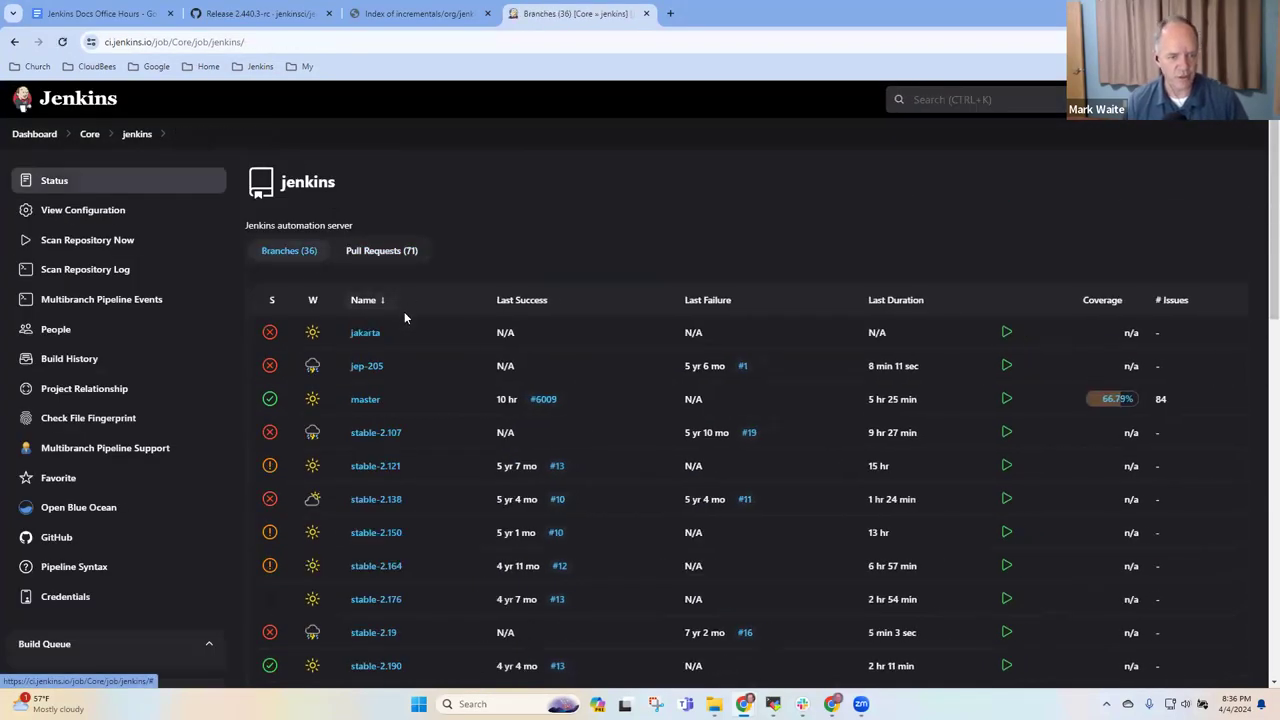
{"action": "scroll", "scroll_direction": "down", "scroll_amount": 3}
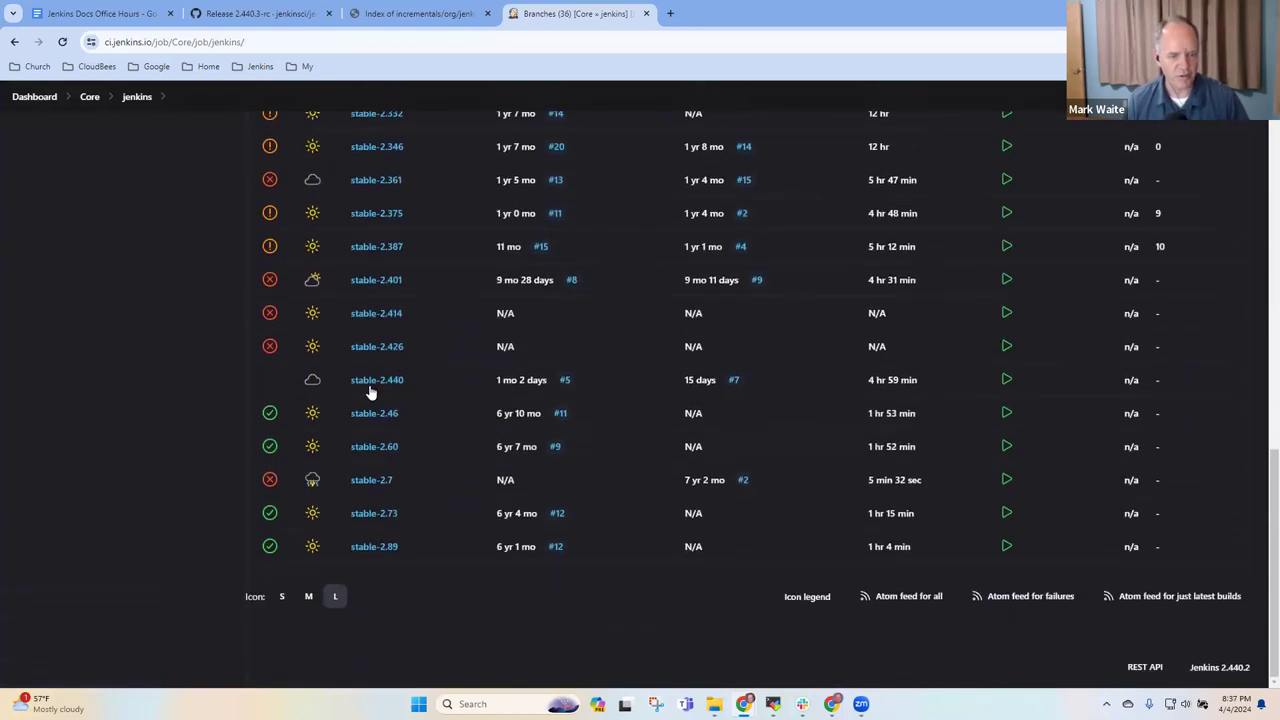
{"action": "left_click", "coordinate": [376, 380]}
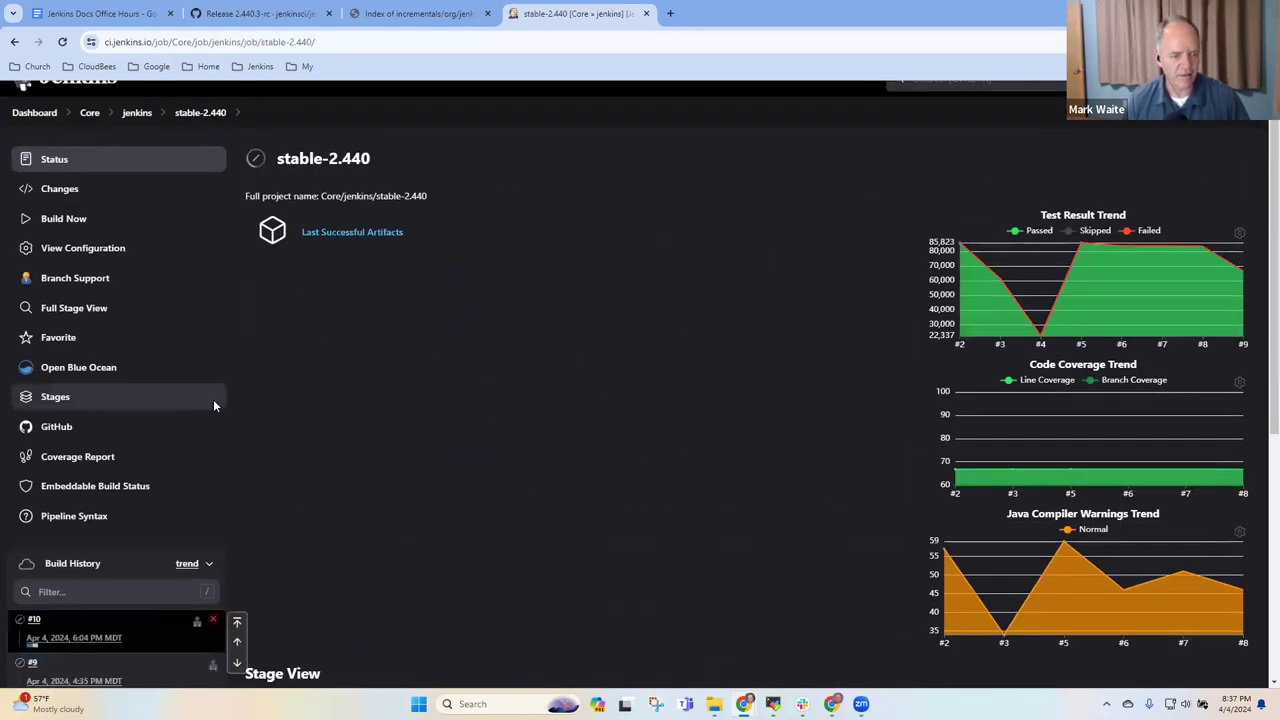
{"action": "scroll", "scroll_direction": "down", "scroll_amount": 3}
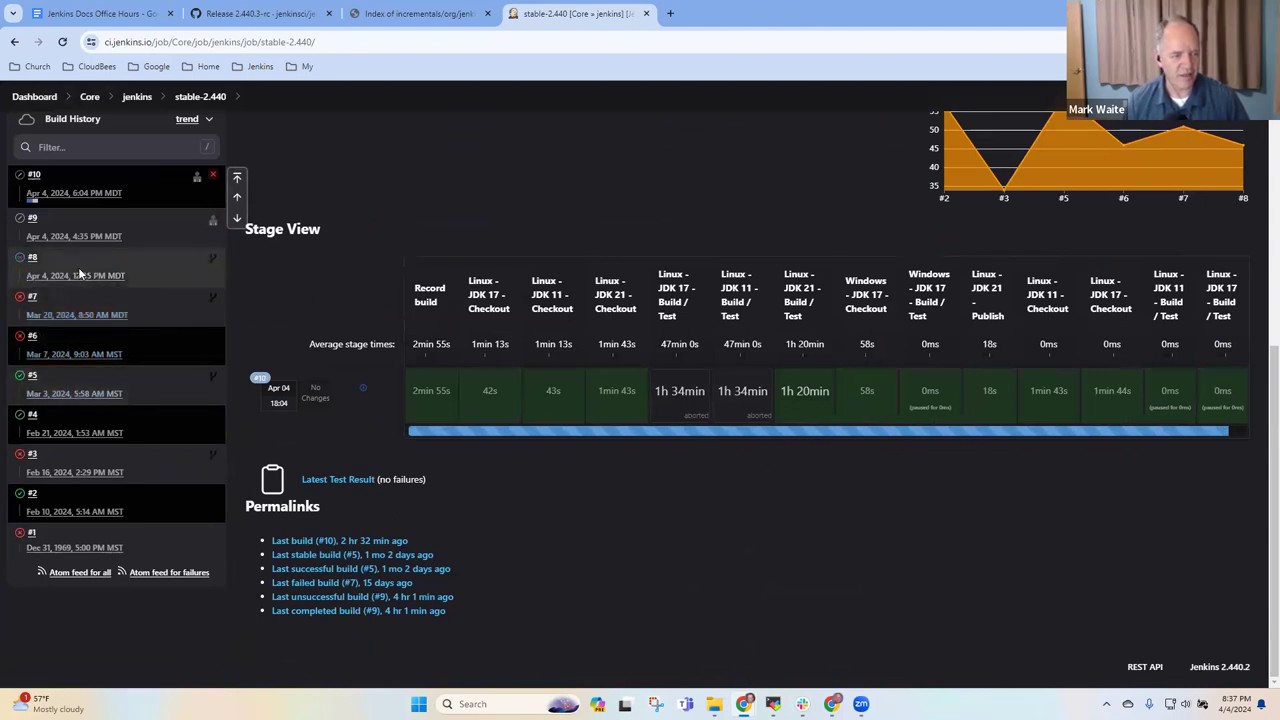
{"action": "mouse_move", "coordinate": [76, 236]}
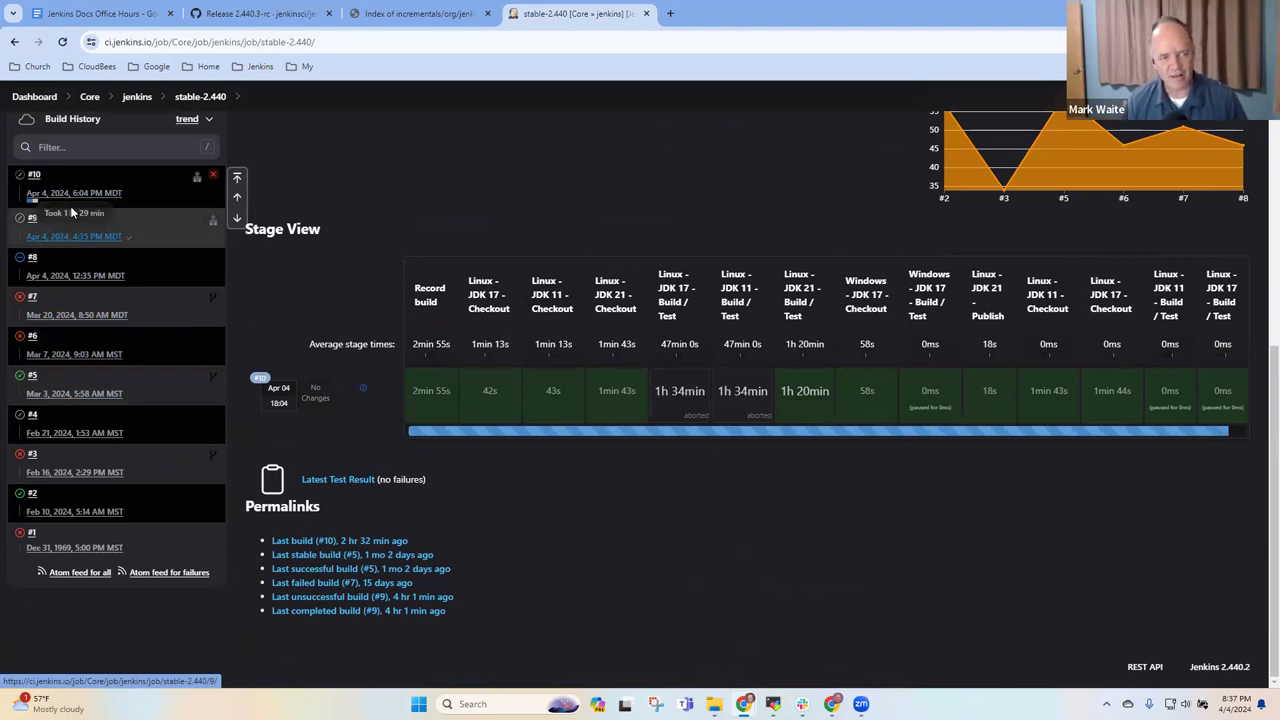
{"action": "left_click", "coordinate": [74, 192]}
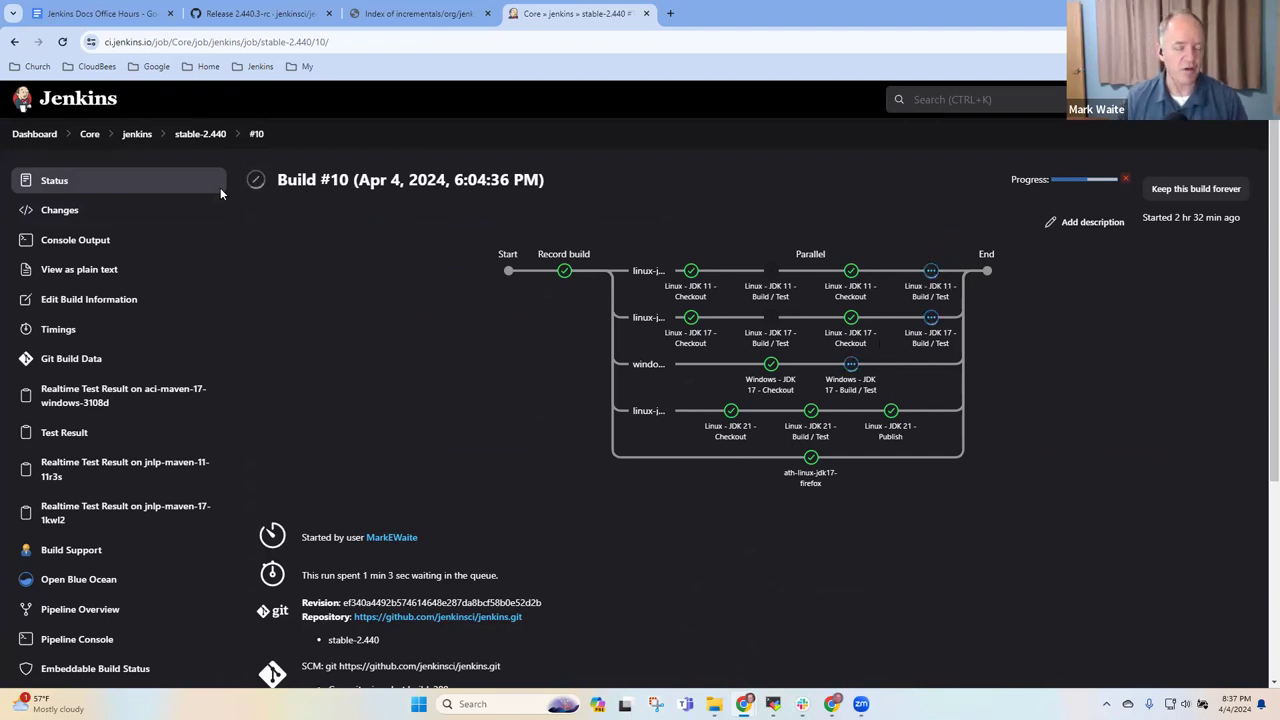
{"action": "mouse_move", "coordinate": [358, 376]}
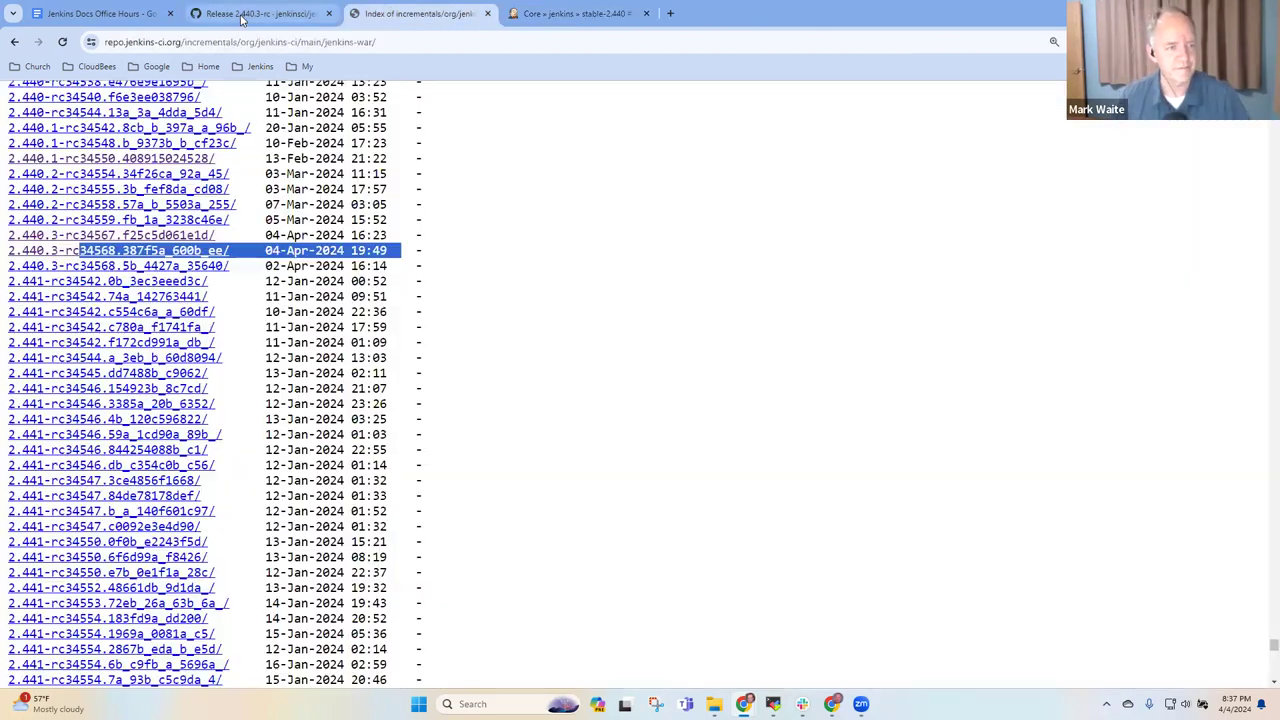
- Switch to the 2.440.3-rc release tab and highlight its download URL
{"action": "left_click", "coordinate": [96, 12]}
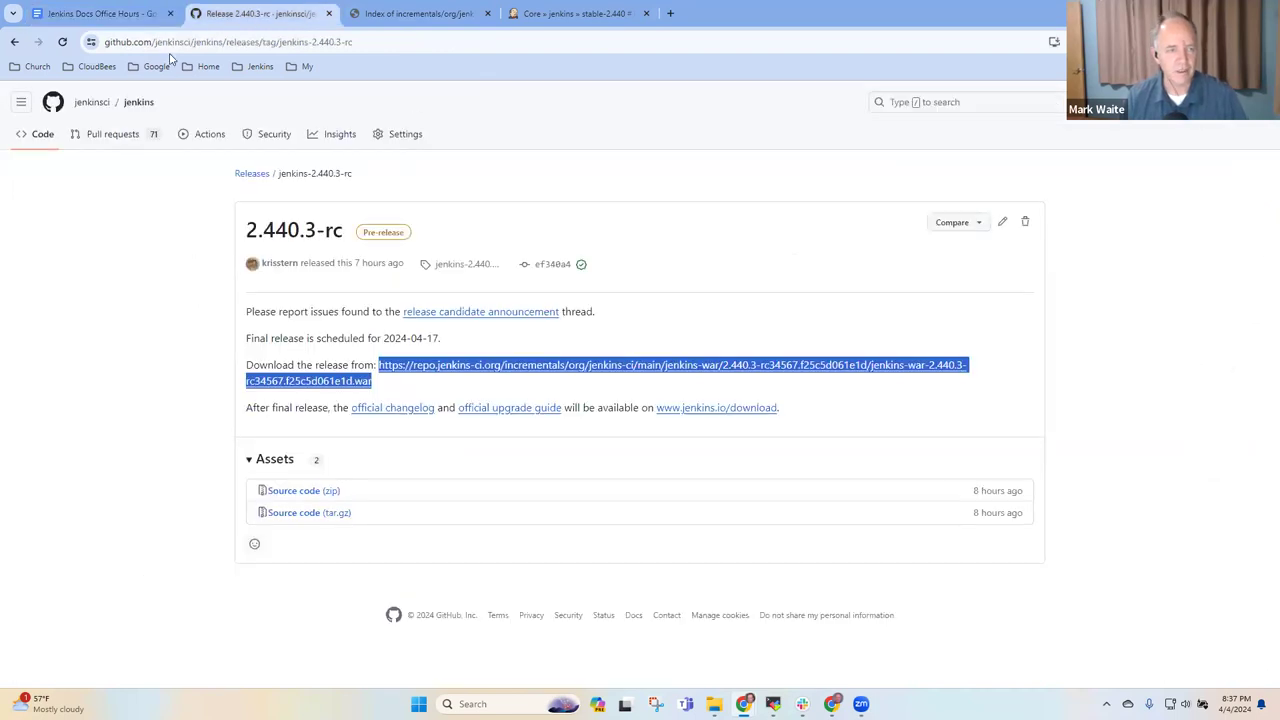
{"action": "left_click", "coordinate": [96, 12]}
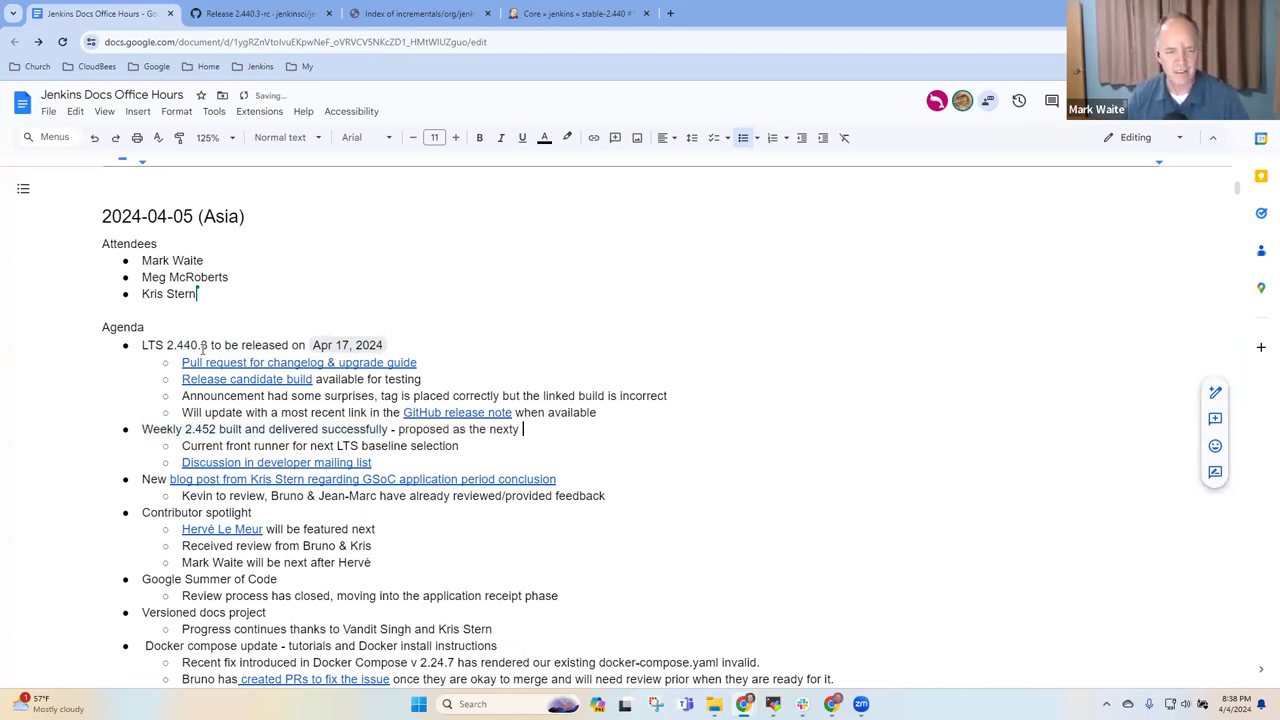
- Add to the Weekly 2.452 bullet that it is proposed as the next LTS baseline
{"action": "type", "text": "LTS base"}
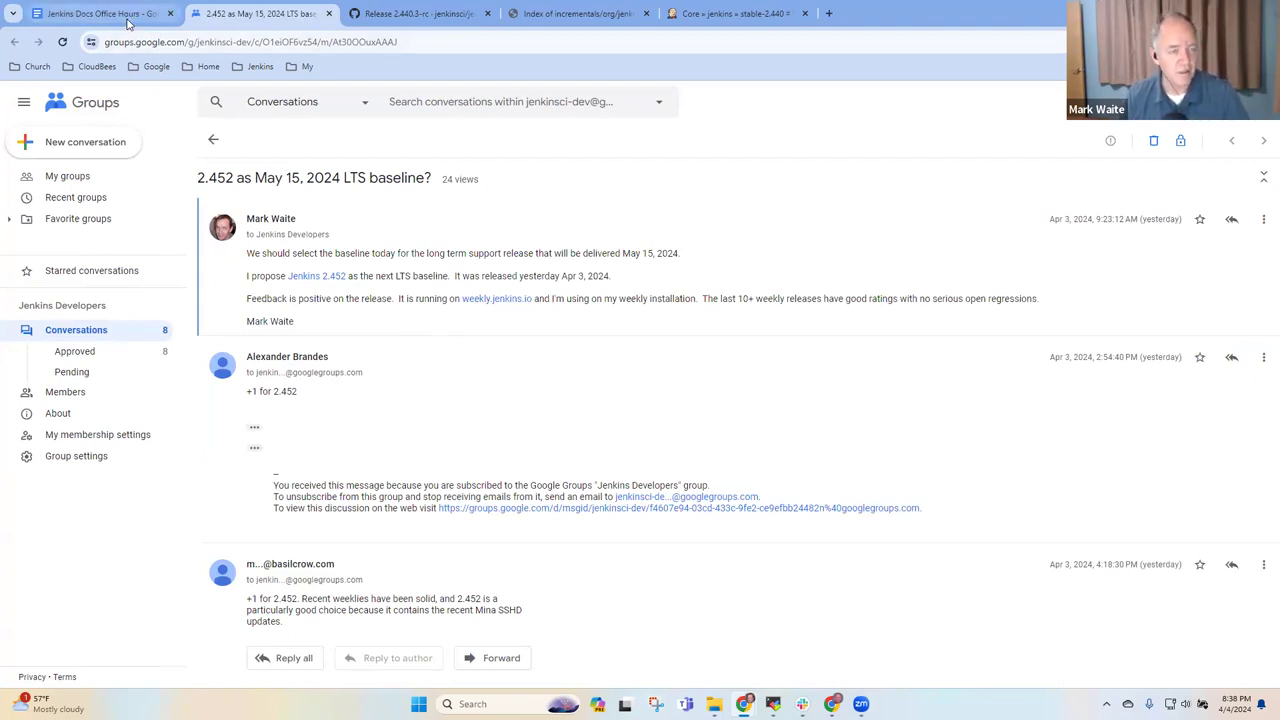
- Return to the stable-2.440 build page and go to the jenkins.io download page
{"action": "left_click", "coordinate": [736, 12]}
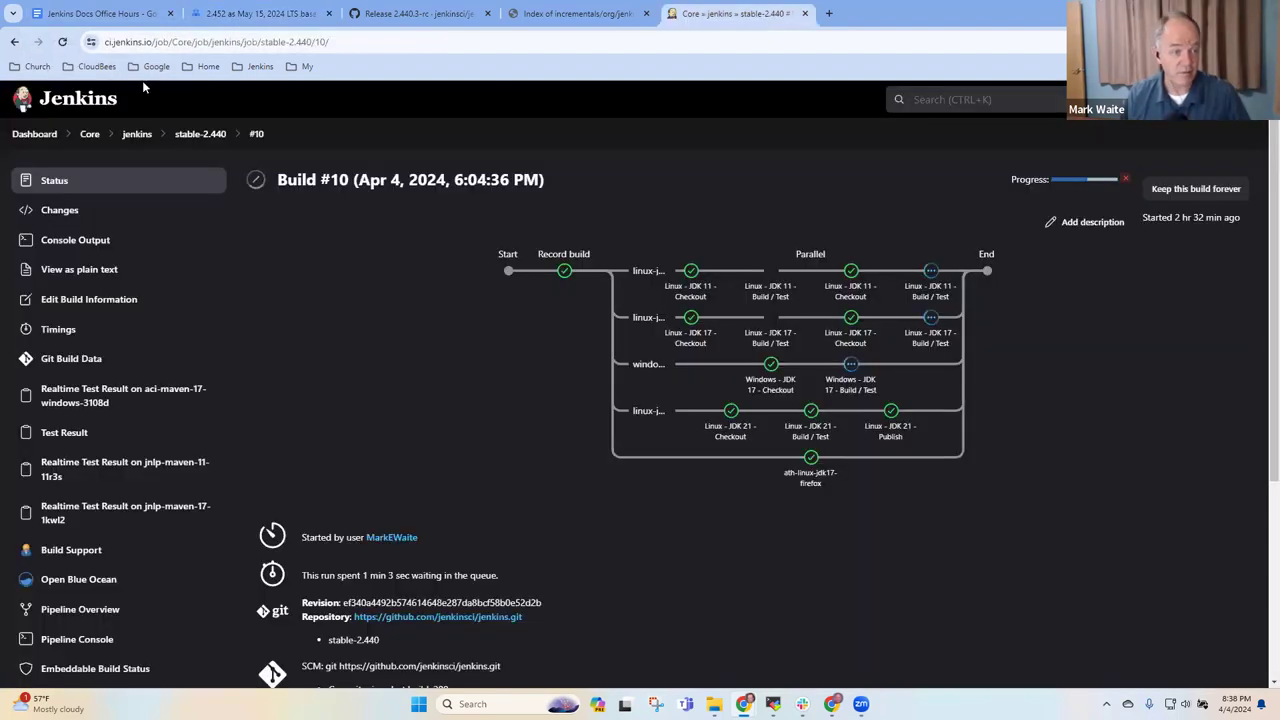
{"action": "left_click", "coordinate": [260, 66]}
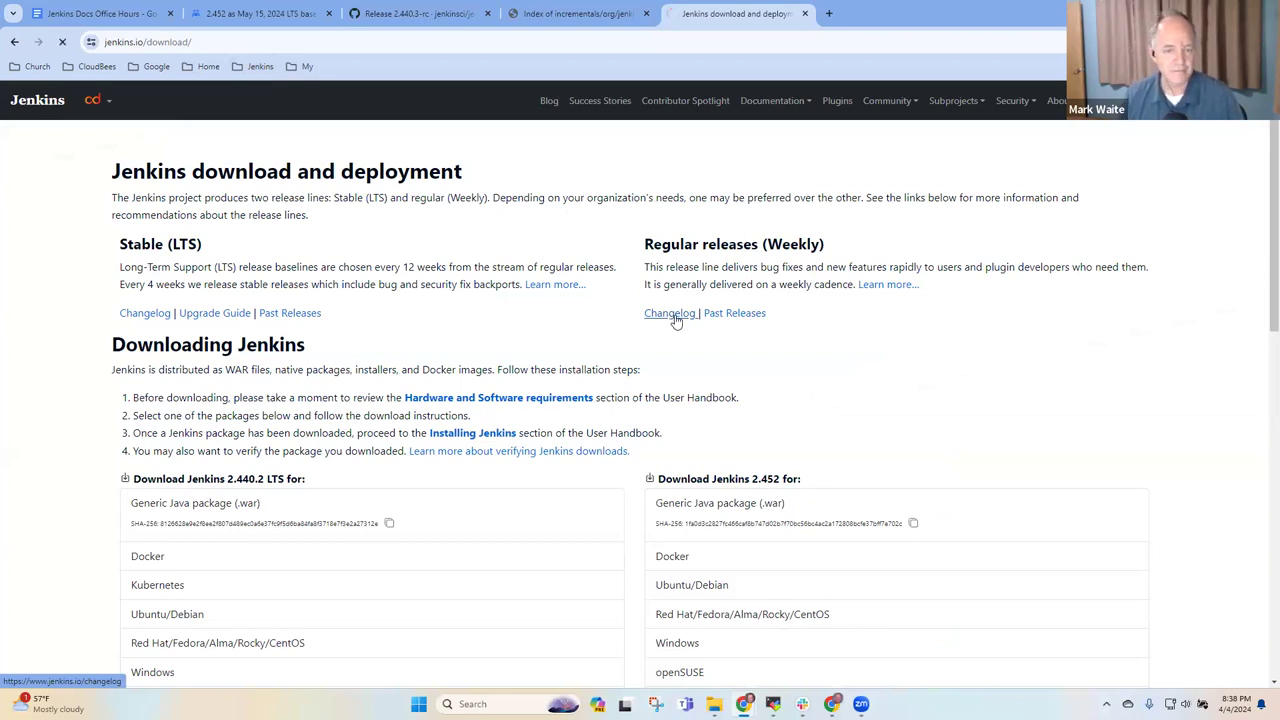
{"action": "left_click", "coordinate": [668, 312]}
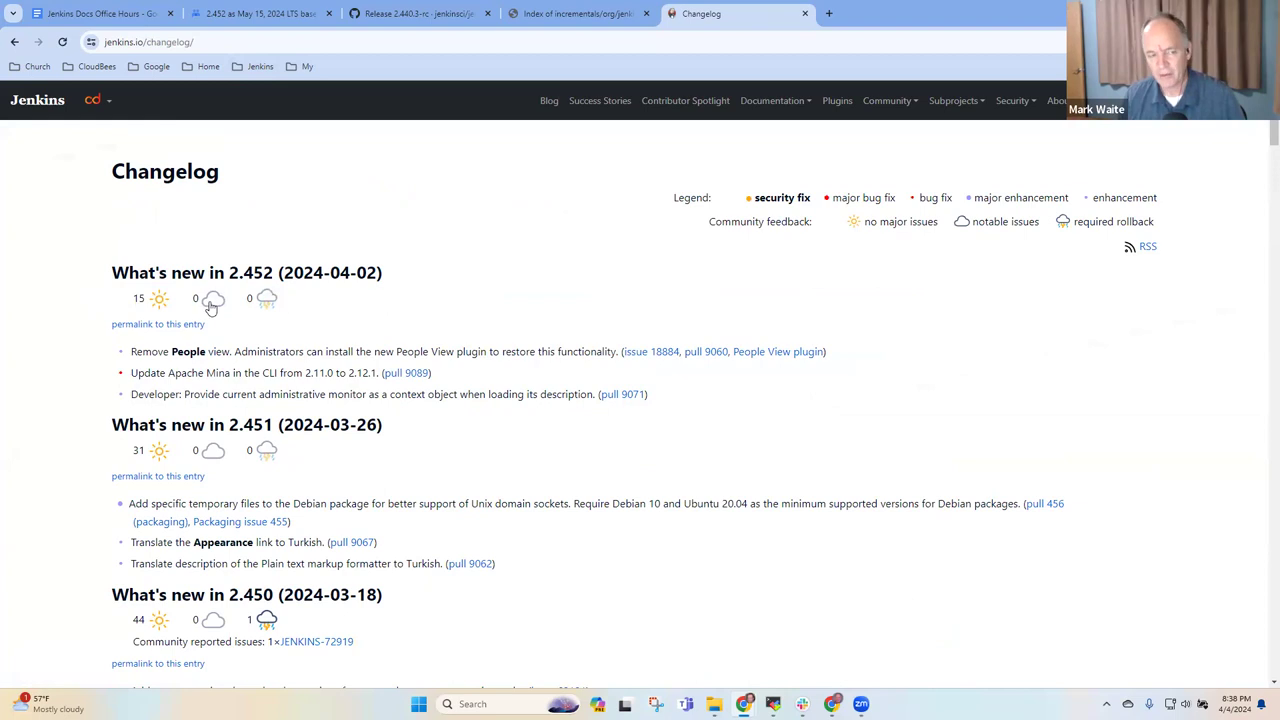
{"action": "mouse_move", "coordinate": [226, 420]}
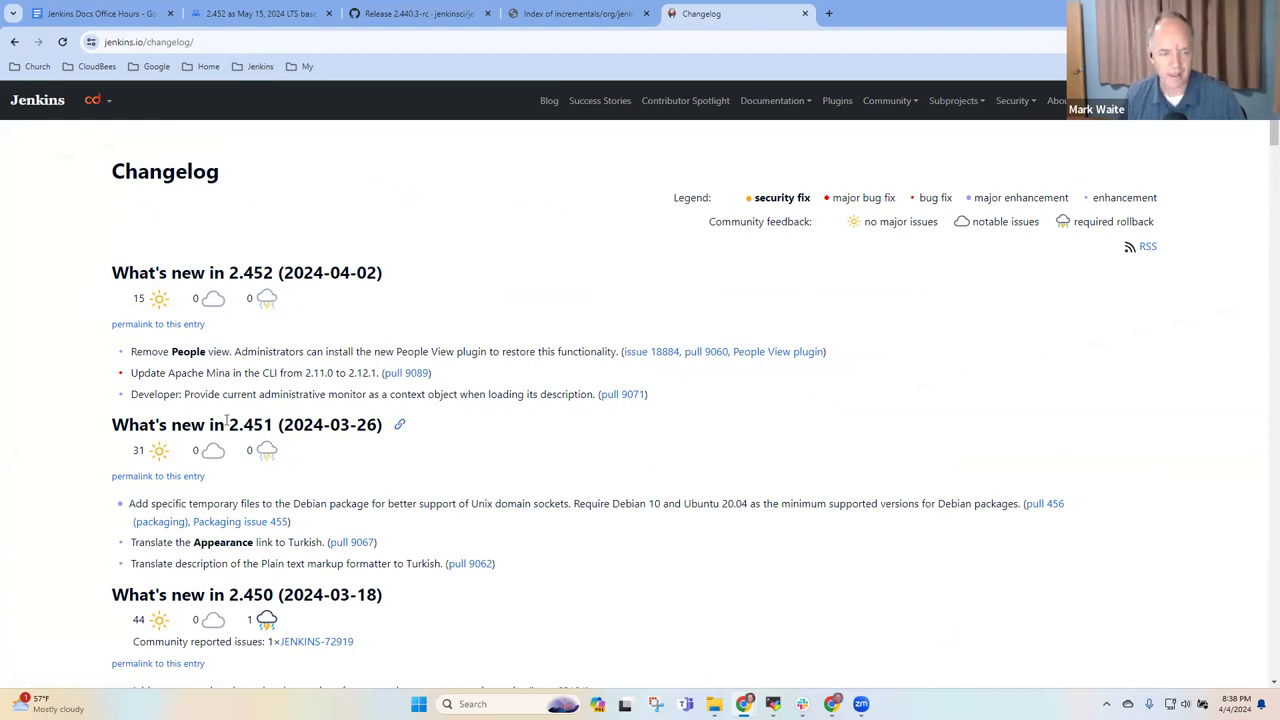
{"action": "scroll", "scroll_direction": "down", "scroll_amount": 3}
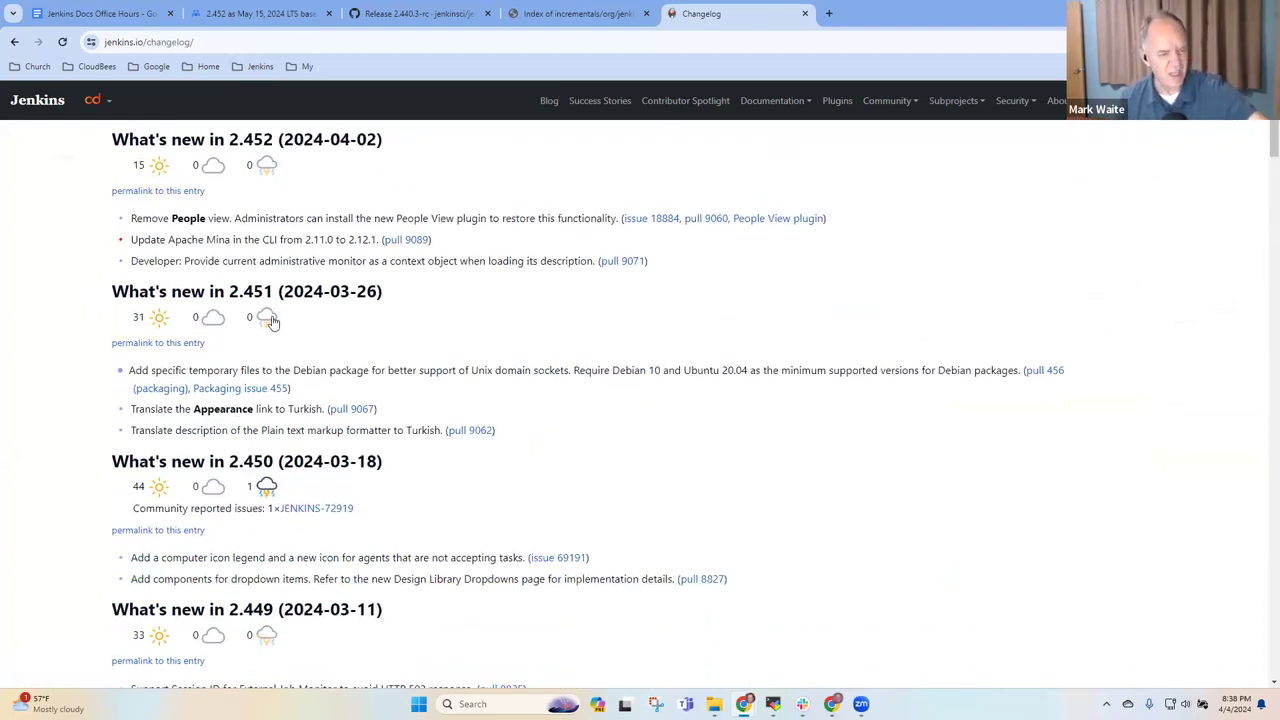
{"action": "scroll", "scroll_direction": "down", "scroll_amount": 3}
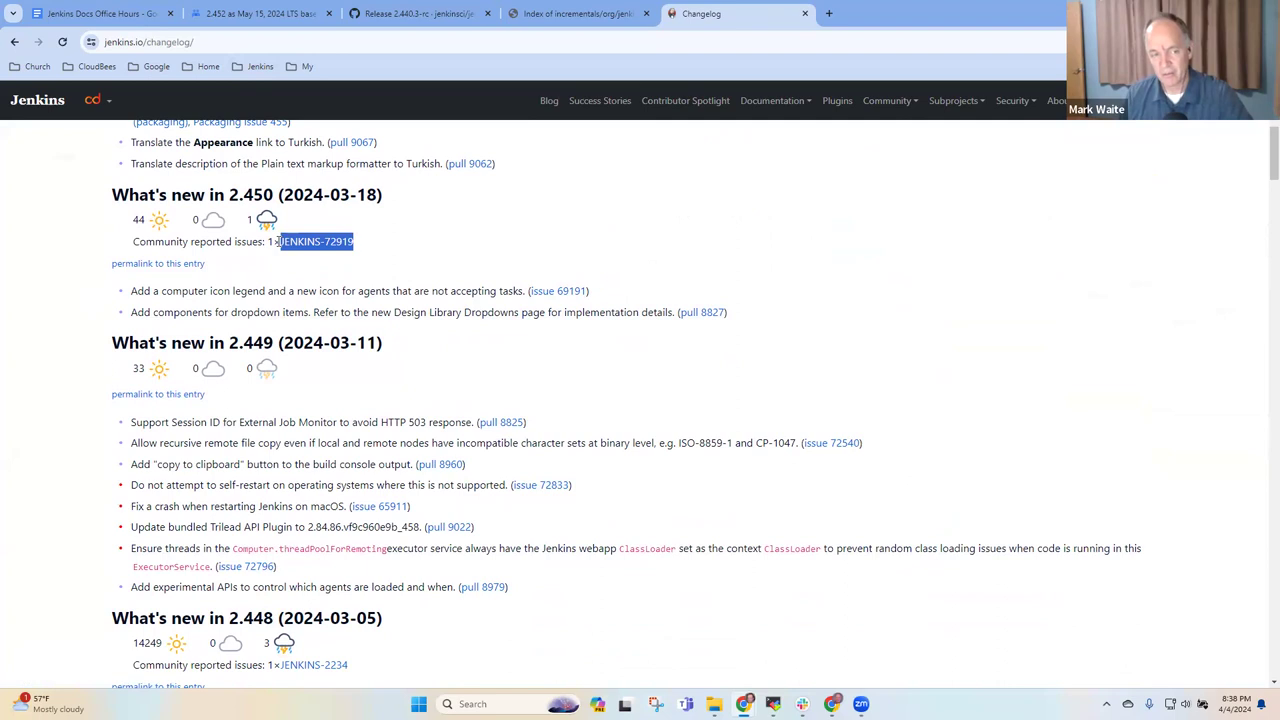
{"action": "scroll", "scroll_direction": "down", "scroll_amount": 3}
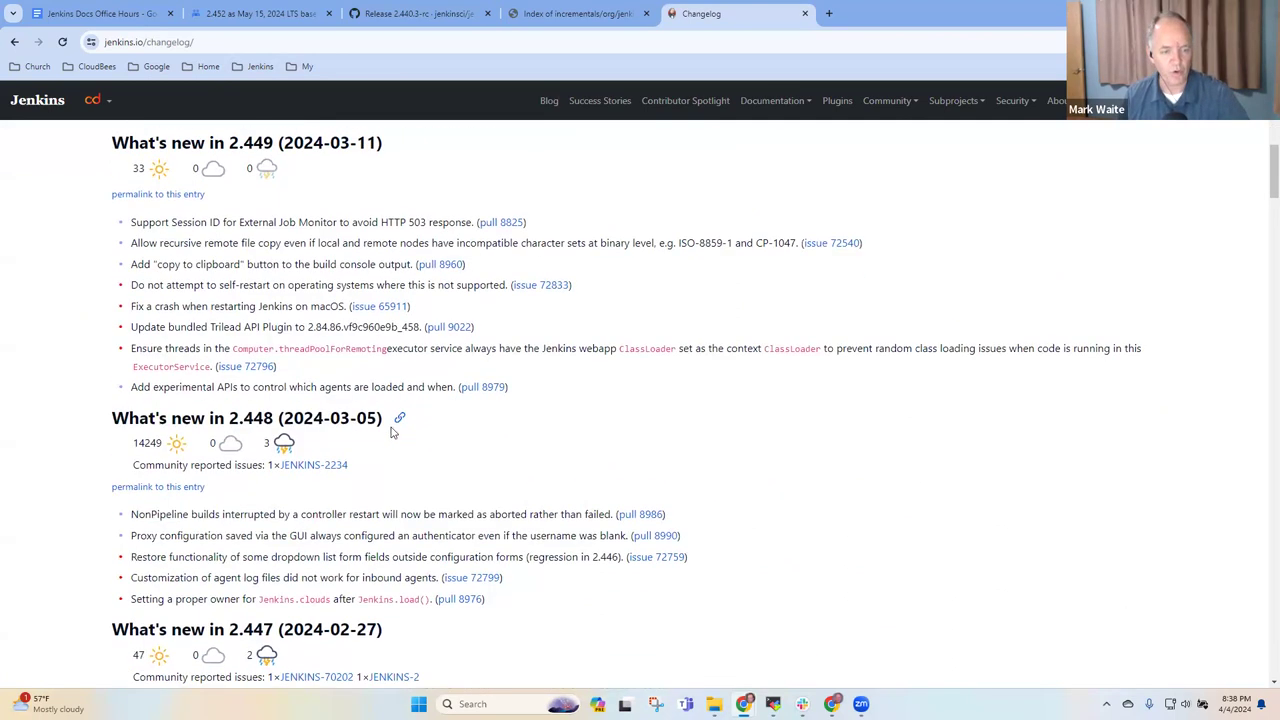
{"action": "scroll", "scroll_direction": "down", "scroll_amount": 3}
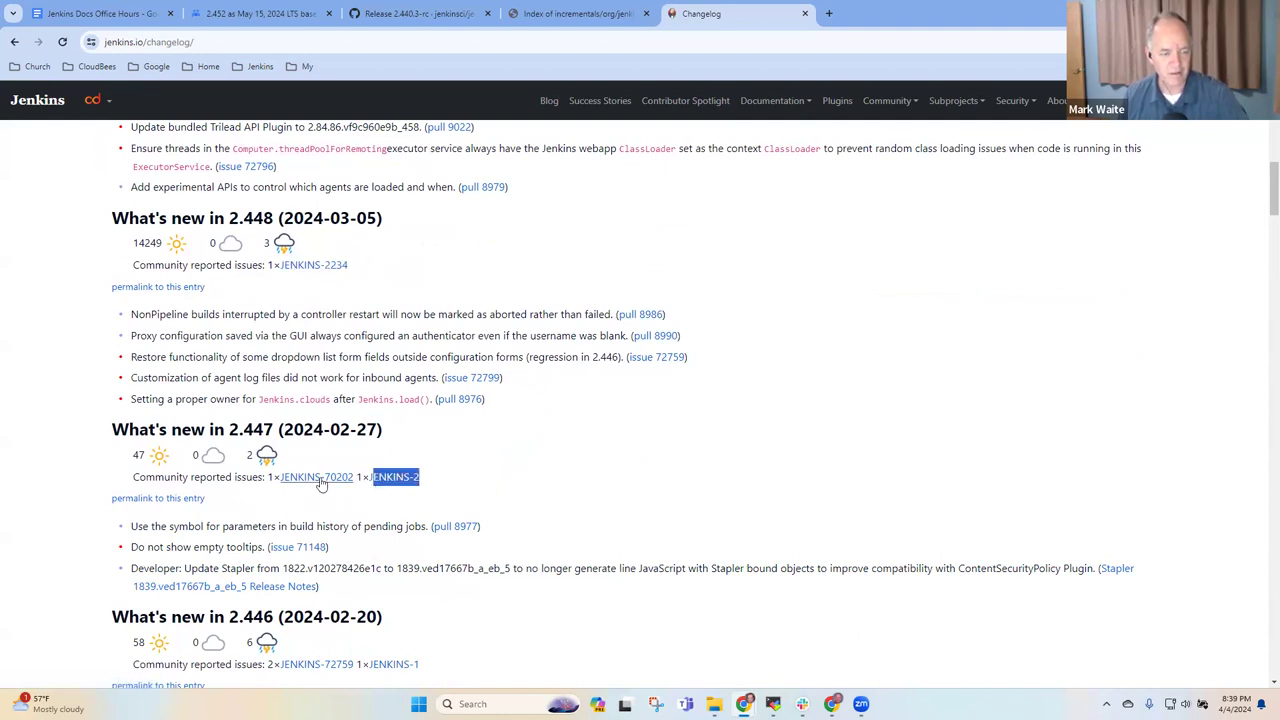
{"action": "scroll", "scroll_direction": "down", "scroll_amount": 3}
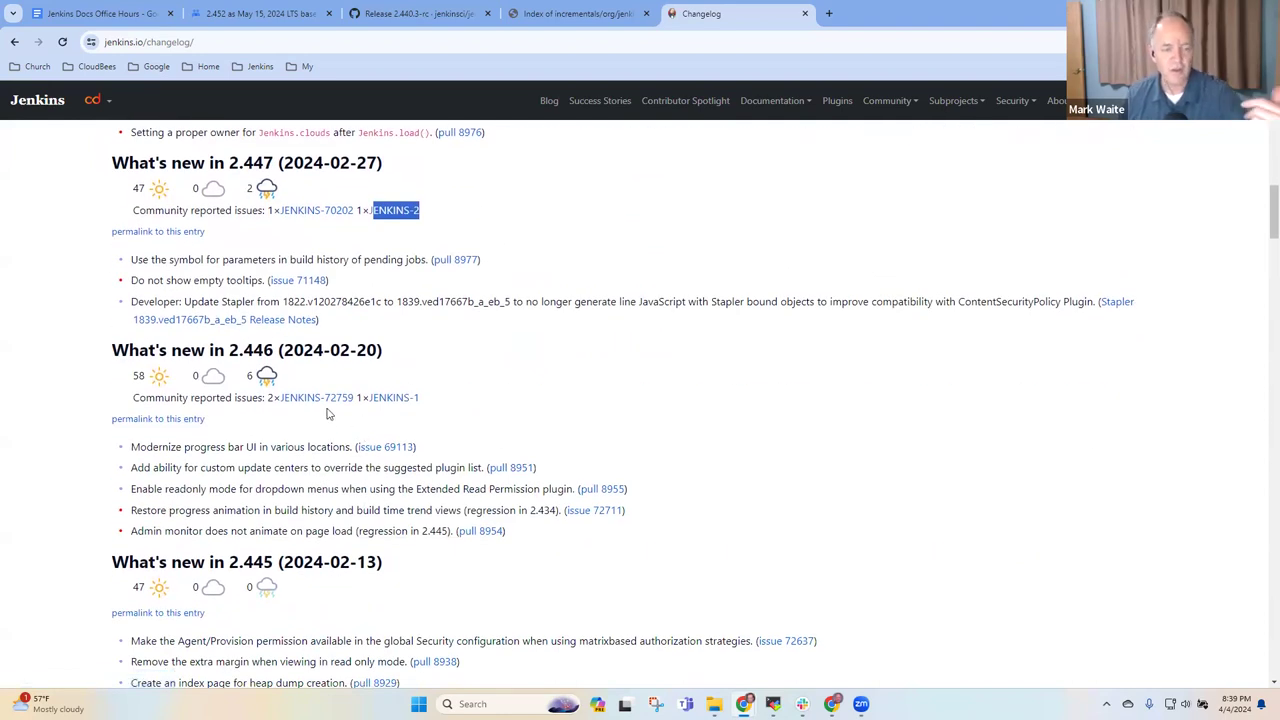
{"action": "mouse_move", "coordinate": [516, 488]}
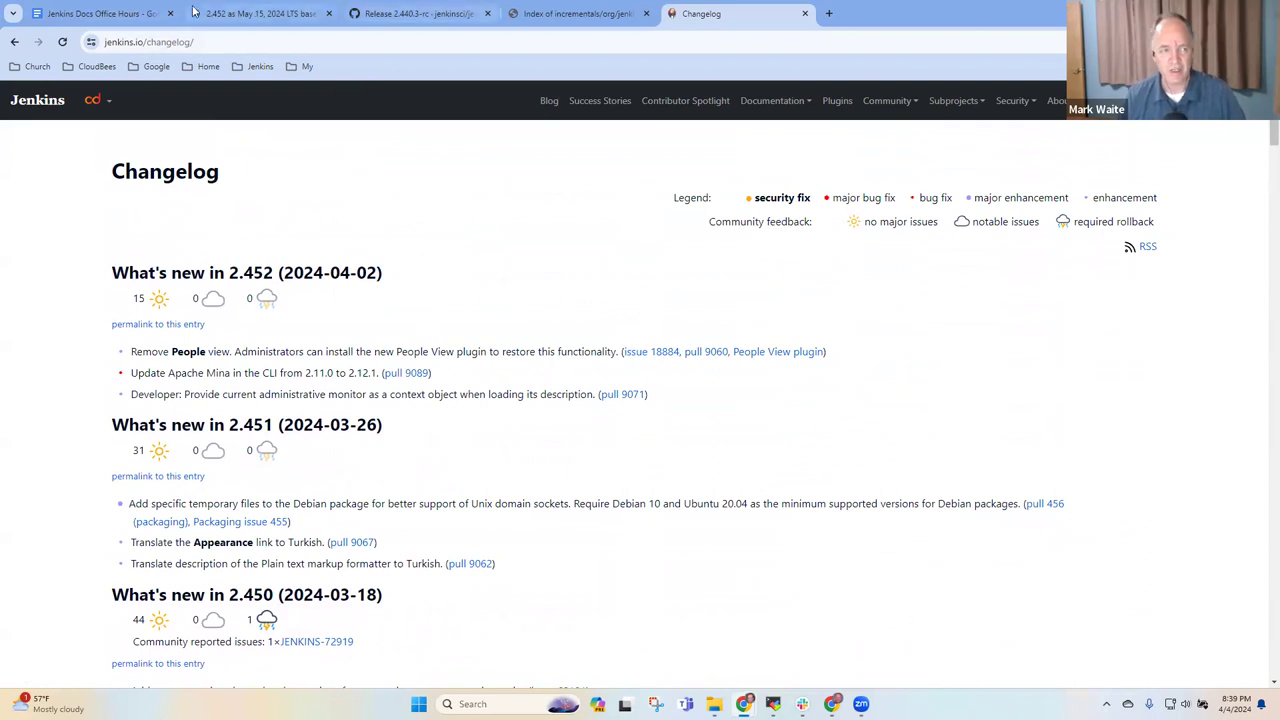
- From the notes, open jenkins.io pull request #7230 and read through its review suggestions
{"action": "left_click", "coordinate": [96, 12]}
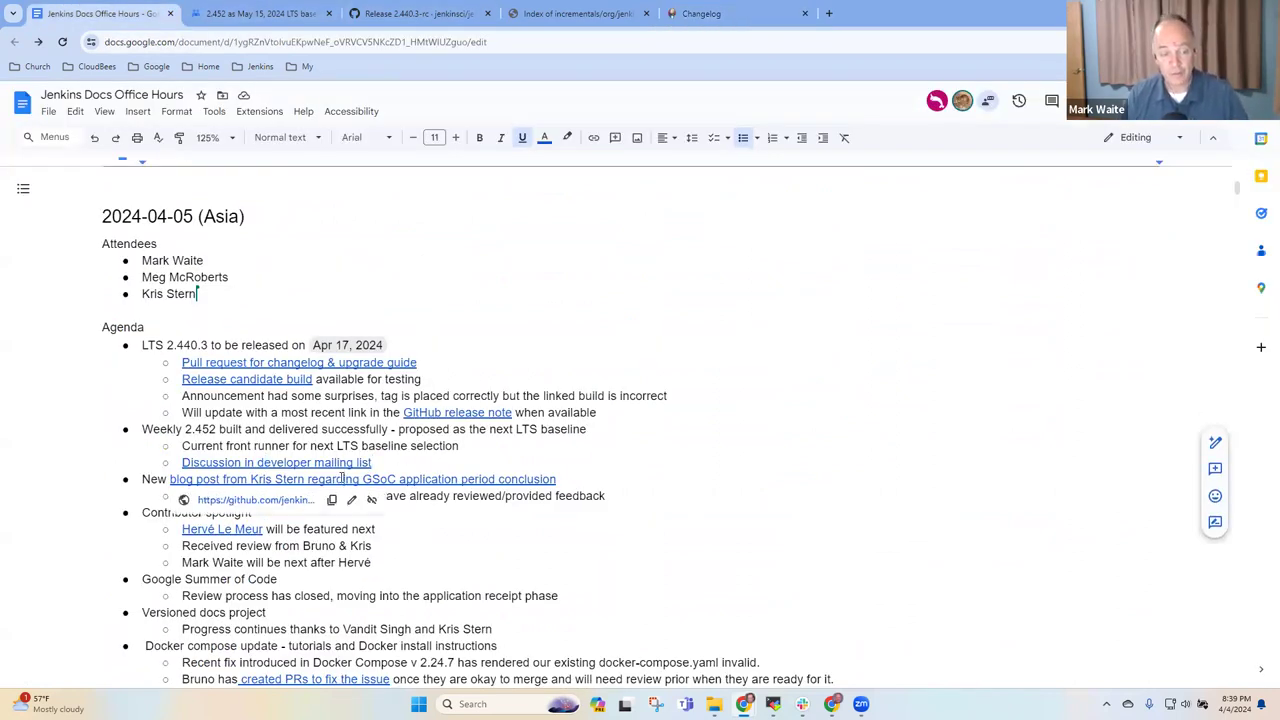
{"action": "left_click", "coordinate": [256, 500]}
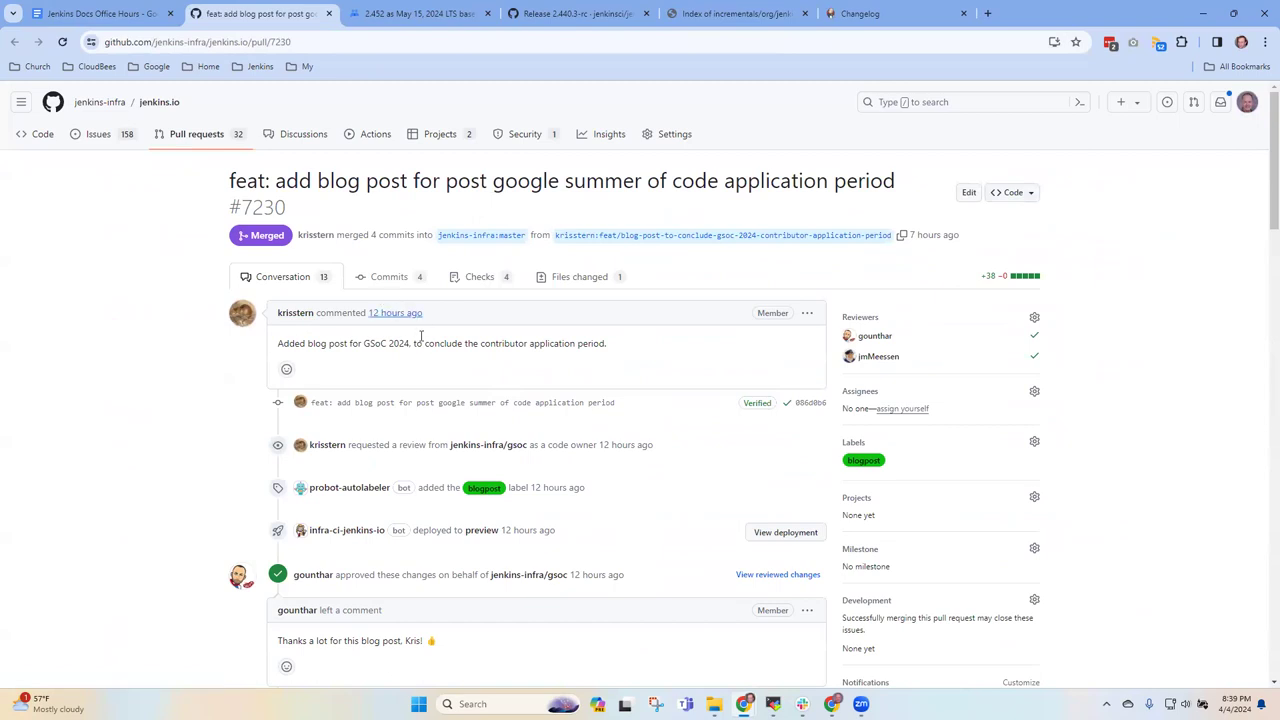
{"action": "scroll", "scroll_direction": "down", "scroll_amount": 3}
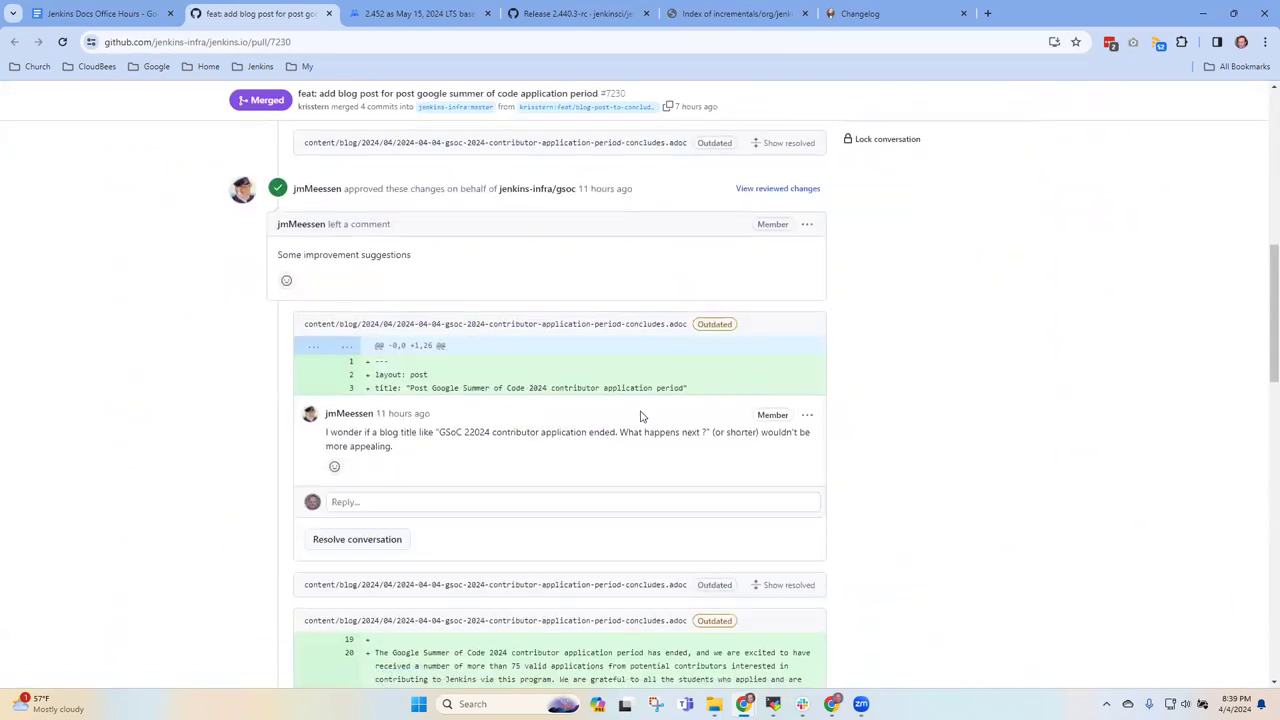
{"action": "scroll", "scroll_direction": "down", "scroll_amount": 3}
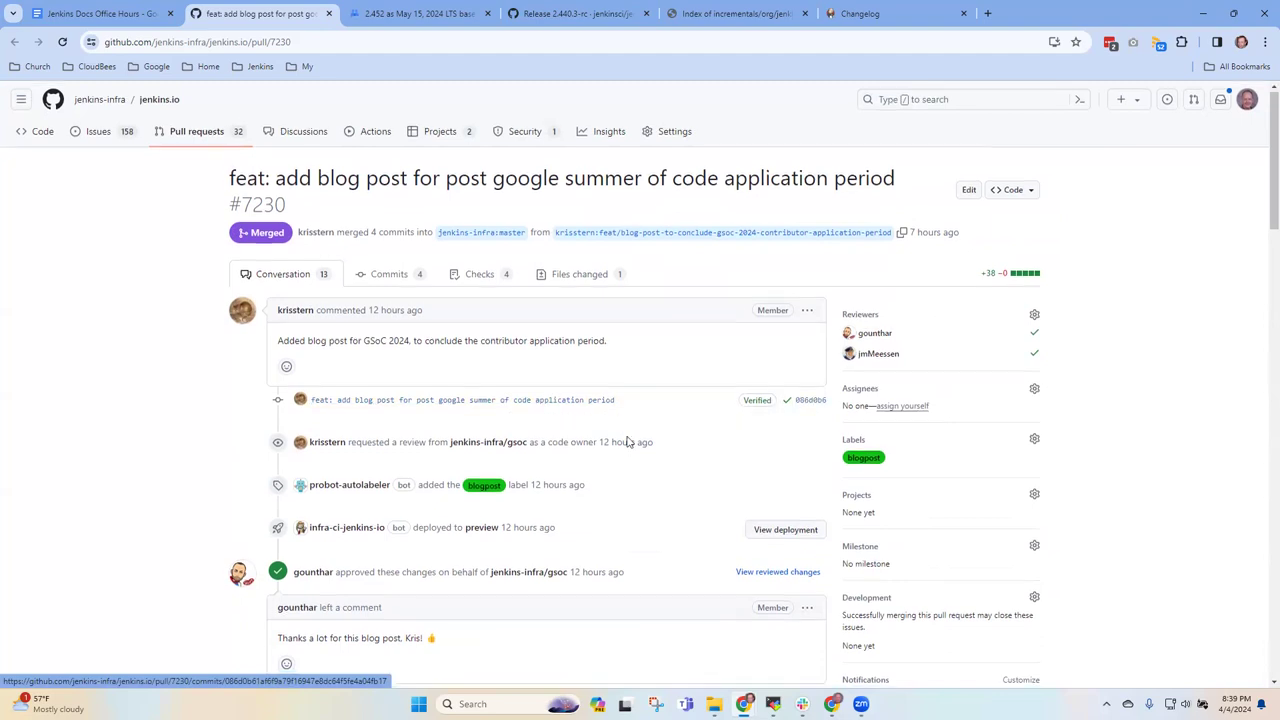
{"action": "scroll", "scroll_direction": "down", "scroll_amount": 3}
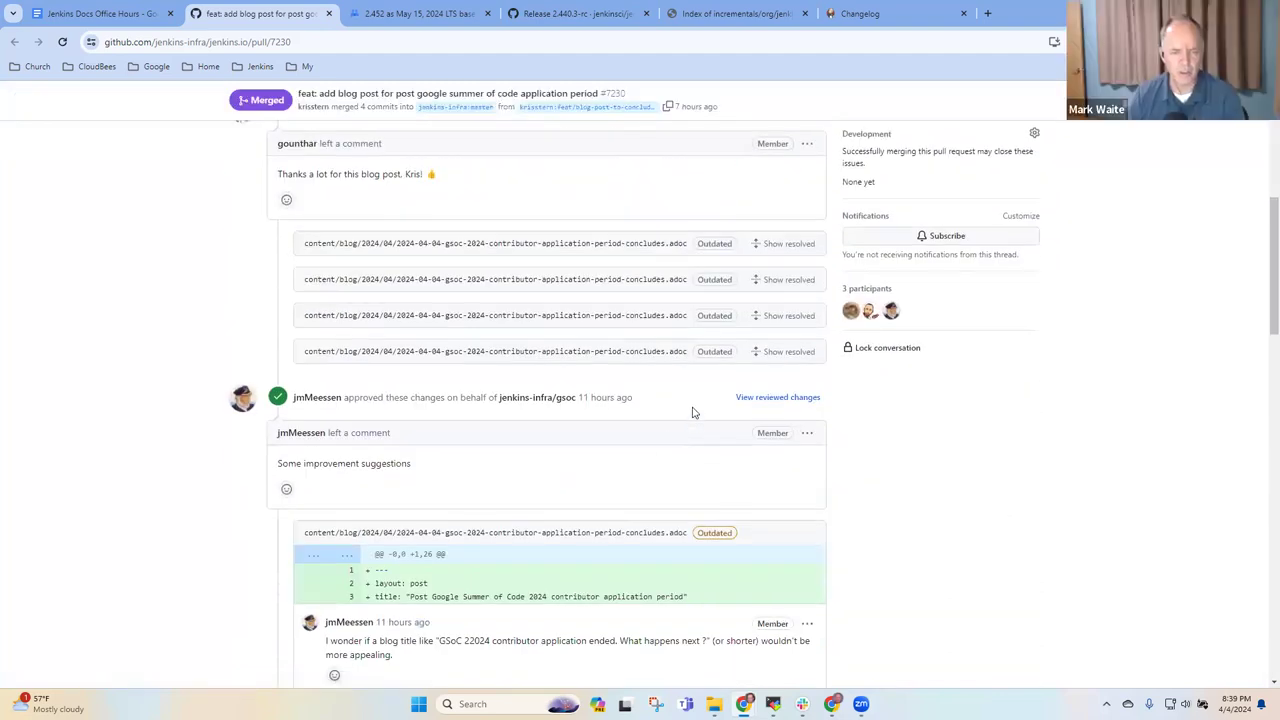
{"action": "scroll", "scroll_direction": "down", "scroll_amount": 3}
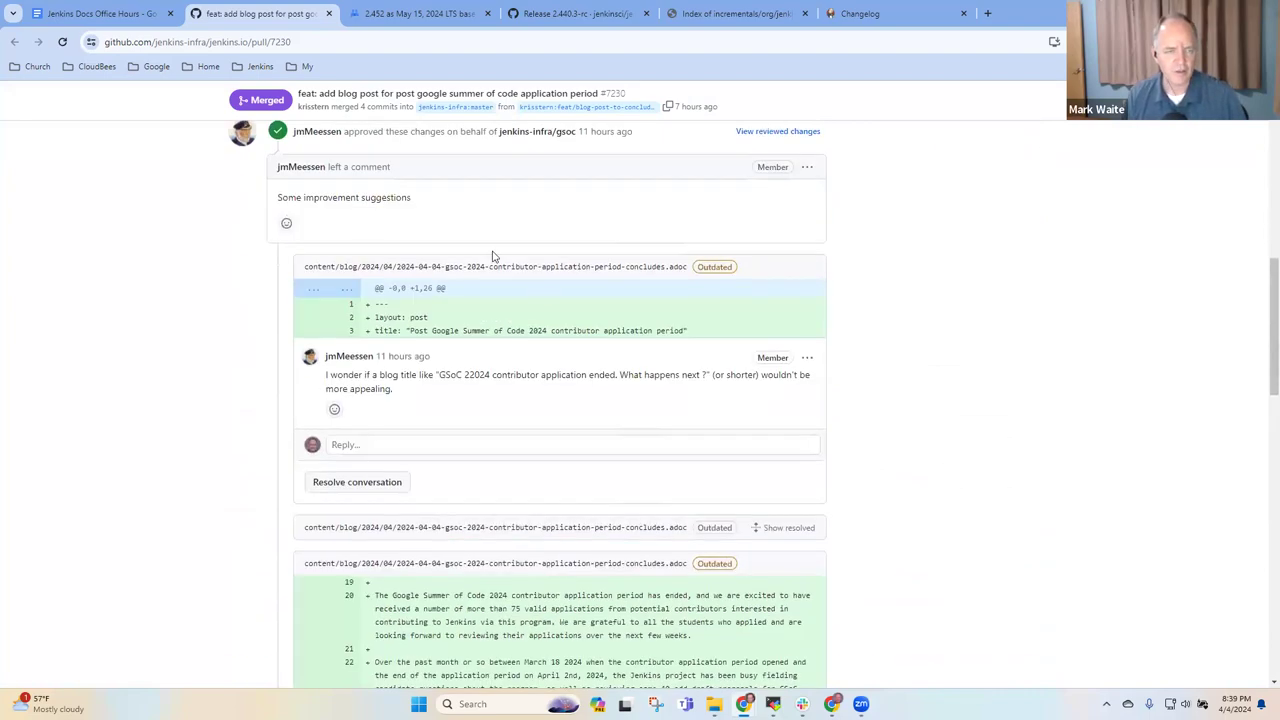
{"action": "scroll", "scroll_direction": "down", "scroll_amount": 3}
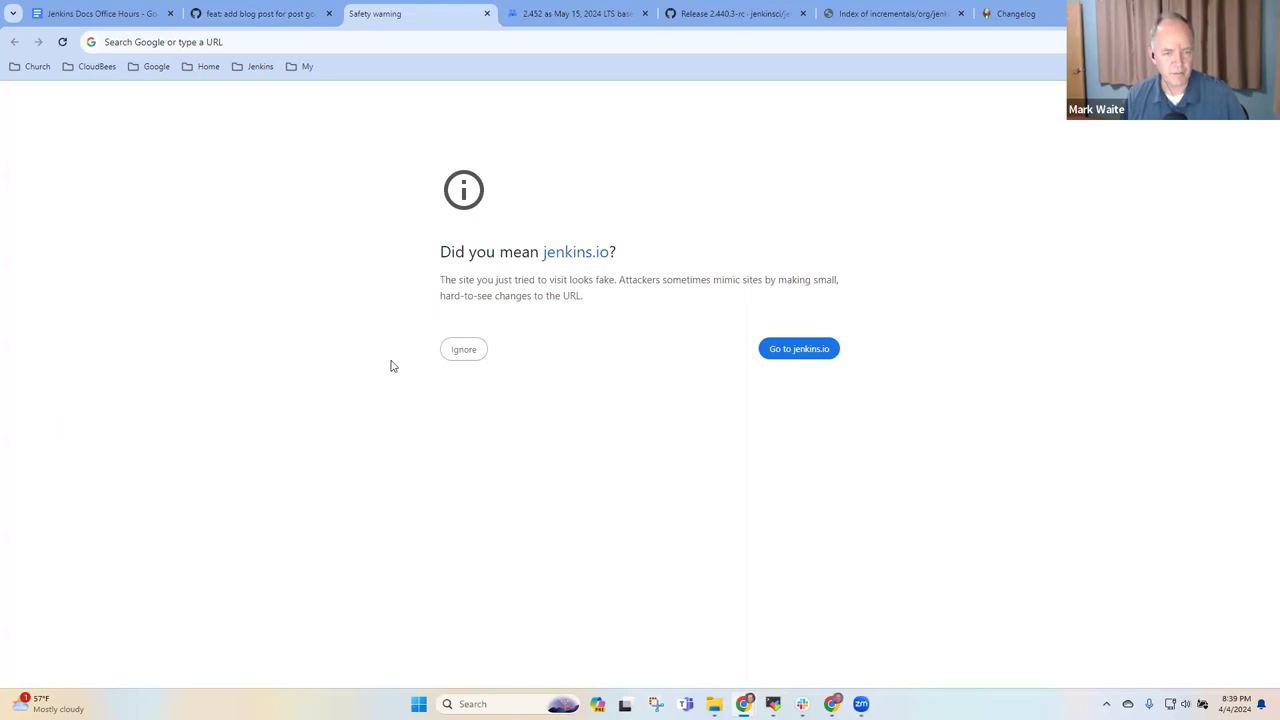
- Proceed past the warning to the Netlify preview blog listing and read the GSoC 22024 post
{"action": "left_click", "coordinate": [798, 348]}
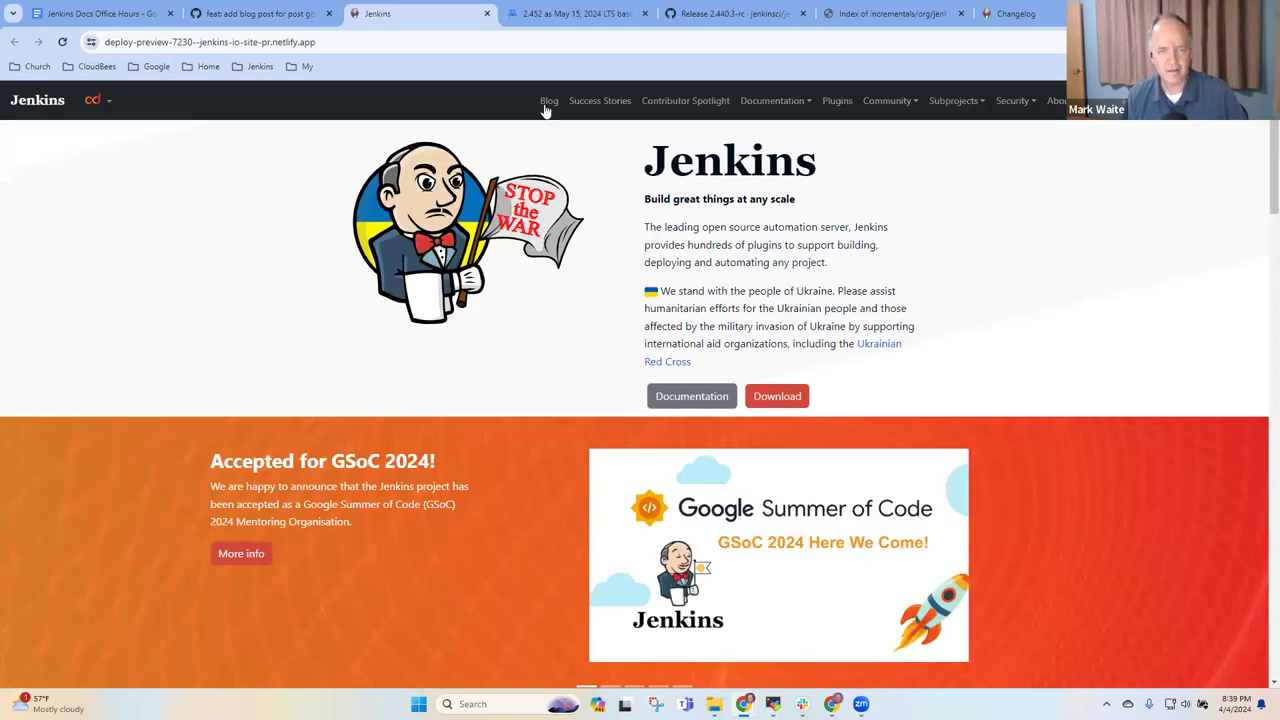
{"action": "left_click", "coordinate": [548, 100]}
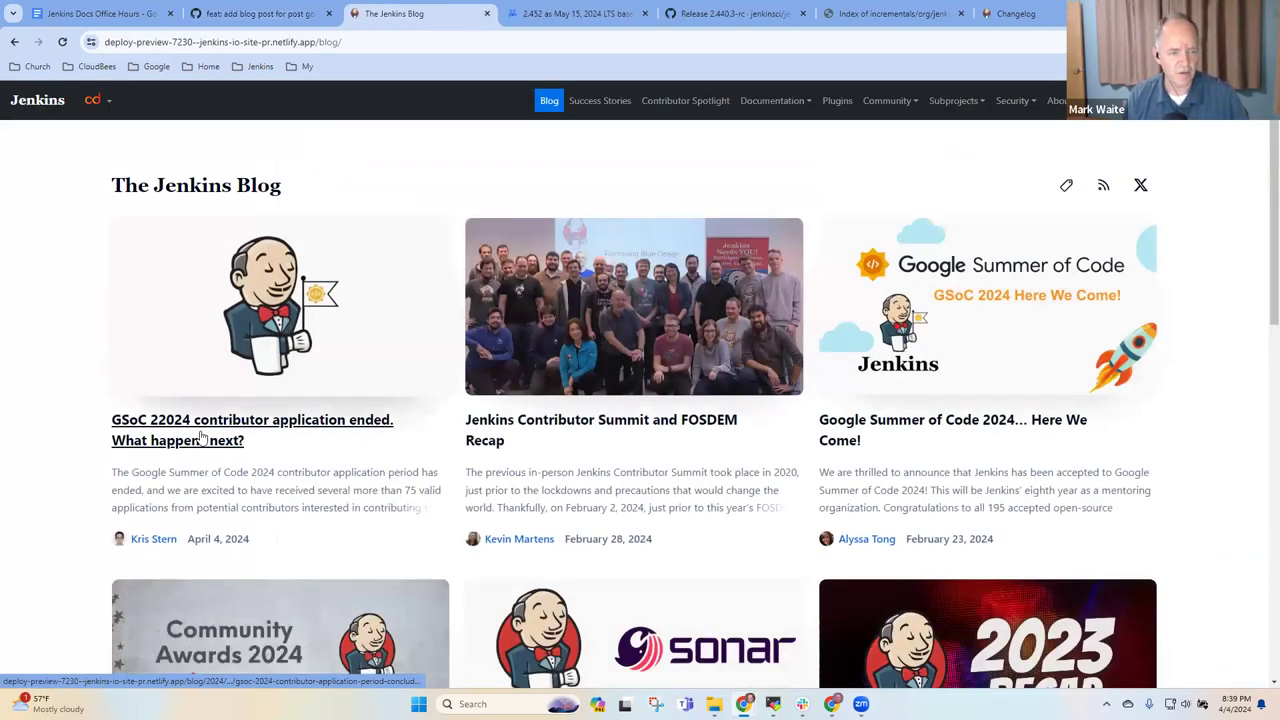
{"action": "left_click", "coordinate": [252, 420]}
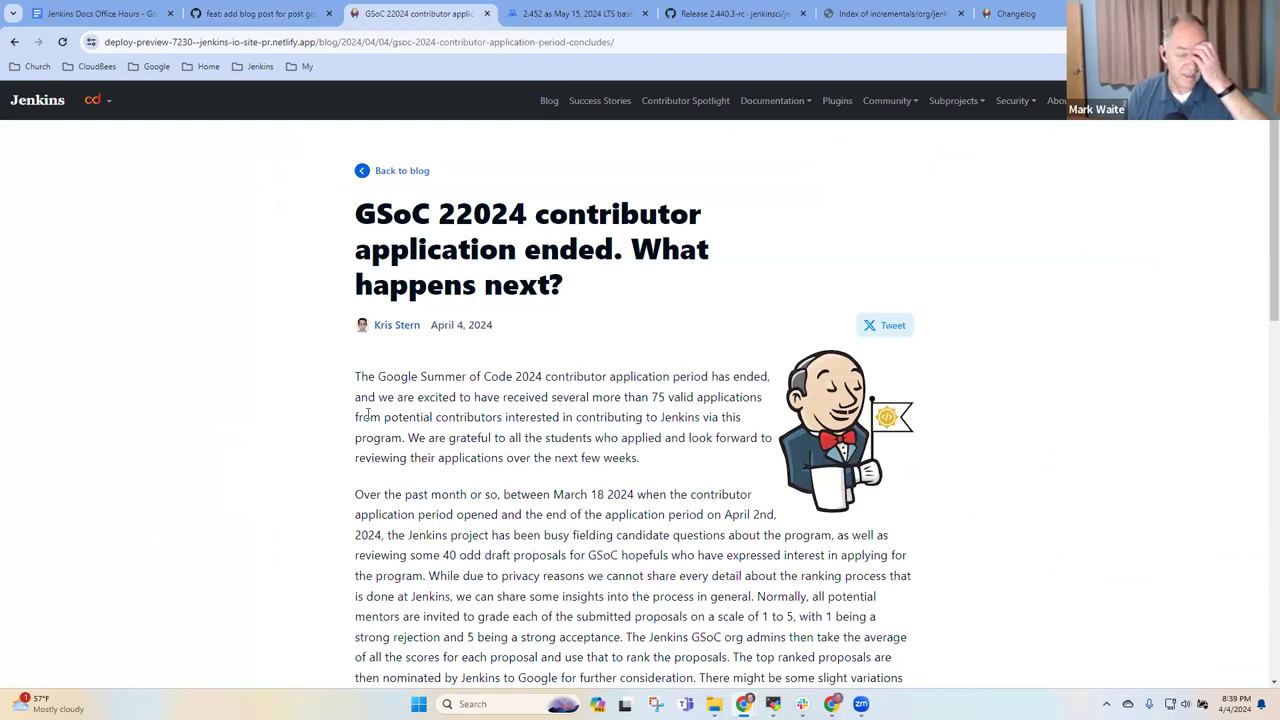
{"action": "scroll", "scroll_direction": "down", "scroll_amount": 3}
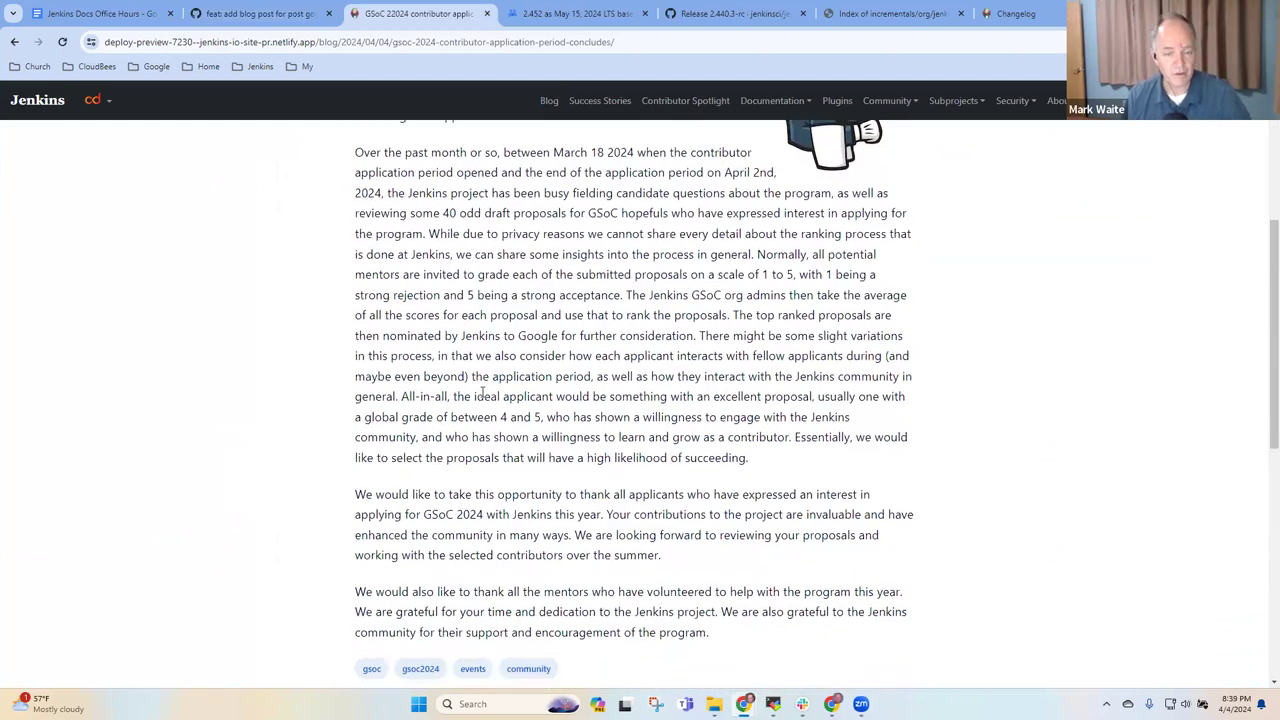
{"action": "scroll", "scroll_direction": "down", "scroll_amount": 3}
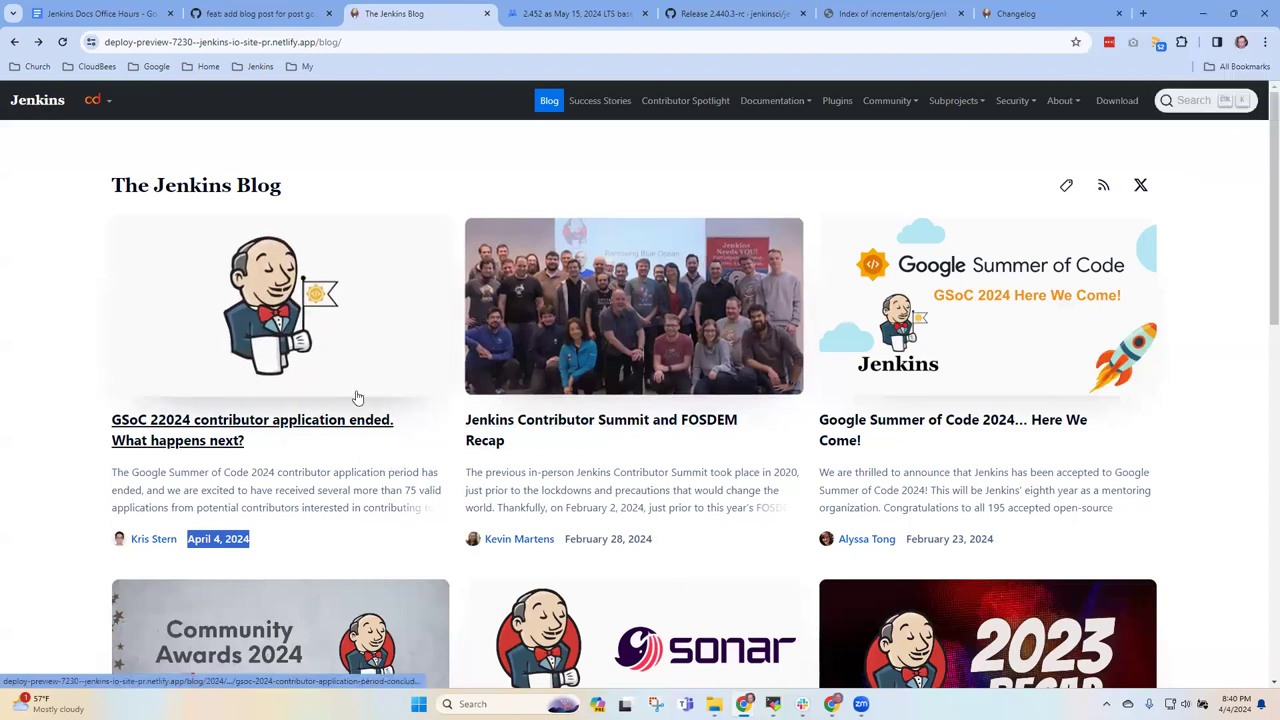
{"action": "mouse_move", "coordinate": [340, 420]}
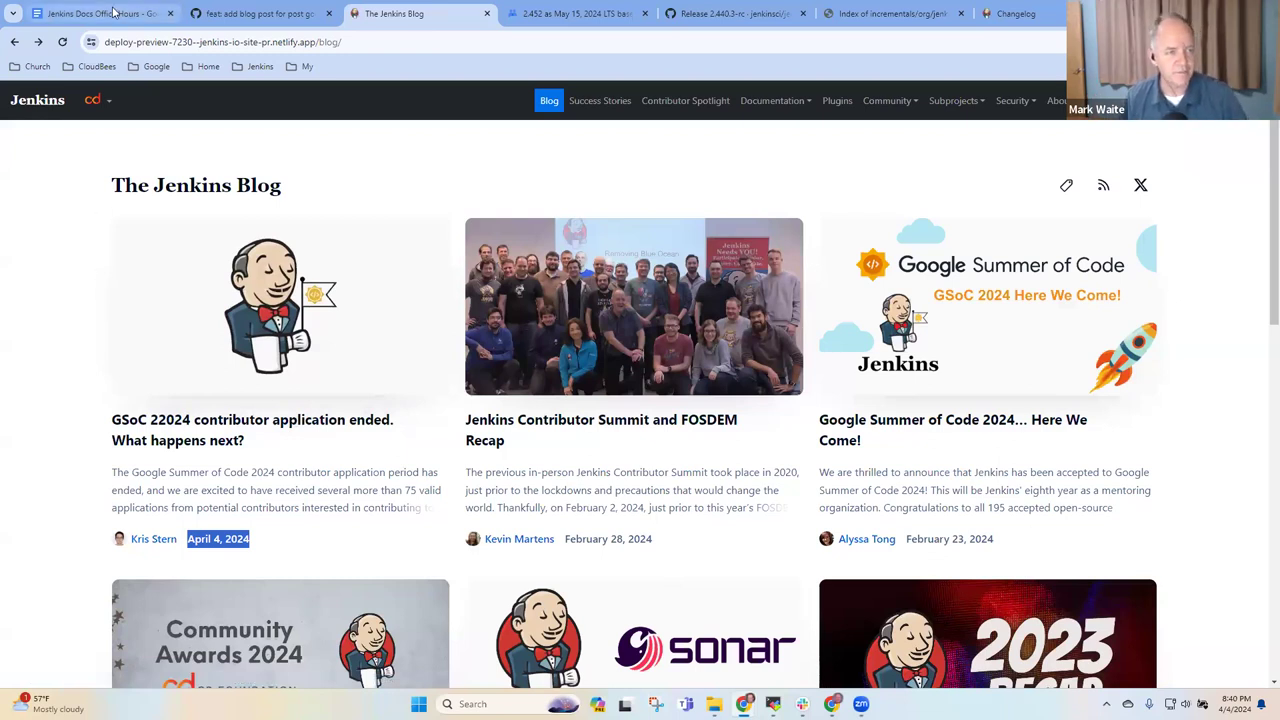
- In the notes, mark the blog post merged and add a 'Feedback' line, checking the preview listing
{"action": "left_click", "coordinate": [96, 12]}
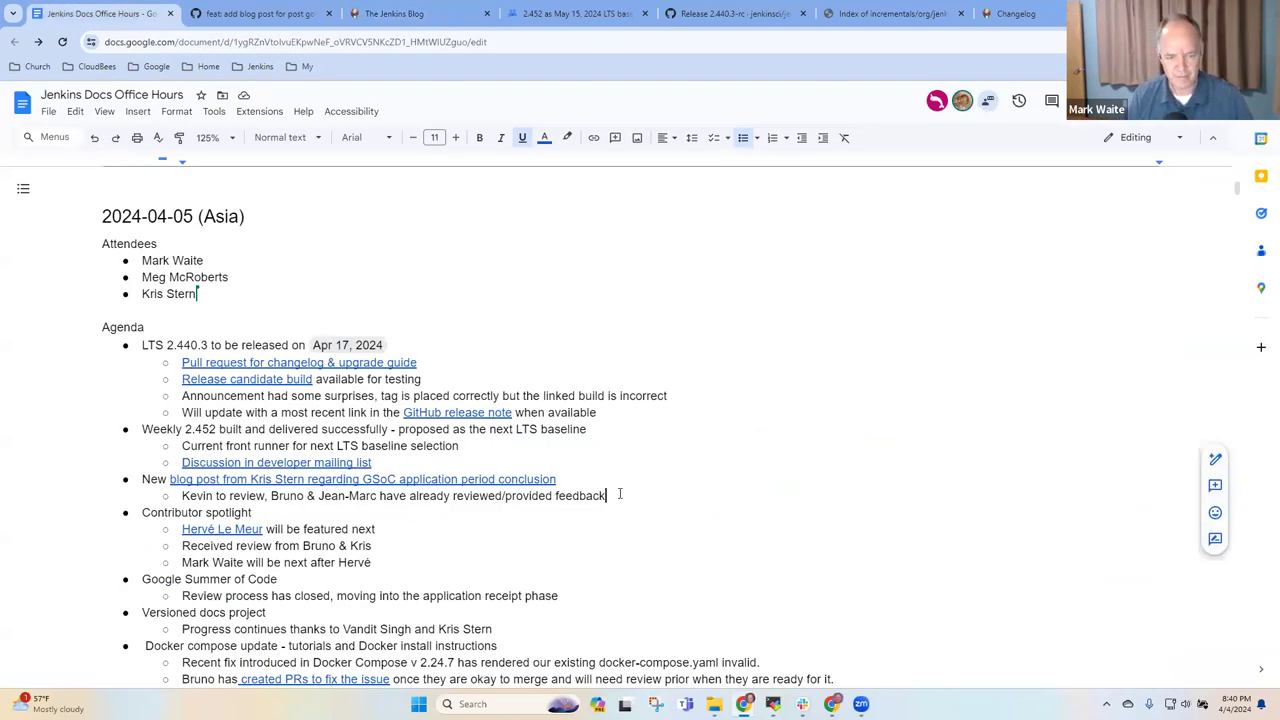
{"action": "key", "text": "enter"}
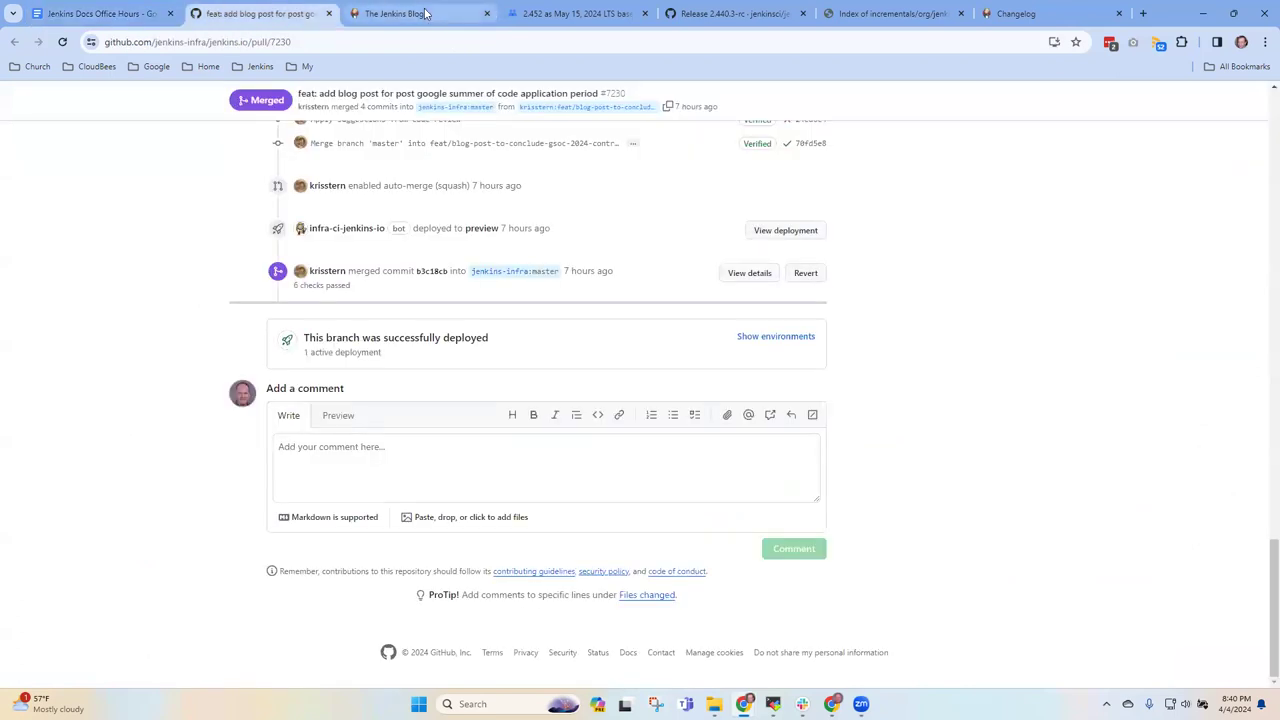
{"action": "left_click", "coordinate": [420, 12]}
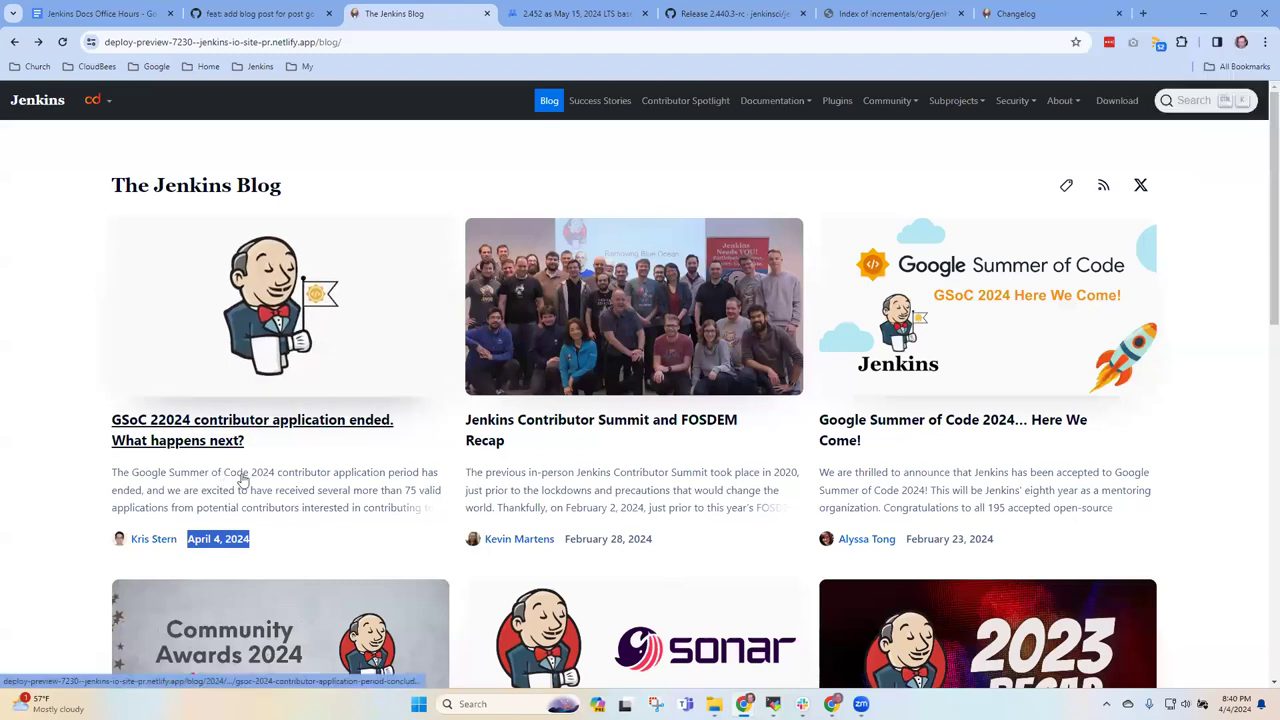
{"action": "mouse_move", "coordinate": [244, 482]}
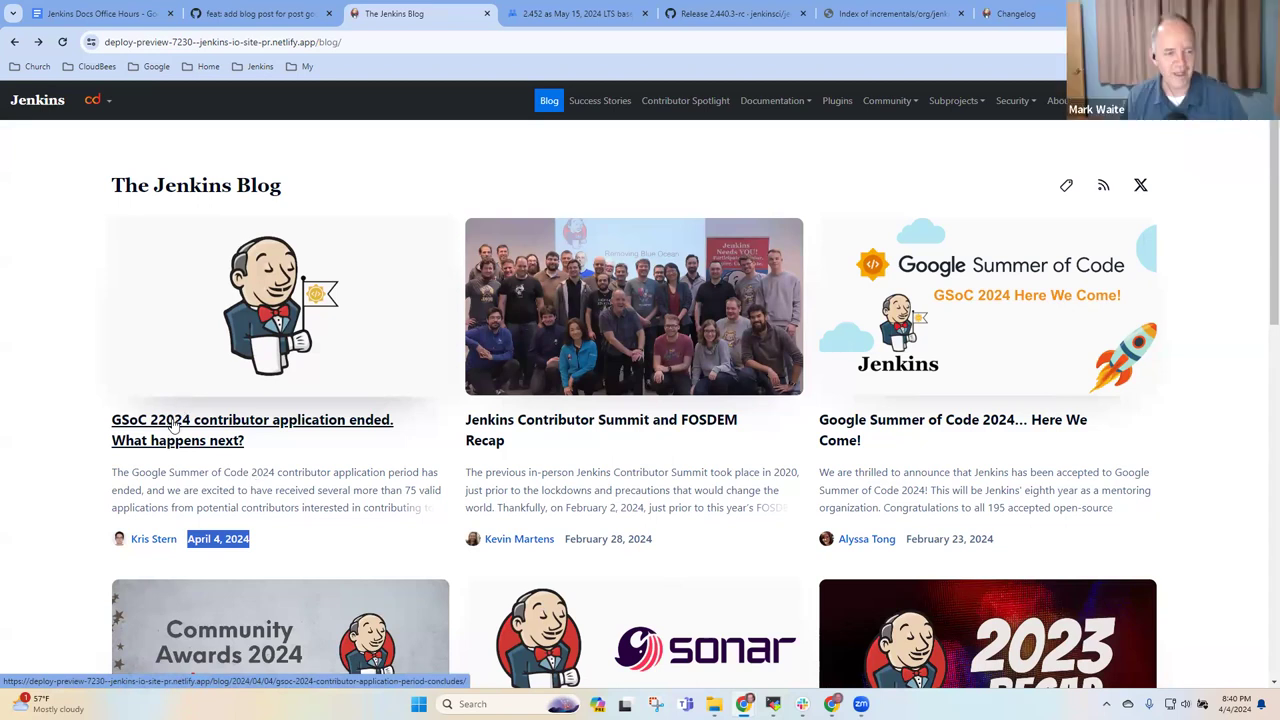
{"action": "mouse_move", "coordinate": [396, 428]}
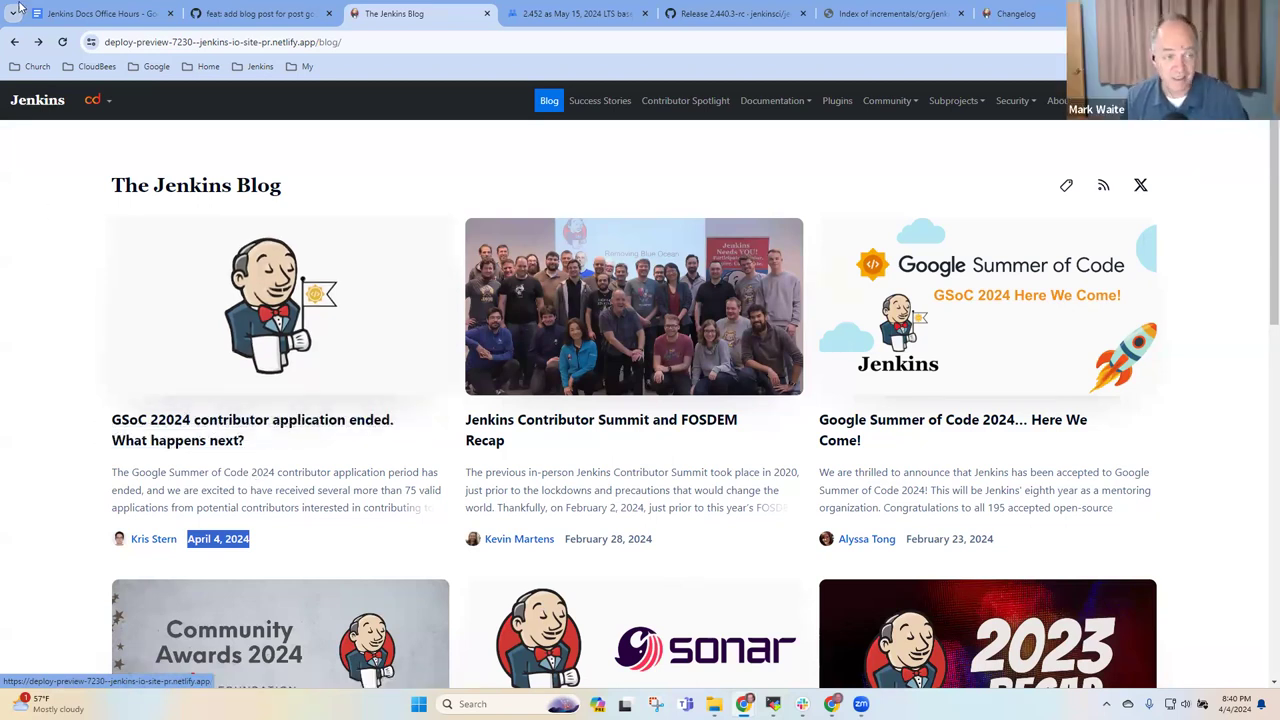
{"action": "left_click", "coordinate": [96, 12]}
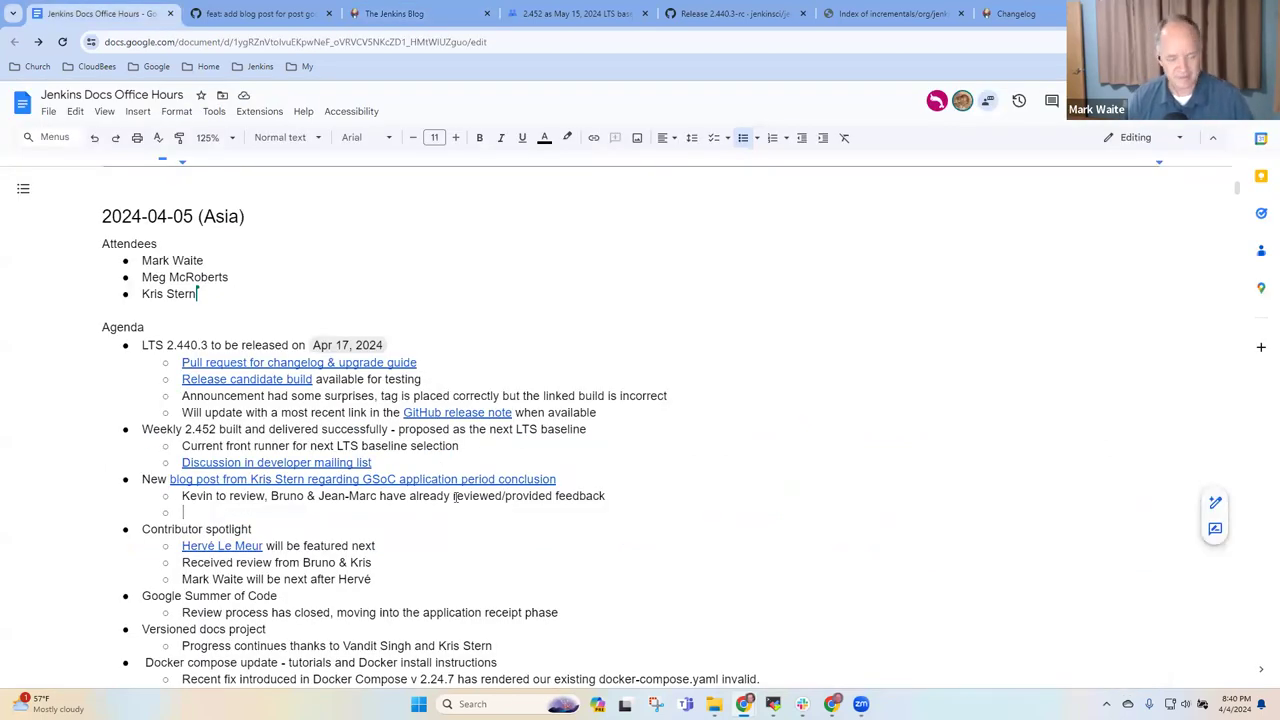
{"action": "type", "text": "Feedback"}
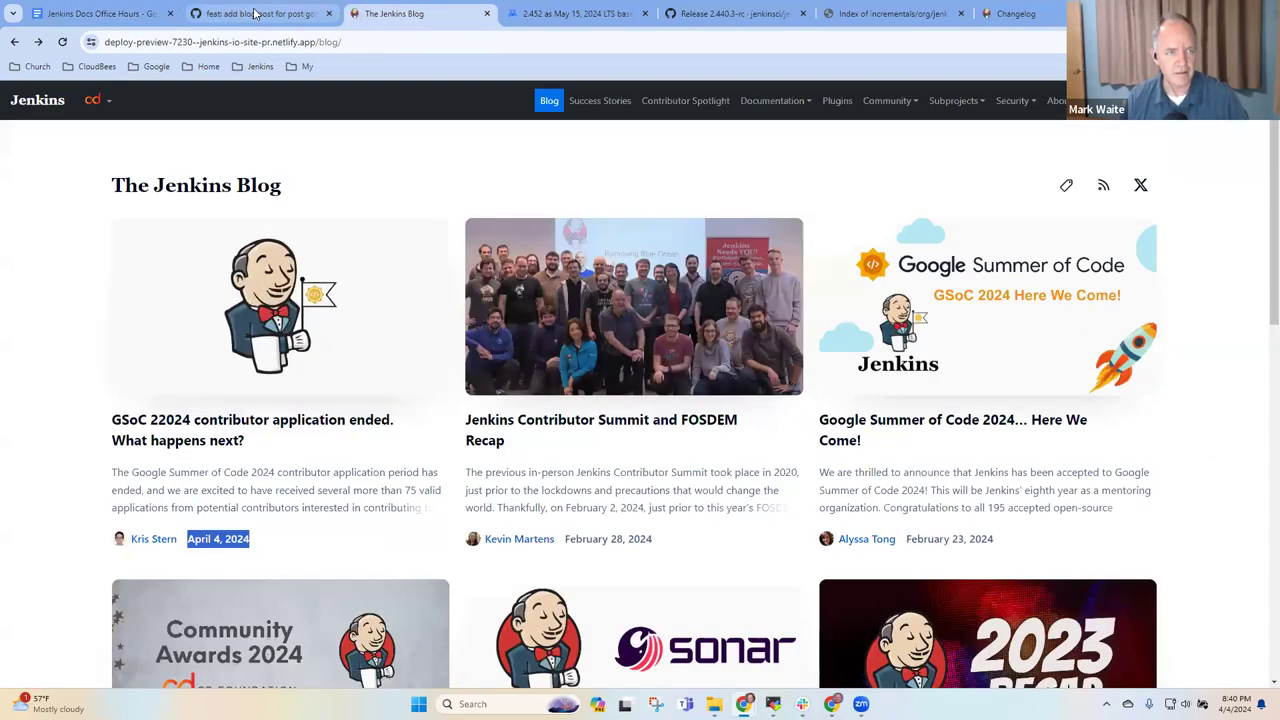
- Revisit pull request #7230 and the preview listing, then reopen the GSoC contributor application post
{"action": "left_click", "coordinate": [258, 12]}
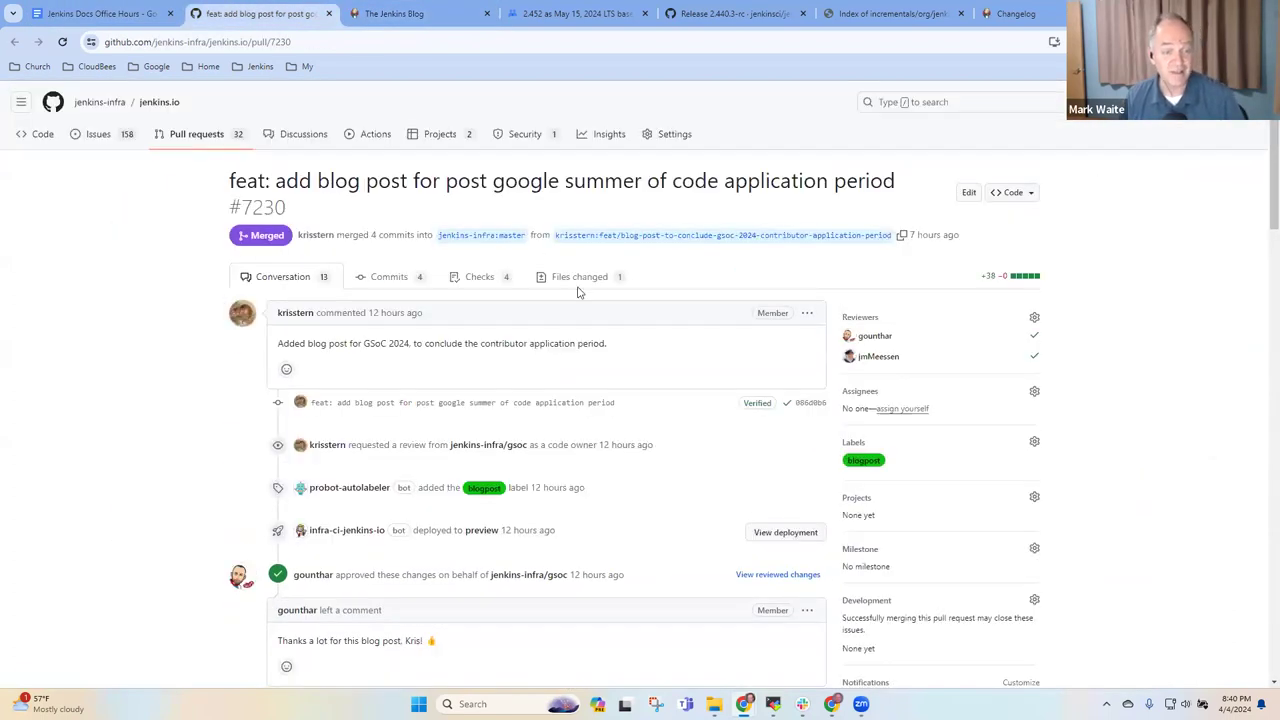
{"action": "left_click", "coordinate": [394, 12]}
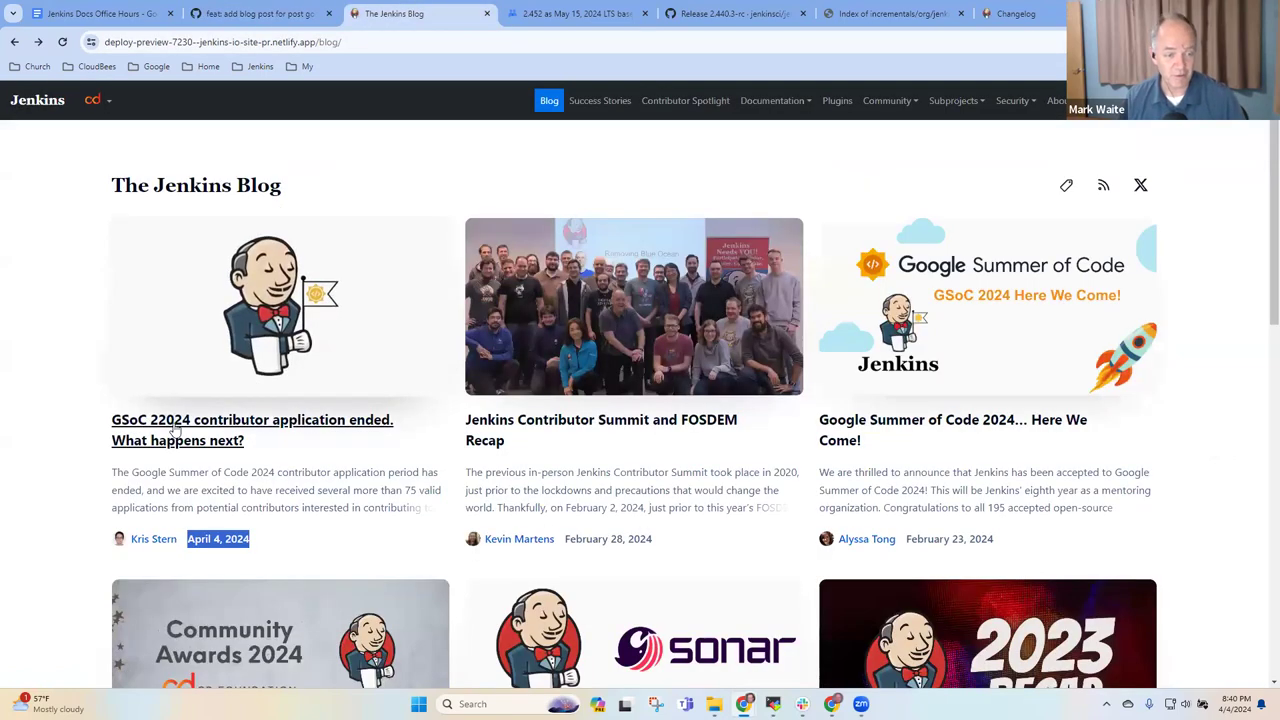
{"action": "mouse_move", "coordinate": [212, 440]}
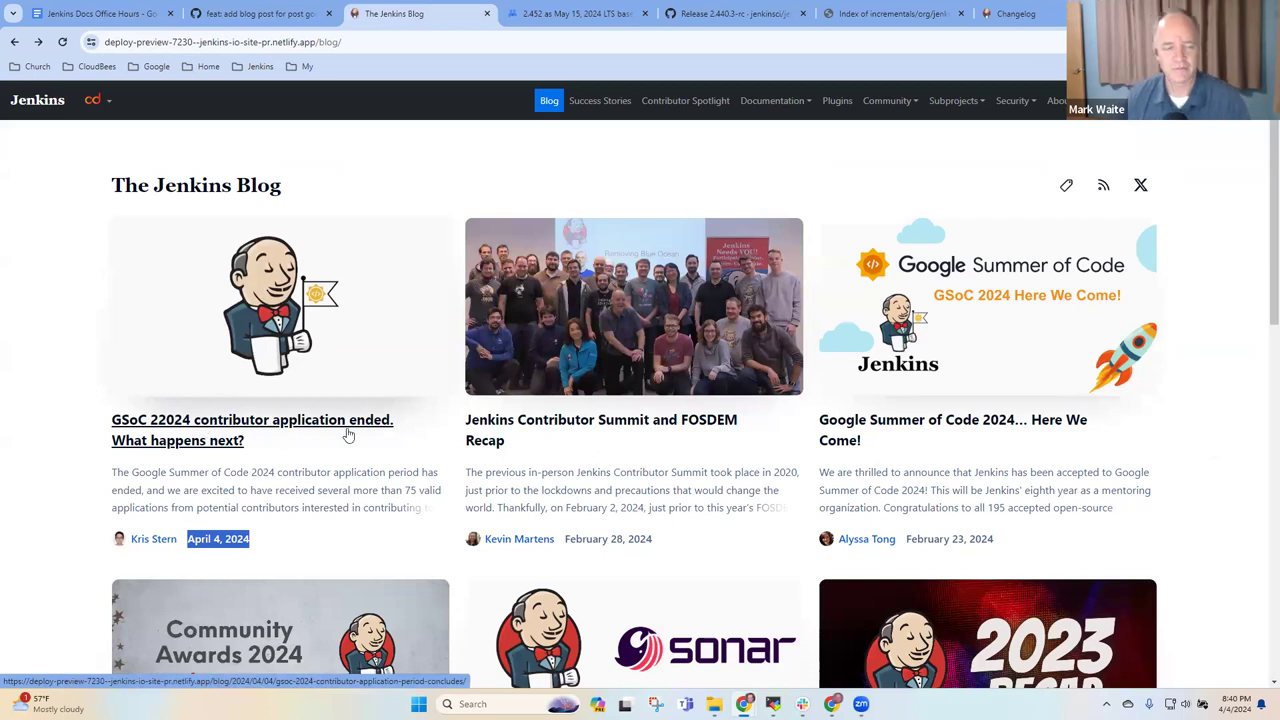
{"action": "left_click", "coordinate": [96, 12]}
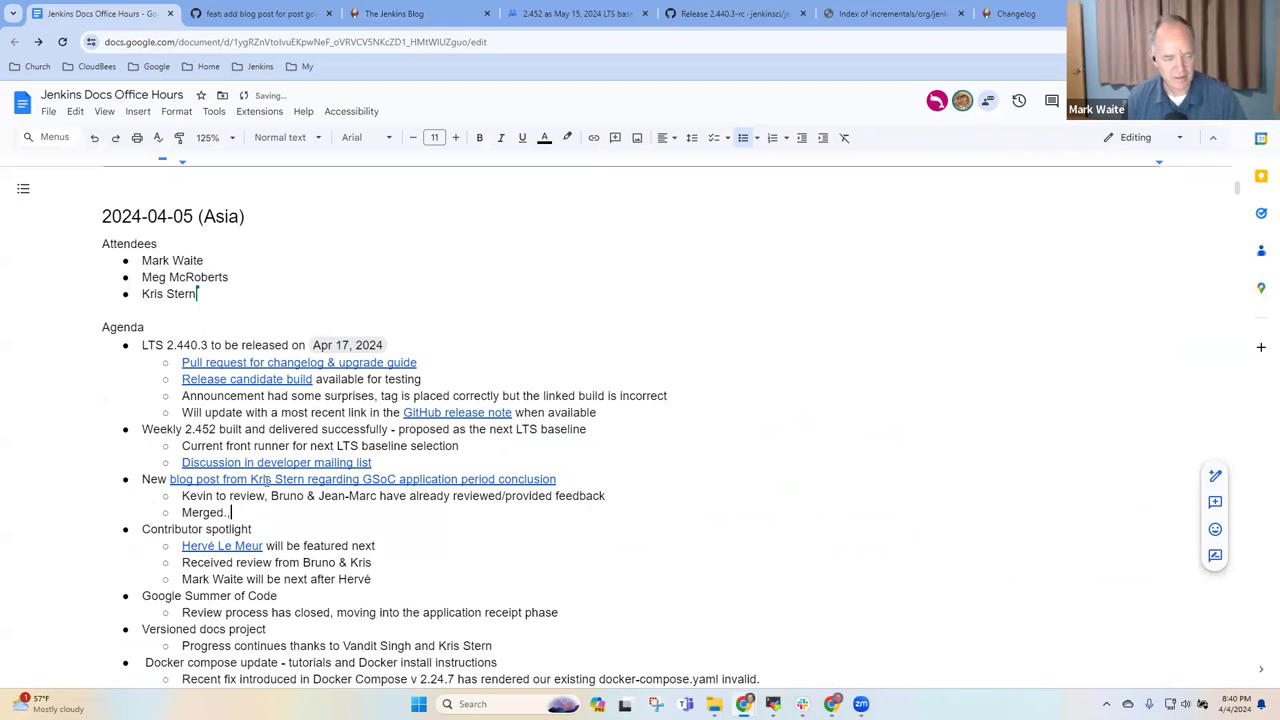
- Extend the Merged sub-bullet with ', needs a fix in the title'
{"action": "type", "text": "n3ee"}
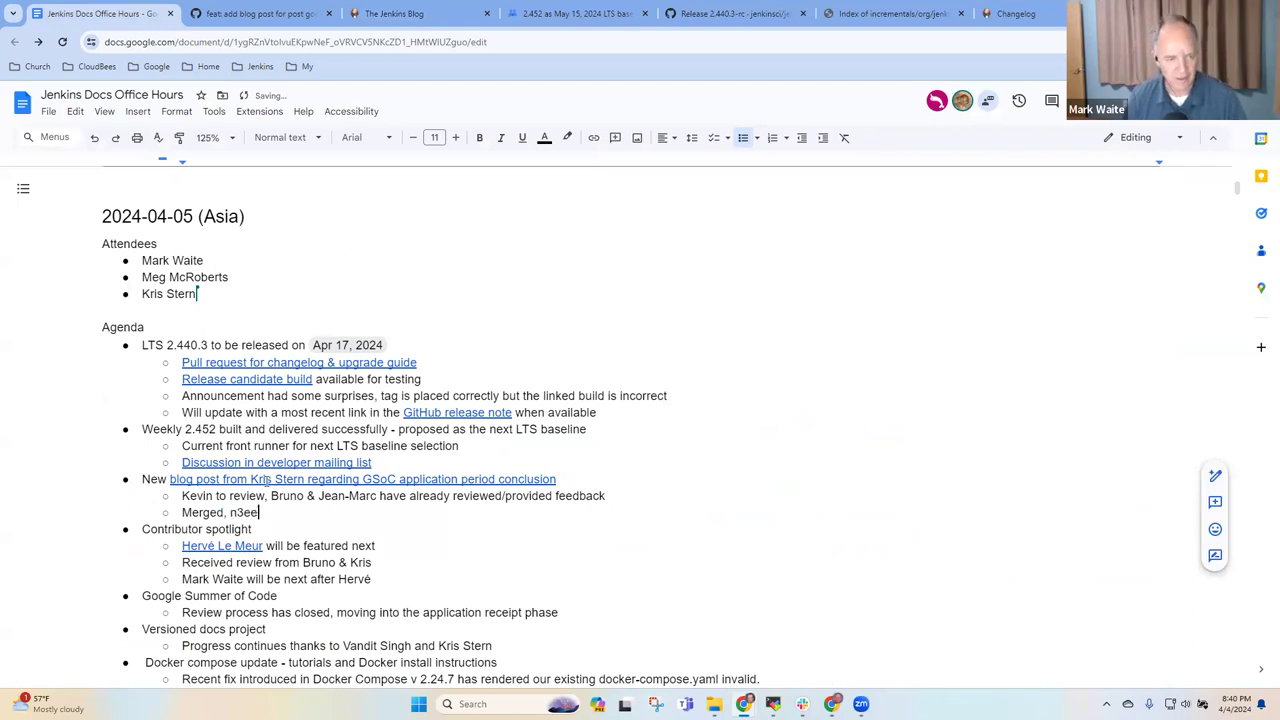
{"action": "type", "text": "needs a fl"}
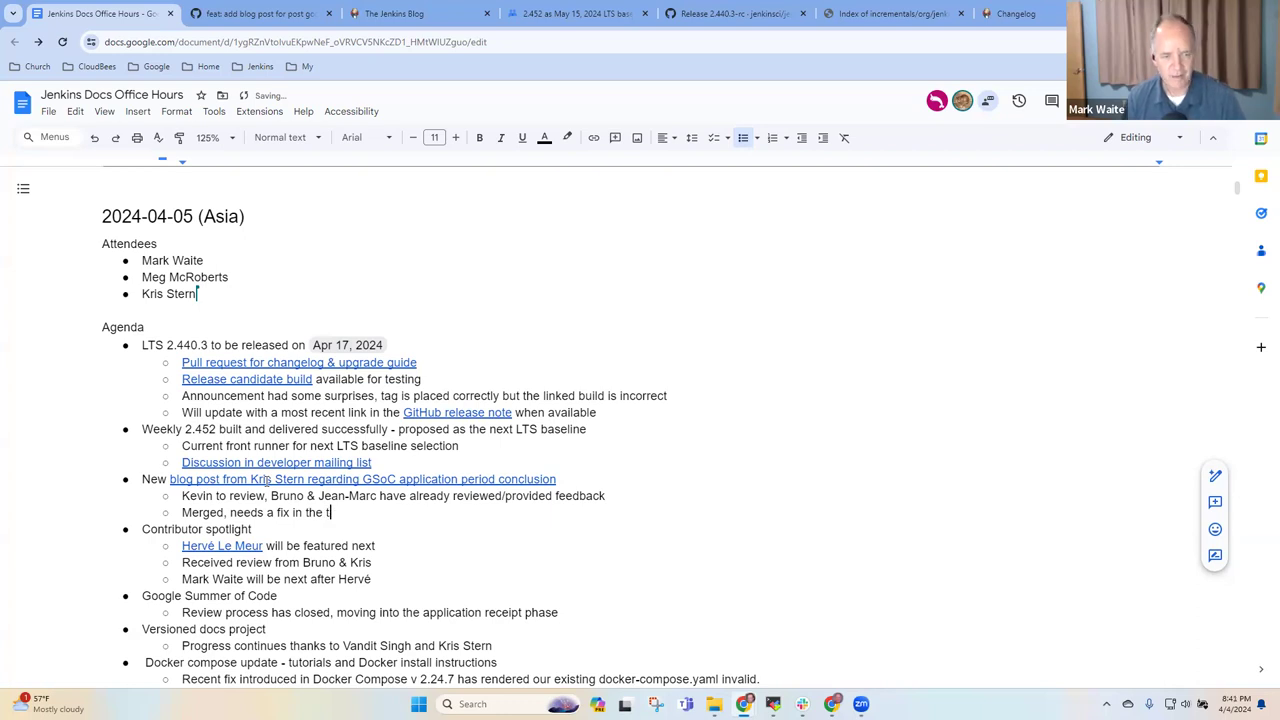
{"action": "type", "text": "itle"}
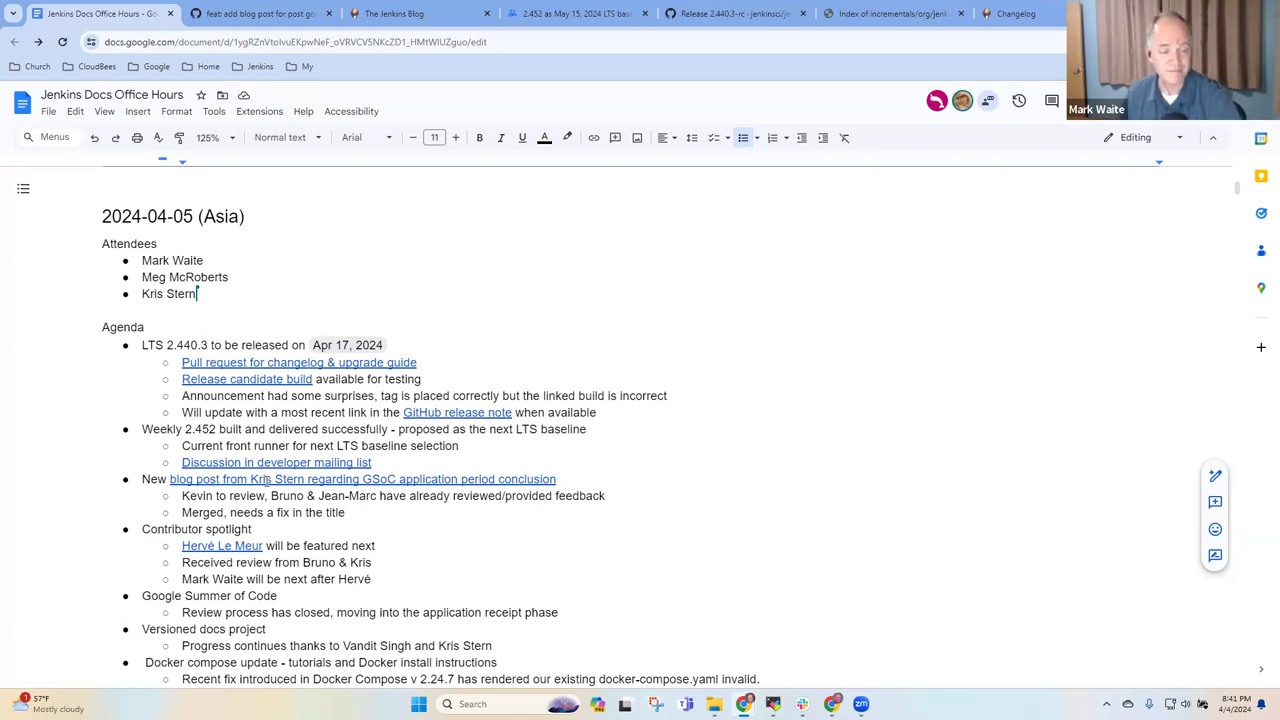
{"action": "scroll", "scroll_direction": "down", "scroll_amount": 3}
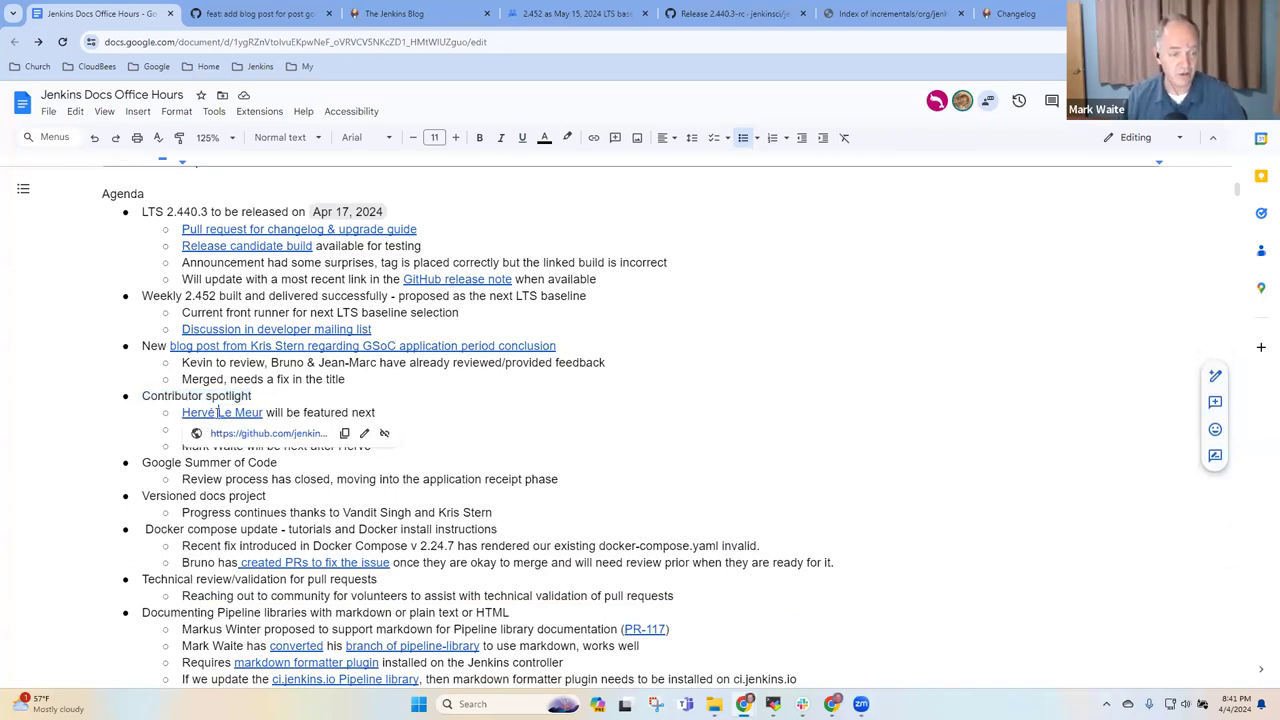
{"action": "left_click", "coordinate": [268, 432]}
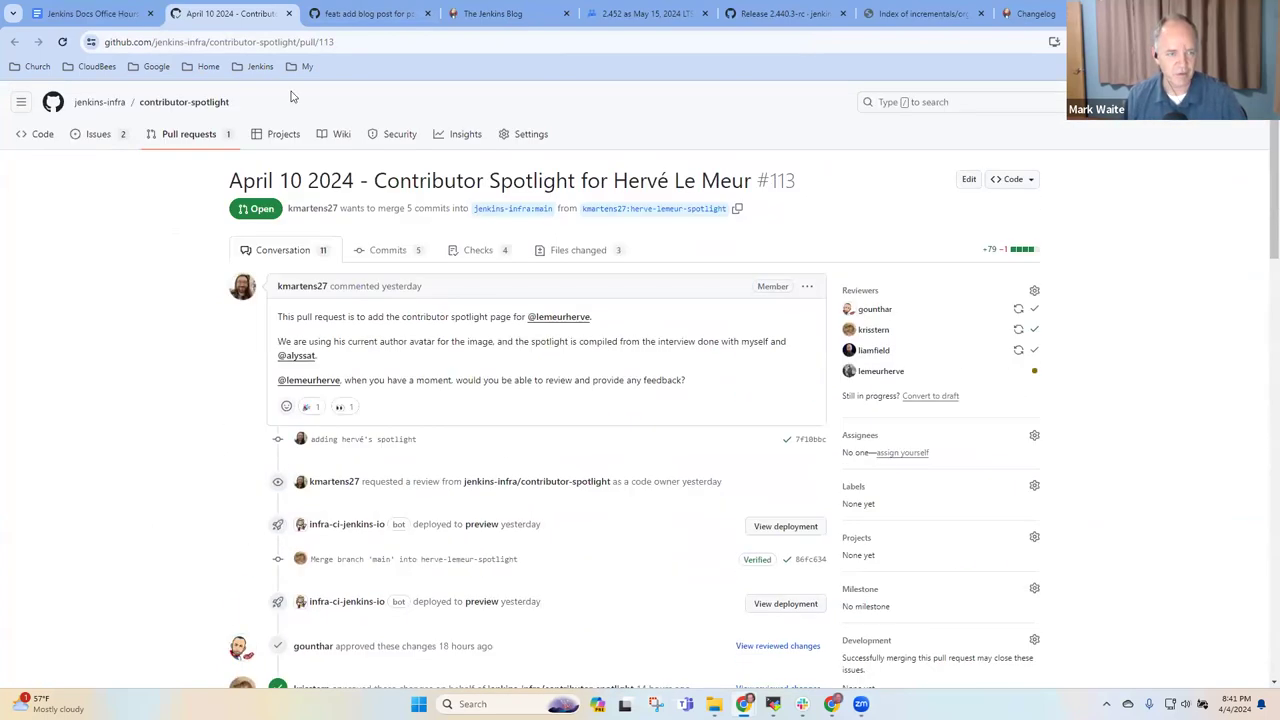
{"action": "left_click", "coordinate": [260, 66]}
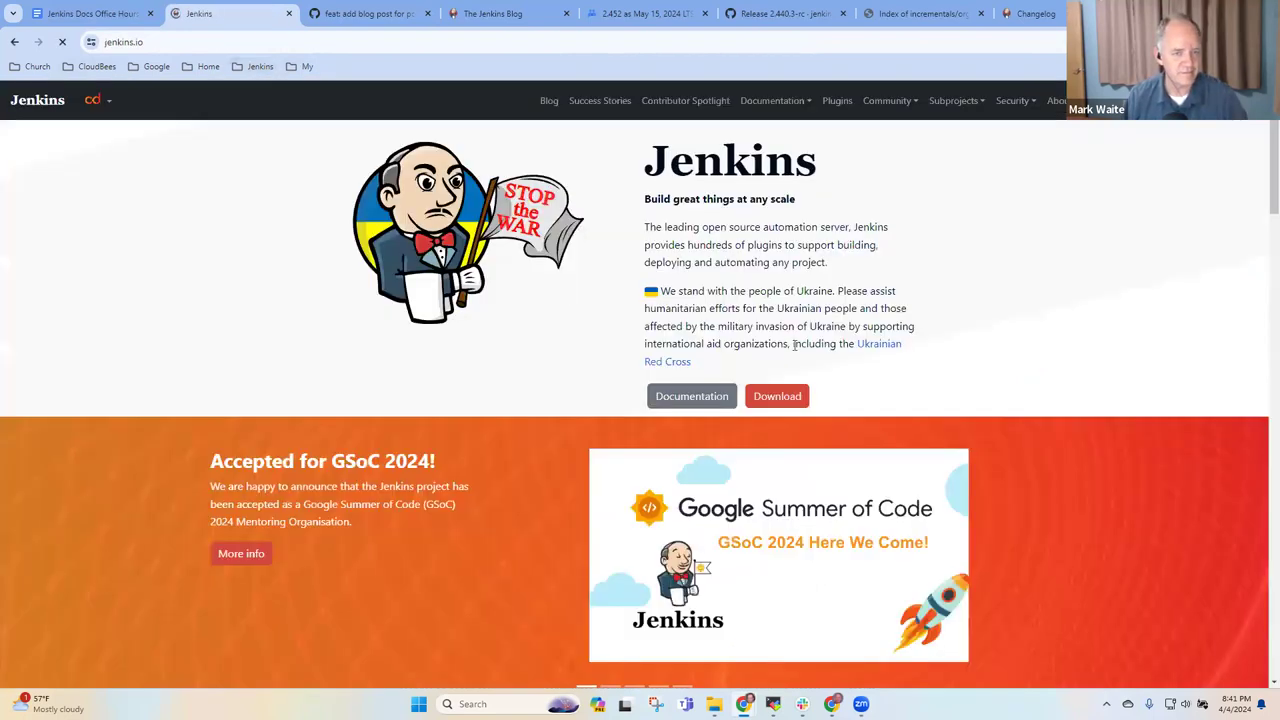
{"action": "mouse_move", "coordinate": [370, 398]}
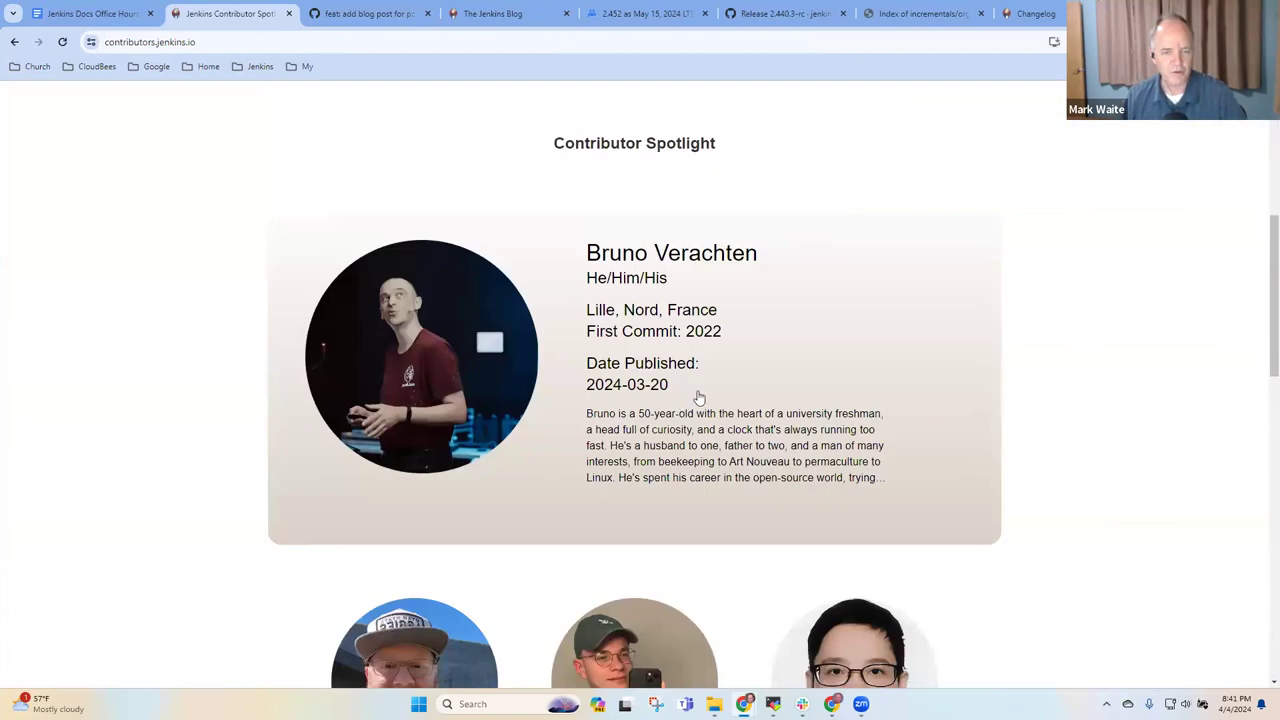
{"action": "mouse_move", "coordinate": [720, 420]}
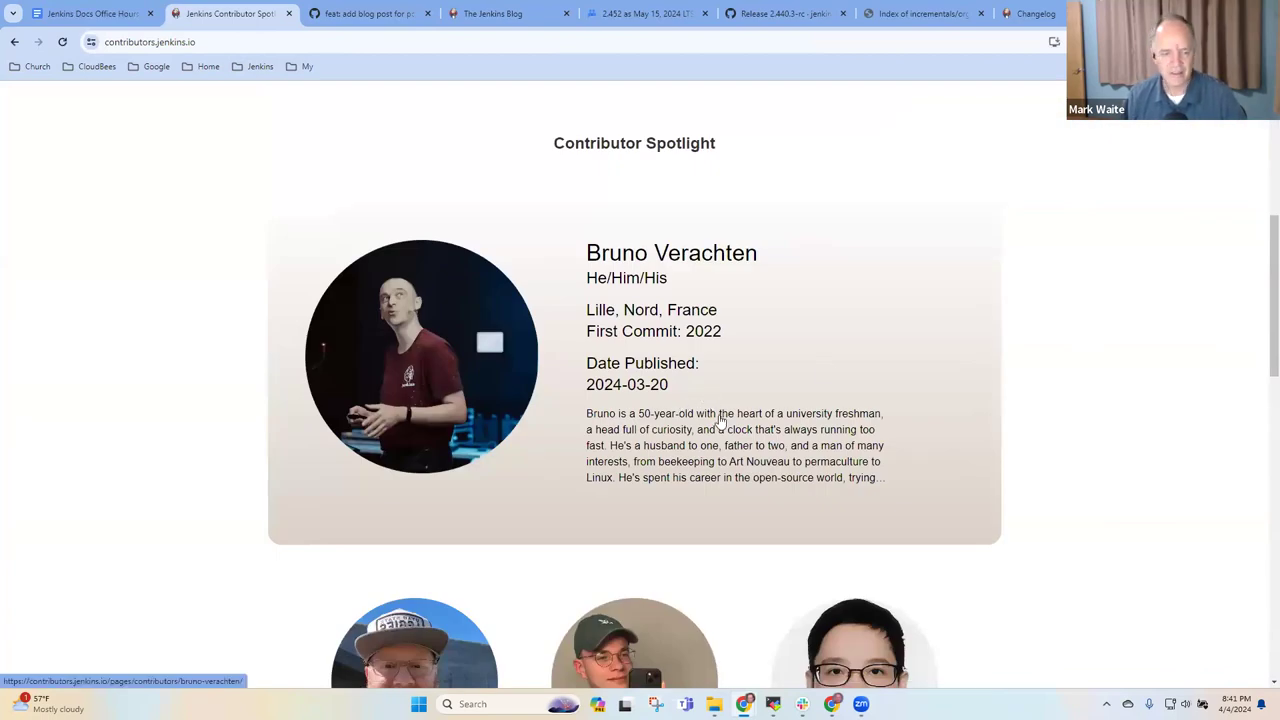
{"action": "scroll", "scroll_direction": "down", "scroll_amount": 3}
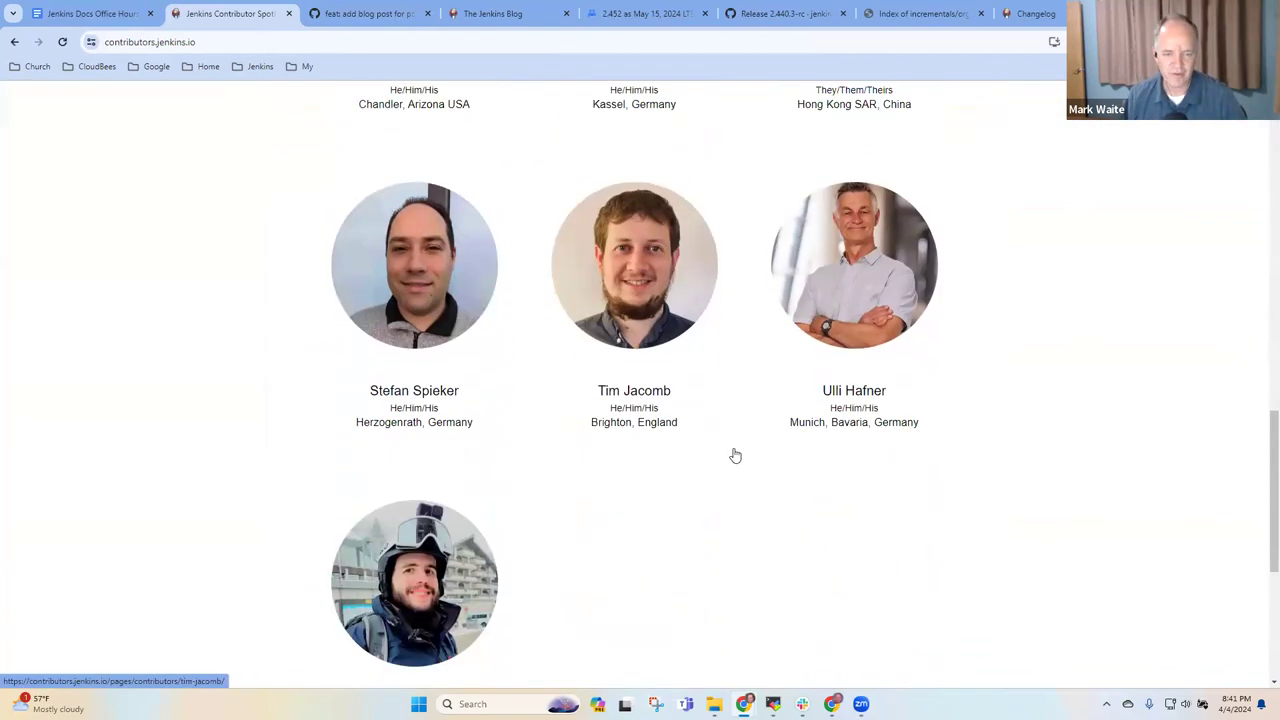
{"action": "scroll", "scroll_direction": "down", "scroll_amount": 3}
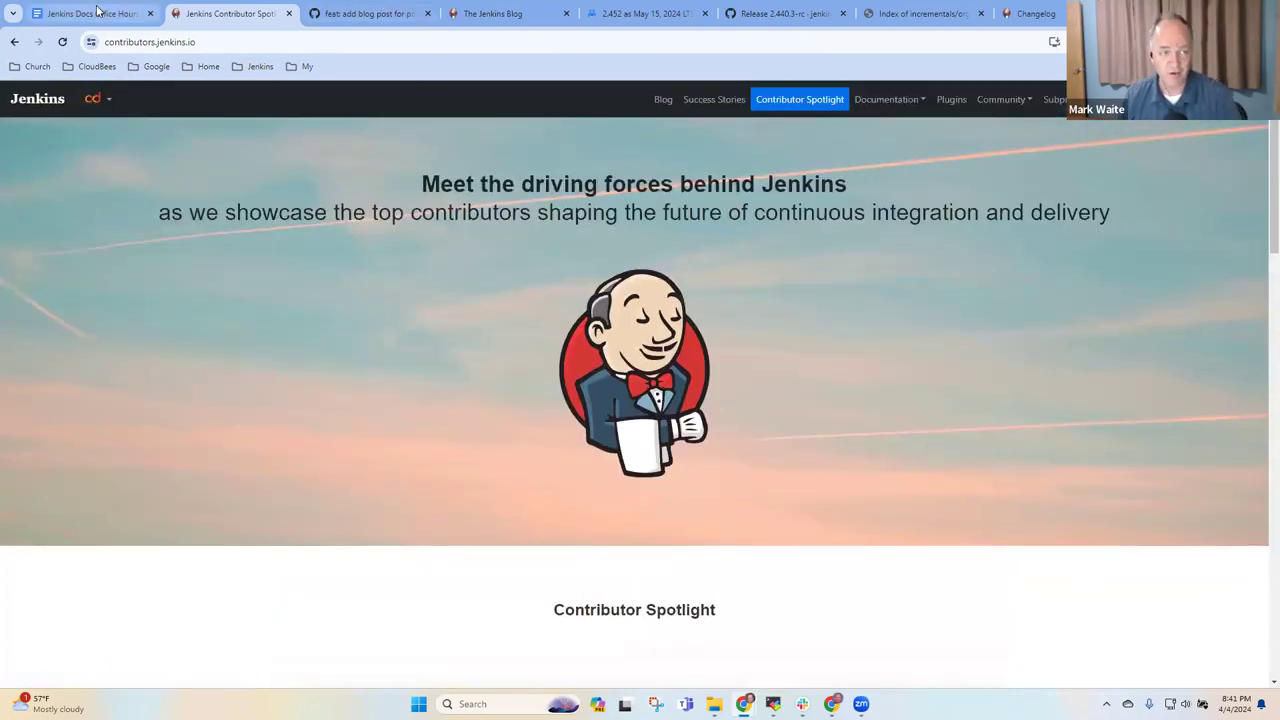
{"action": "left_click", "coordinate": [90, 12]}
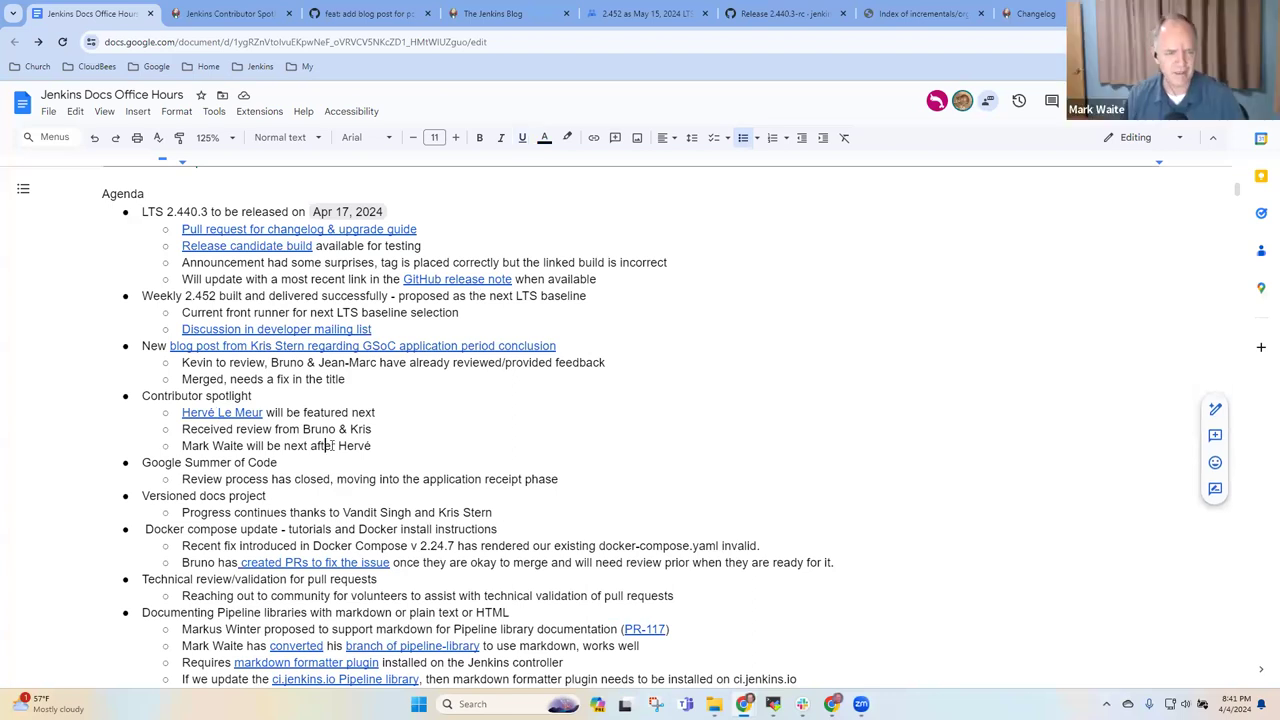
- Replace the featured-contributor line with 'Blog post is out for the closing of applications'
{"action": "triple_click", "coordinate": [276, 444]}
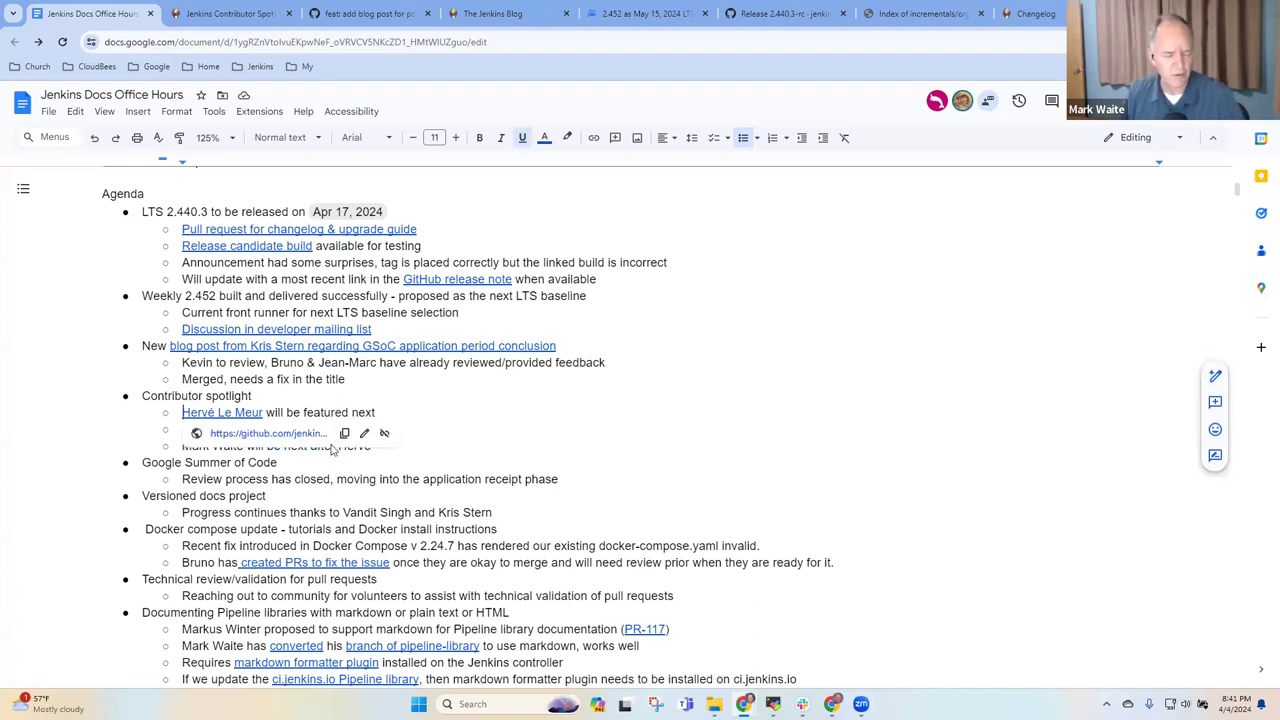
{"action": "mouse_move", "coordinate": [268, 432]}
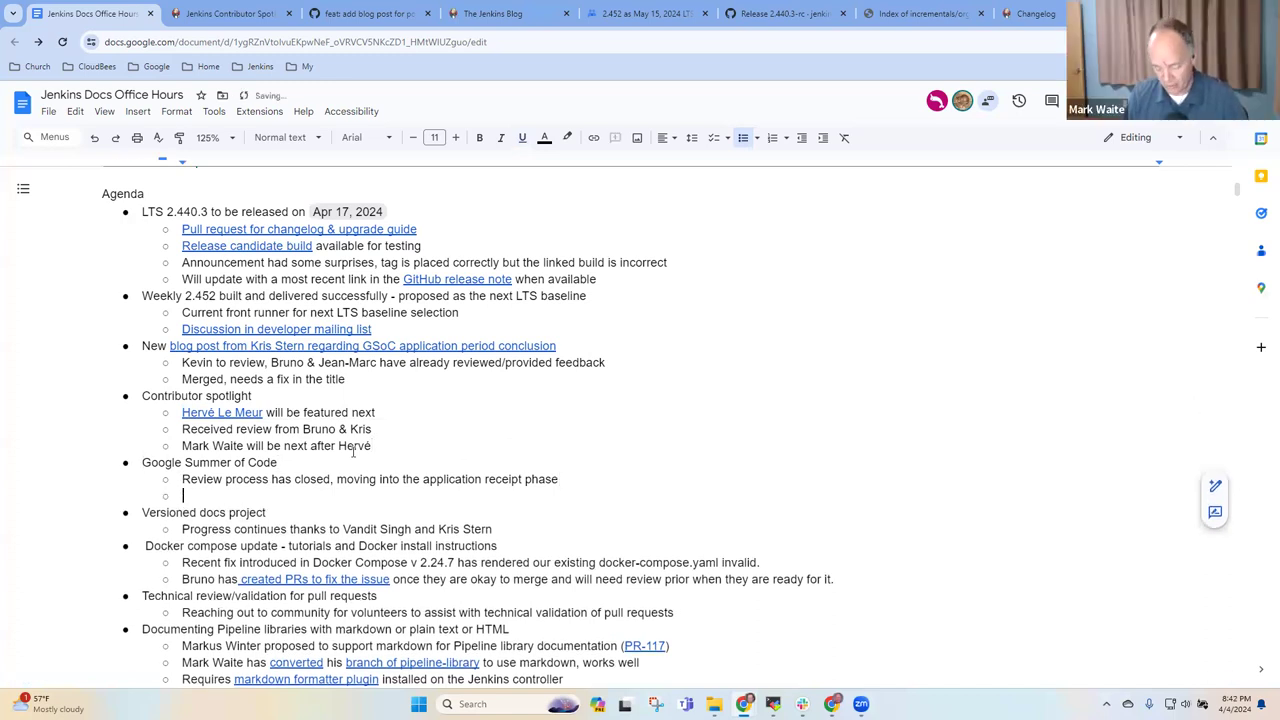
{"action": "type", "text": "Blog post is out fo"}
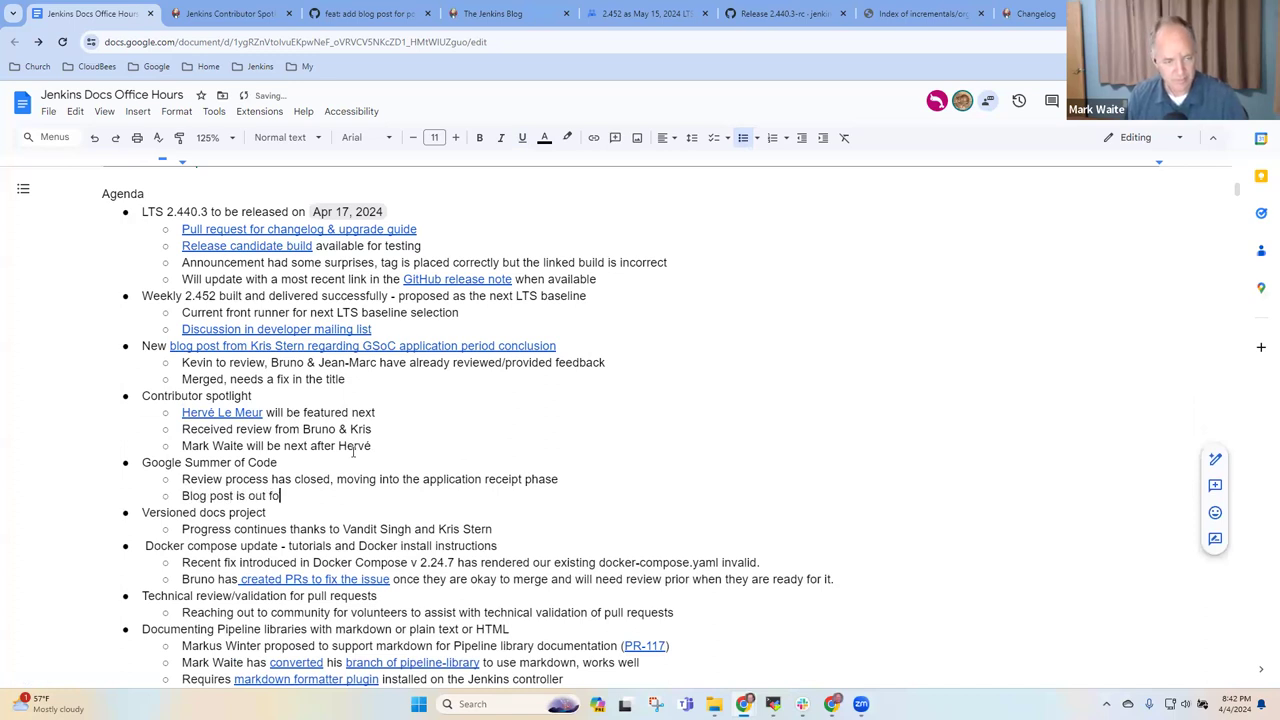
{"action": "type", "text": "r the closing o"}
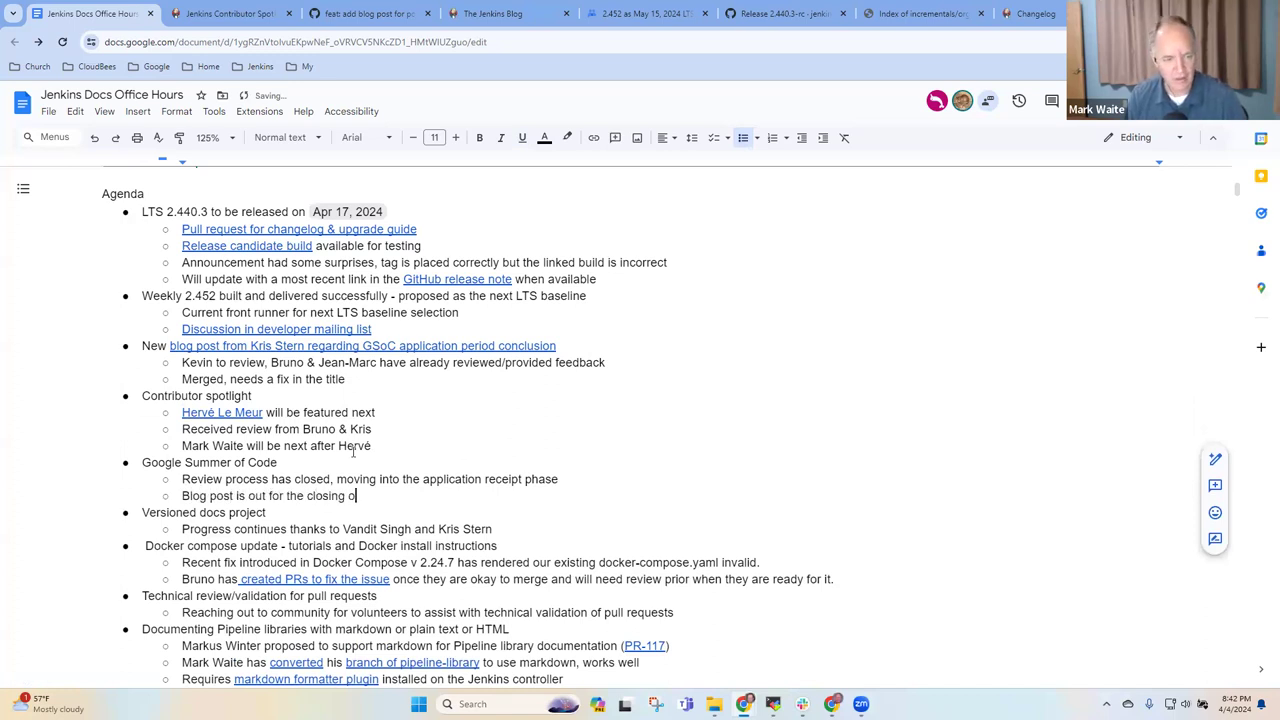
{"action": "type", "text": "application"}
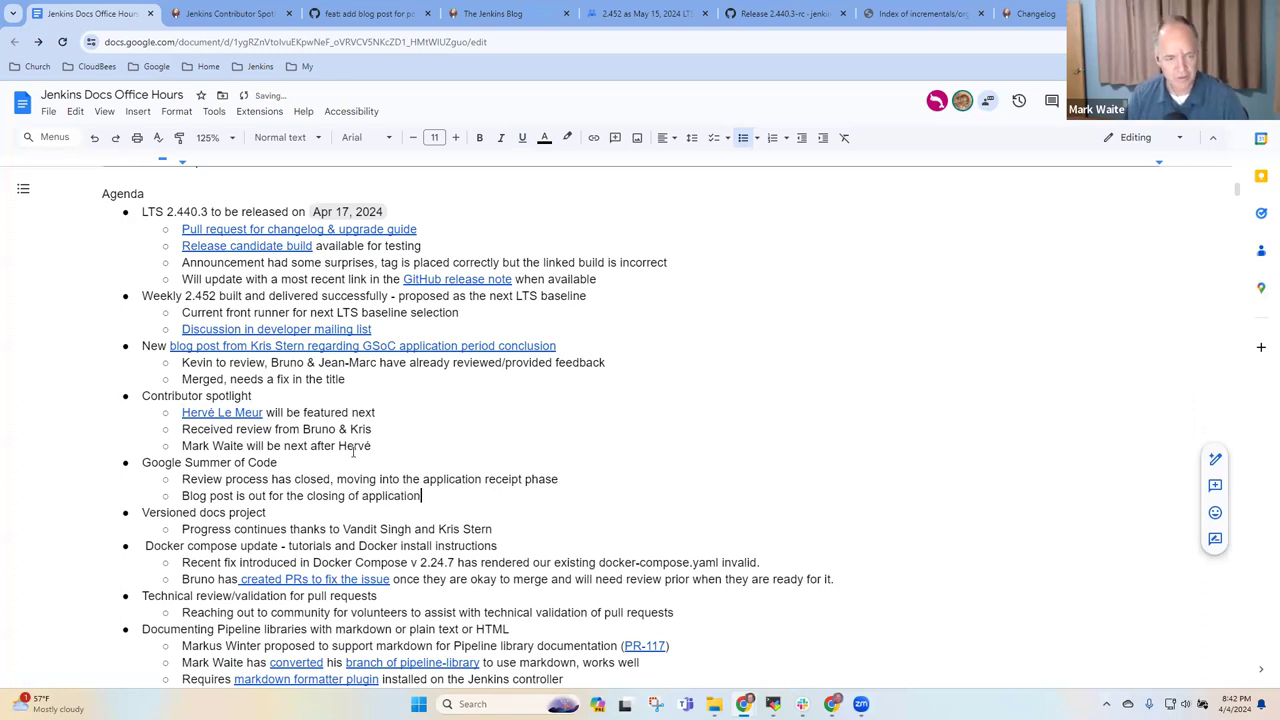
{"action": "key", "text": "enter"}
{"action": "type", "text": "Now in the g"}
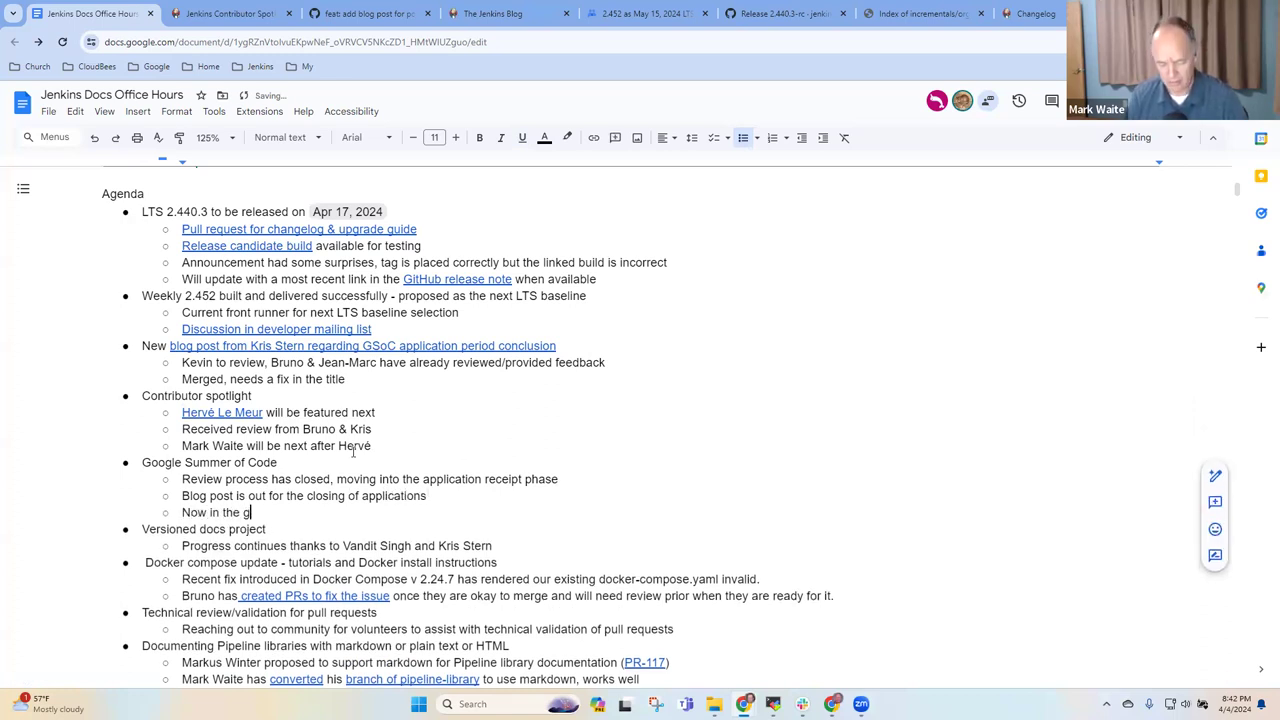
- Add 'Now in the grading period, preparing our submission to Google'
{"action": "type", "text": "rading period"}
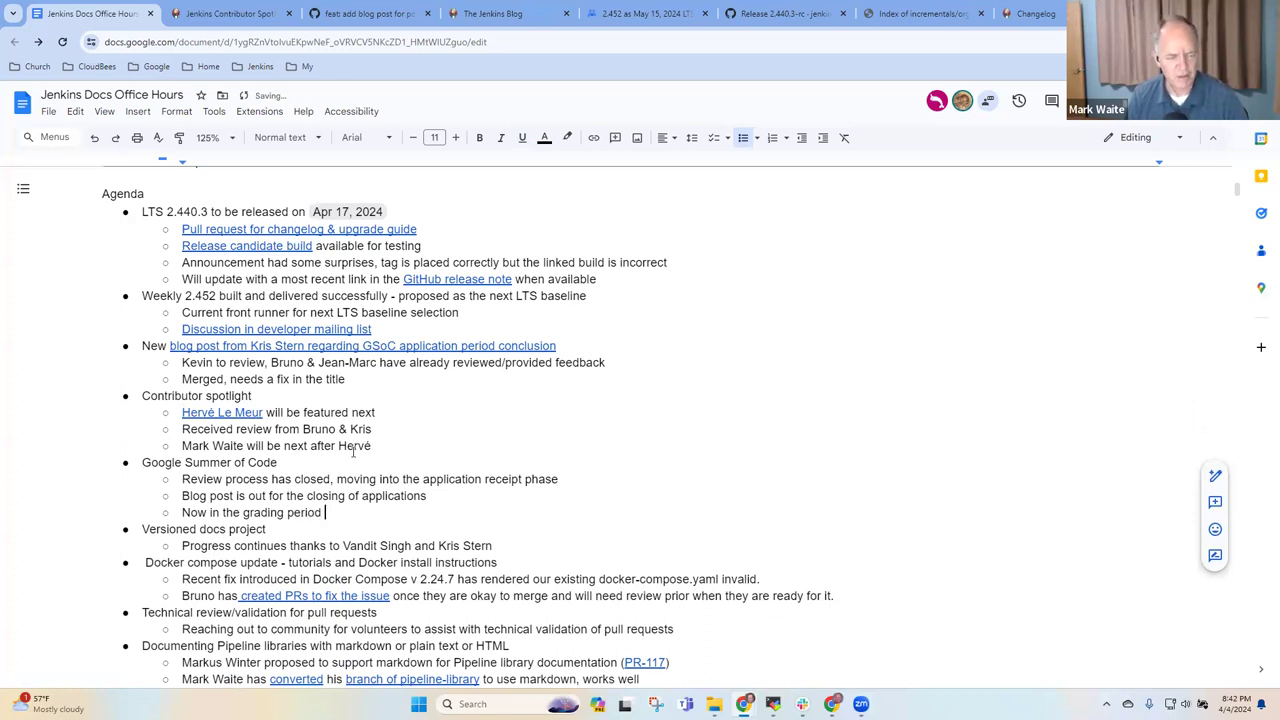
{"action": "type", "text": ", p"}
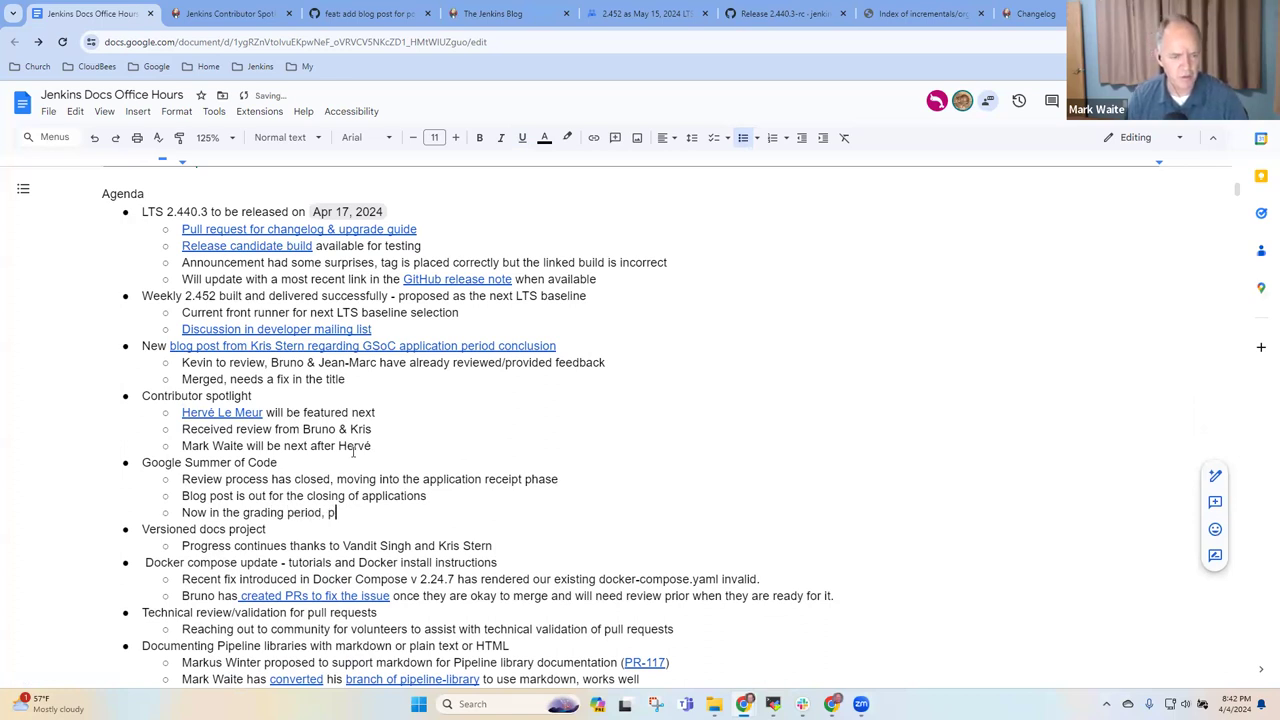
{"action": "type", "text": "reparing our"}
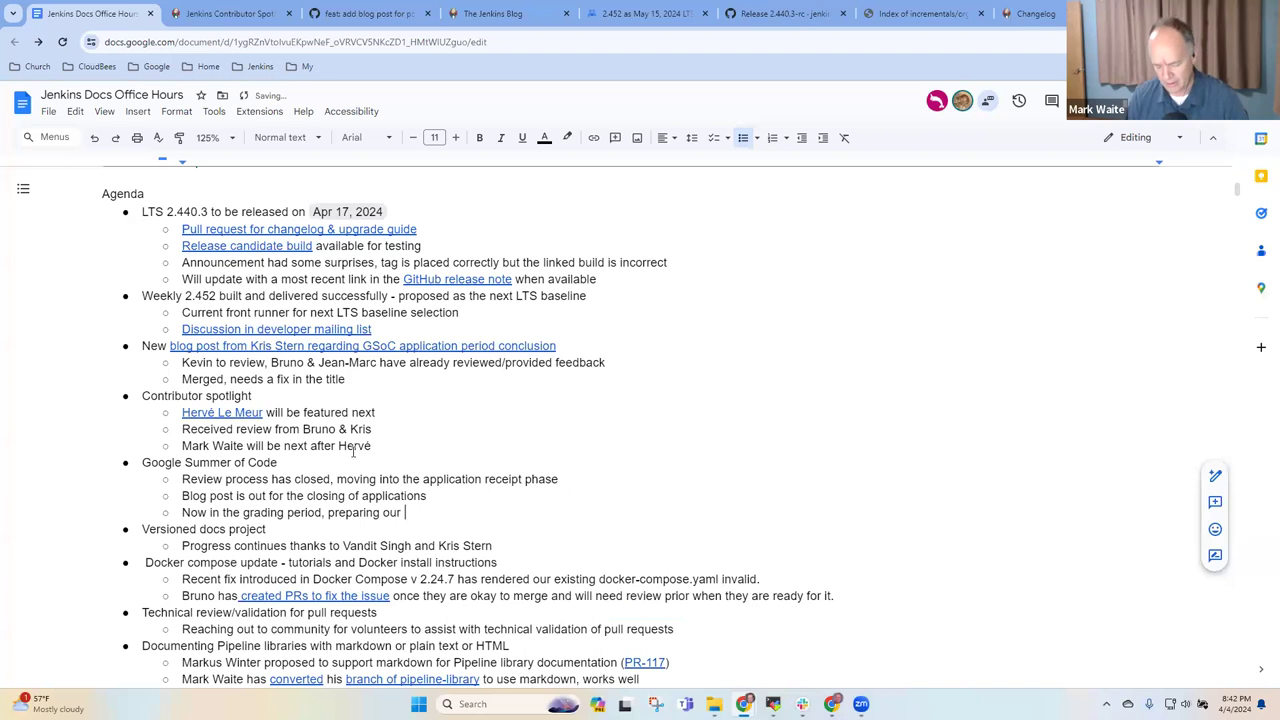
{"action": "type", "text": "submission to G"}
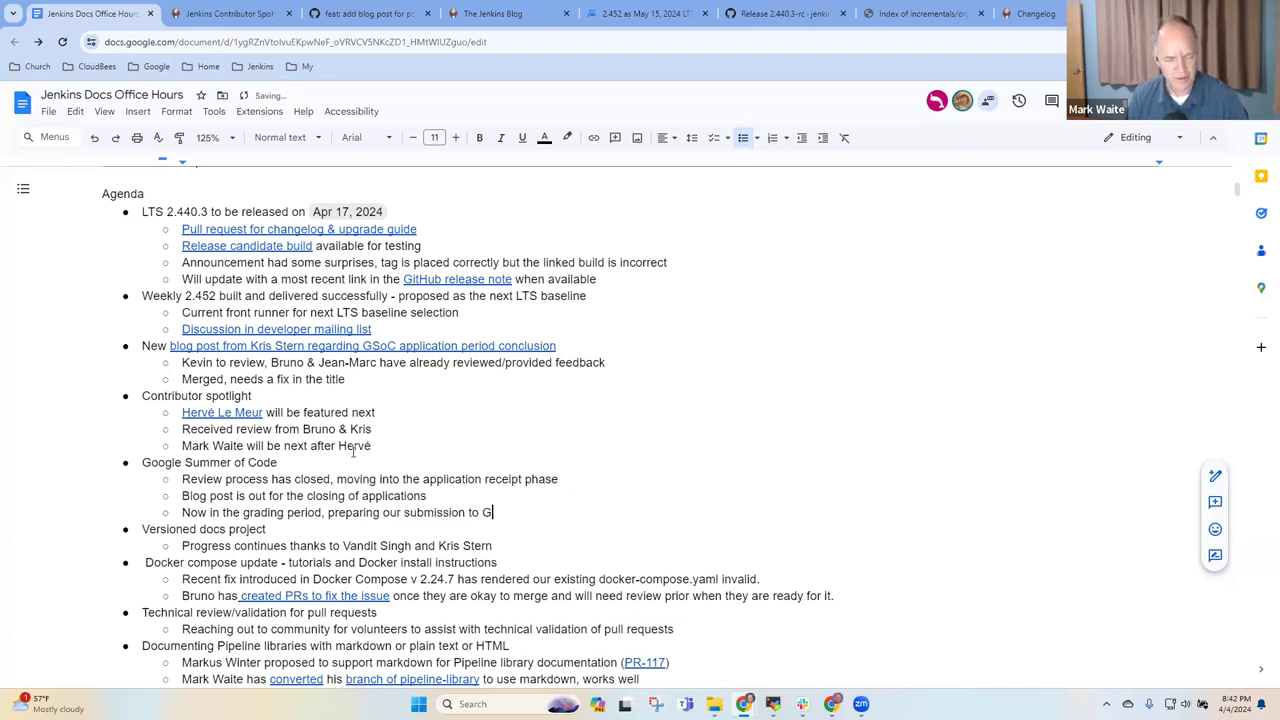
{"action": "type", "text": "oogle"}
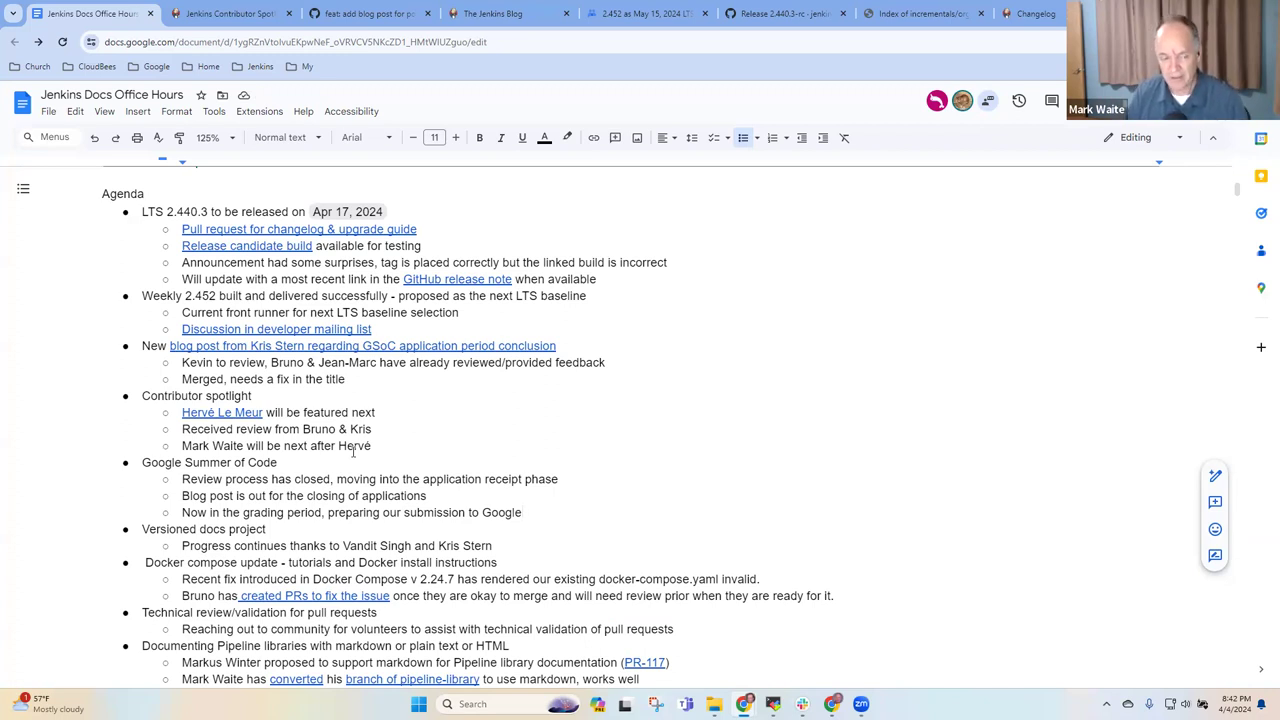
- Add the time-off note that Alyssa returns just in time for the Google submission
{"action": "type", "text": "Alyssa"}
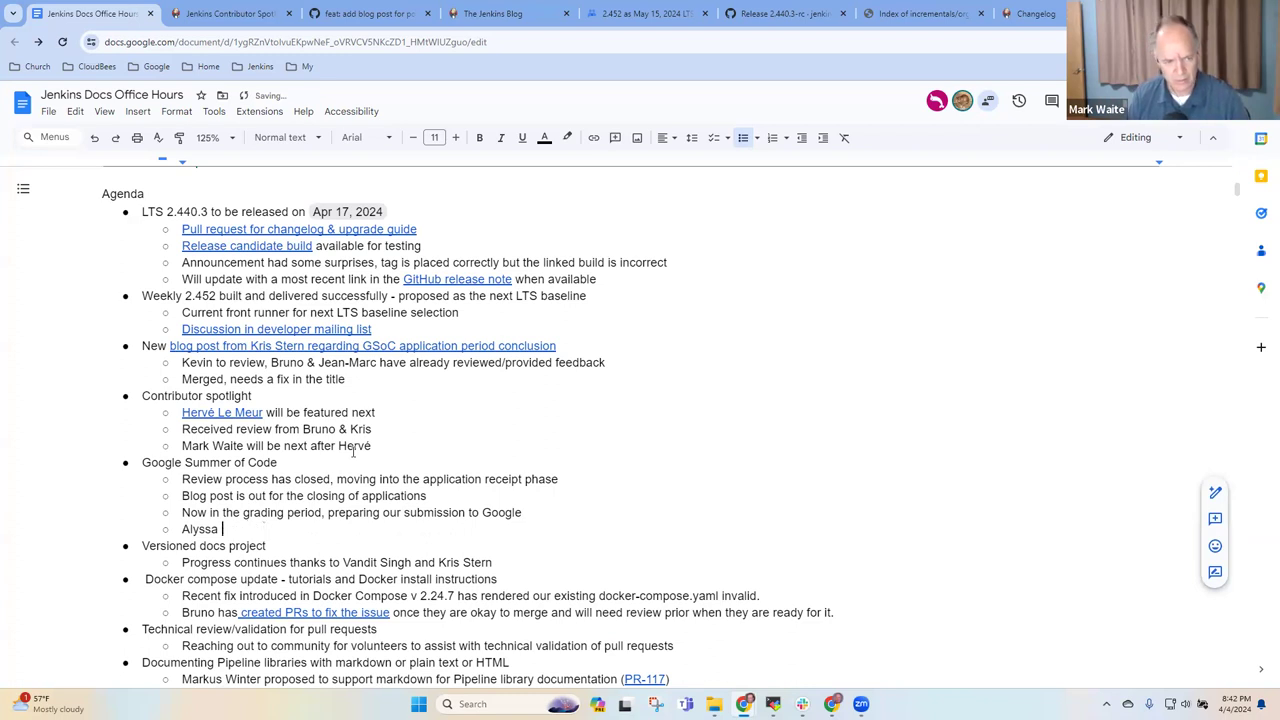
{"action": "type", "text": "retru"}
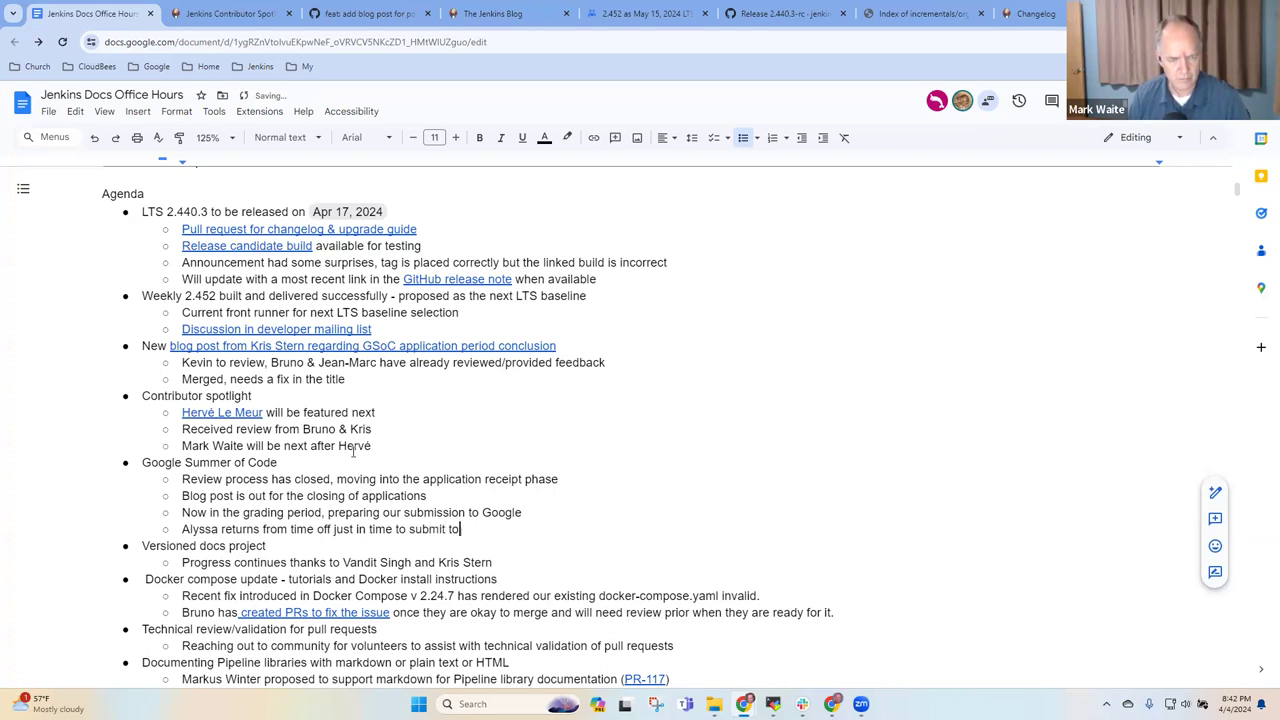
{"action": "type", "text": "Google"}
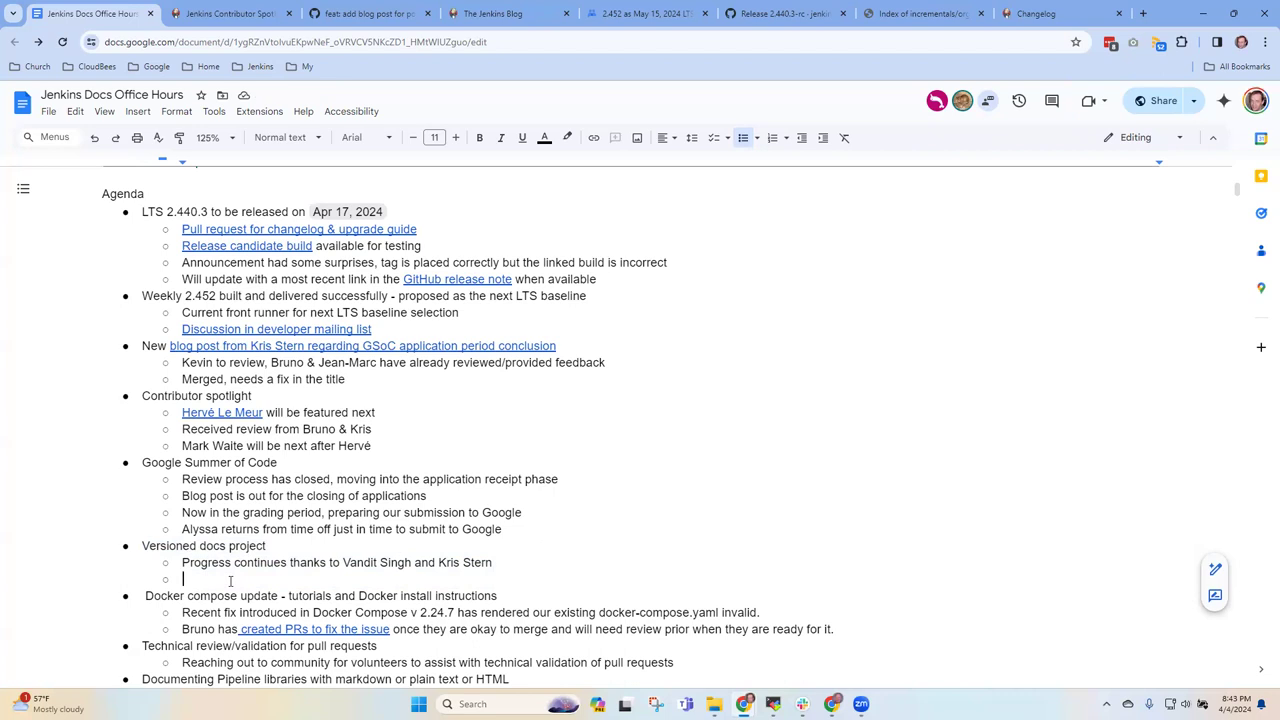
- Note work on the Gatsby site and that news from the infra team on final costs is still pending
{"action": "type", "text": "Working"}
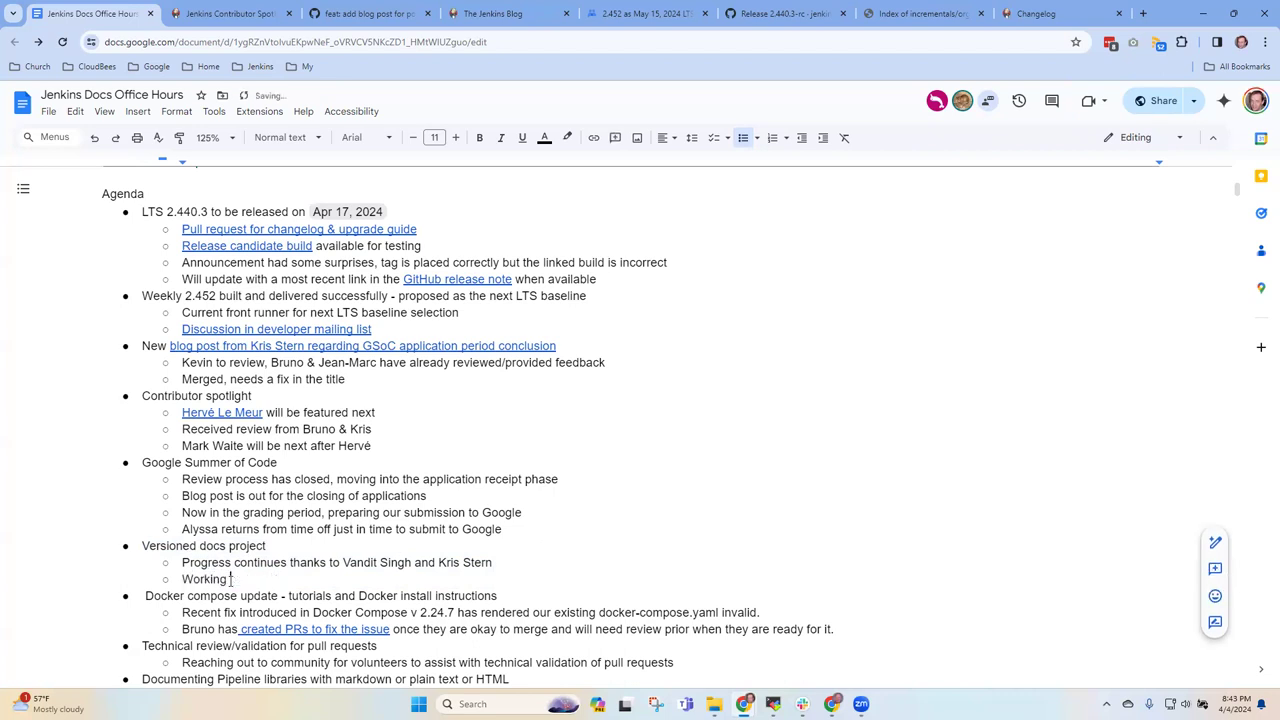
{"action": "type", "text": "on the Gat"}
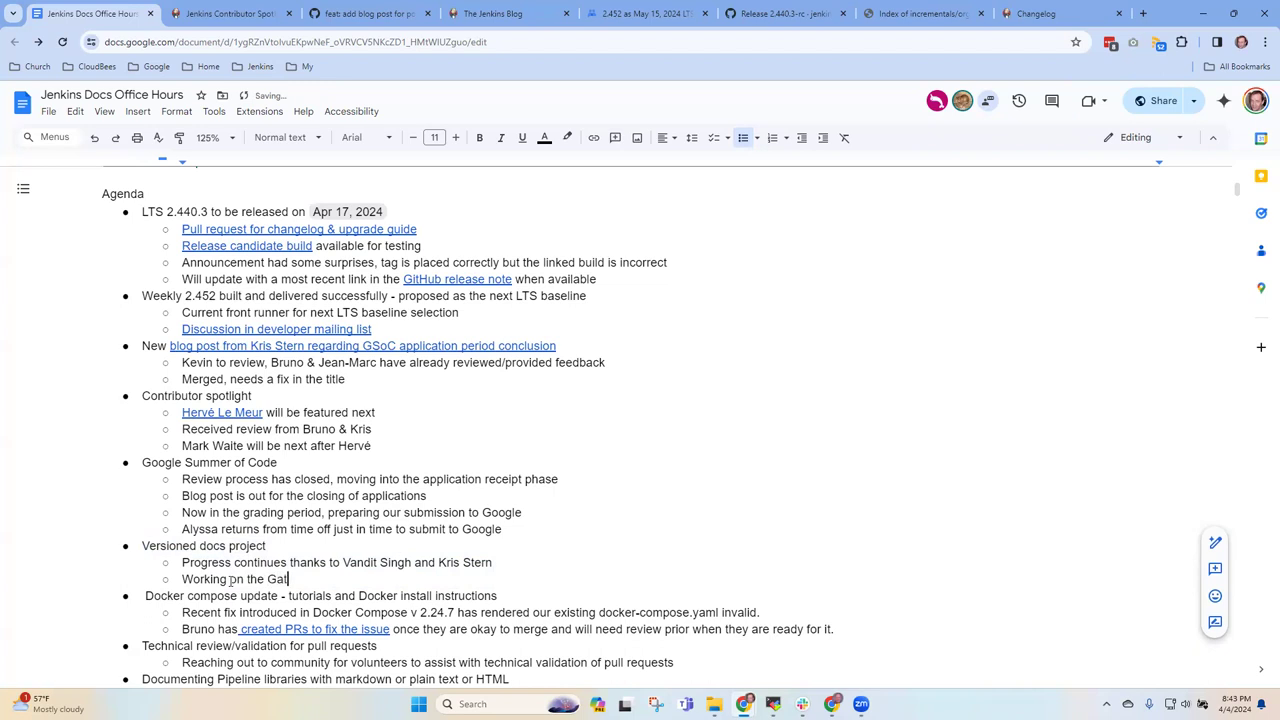
{"action": "type", "text": "sby site, waiting for"}
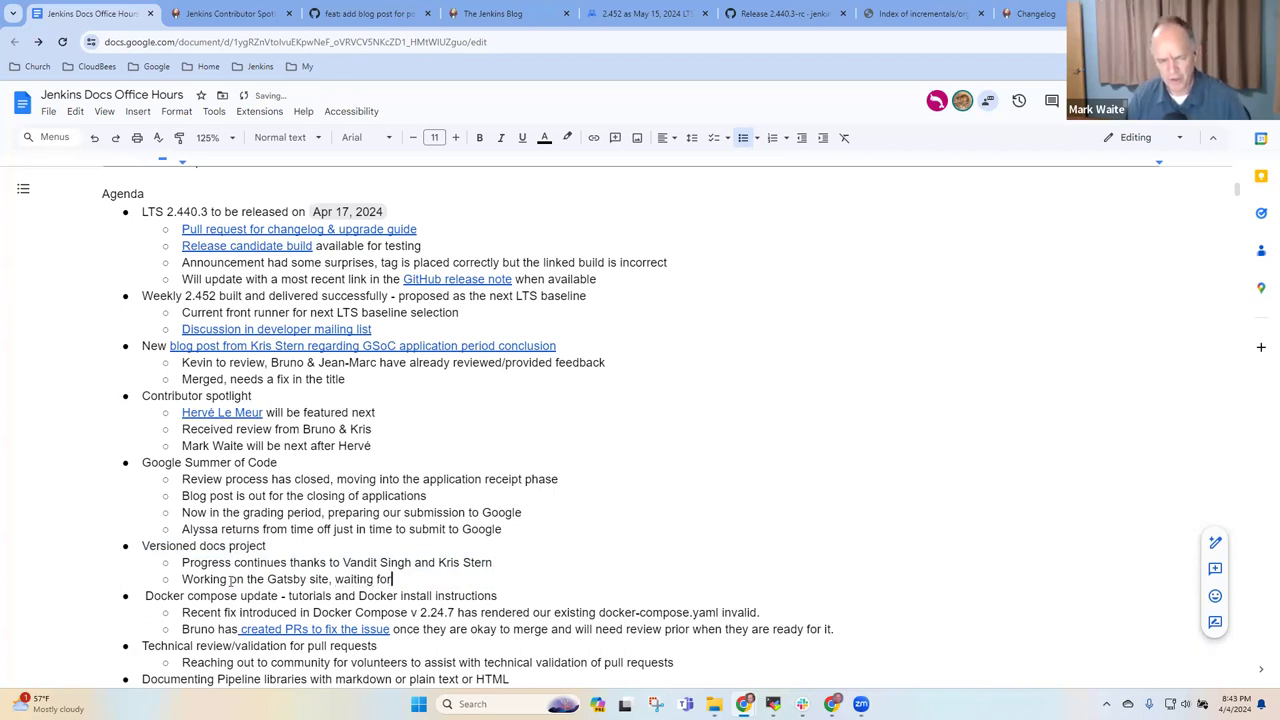
{"action": "type", "text": "new from the"}
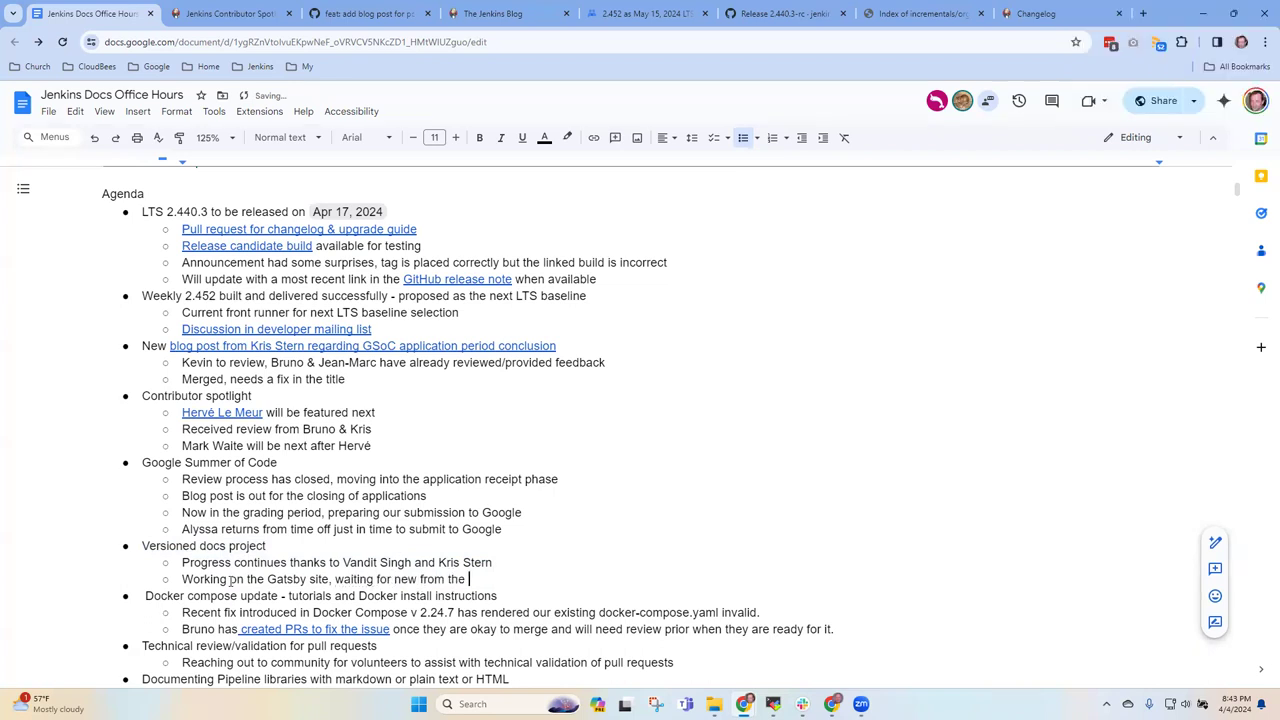
{"action": "type", "text": "infra team"}
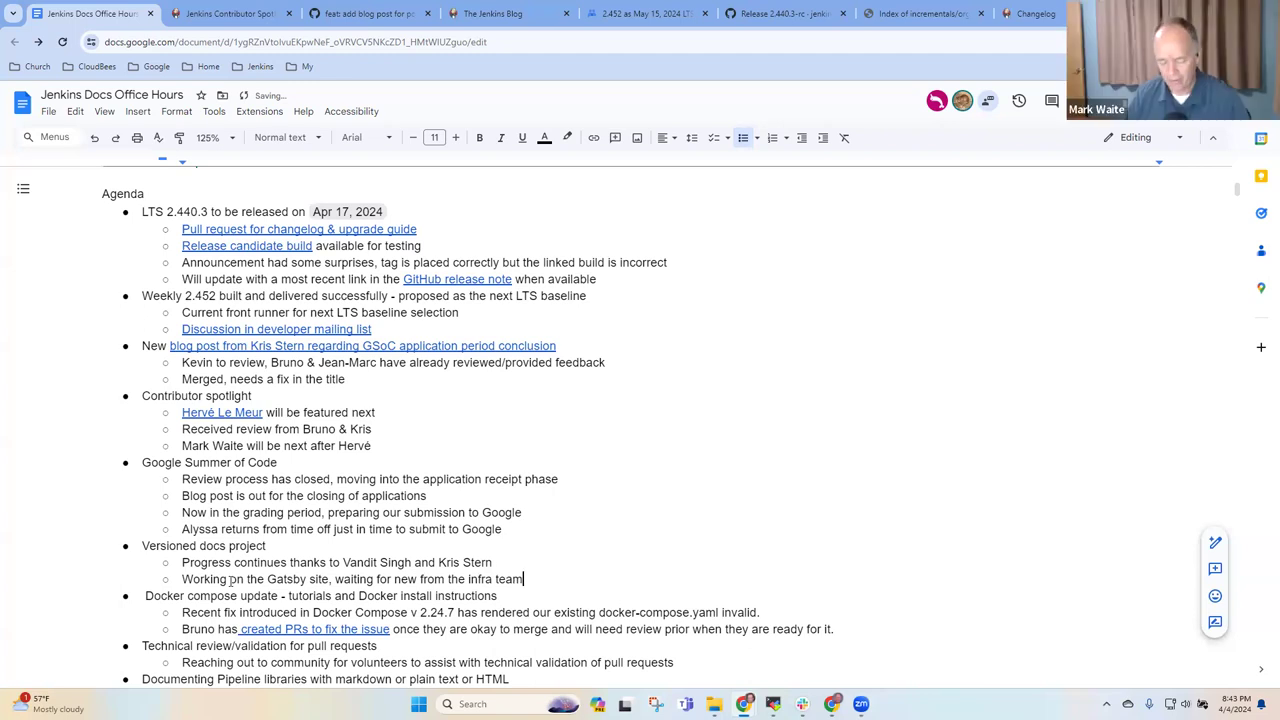
{"action": "type", "text": "on the final site"}
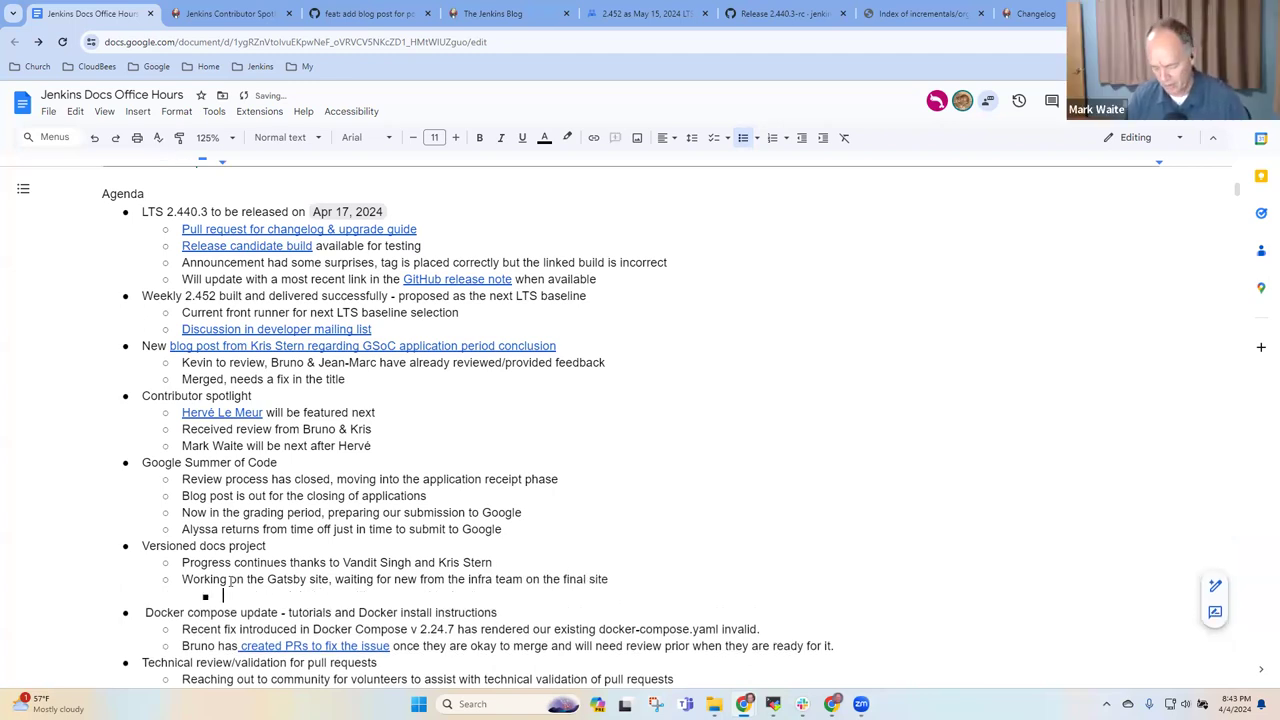
{"action": "type", "text": "Infra team i"}
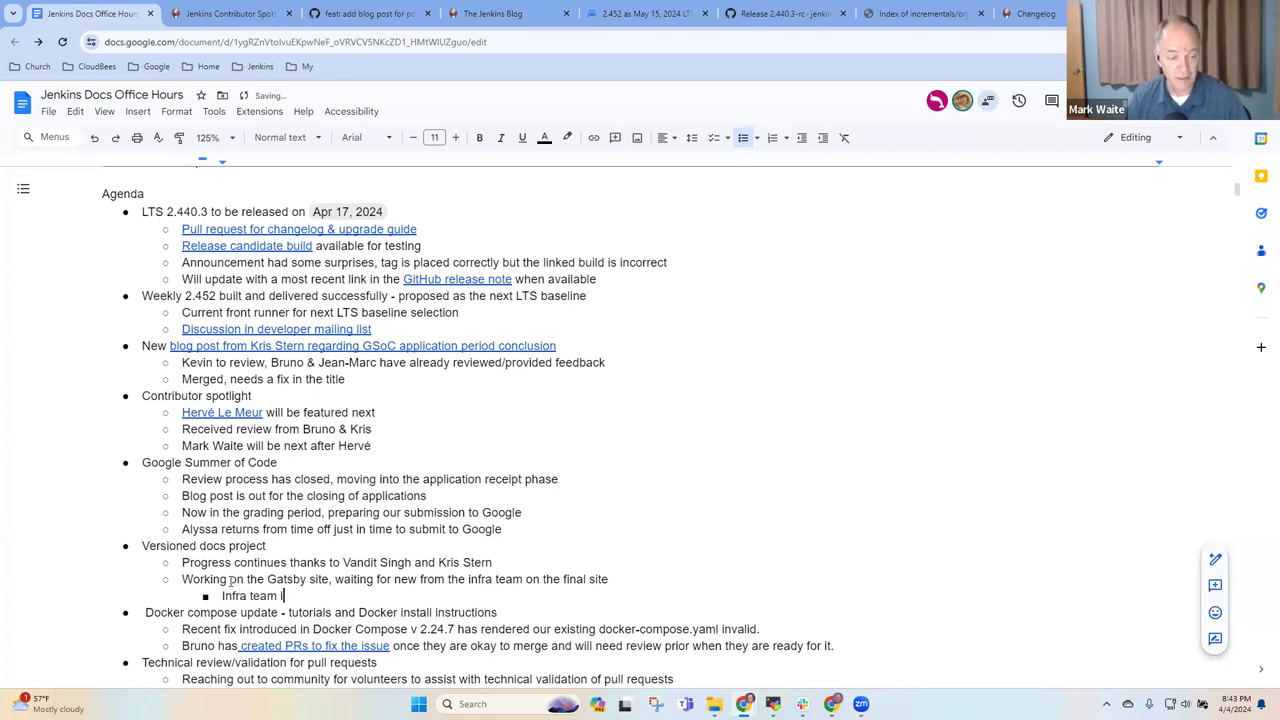
{"action": "type", "text": "is still loaded with keeping costs under contro"}
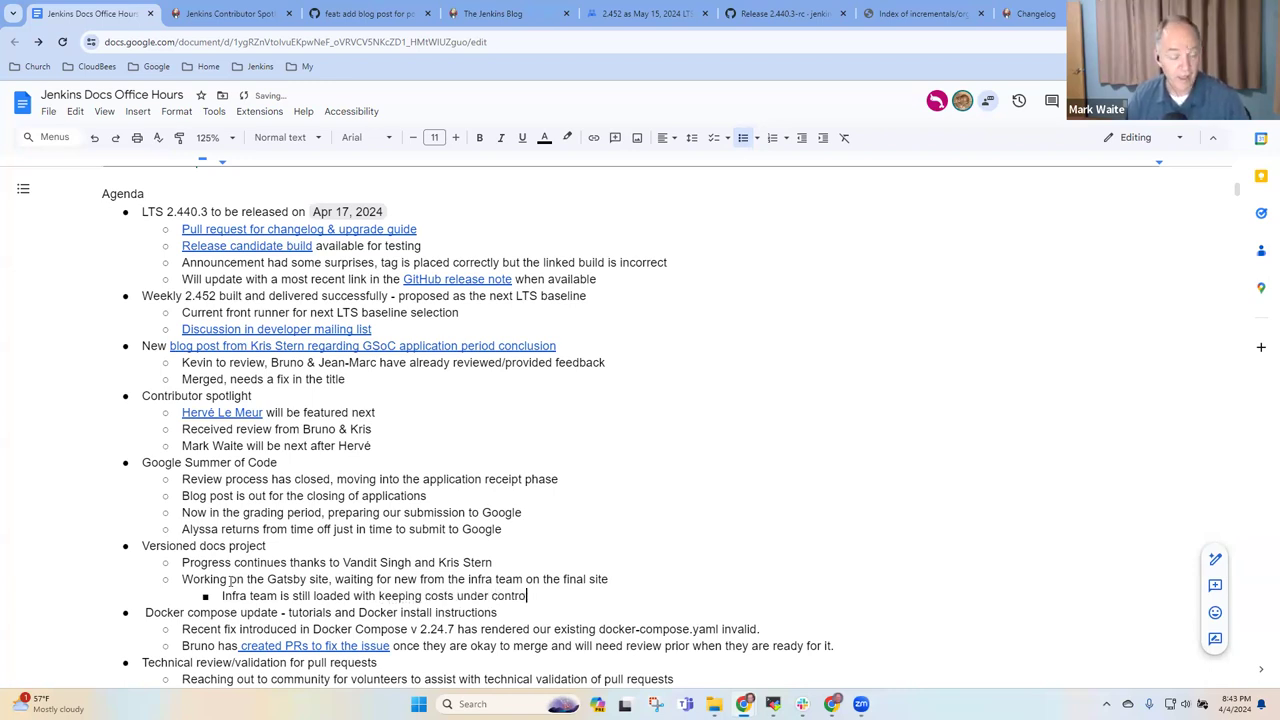
- Note the $60000 AWS donation, the infra change needed, and that Mark must submit the 2025 AWS donation application
{"action": "type", "text": "$"}
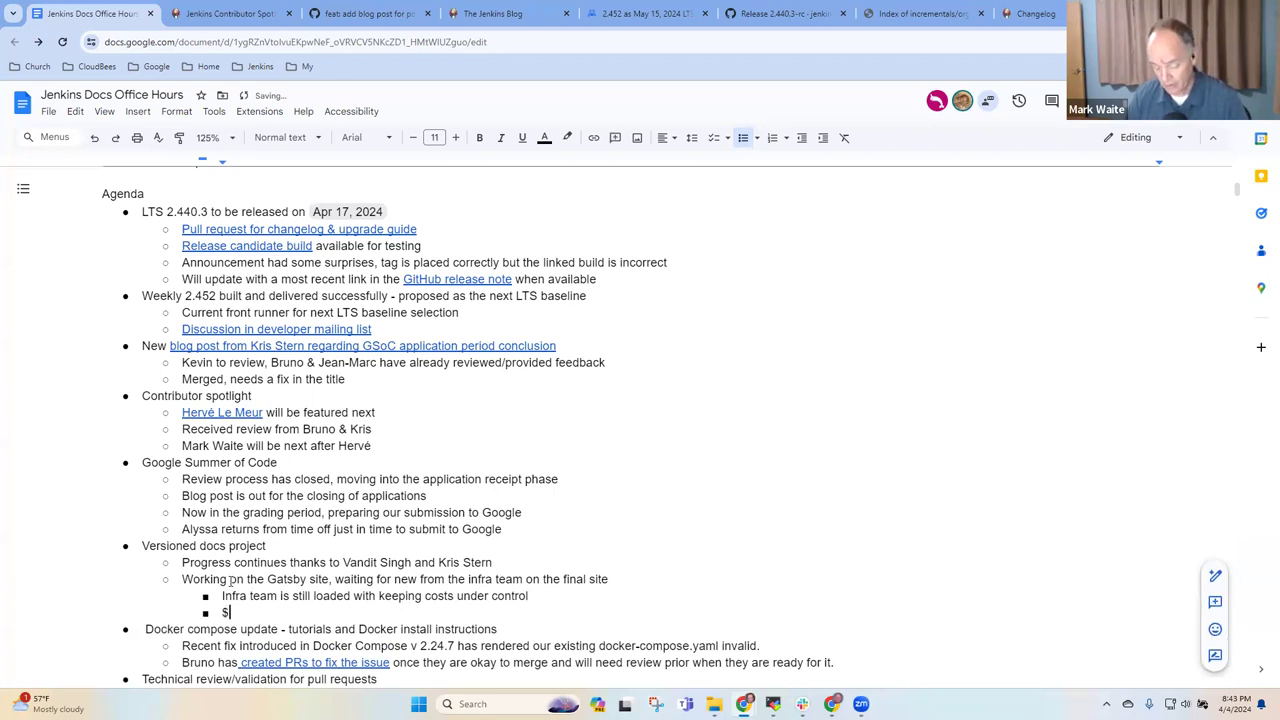
{"action": "type", "text": "60000 donation froim"}
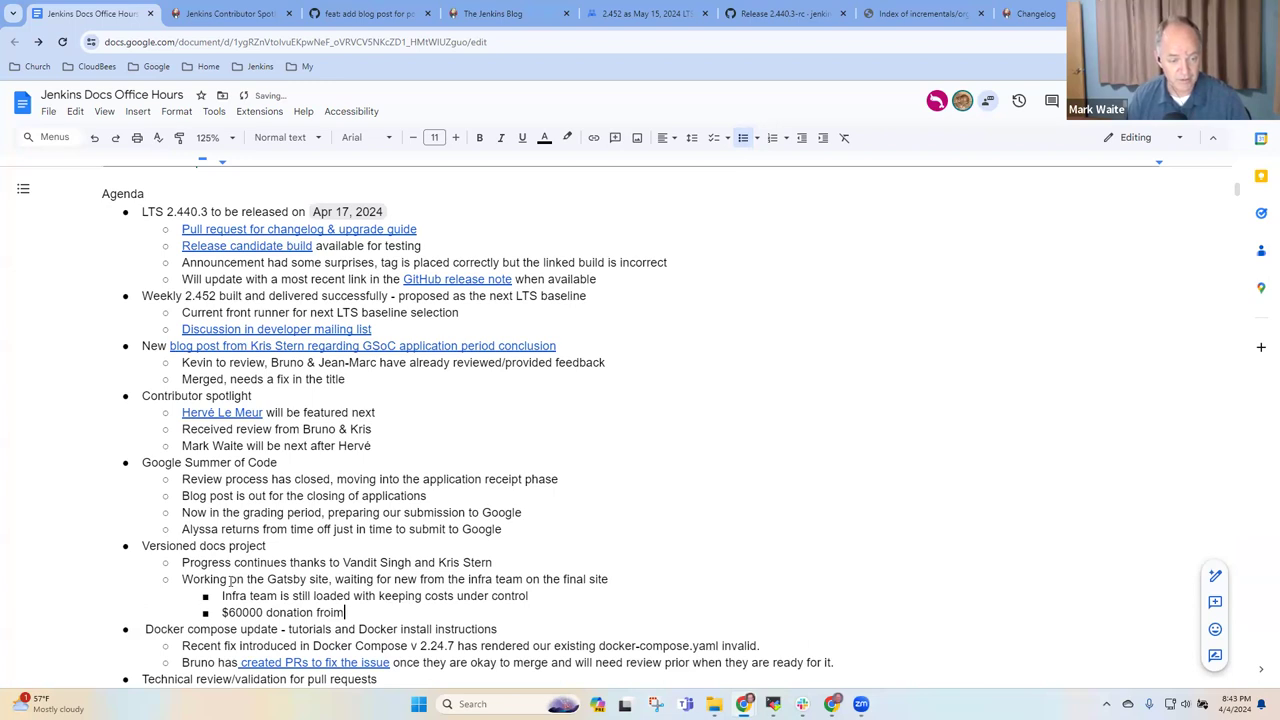
{"action": "type", "text": "AWS,"}
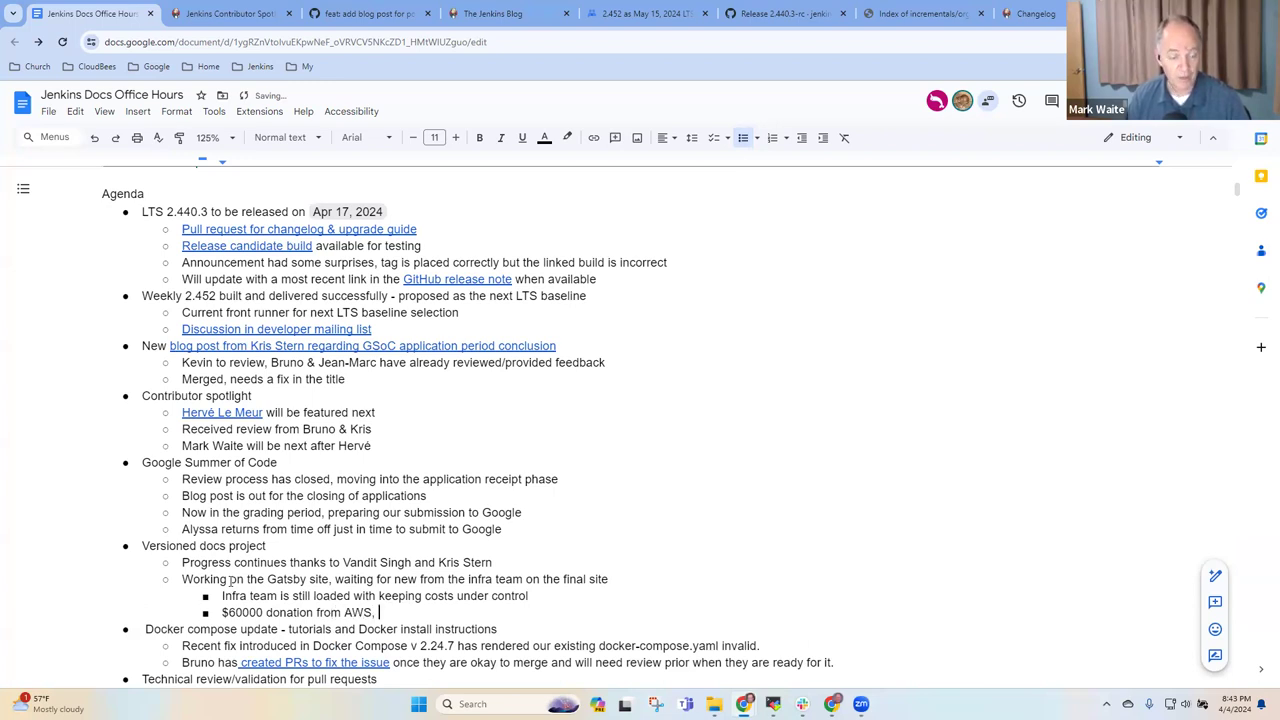
{"action": "type", "text": "need to ch"}
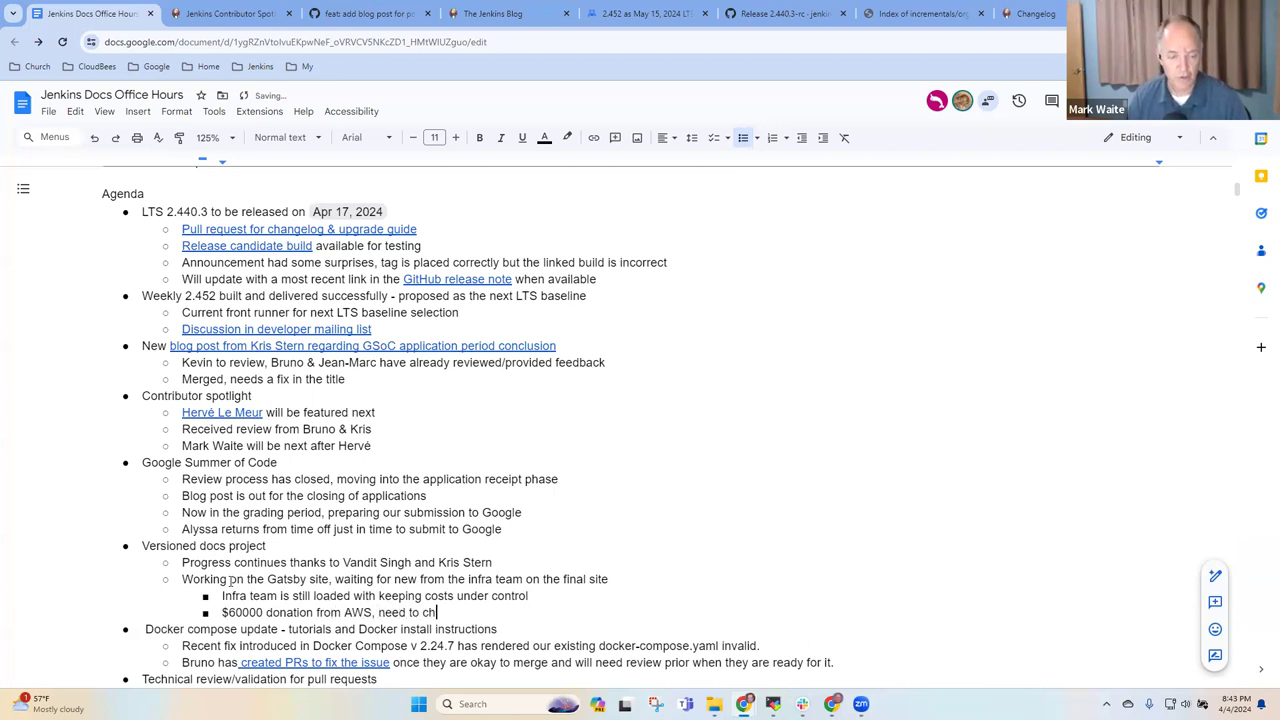
{"action": "type", "text": "ange infra to use it"}
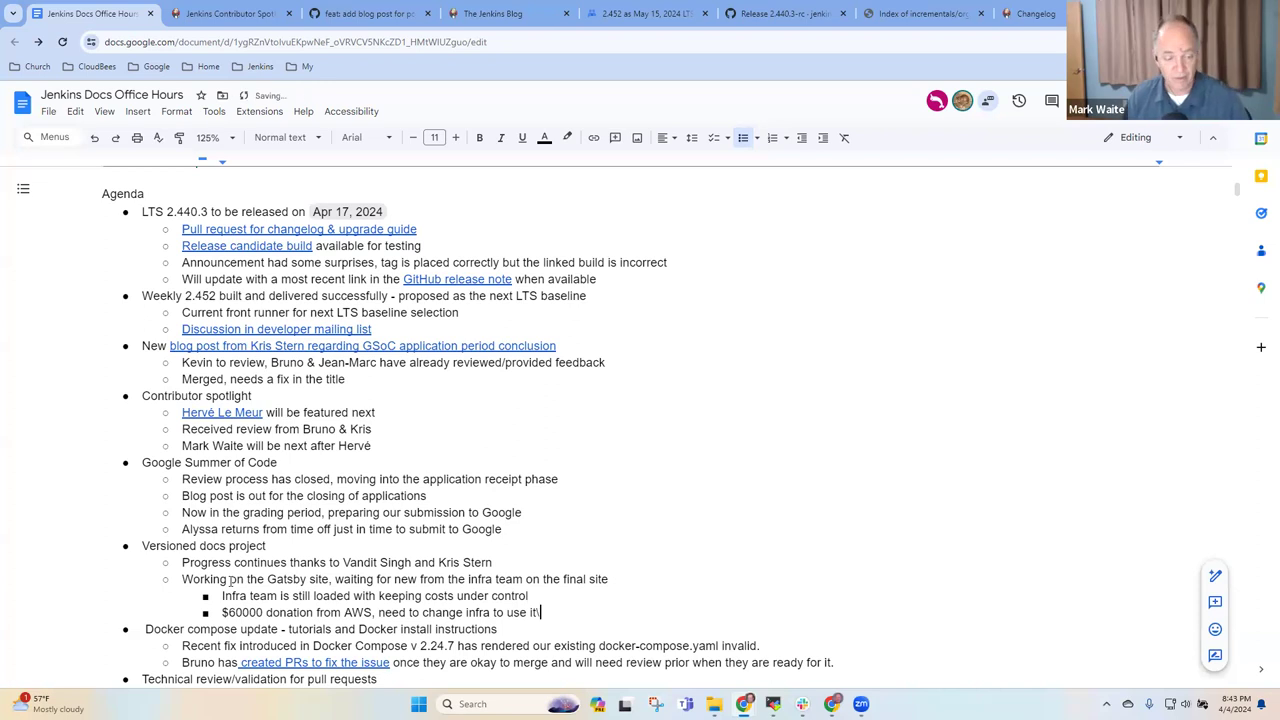
{"action": "type", "text": "Mark needs to s"}
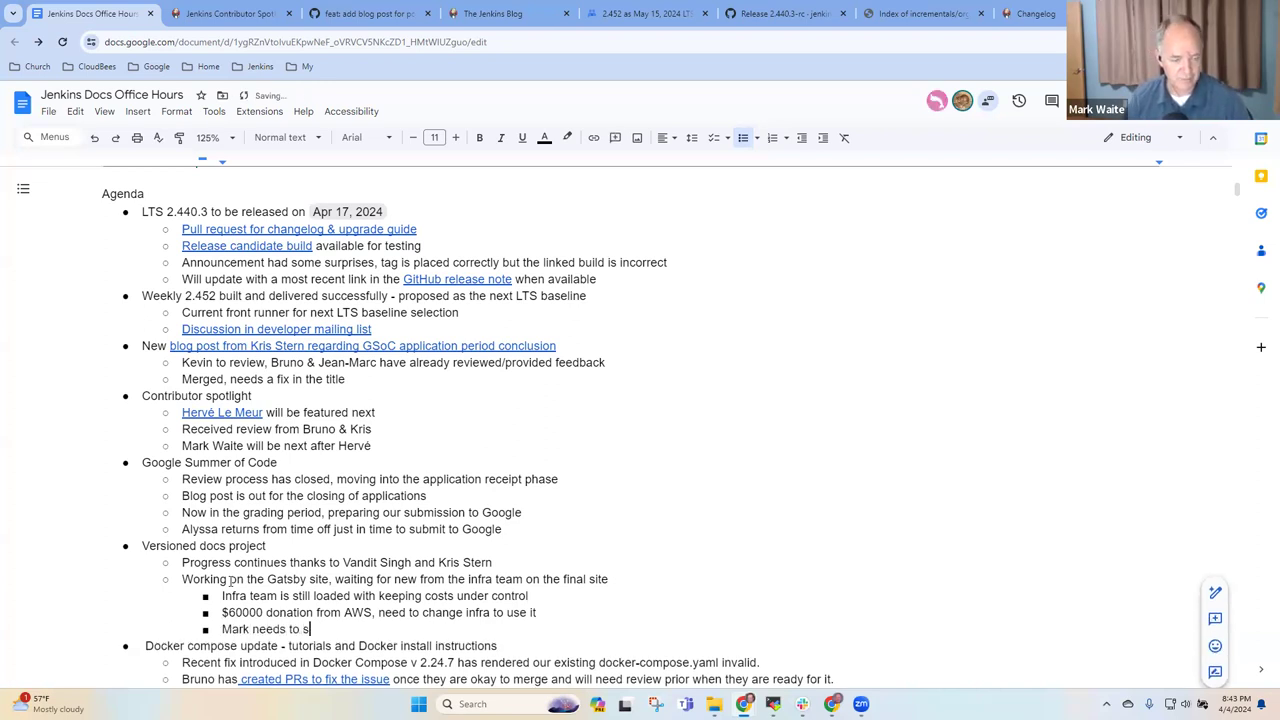
{"action": "type", "text": "ubmit the donation application for"}
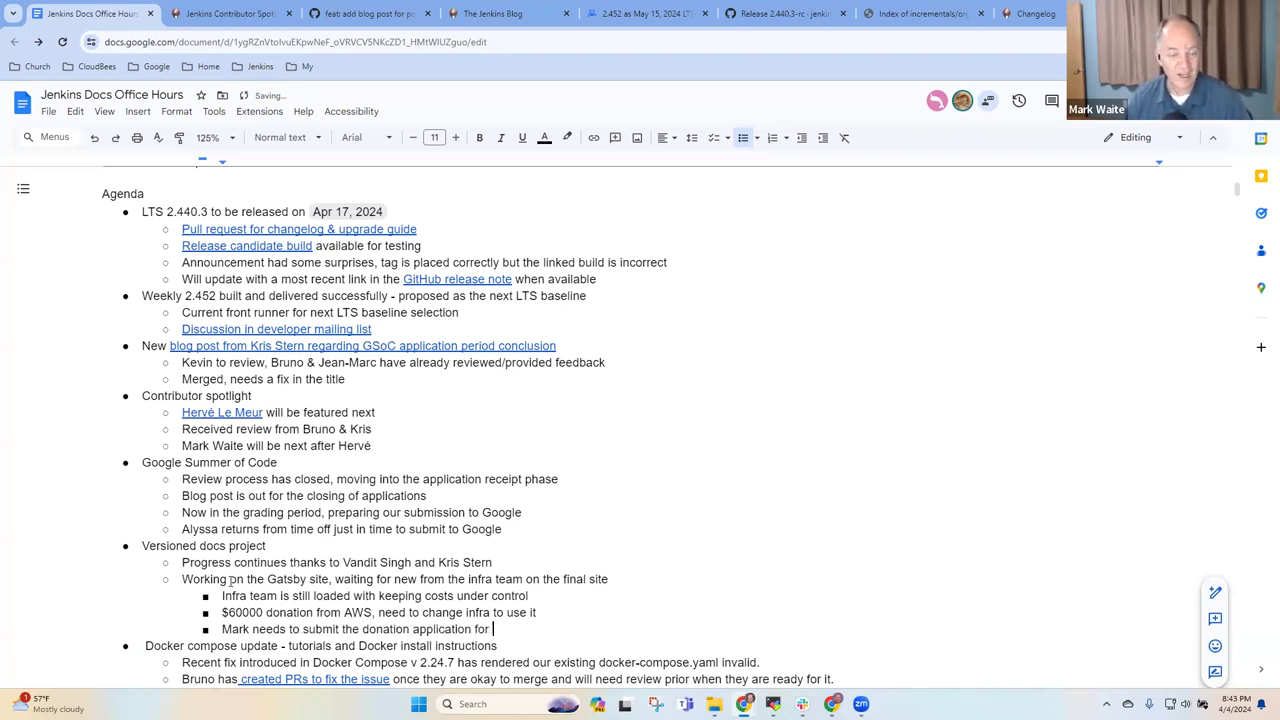
{"action": "type", "text": "2025"}
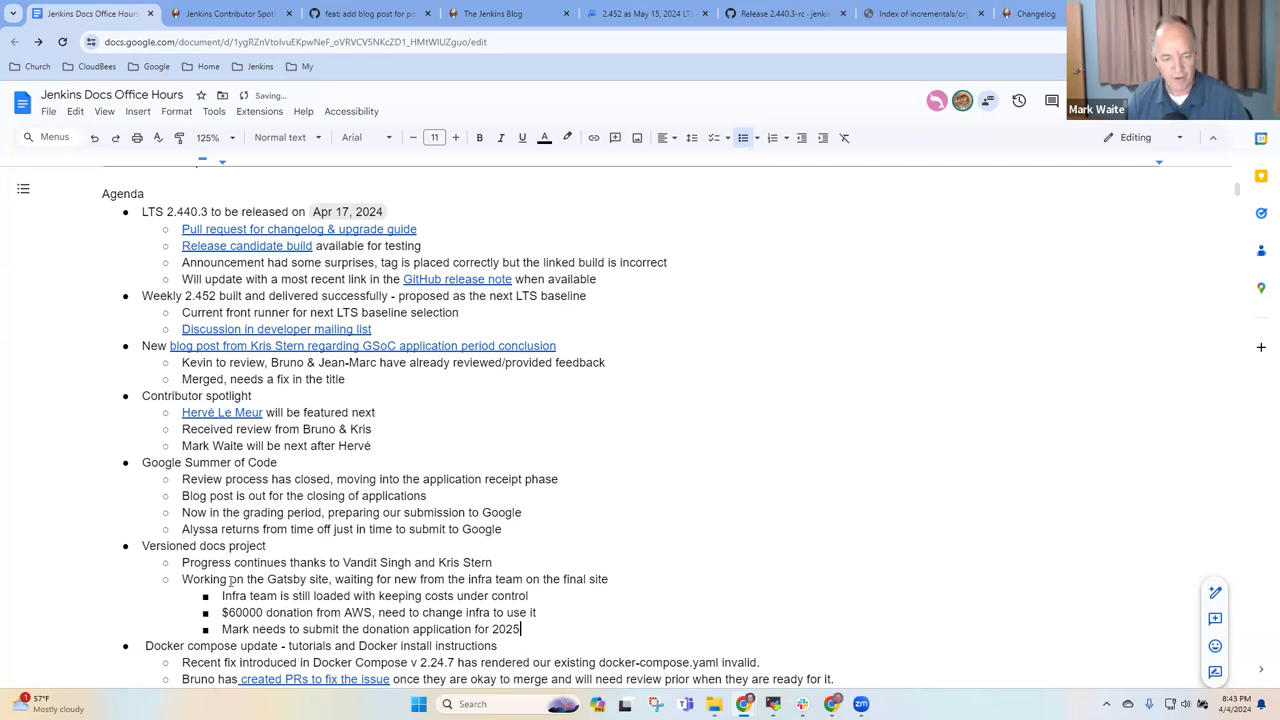
{"action": "type", "text": "AWS donation"}
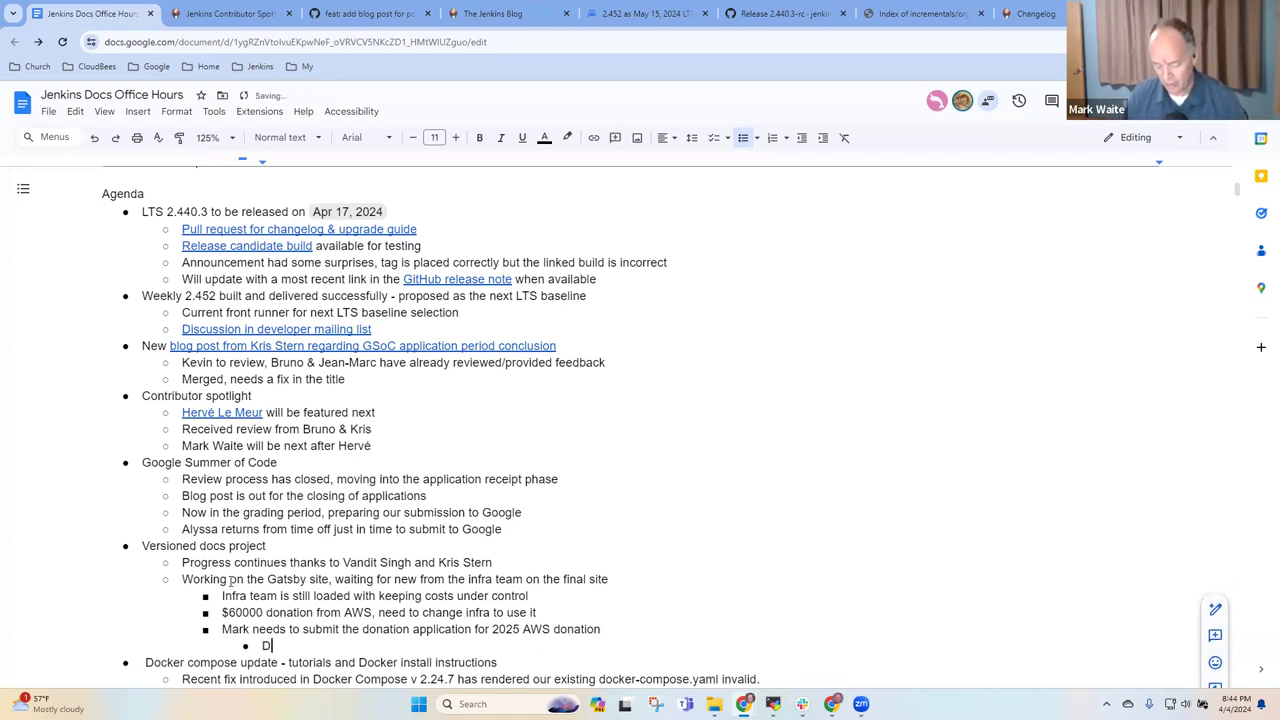
- Reword the last bullet to say donation recipients will be decided June 2024
{"action": "type", "text": "onations will b"}
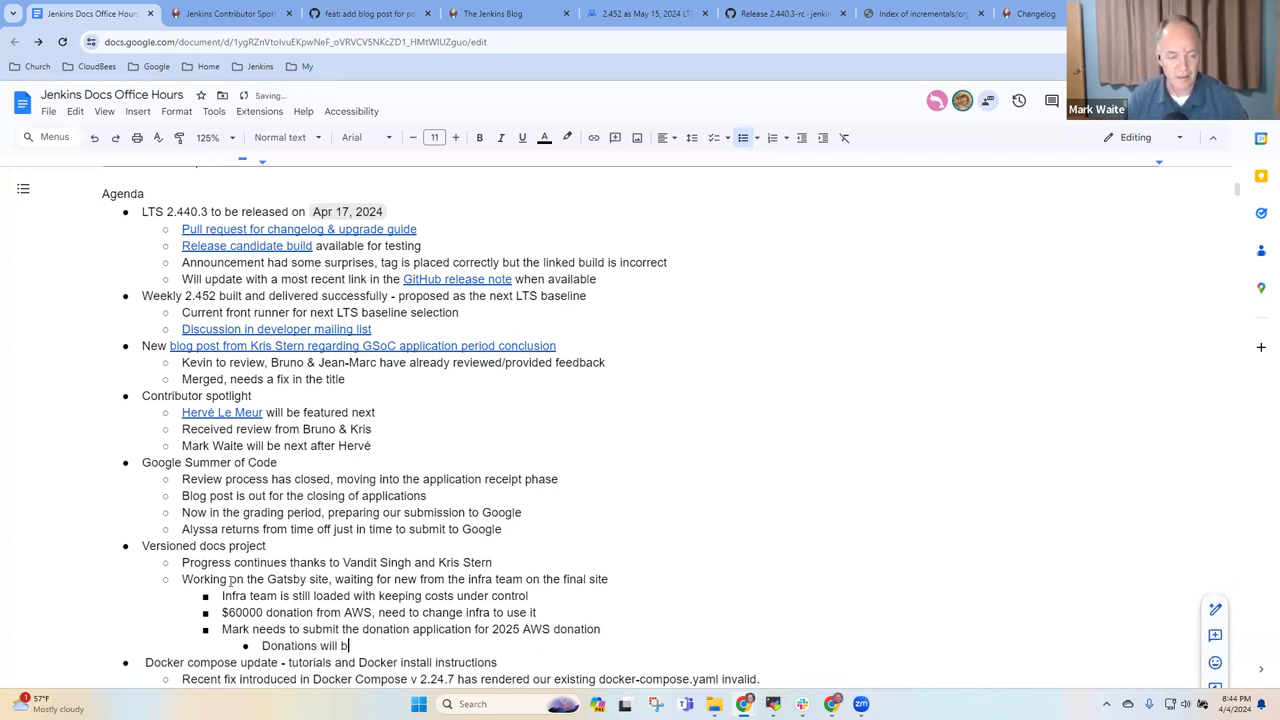
{"action": "key", "text": "Backspace"}
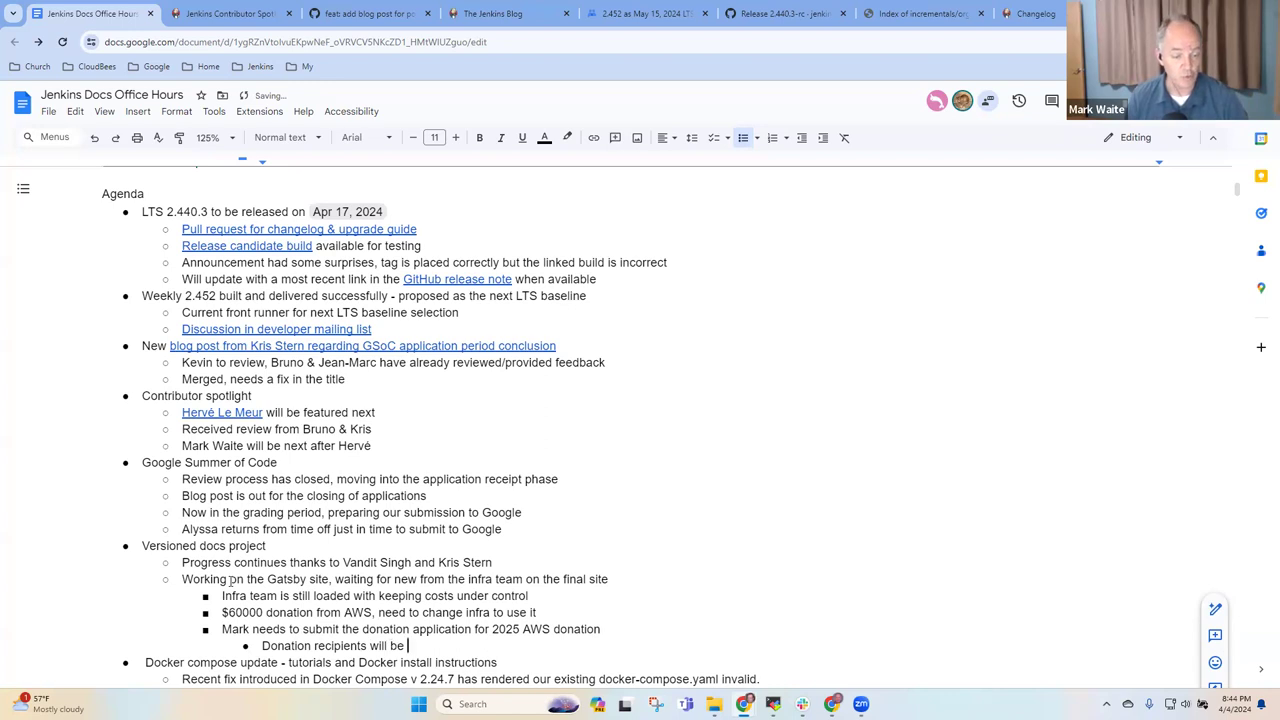
{"action": "type", "text": "decided in June 2"}
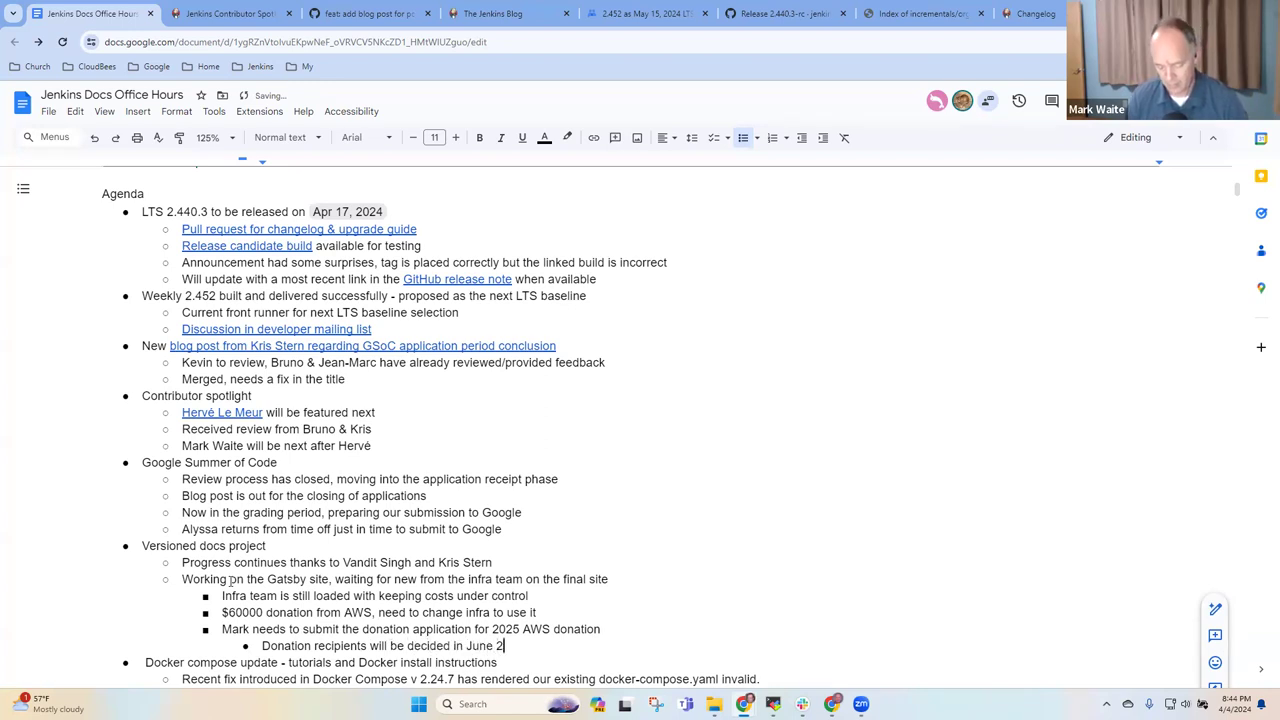
{"action": "type", "text": "024"}
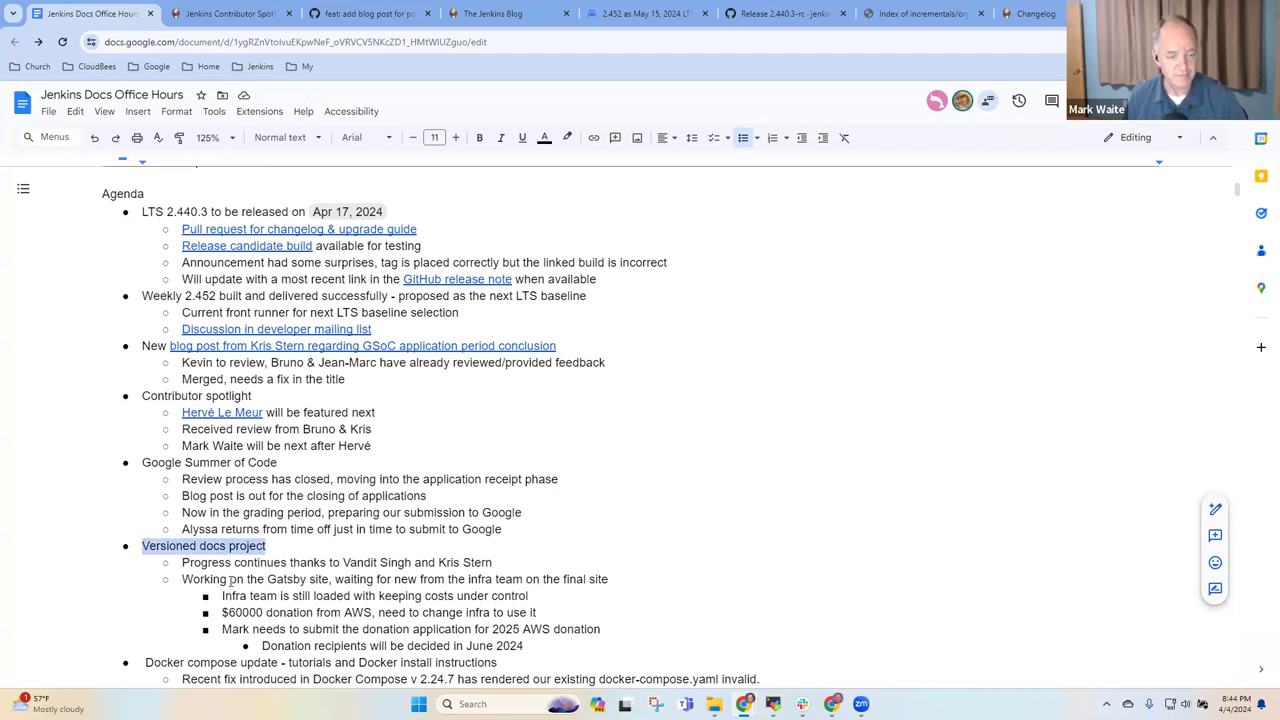
- Scroll down through the remaining agenda items below the versioned docs notes
{"action": "scroll", "scroll_direction": "down", "scroll_amount": 3}
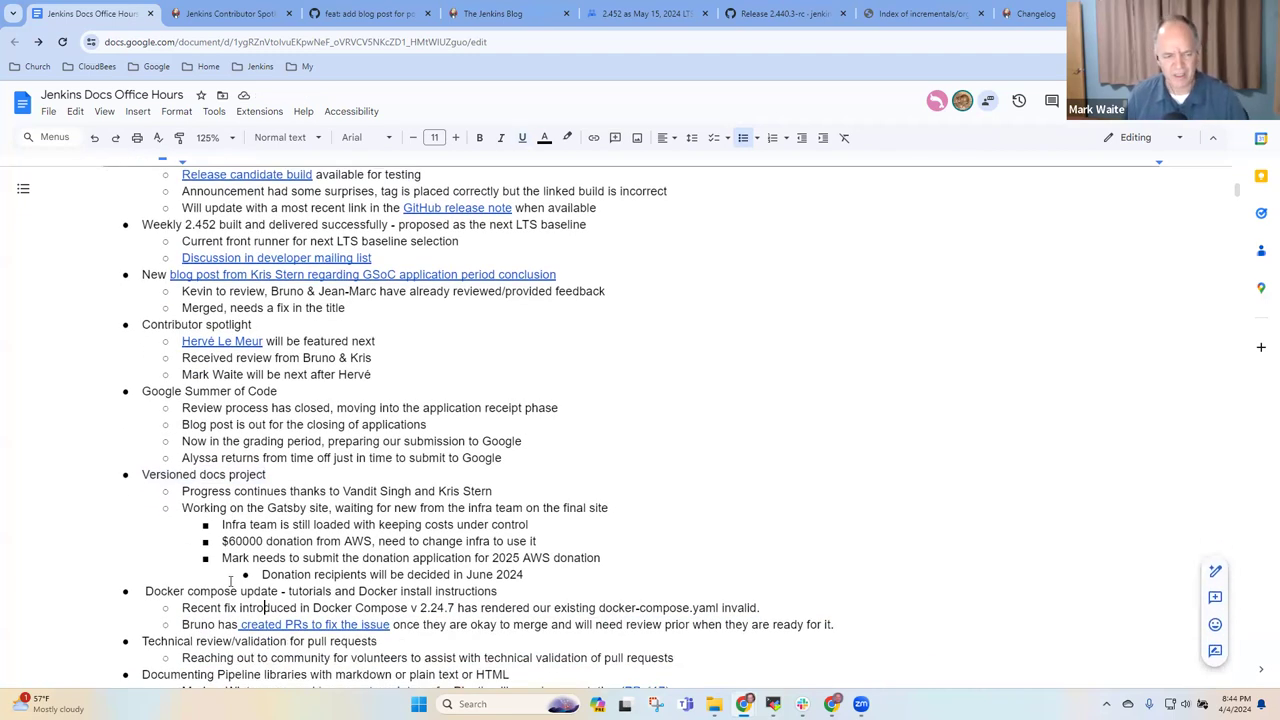
{"action": "scroll", "scroll_direction": "down", "scroll_amount": 3}
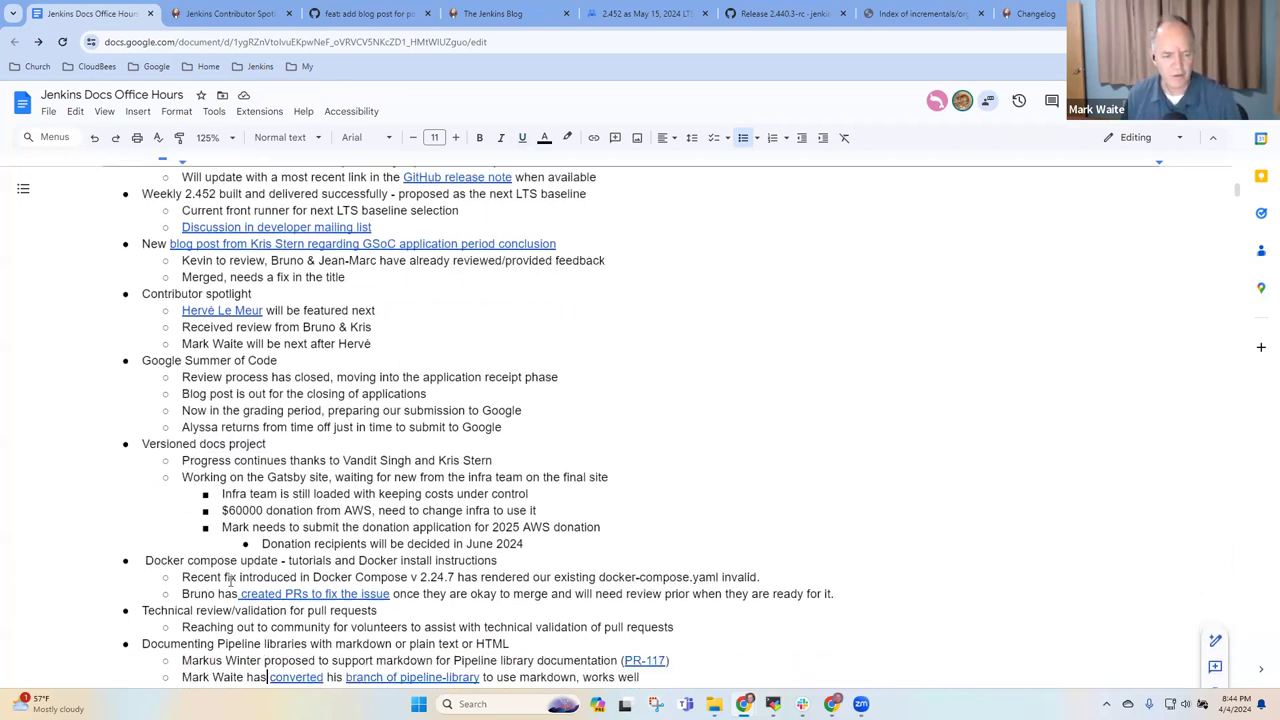
{"action": "scroll", "scroll_direction": "down", "scroll_amount": 3}
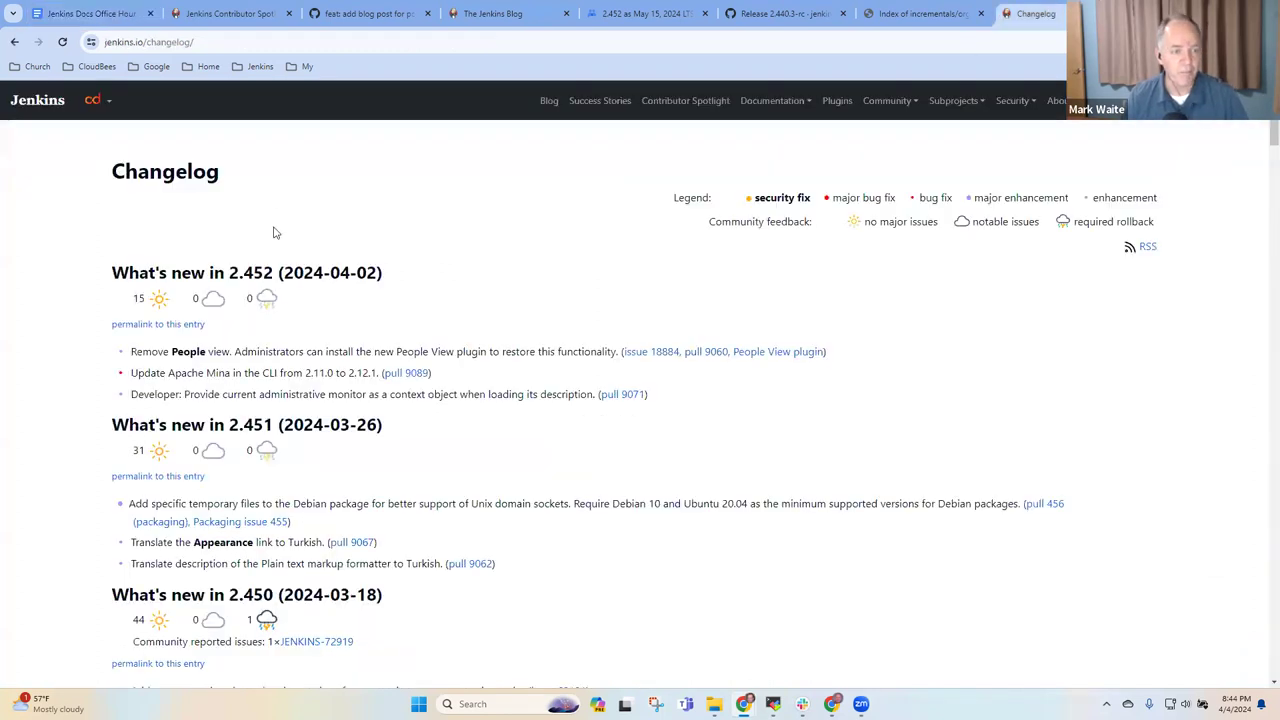
- From the Jenkins bookmarks, reach Documentation > Tutorials and open 'Build a Java app with Maven'
{"action": "left_click", "coordinate": [260, 66]}
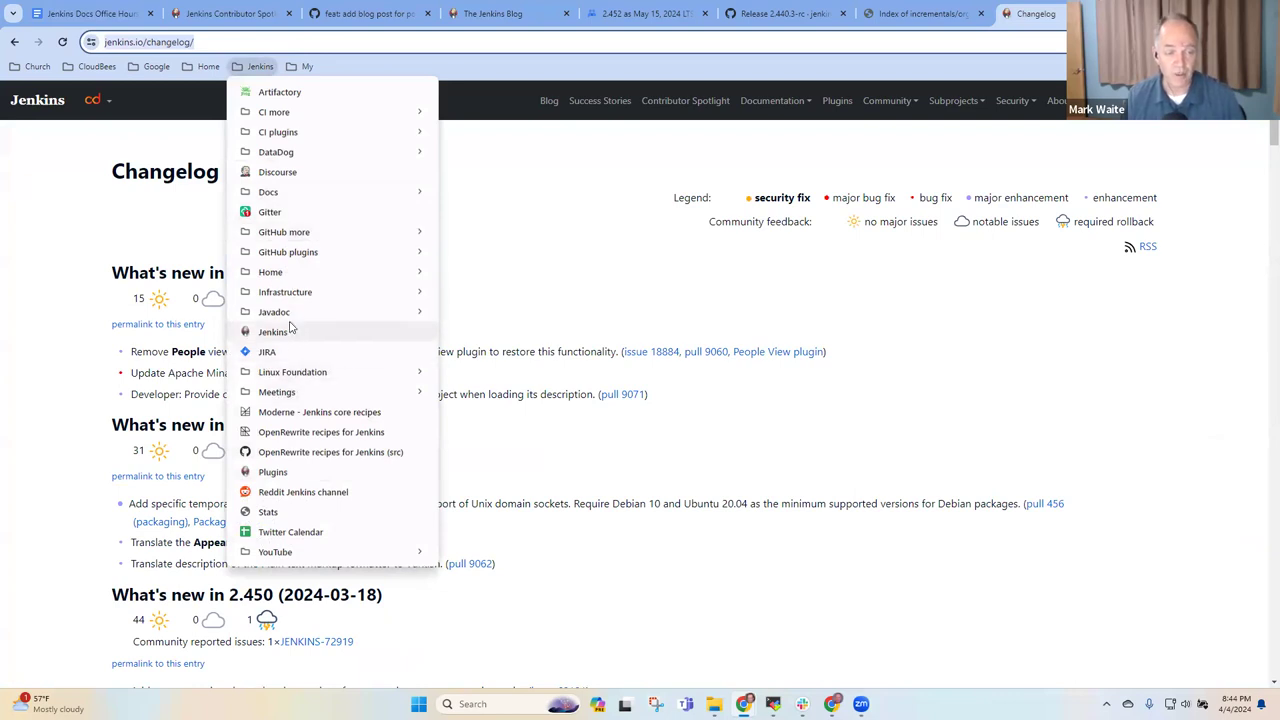
{"action": "left_click", "coordinate": [272, 332]}
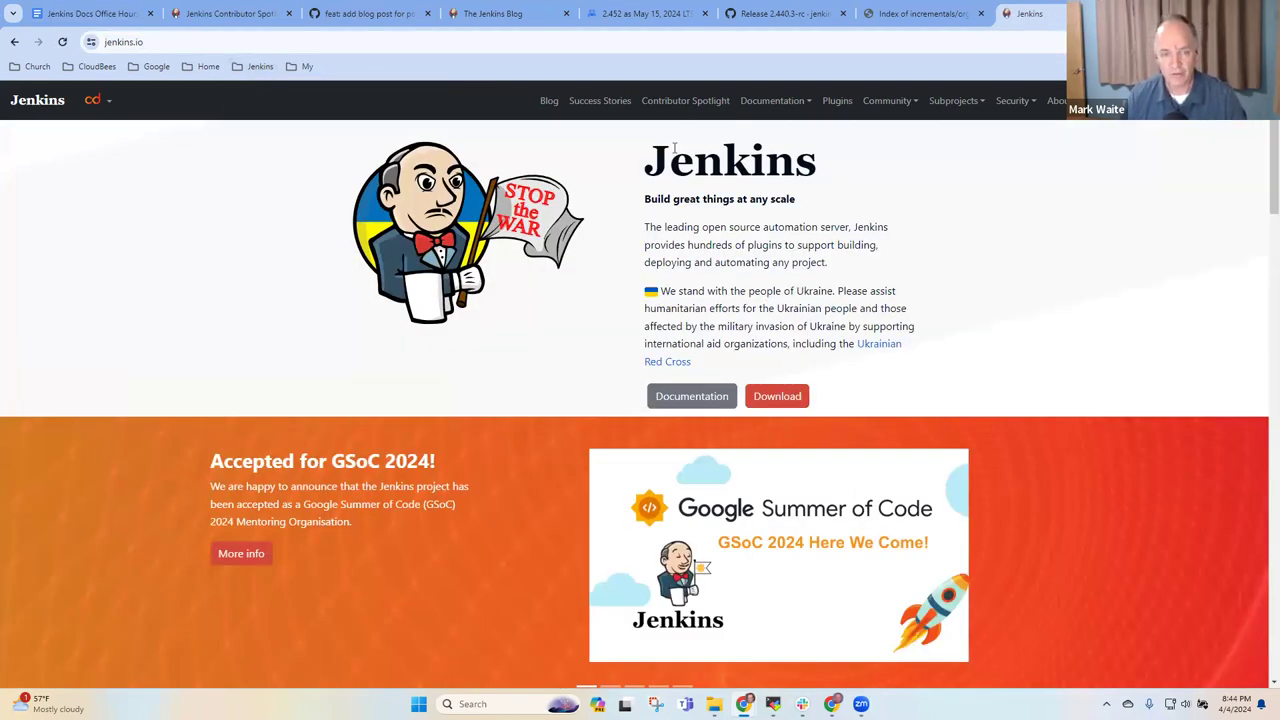
{"action": "mouse_move", "coordinate": [576, 98]}
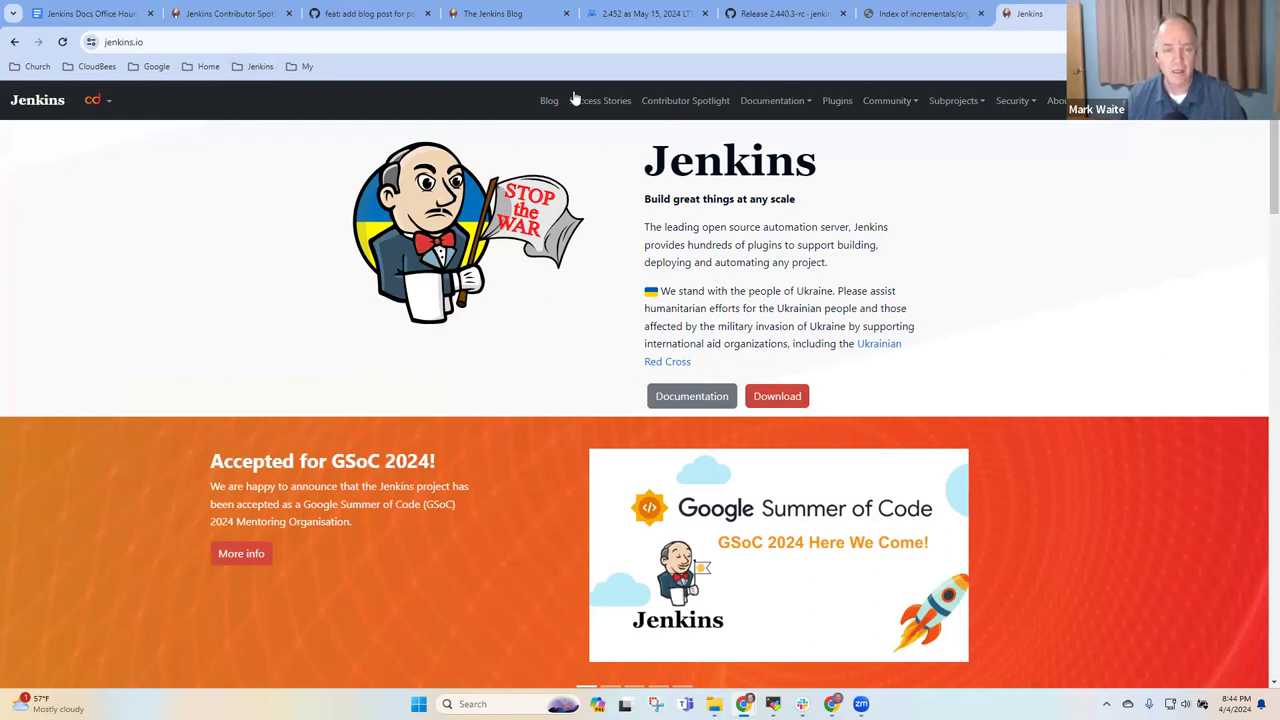
{"action": "left_click", "coordinate": [772, 100]}
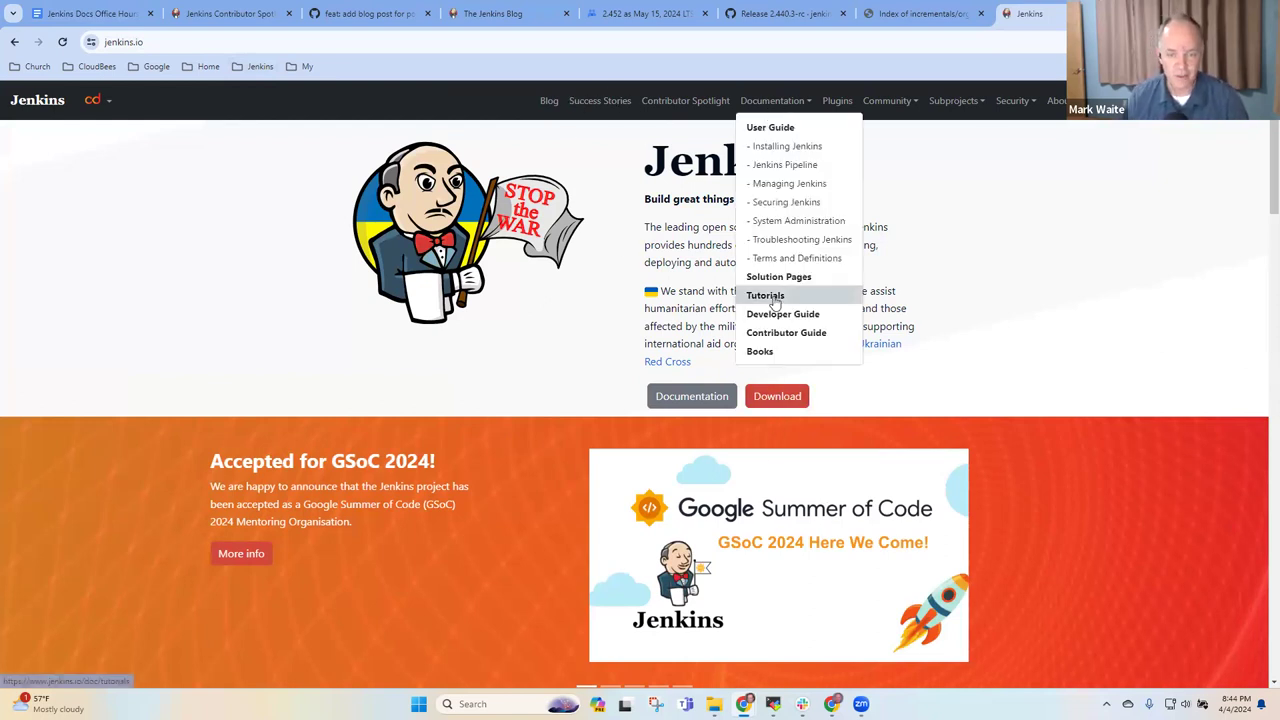
{"action": "left_click", "coordinate": [764, 296]}
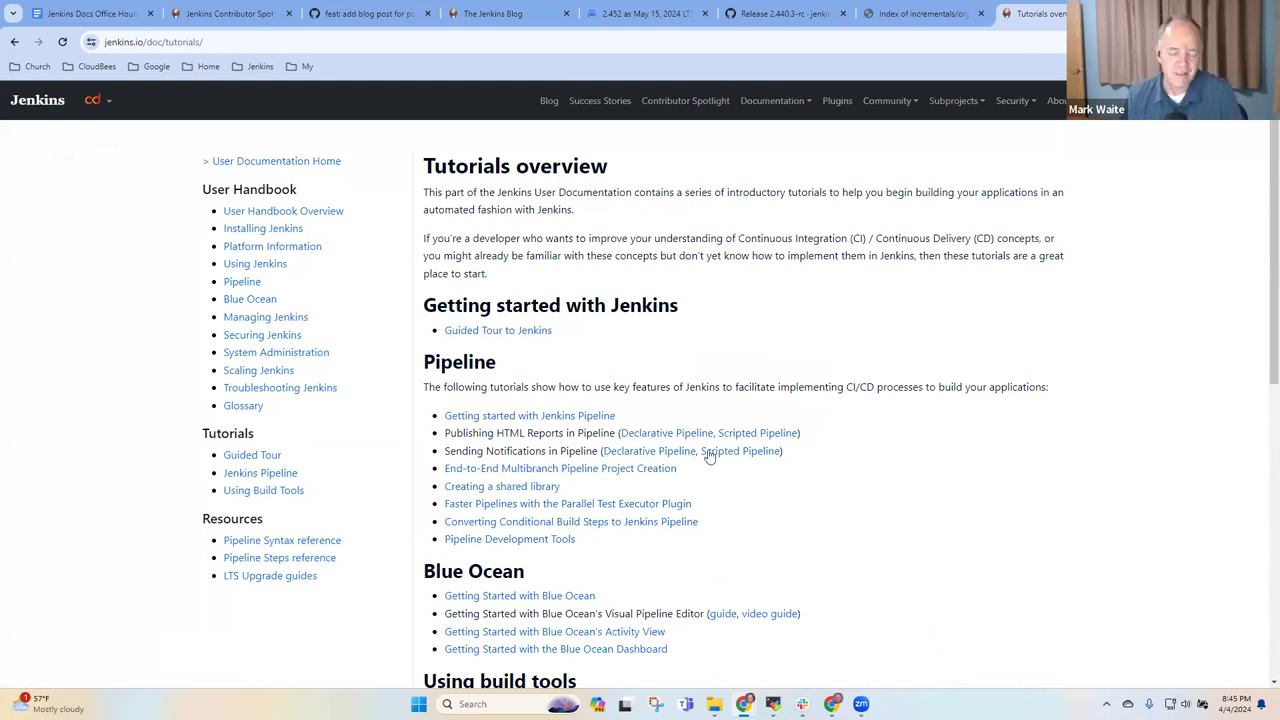
{"action": "scroll", "scroll_direction": "down", "scroll_amount": 3}
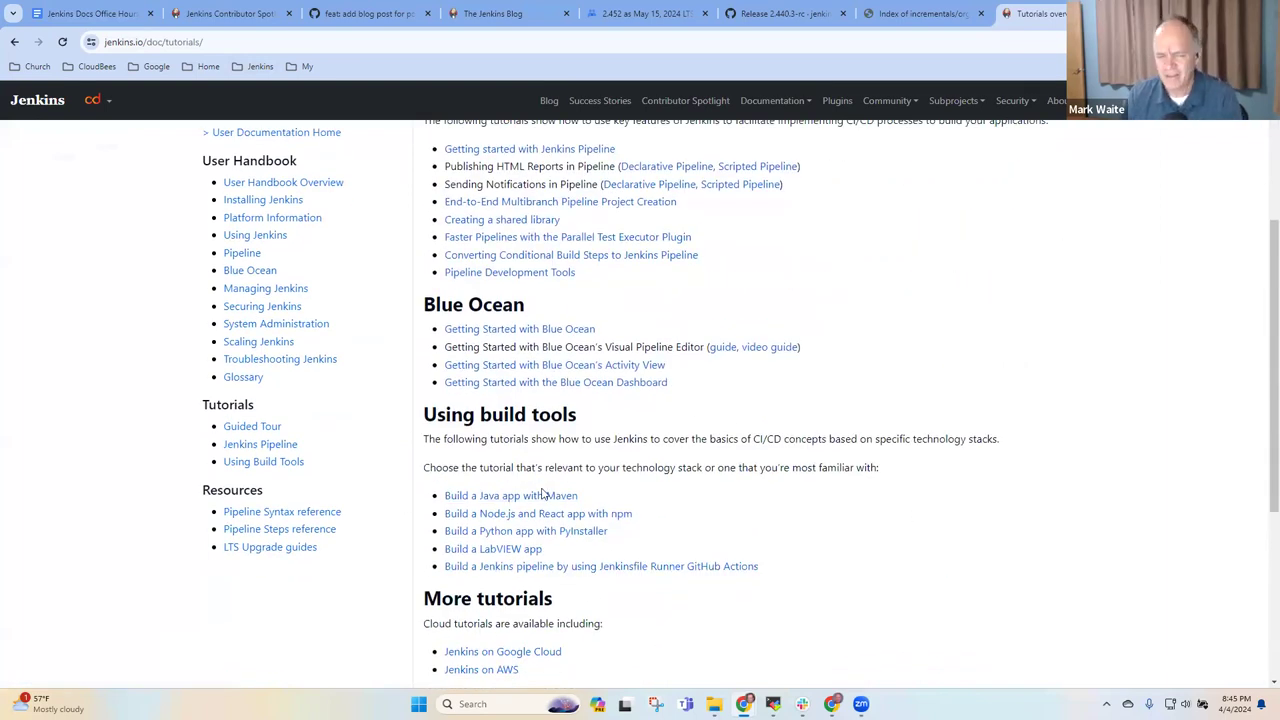
{"action": "left_click", "coordinate": [510, 496]}
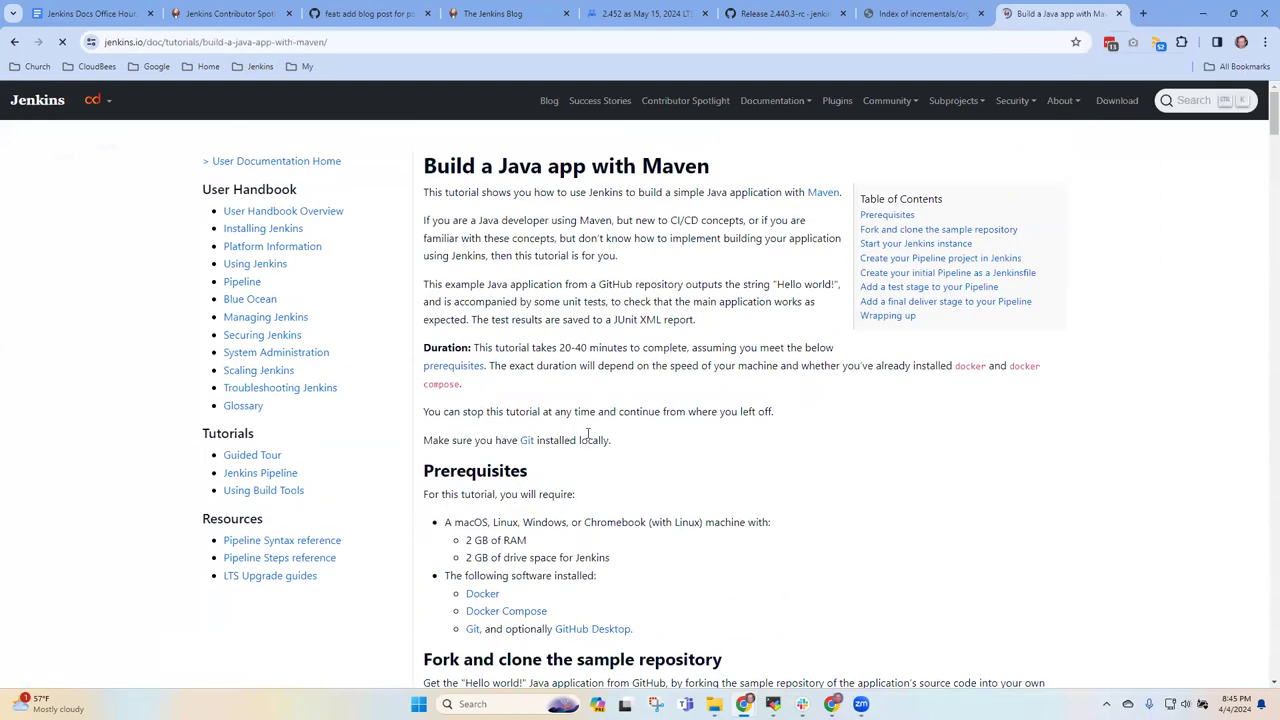
{"action": "scroll", "scroll_direction": "down", "scroll_amount": 3}
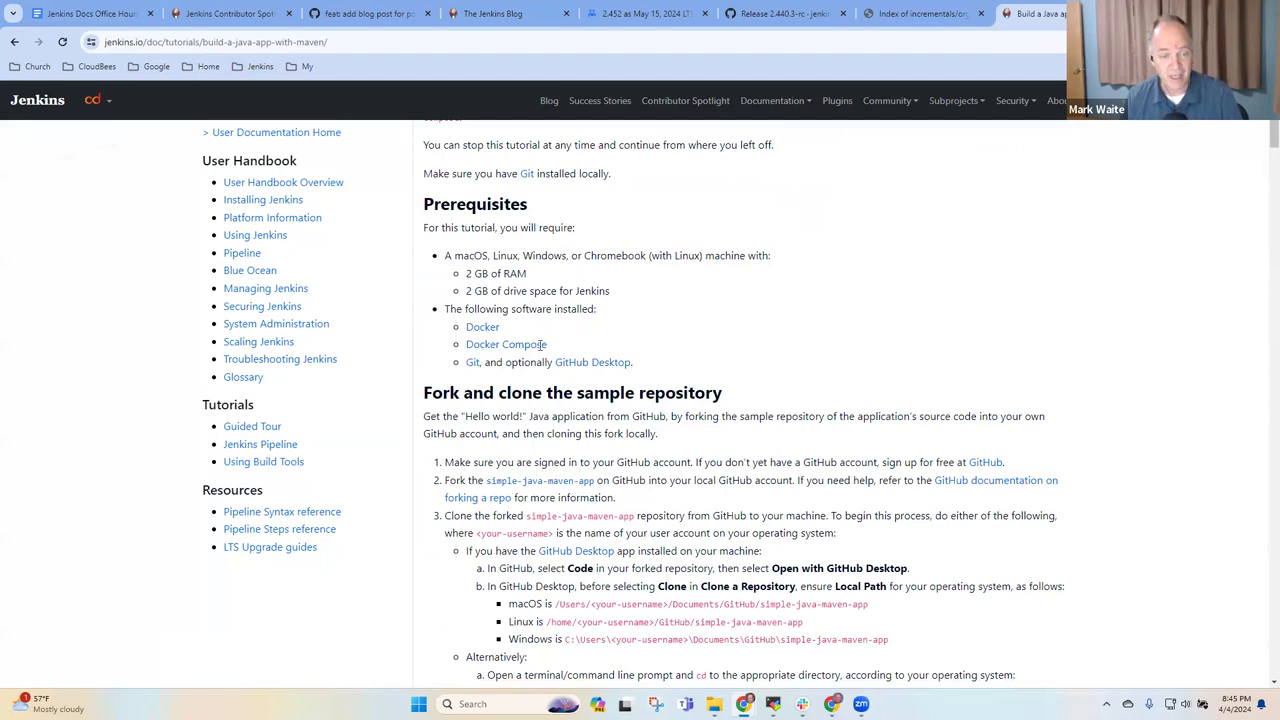
{"action": "double_click", "coordinate": [506, 344]}
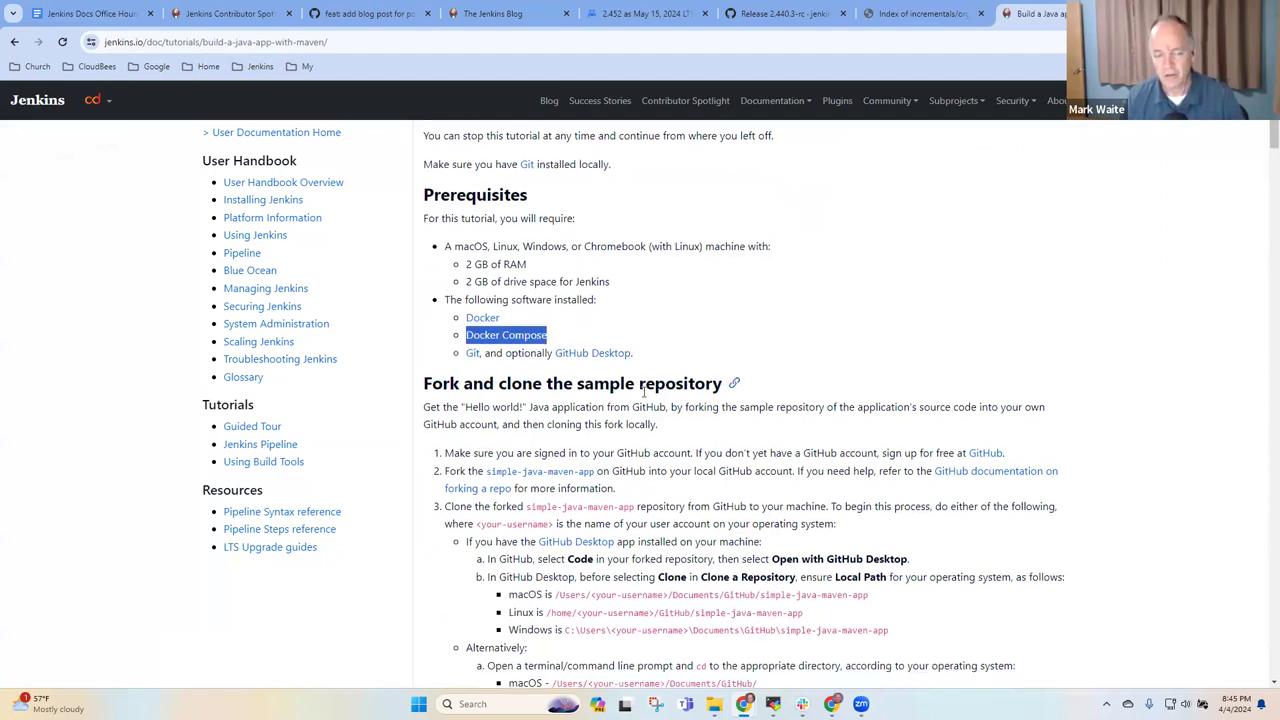
{"action": "scroll", "scroll_direction": "down", "scroll_amount": 3}
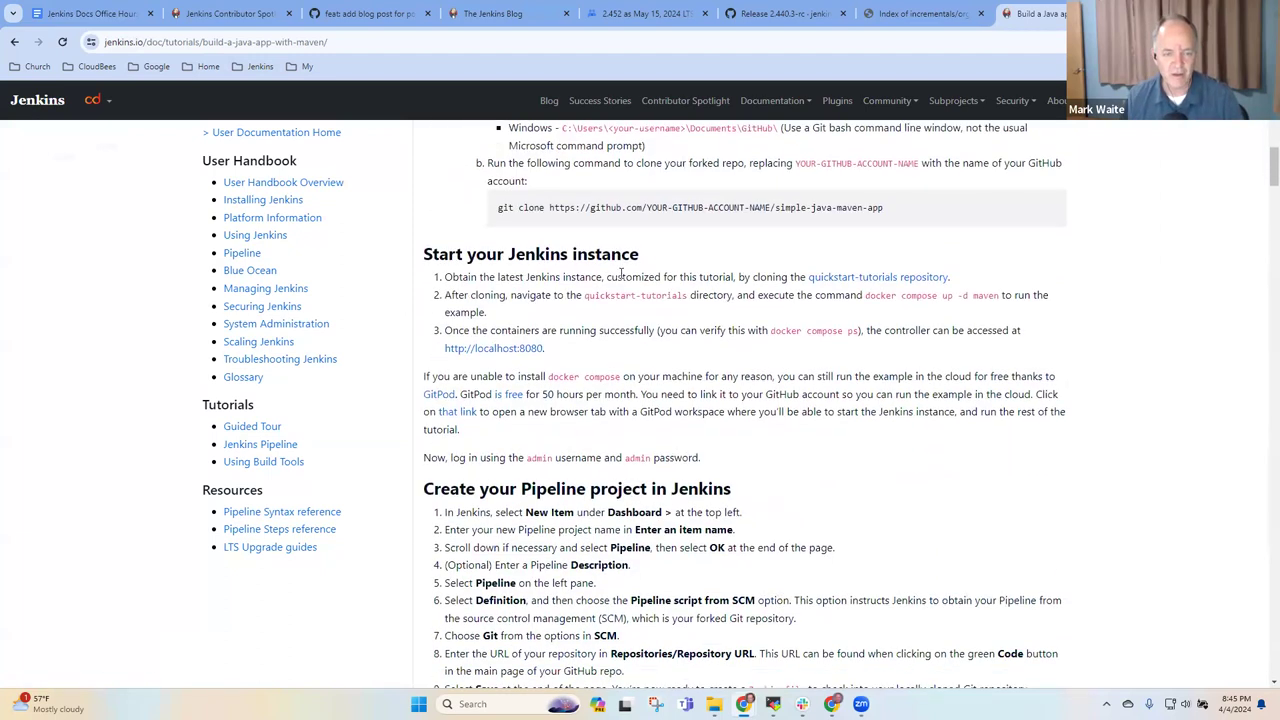
{"action": "scroll", "scroll_direction": "up", "scroll_amount": 3}
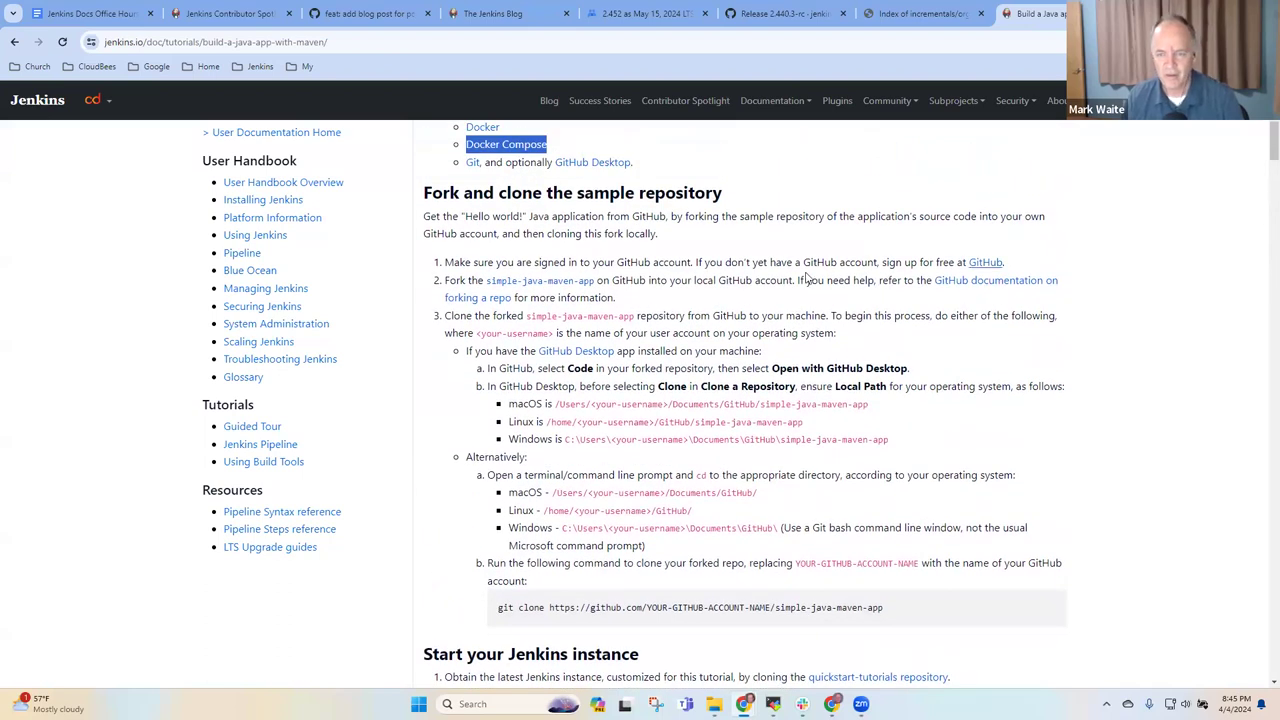
{"action": "mouse_move", "coordinate": [976, 310]}
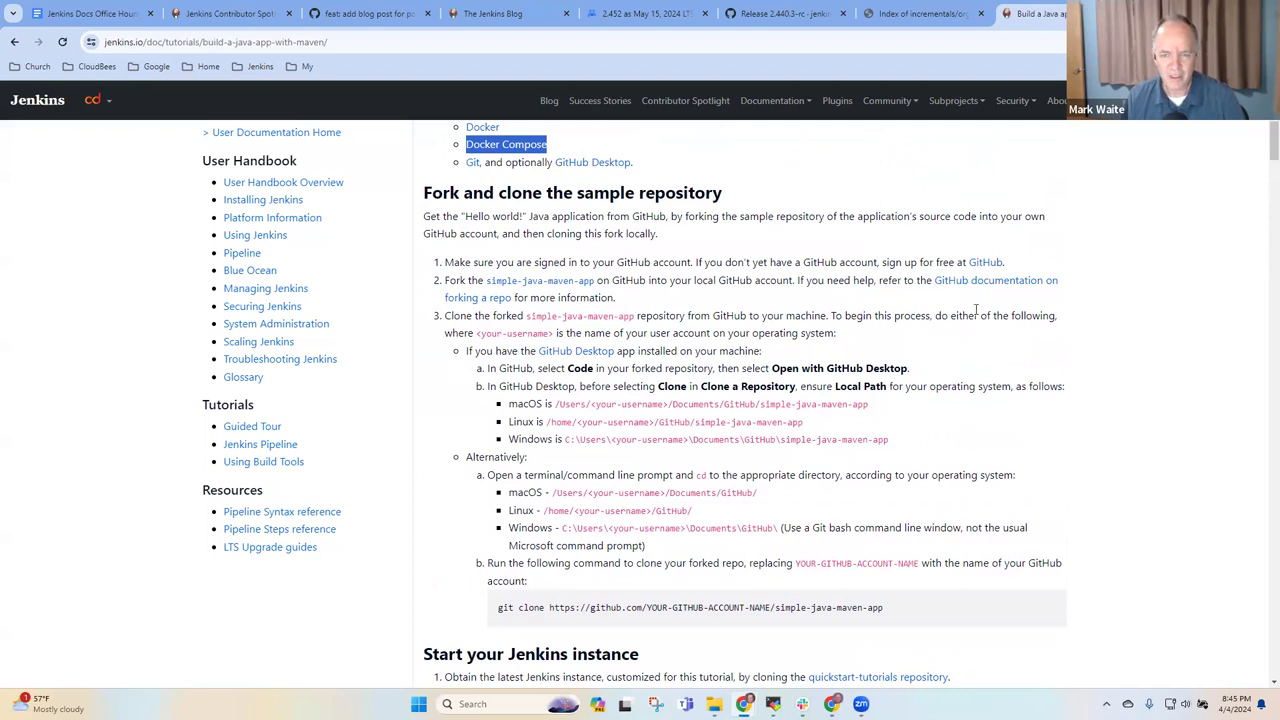
{"action": "scroll", "scroll_direction": "down", "scroll_amount": 3}
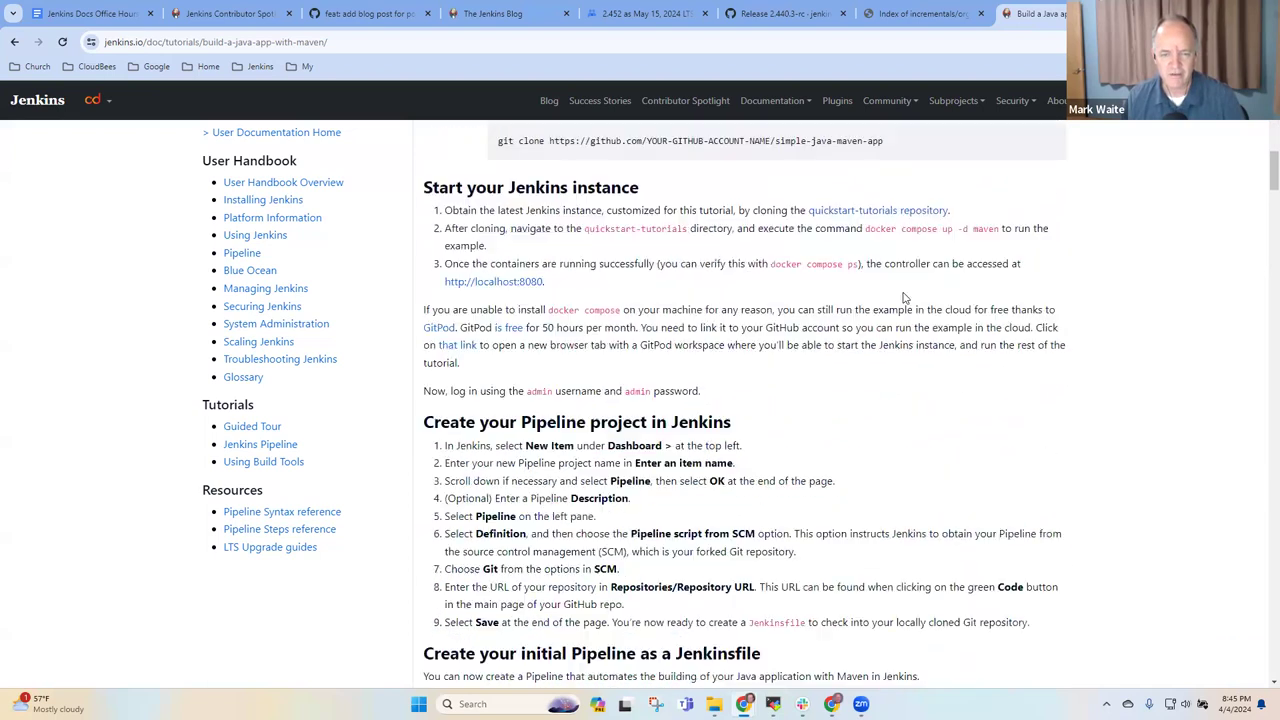
{"action": "left_click_drag", "start_coordinate": [864, 228], "coordinate": [970, 228]}
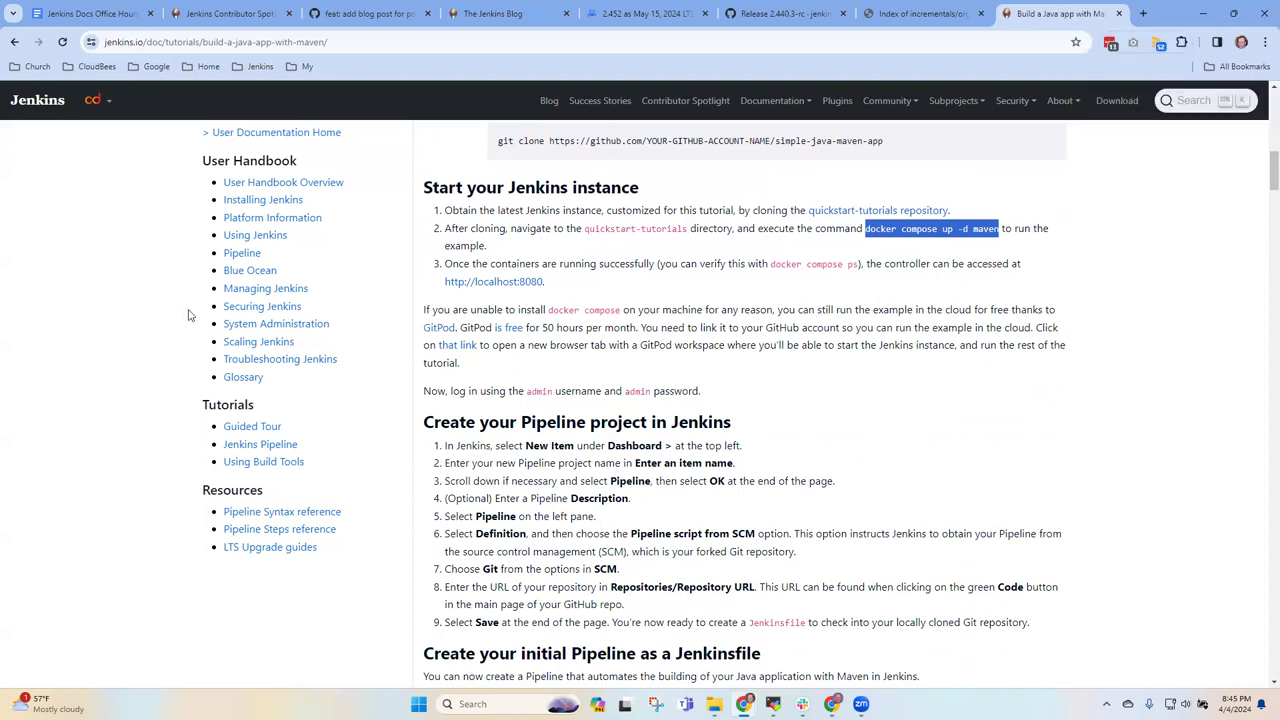
{"action": "mouse_move", "coordinate": [716, 202]}
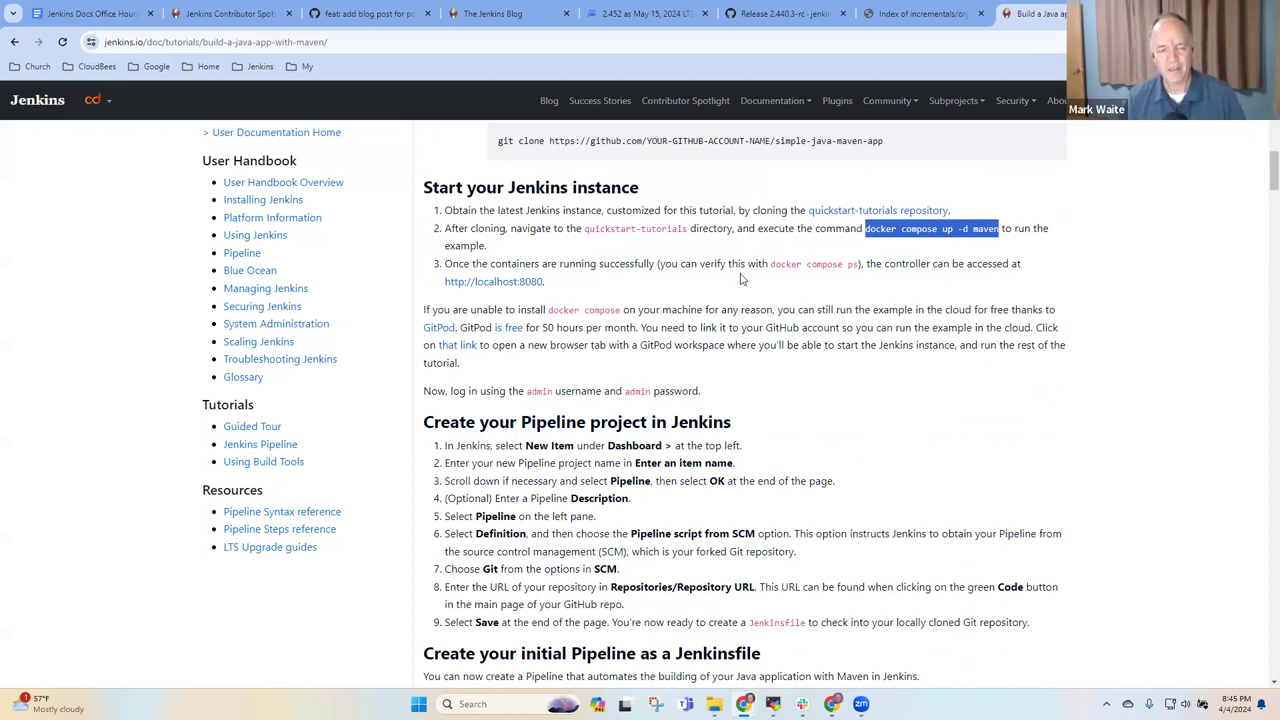
{"action": "mouse_move", "coordinate": [728, 288]}
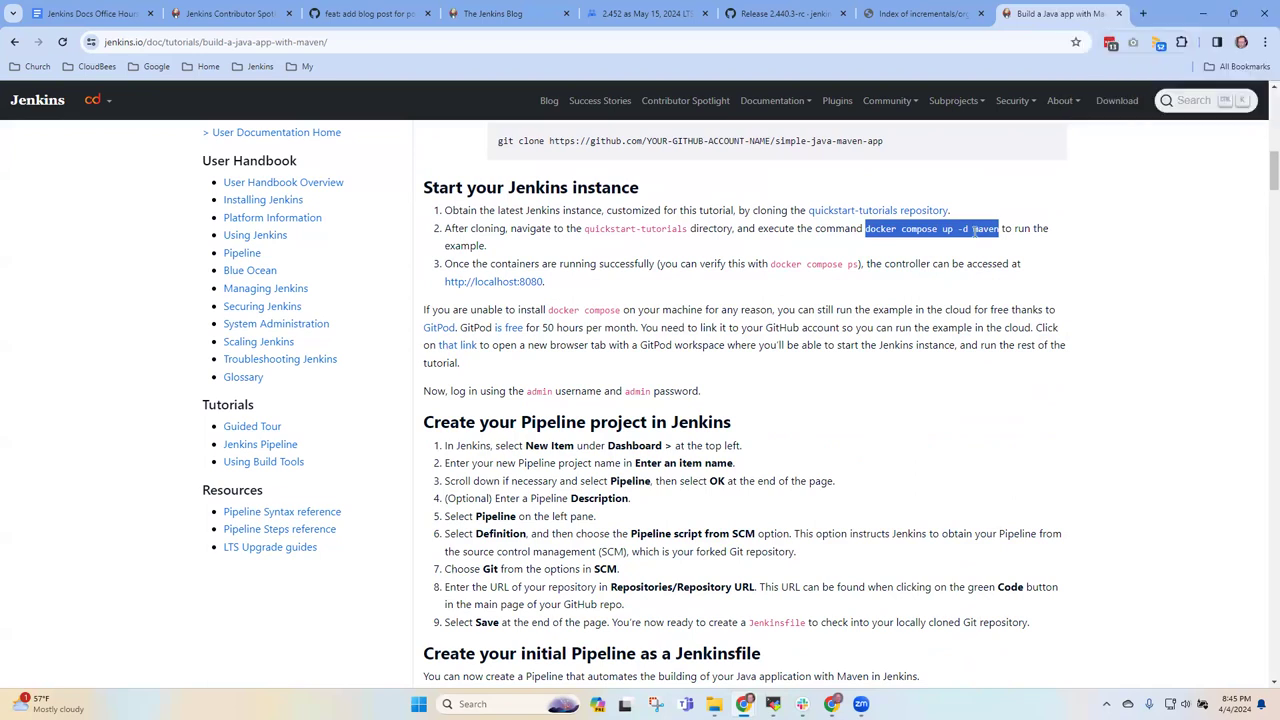
{"action": "mouse_move", "coordinate": [322, 158]}
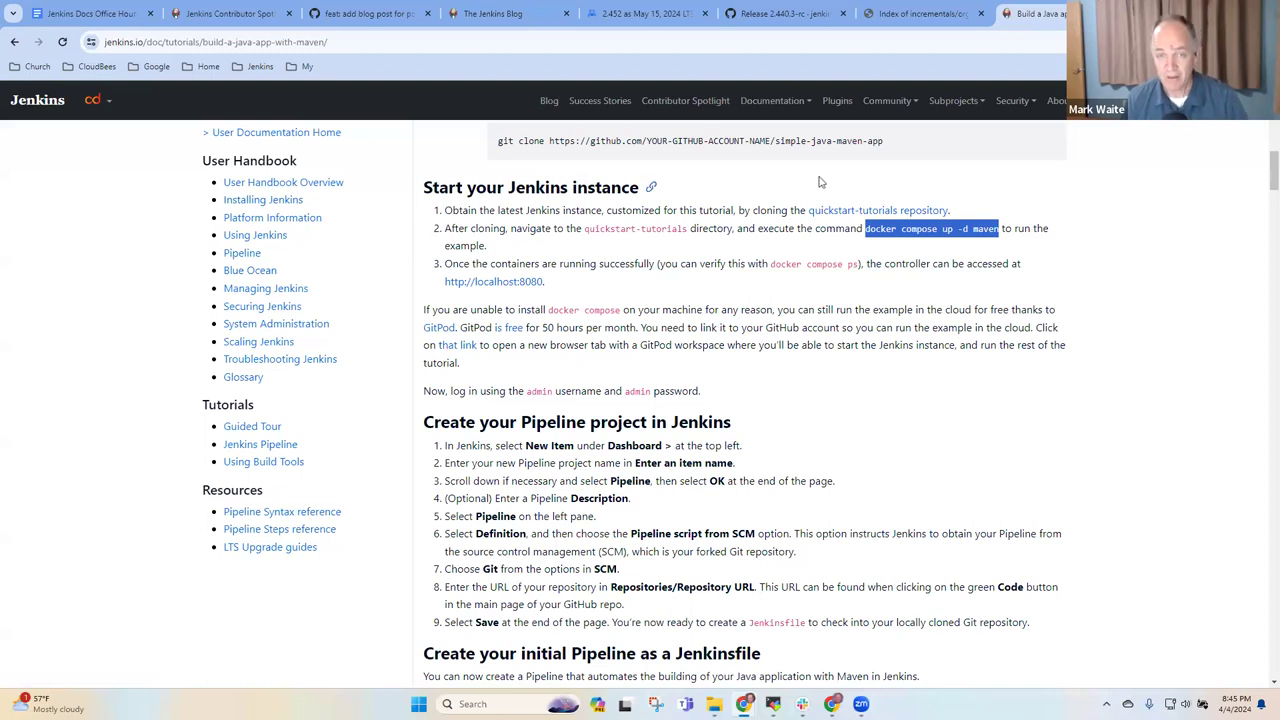
{"action": "mouse_move", "coordinate": [670, 166]}
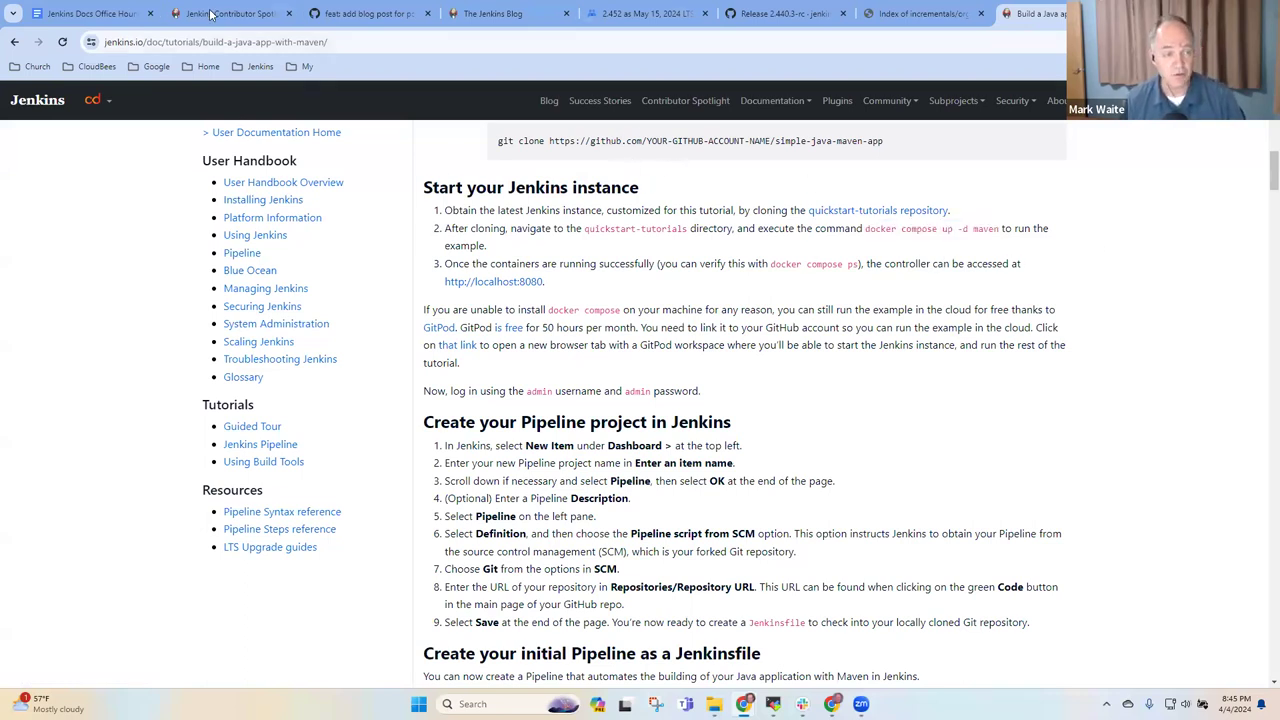
- Under Bruno's Docker Compose bullet, note 'Instead of "docker compose up -d maven".'
{"action": "left_click", "coordinate": [90, 12]}
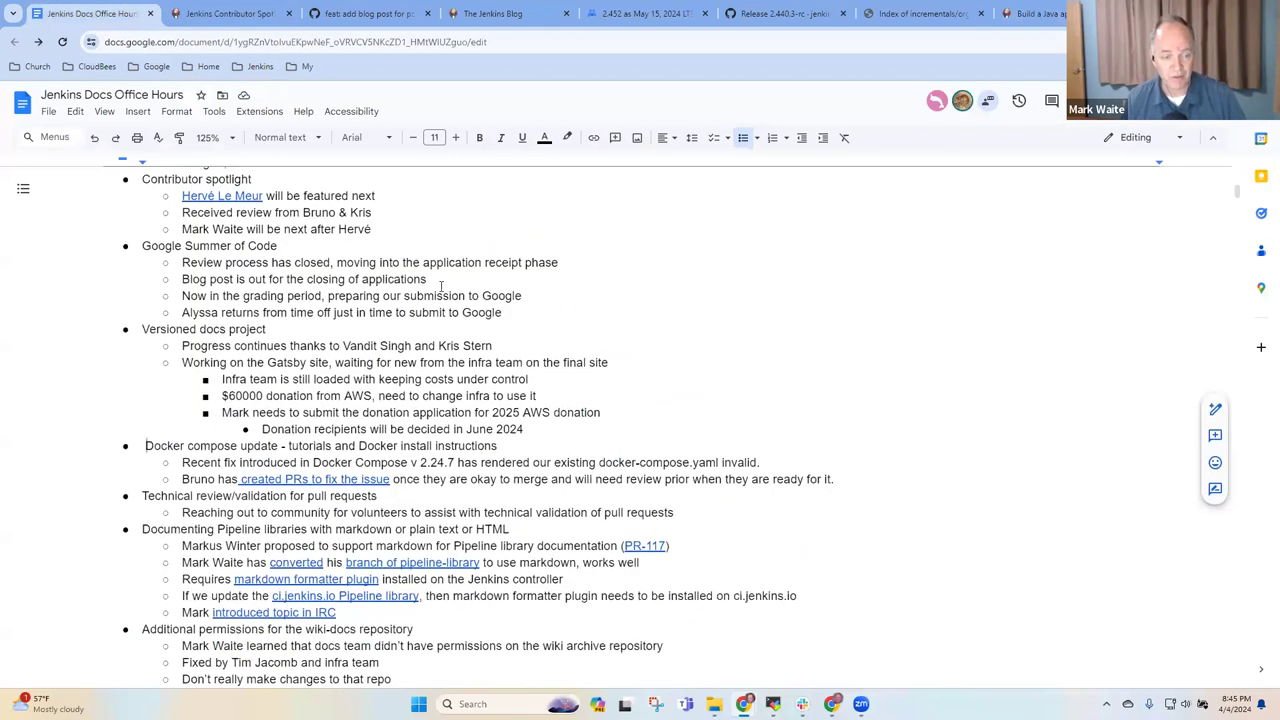
{"action": "scroll", "scroll_direction": "down", "scroll_amount": 3}
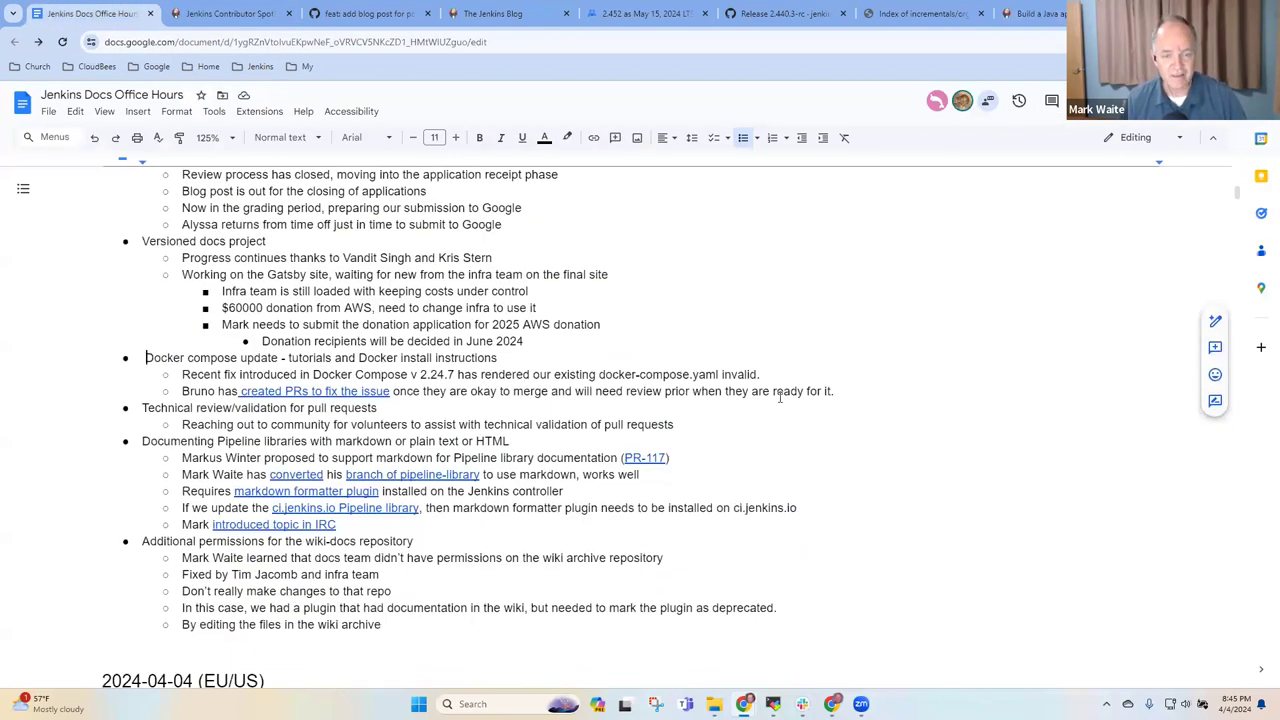
{"action": "left_click", "coordinate": [832, 390]}
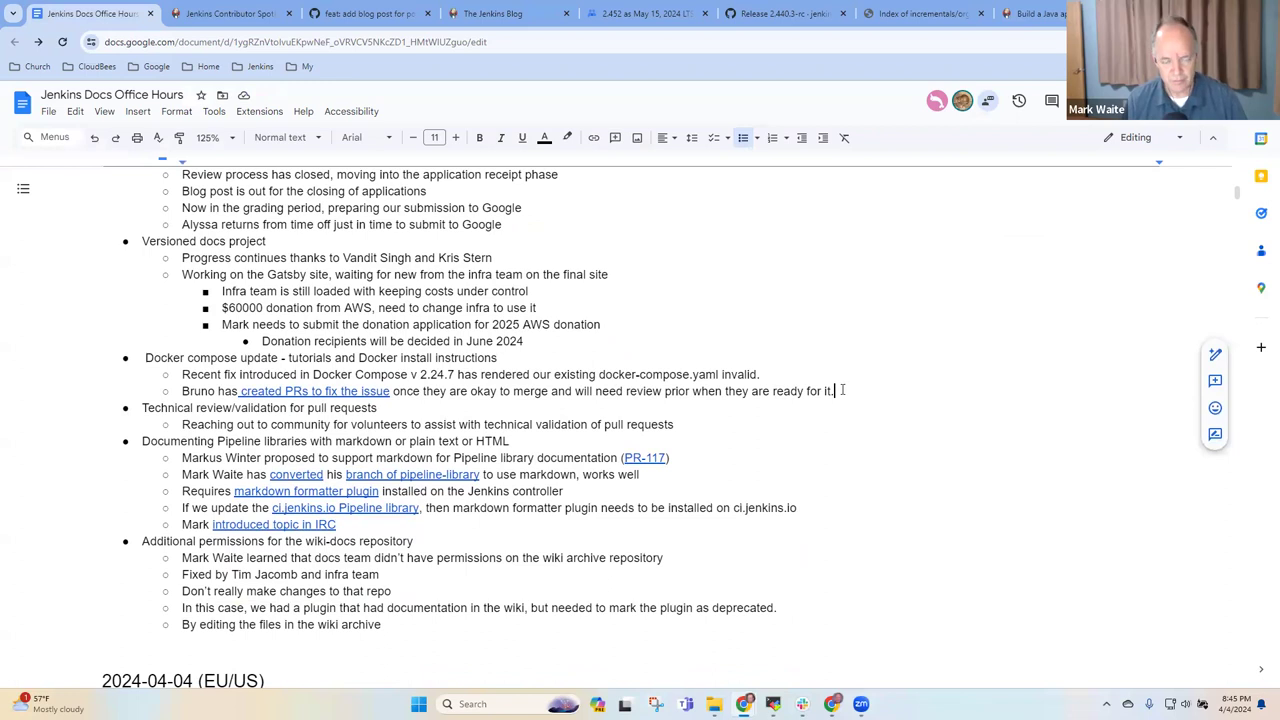
{"action": "type", "text": "Instead"}
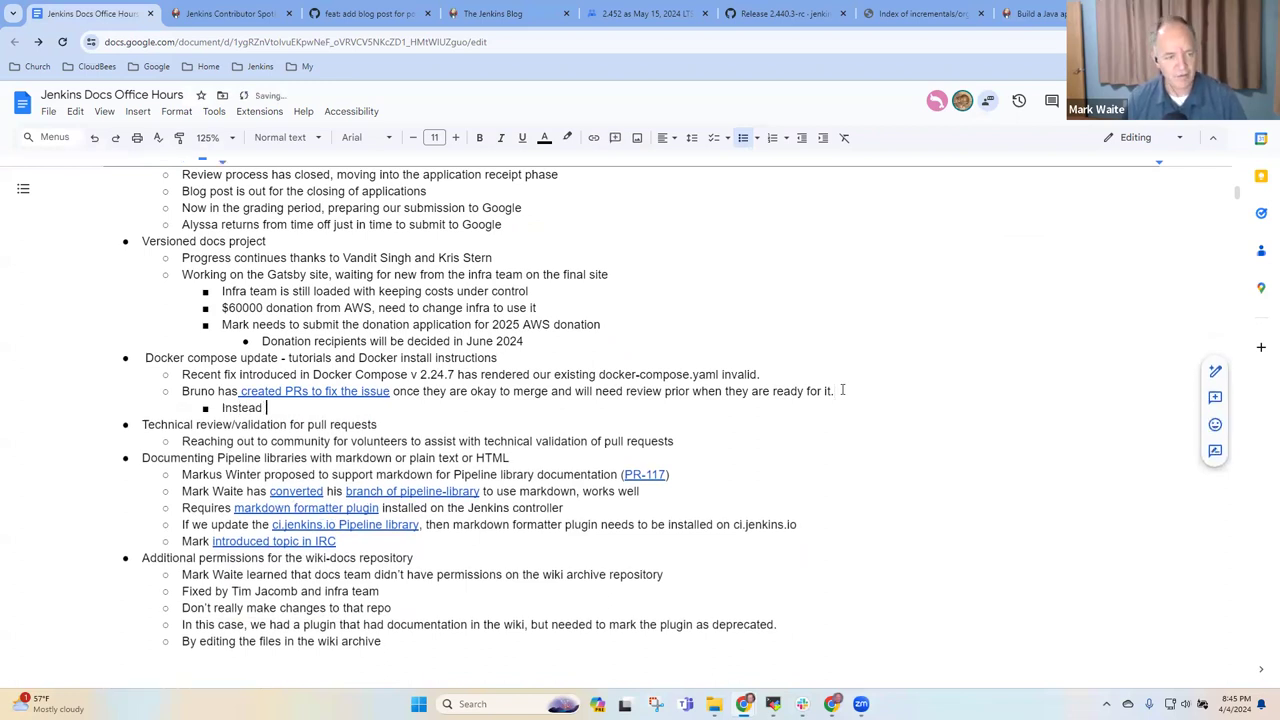
{"action": "type", "text": "of \"docker"}
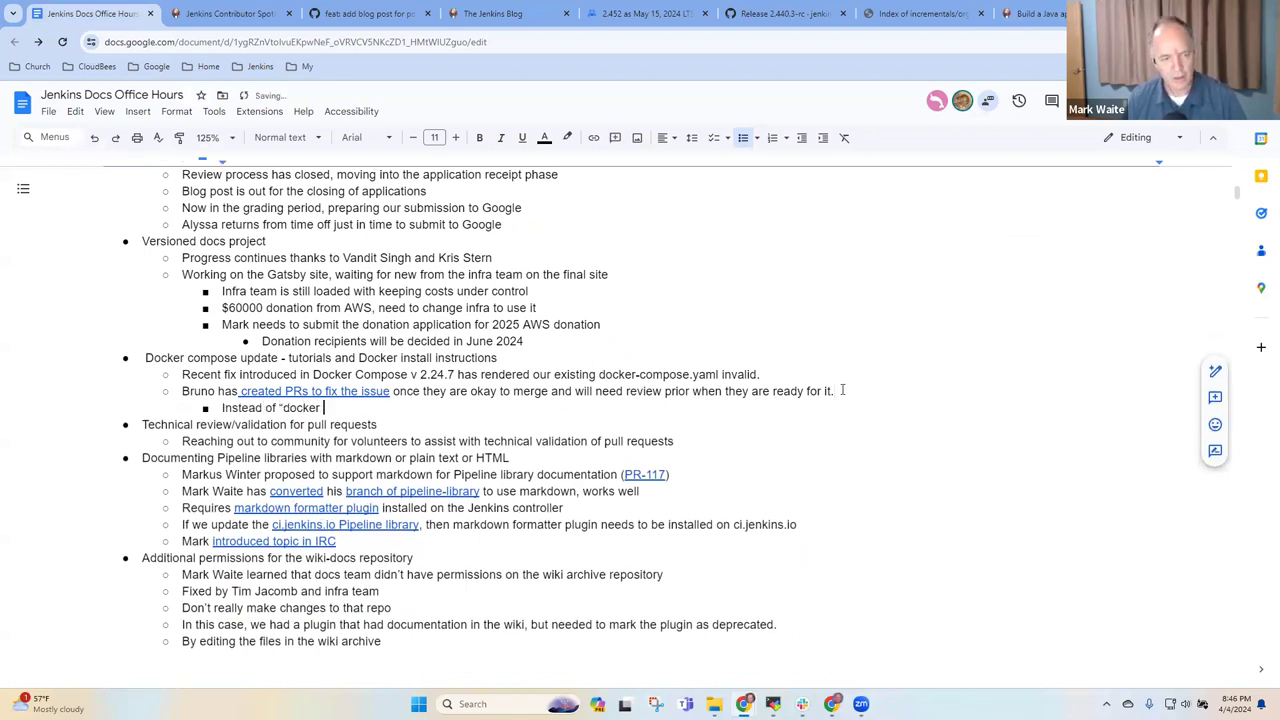
{"action": "type", "text": "compose"}
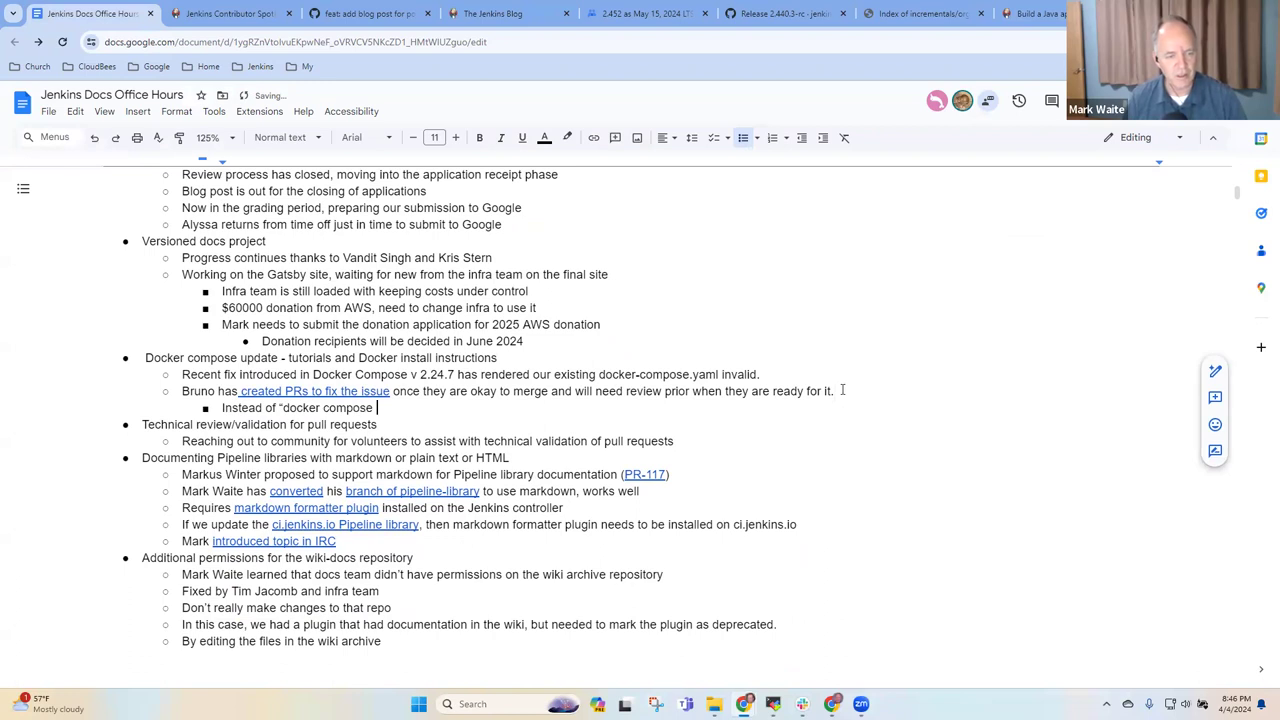
{"action": "type", "text": "up -d maven"}
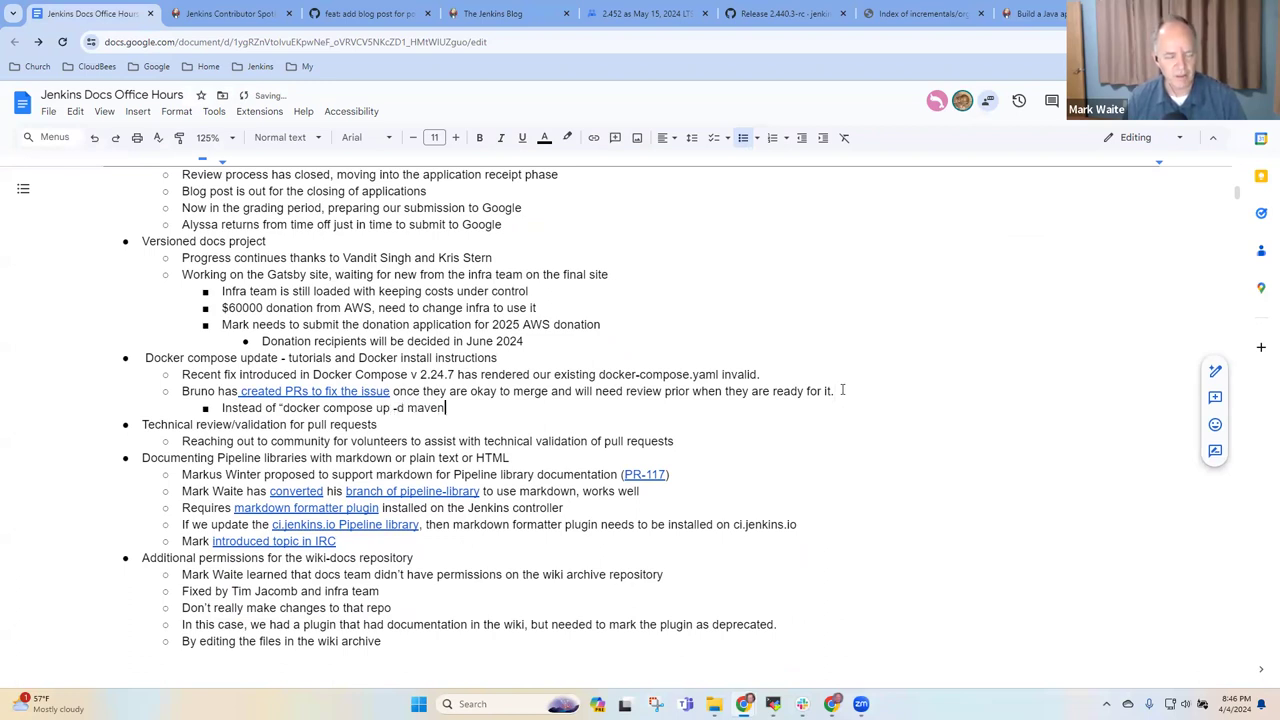
{"action": "type", "text": "\"."}
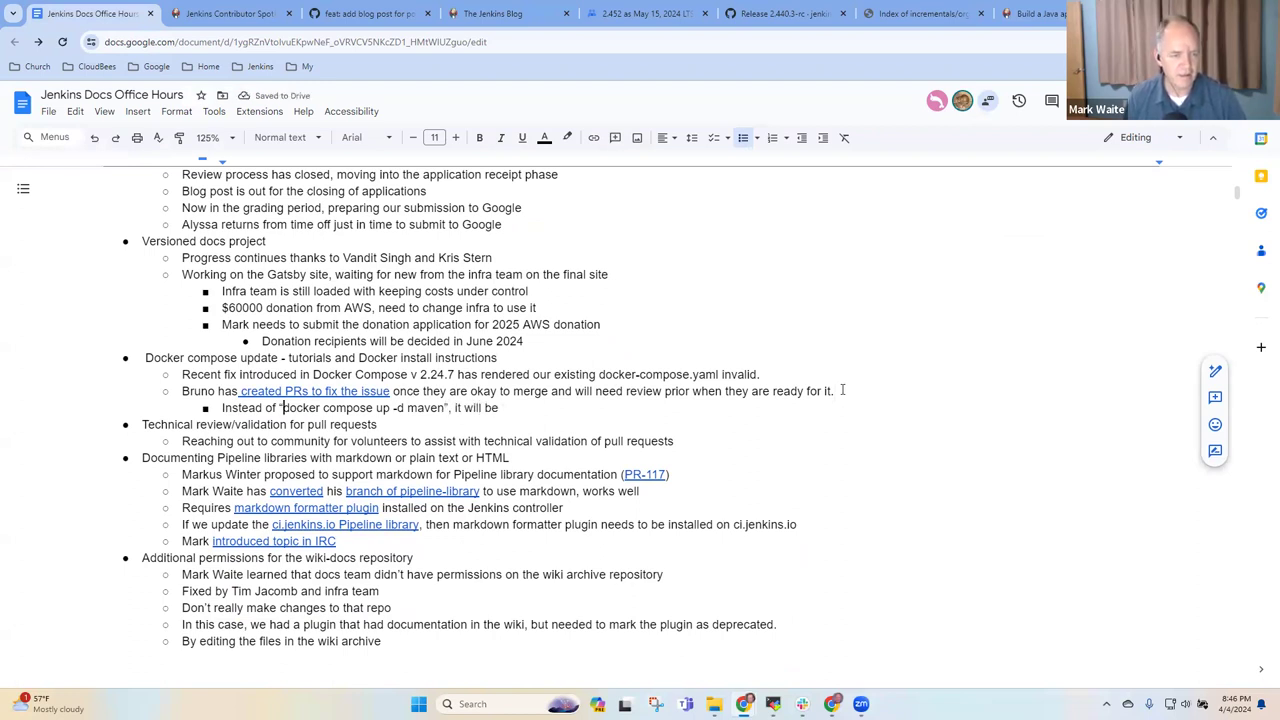
- Complete the note: it will be "docker compose up -d --profile maven"
{"action": "left_click_drag", "start_coordinate": [284, 408], "coordinate": [392, 408]}
{"action": "type", "text": " “"}
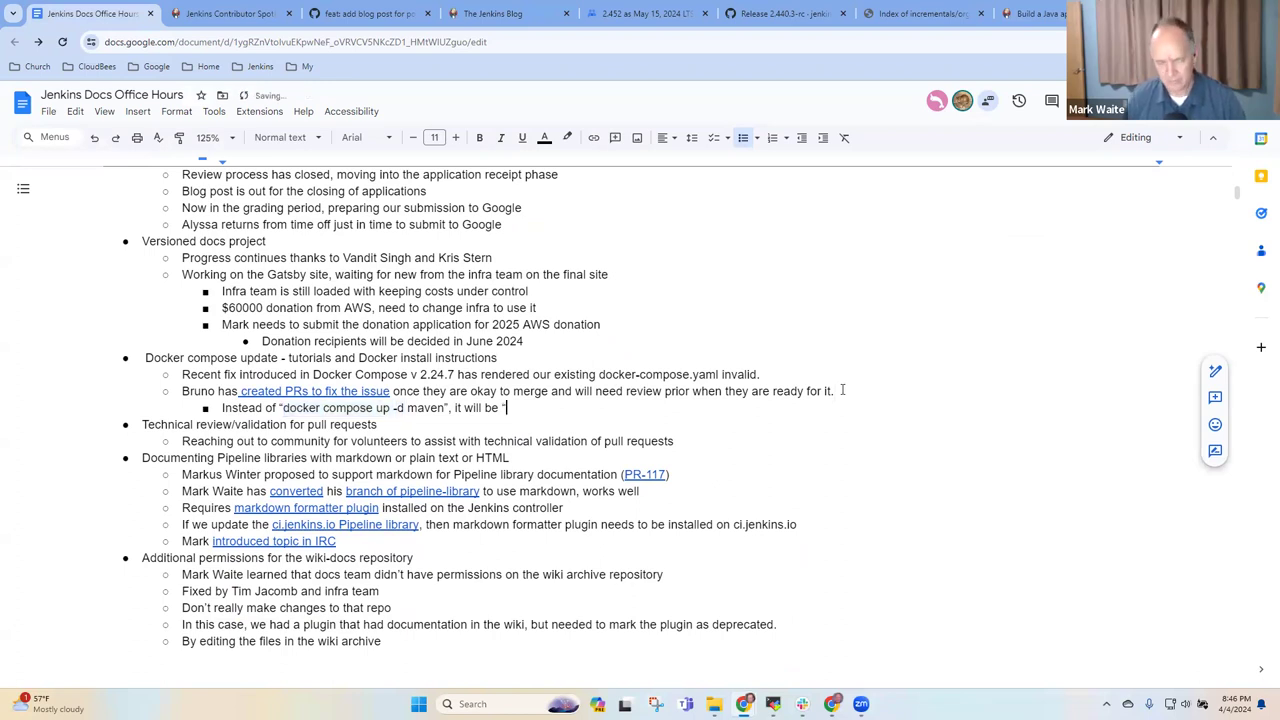
{"action": "type", "text": "docker compose up -d –profile maven”"}
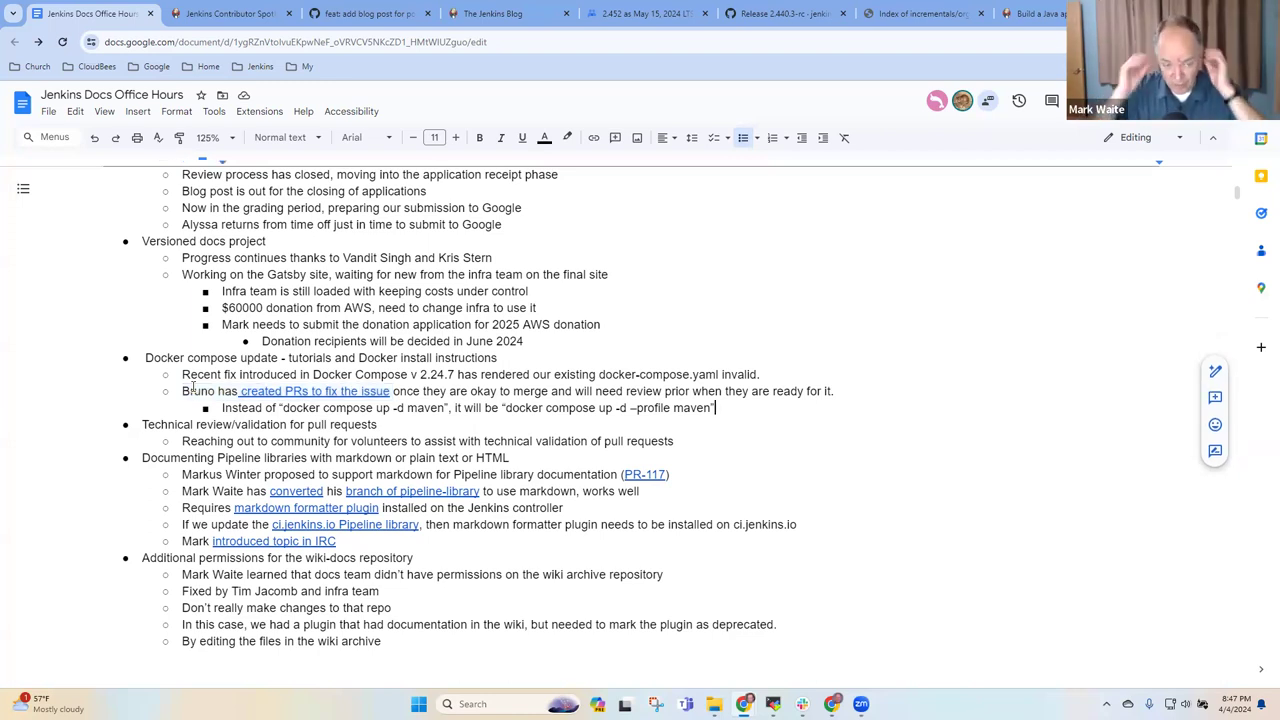
{"action": "left_click_drag", "start_coordinate": [600, 408], "coordinate": [712, 408]}
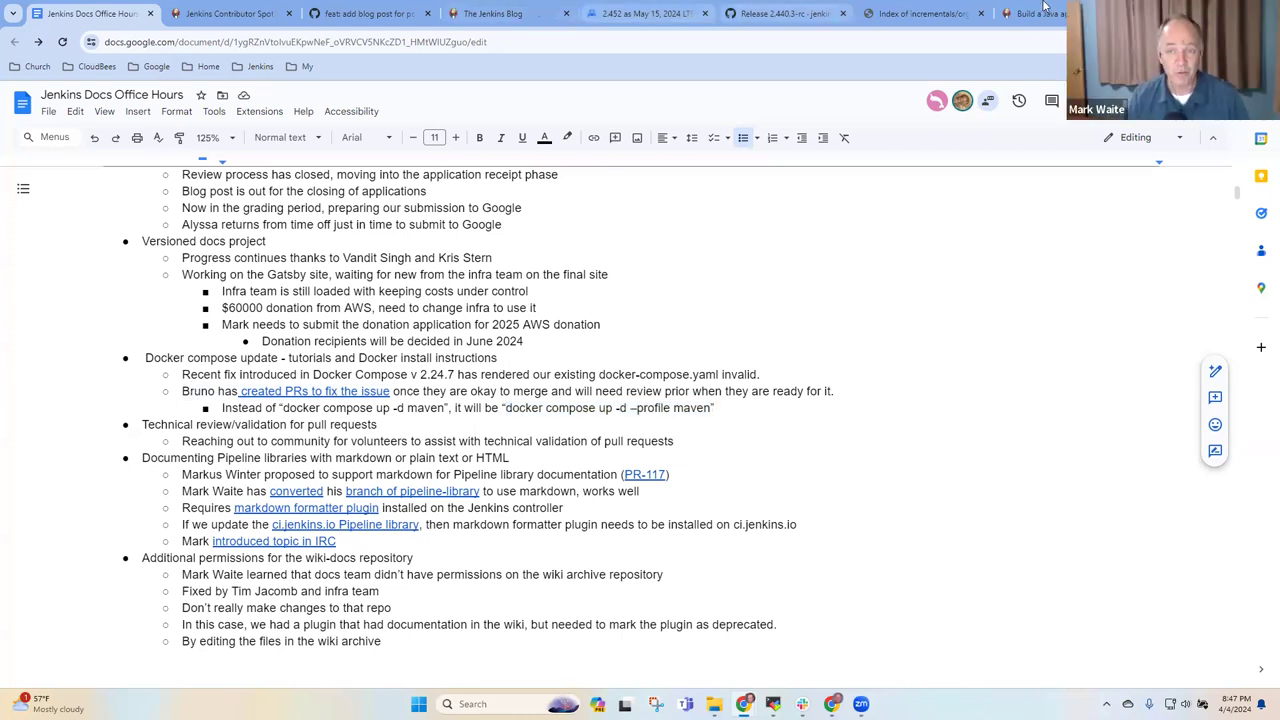
- Navigate jenkins.io Documentation to Installing Jenkins and the Docker installation page
{"action": "left_click", "coordinate": [1036, 12]}
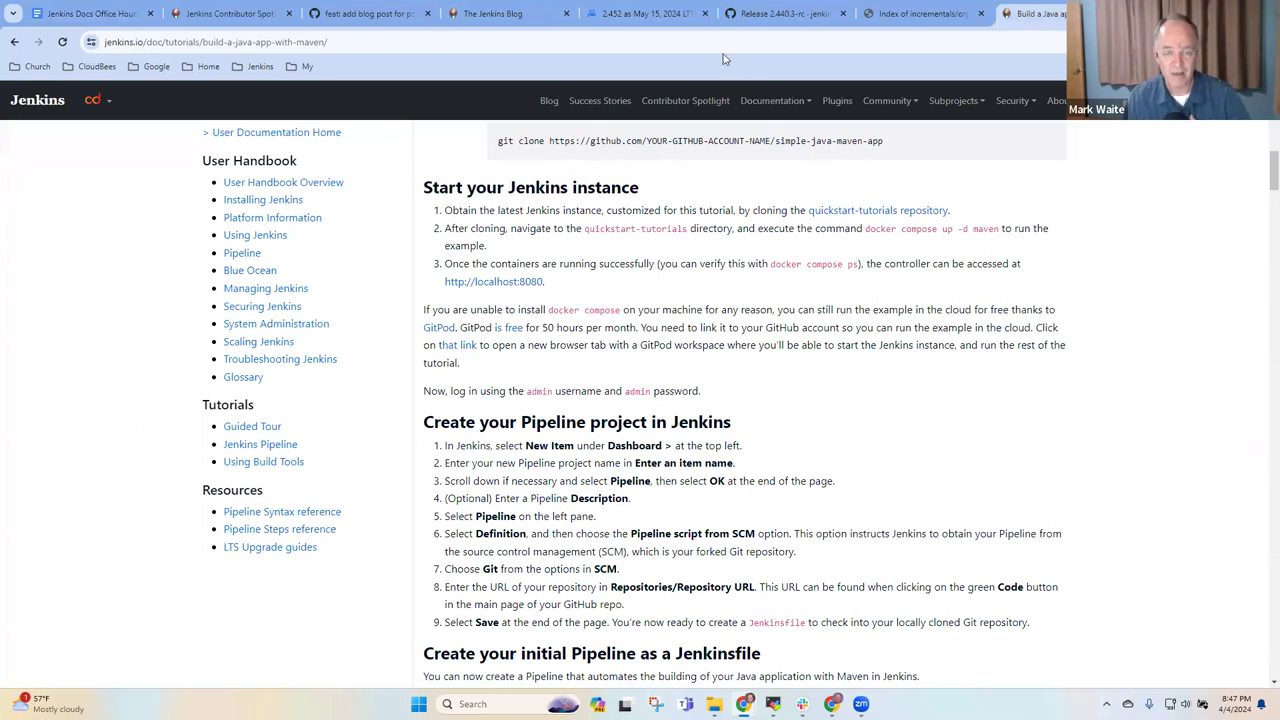
{"action": "left_click", "coordinate": [772, 100]}
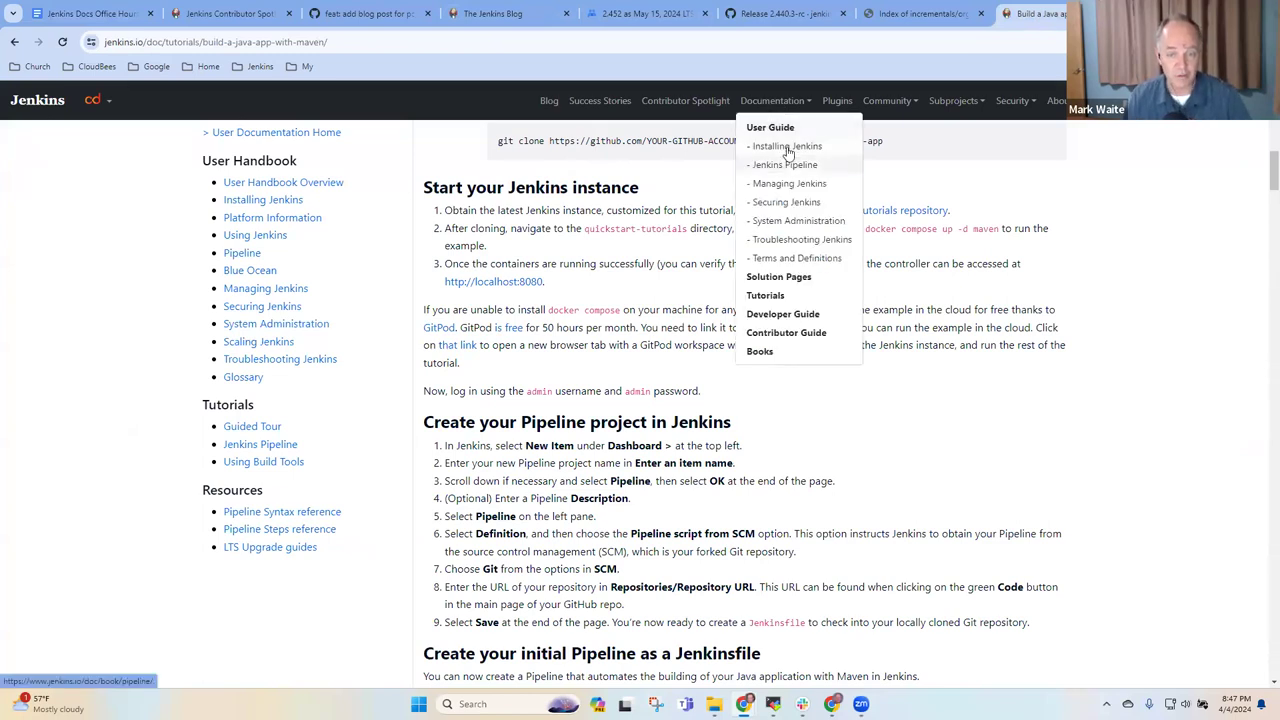
{"action": "left_click", "coordinate": [786, 146]}
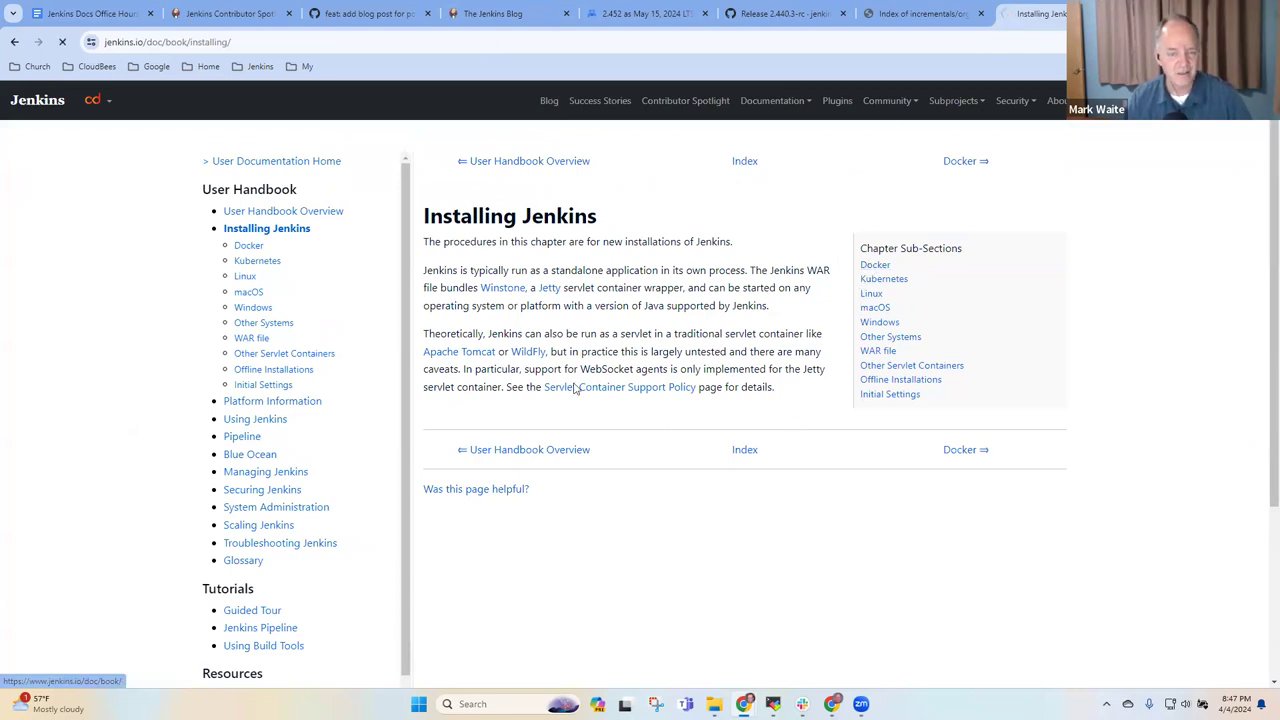
{"action": "left_click", "coordinate": [248, 244]}
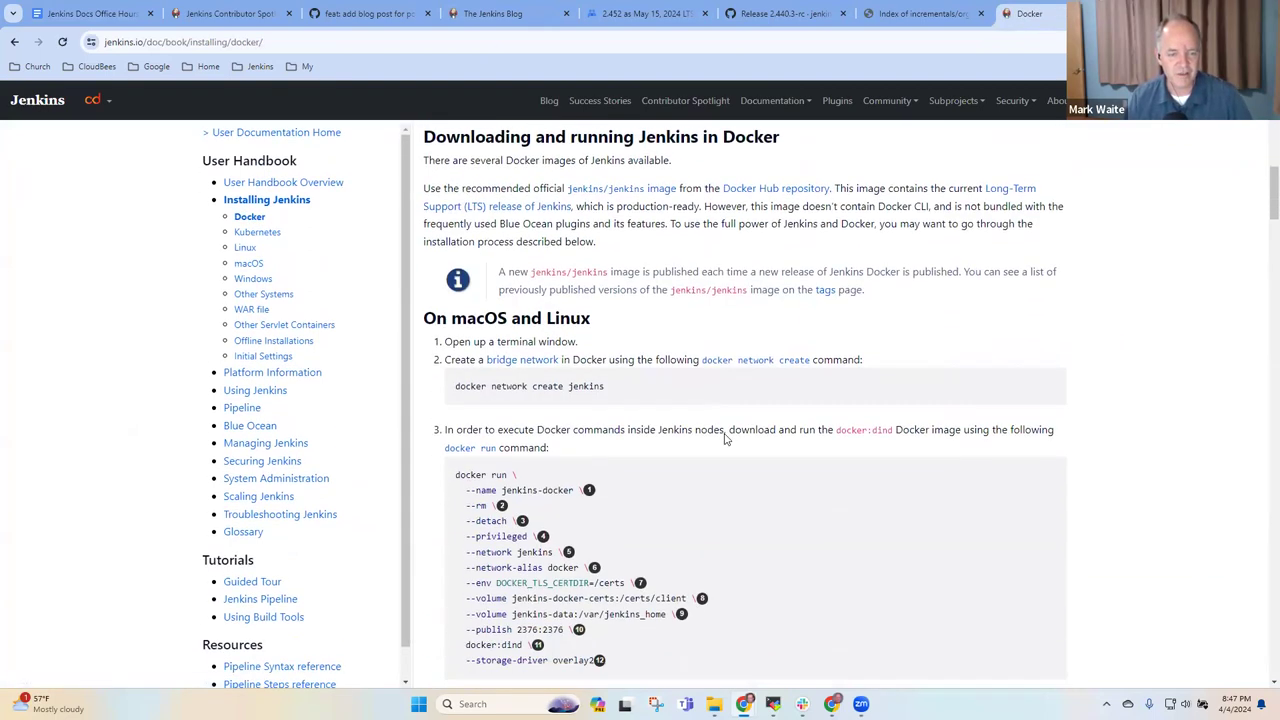
- Scroll to the docker run commands and select the command text
{"action": "scroll", "scroll_direction": "down", "scroll_amount": 3}
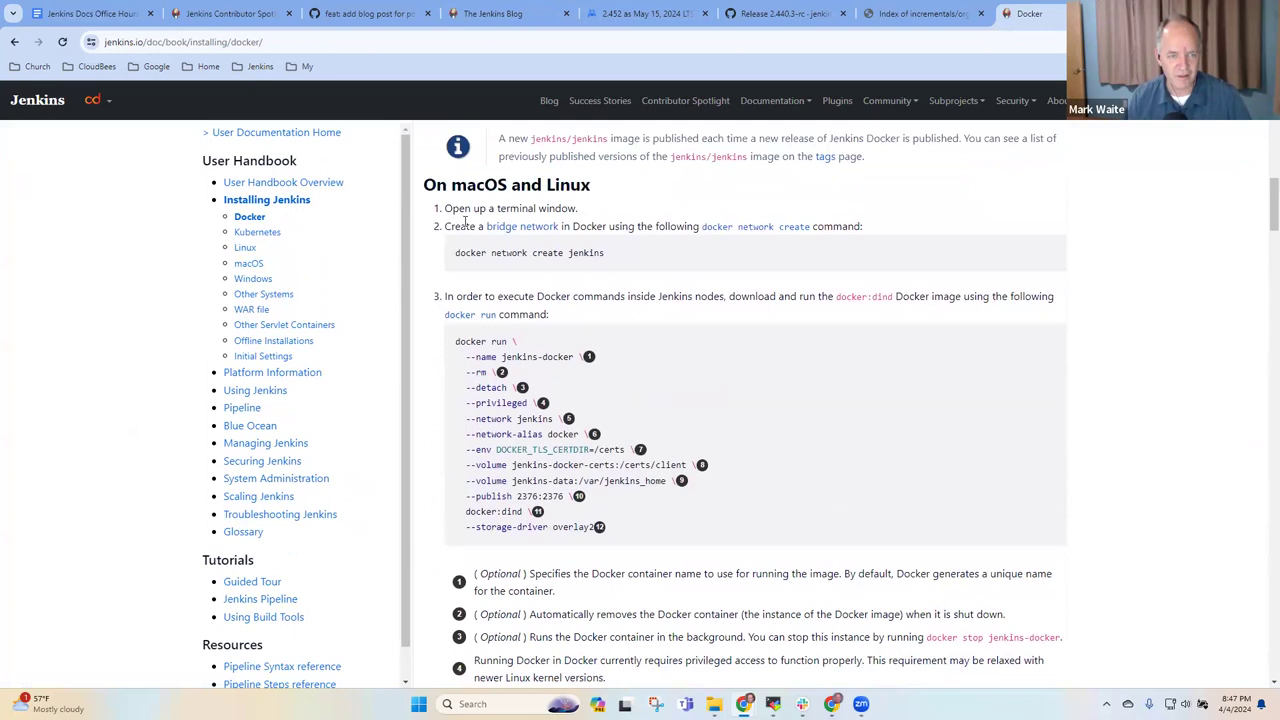
{"action": "left_click_drag", "start_coordinate": [456, 208], "coordinate": [732, 572]}
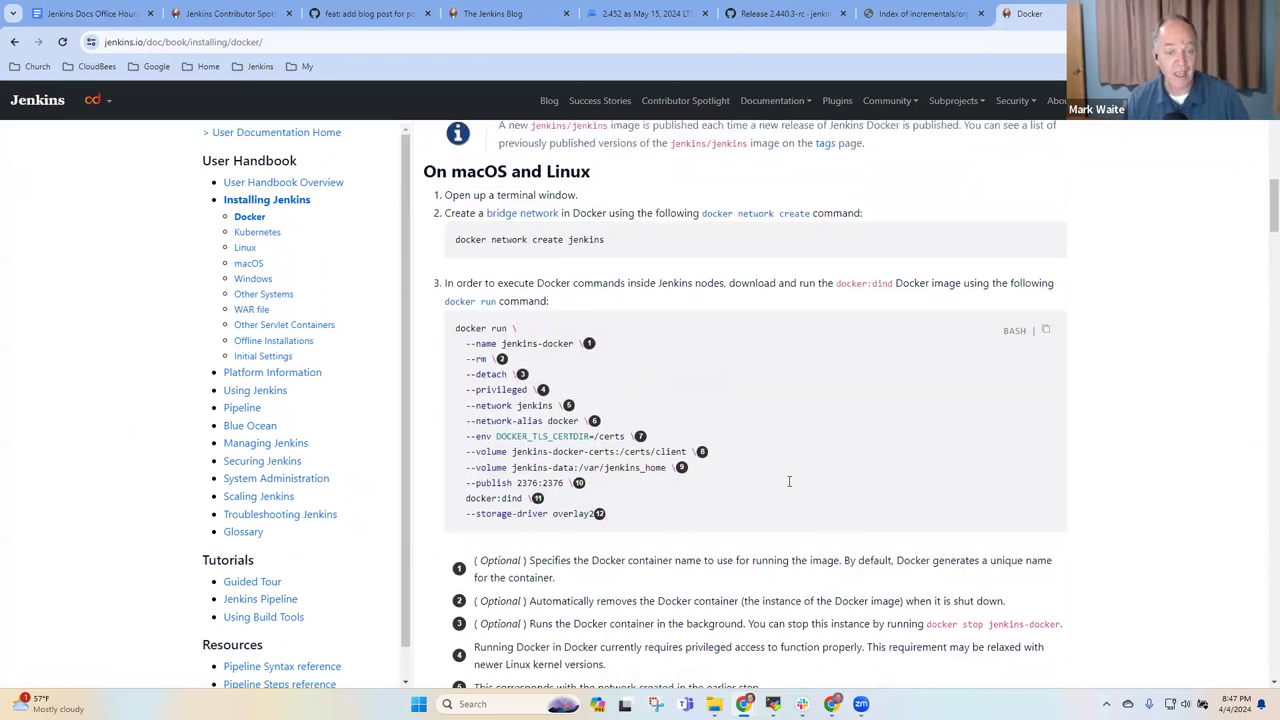
{"action": "scroll", "scroll_direction": "down", "scroll_amount": 3}
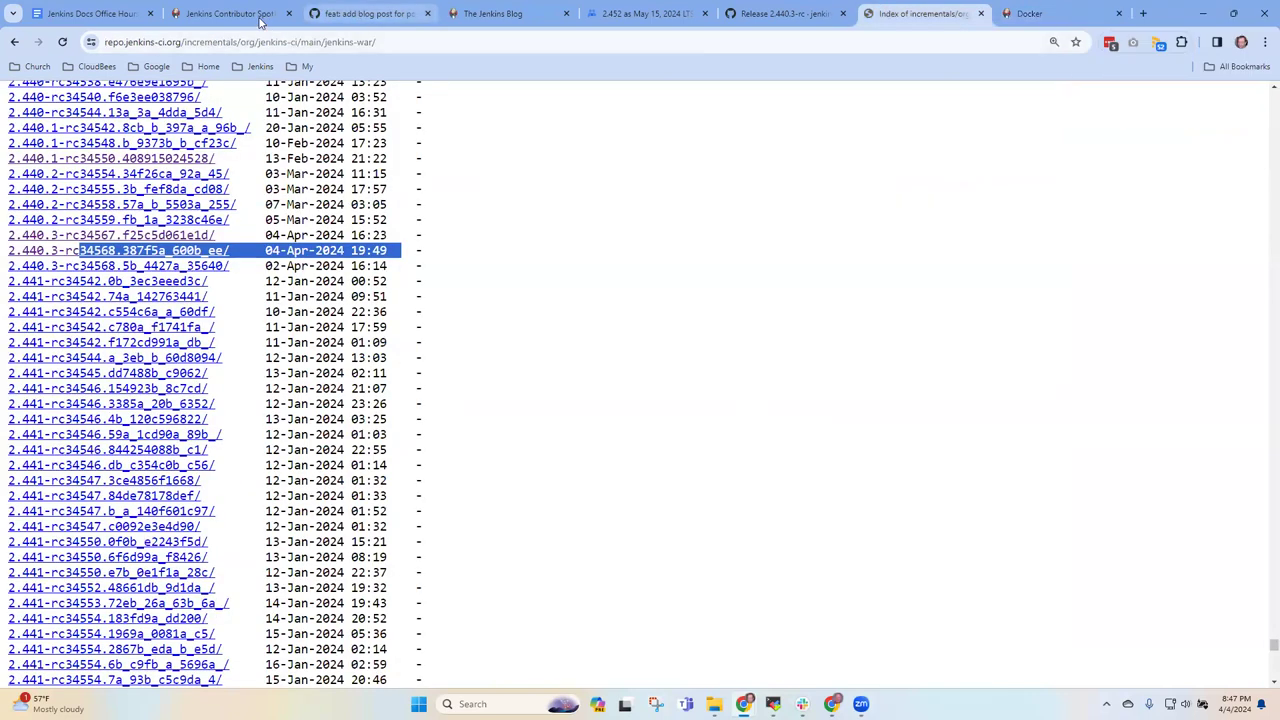
- Add a new 'GSoC 2023' bullet below the Docker Compose profile note in the notes
{"action": "left_click", "coordinate": [88, 12]}
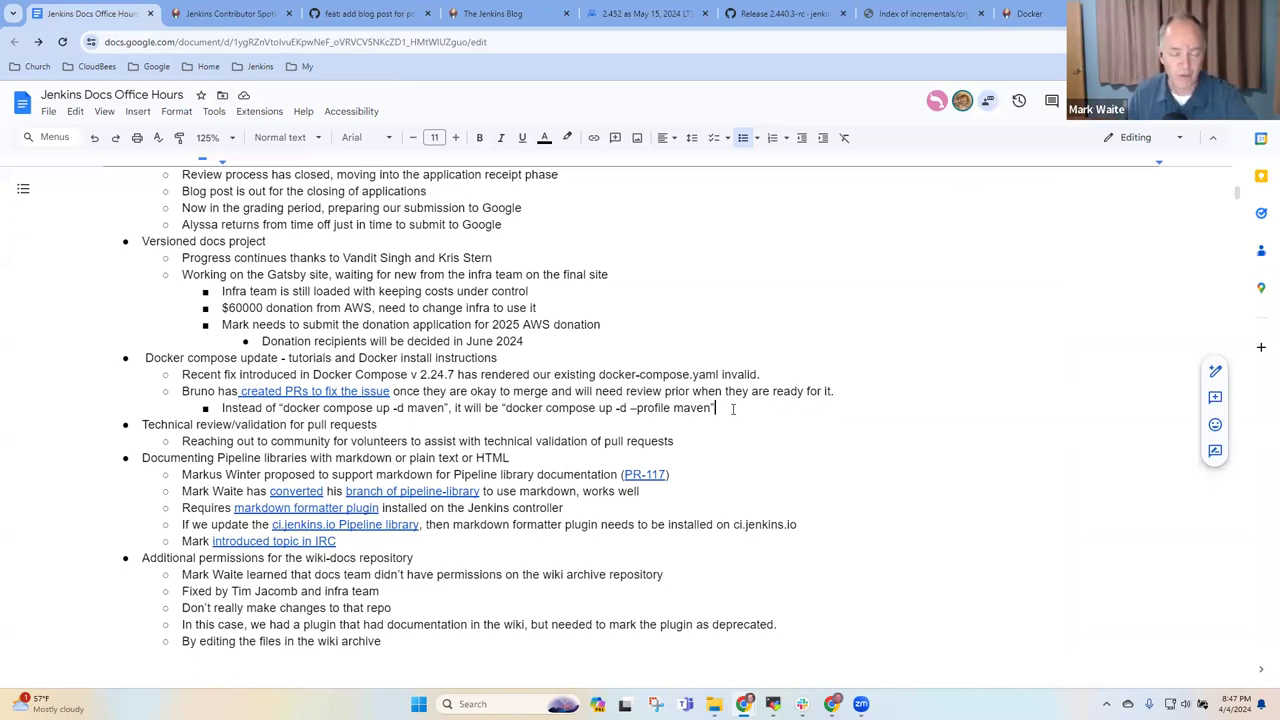
{"action": "key", "text": "enter"}
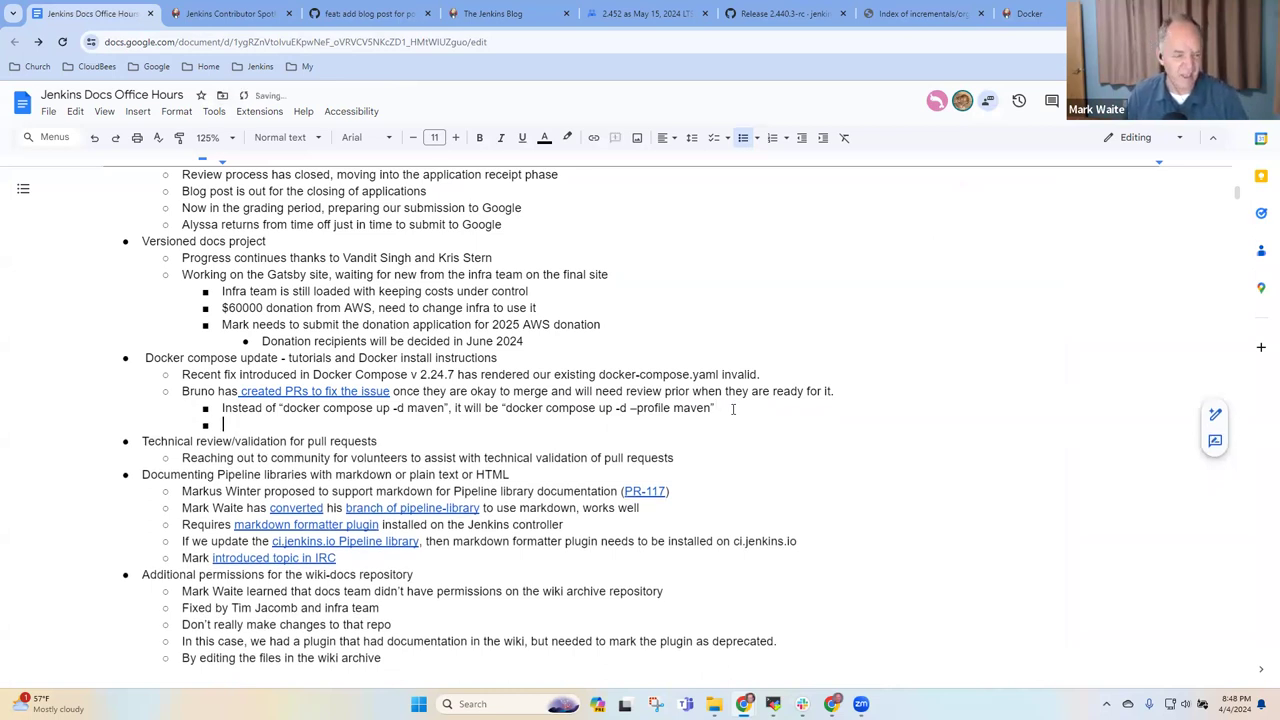
{"action": "type", "text": "GSOC"}
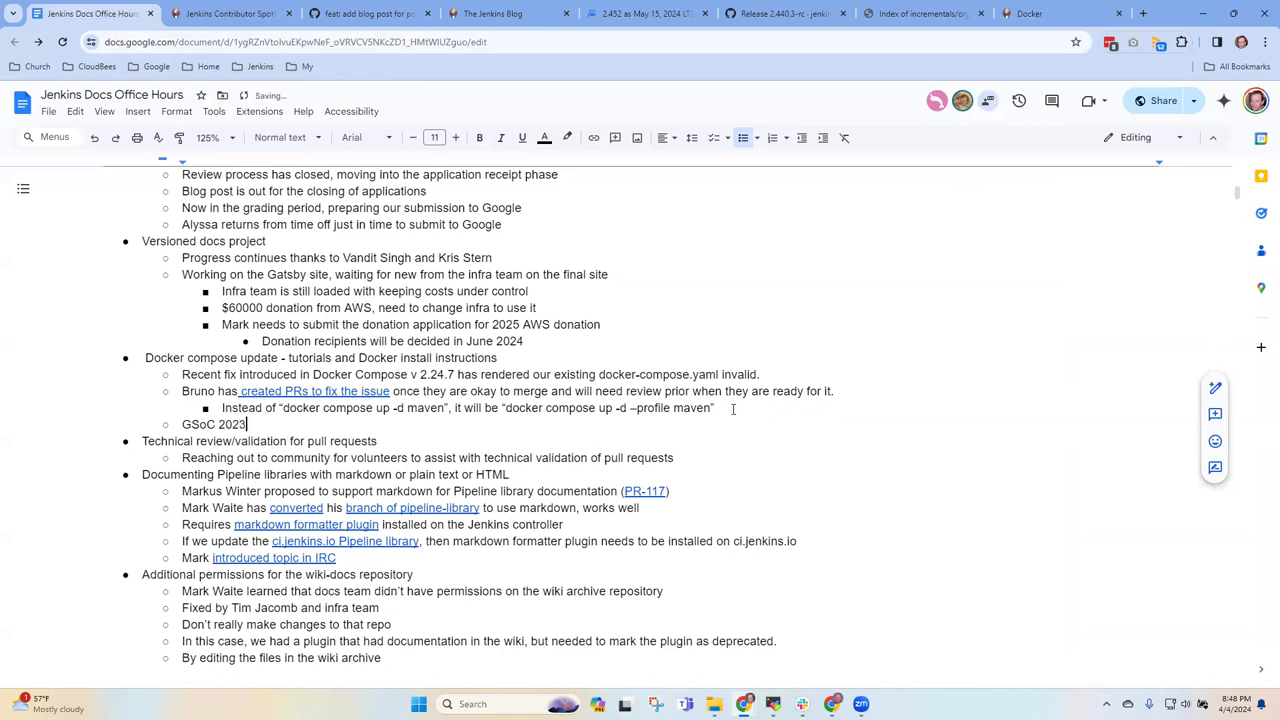
{"action": "type", "text": "\" \""}
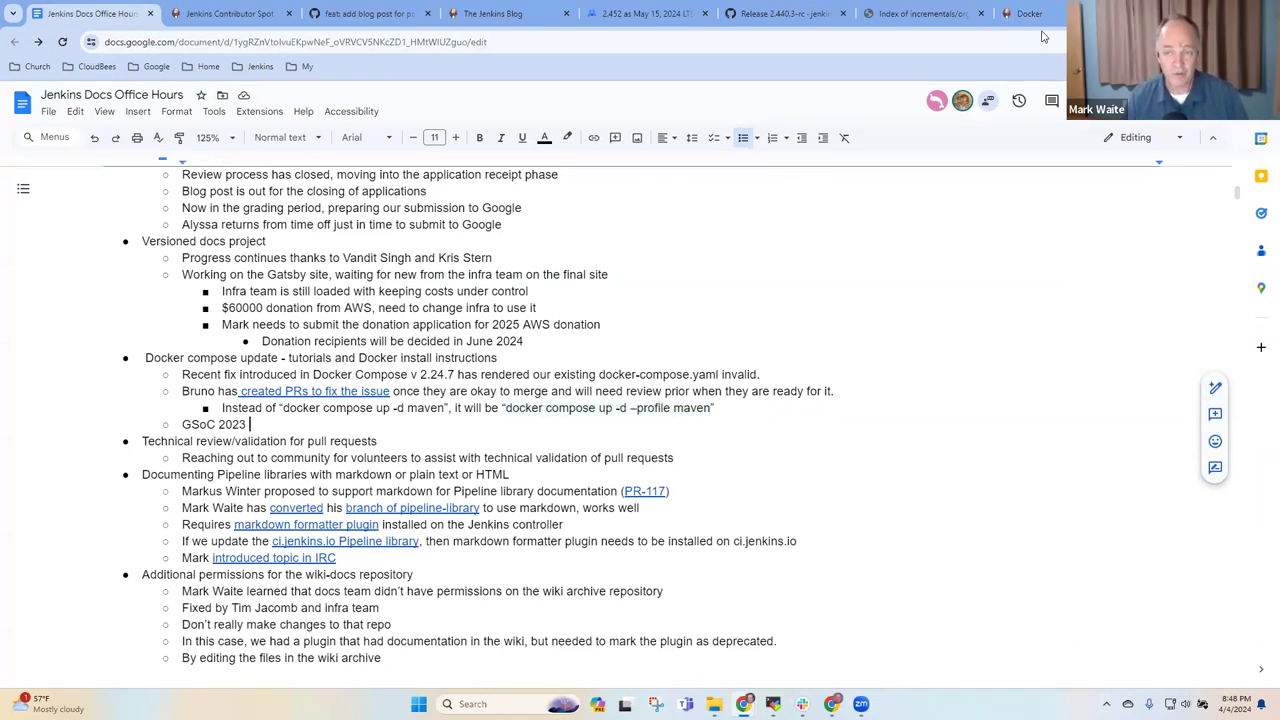
- Run a Google search for 'docker compose profiles' from a new tab
{"action": "left_click", "coordinate": [1028, 12]}
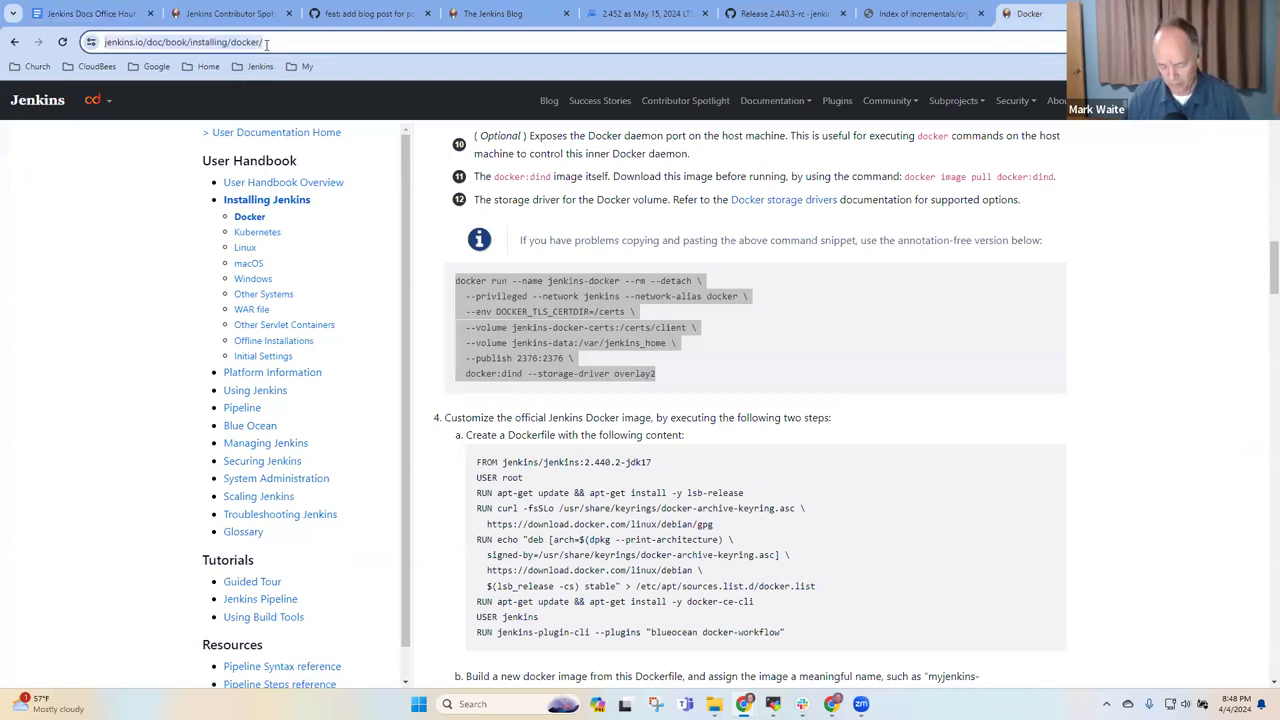
{"action": "type", "text": "Docker progf"}
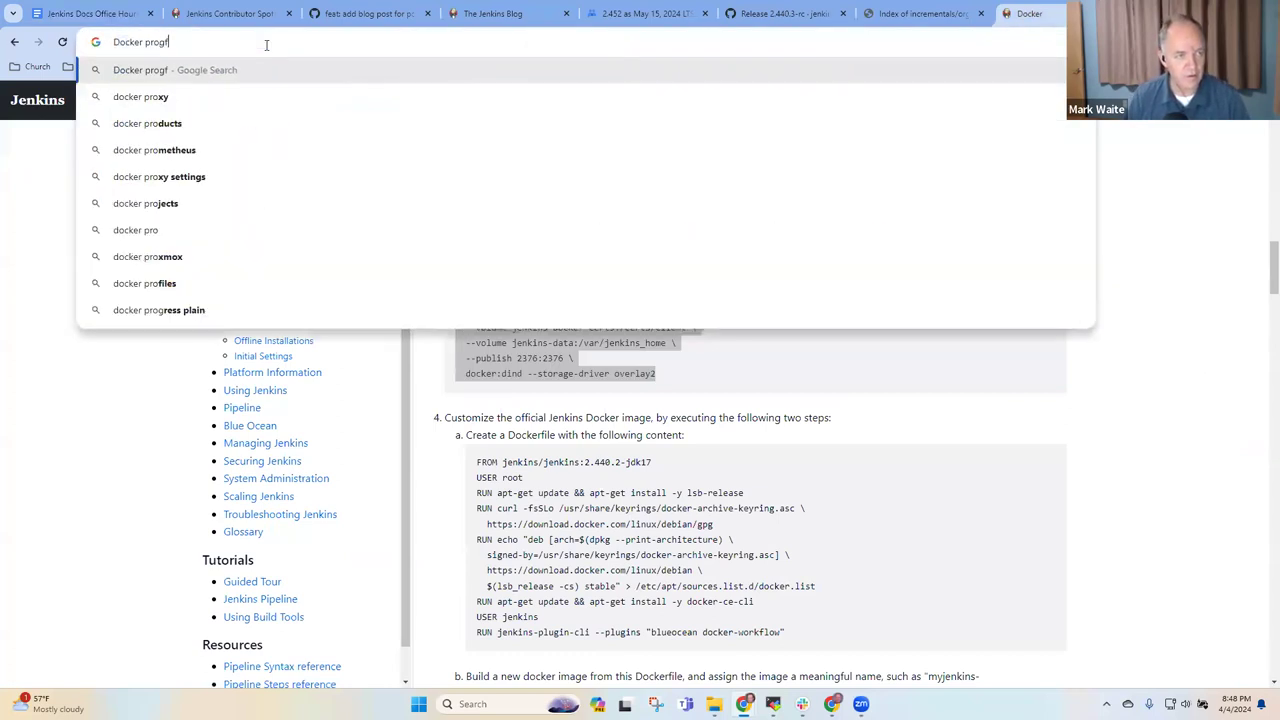
{"action": "key", "text": "BackSpace"}
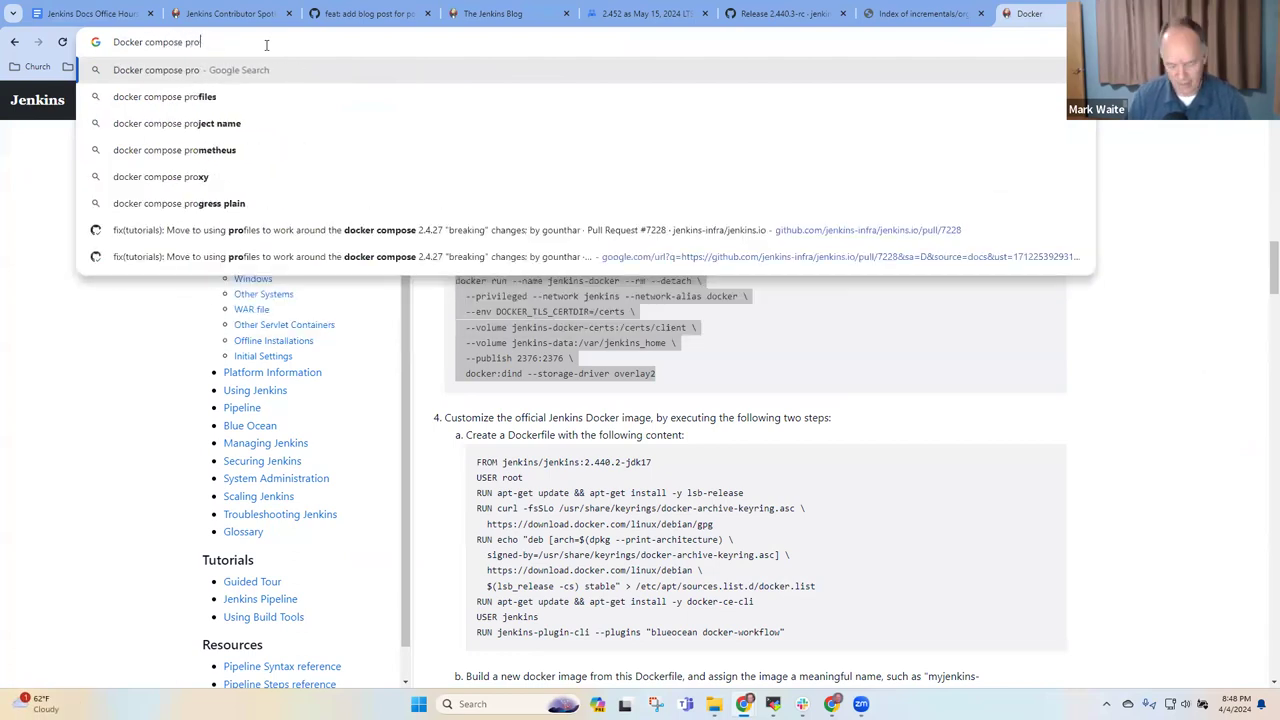
{"action": "key", "text": "Enter"}
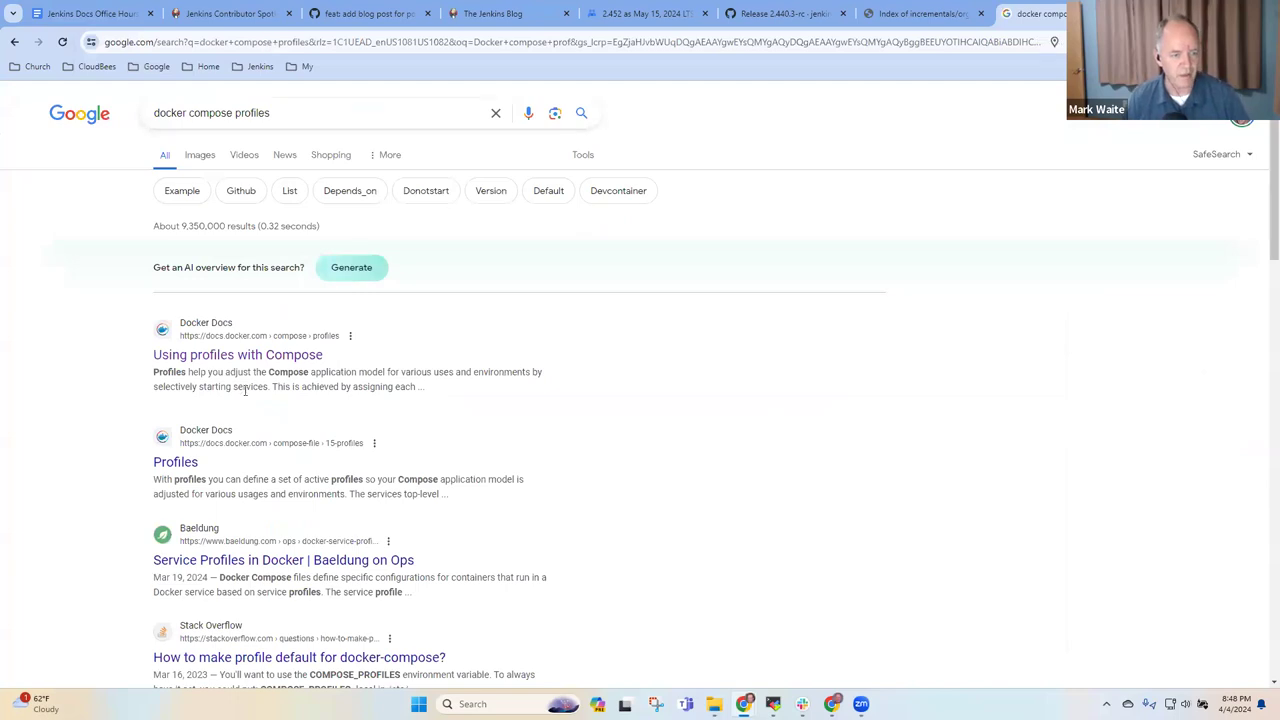
- Open Docker Docs' 'Using profiles with Compose' guide and skim its opening sections
{"action": "left_click", "coordinate": [236, 354]}
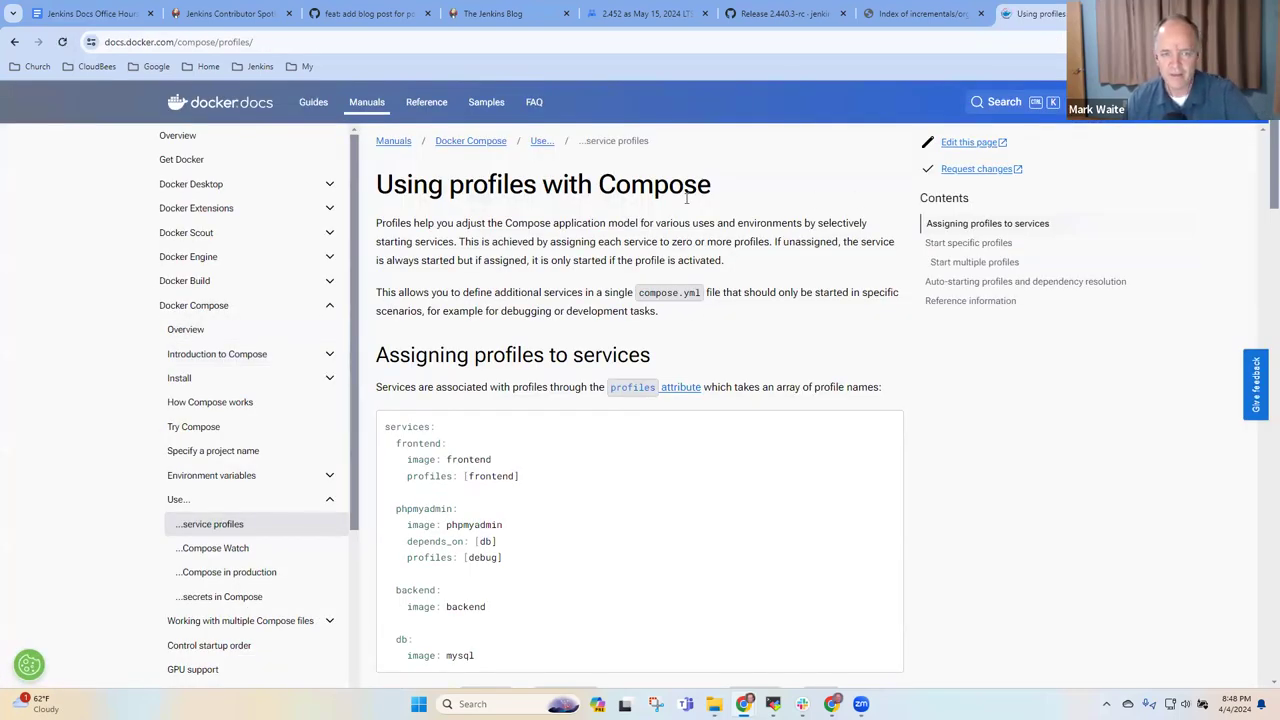
{"action": "scroll", "scroll_direction": "down", "scroll_amount": 3}
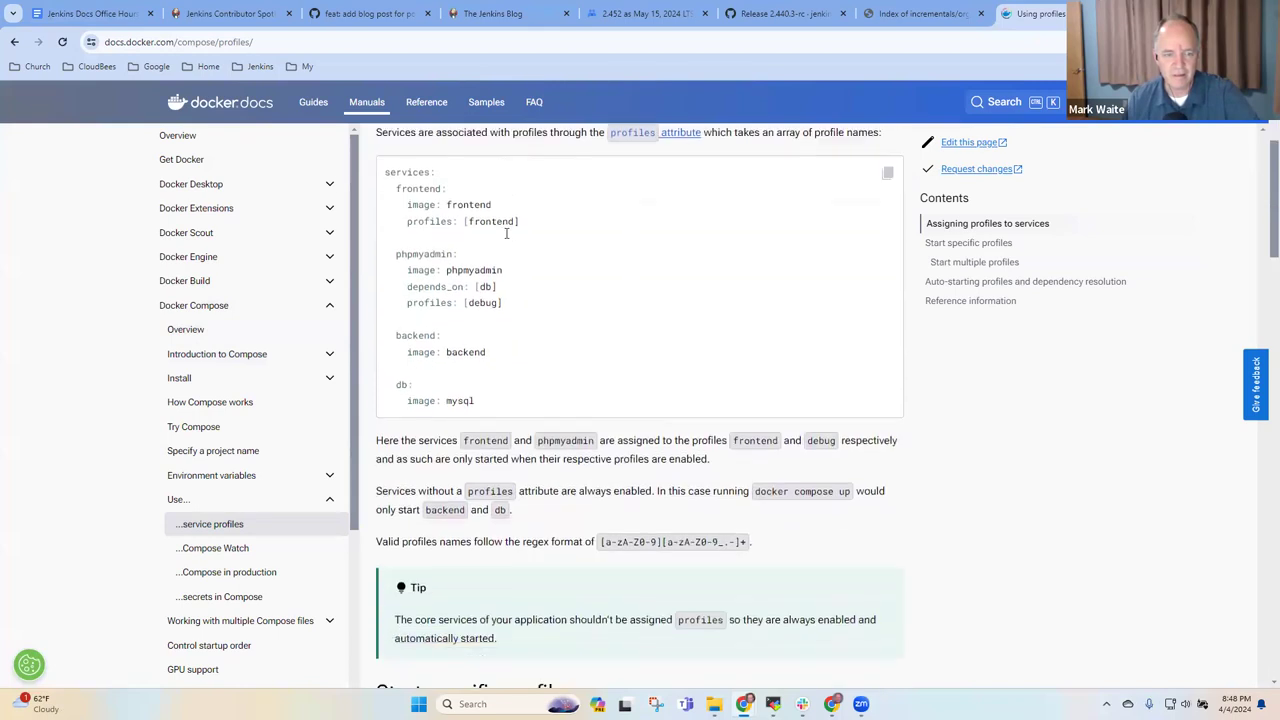
{"action": "scroll", "scroll_direction": "down", "scroll_amount": 3}
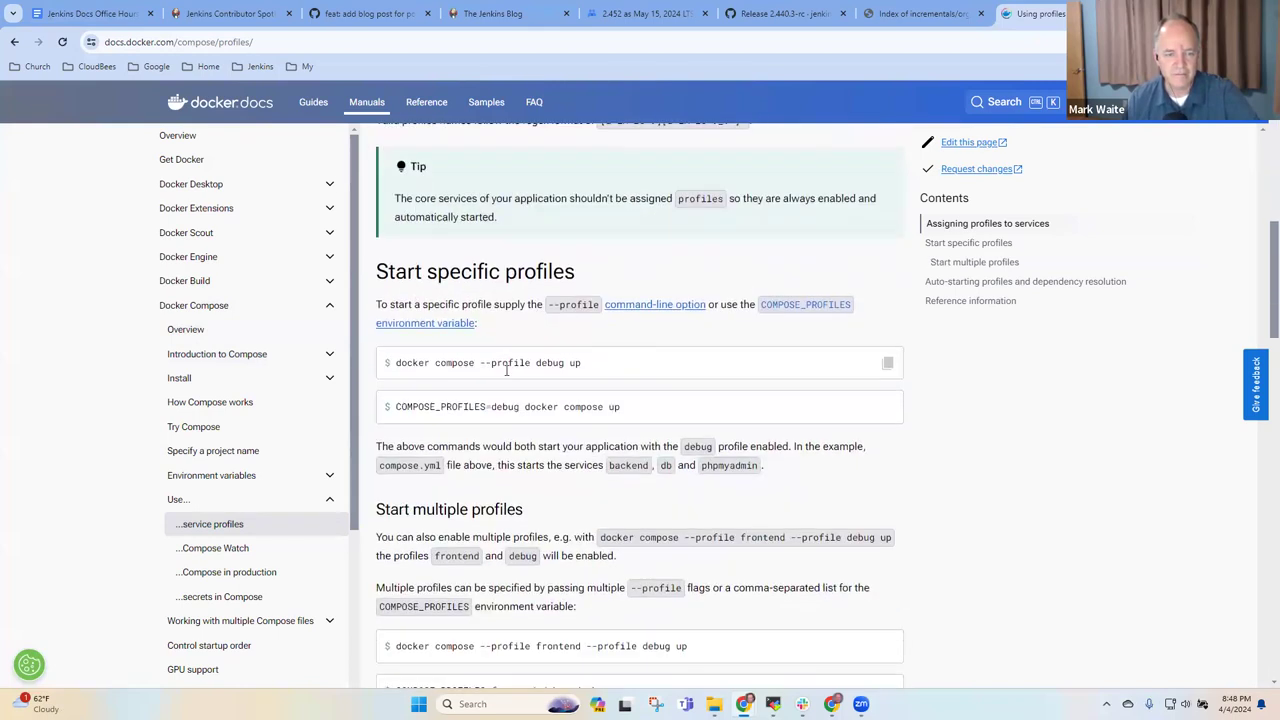
{"action": "scroll", "scroll_direction": "down", "scroll_amount": 3}
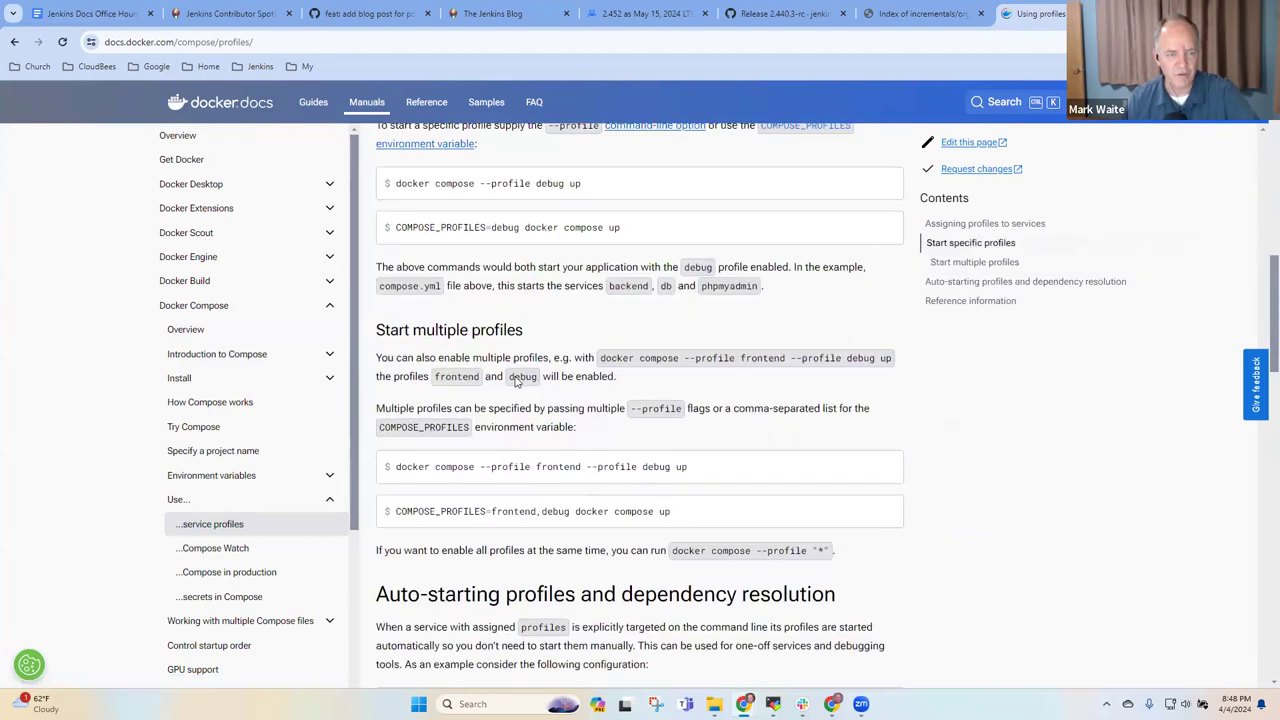
{"action": "scroll", "scroll_direction": "up", "scroll_amount": 3}
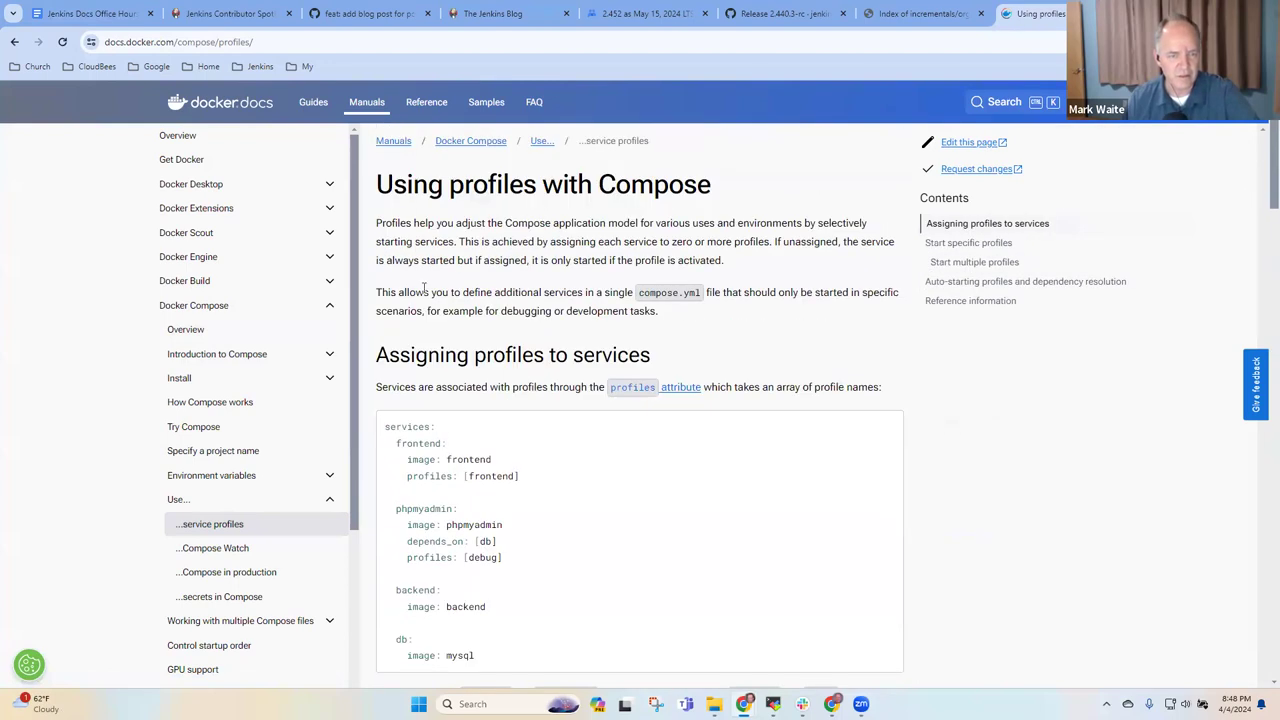
{"action": "mouse_move", "coordinate": [540, 140]}
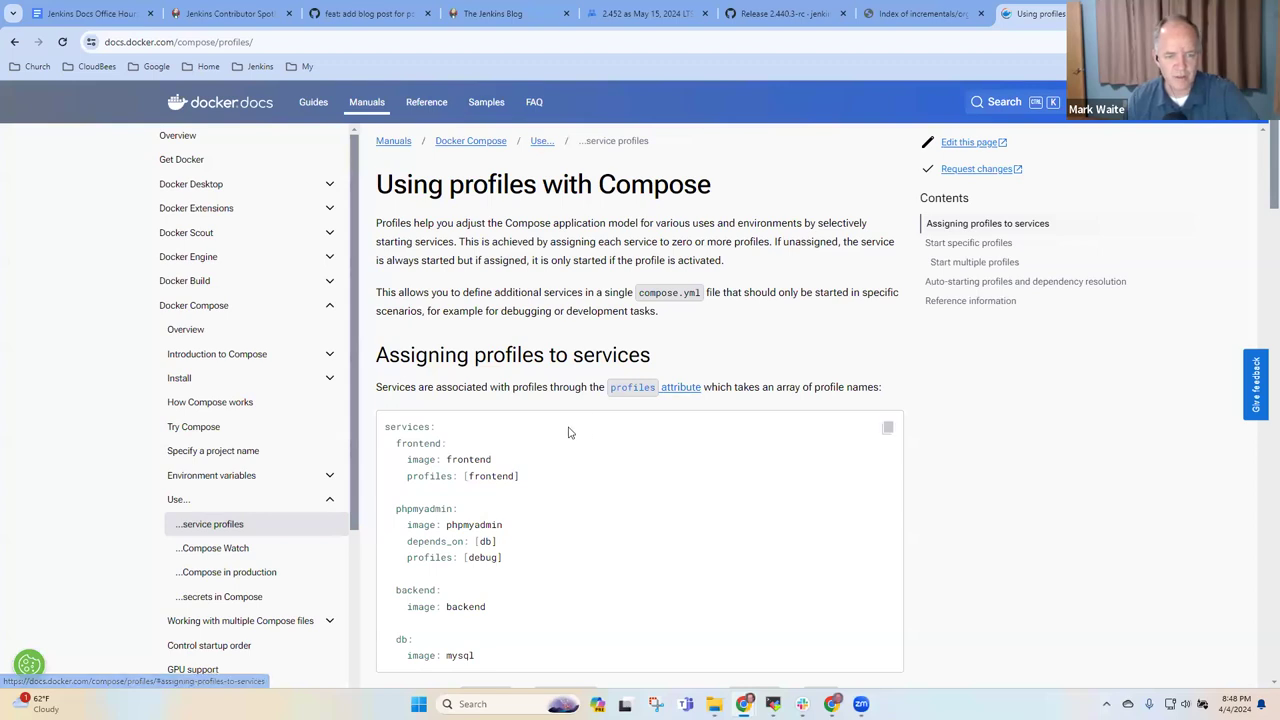
{"action": "mouse_move", "coordinate": [684, 390]}
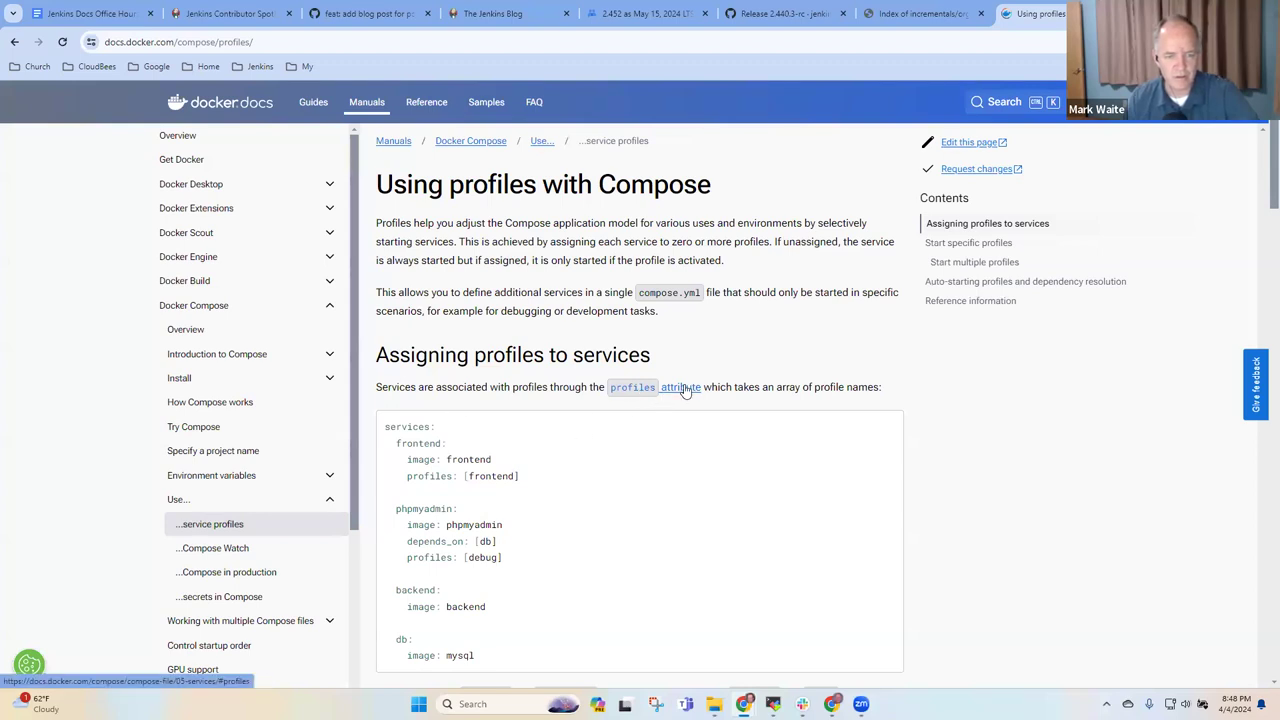
- Read through the profile examples, then return to the Docs Office Hours notes
{"action": "scroll", "scroll_direction": "down", "scroll_amount": 3}
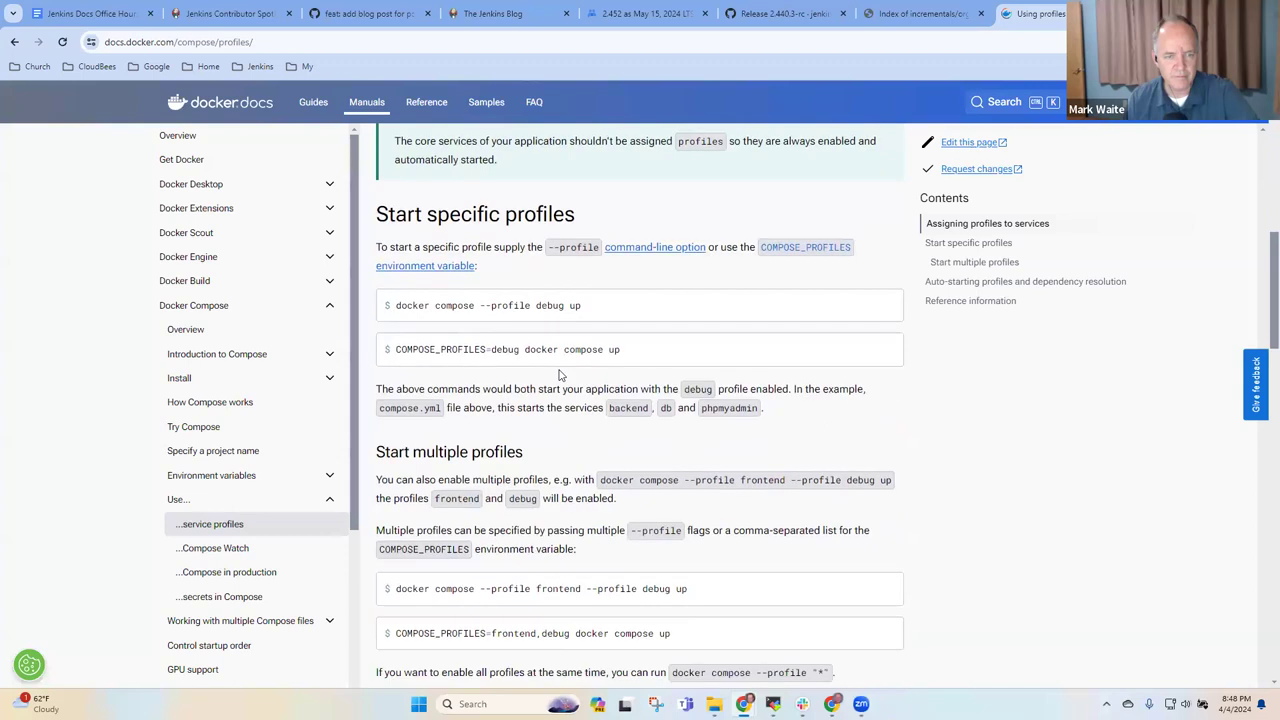
{"action": "scroll", "scroll_direction": "down", "scroll_amount": 3}
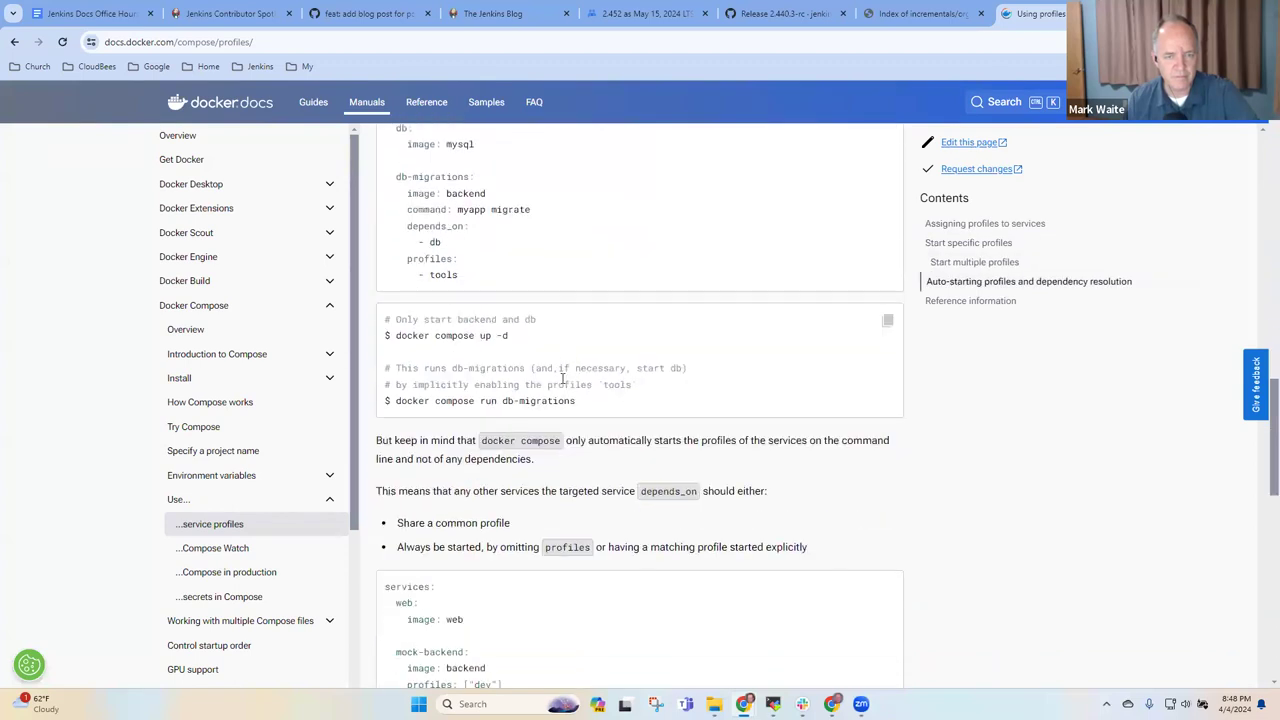
{"action": "scroll", "scroll_direction": "down", "scroll_amount": 3}
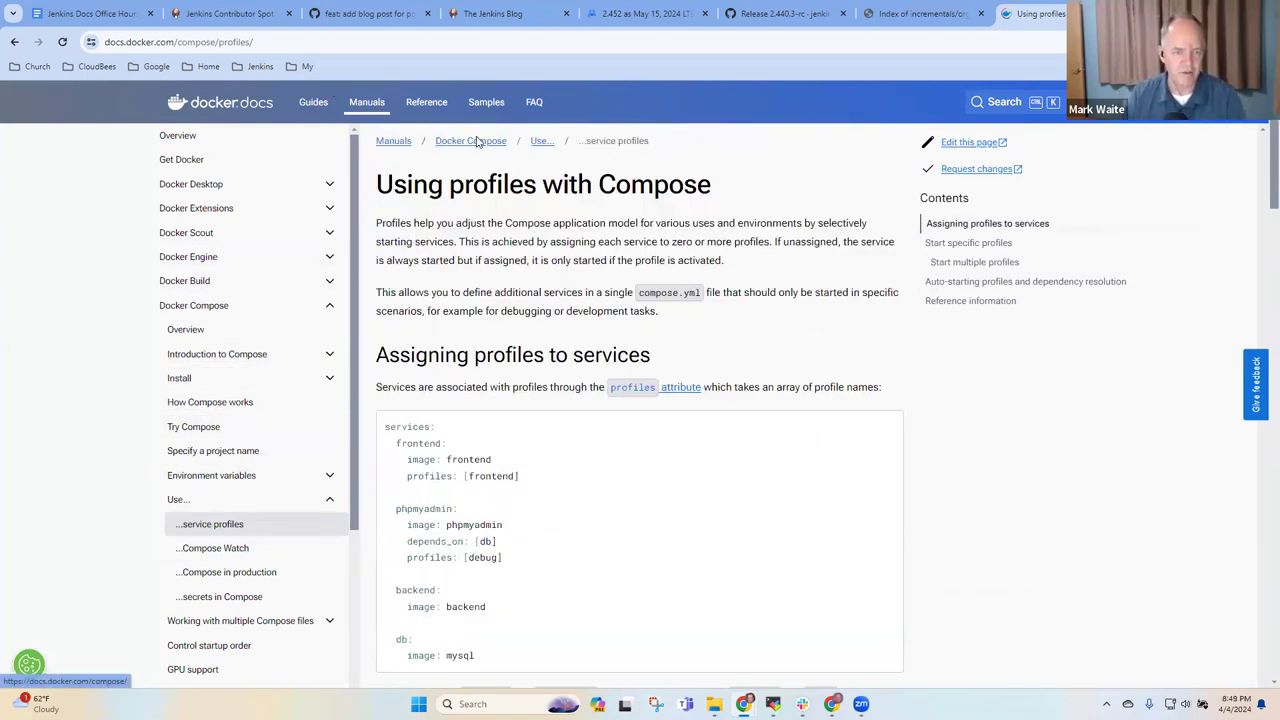
{"action": "left_click", "coordinate": [184, 328]}
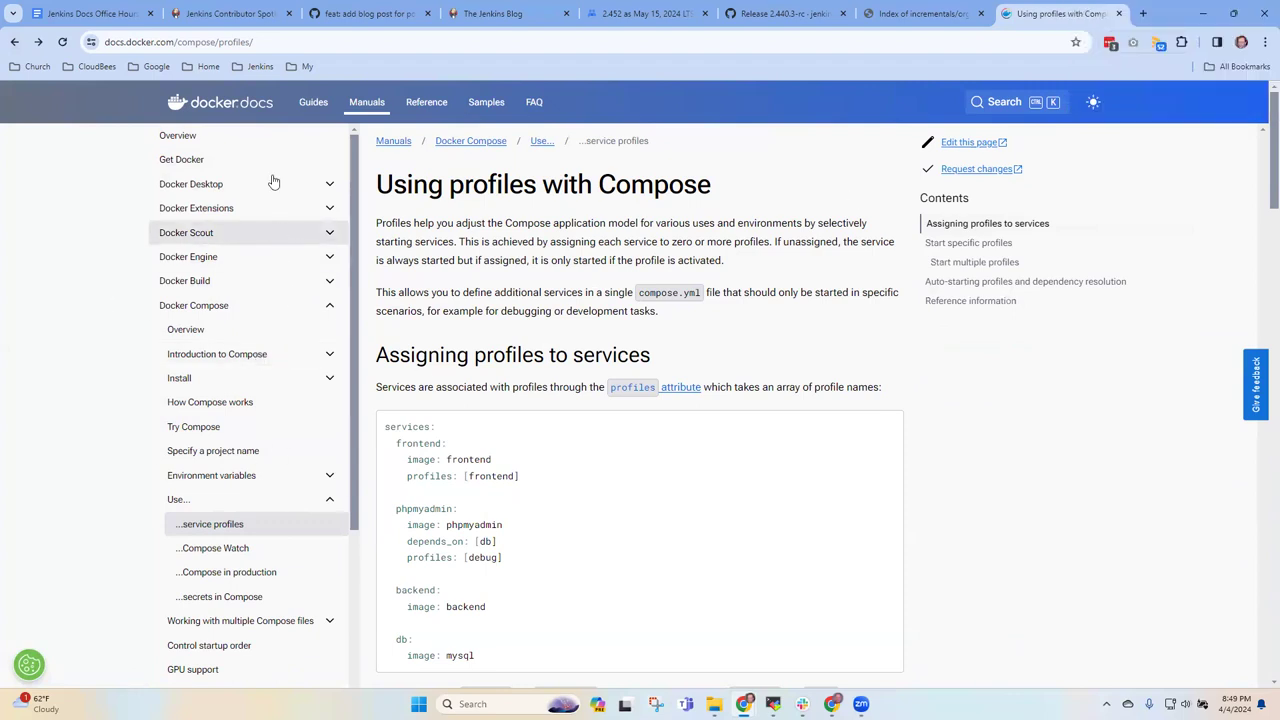
{"action": "scroll", "scroll_direction": "down", "scroll_amount": 3}
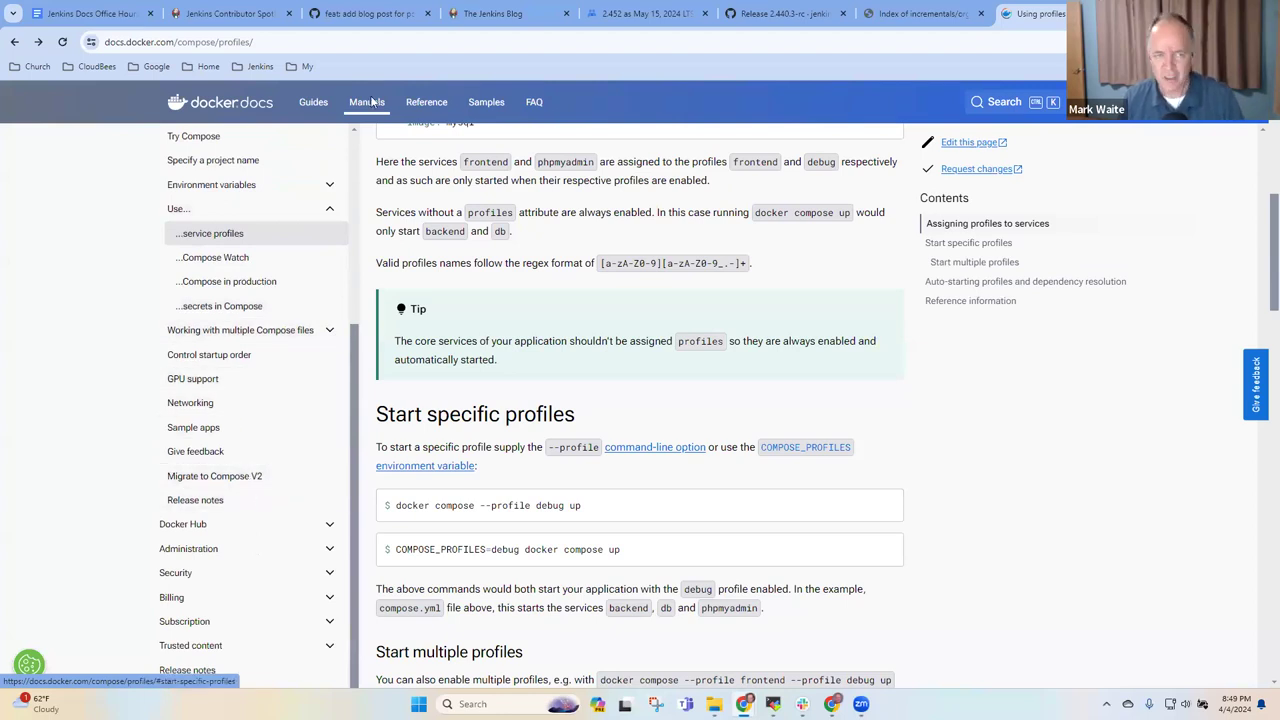
{"action": "left_click", "coordinate": [90, 12]}
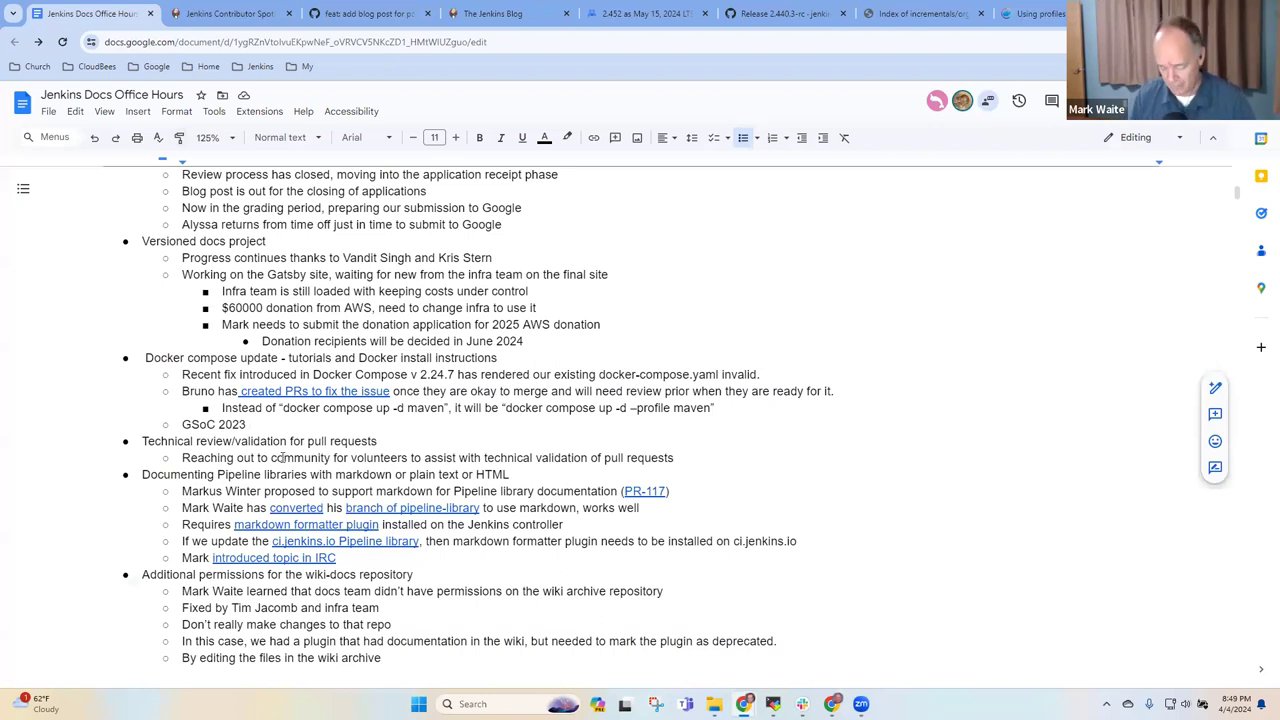
- Complete the bullet as 'GSoC 2023 project that is helping Jenkins users now'
{"action": "type", "text": "project"}
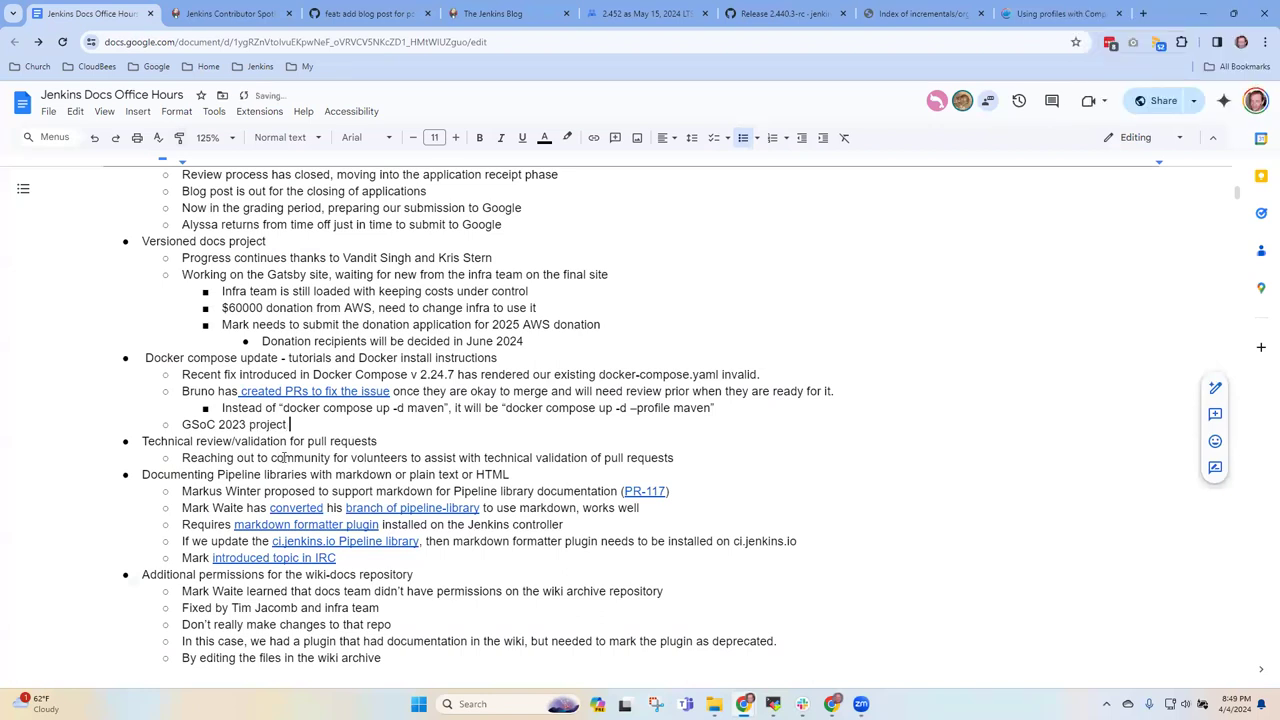
{"action": "type", "text": "that is helping"}
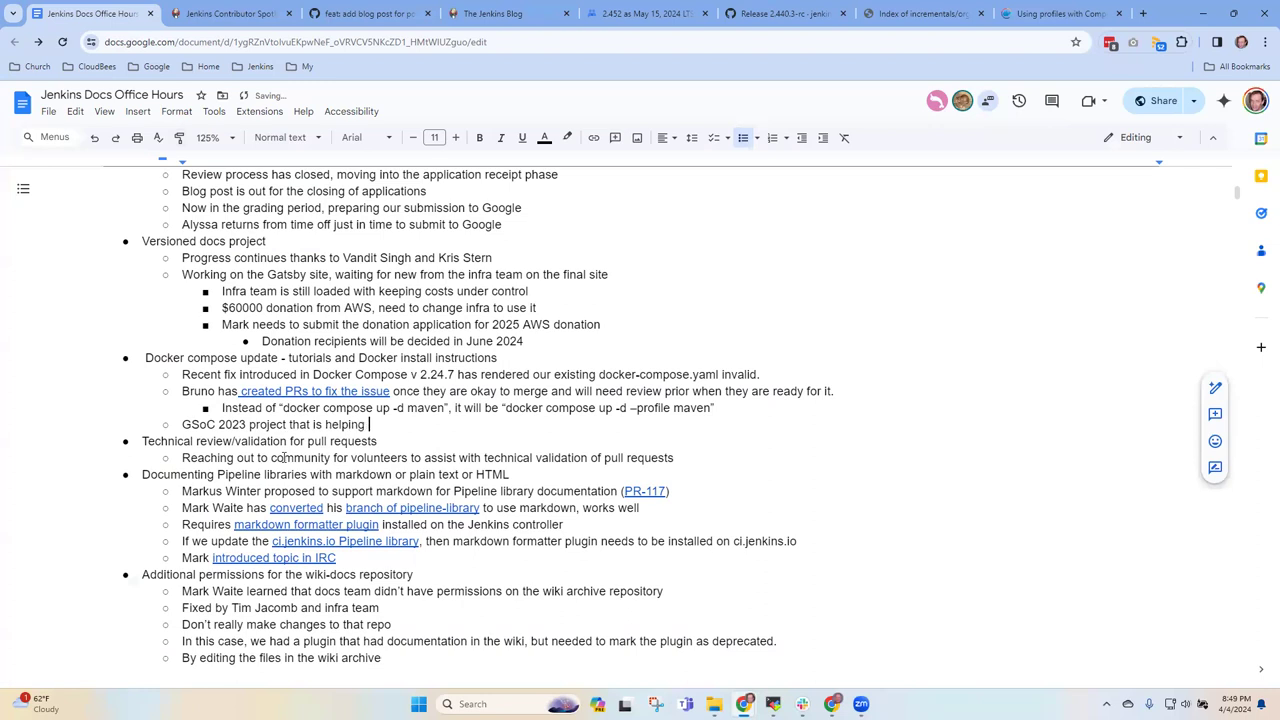
{"action": "type", "text": "Jenkins users no"}
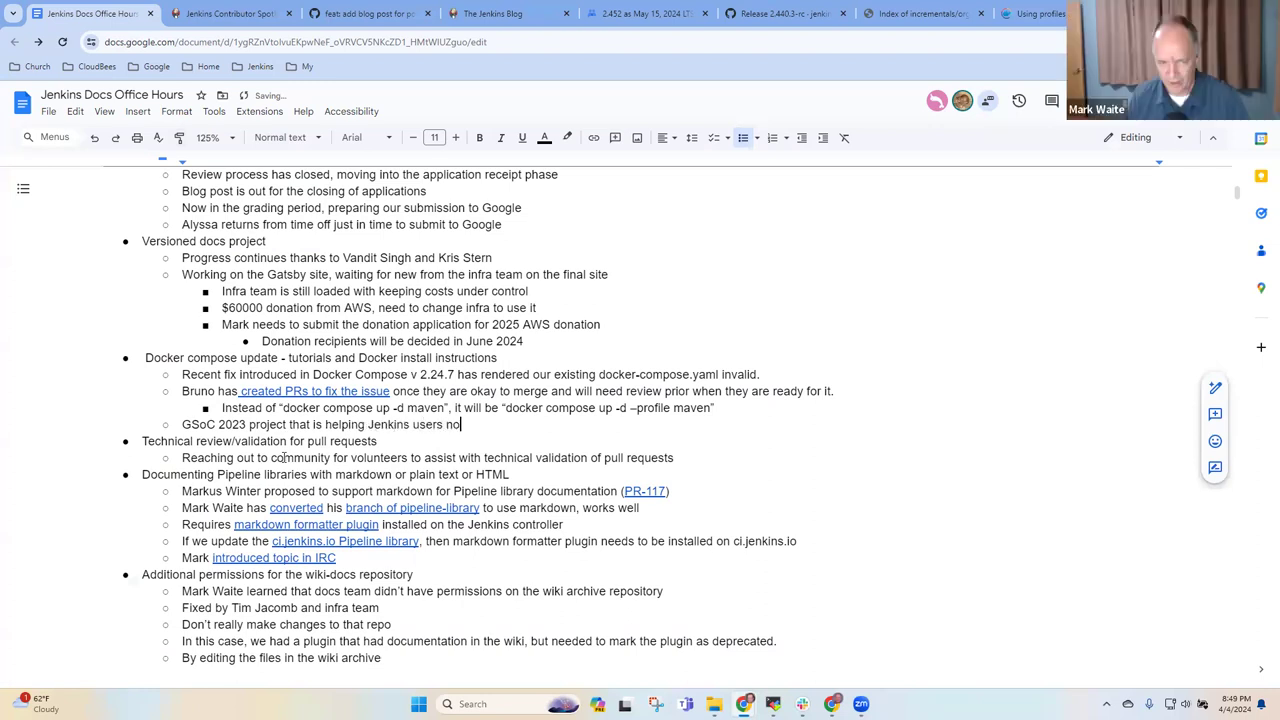
{"action": "type", "text": "w"}
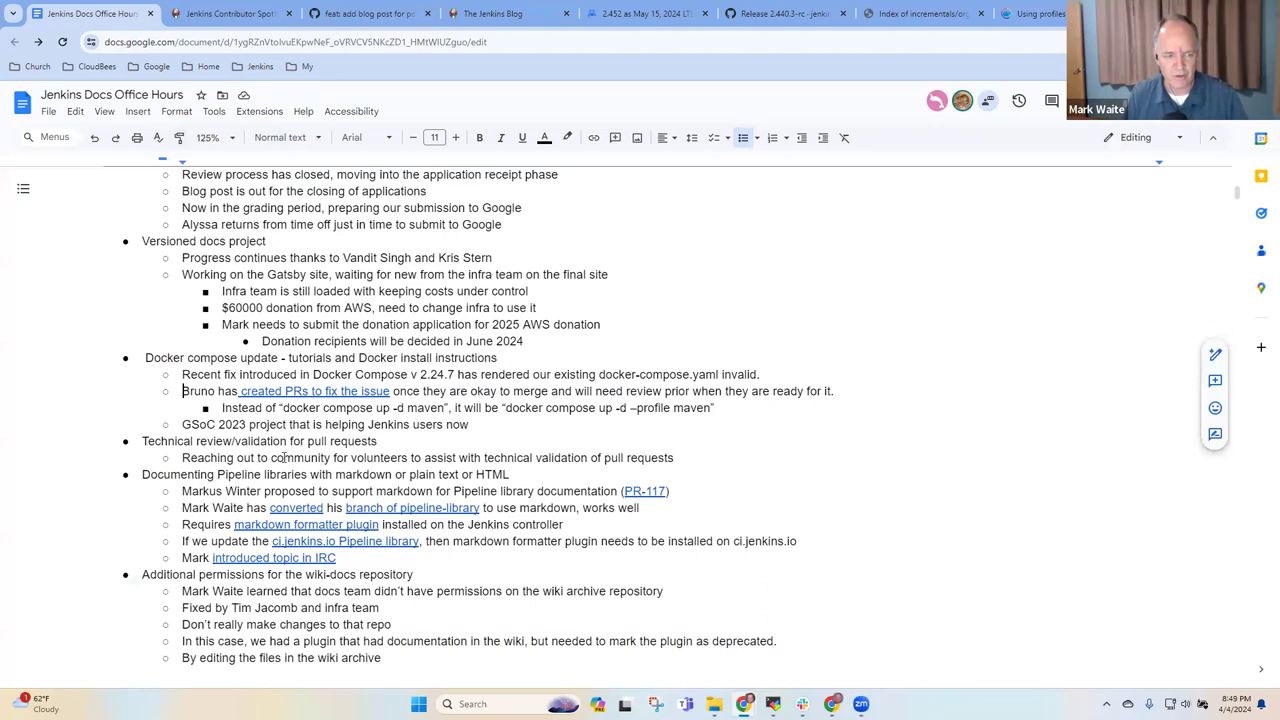
{"action": "triple_click", "coordinate": [470, 374]}
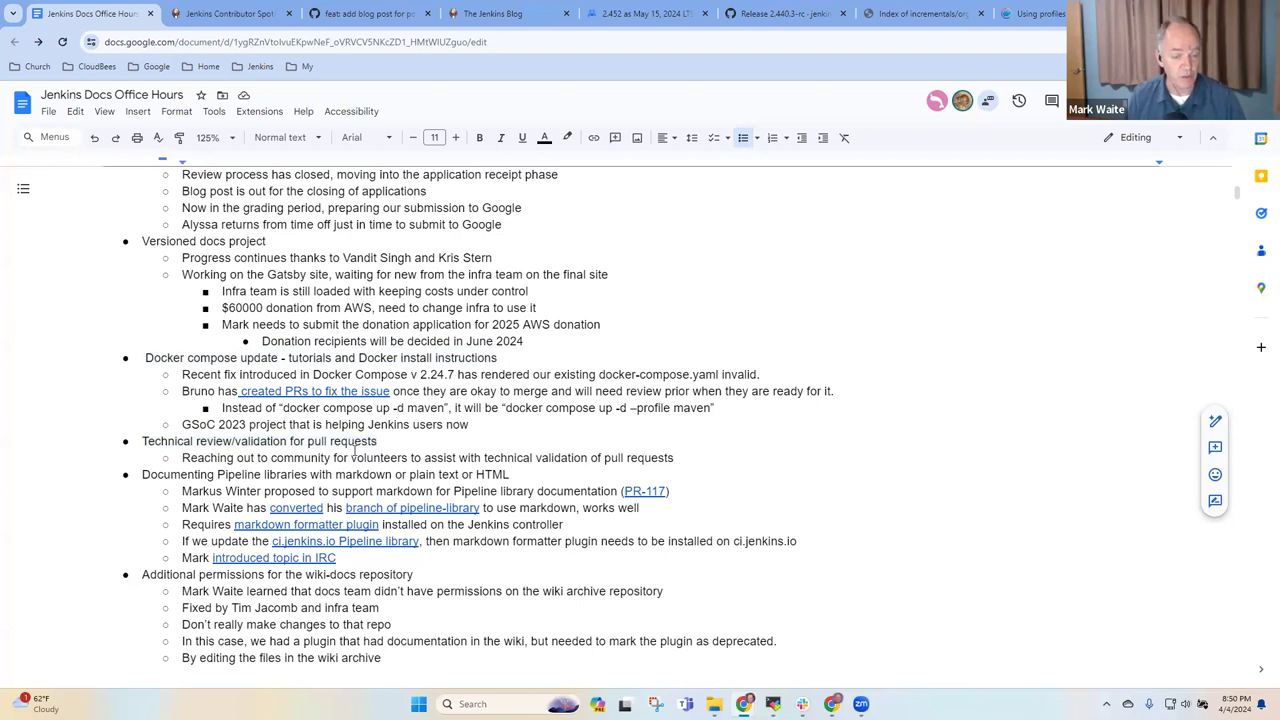
- Add a bullet after the volunteers line: add them to the copy editors group so they can review
{"action": "triple_click", "coordinate": [428, 456]}
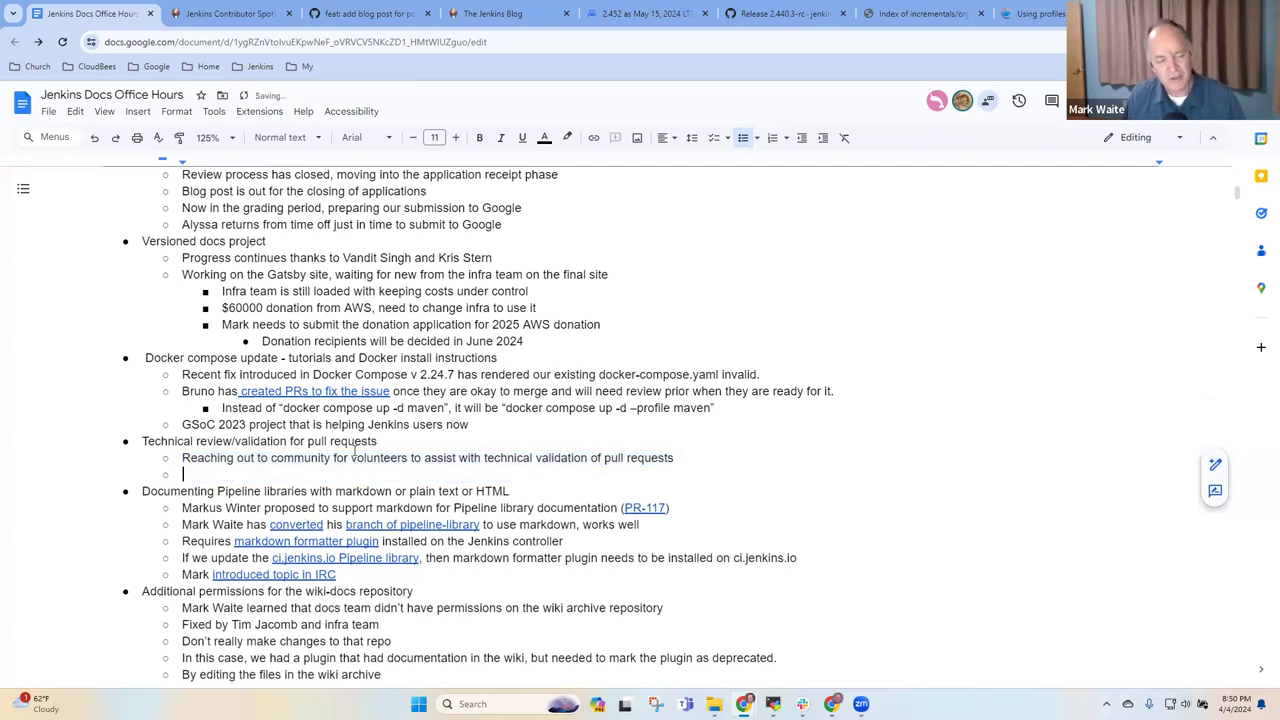
{"action": "type", "text": "Let's"}
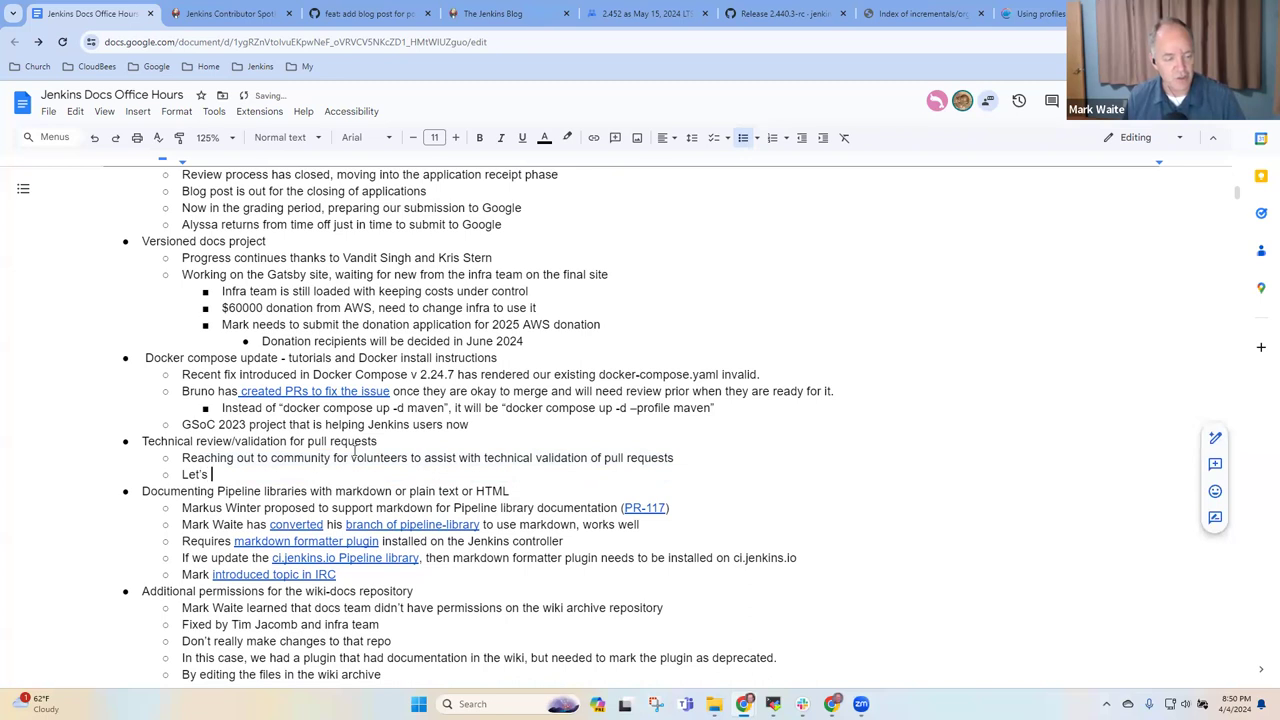
{"action": "type", "text": "add thjo"}
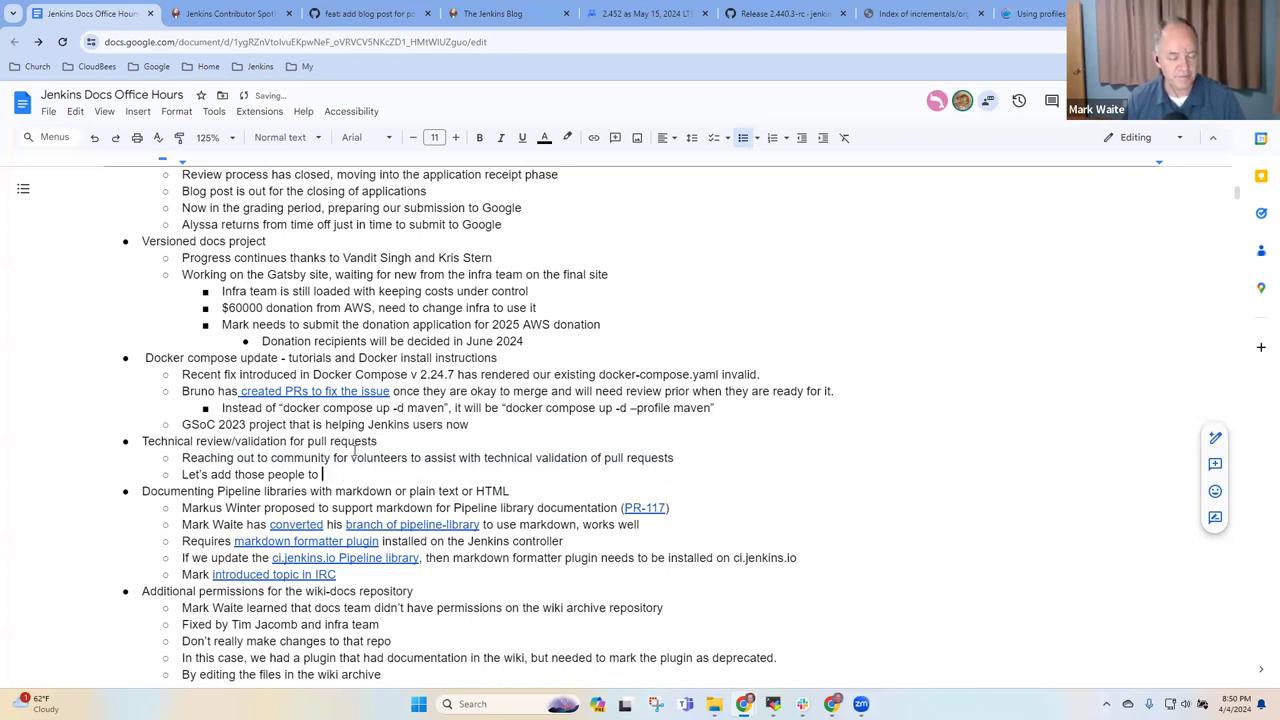
{"action": "type", "text": "the copy editors group"}
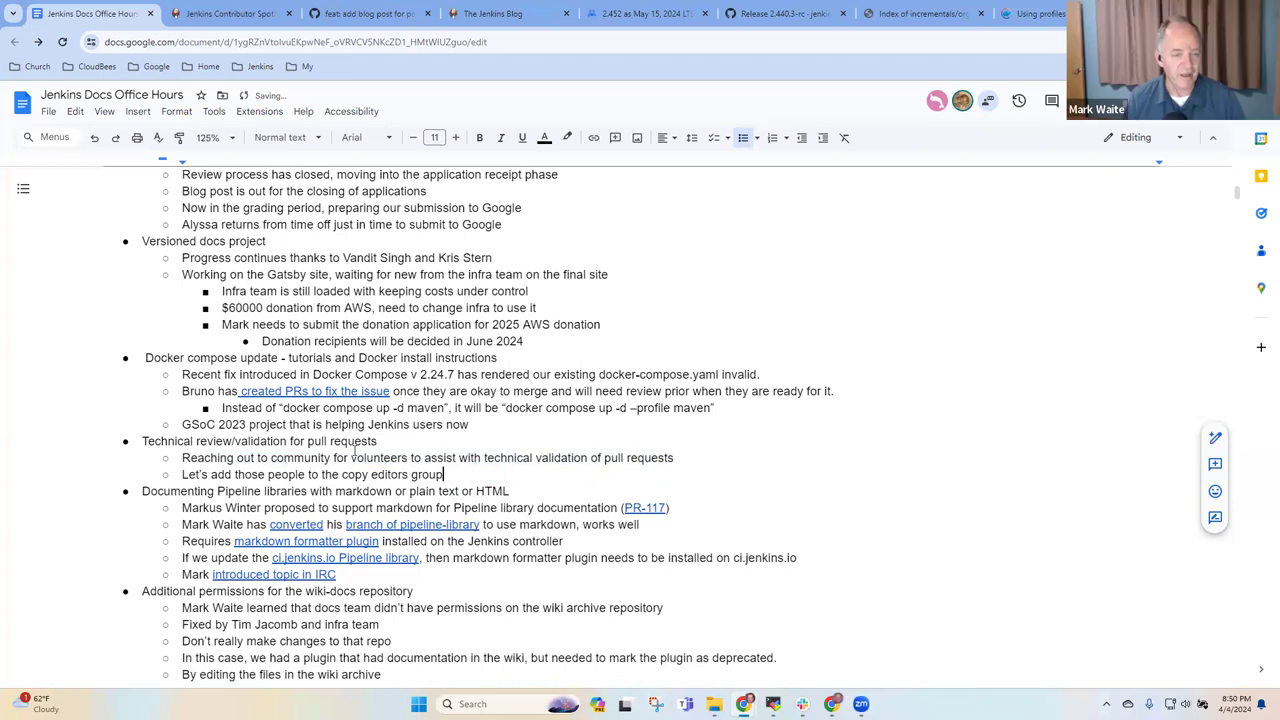
{"action": "type", "text": "so they"}
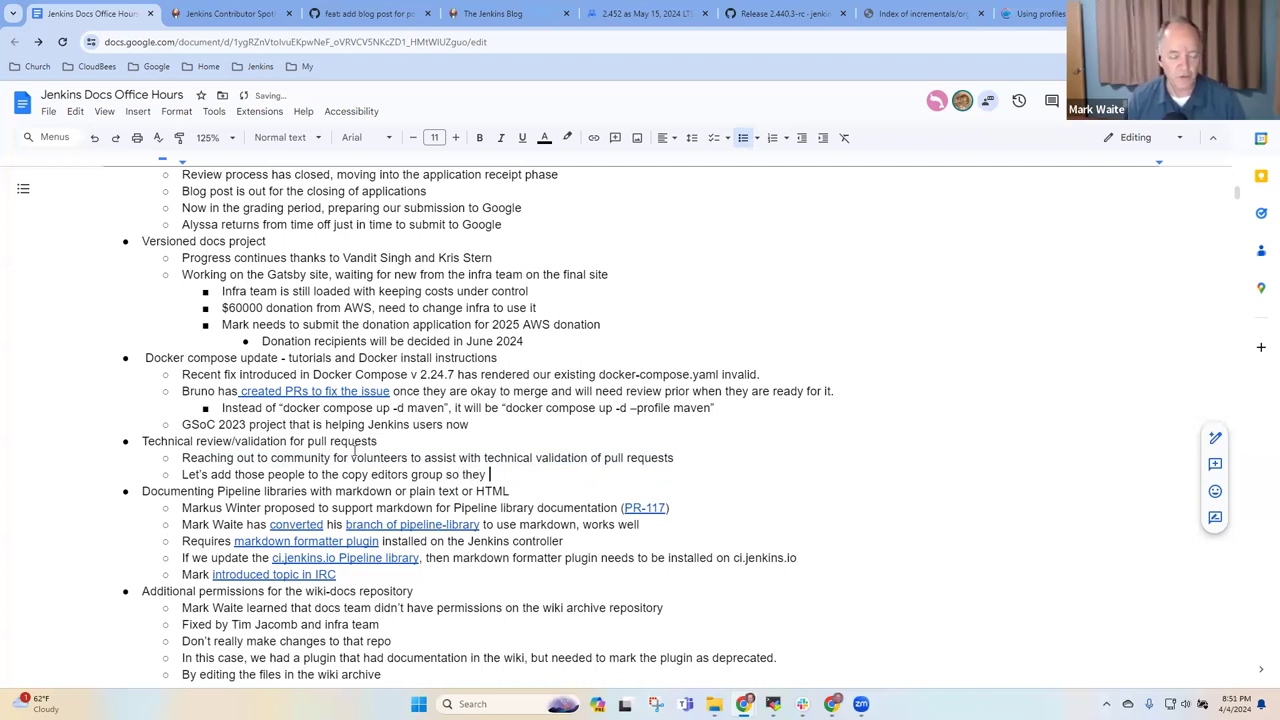
{"action": "type", "text": "can review"}
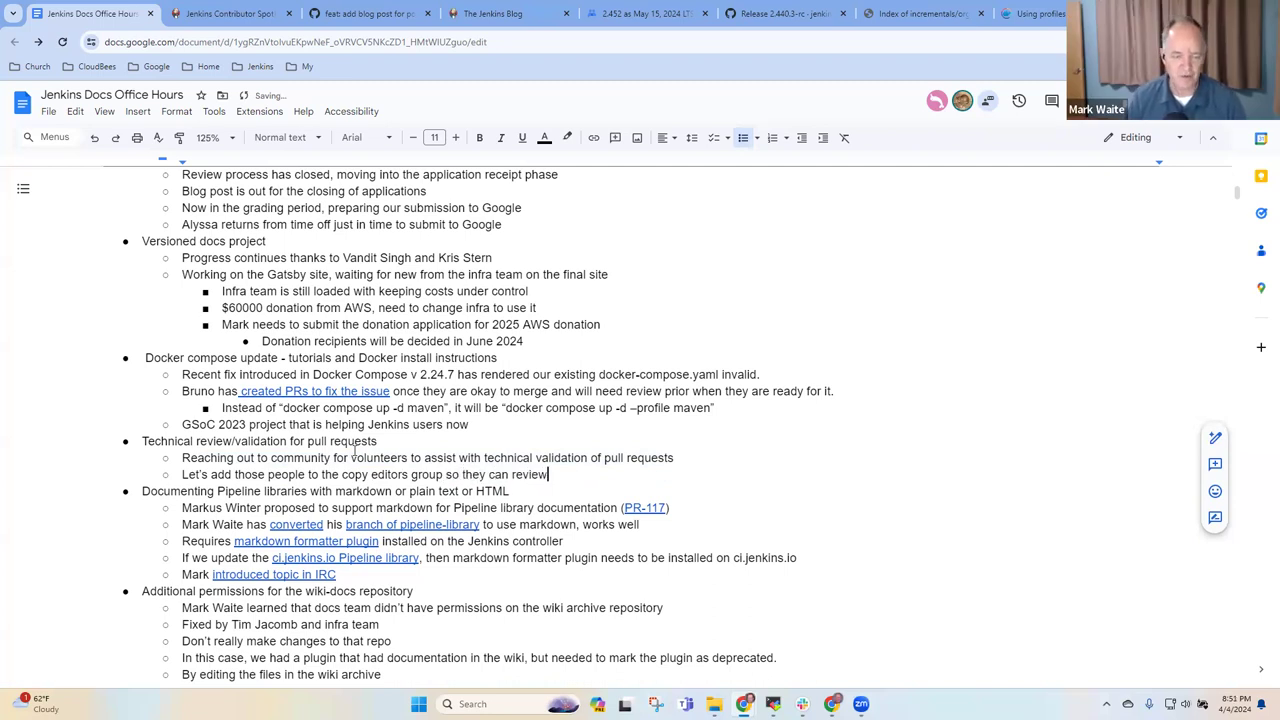
{"action": "type", "text": "and he"}
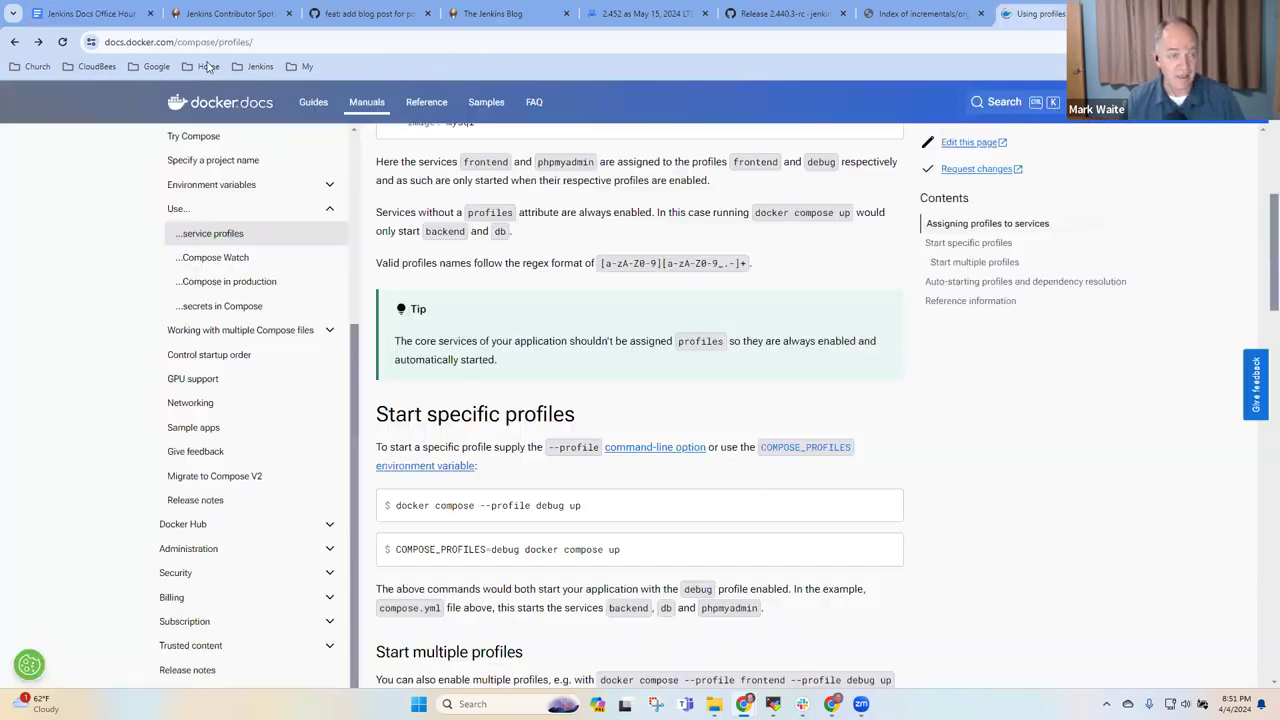
{"action": "left_click", "coordinate": [260, 66]}
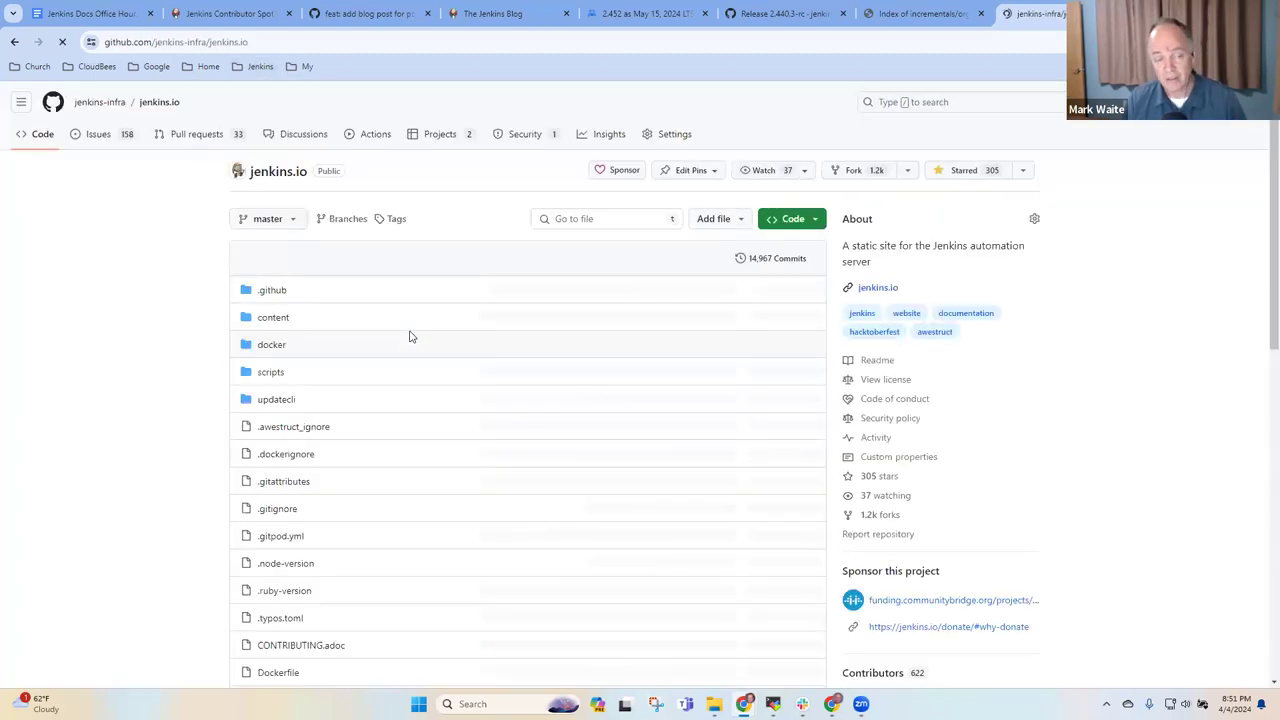
{"action": "left_click", "coordinate": [196, 132]}
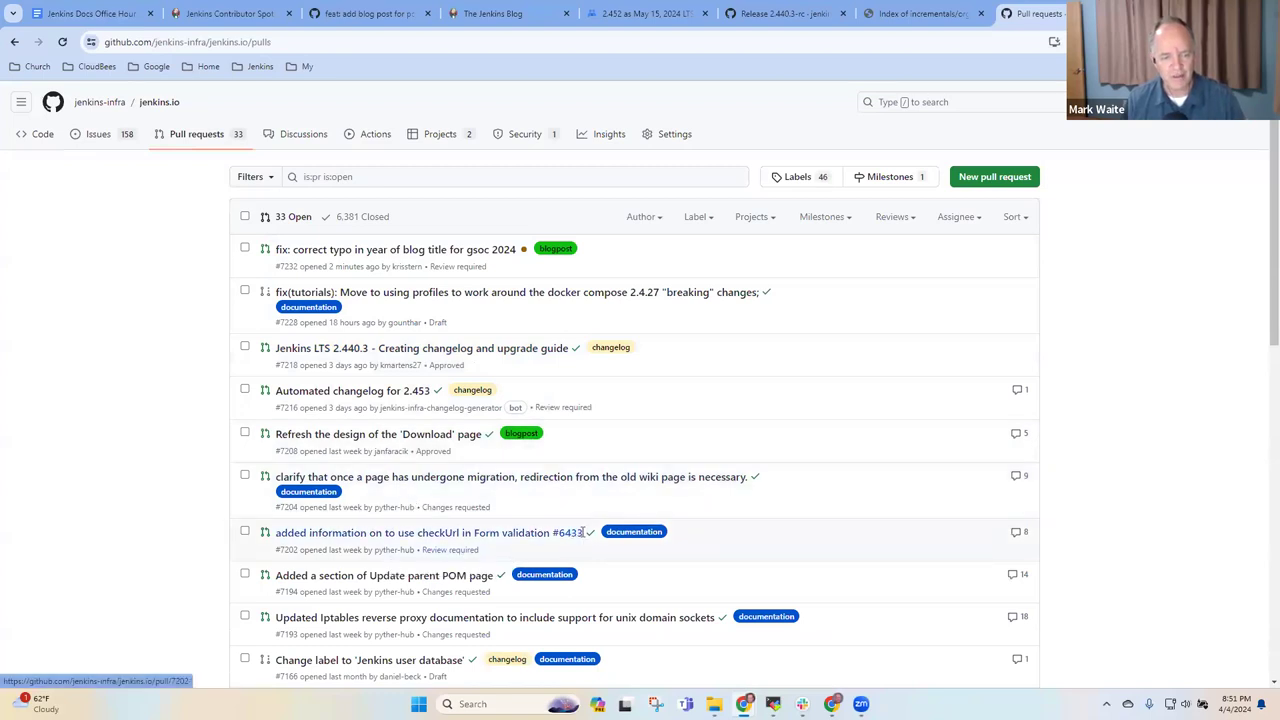
{"action": "scroll", "scroll_direction": "down", "scroll_amount": 3}
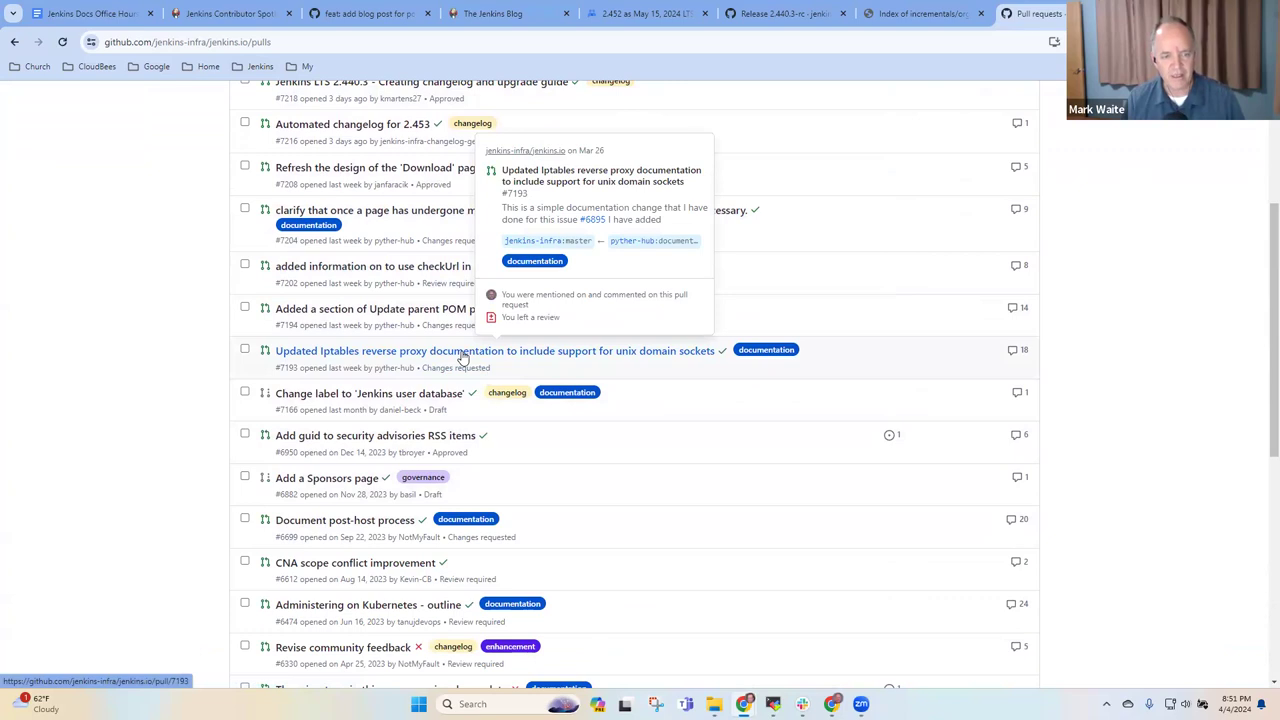
{"action": "left_click", "coordinate": [496, 350]}
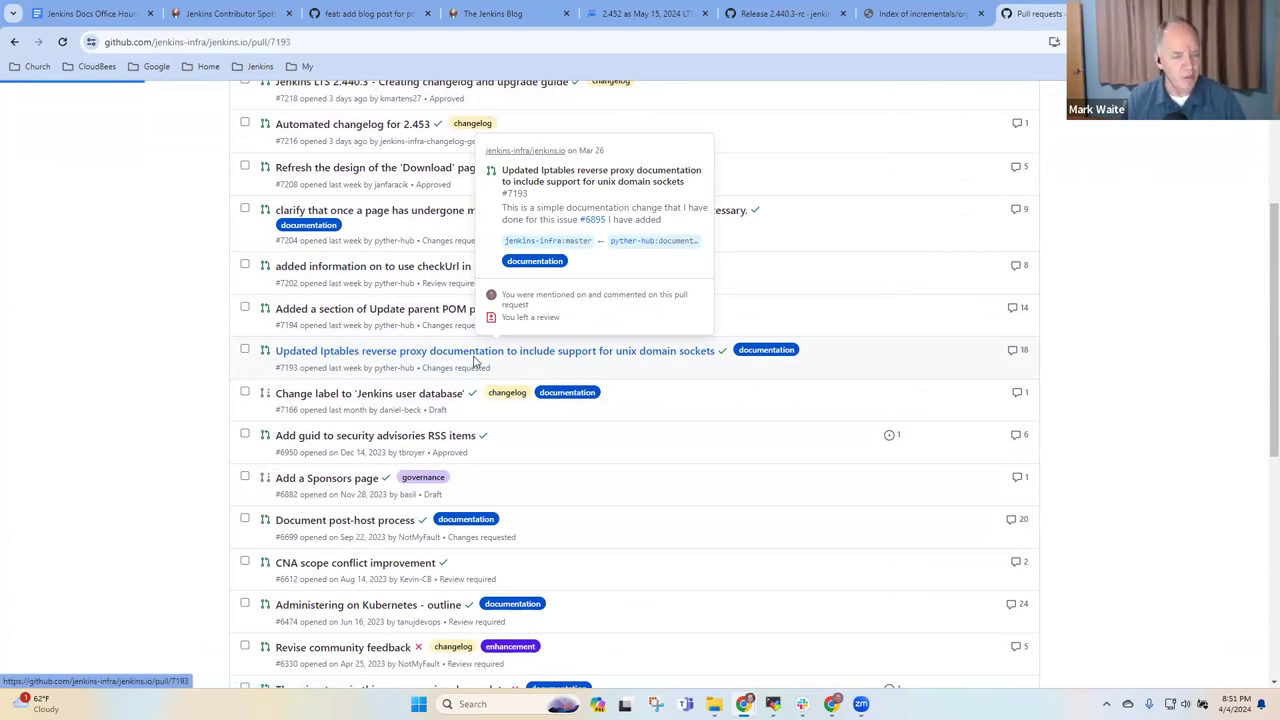
{"action": "left_click", "coordinate": [494, 350]}
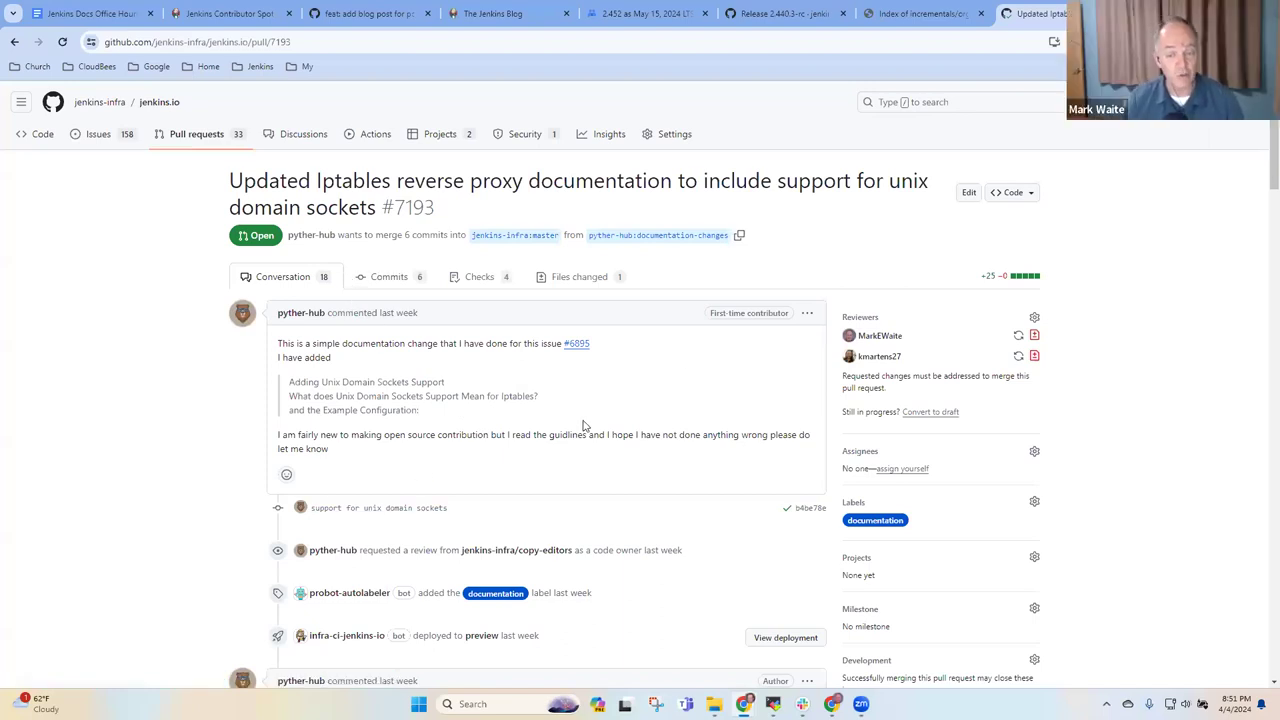
{"action": "mouse_move", "coordinate": [572, 282]}
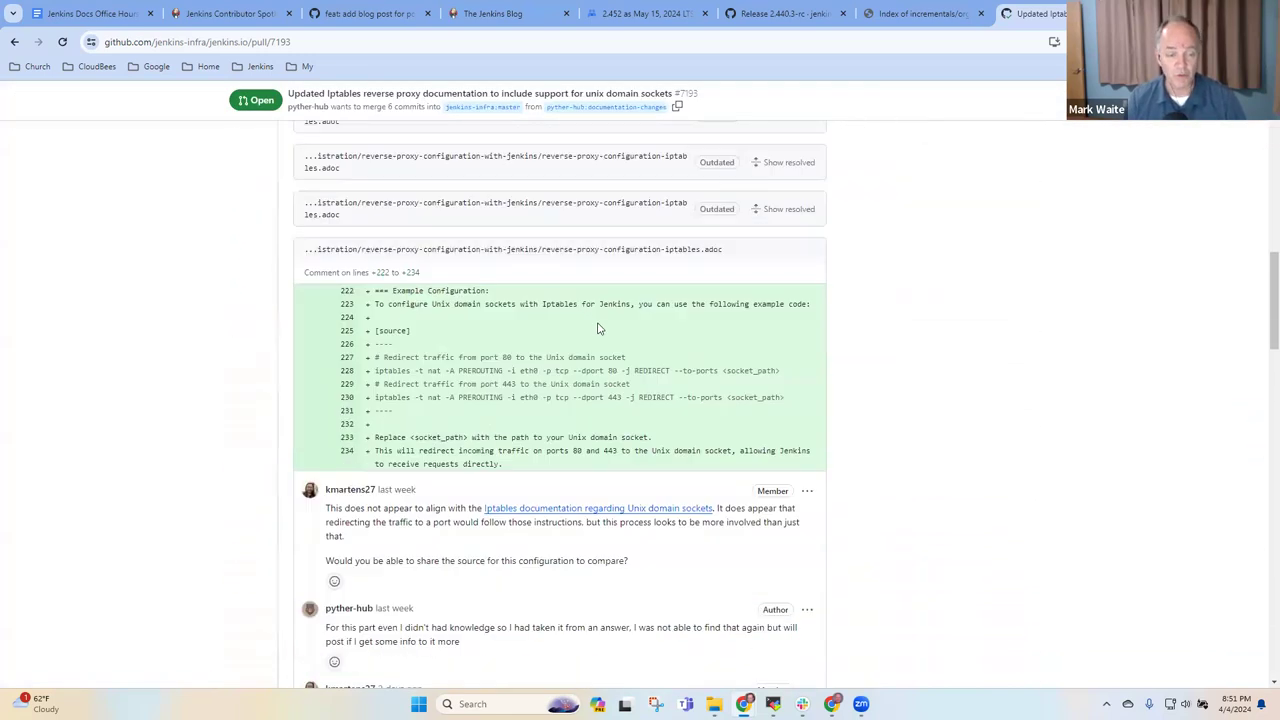
{"action": "mouse_move", "coordinate": [750, 394]}
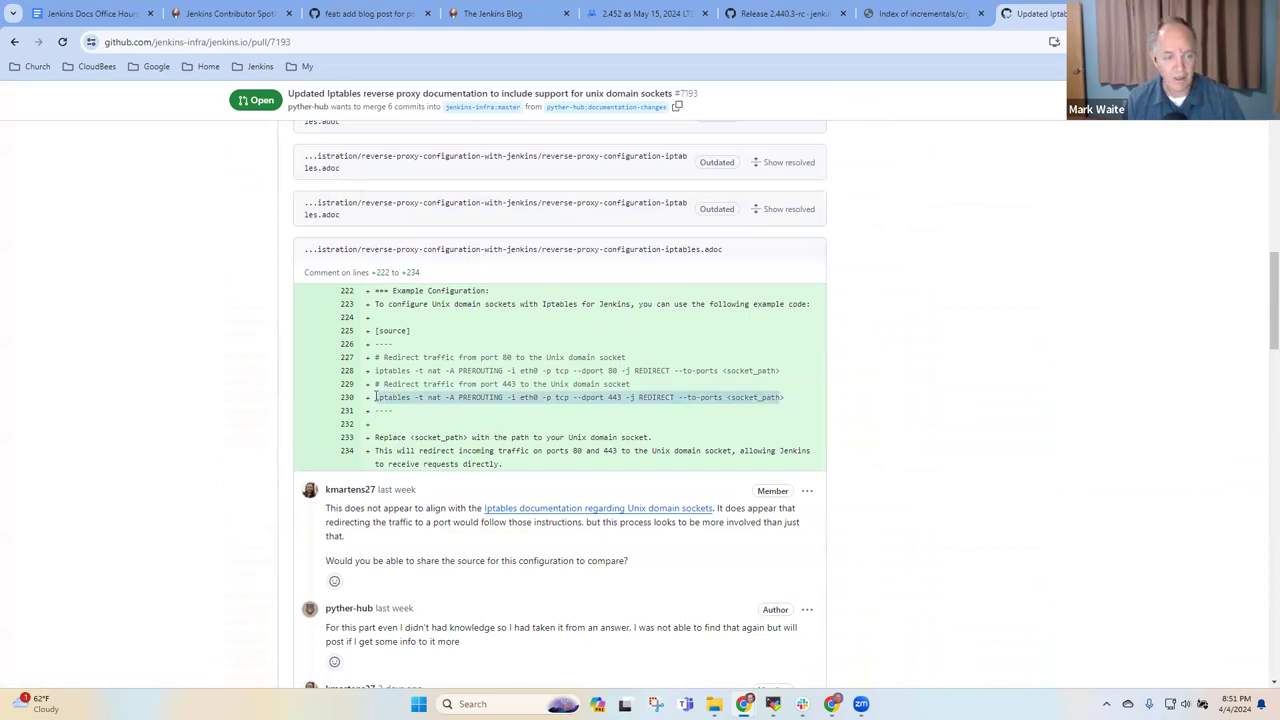
{"action": "mouse_move", "coordinate": [384, 396]}
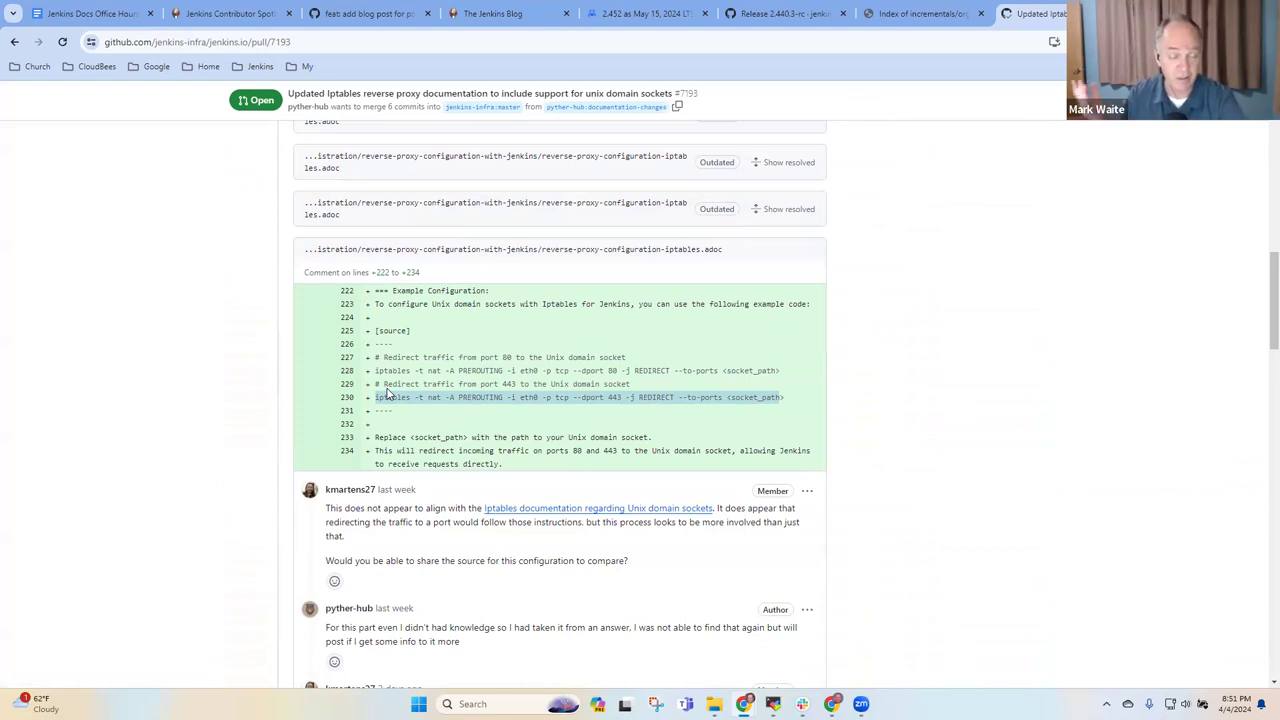
{"action": "mouse_move", "coordinate": [448, 396]}
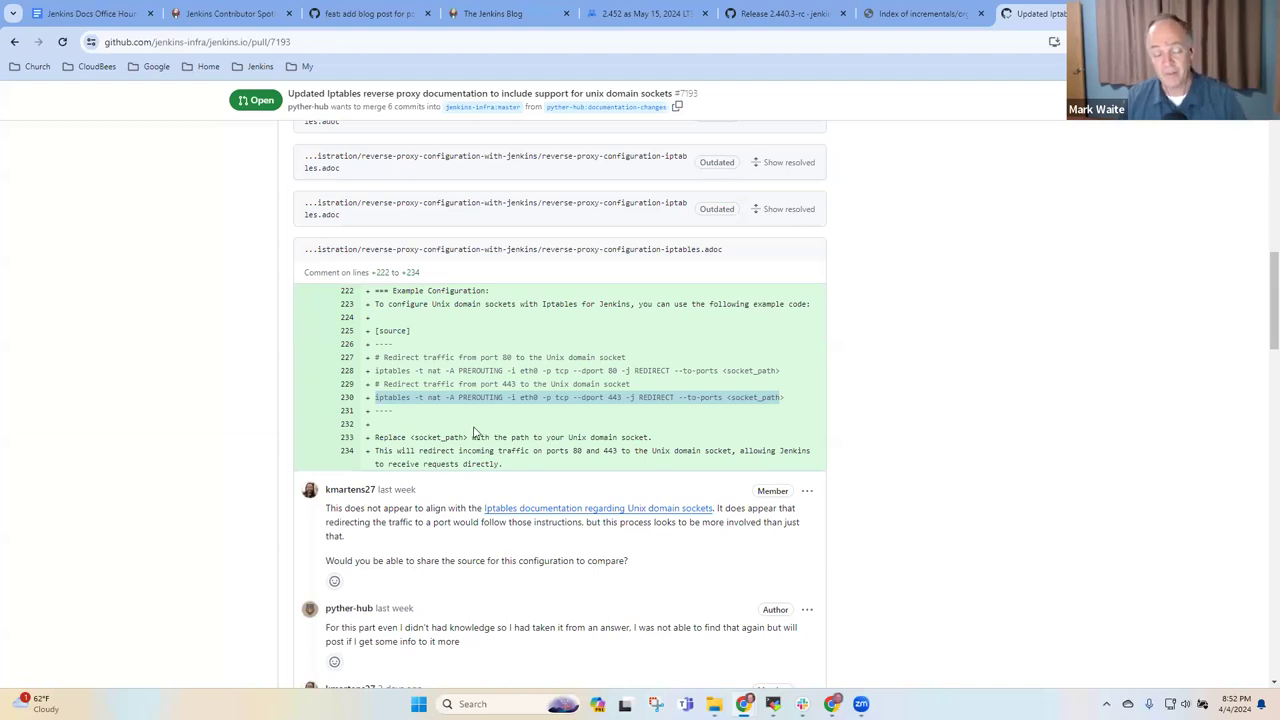
{"action": "mouse_move", "coordinate": [620, 414]}
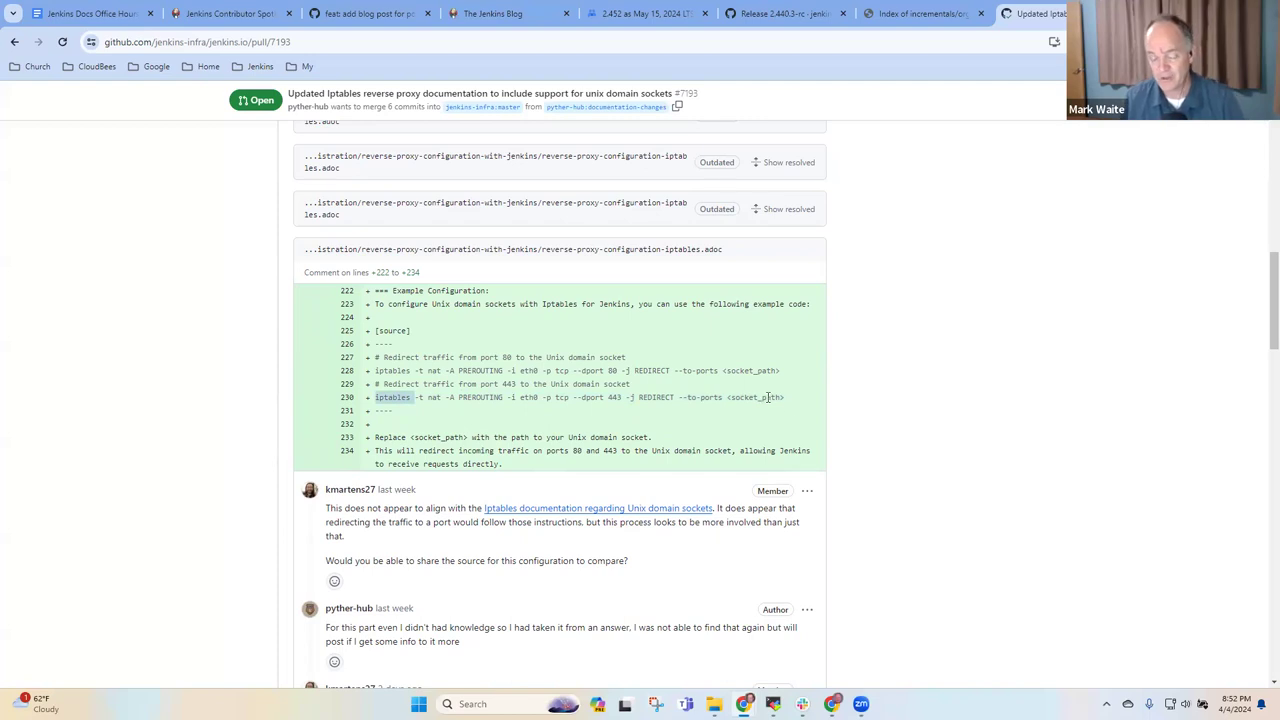
{"action": "mouse_move", "coordinate": [768, 398]}
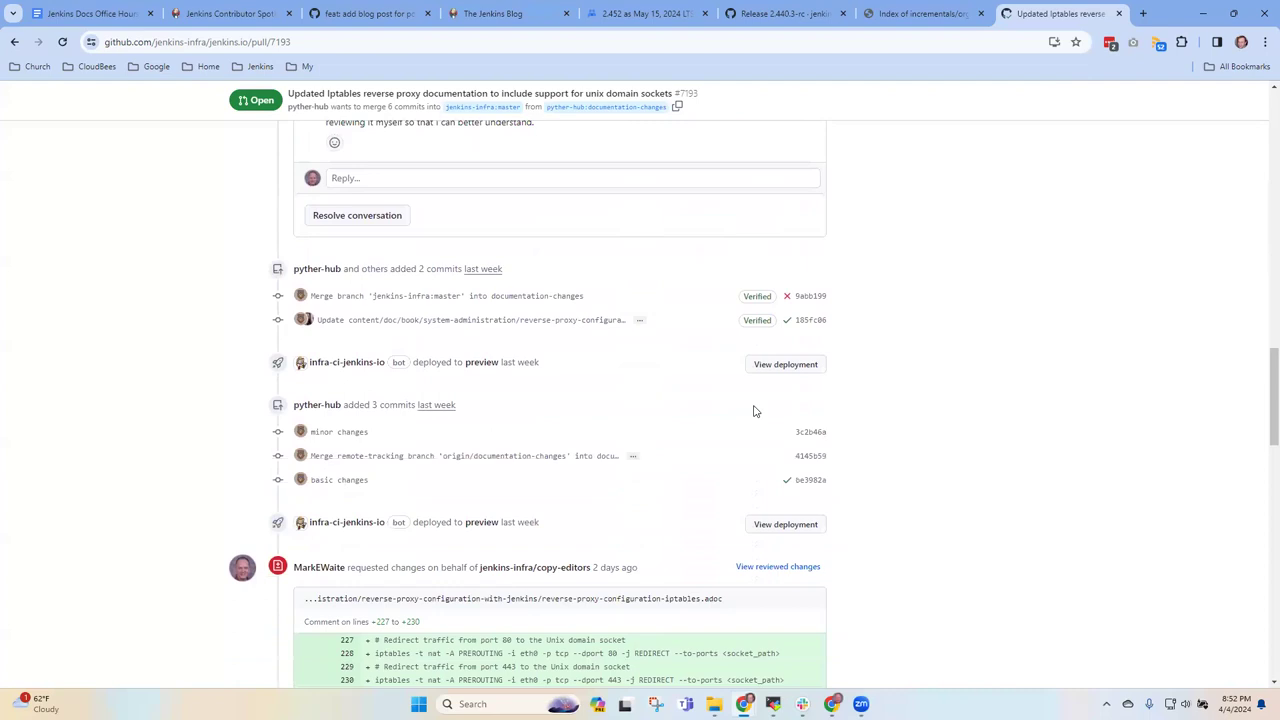
{"action": "scroll", "scroll_direction": "up", "scroll_amount": 3}
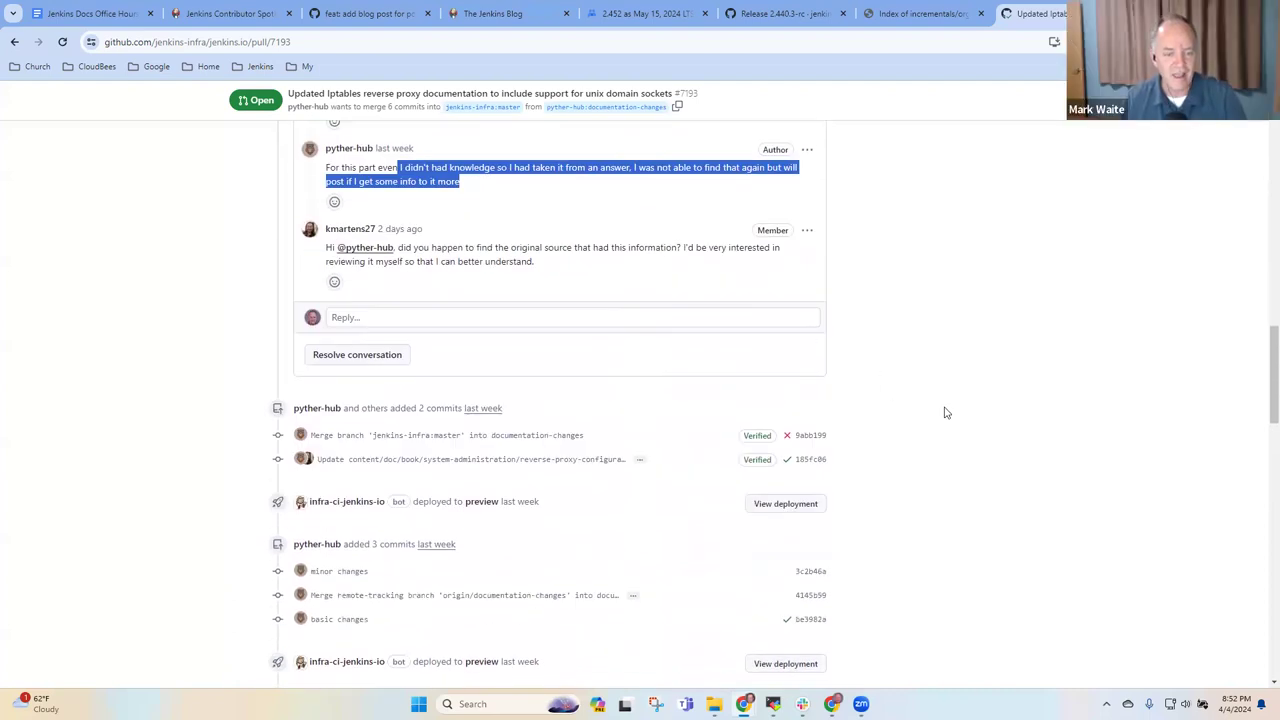
{"action": "scroll", "scroll_direction": "down", "scroll_amount": 3}
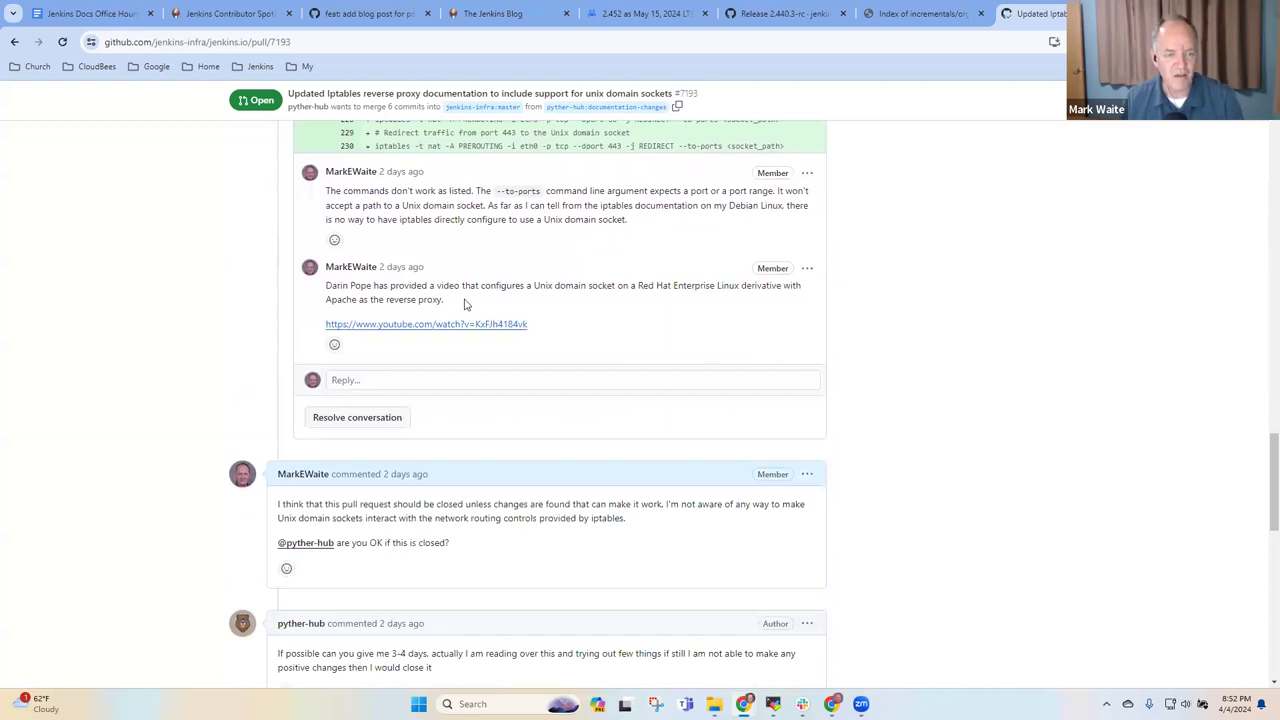
{"action": "scroll", "scroll_direction": "down", "scroll_amount": 3}
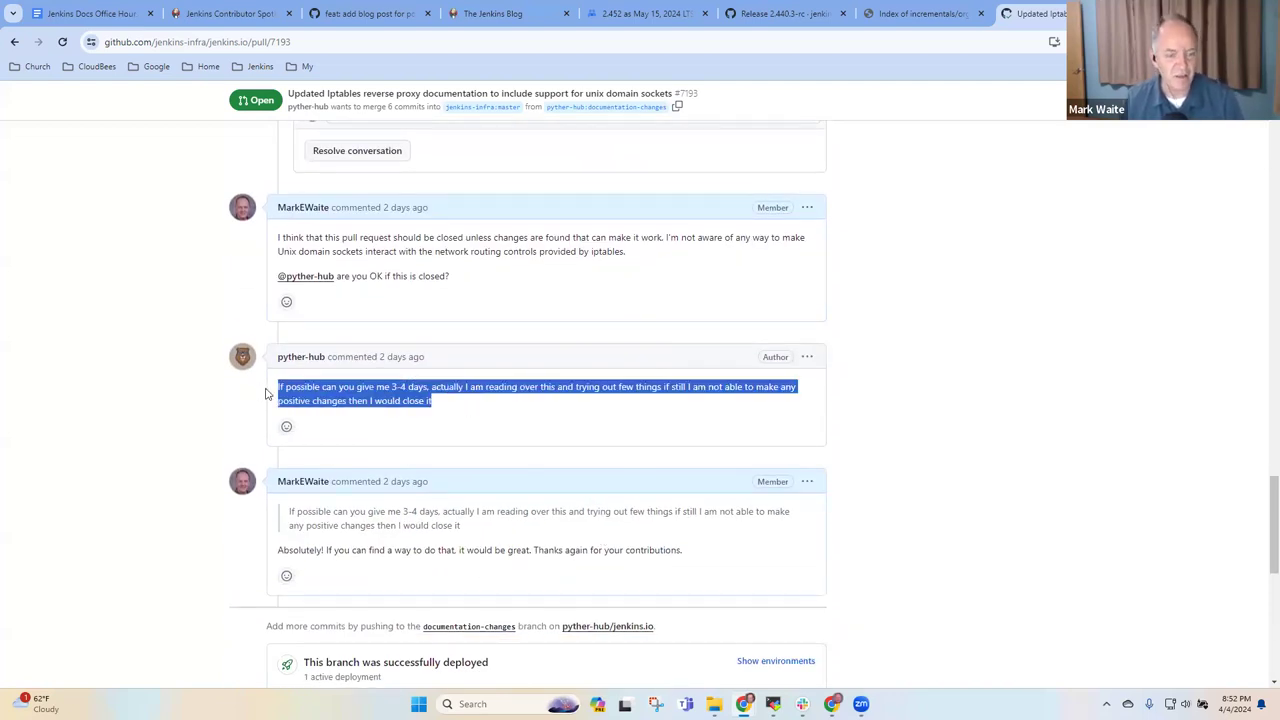
{"action": "left_click", "coordinate": [880, 472]}
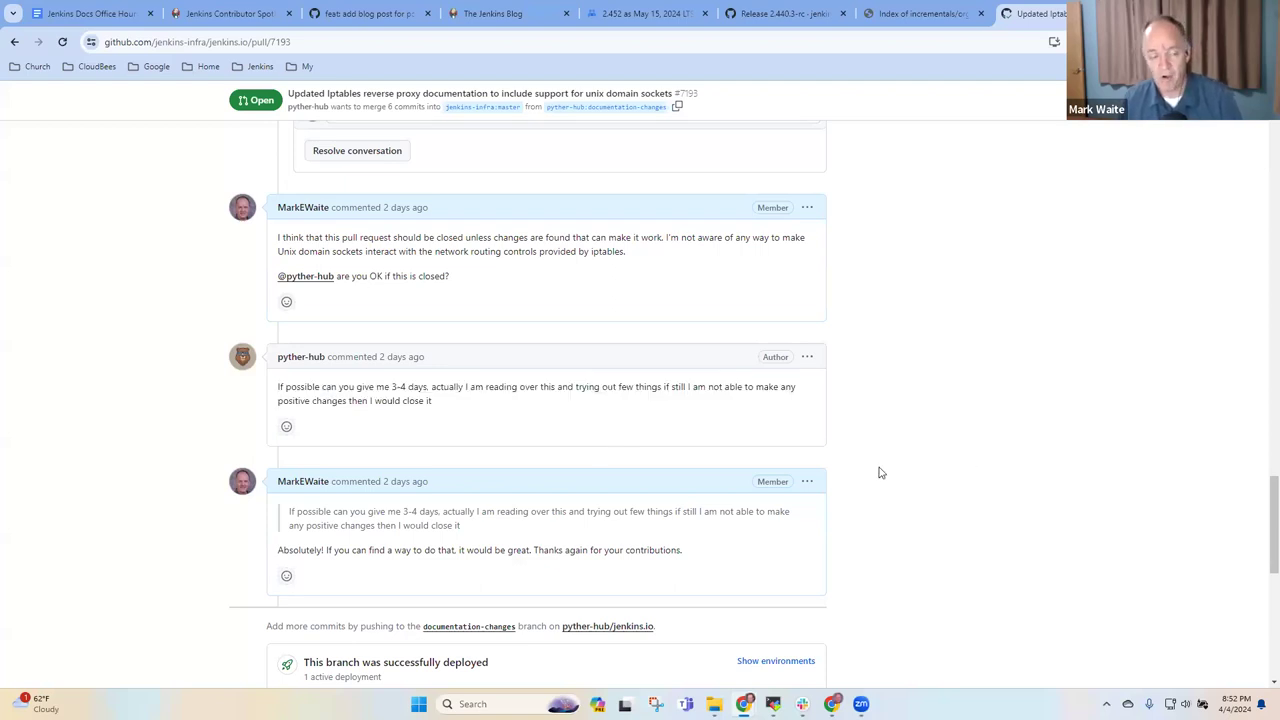
{"action": "mouse_move", "coordinate": [744, 478]}
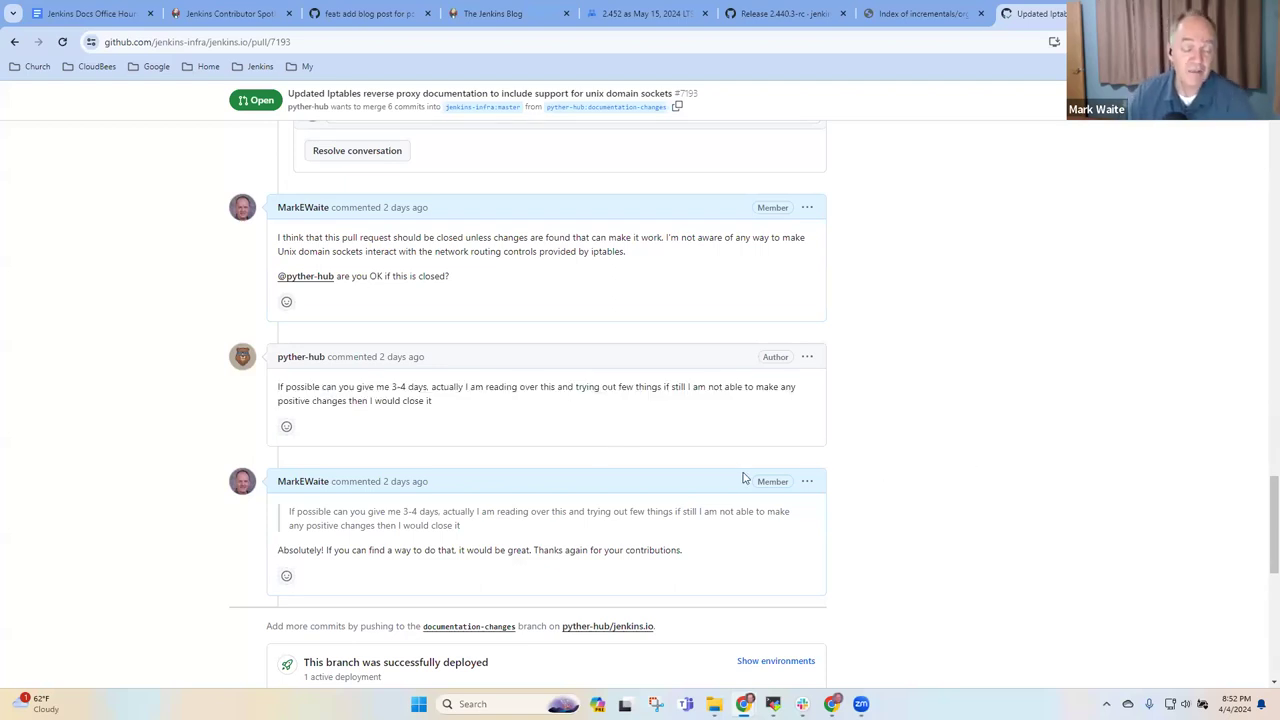
{"action": "mouse_move", "coordinate": [896, 444]}
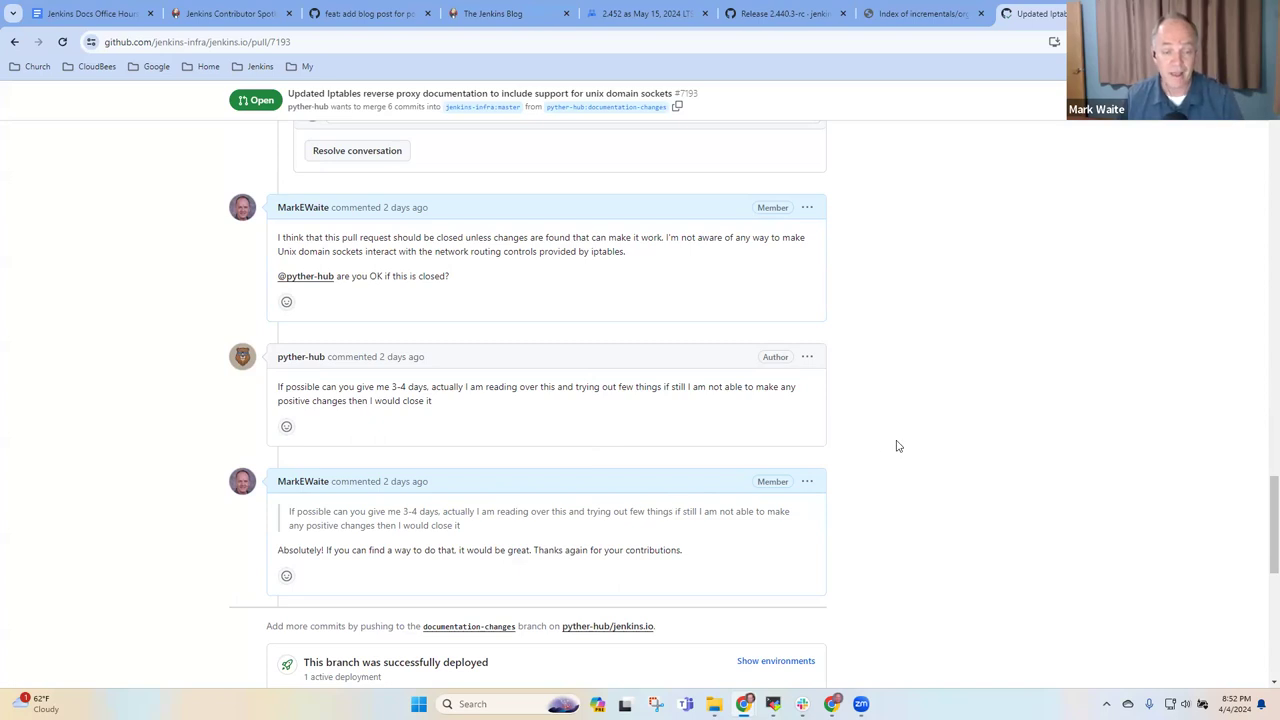
{"action": "mouse_move", "coordinate": [764, 484]}
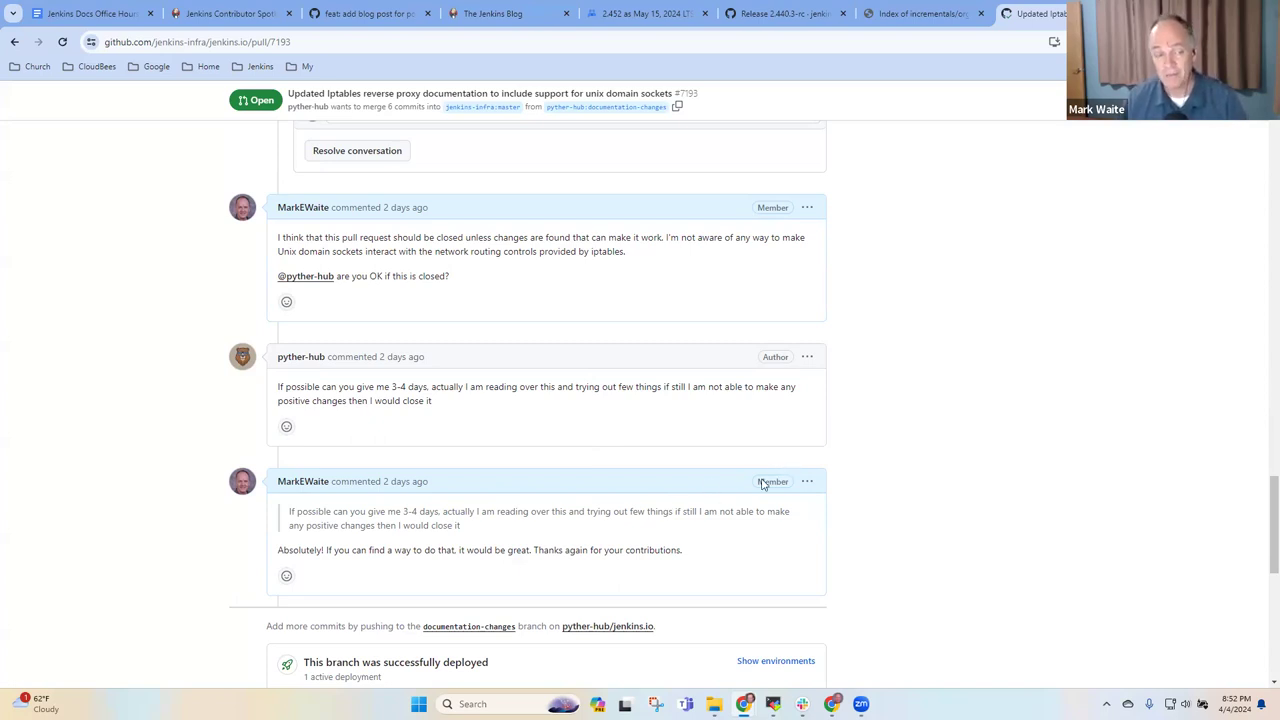
{"action": "mouse_move", "coordinate": [184, 300]}
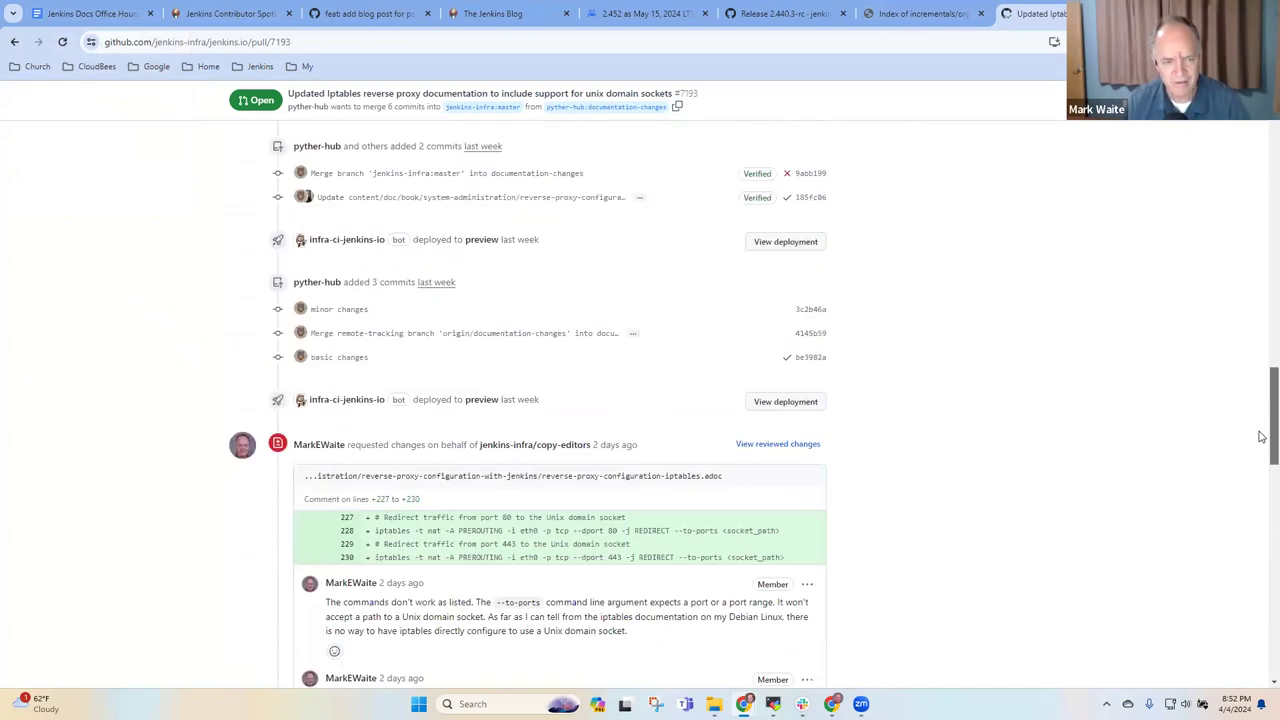
{"action": "scroll", "scroll_direction": "down", "scroll_amount": 3}
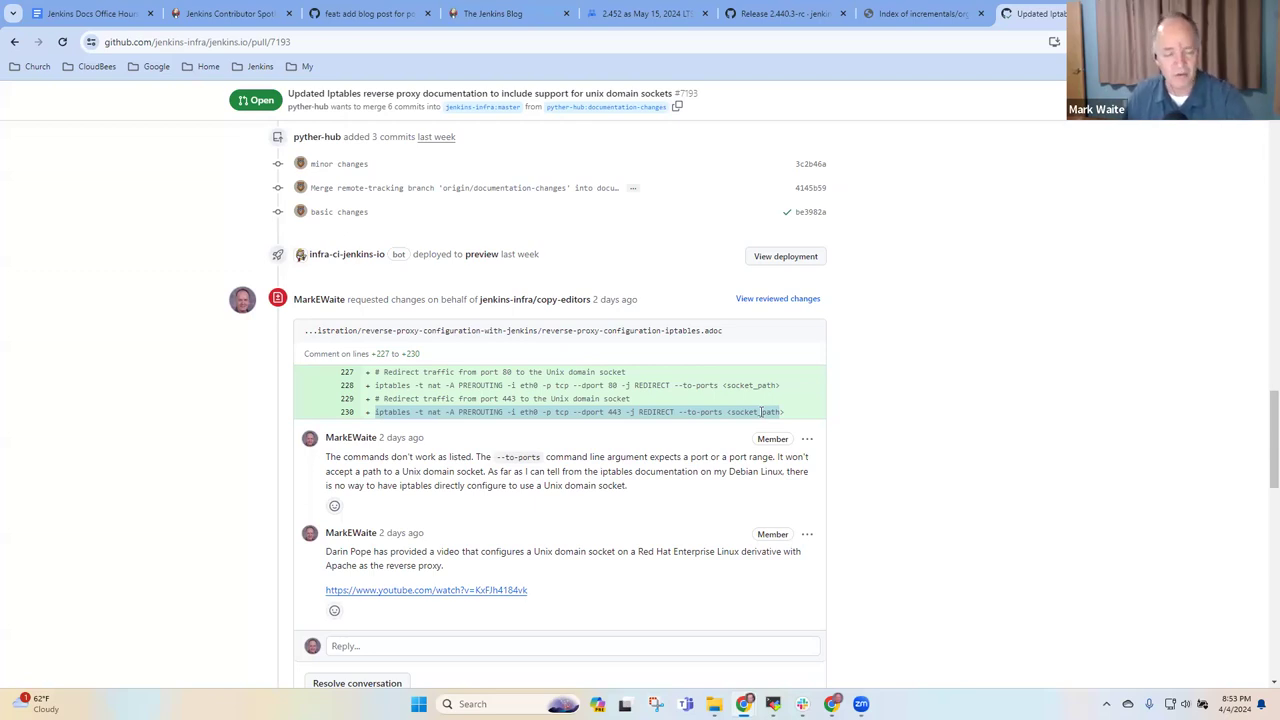
{"action": "mouse_move", "coordinate": [838, 512]}
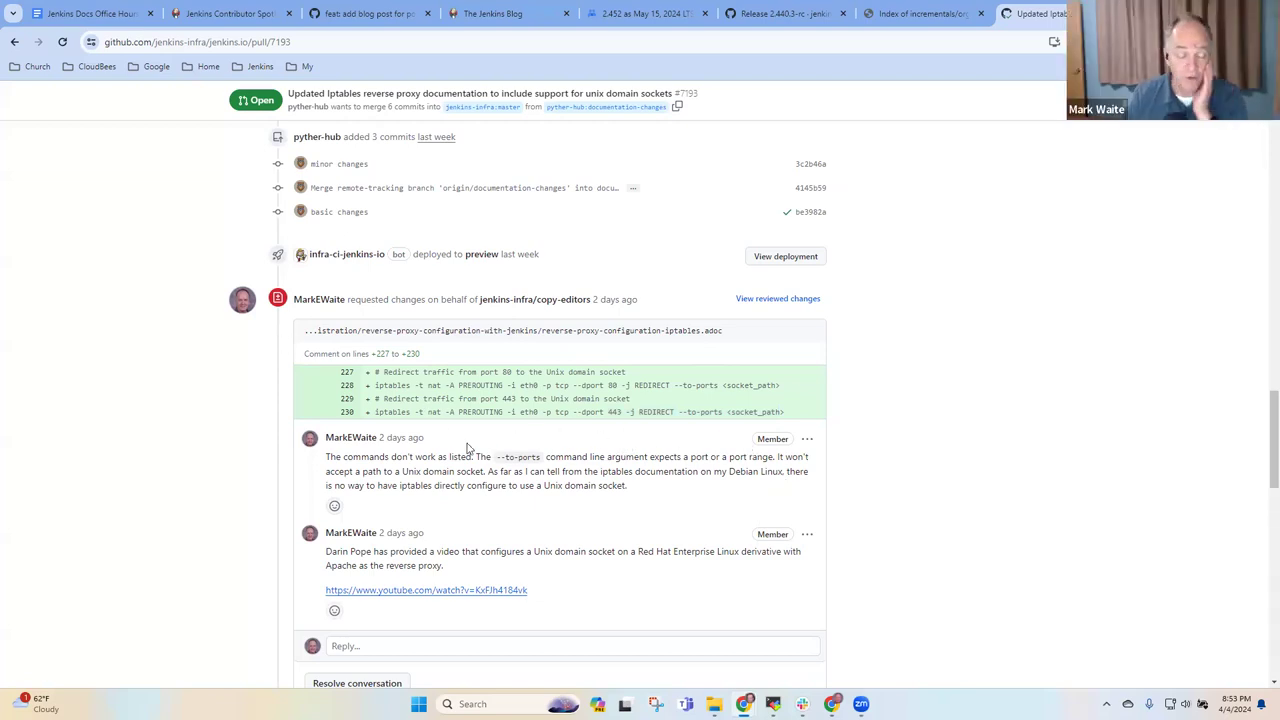
{"action": "mouse_move", "coordinate": [880, 480]}
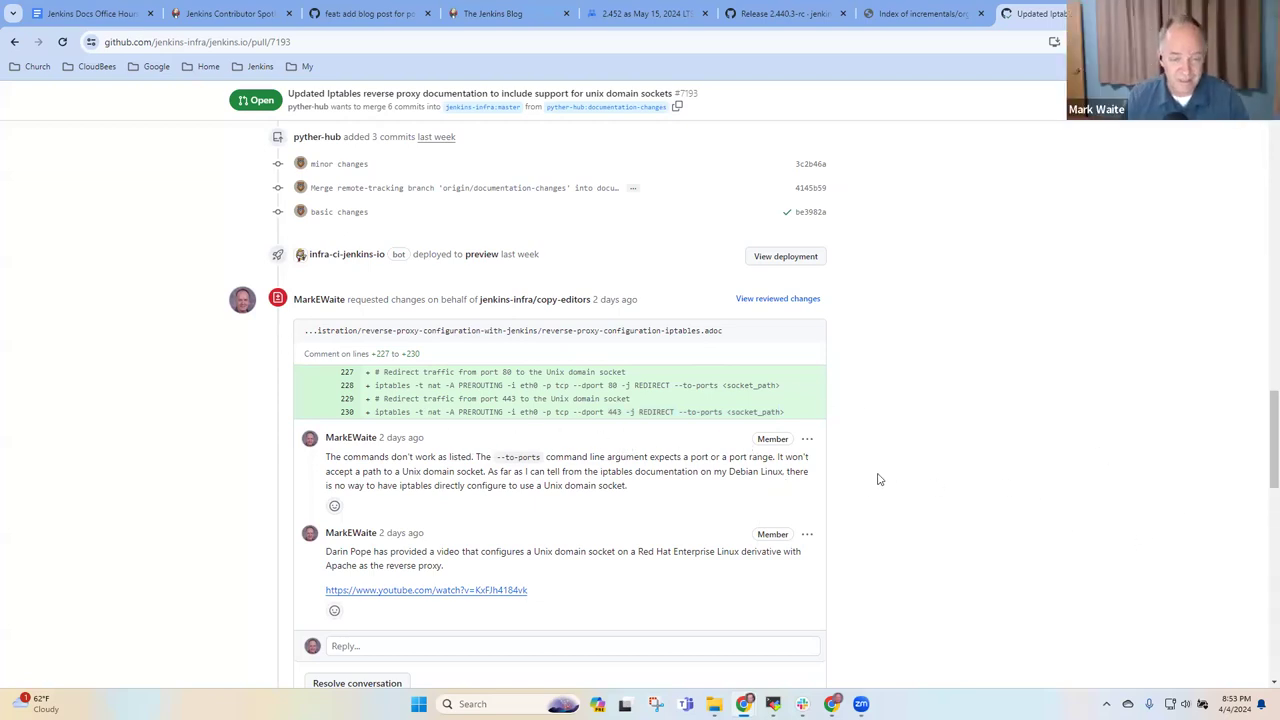
{"action": "scroll", "scroll_direction": "up", "scroll_amount": 3}
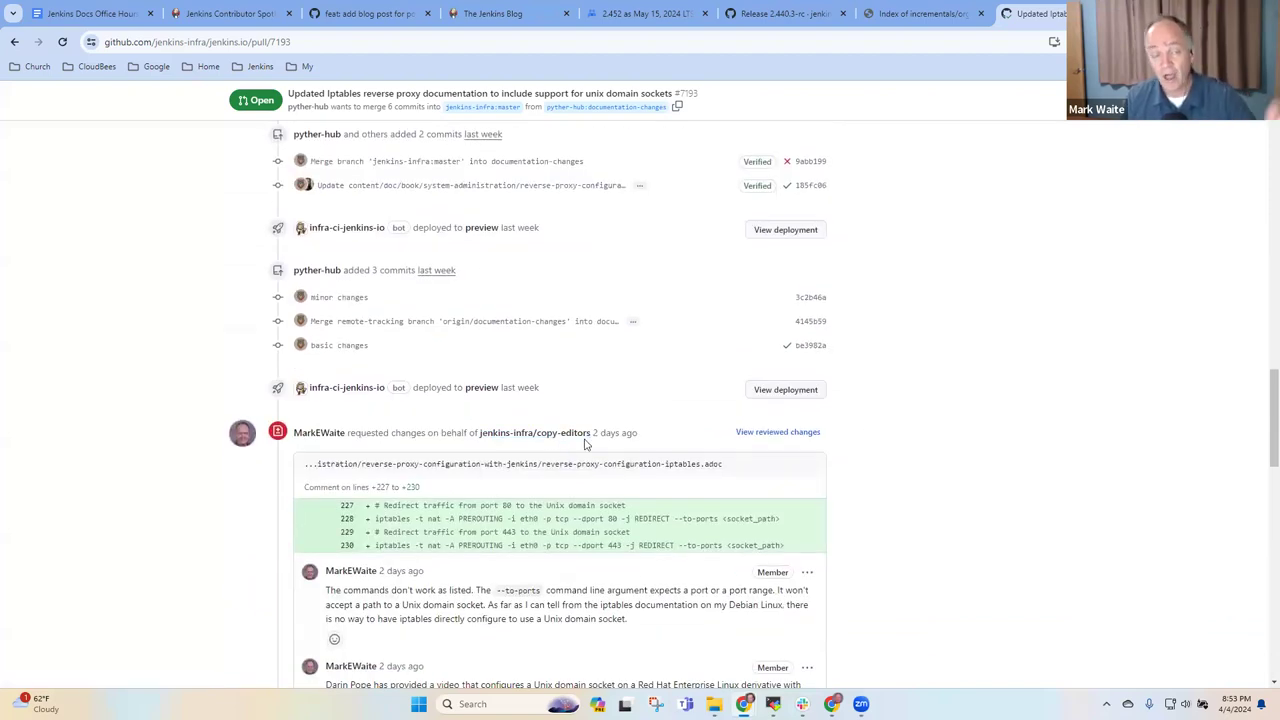
{"action": "mouse_move", "coordinate": [536, 432]}
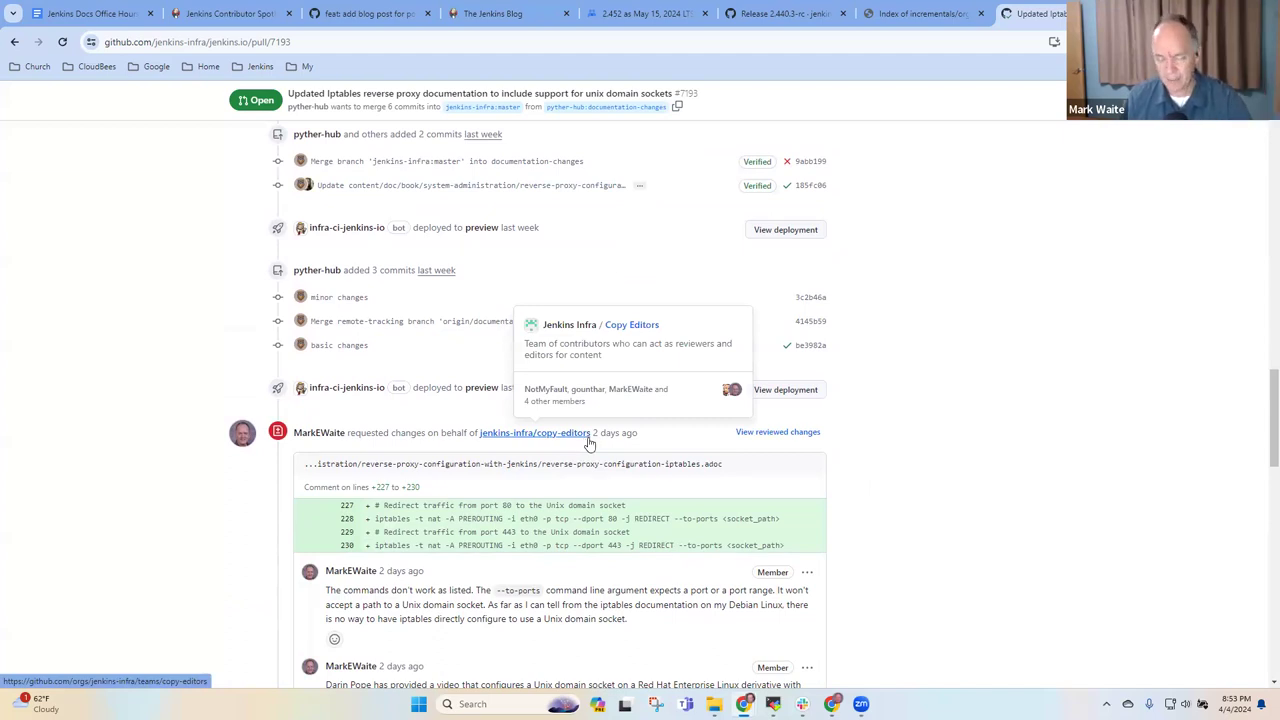
{"action": "mouse_move", "coordinate": [1260, 444]}
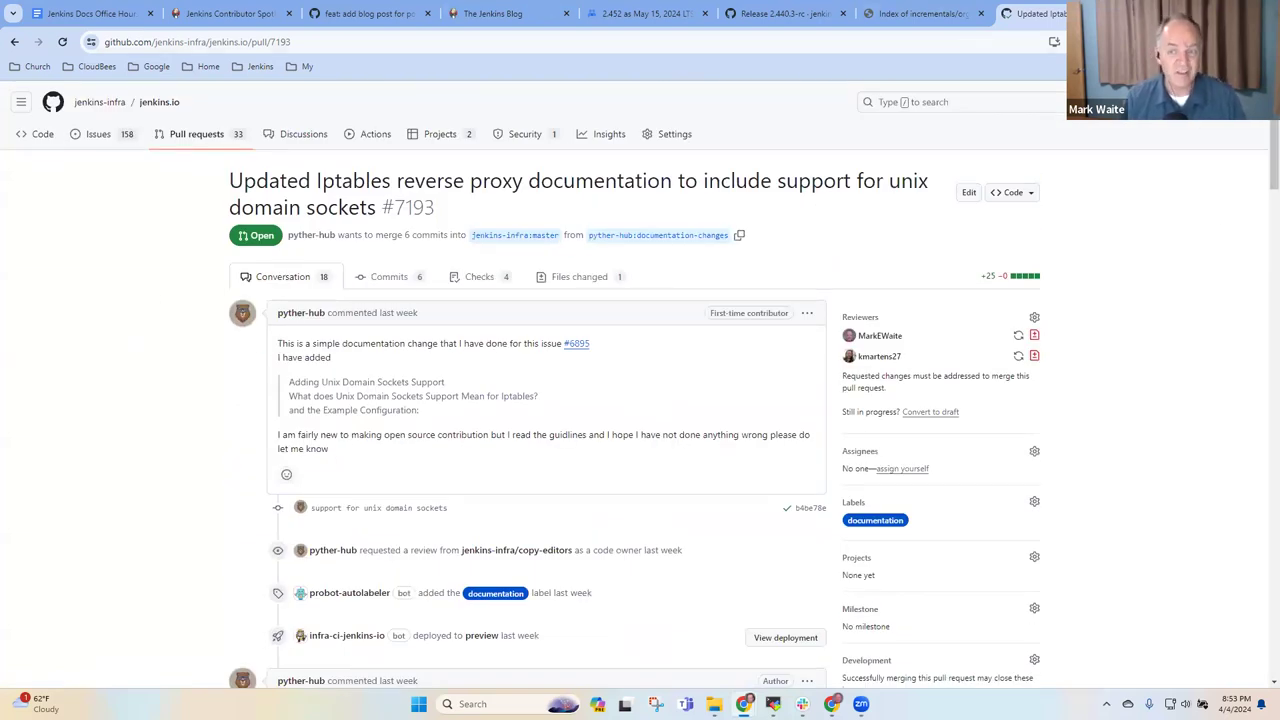
- Open jenkins.io from the saved links and go to the Managing Jenkins chapter
{"action": "left_click", "coordinate": [1044, 12]}
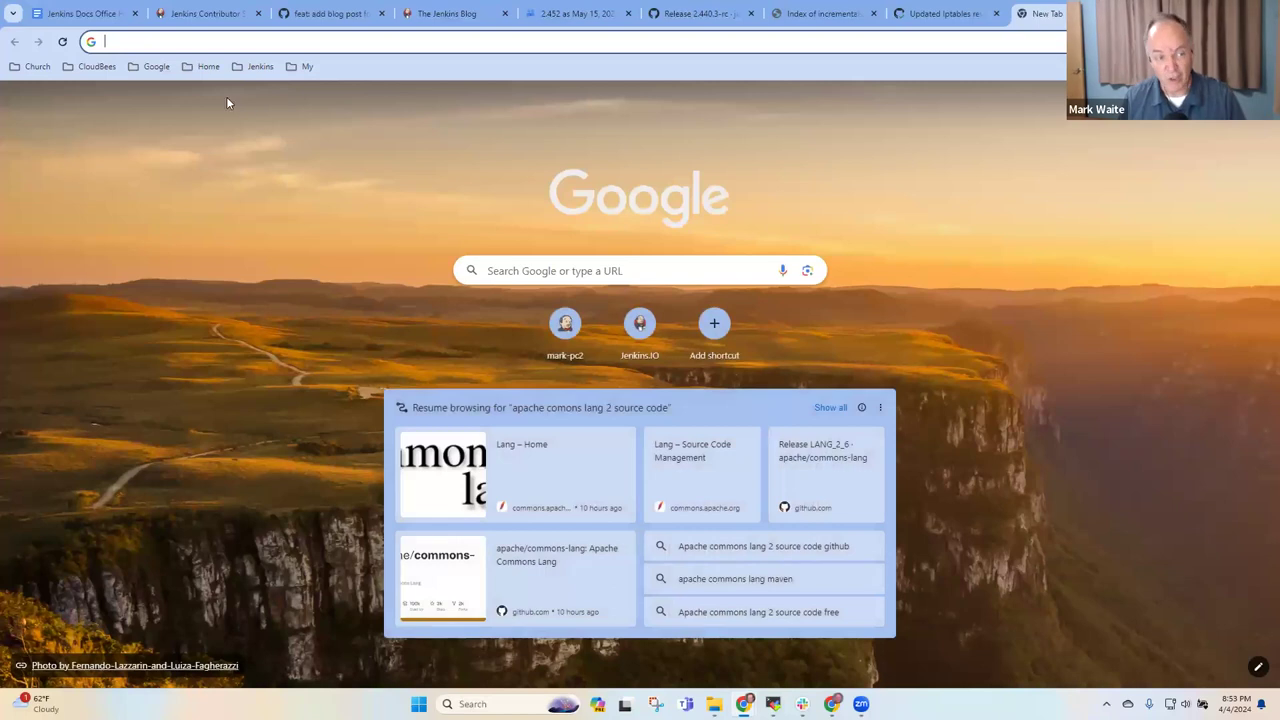
{"action": "left_click", "coordinate": [260, 66]}
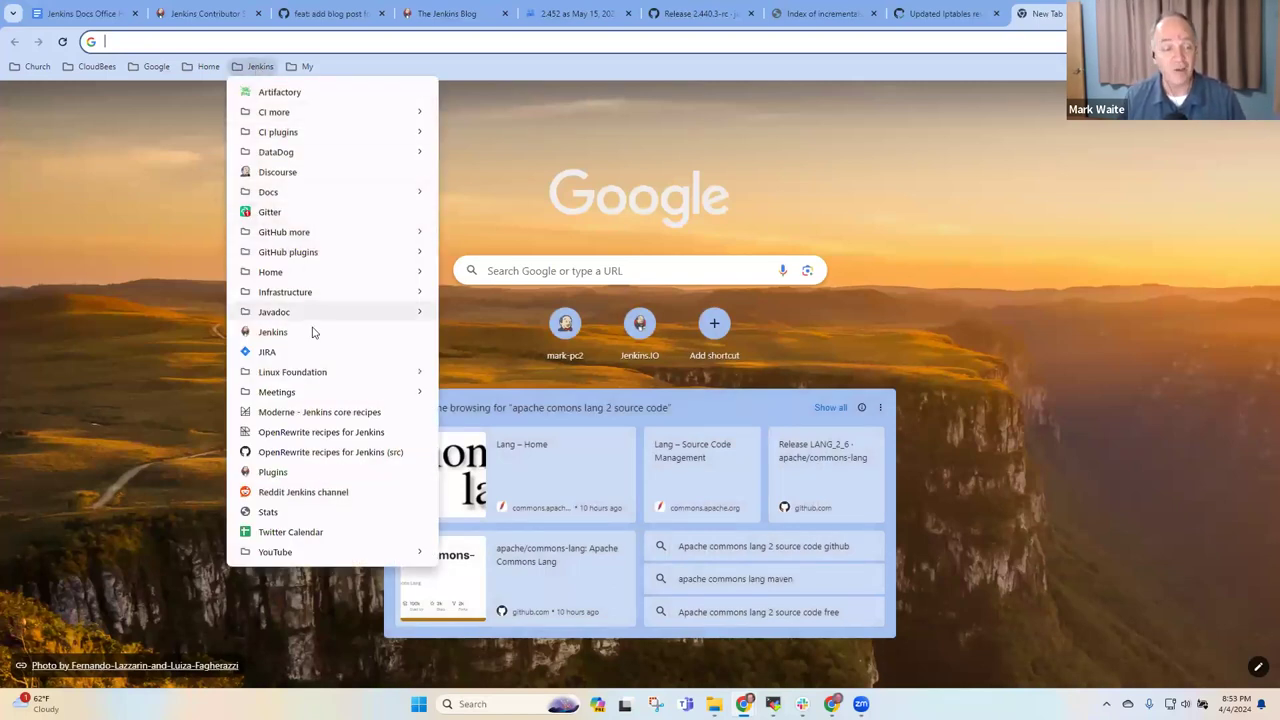
{"action": "left_click", "coordinate": [272, 332]}
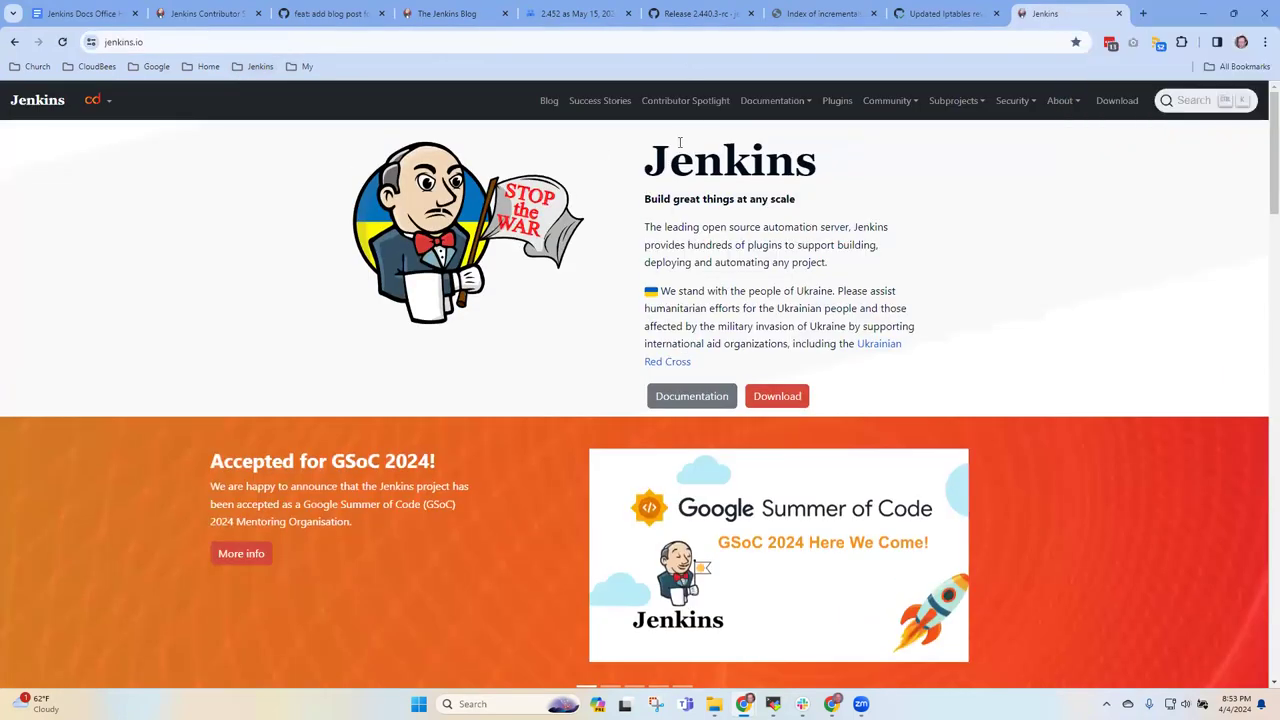
{"action": "left_click", "coordinate": [772, 100]}
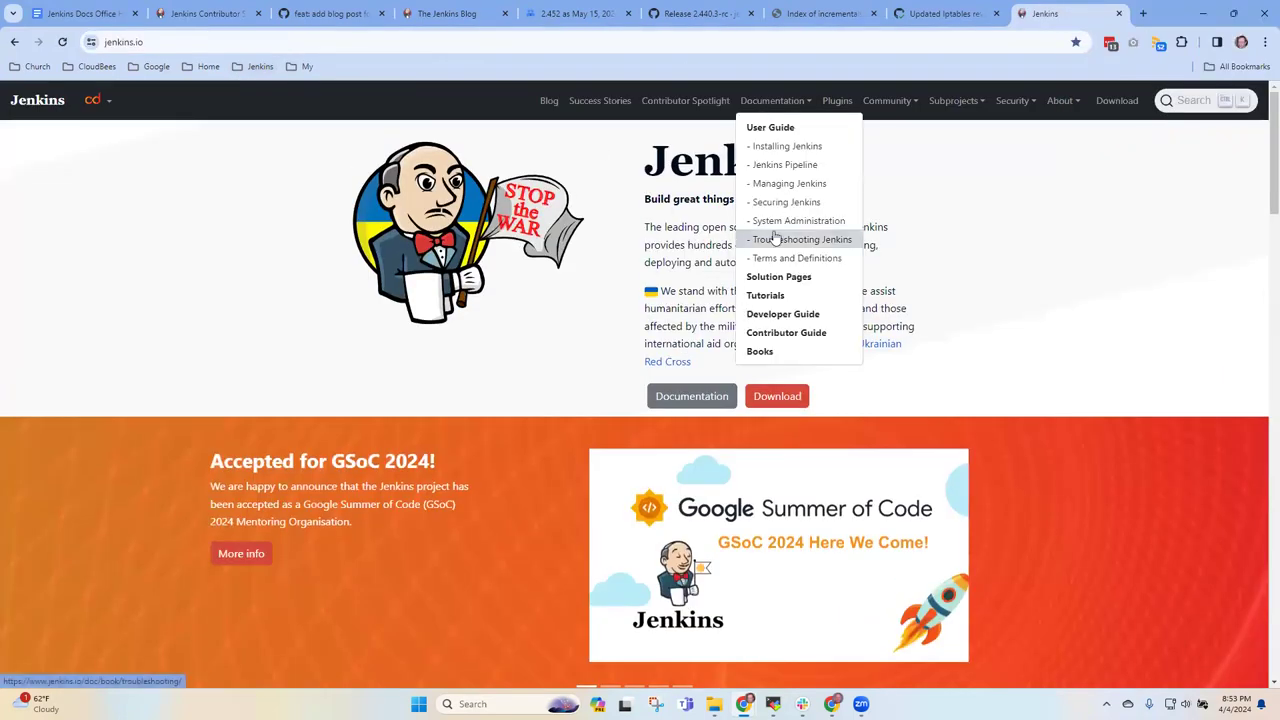
{"action": "left_click", "coordinate": [788, 184]}
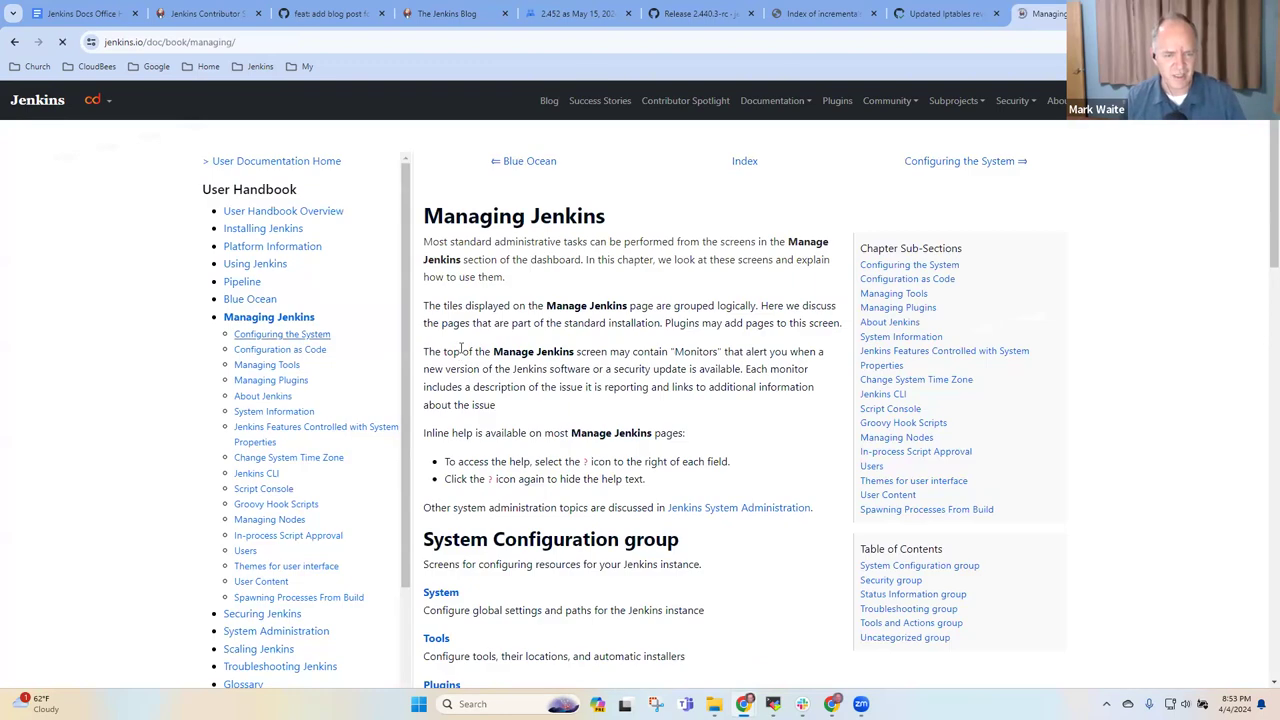
{"action": "scroll", "scroll_direction": "down", "scroll_amount": 3}
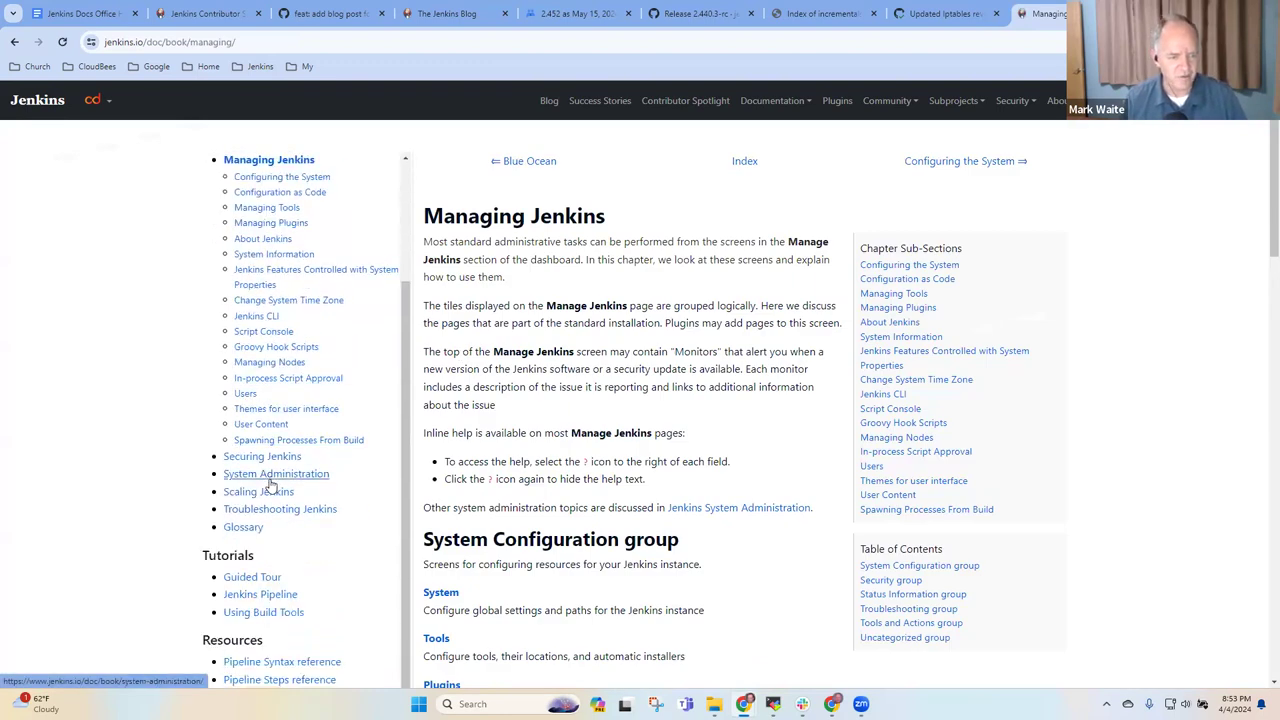
- Reach System Administration > Reverse proxy configuration > Reverse proxy - Apache and scroll to the tutorial video
{"action": "left_click", "coordinate": [276, 472]}
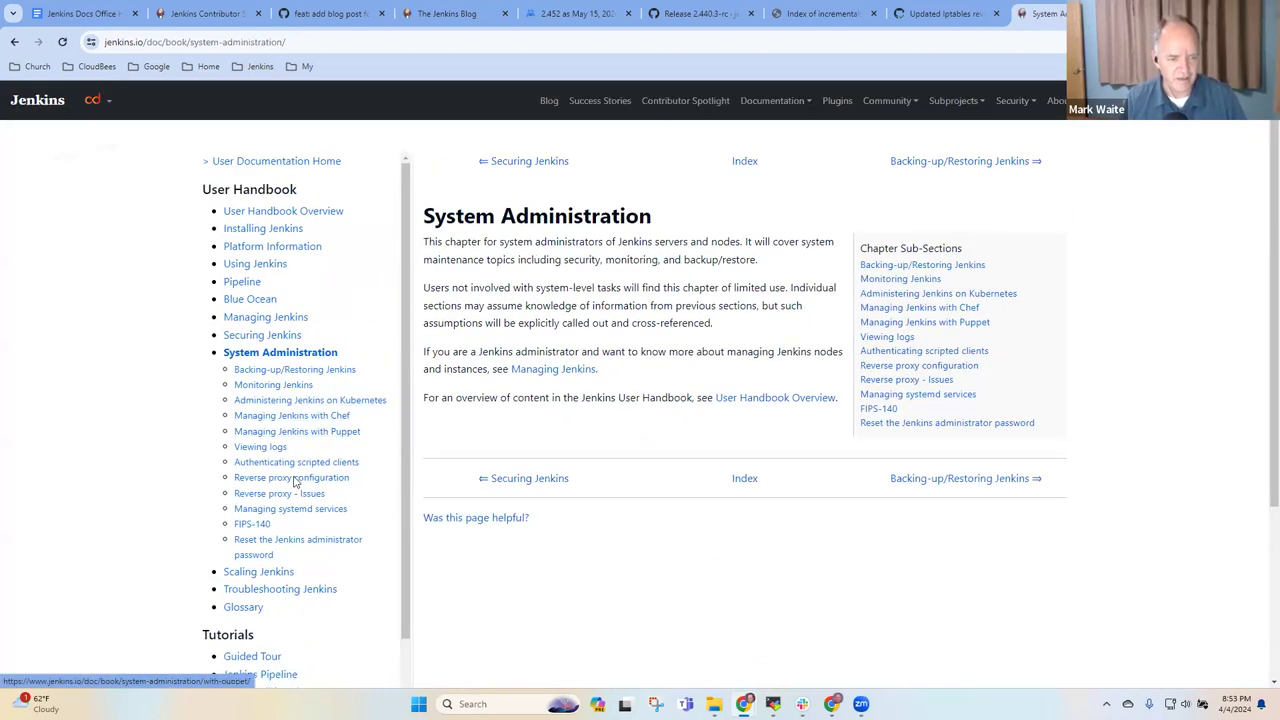
{"action": "left_click", "coordinate": [292, 476]}
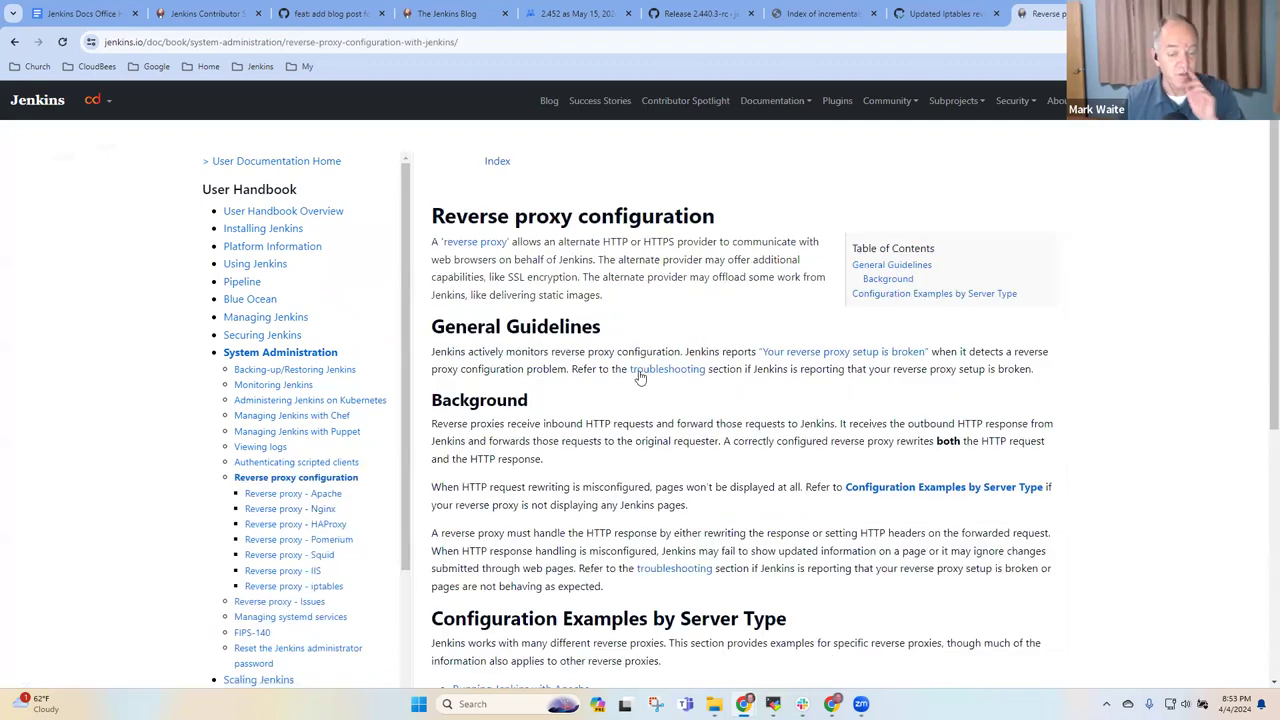
{"action": "left_click", "coordinate": [292, 492]}
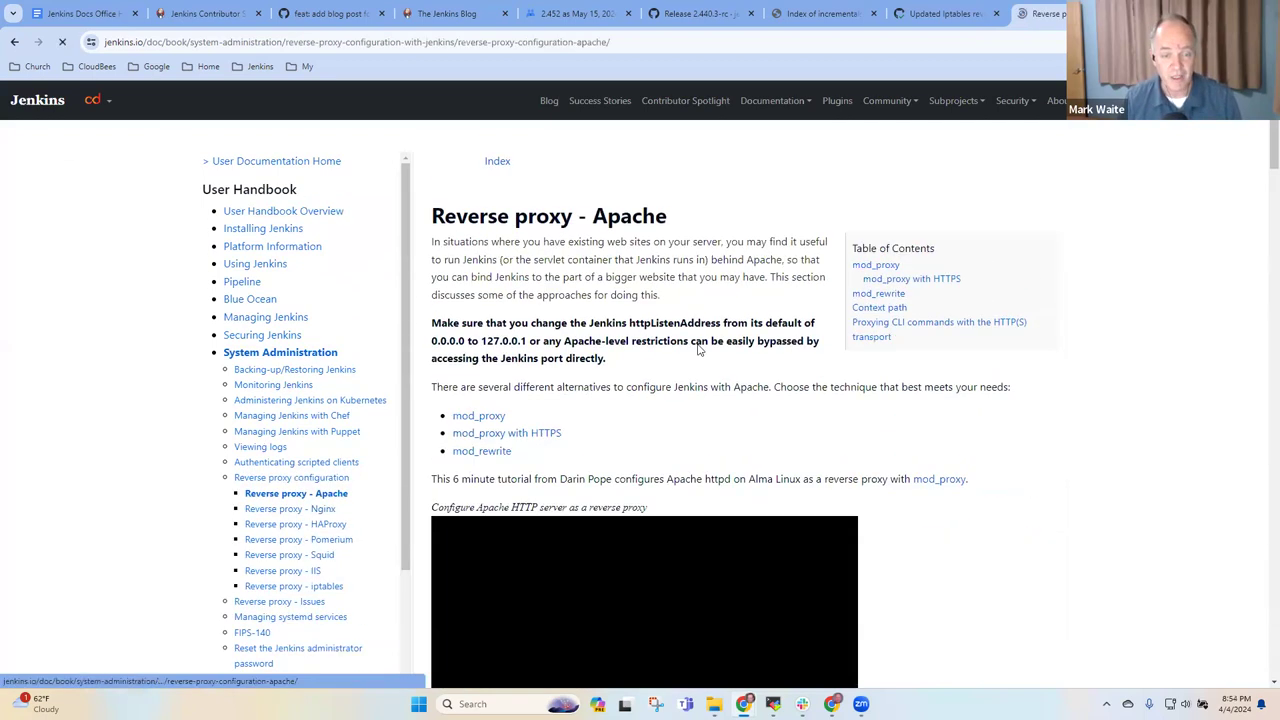
{"action": "scroll", "scroll_direction": "down", "scroll_amount": 3}
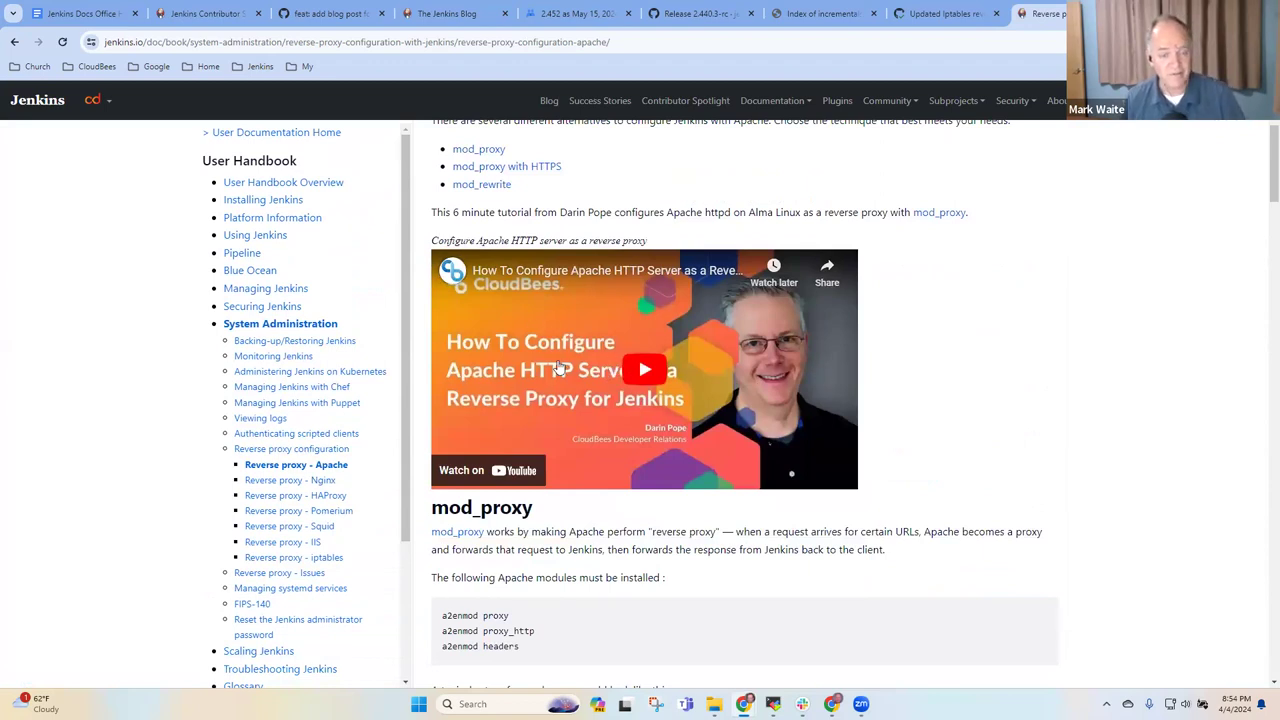
{"action": "mouse_move", "coordinate": [696, 350]}
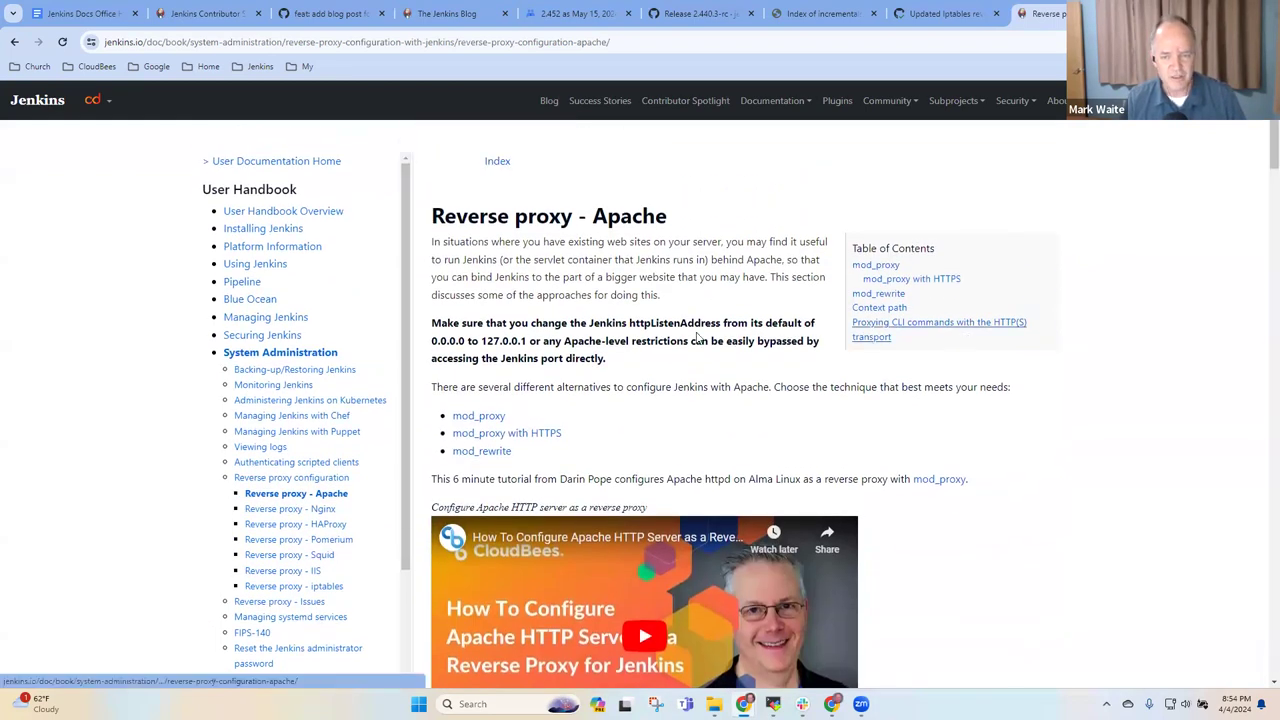
{"action": "scroll", "scroll_direction": "down", "scroll_amount": 3}
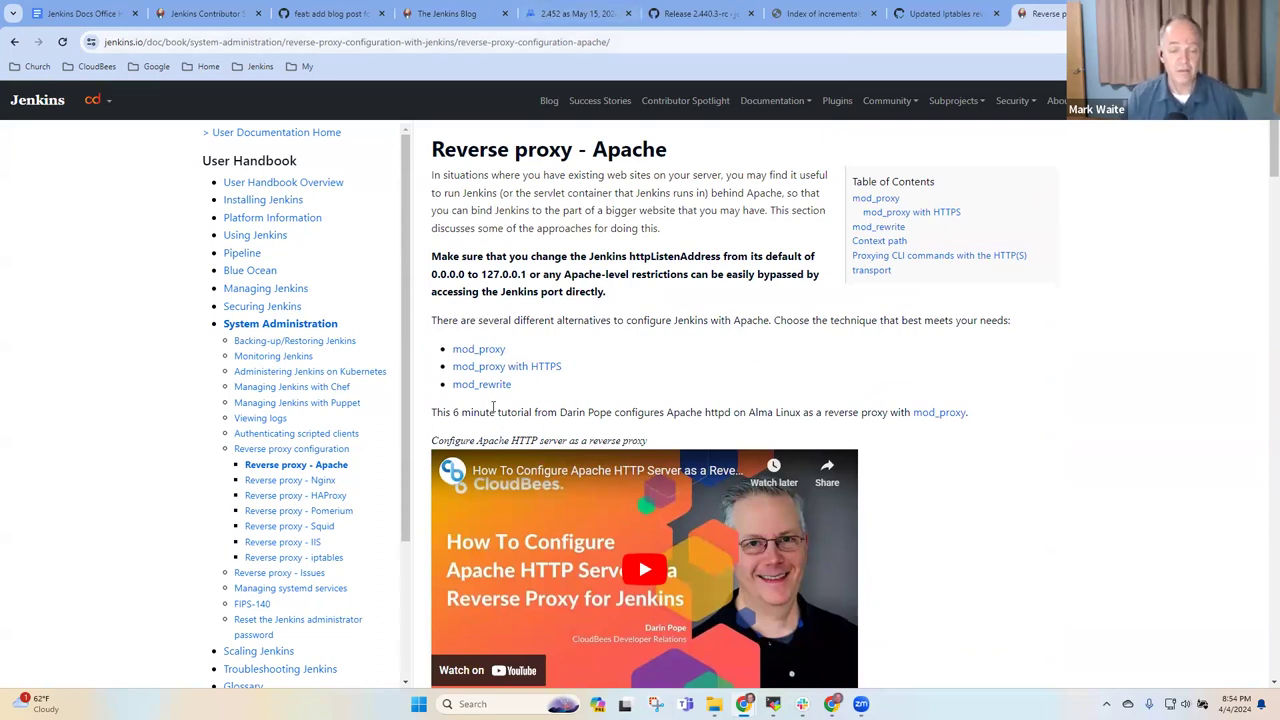
{"action": "mouse_move", "coordinate": [516, 590]}
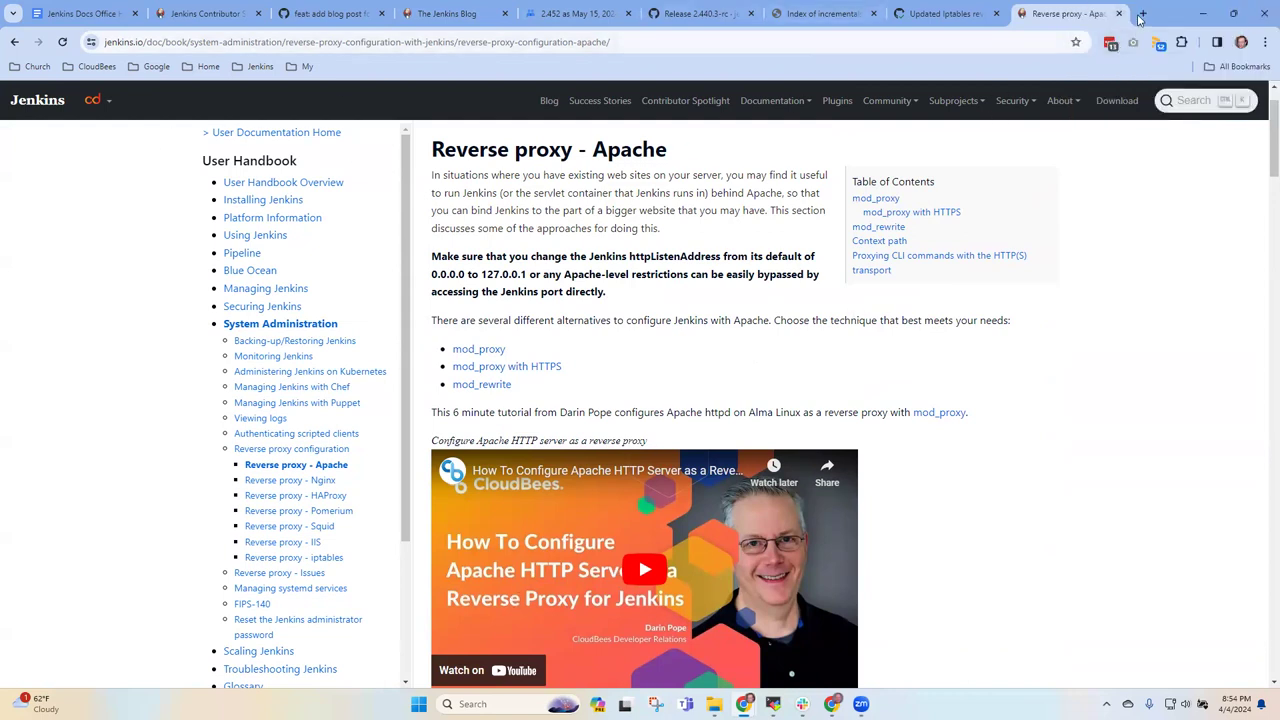
- Open jenkins.io issue #6890 on Apache reverse proxy unix domain socket docs from the Issues list
{"action": "left_click", "coordinate": [304, 66]}
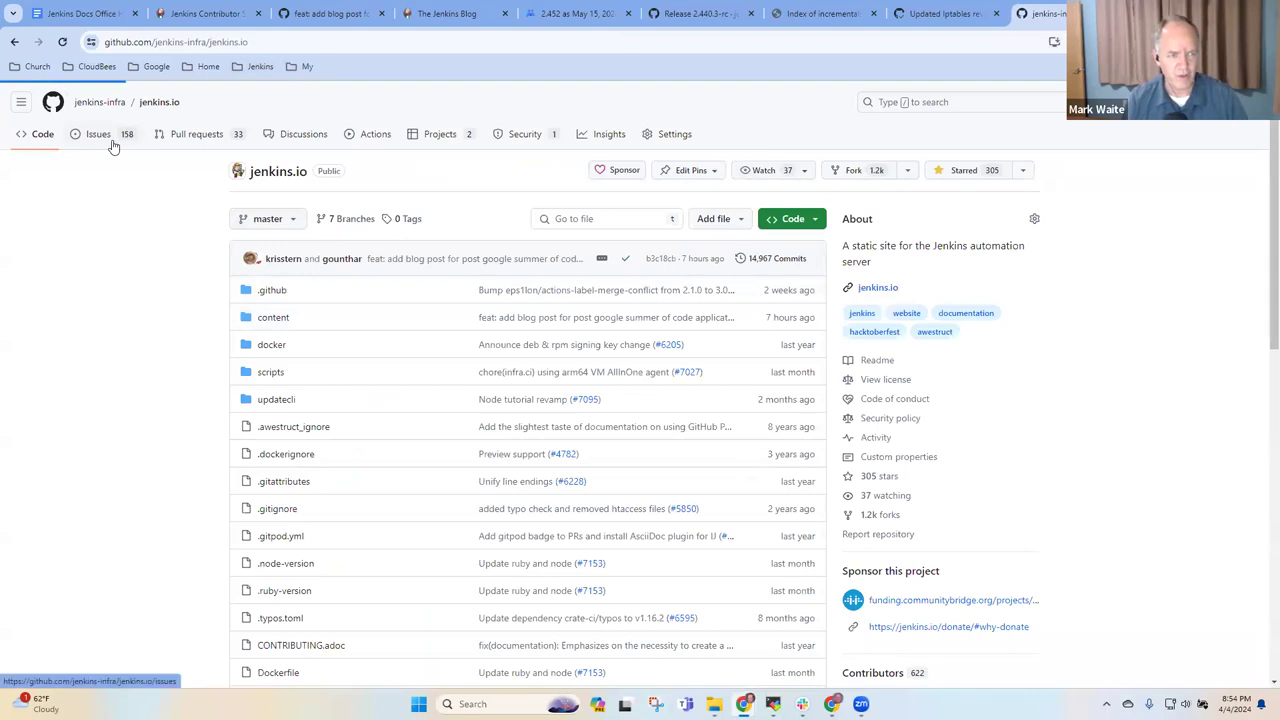
{"action": "left_click", "coordinate": [96, 132]}
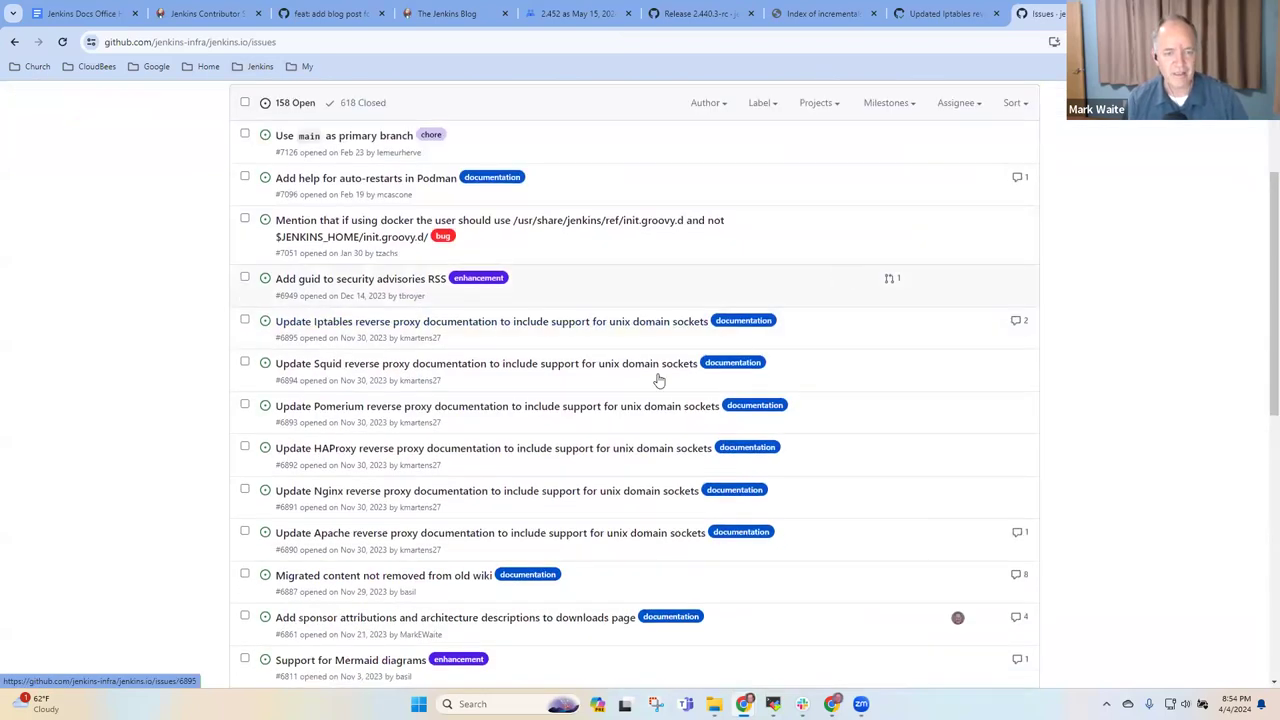
{"action": "mouse_move", "coordinate": [342, 320]}
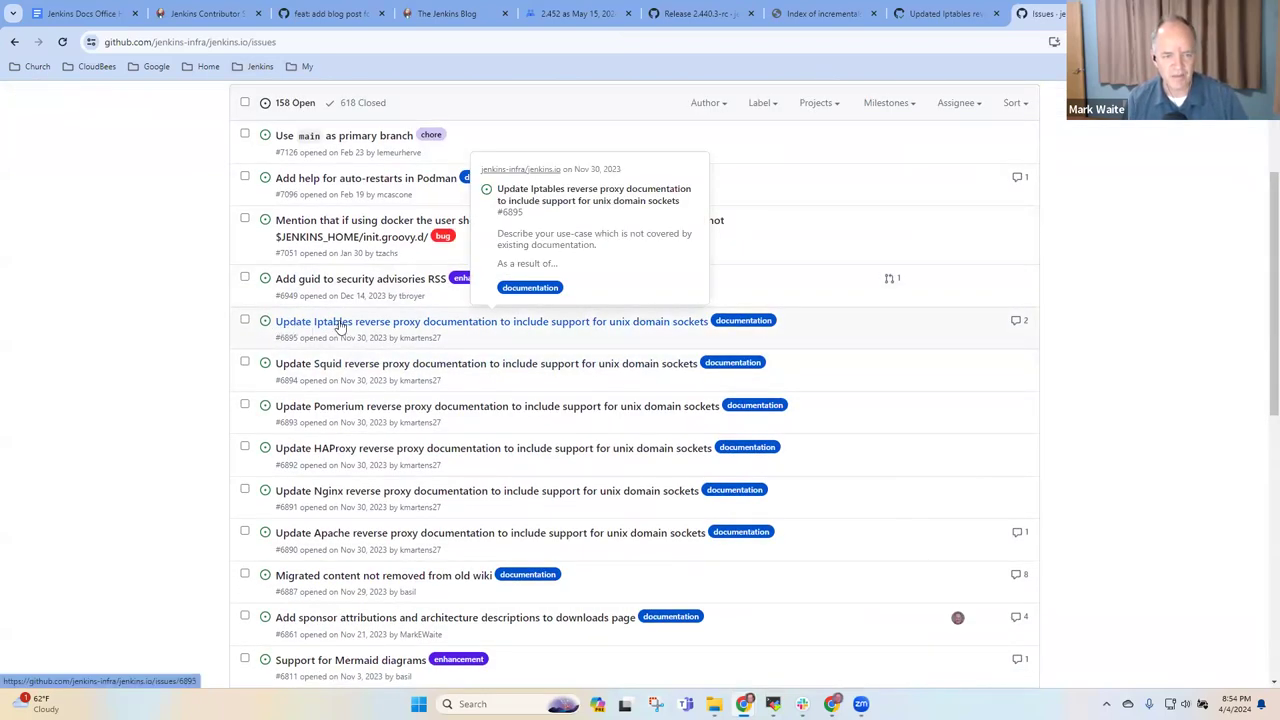
{"action": "mouse_move", "coordinate": [332, 380]}
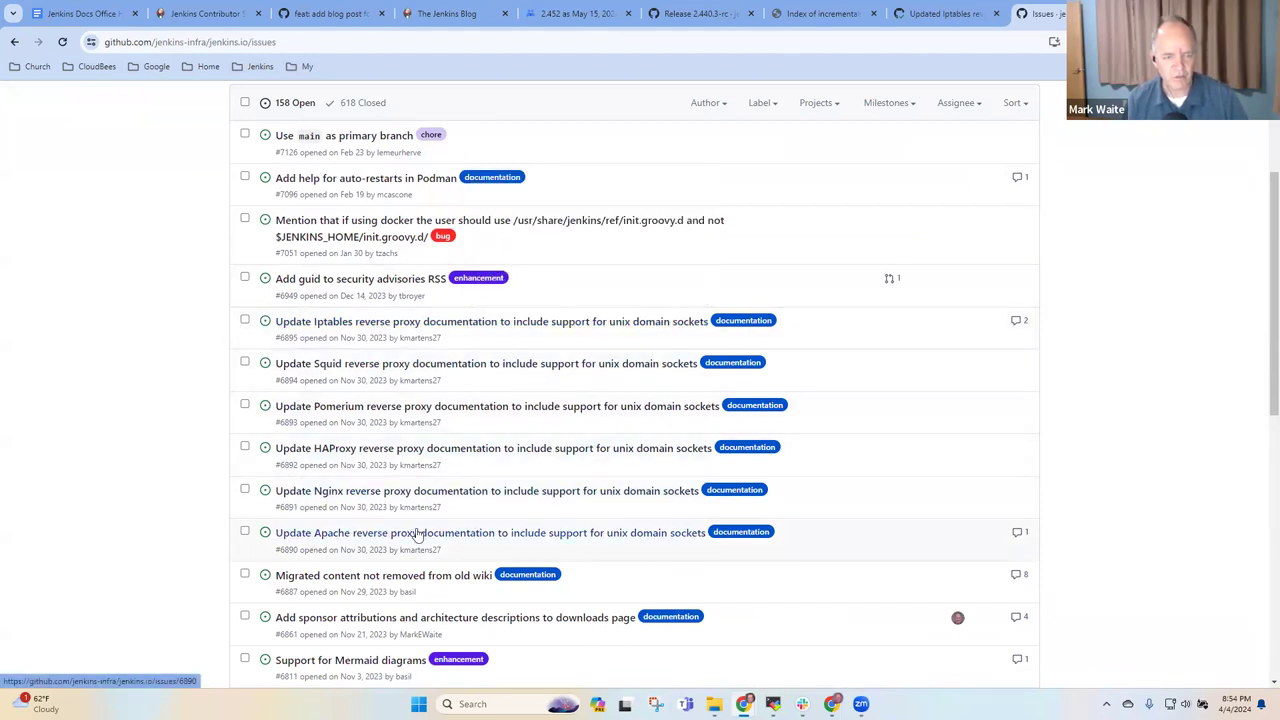
{"action": "left_click", "coordinate": [488, 532]}
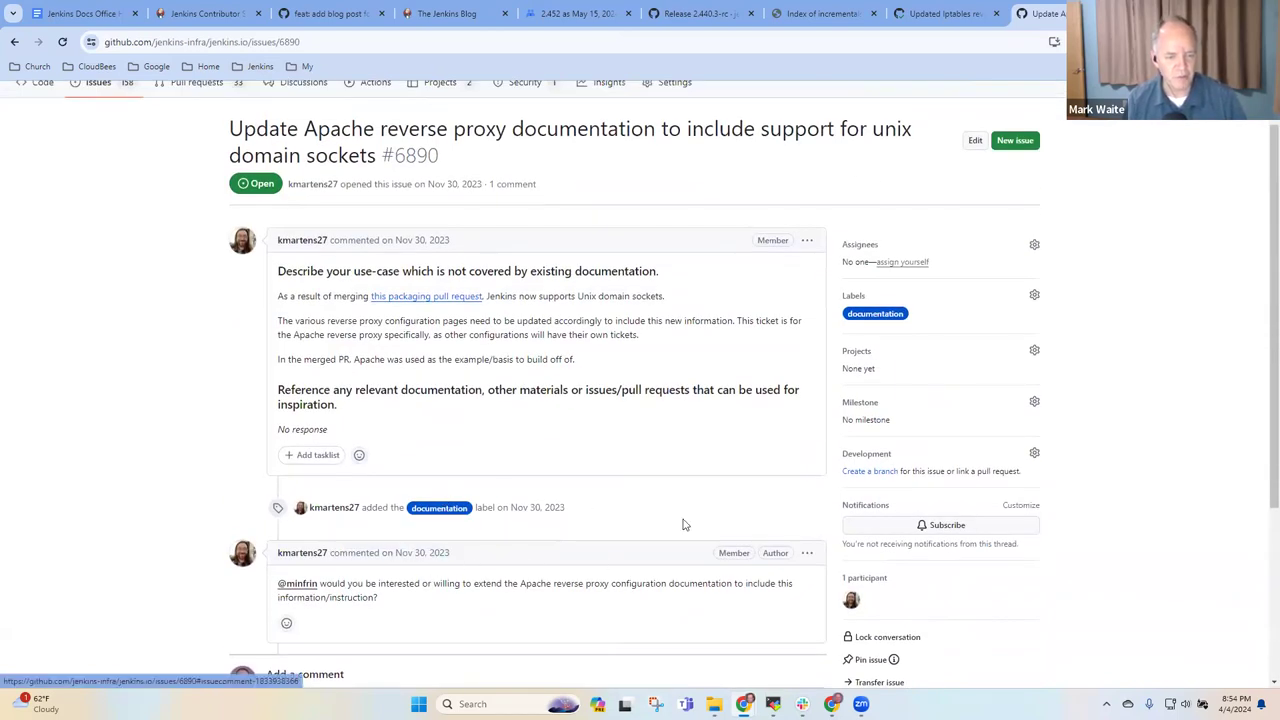
- Comment on issue #6890 suggesting the AlmaLinux 8 and Apache 2.4.x tutorial video be embedded
{"action": "scroll", "scroll_direction": "down", "scroll_amount": 3}
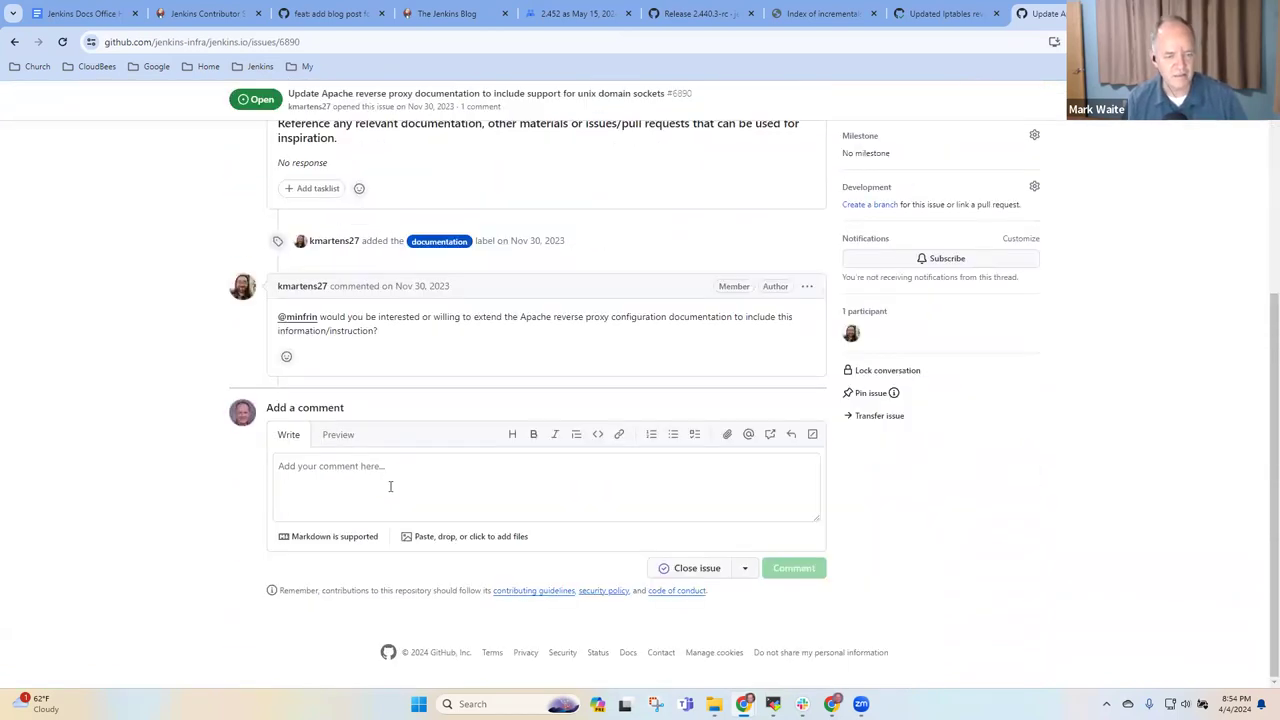
{"action": "type", "text": "Should includ"}
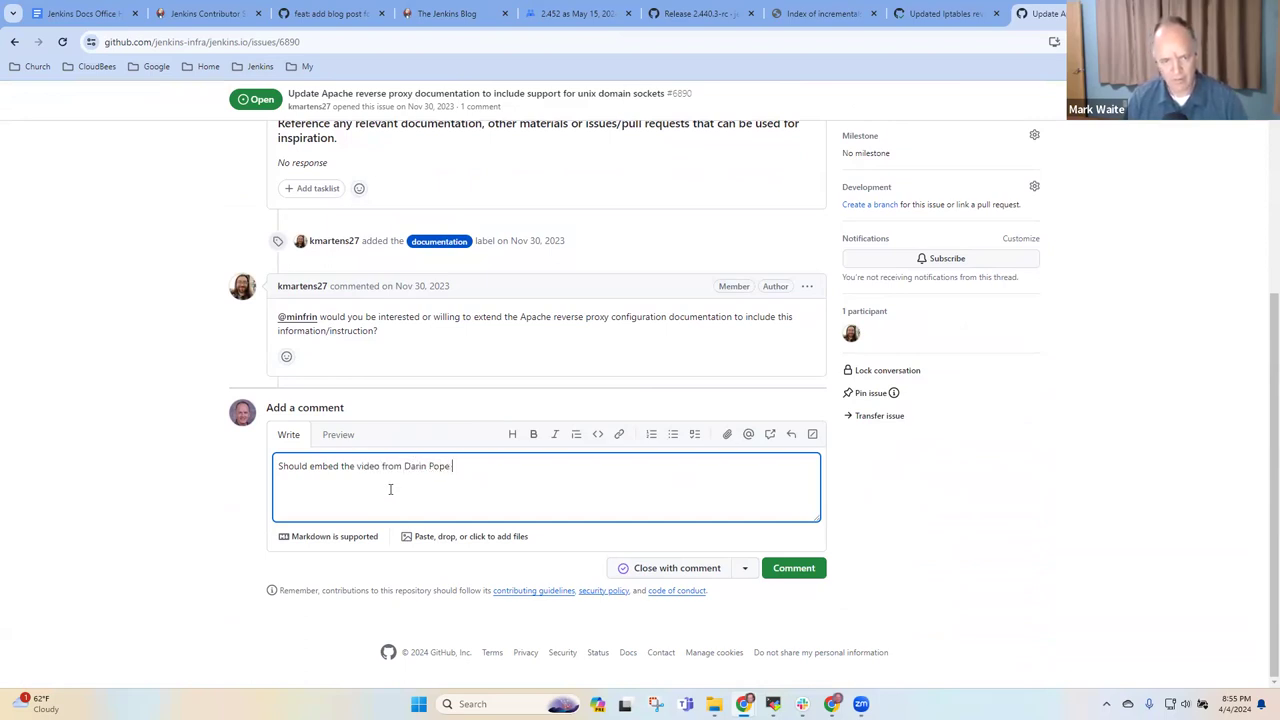
{"action": "type", "text": "that is"}
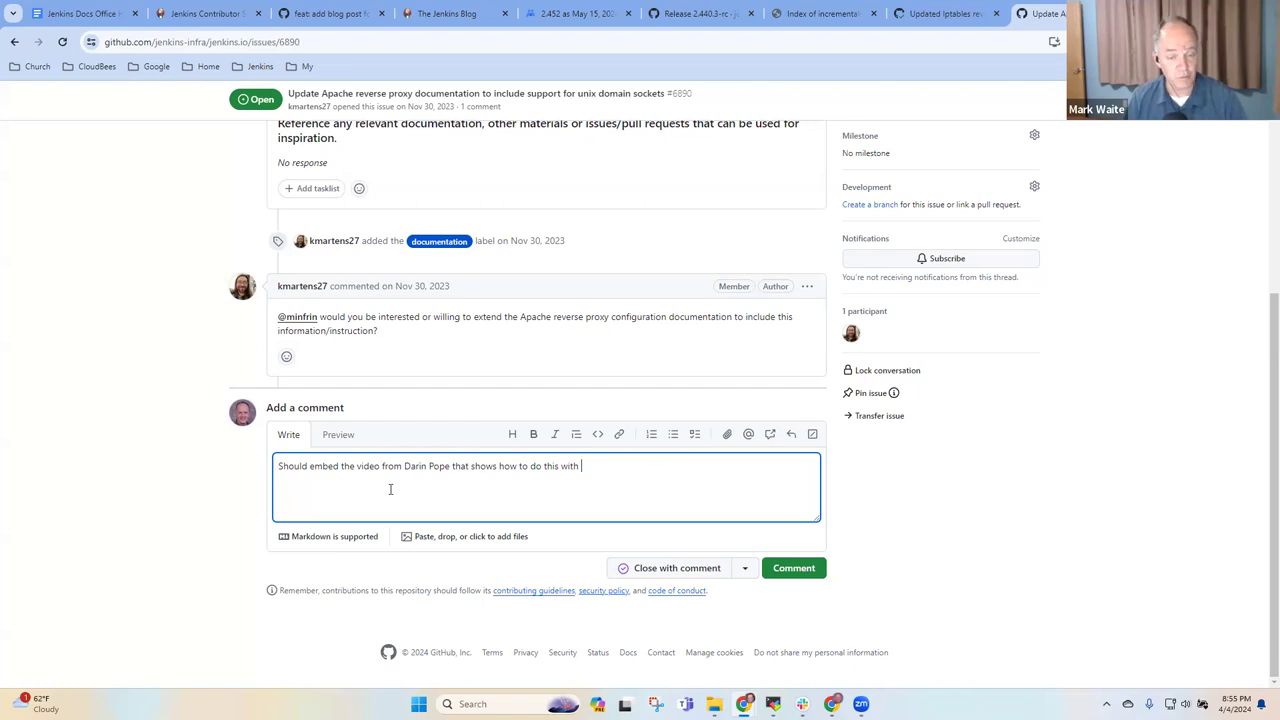
{"action": "type", "text": "AlmaLinux 8"}
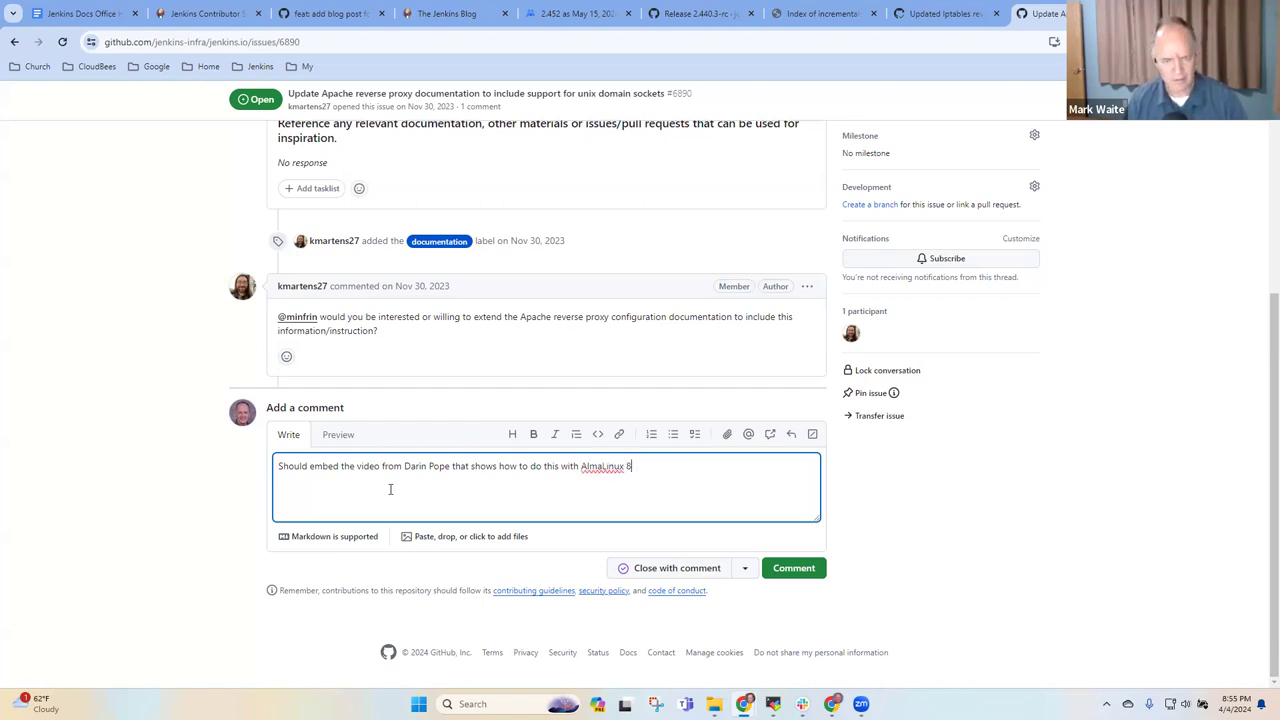
{"action": "type", "text": "and Apache"}
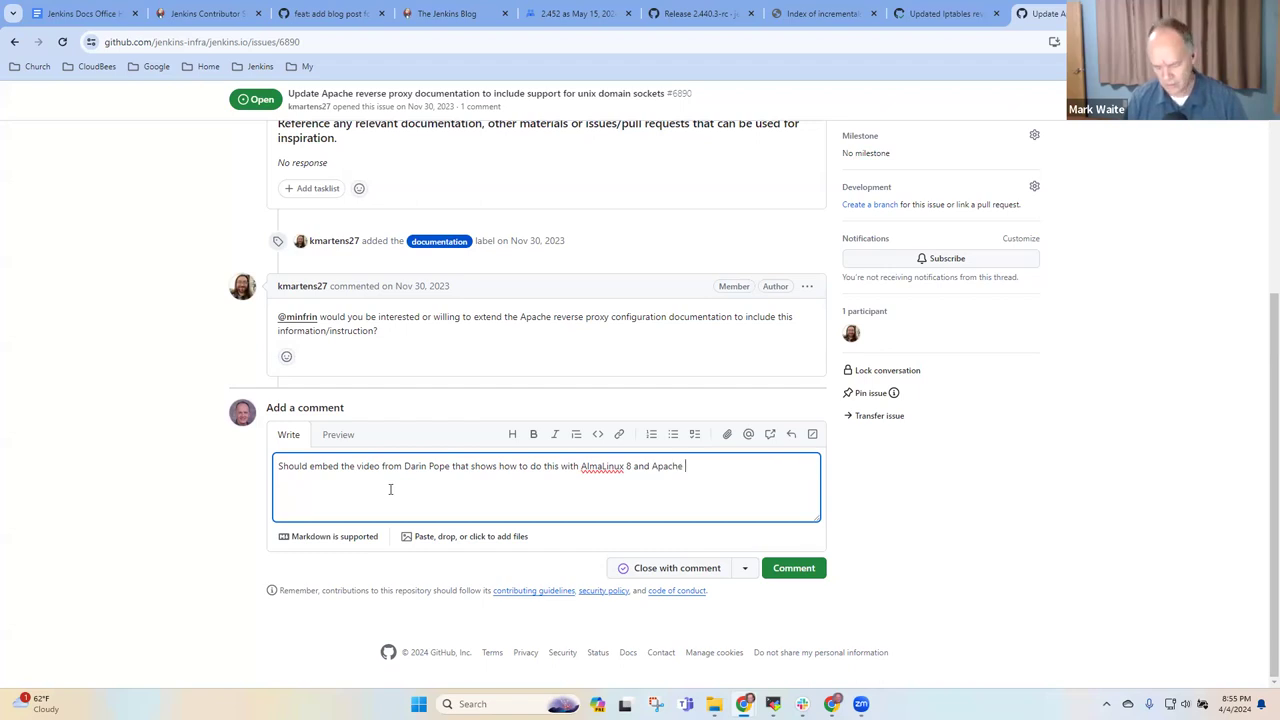
{"action": "type", "text": "2.4.xx"}
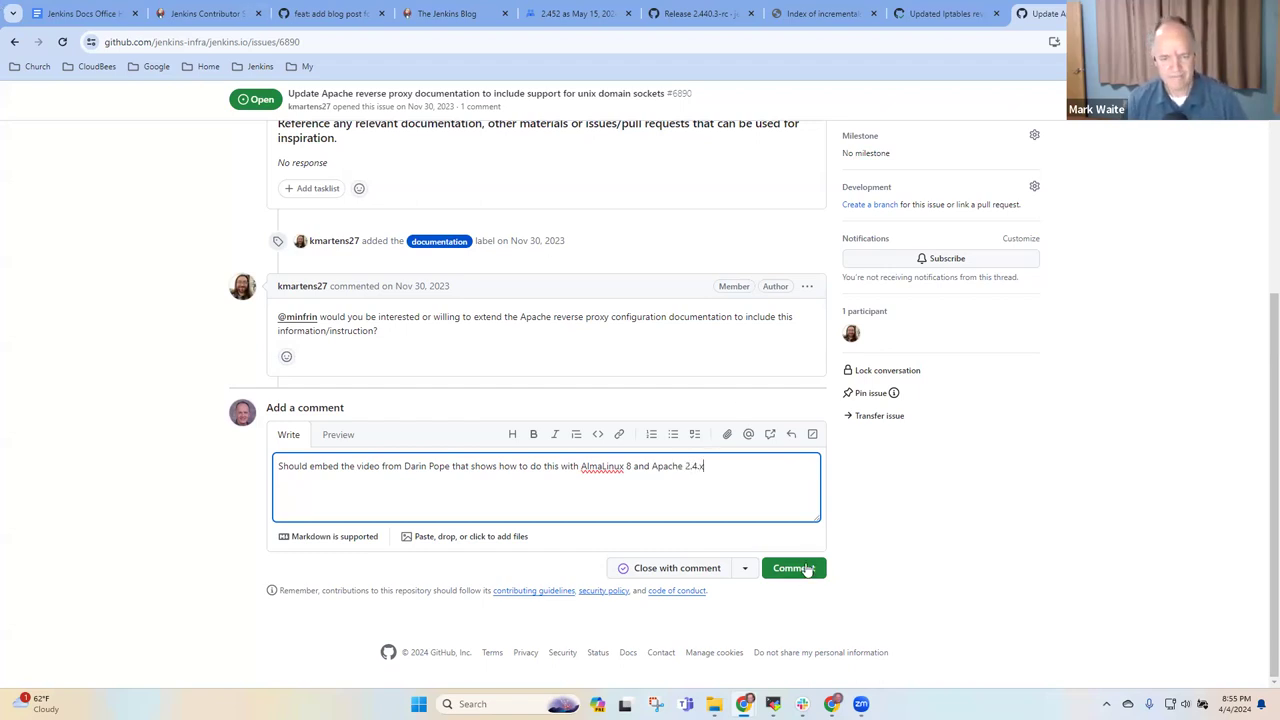
{"action": "left_click", "coordinate": [792, 568]}
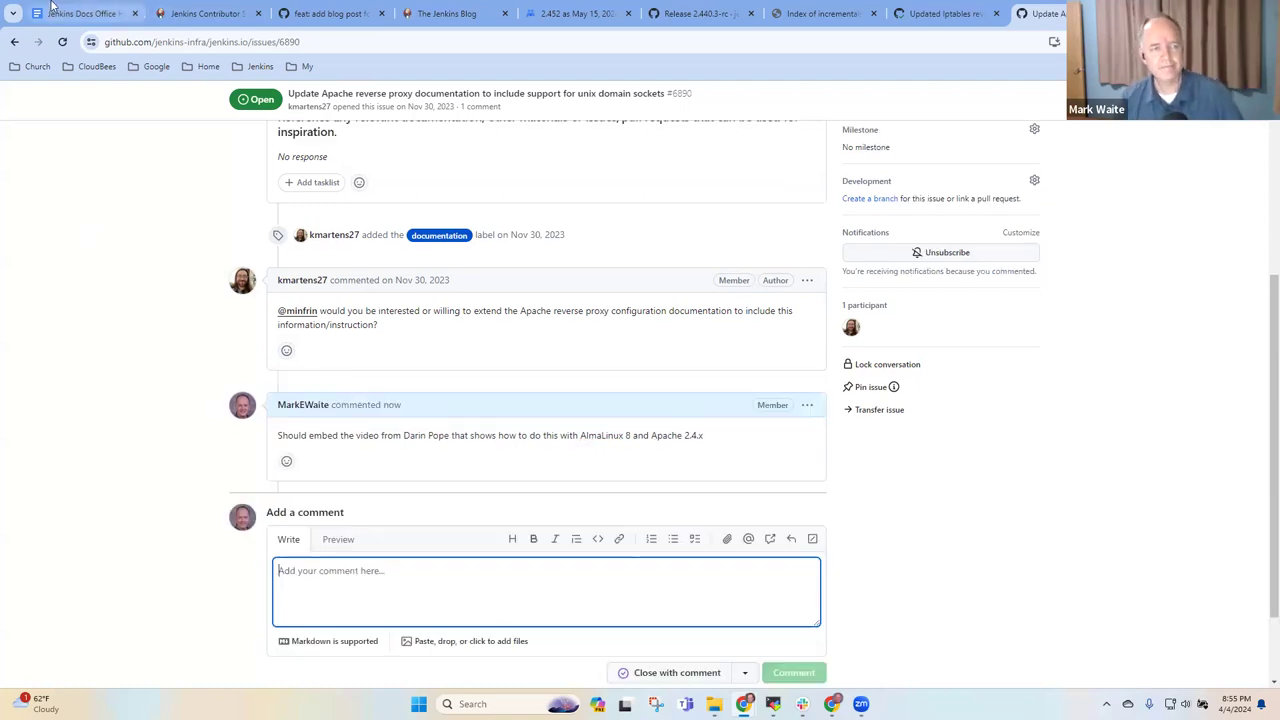
{"action": "left_click", "coordinate": [80, 12]}
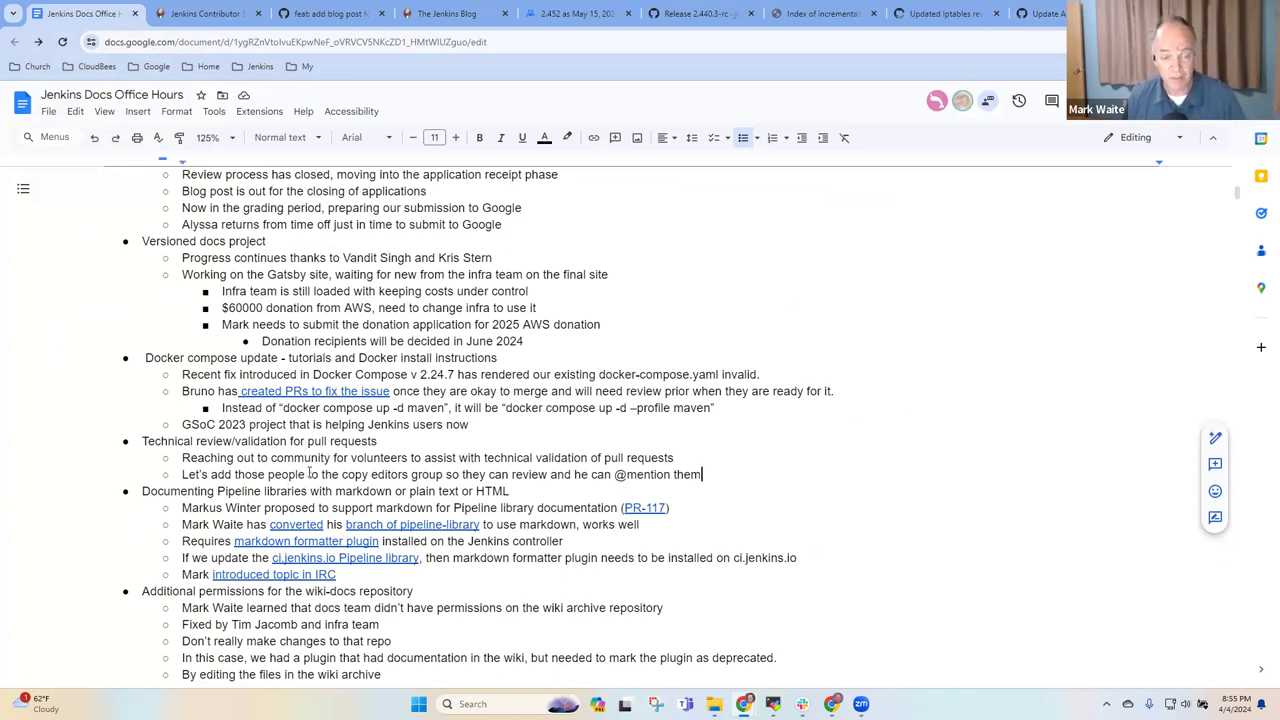
{"action": "key", "text": "enter"}
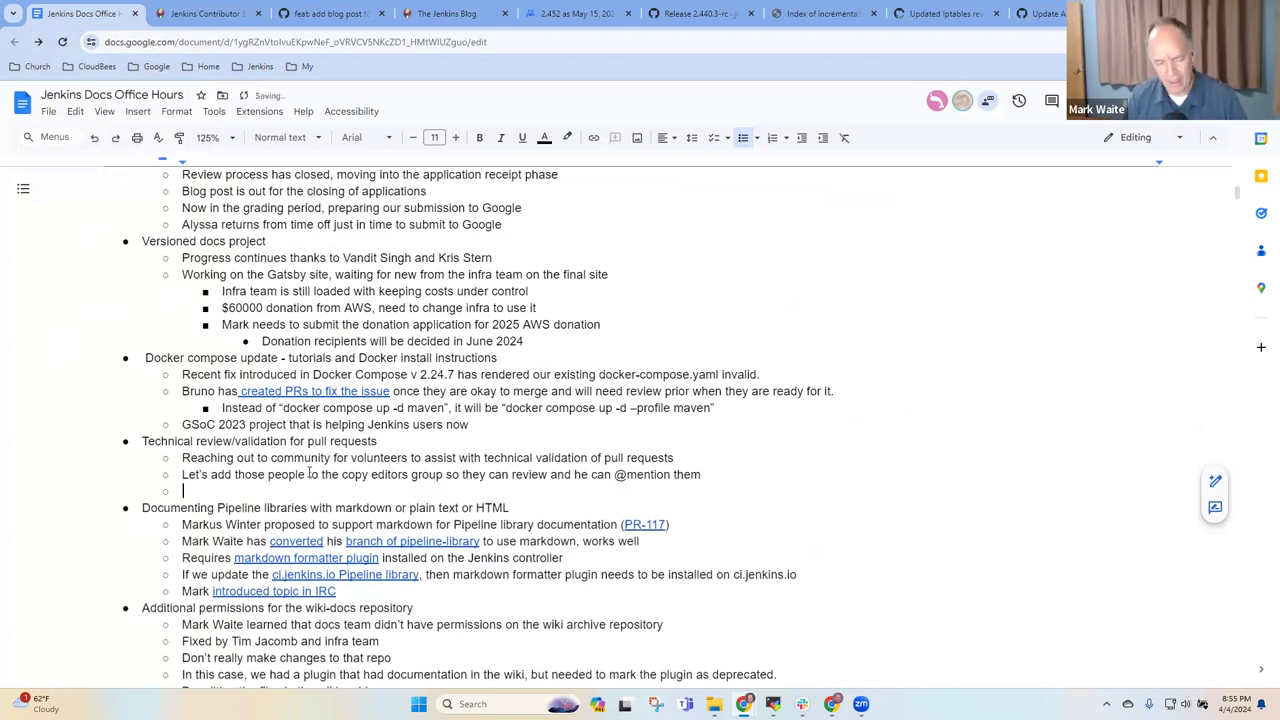
{"action": "type", "text": "Krist"}
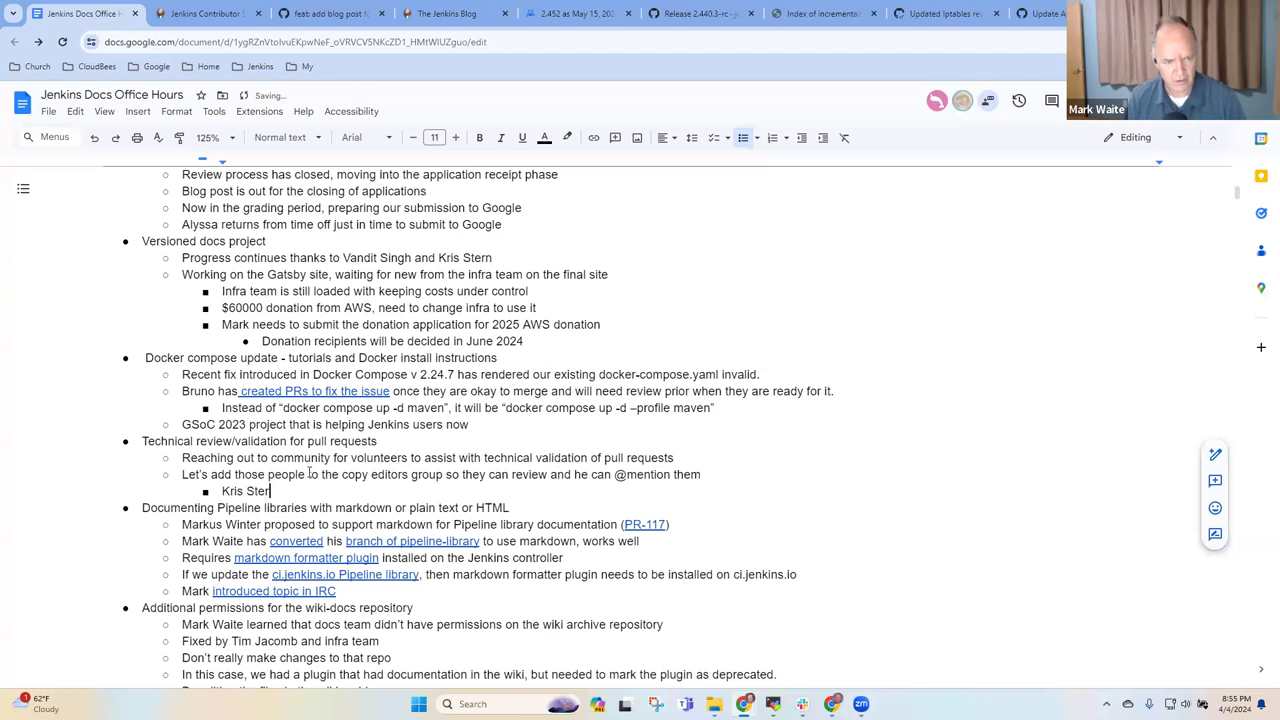
{"action": "type", "text": ", Mark Waite, Meg McRoberts,"}
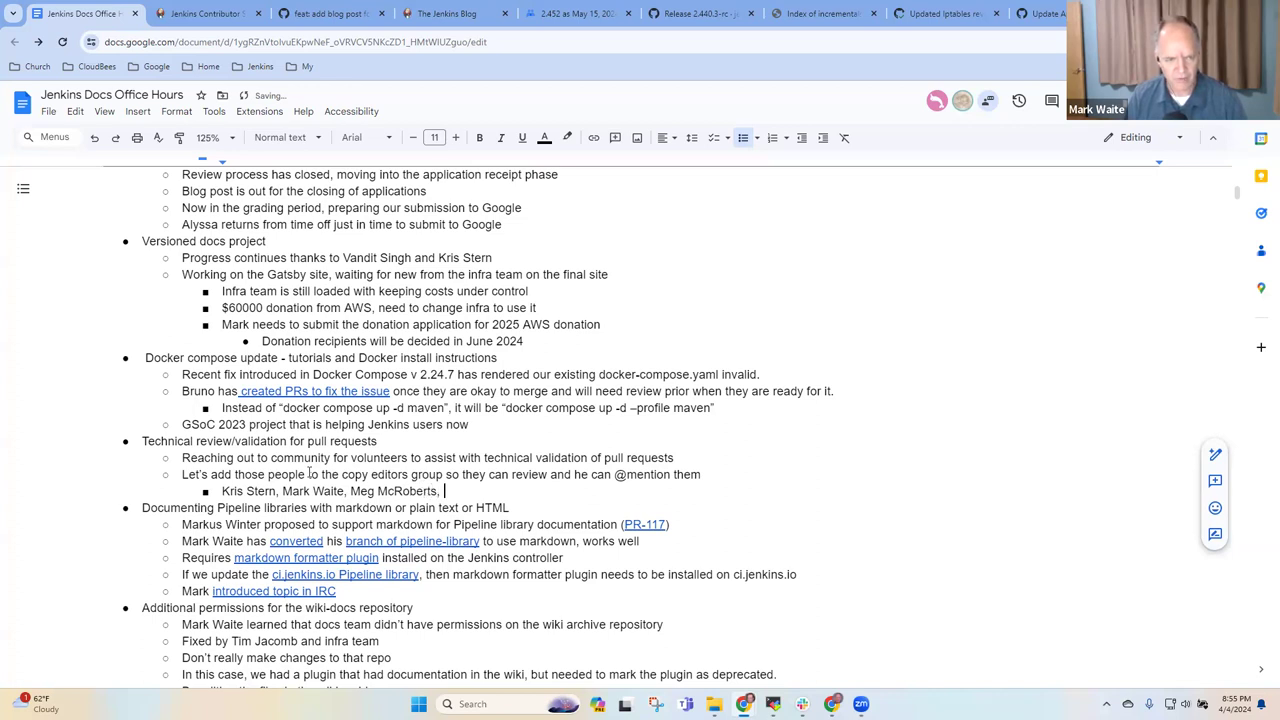
{"action": "type", "text": "Bruno"}
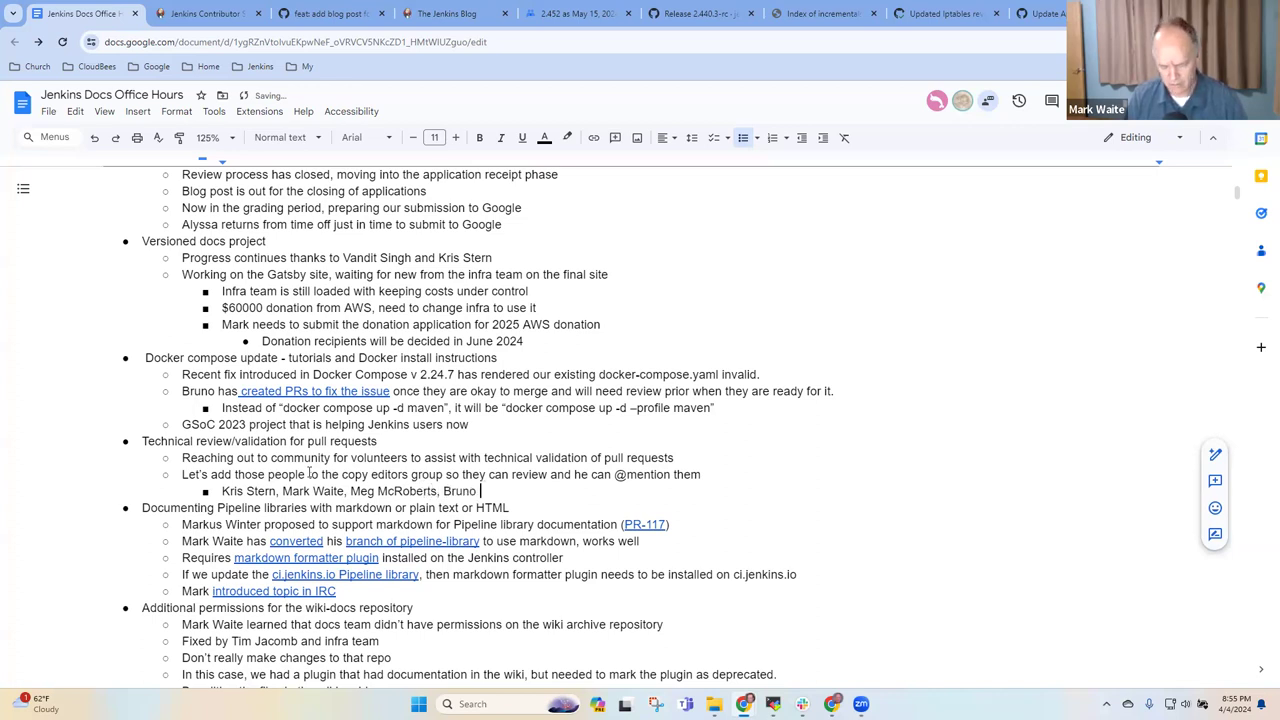
{"action": "type", "text": "Verachten,a n"}
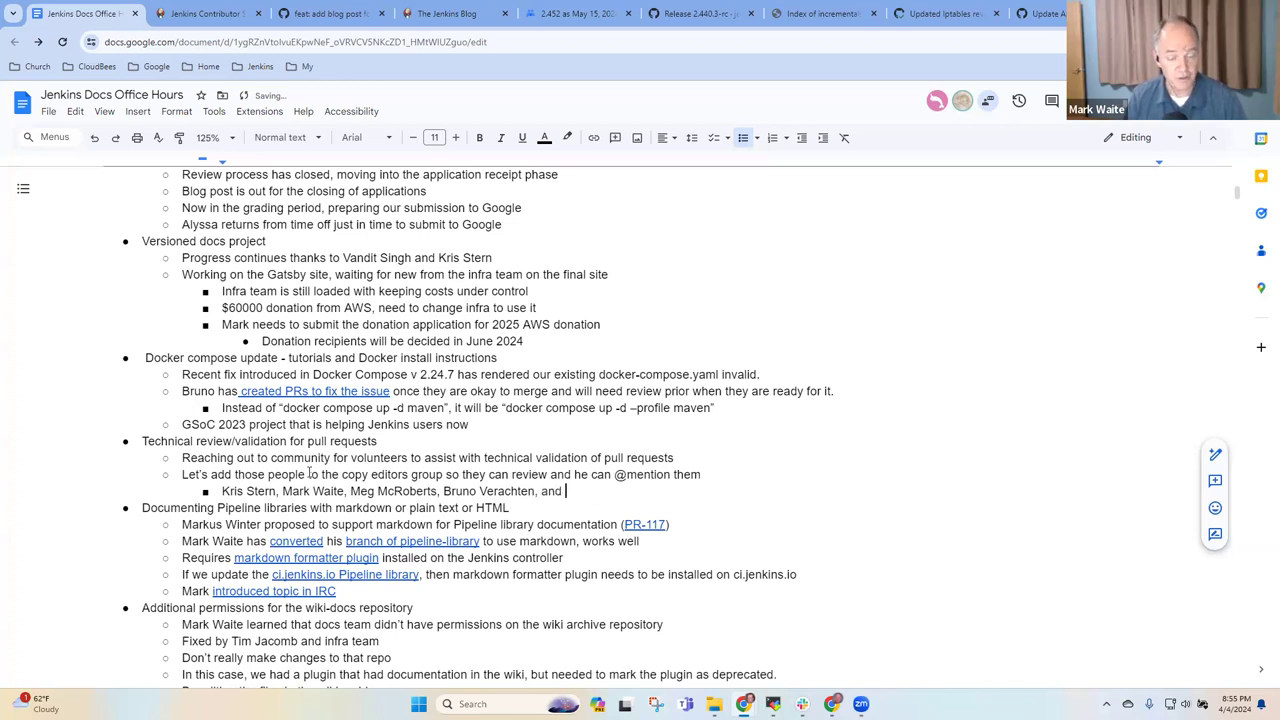
{"action": "type", "text": "Kevin Martens"}
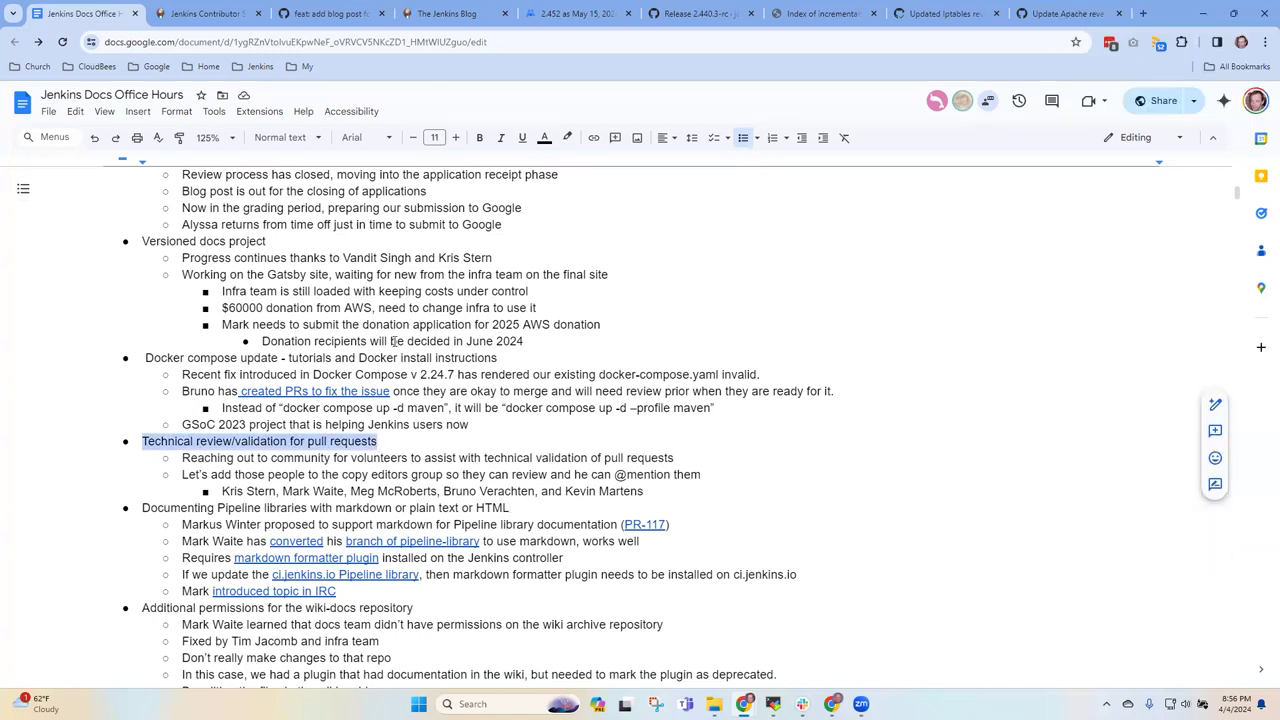
- Follow the PR-117 link to open the markdown documentation pull request
{"action": "scroll", "scroll_direction": "down", "scroll_amount": 3}
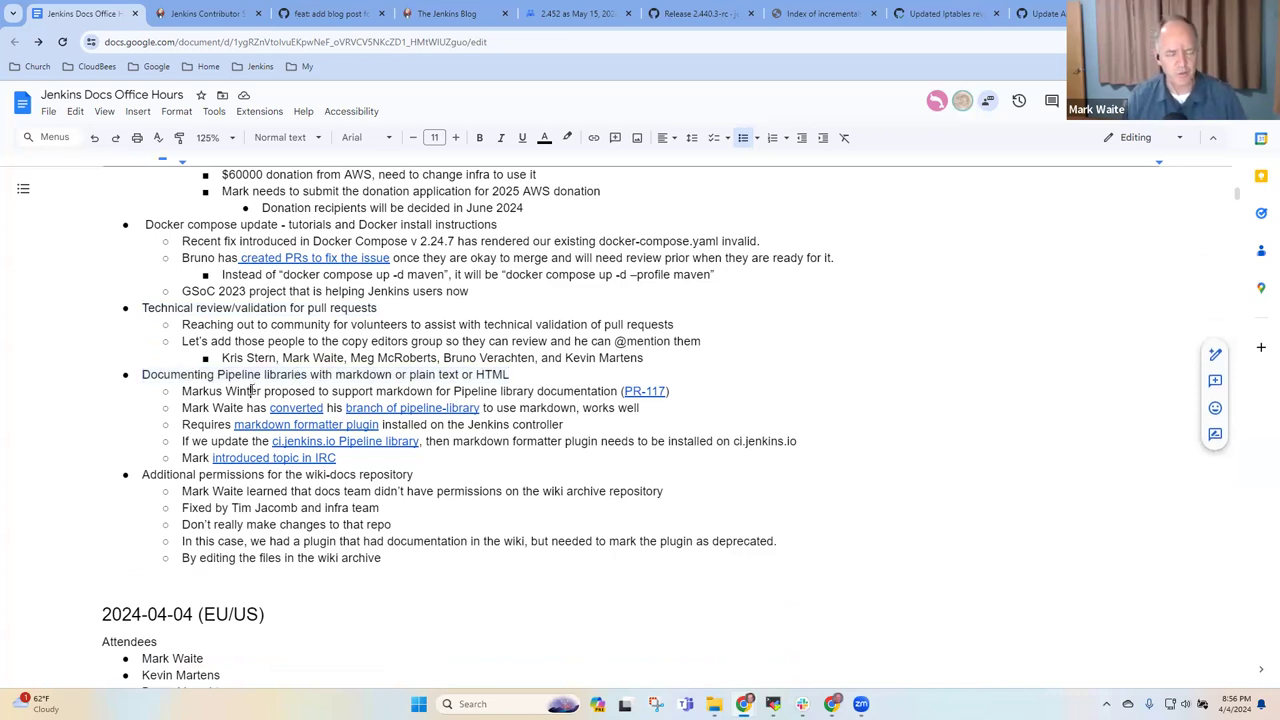
{"action": "double_click", "coordinate": [220, 390]}
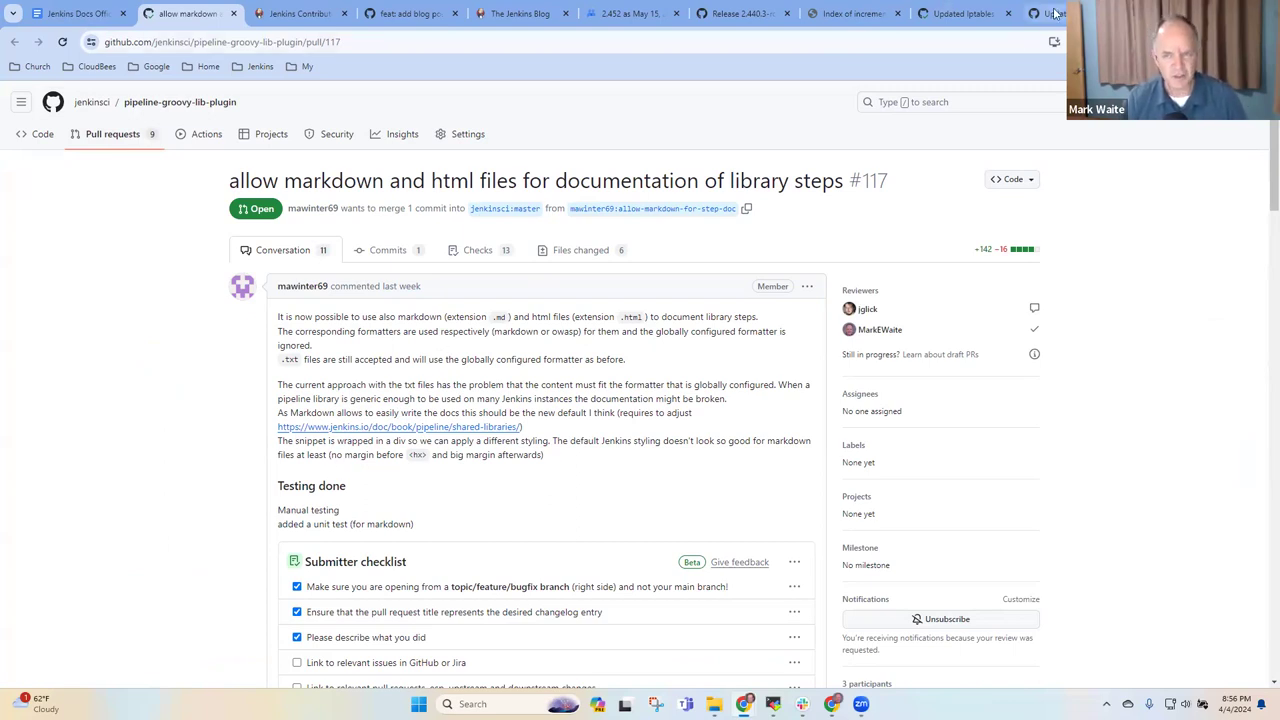
- Load the home Jenkins server (mark-pc2) sign-in page from the Jenkins bookmarks
{"action": "left_click", "coordinate": [1050, 12]}
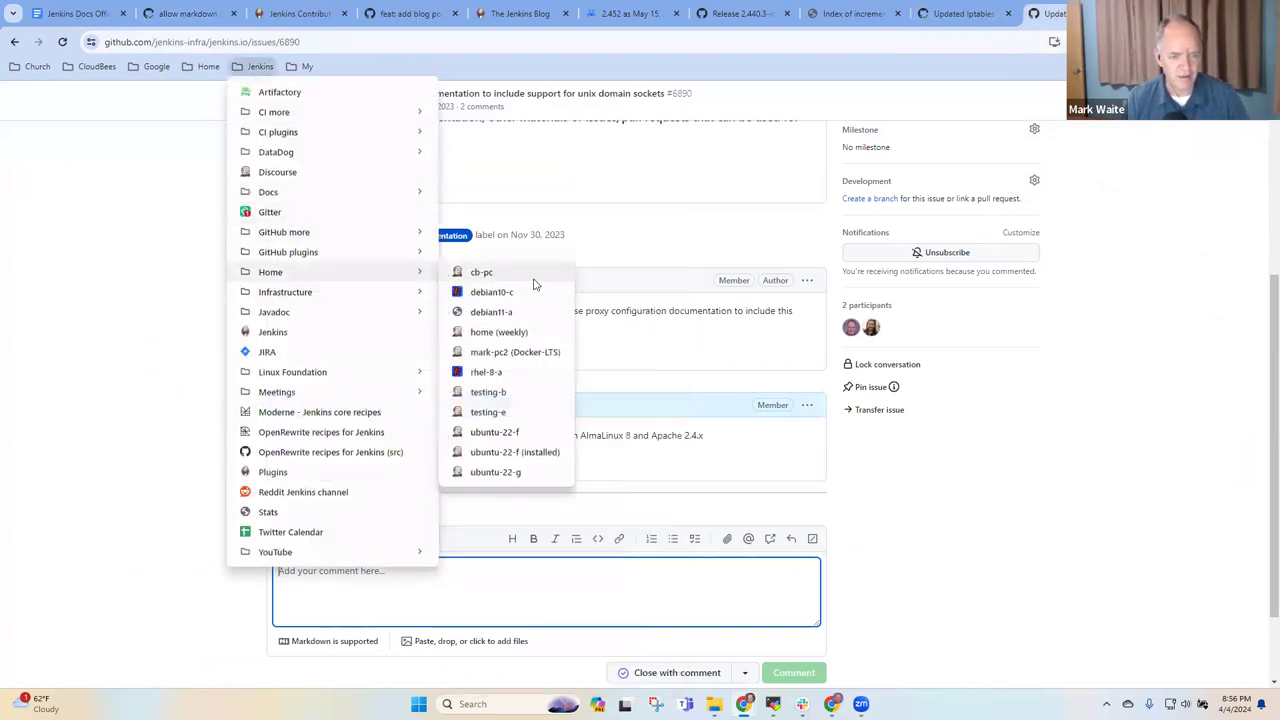
{"action": "left_click", "coordinate": [516, 352]}
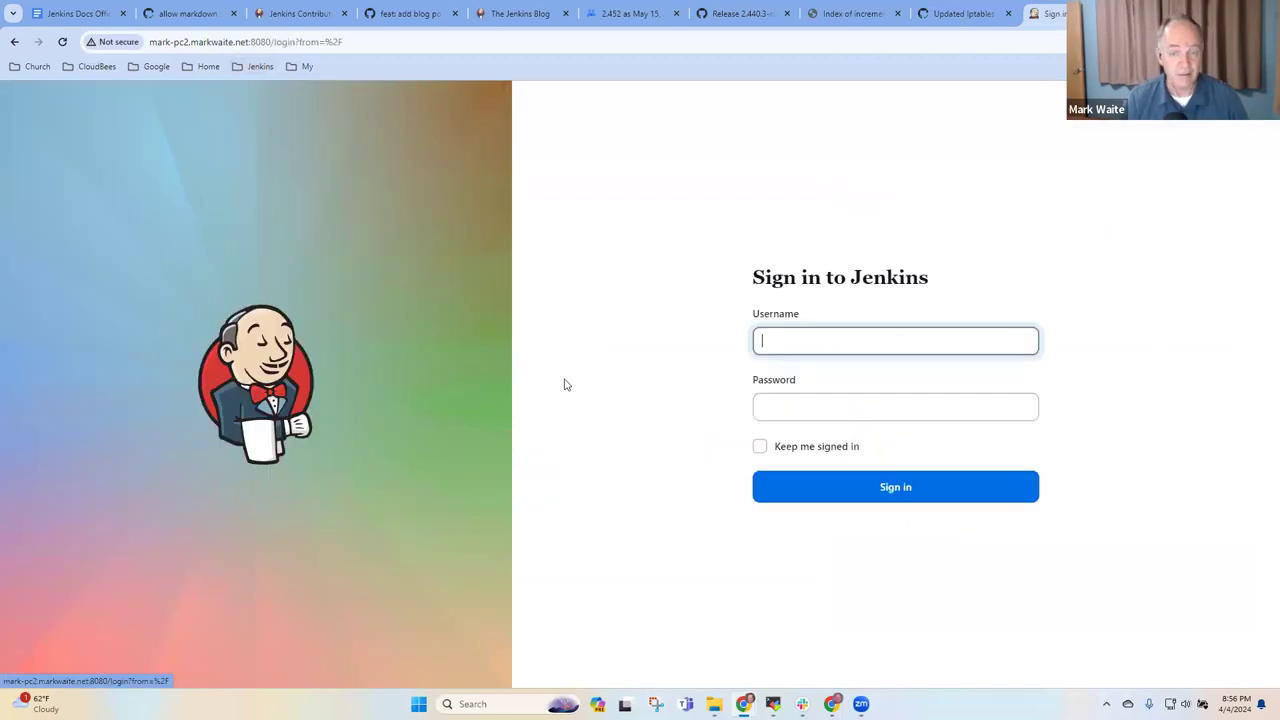
- Sign in and navigate Jenkins Plugins > Embeddable Build Status (GitHub) > master to its Pipeline Syntax helper
{"action": "left_click", "coordinate": [892, 340]}
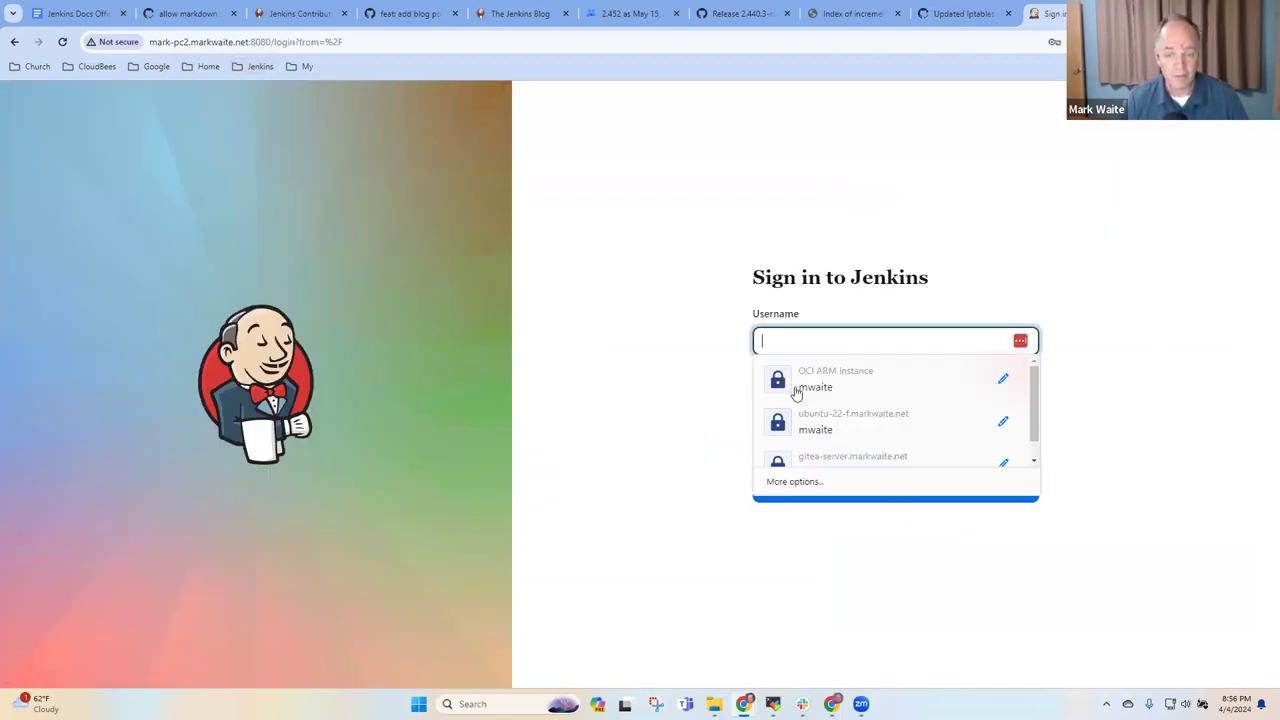
{"action": "mouse_move", "coordinate": [838, 416]}
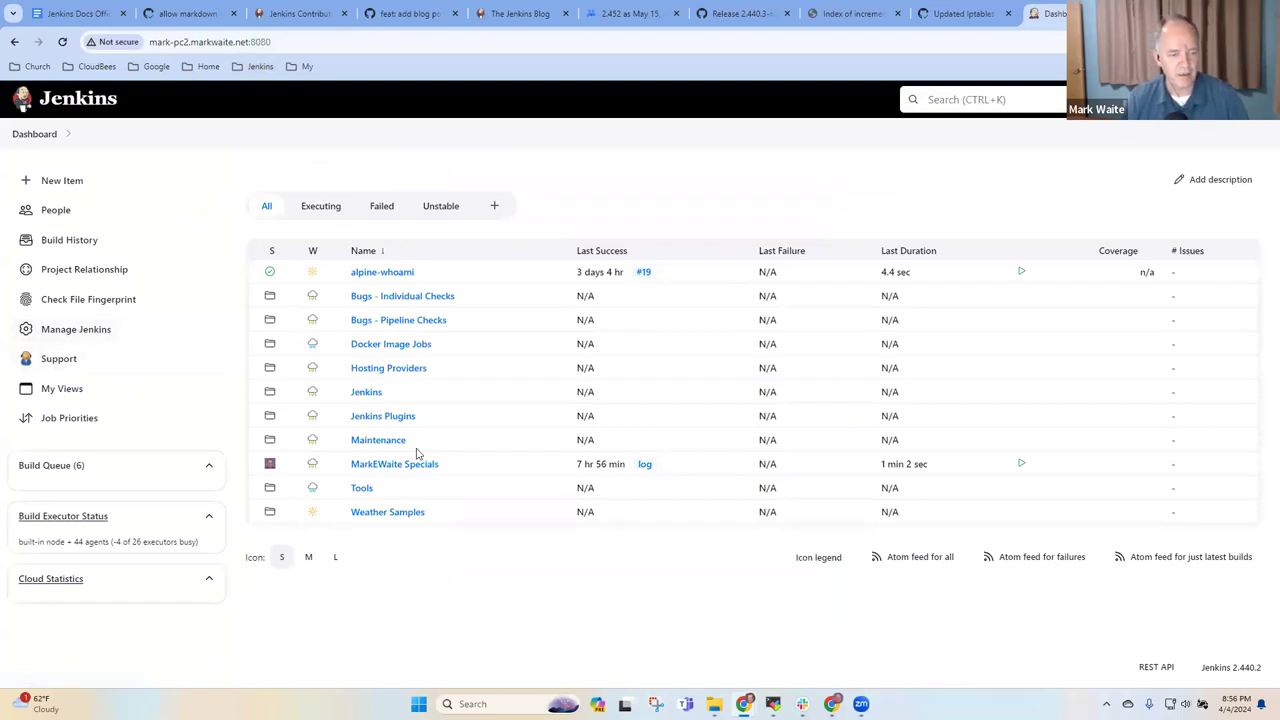
{"action": "left_click", "coordinate": [384, 414]}
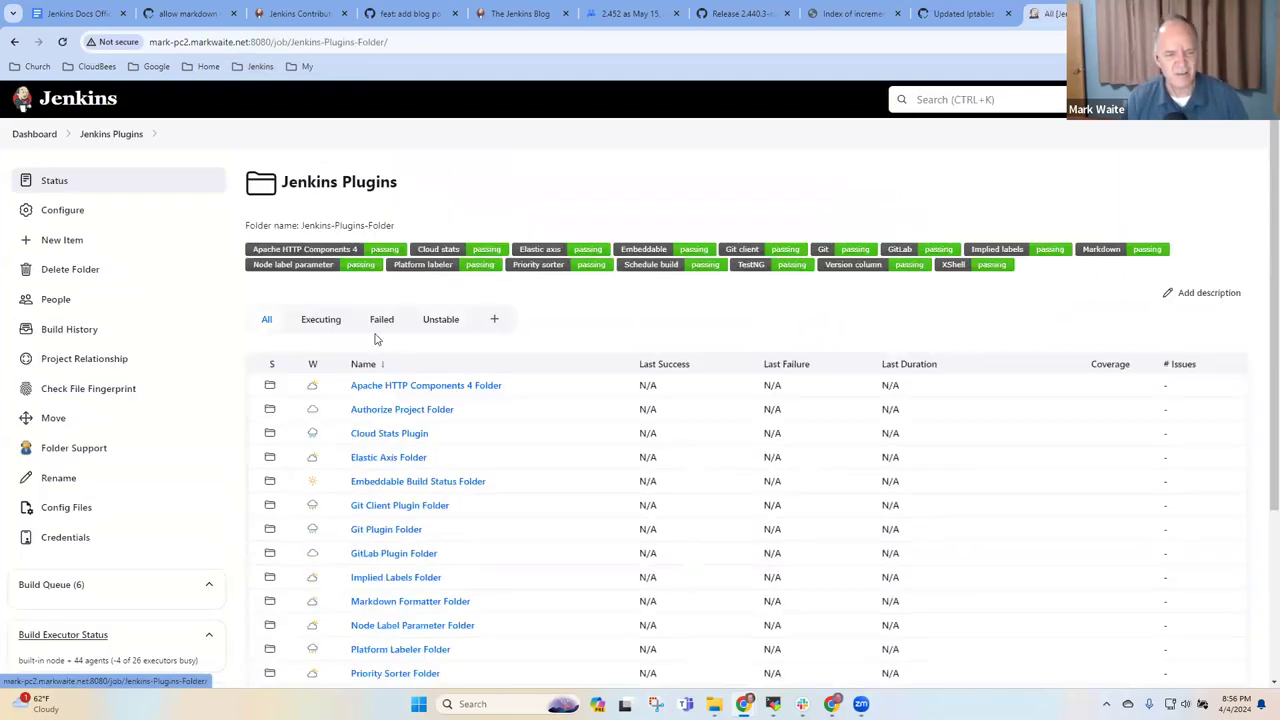
{"action": "scroll", "scroll_direction": "down", "scroll_amount": 3}
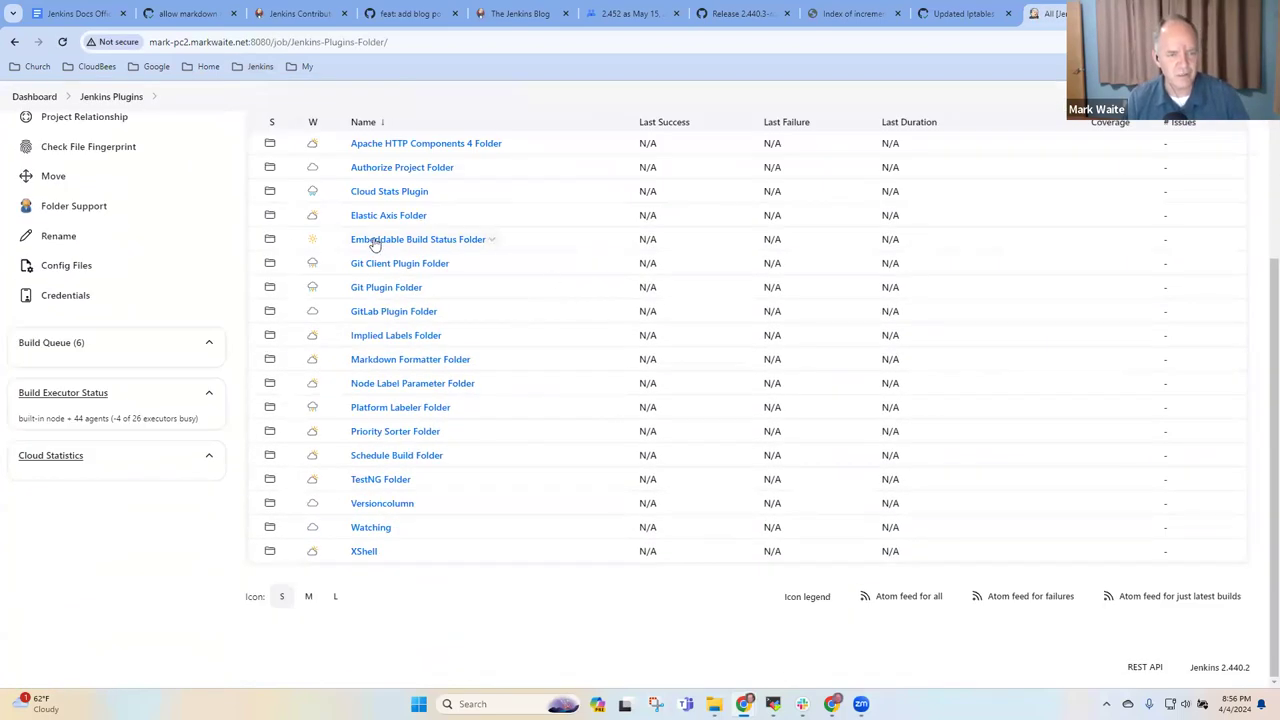
{"action": "left_click", "coordinate": [418, 240]}
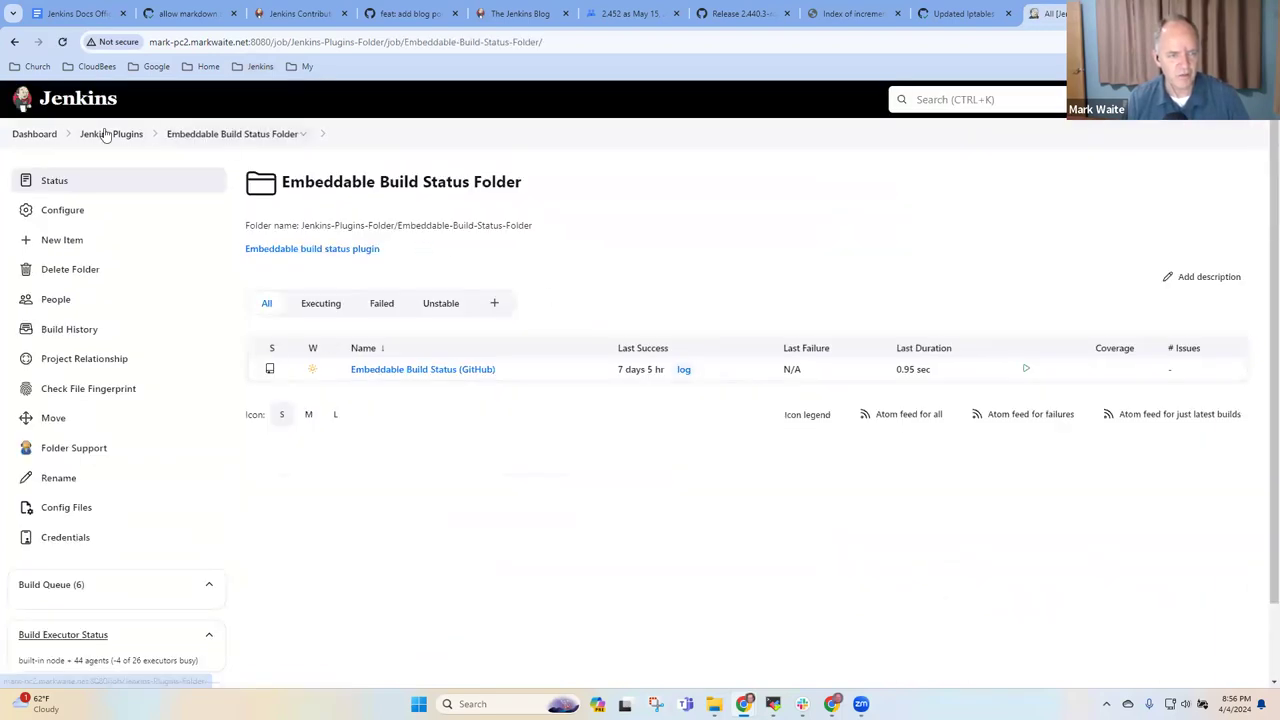
{"action": "left_click", "coordinate": [424, 368]}
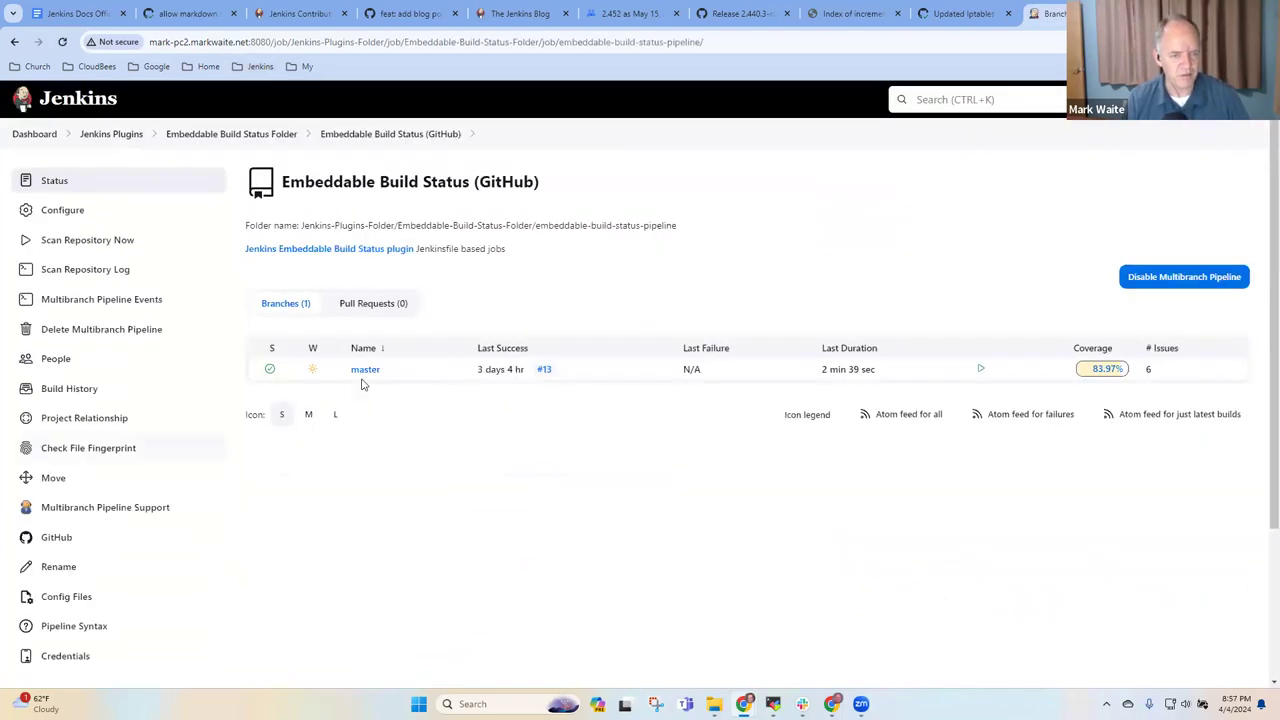
{"action": "left_click", "coordinate": [364, 368]}
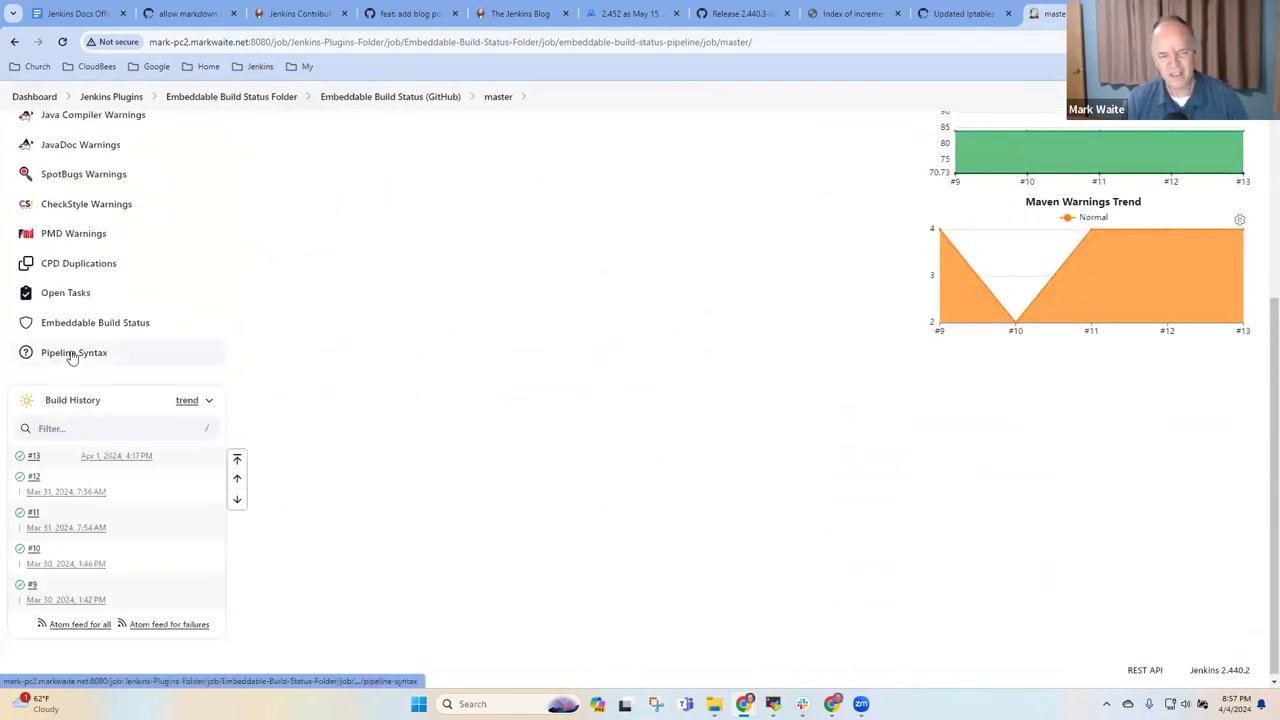
{"action": "left_click", "coordinate": [74, 352]}
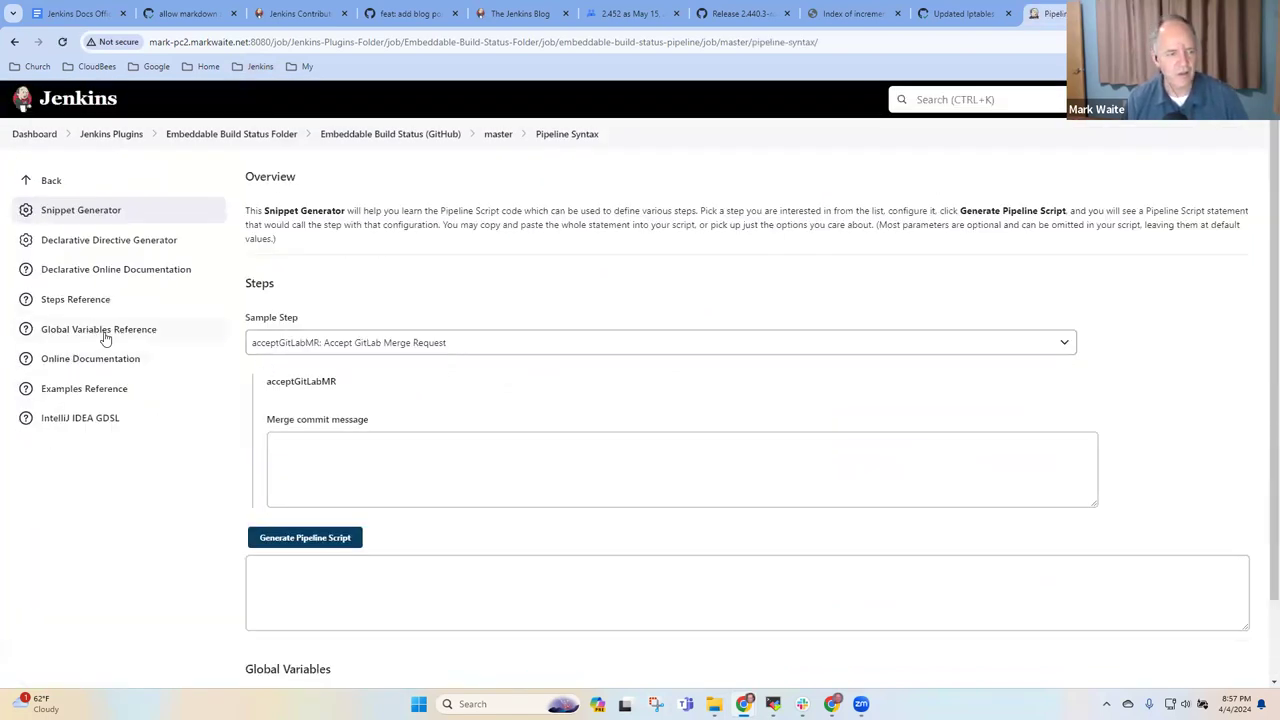
- Bring up the Global Variables Reference and review the docker and env entries
{"action": "left_click", "coordinate": [98, 328]}
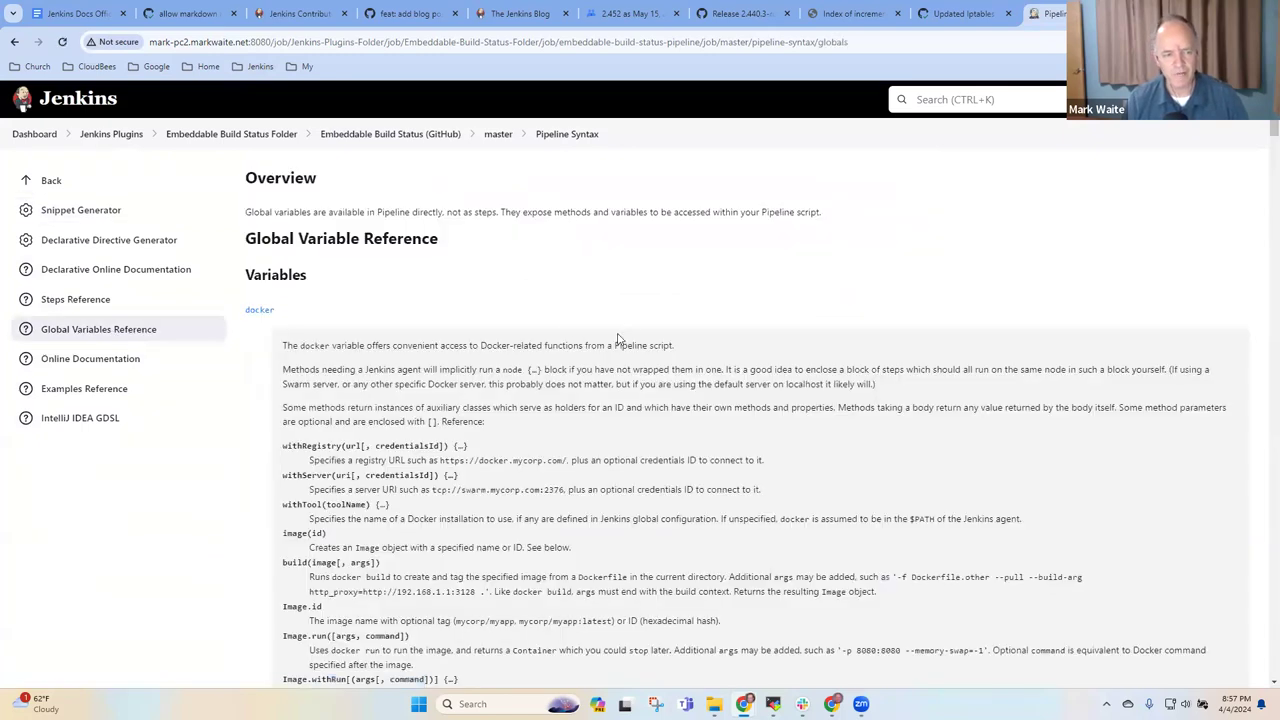
{"action": "scroll", "scroll_direction": "down", "scroll_amount": 3}
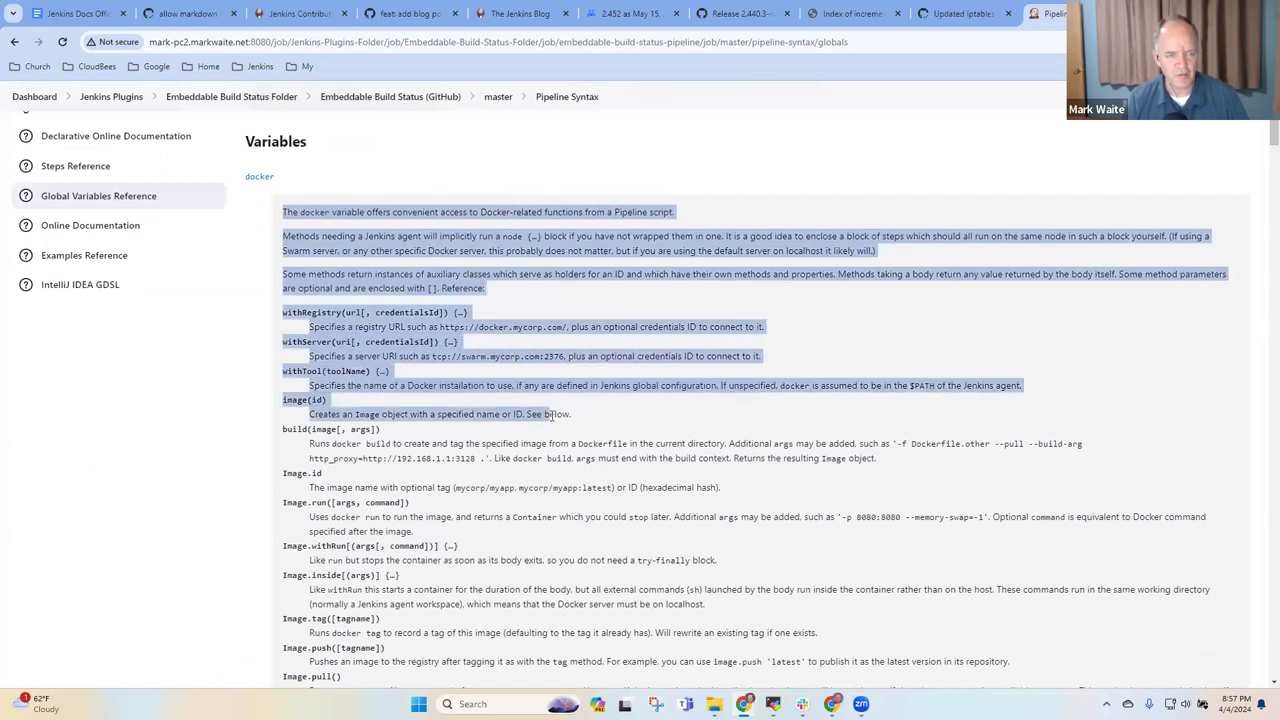
{"action": "left_click", "coordinate": [464, 224]}
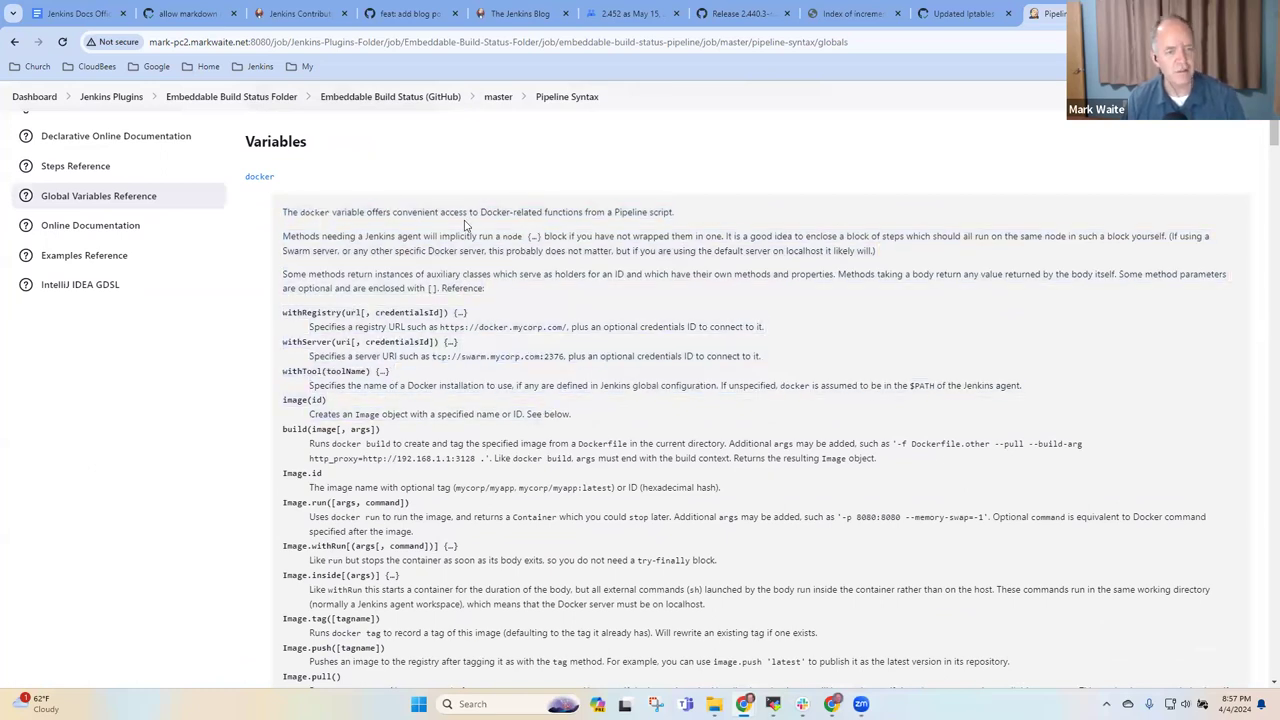
{"action": "mouse_move", "coordinate": [376, 252]}
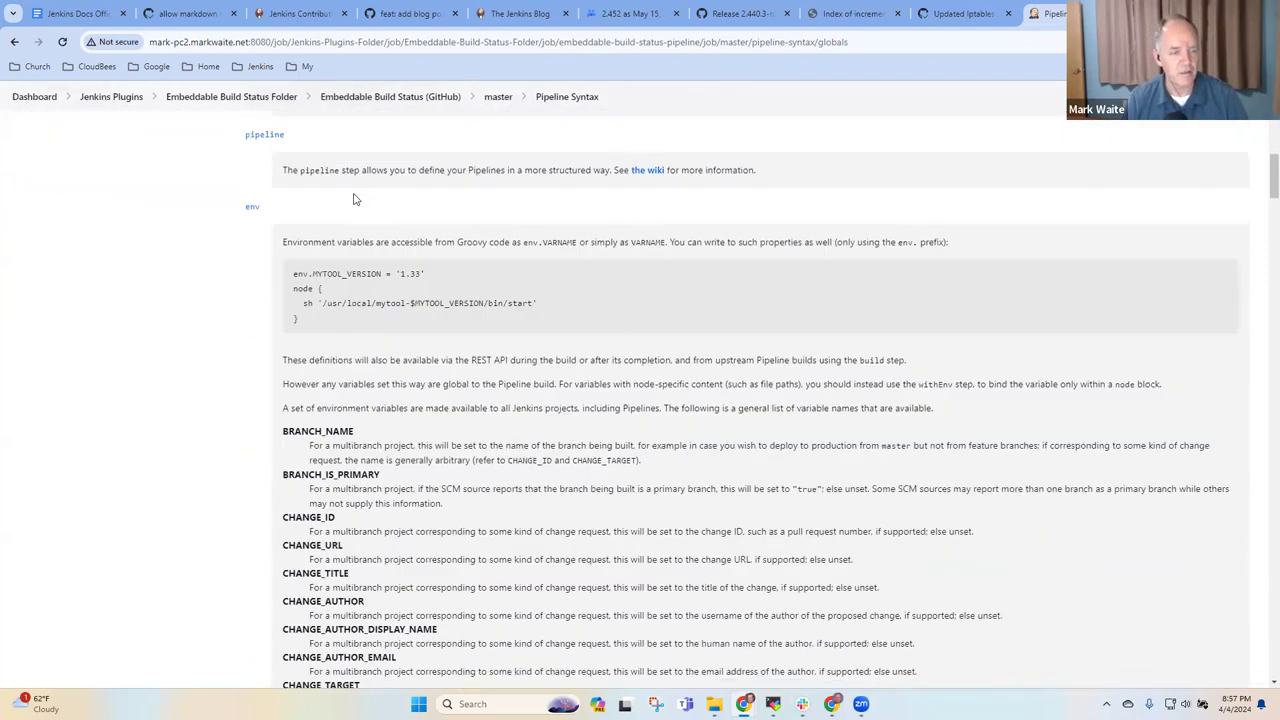
{"action": "scroll", "scroll_direction": "down", "scroll_amount": 3}
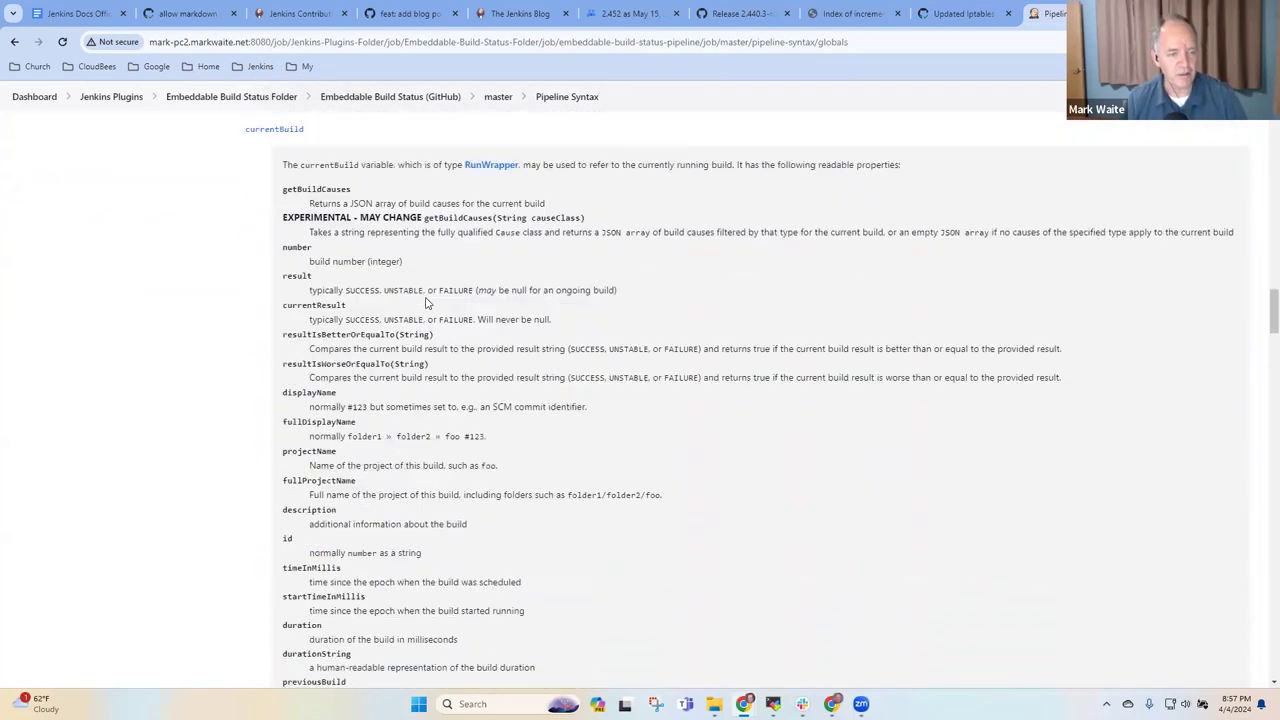
- Continue through currentBuild and manager down to buildDockerAndPublishImage, buildPlugin and infra
{"action": "scroll", "scroll_direction": "down", "scroll_amount": 3}
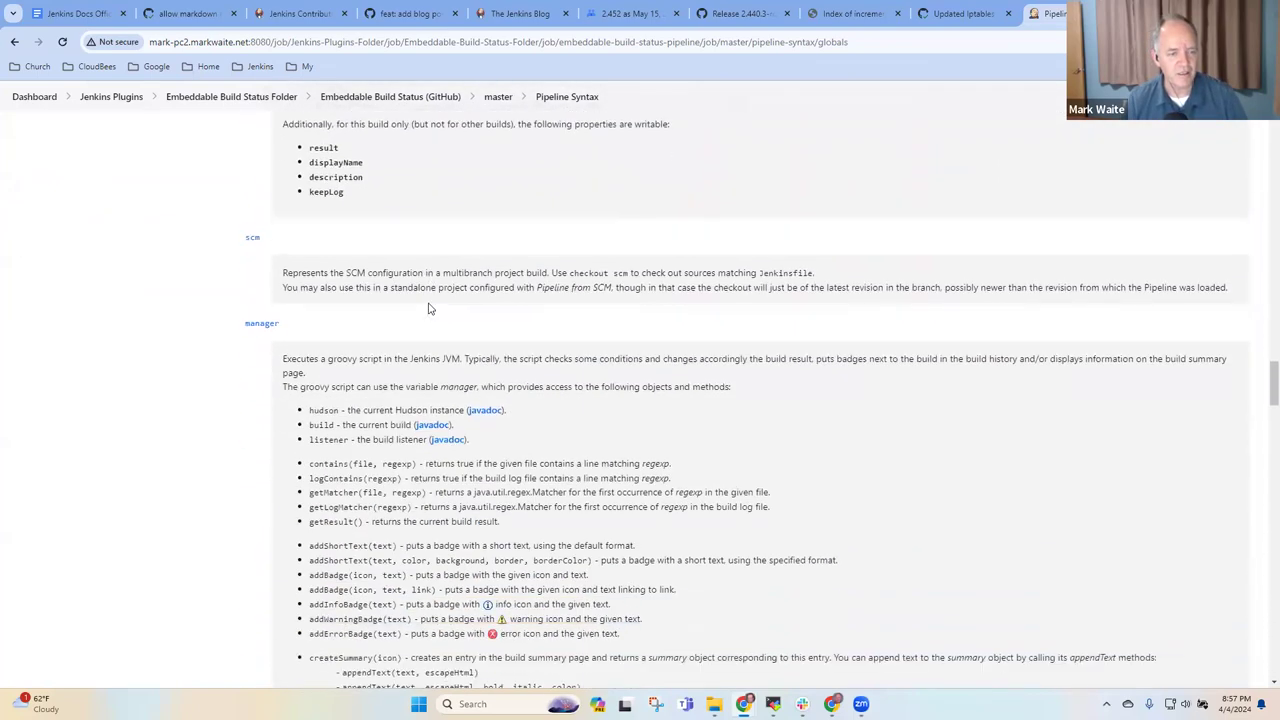
{"action": "scroll", "scroll_direction": "down", "scroll_amount": 3}
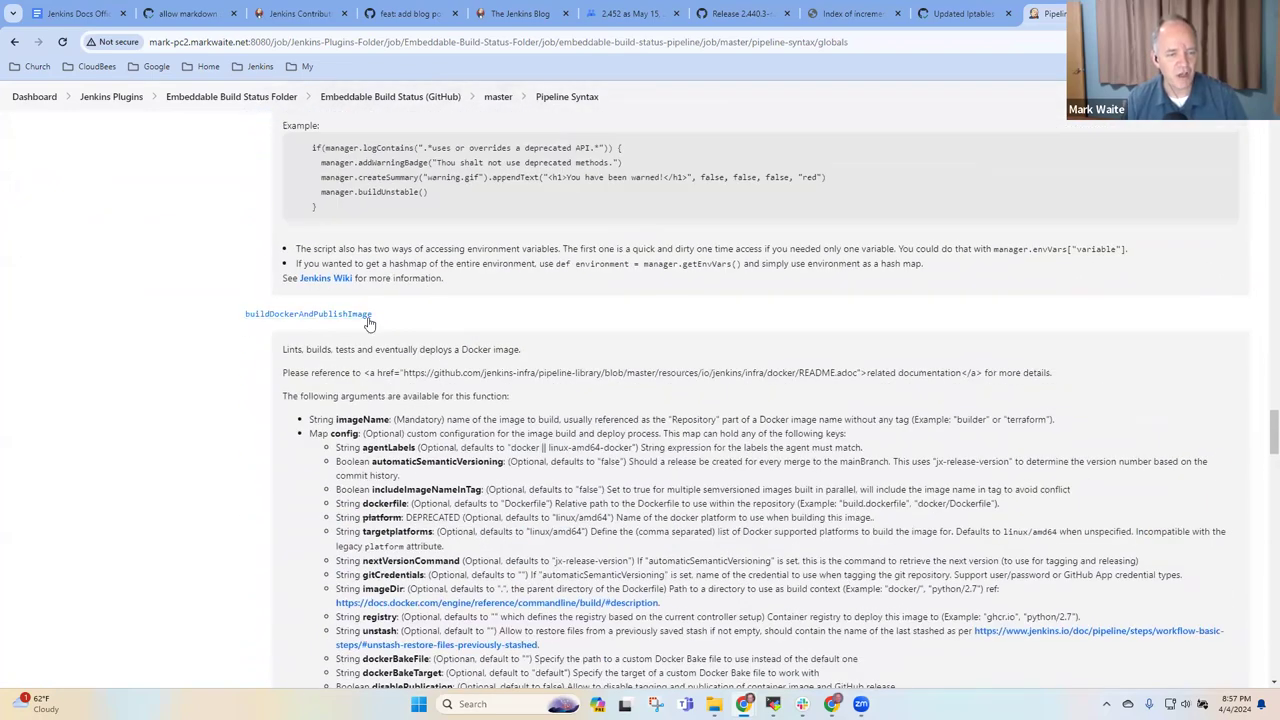
{"action": "left_click_drag", "start_coordinate": [300, 124], "coordinate": [372, 318]}
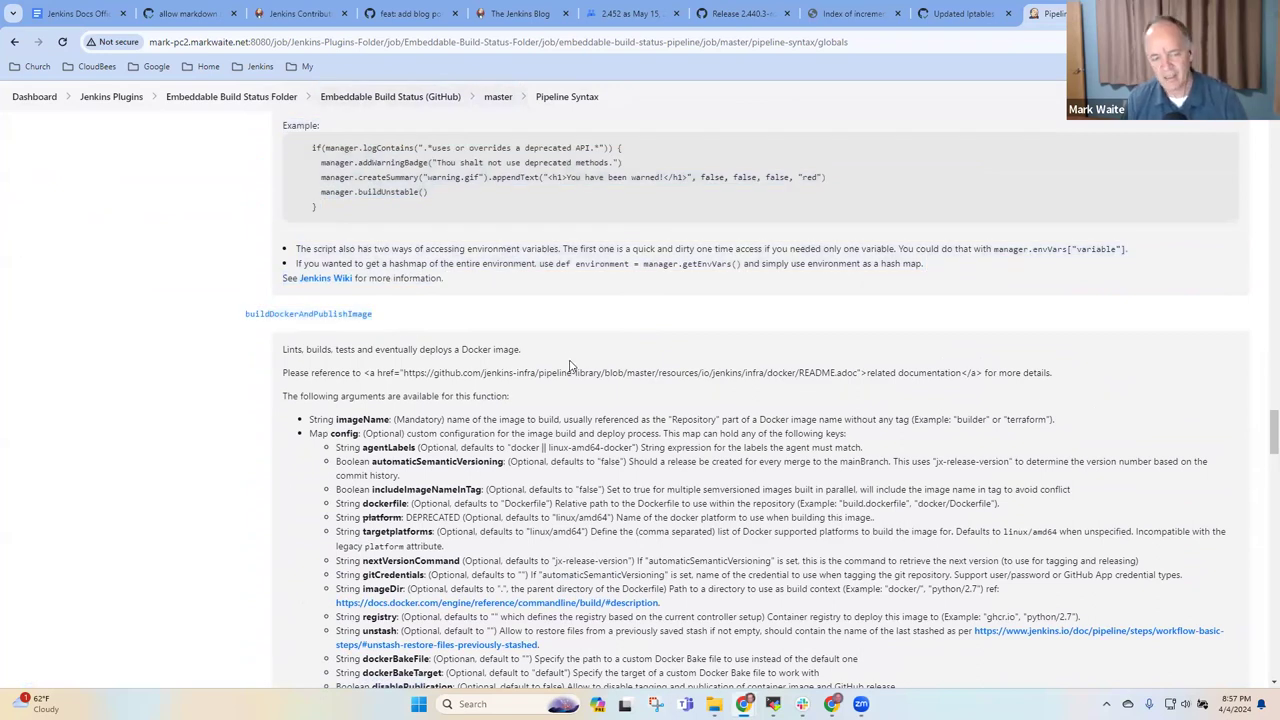
{"action": "mouse_move", "coordinate": [408, 334]}
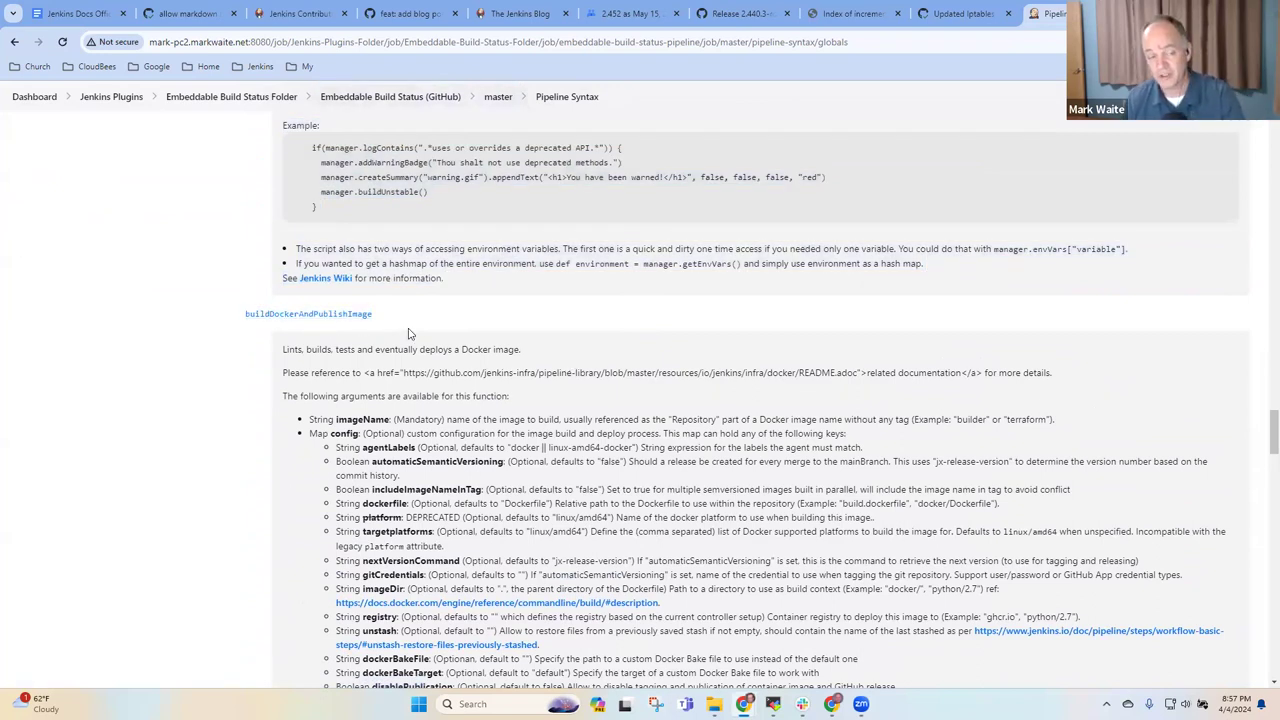
{"action": "scroll", "scroll_direction": "down", "scroll_amount": 3}
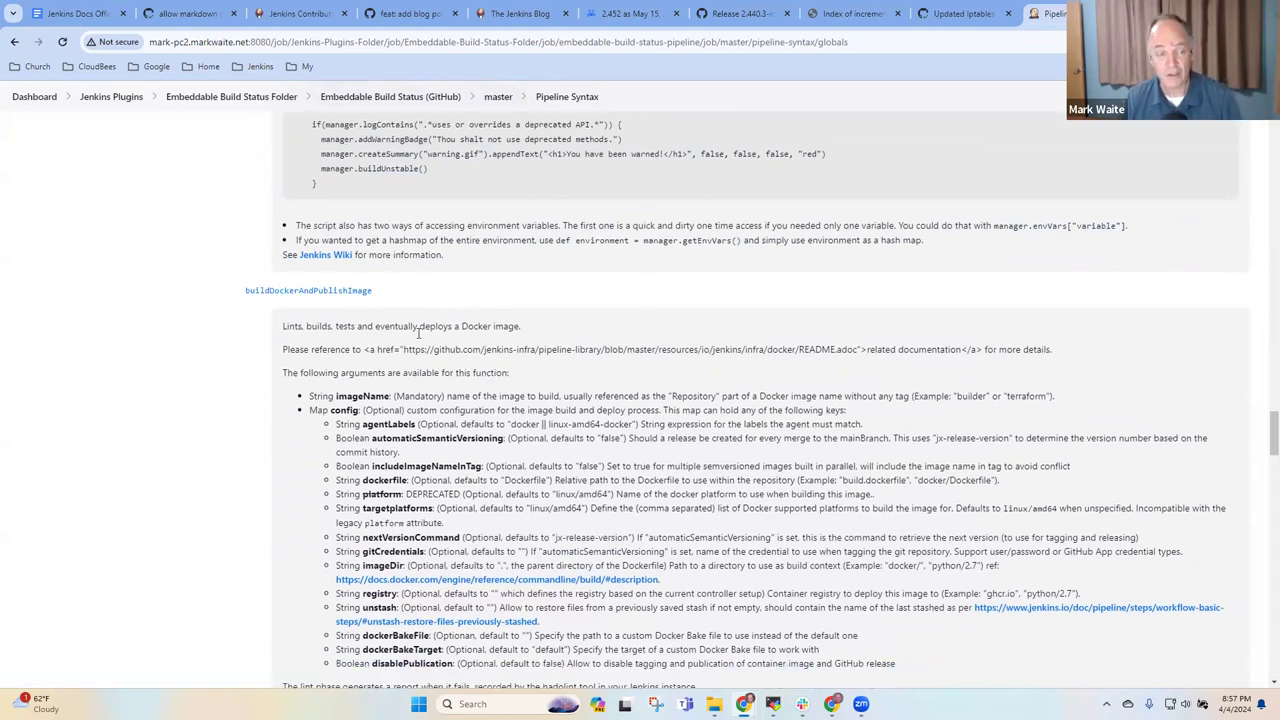
{"action": "scroll", "scroll_direction": "down", "scroll_amount": 3}
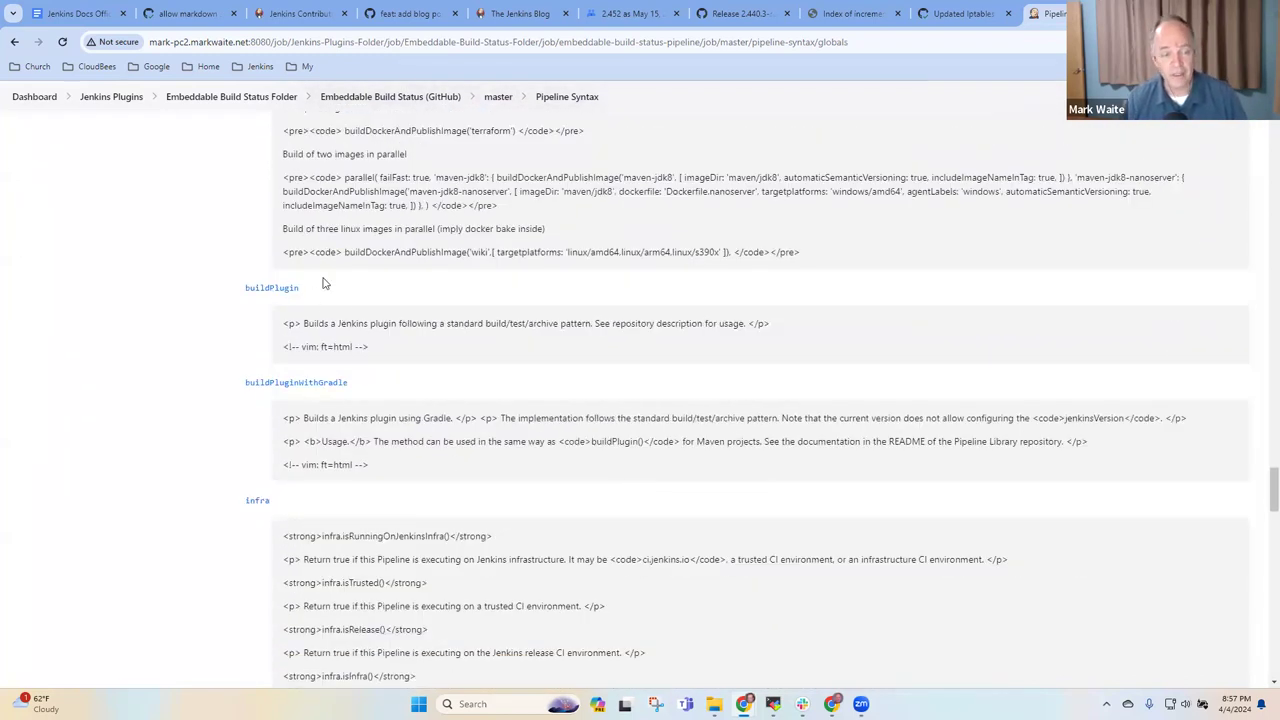
- Select the buildPlugin name, then its description paragraph showing raw HTML tags
{"action": "double_click", "coordinate": [272, 288]}
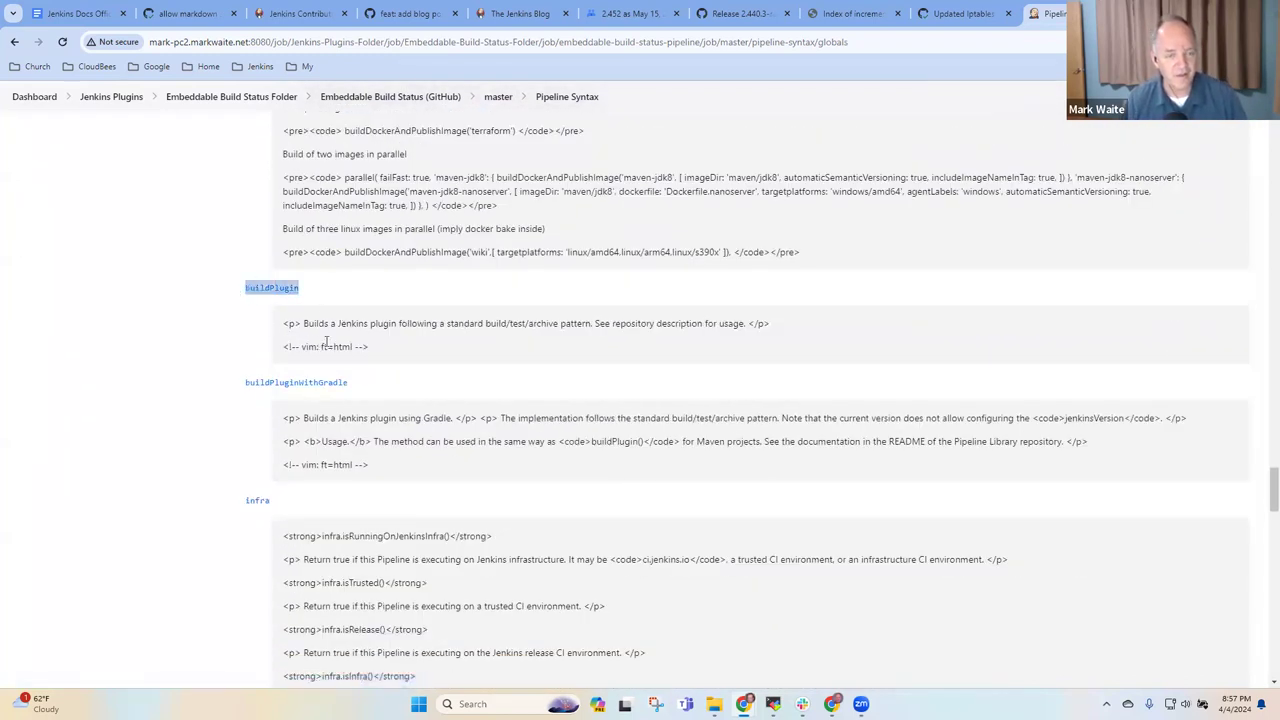
{"action": "left_click", "coordinate": [344, 346]}
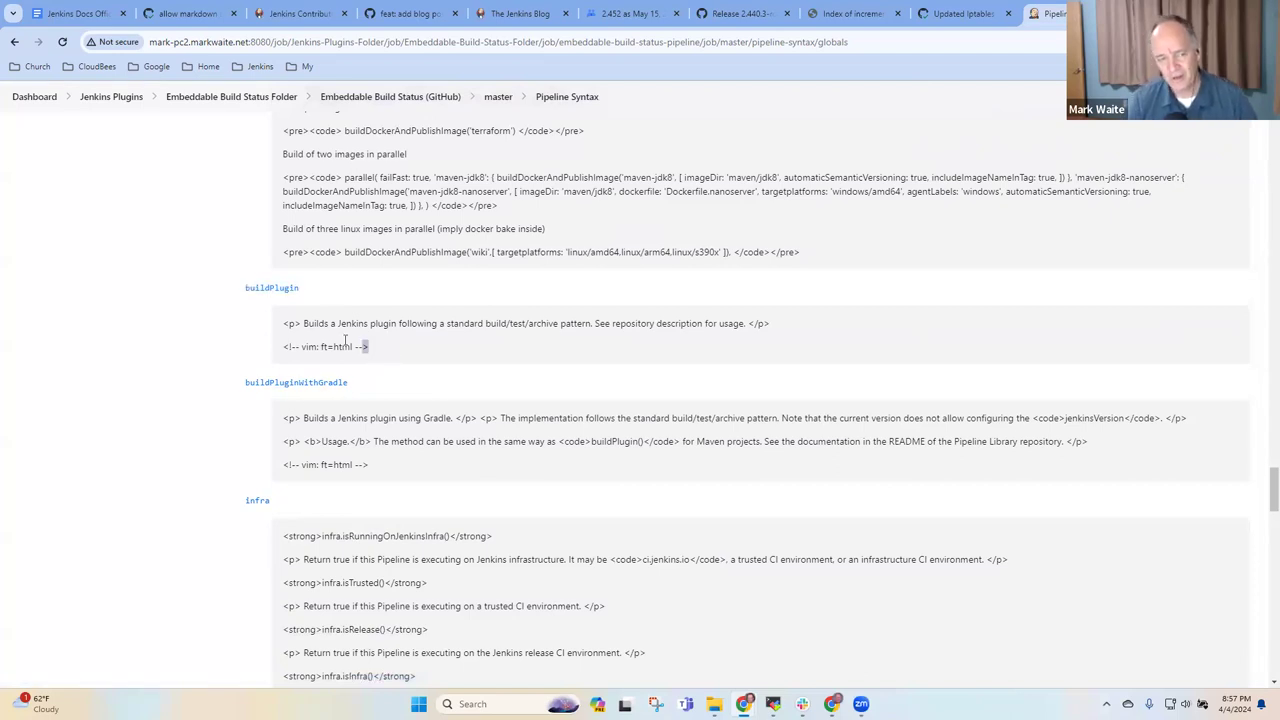
{"action": "left_click_drag", "start_coordinate": [284, 324], "coordinate": [366, 346]}
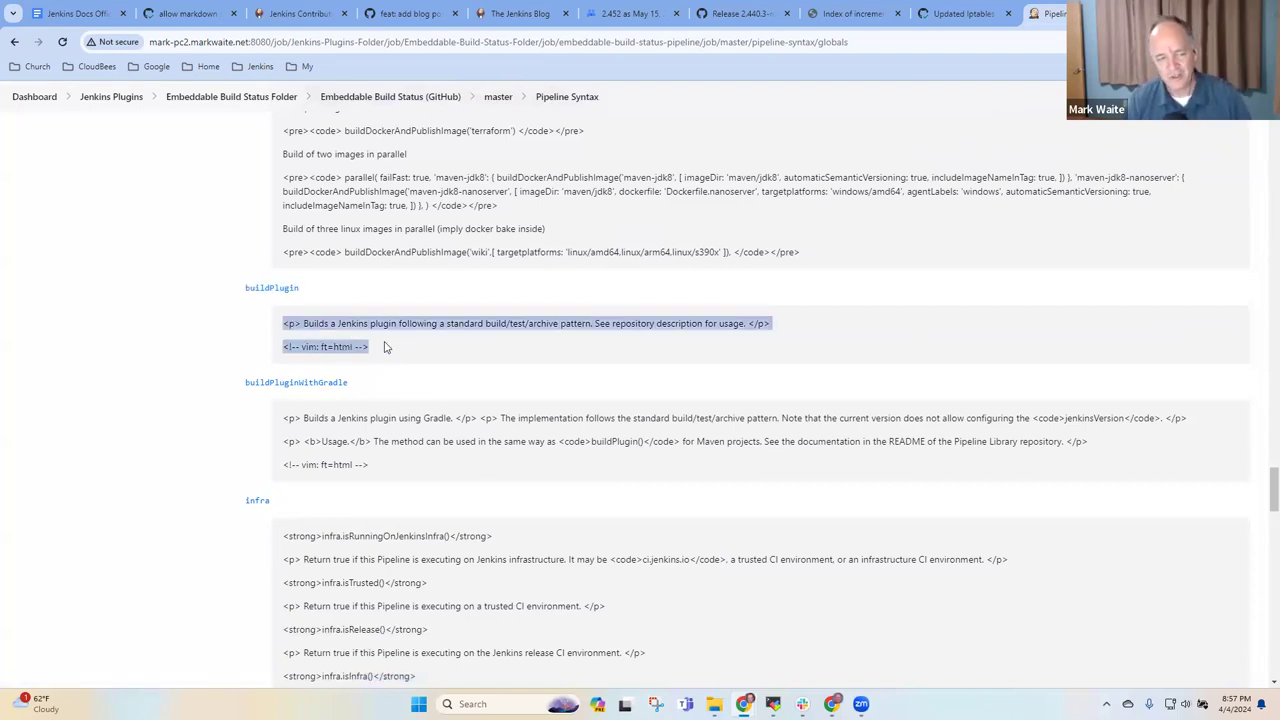
{"action": "mouse_move", "coordinate": [350, 432]}
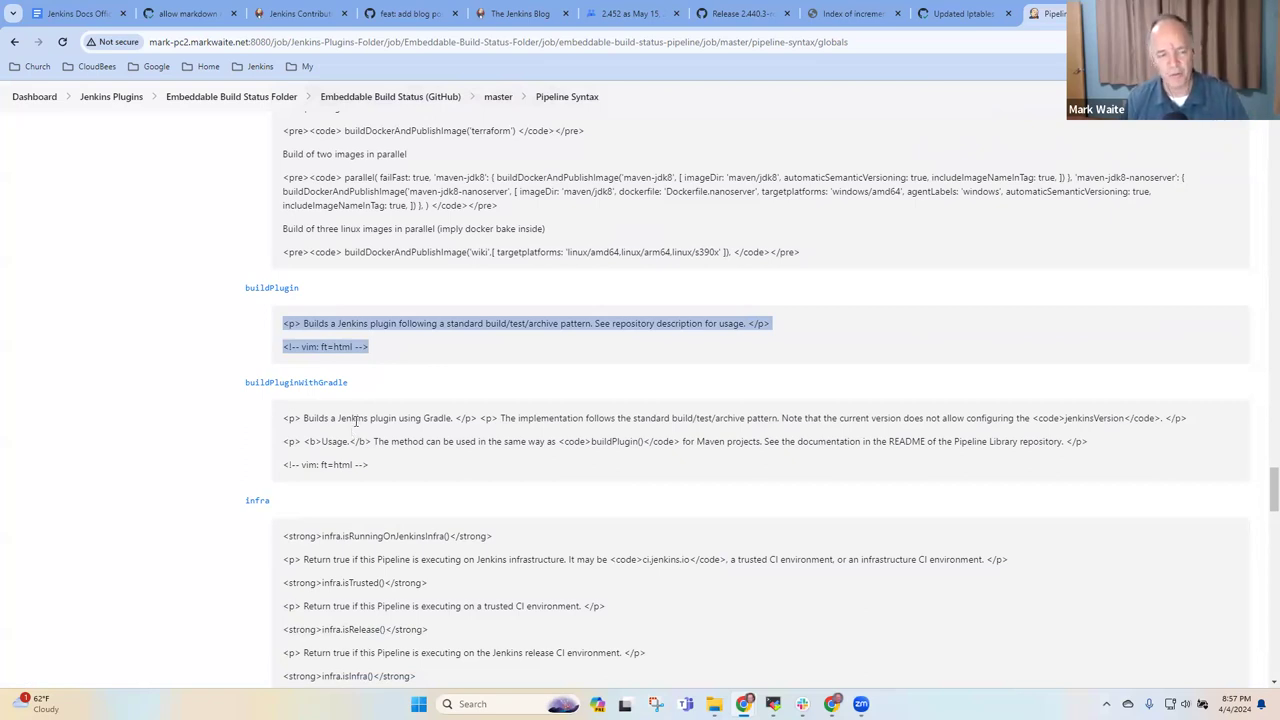
{"action": "mouse_move", "coordinate": [366, 418]}
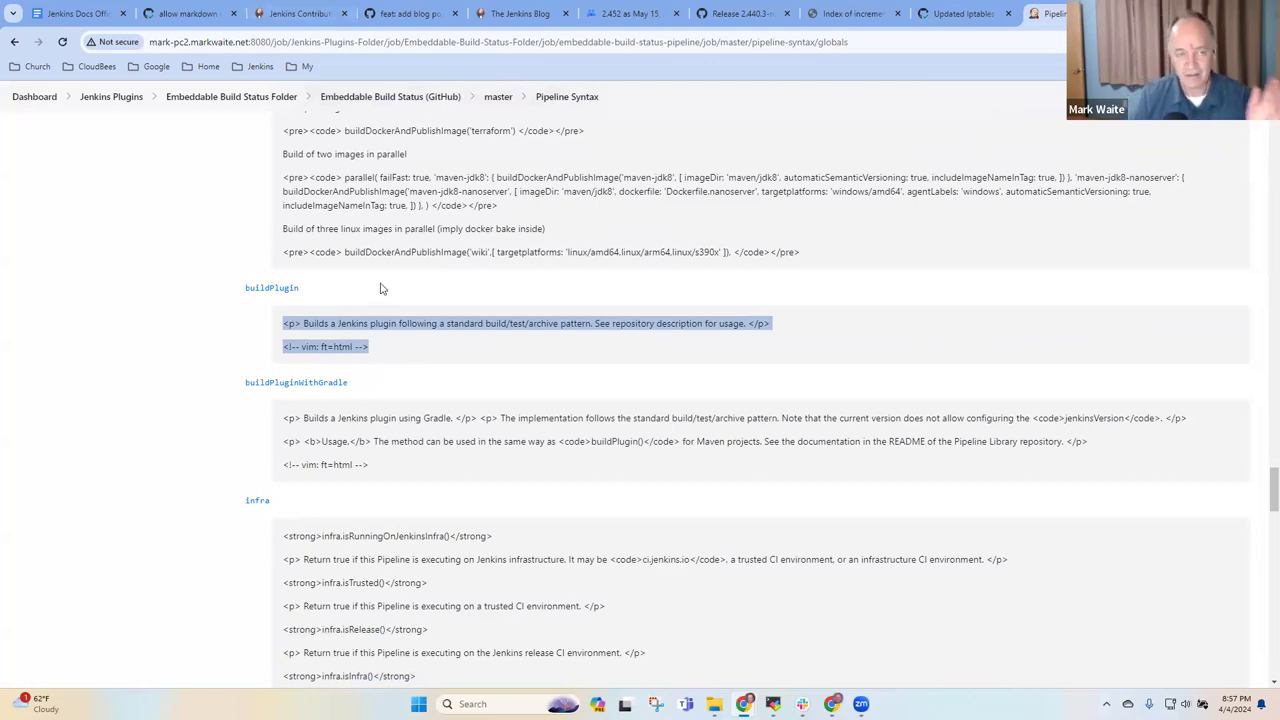
{"action": "mouse_move", "coordinate": [256, 120]}
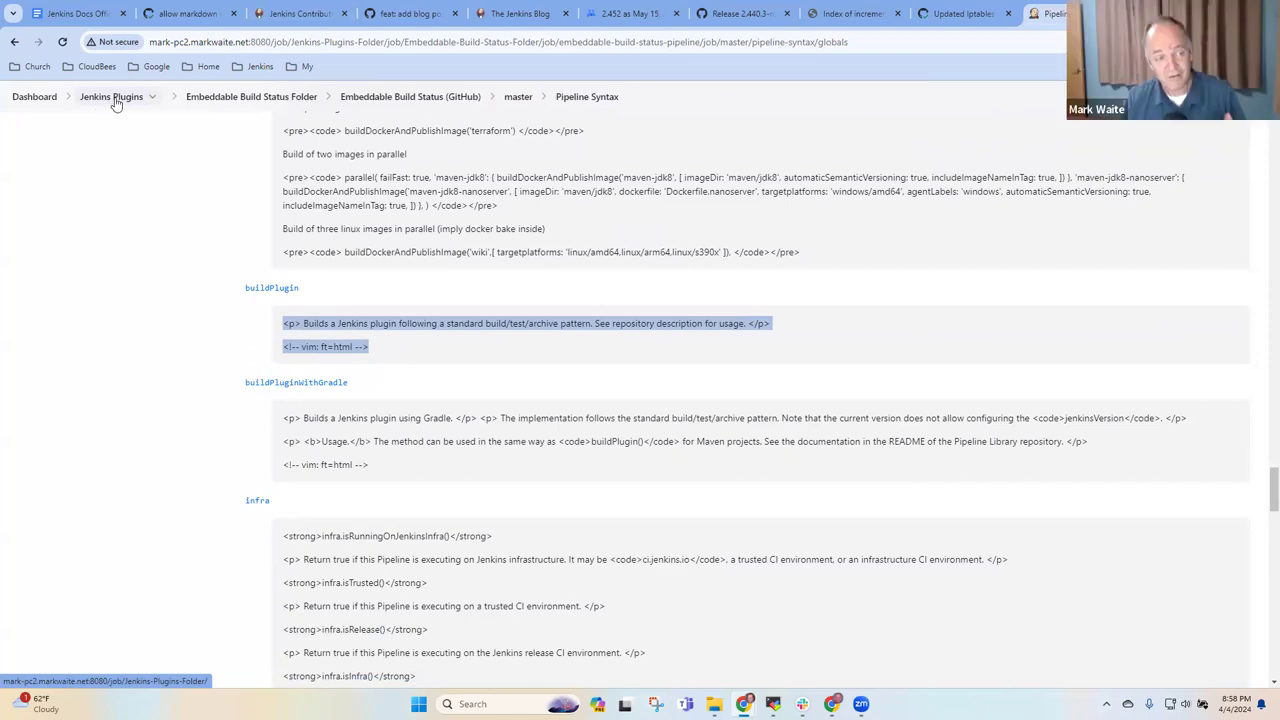
- Navigate from Jenkins Plugins to Implied Labels Folder > Implied Labels (GitHub) > master
{"action": "left_click", "coordinate": [112, 96]}
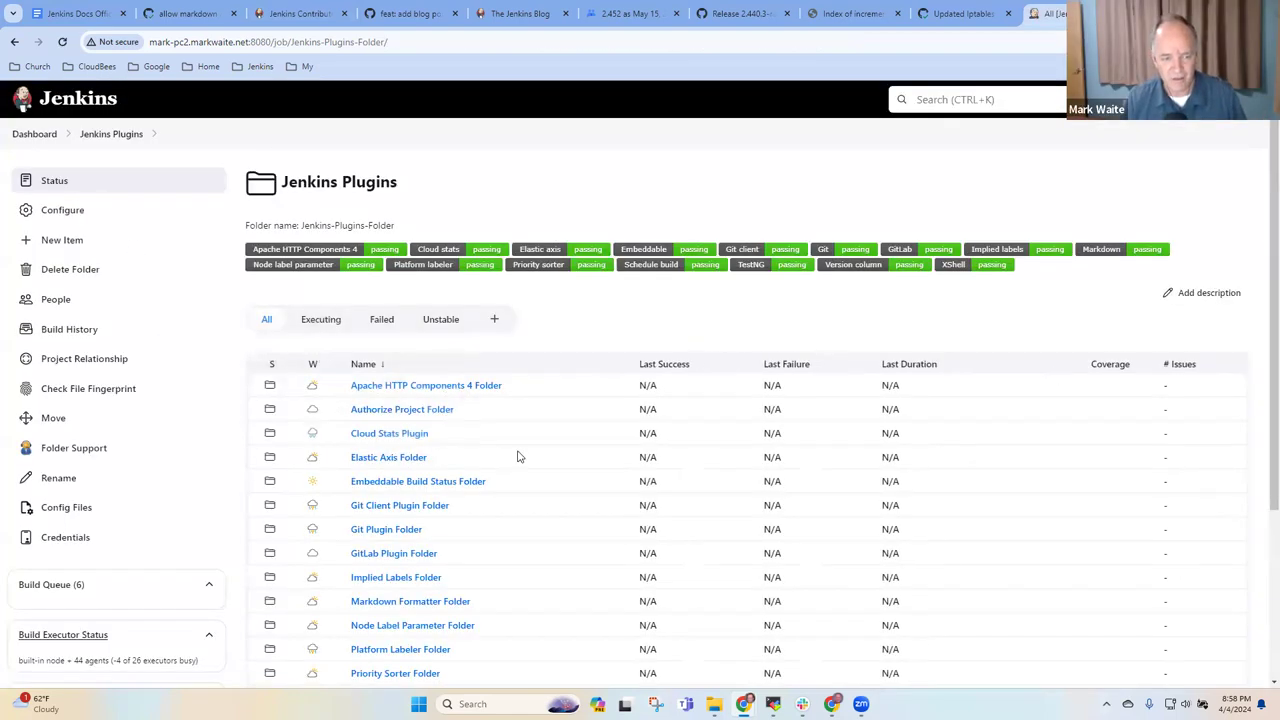
{"action": "mouse_move", "coordinate": [616, 456]}
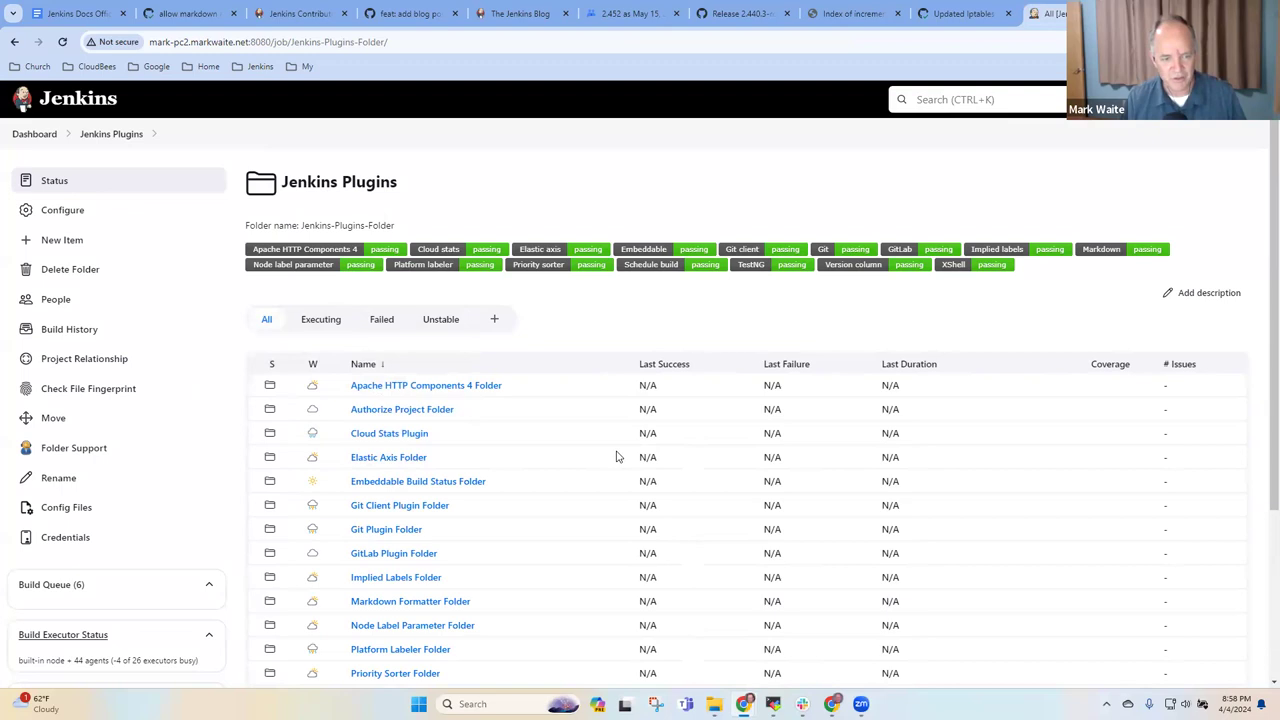
{"action": "left_click", "coordinate": [396, 576]}
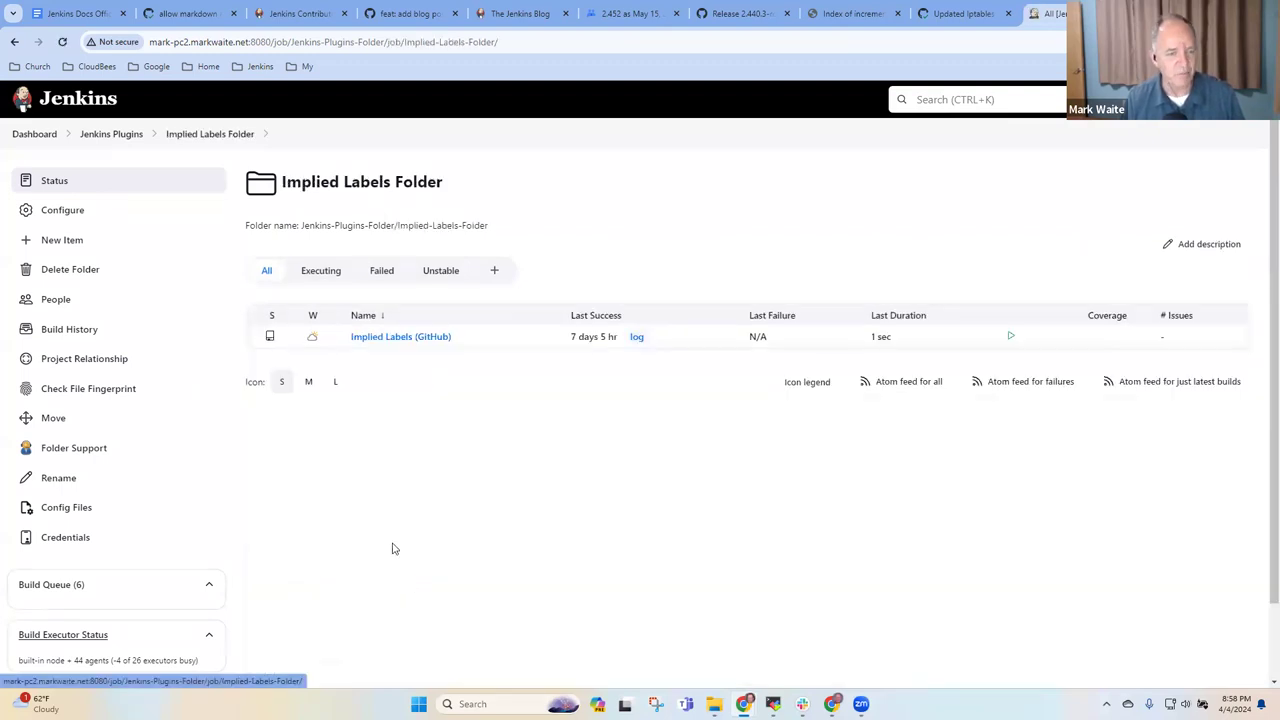
{"action": "left_click", "coordinate": [400, 336]}
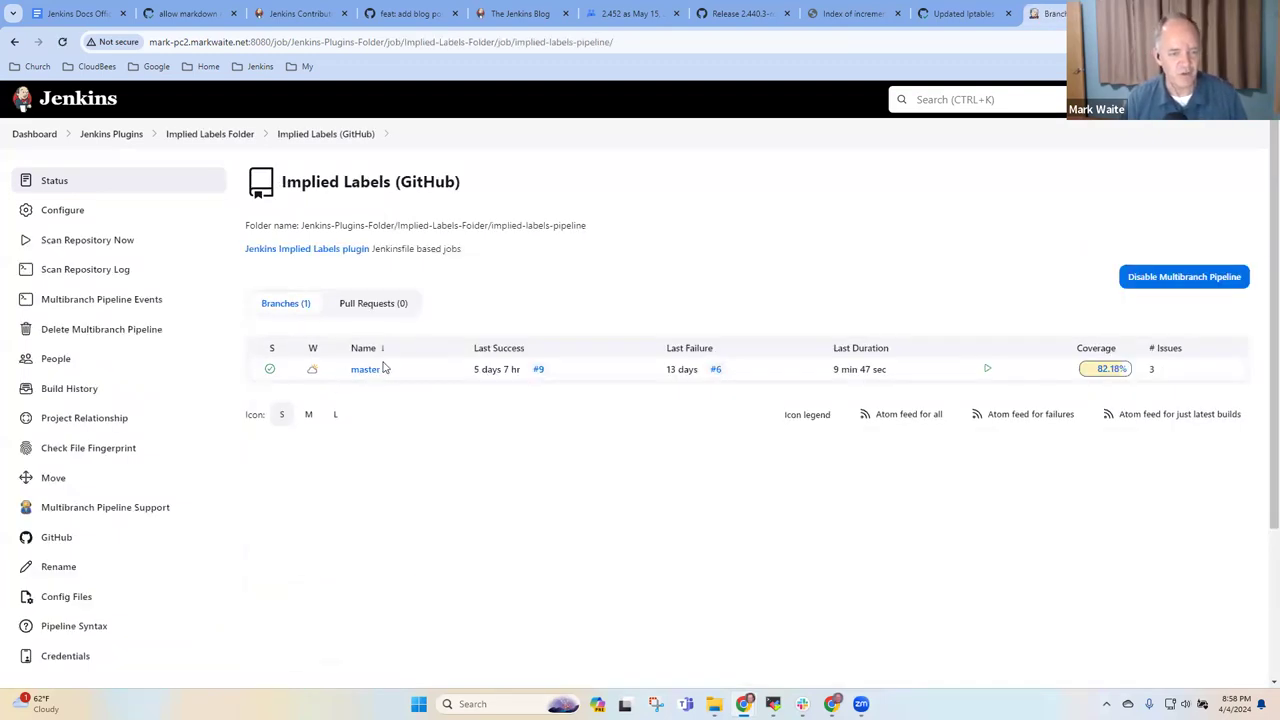
{"action": "left_click", "coordinate": [364, 368]}
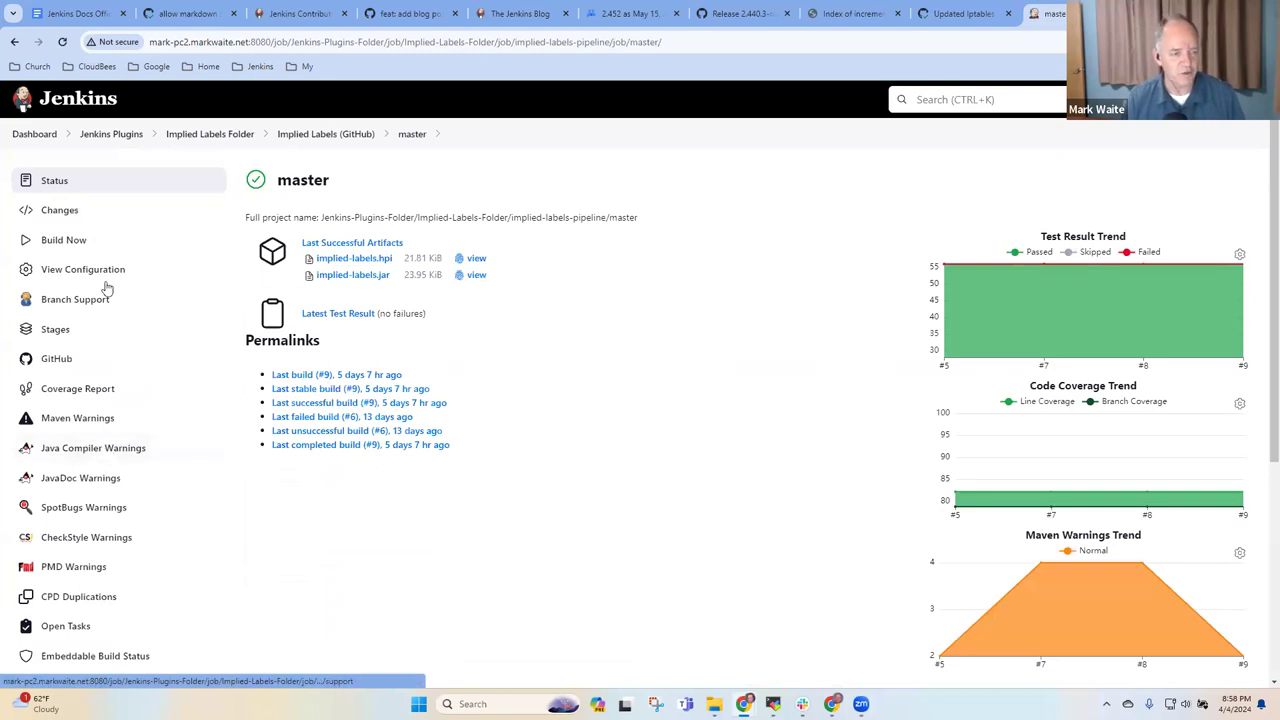
{"action": "scroll", "scroll_direction": "down", "scroll_amount": 3}
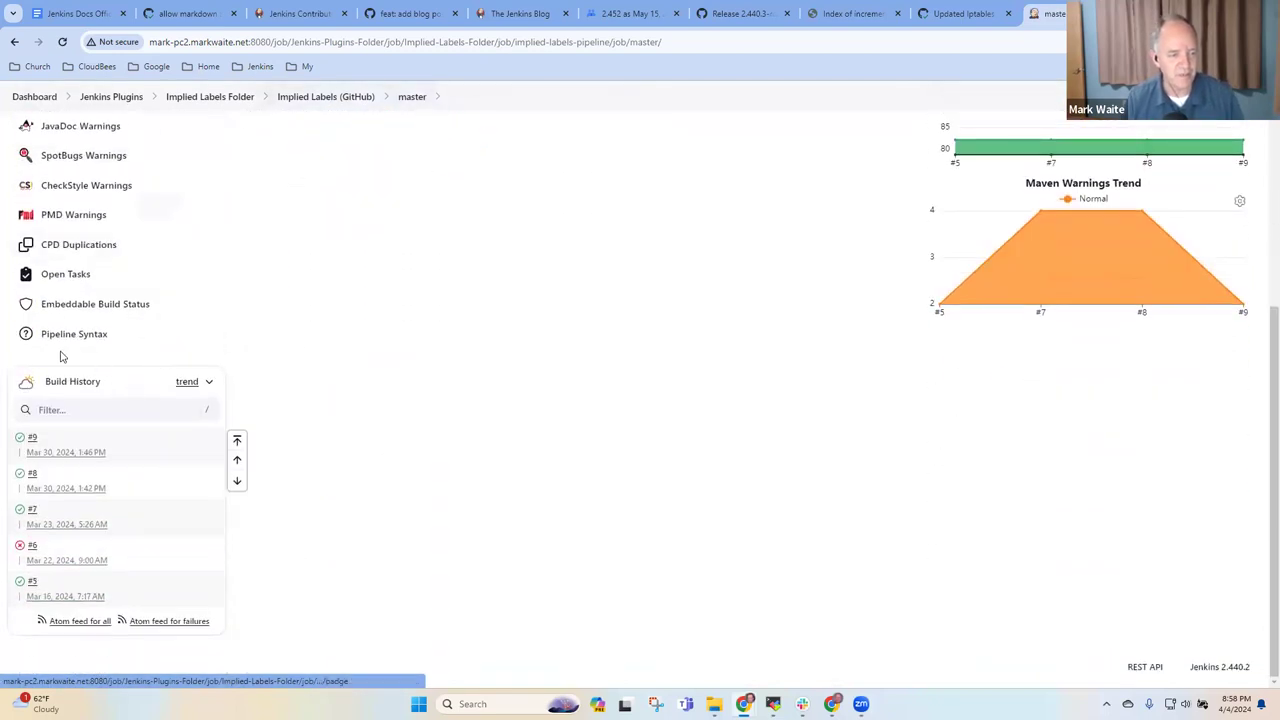
- Bring up this branch's Global Variables Reference and locate the raw-HTML buildPlugin entry
{"action": "left_click", "coordinate": [74, 332]}
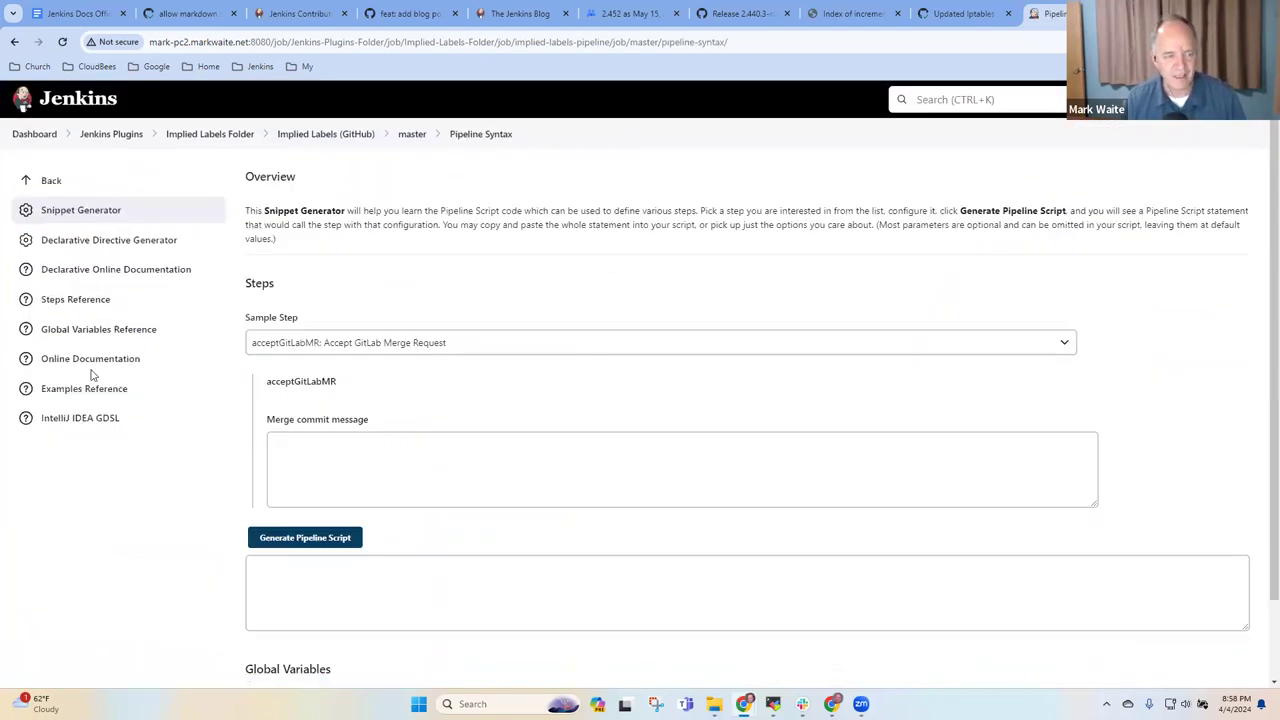
{"action": "left_click", "coordinate": [98, 328]}
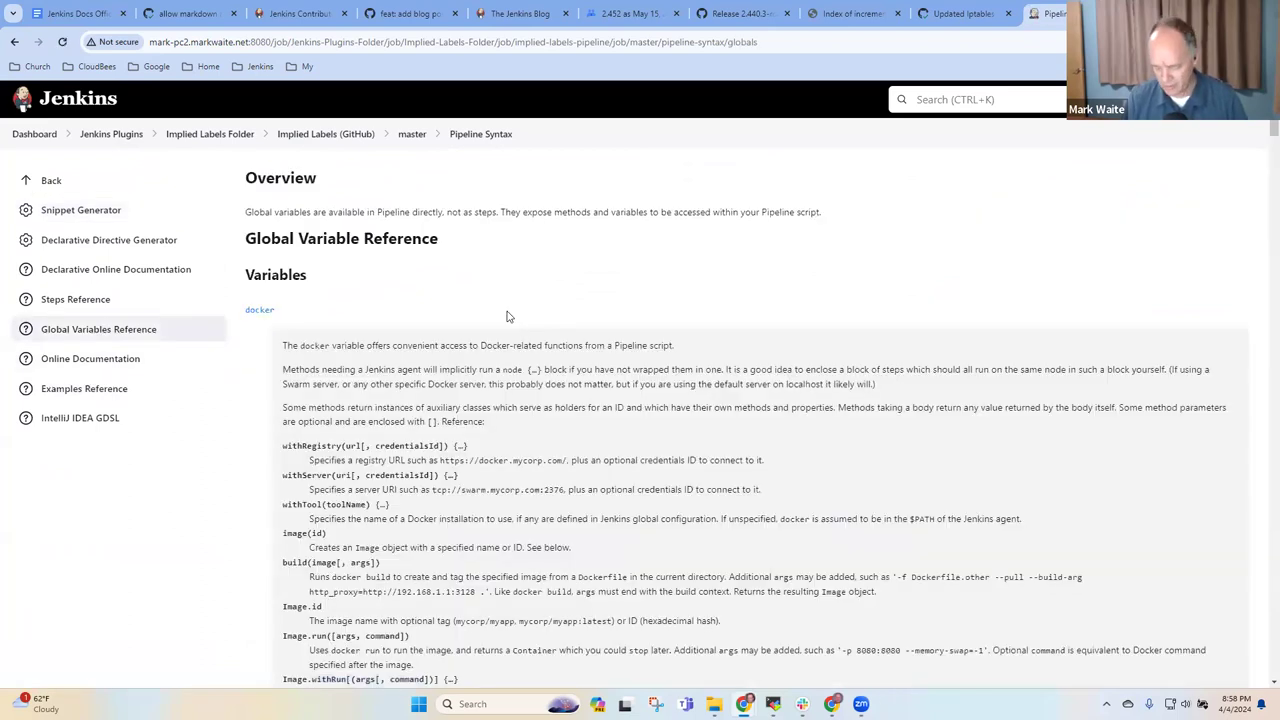
{"action": "scroll", "scroll_direction": "down", "scroll_amount": 3}
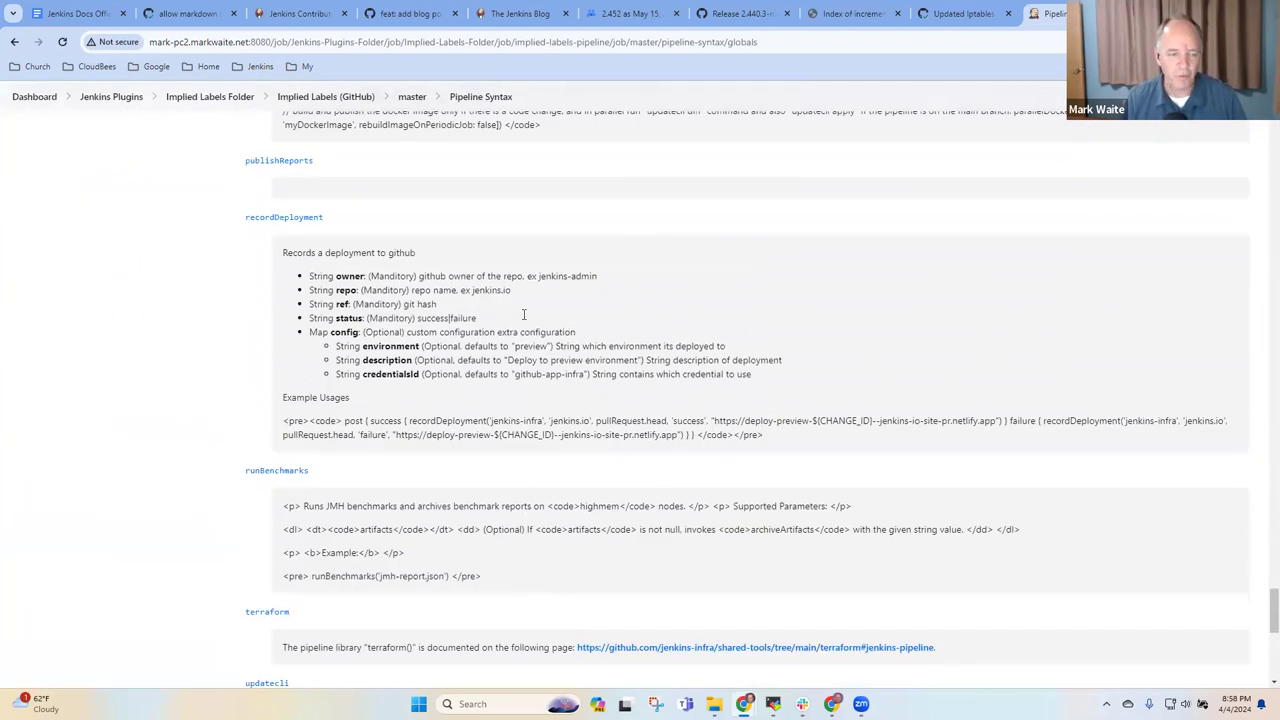
{"action": "scroll", "scroll_direction": "up", "scroll_amount": 3}
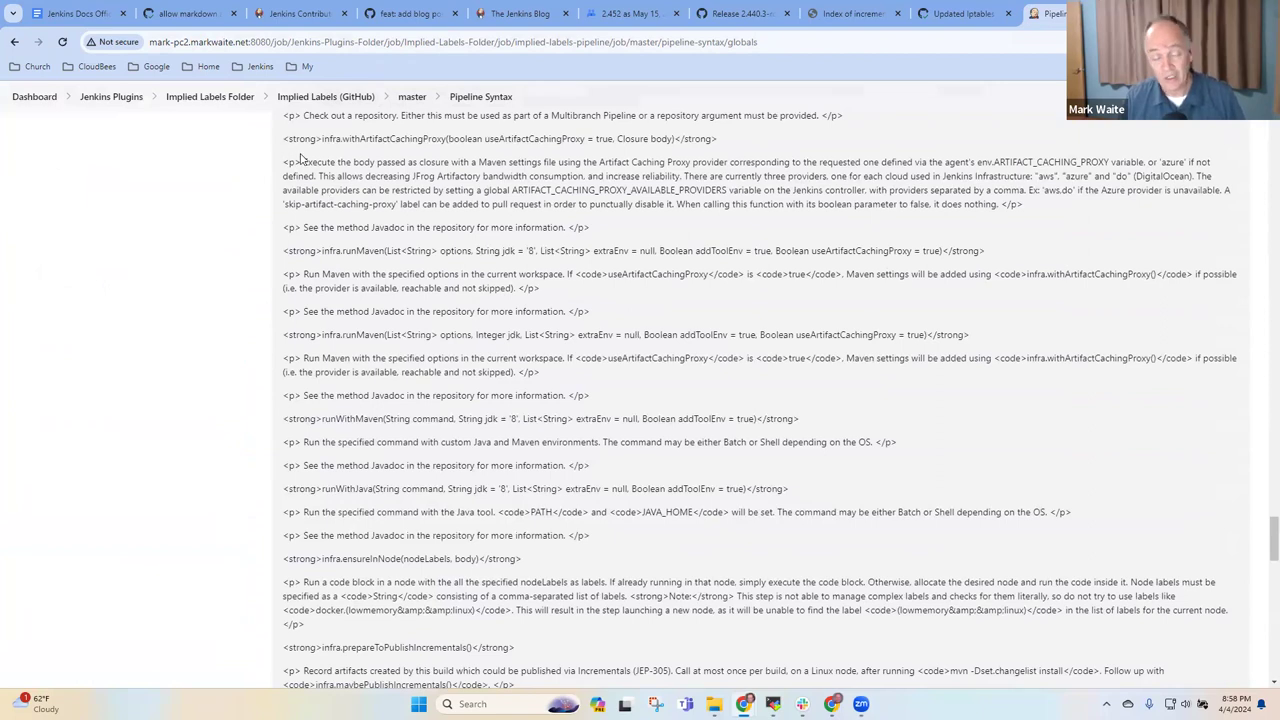
{"action": "mouse_move", "coordinate": [456, 194]}
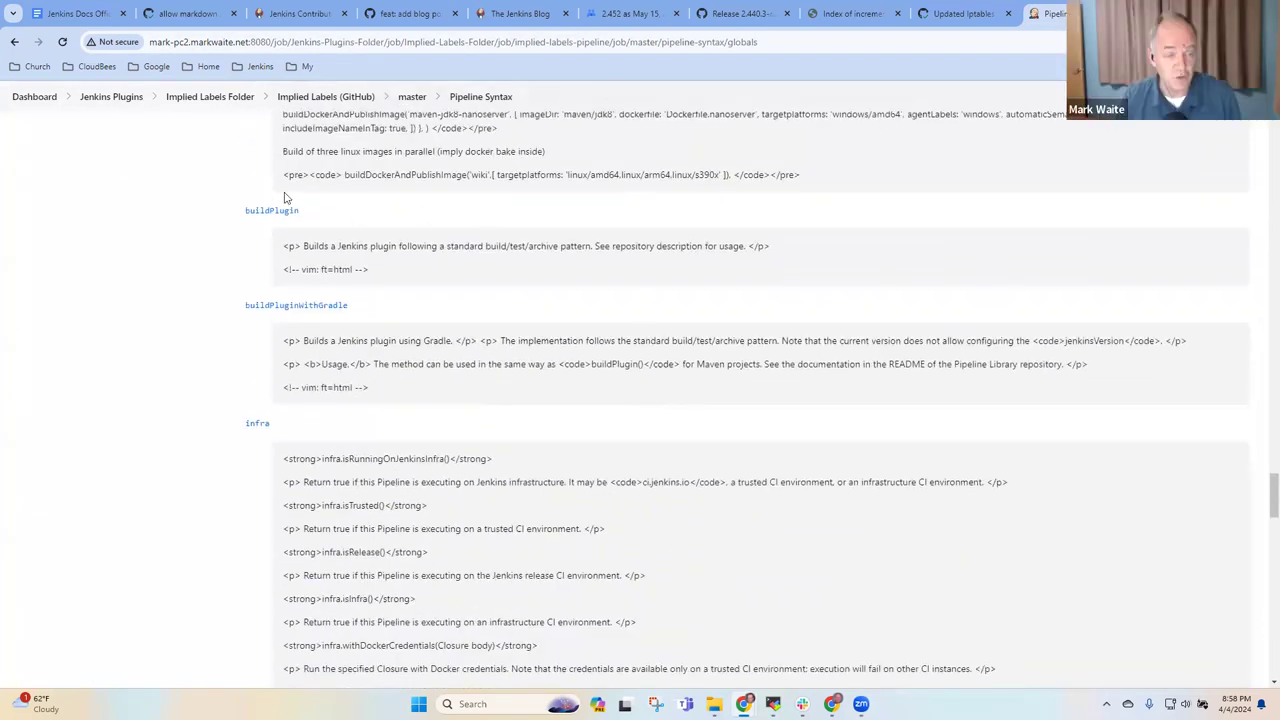
{"action": "mouse_move", "coordinate": [184, 36]}
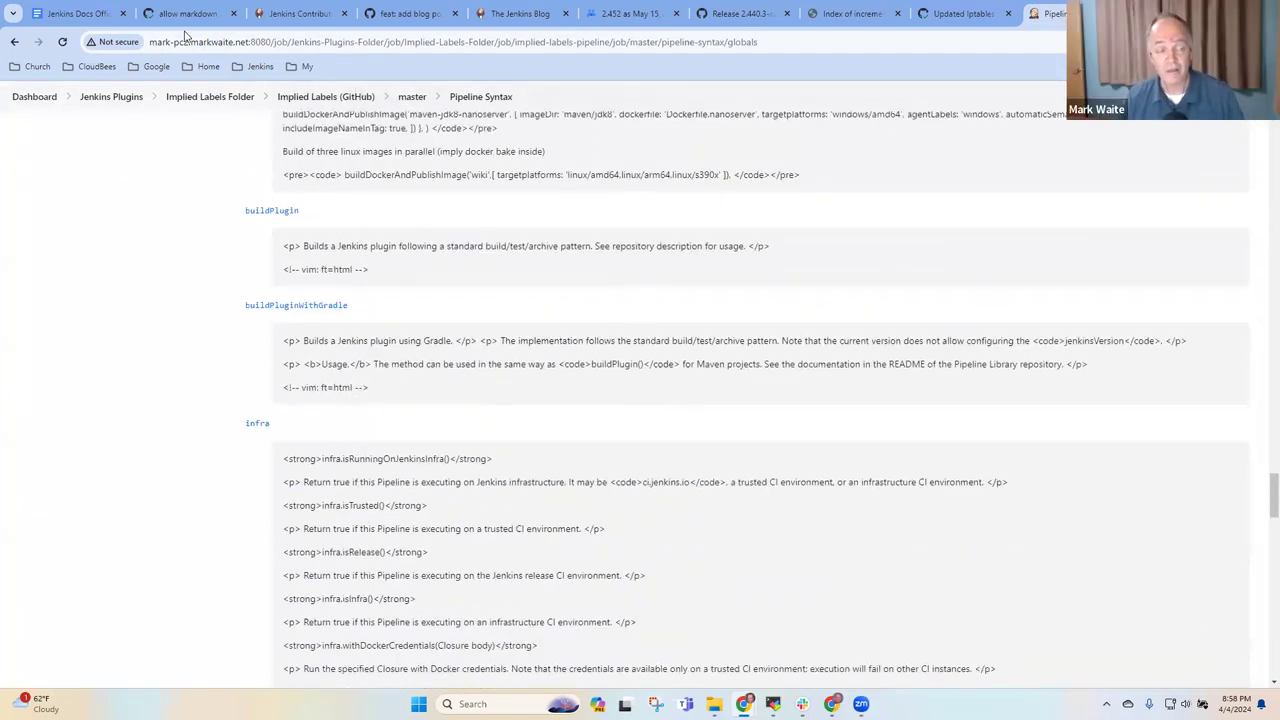
- Return briefly to the office hours notes, then switch to the plugins.jenkins.io index
{"action": "left_click", "coordinate": [70, 12]}
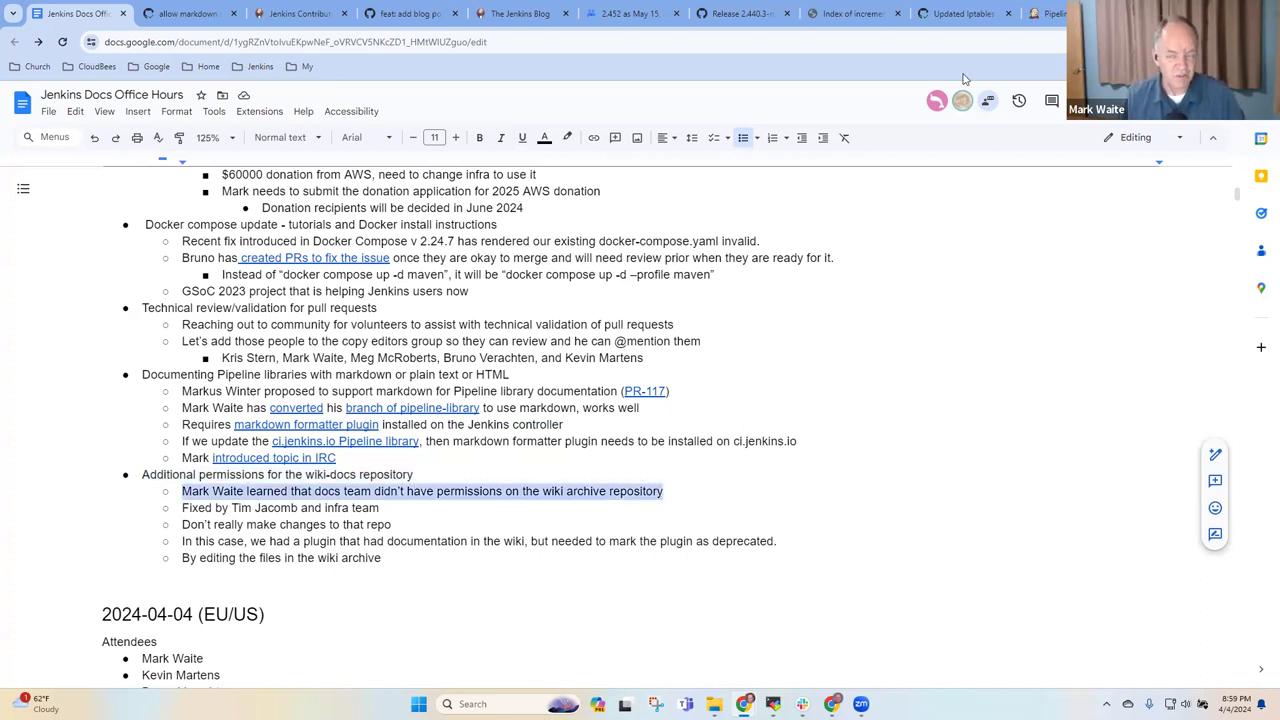
{"action": "left_click", "coordinate": [1050, 12]}
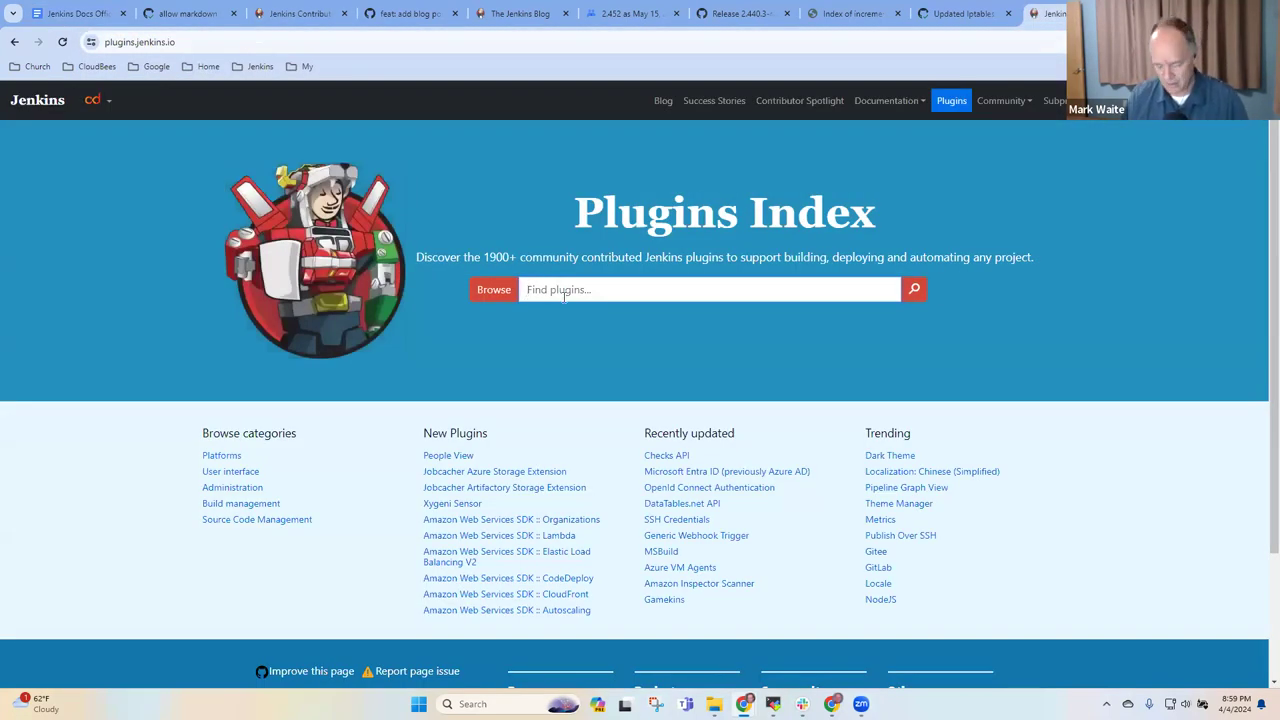
- Search 'pegdown', review PegDown Formatter's deprecation notice and follow it to the Markdown Formatter plugin
{"action": "type", "text": "pegso"}
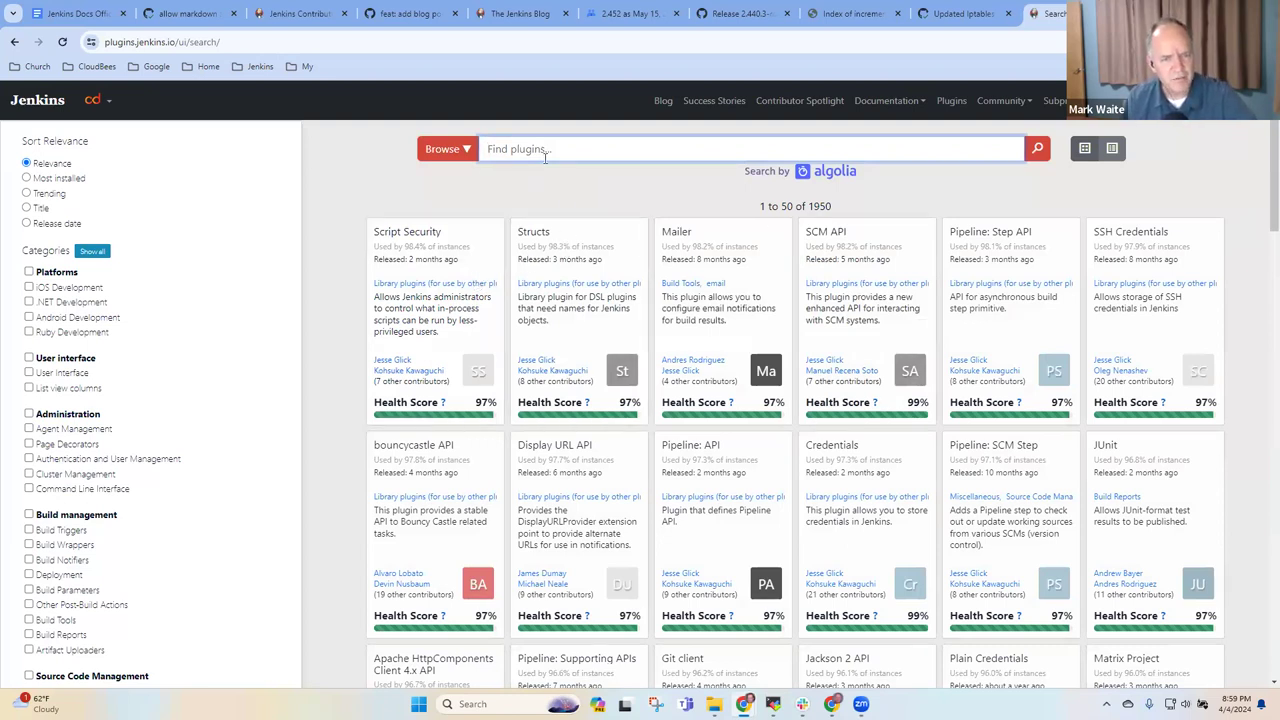
{"action": "type", "text": "pegdown"}
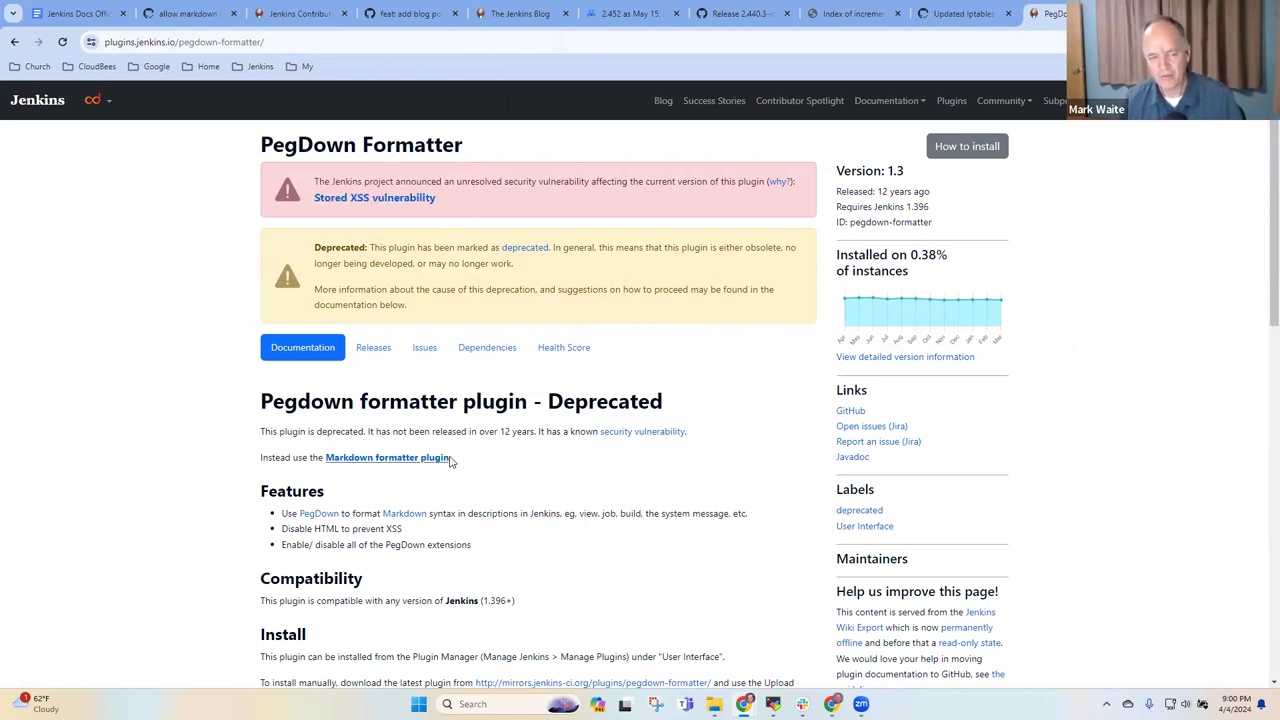
{"action": "mouse_move", "coordinate": [468, 464]}
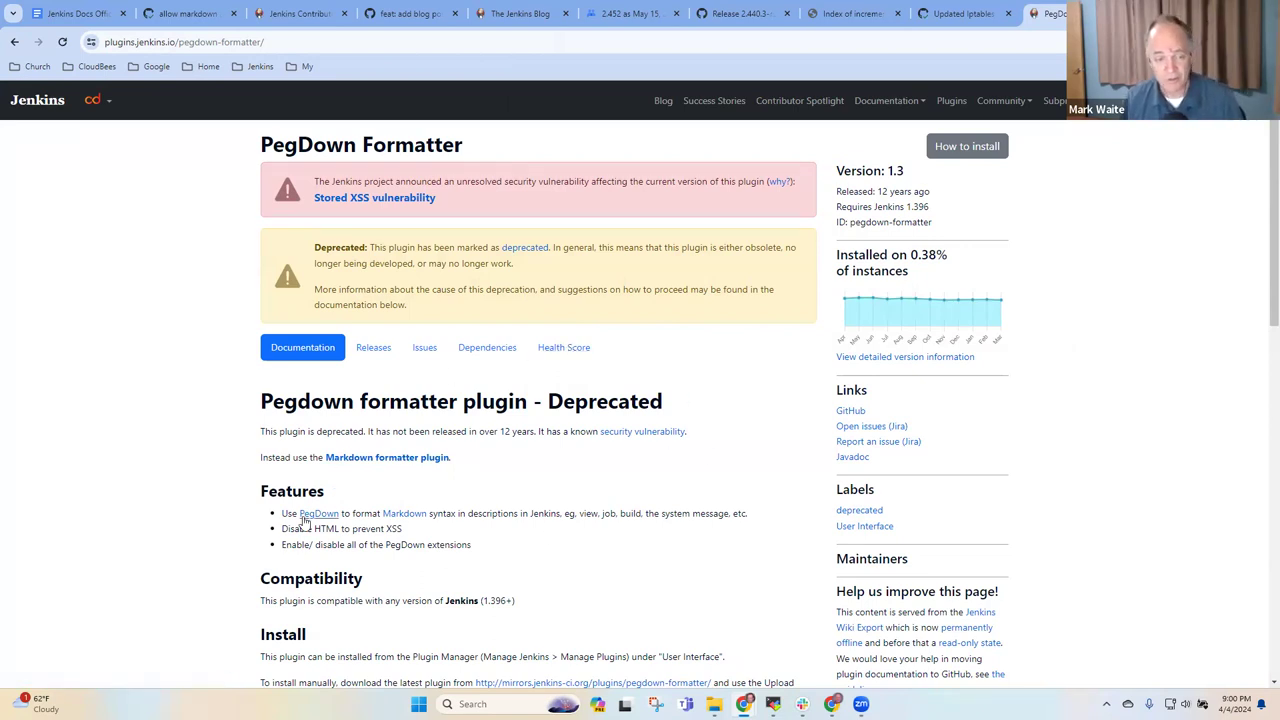
{"action": "mouse_move", "coordinate": [602, 558]}
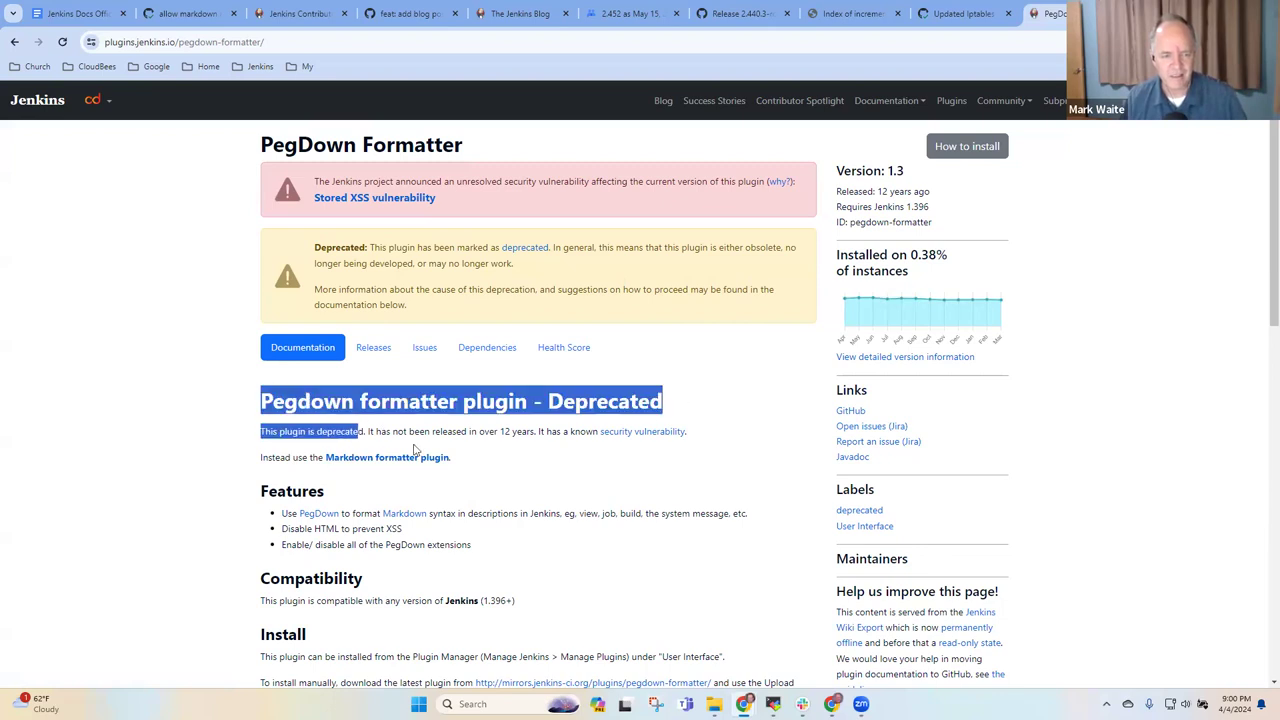
{"action": "left_click", "coordinate": [520, 476]}
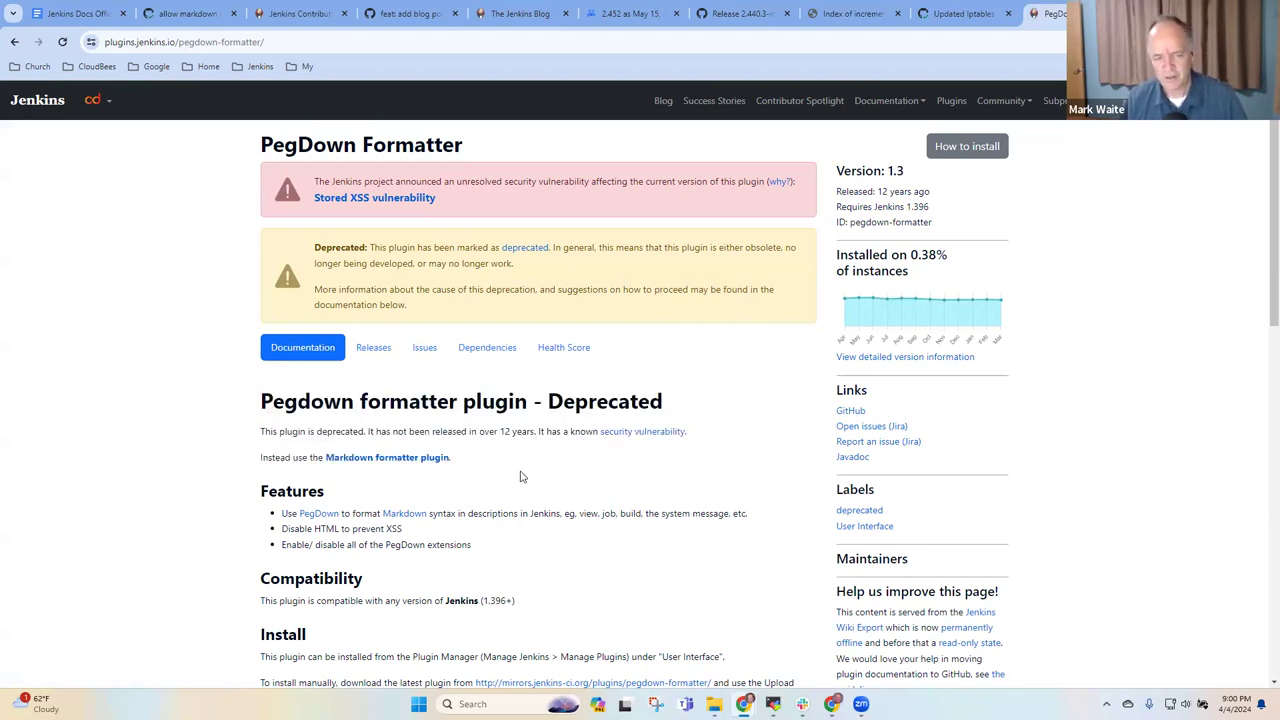
{"action": "mouse_move", "coordinate": [756, 436]}
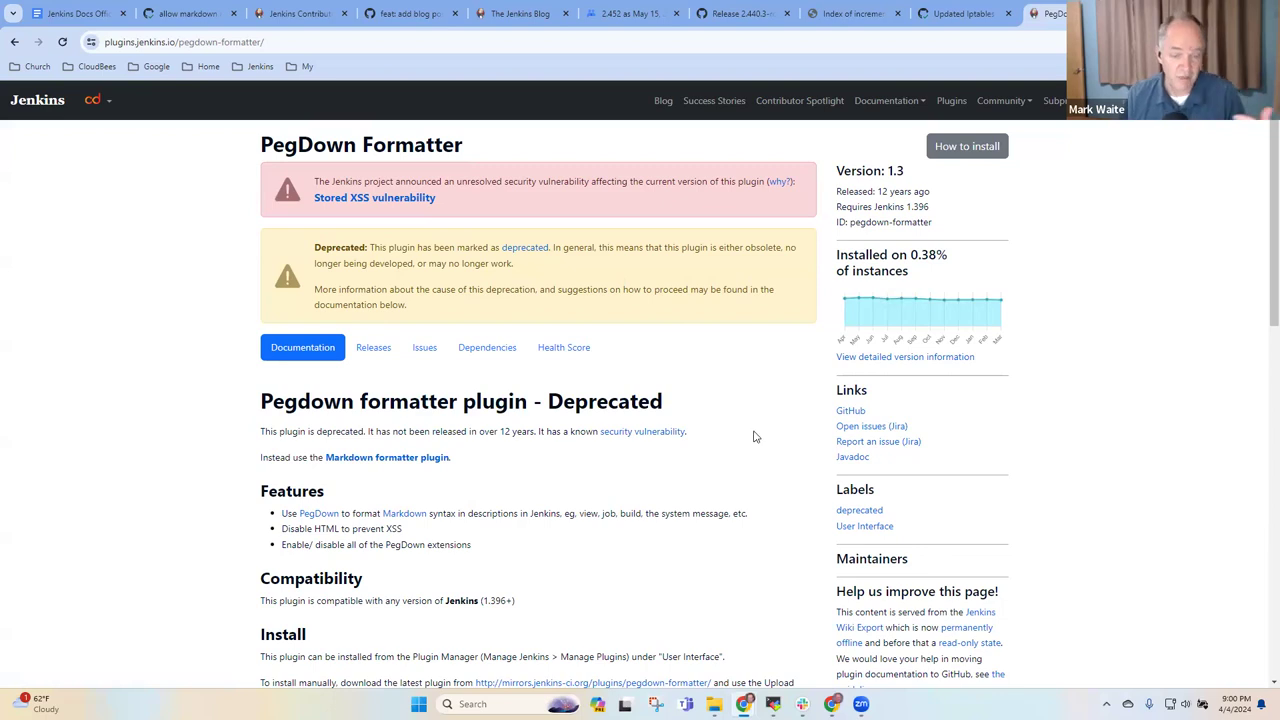
{"action": "mouse_move", "coordinate": [388, 456]}
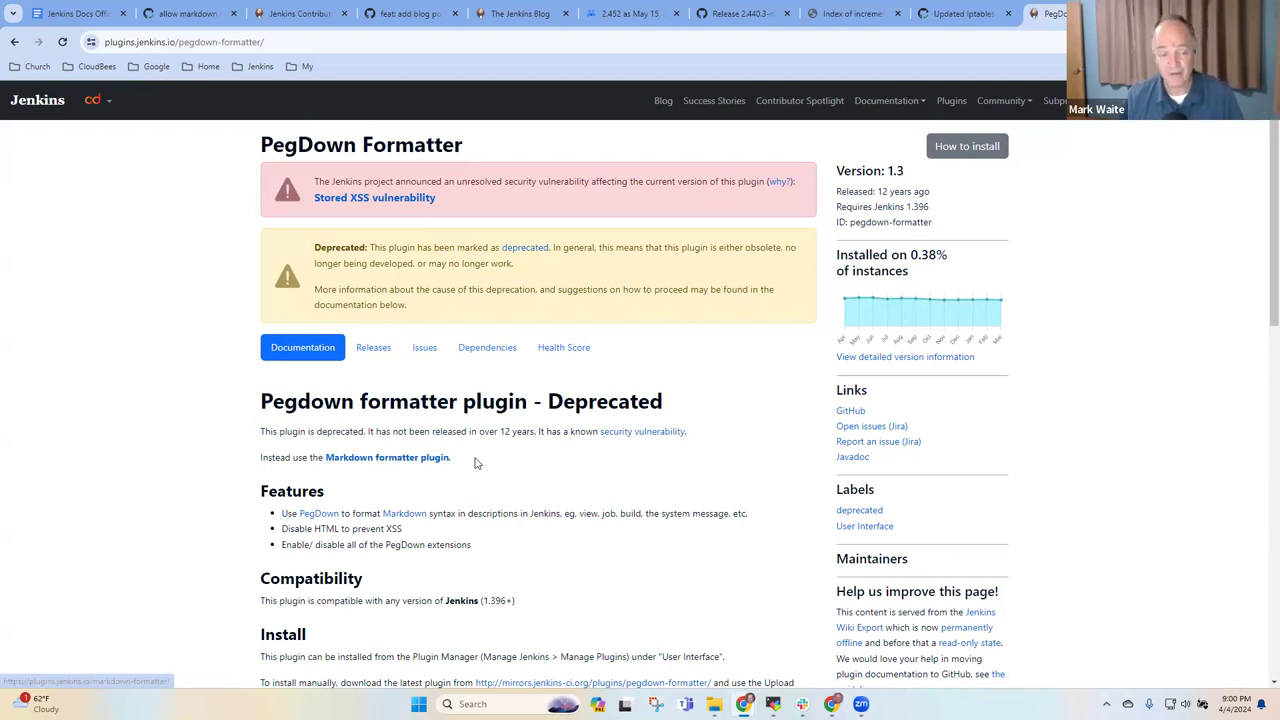
{"action": "left_click_drag", "start_coordinate": [260, 400], "coordinate": [452, 456]}
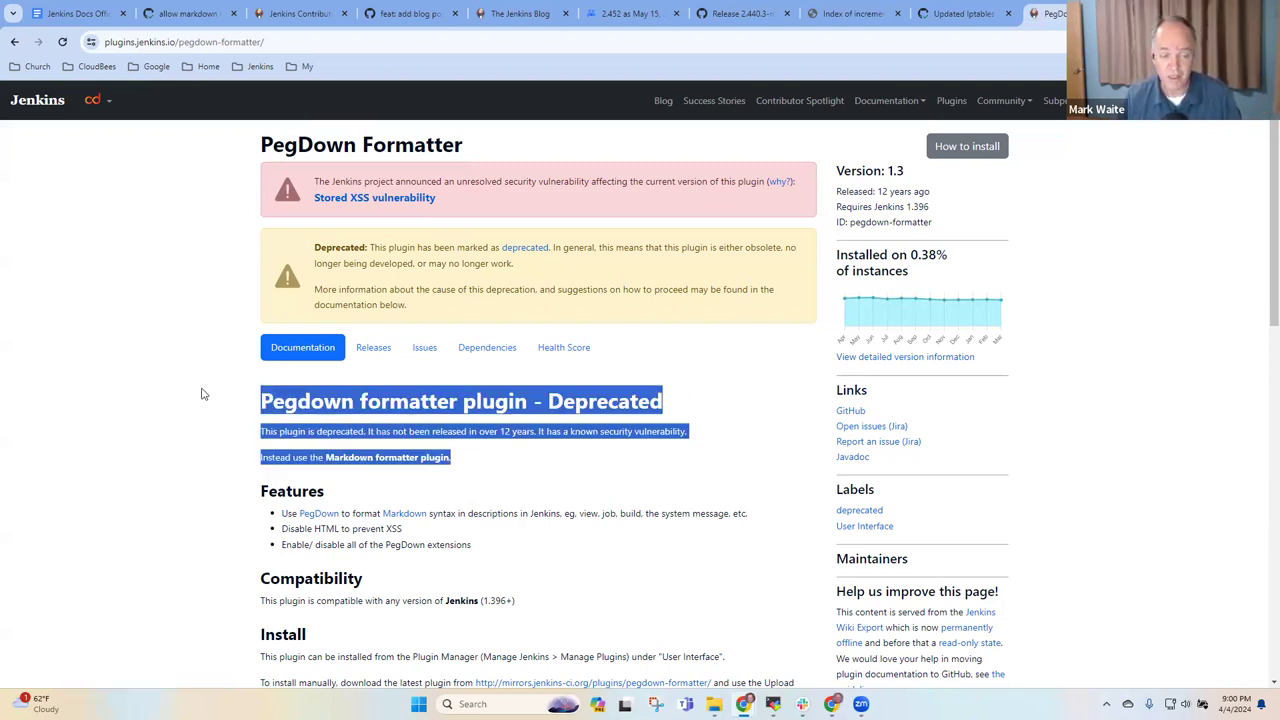
{"action": "left_click", "coordinate": [386, 456]}
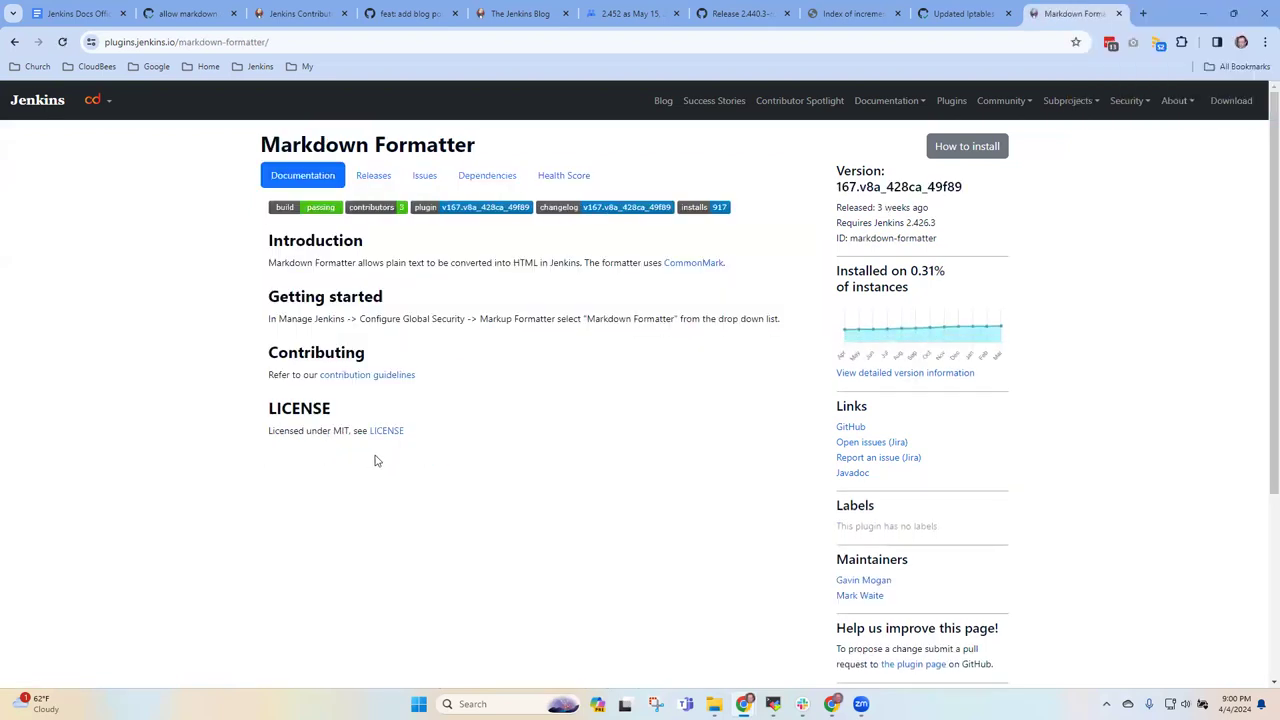
{"action": "mouse_move", "coordinate": [1000, 312]}
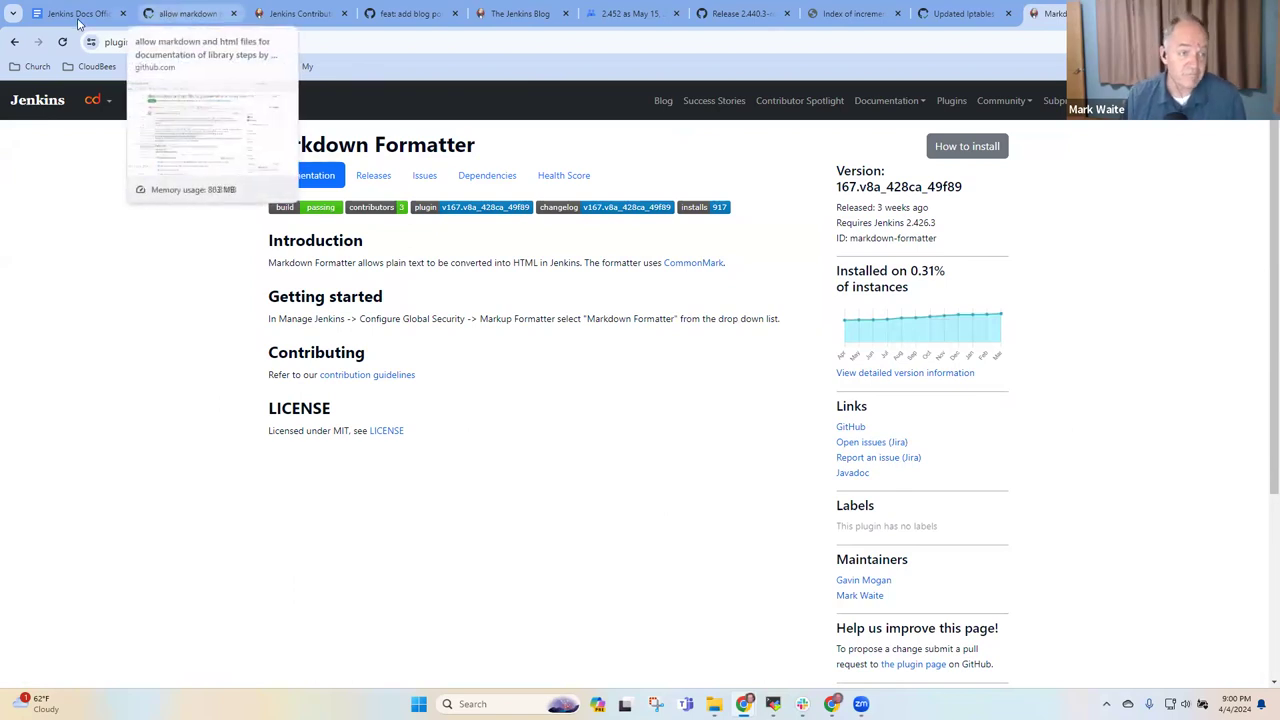
- Switch back to the Jenkins Docs Office Hours notes in Google Docs
{"action": "left_click", "coordinate": [76, 12]}
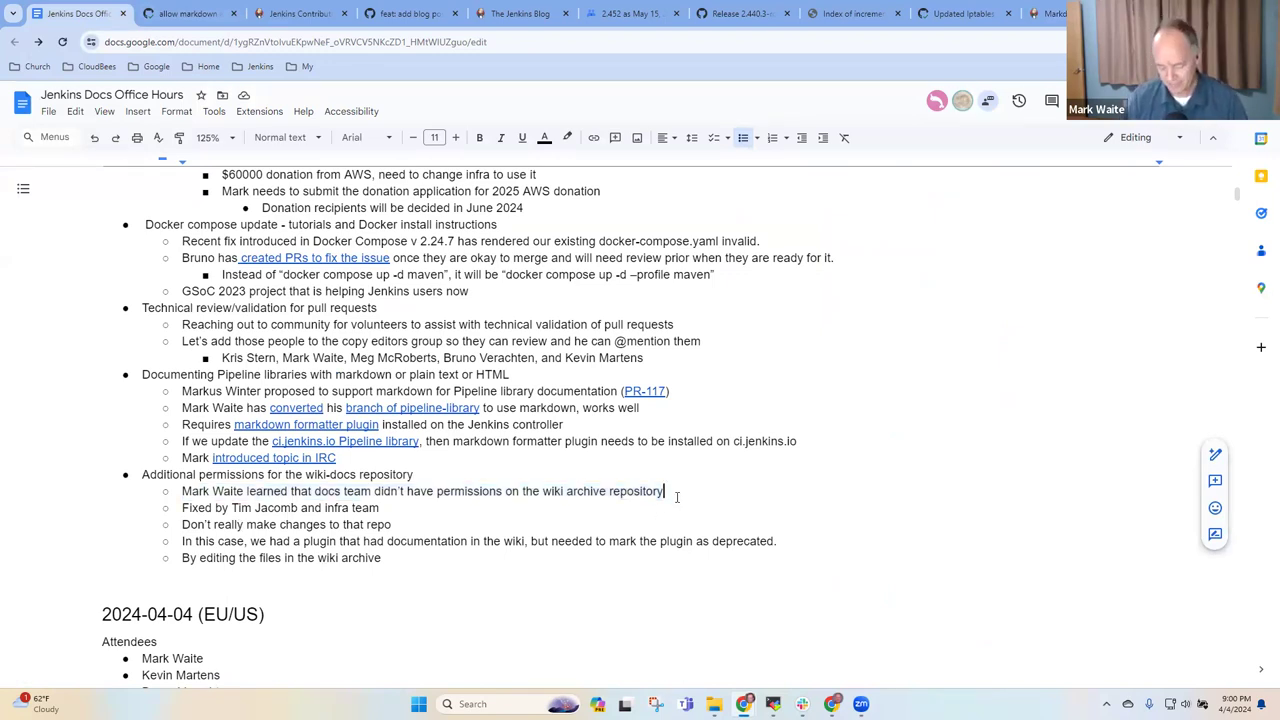
- Add an indented sub-note 'Permissions also granted to copy editors' under the wiki archive item
{"action": "type", "text": "Permissions also granted to"}
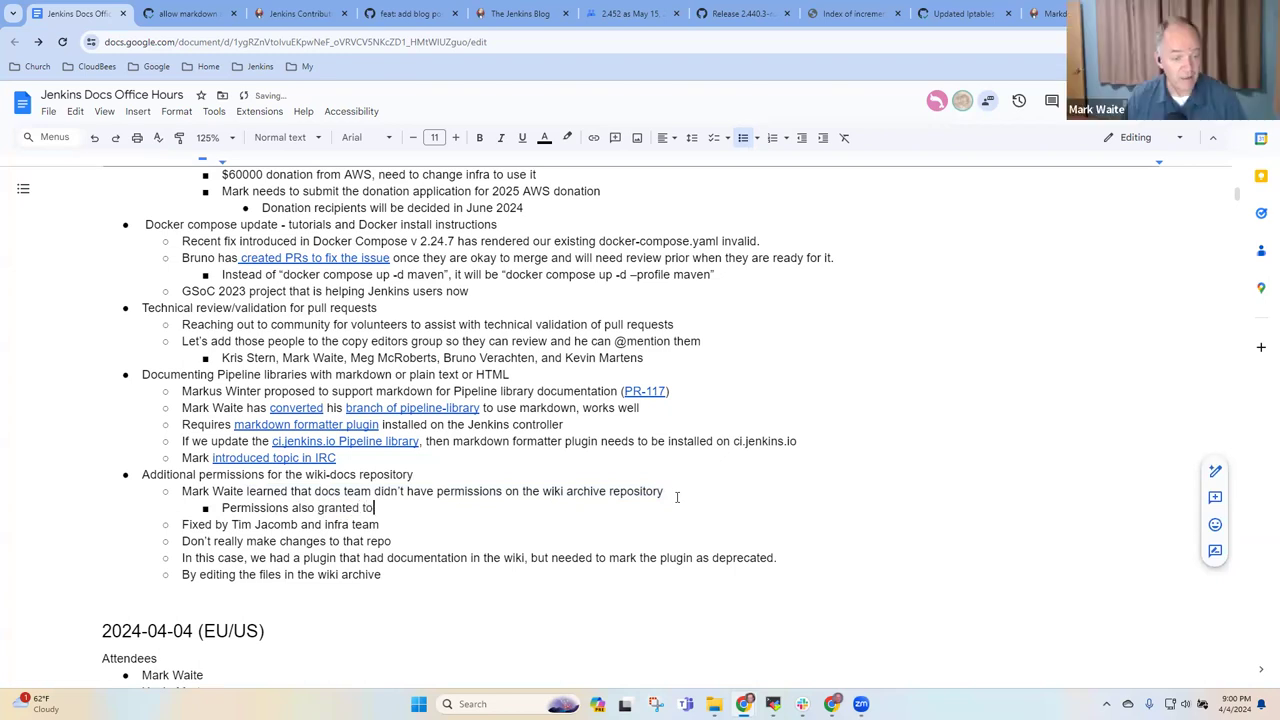
{"action": "type", "text": "copy edit"}
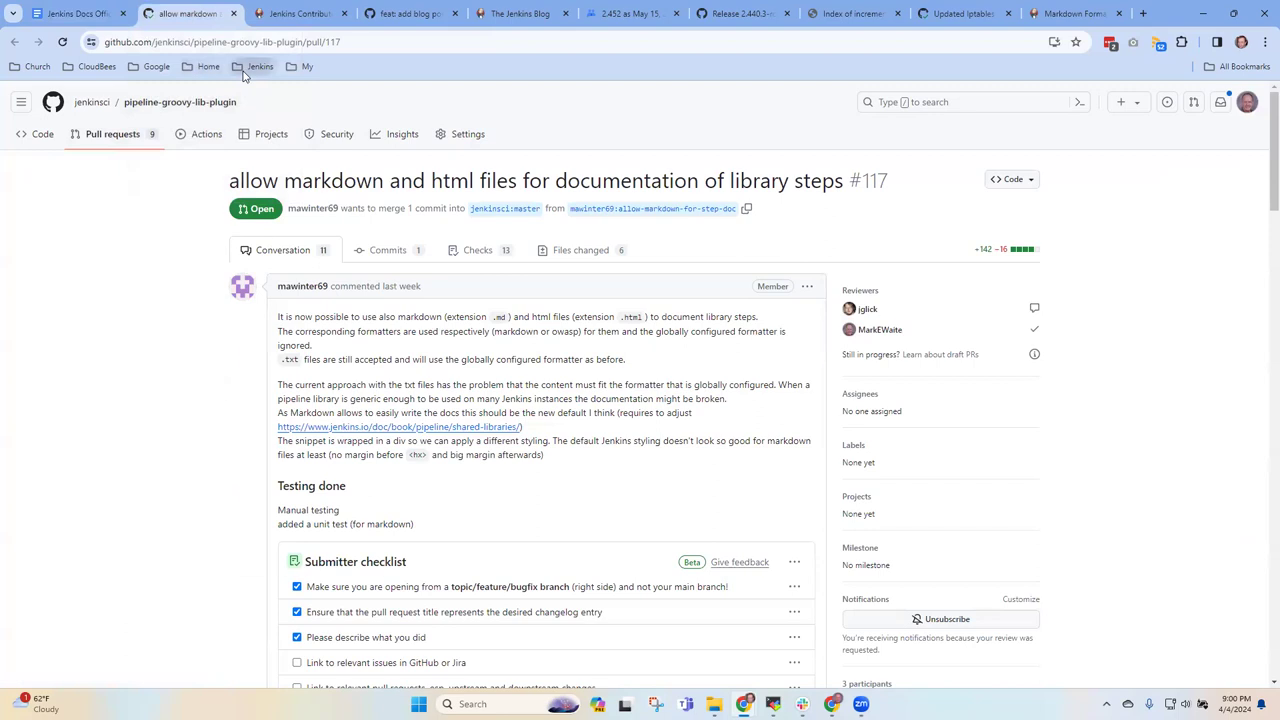
- Browse the saved Jenkins bookmarks toward the jenkins.io pull requests list
{"action": "left_click", "coordinate": [260, 66]}
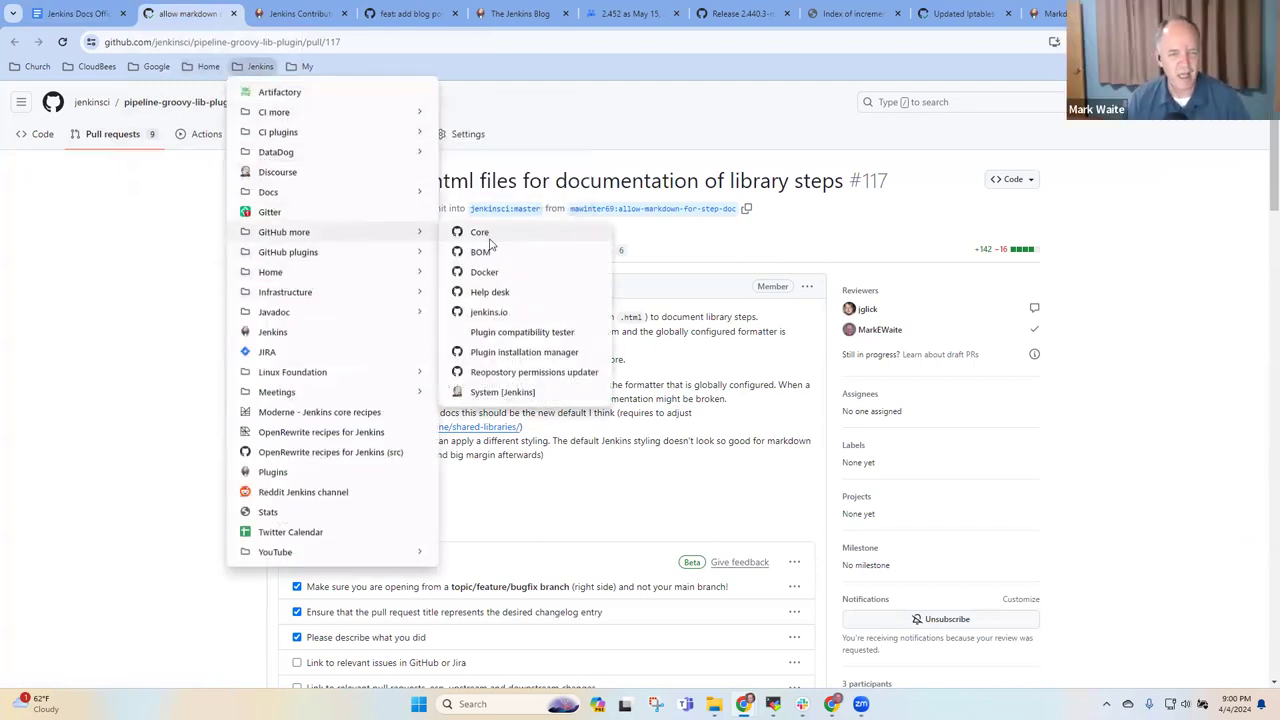
{"action": "mouse_move", "coordinate": [510, 318]}
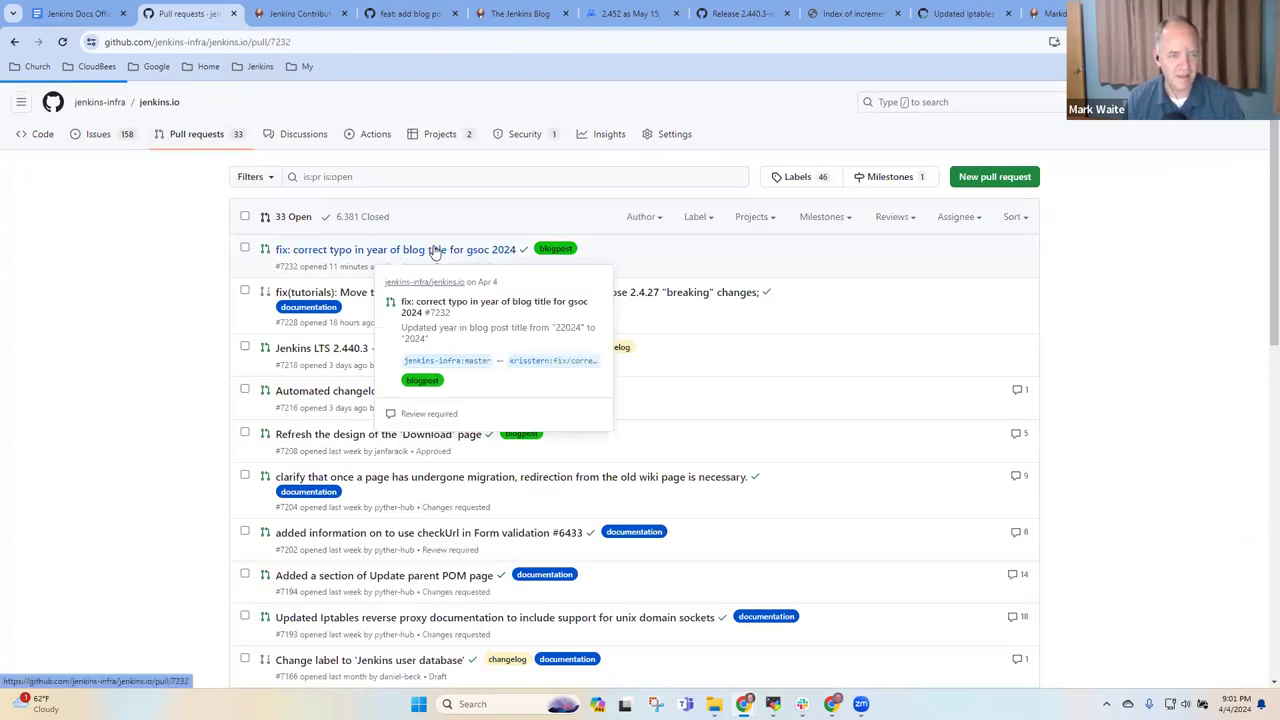
- View the Netlify deploy preview's blog page for PR #7232 to confirm the corrected GSoC 2024 title
{"action": "left_click", "coordinate": [398, 248]}
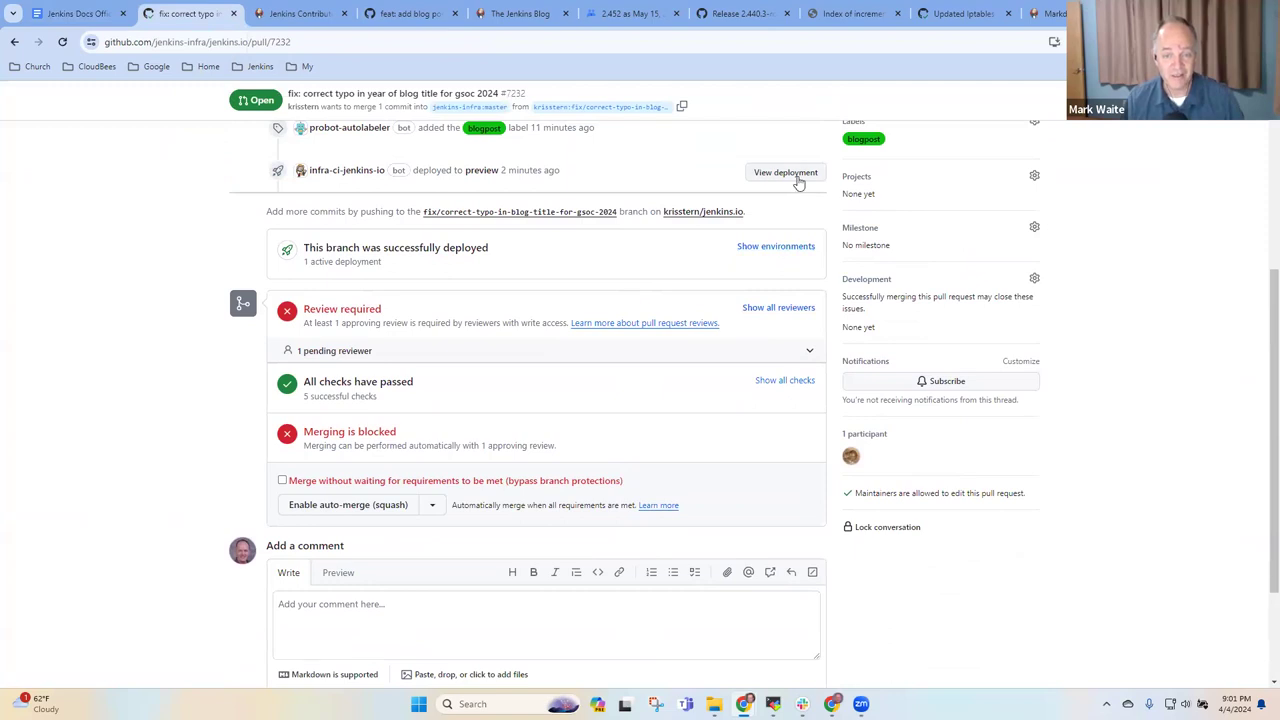
{"action": "left_click", "coordinate": [784, 172]}
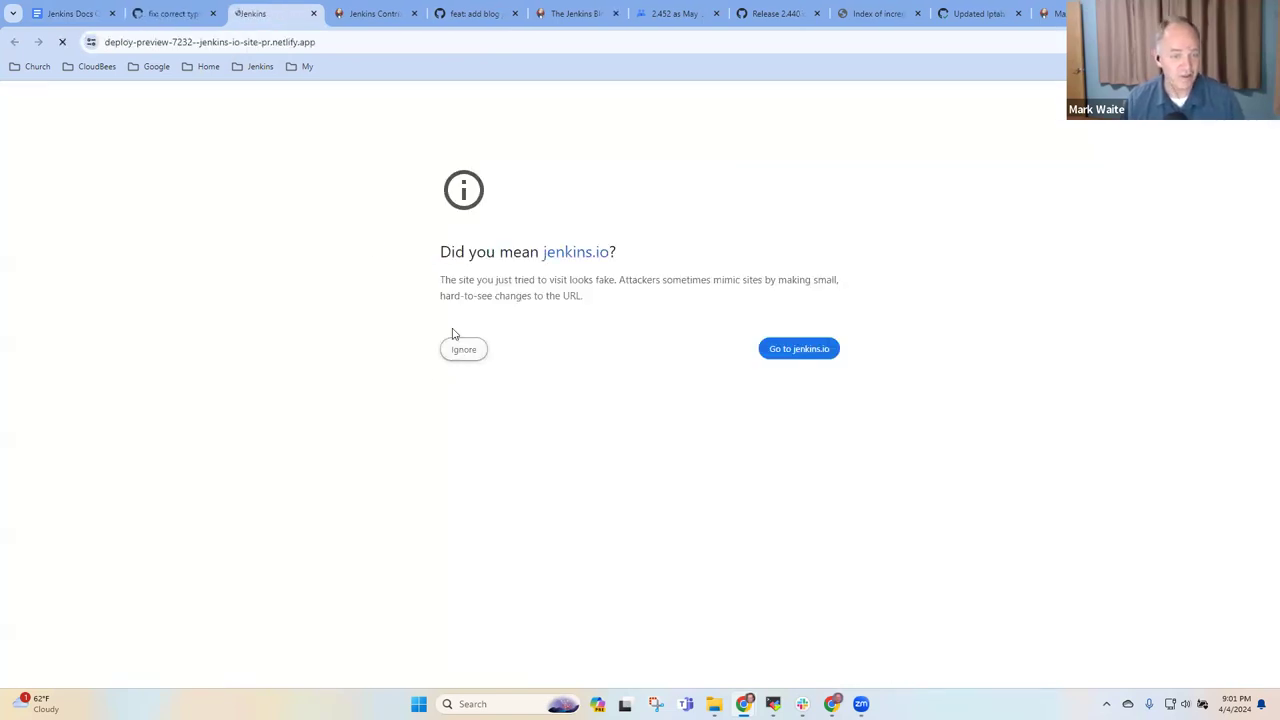
{"action": "left_click", "coordinate": [798, 348]}
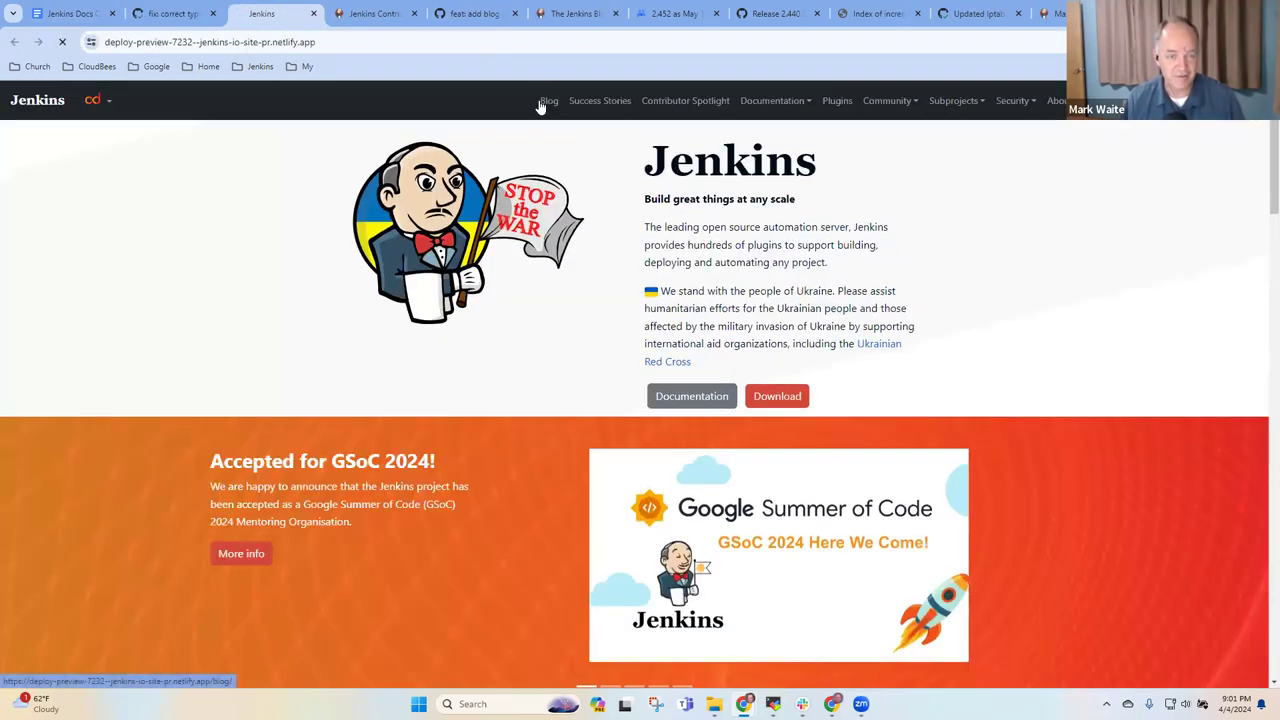
{"action": "left_click", "coordinate": [548, 100]}
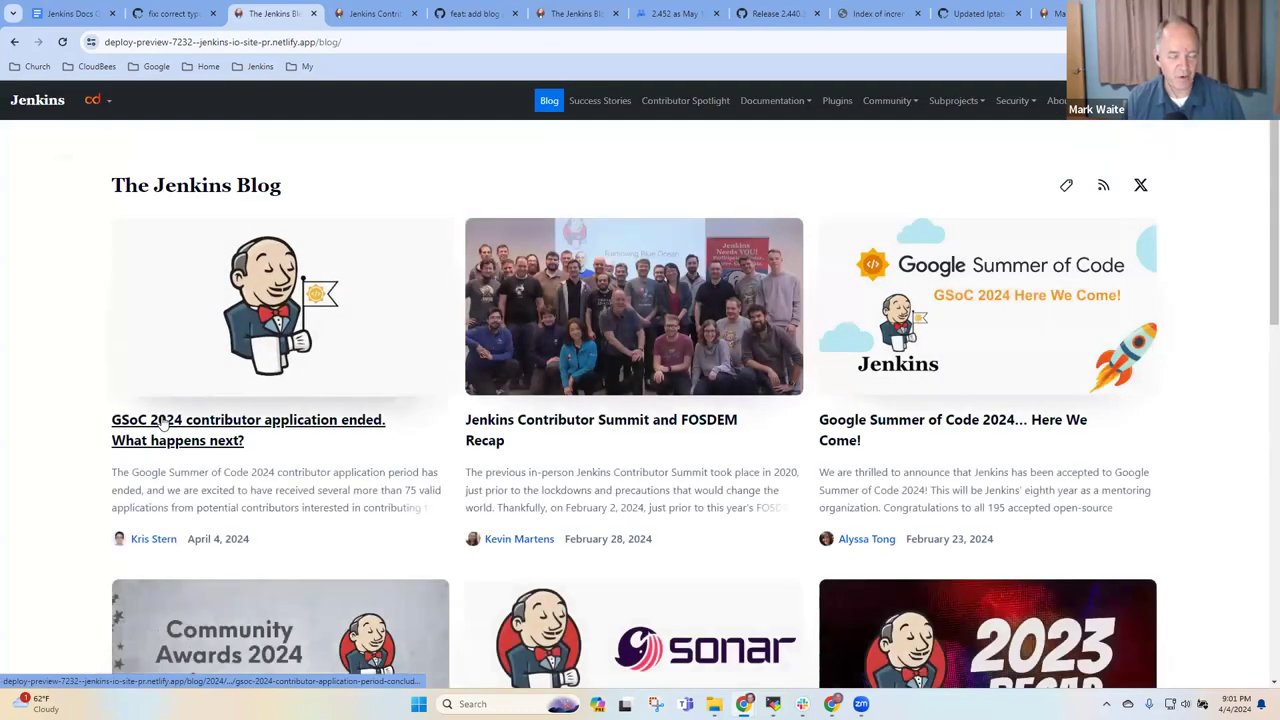
{"action": "left_click", "coordinate": [164, 12]}
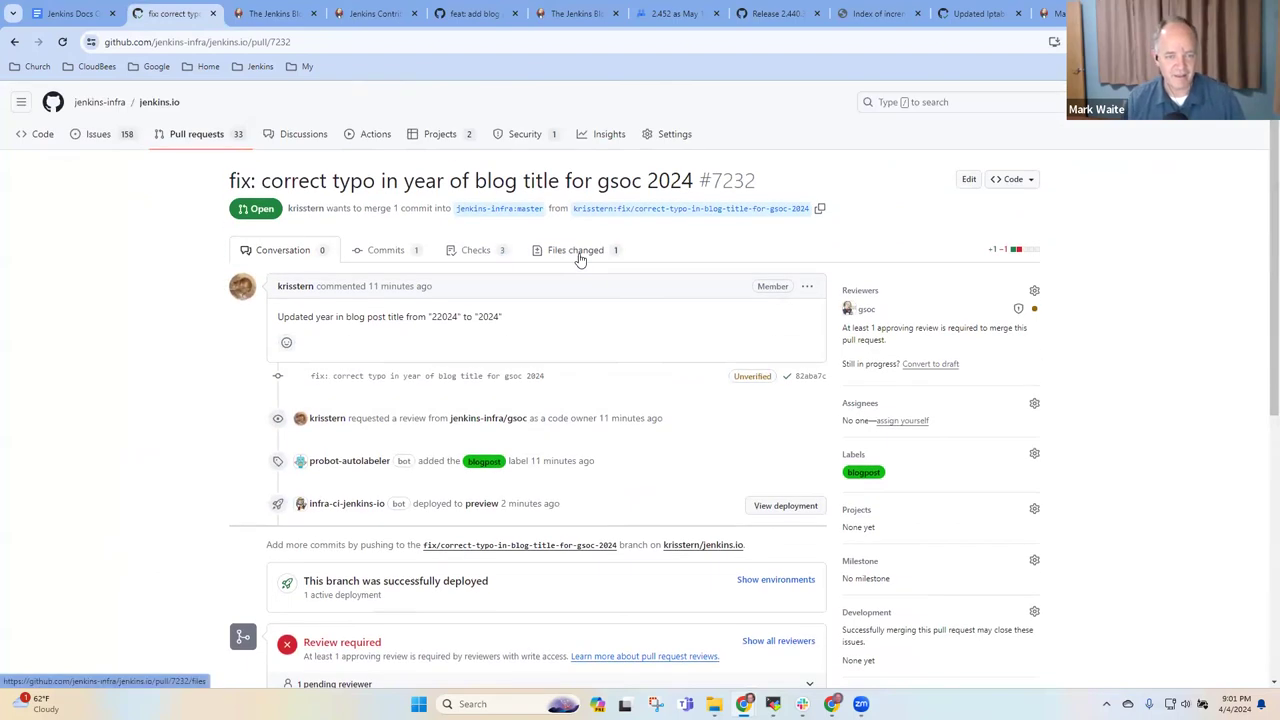
- Submit an approving review of the file changes in PR #7232
{"action": "left_click", "coordinate": [576, 250]}
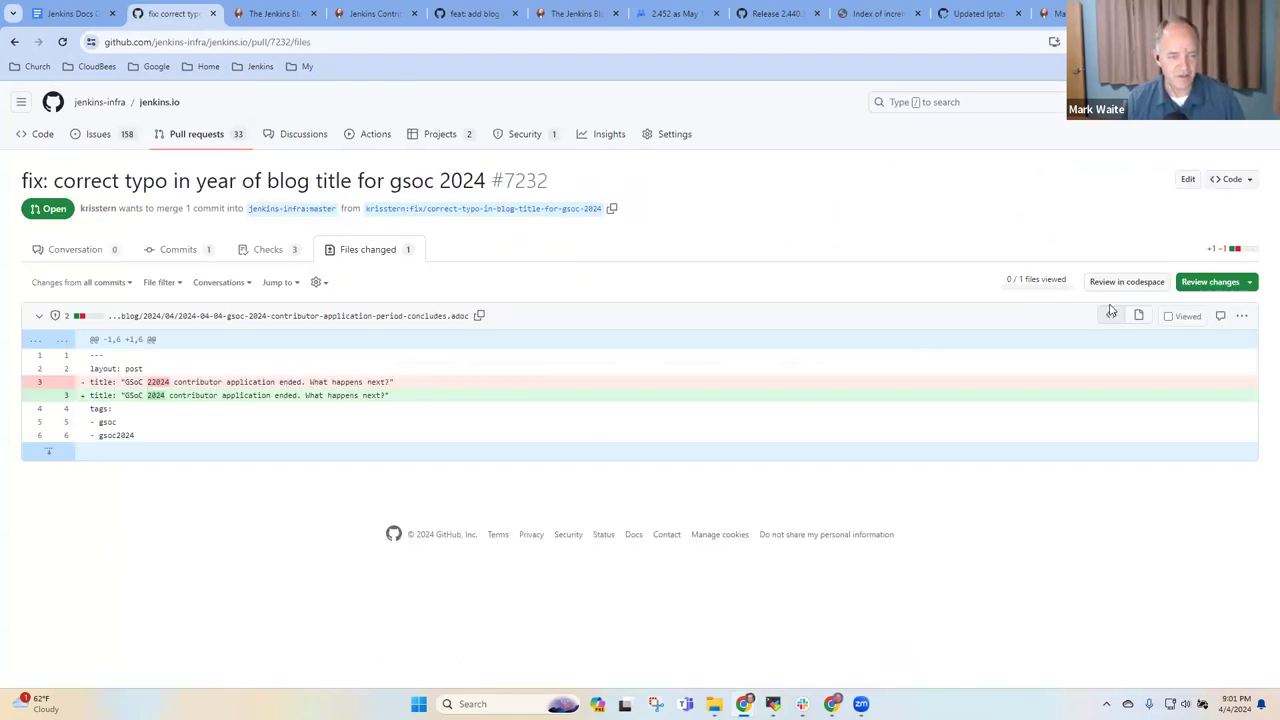
{"action": "left_click", "coordinate": [1210, 282]}
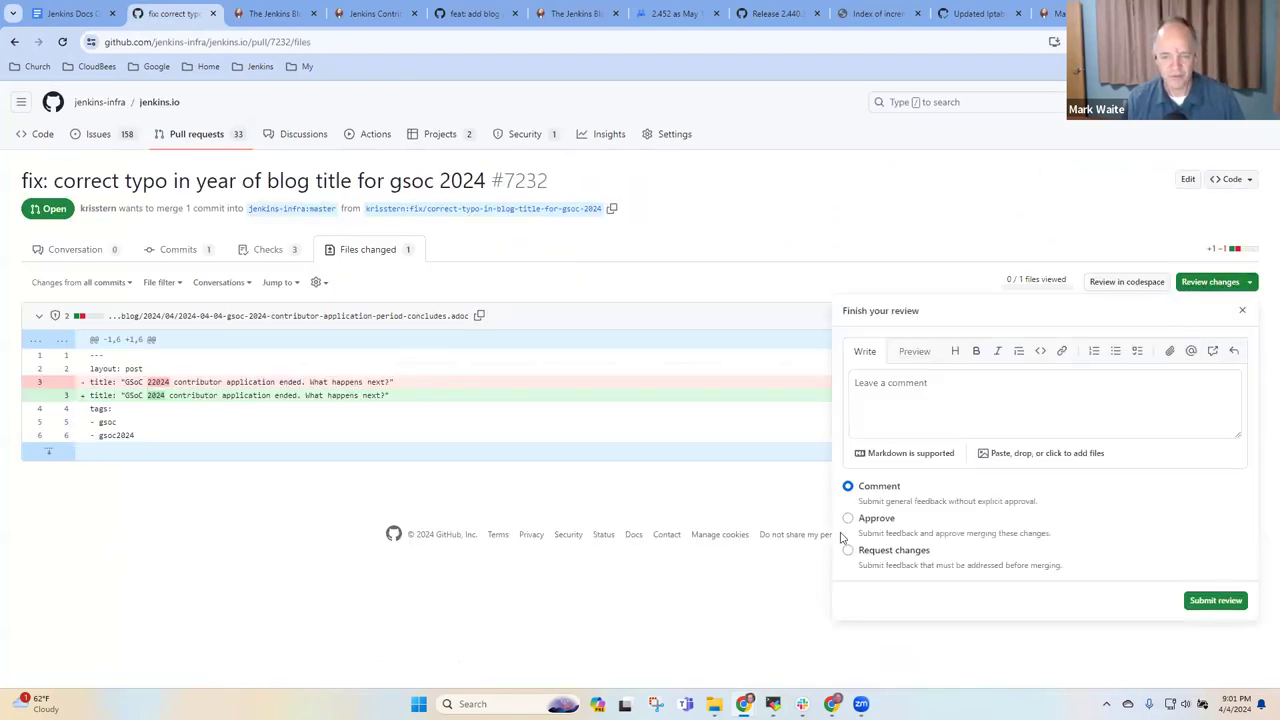
{"action": "left_click", "coordinate": [848, 518]}
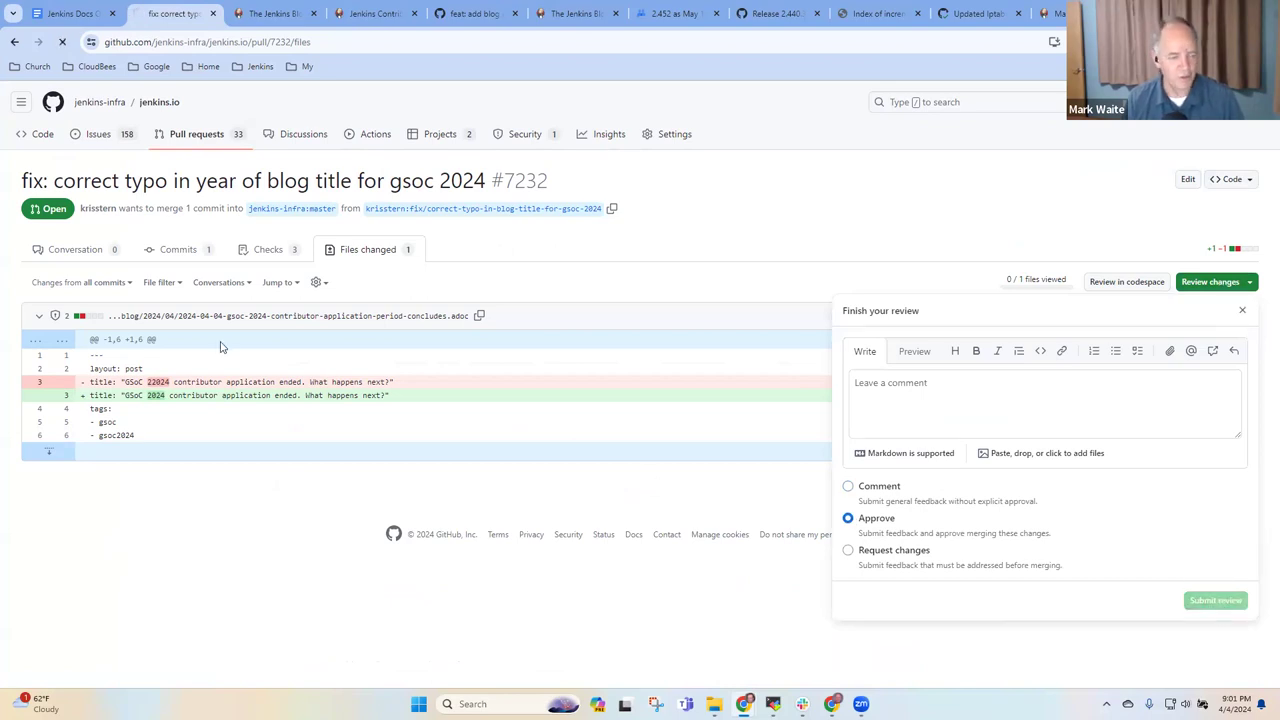
{"action": "left_click", "coordinate": [1216, 600]}
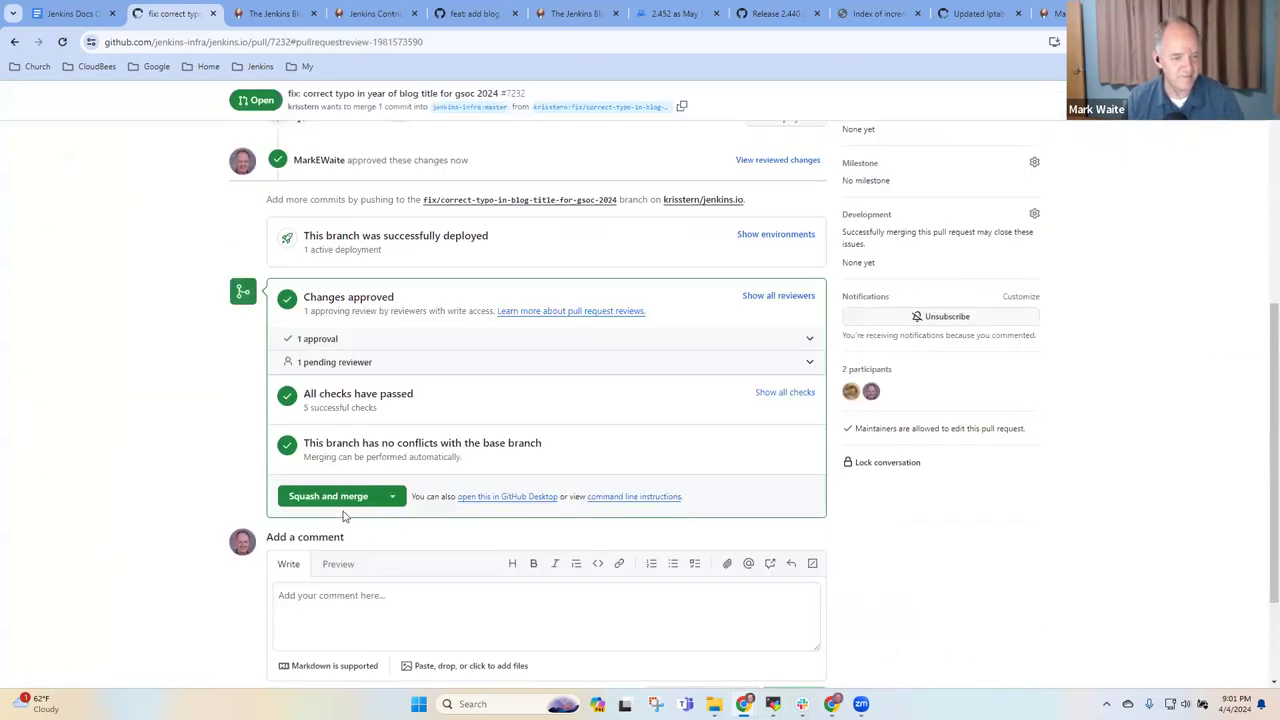
- Squash and merge PR #7232, then return to the Docs Office Hours notes
{"action": "left_click", "coordinate": [328, 496]}
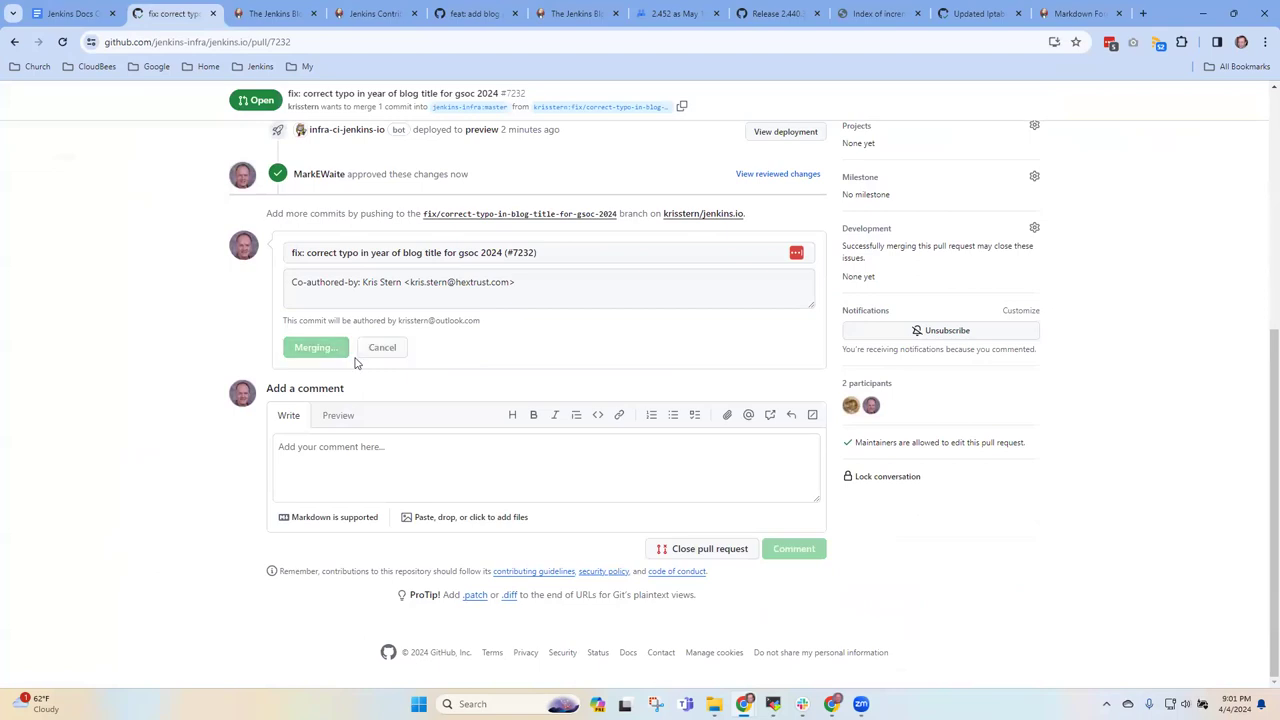
{"action": "left_click", "coordinate": [316, 348]}
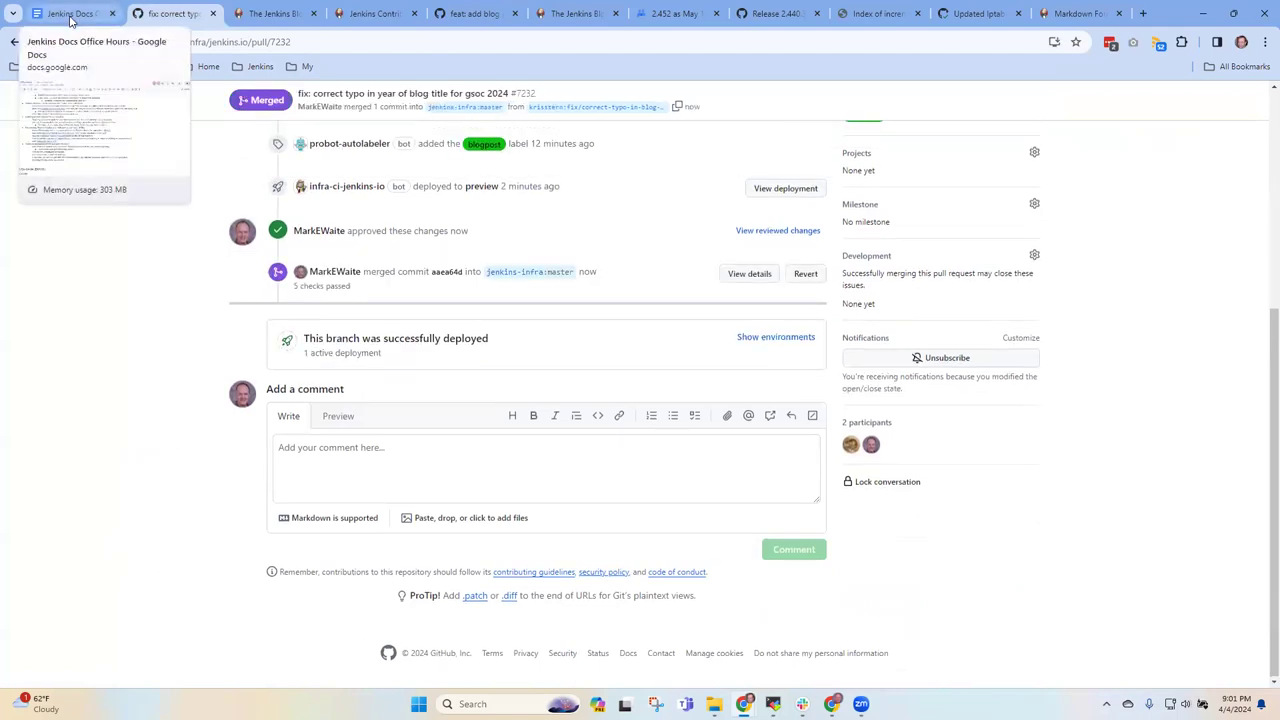
{"action": "left_click", "coordinate": [64, 12]}
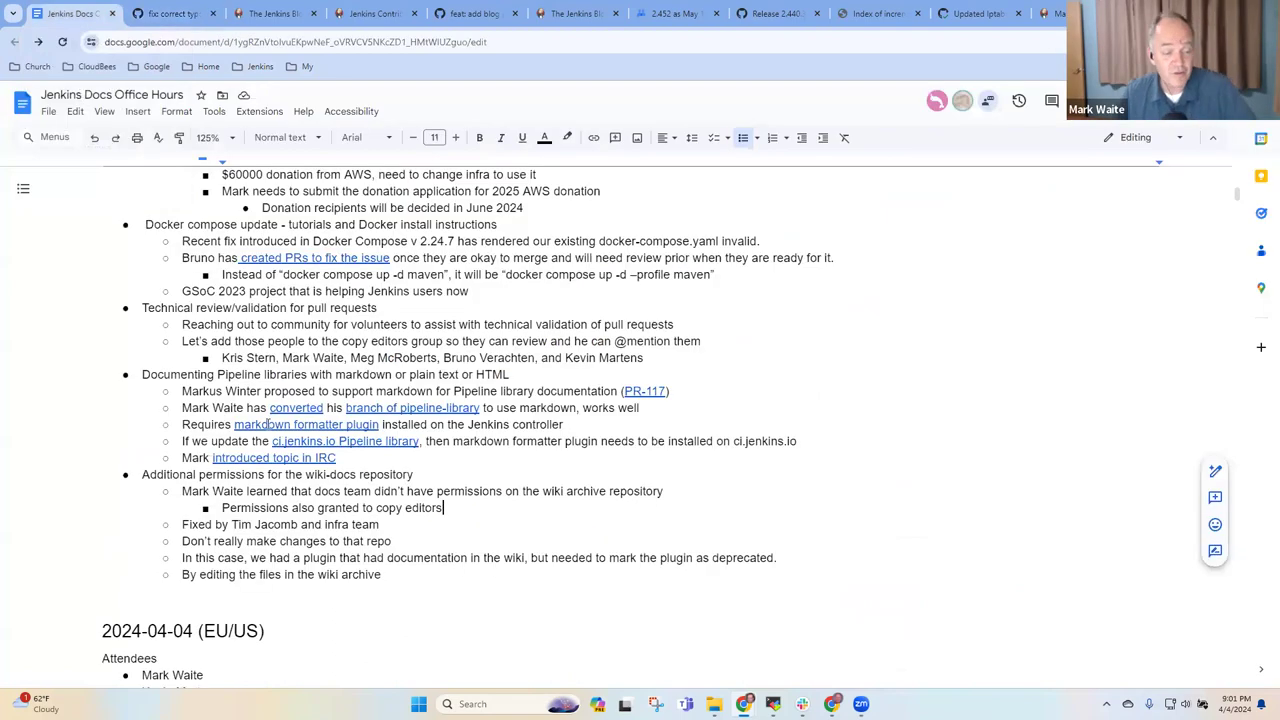